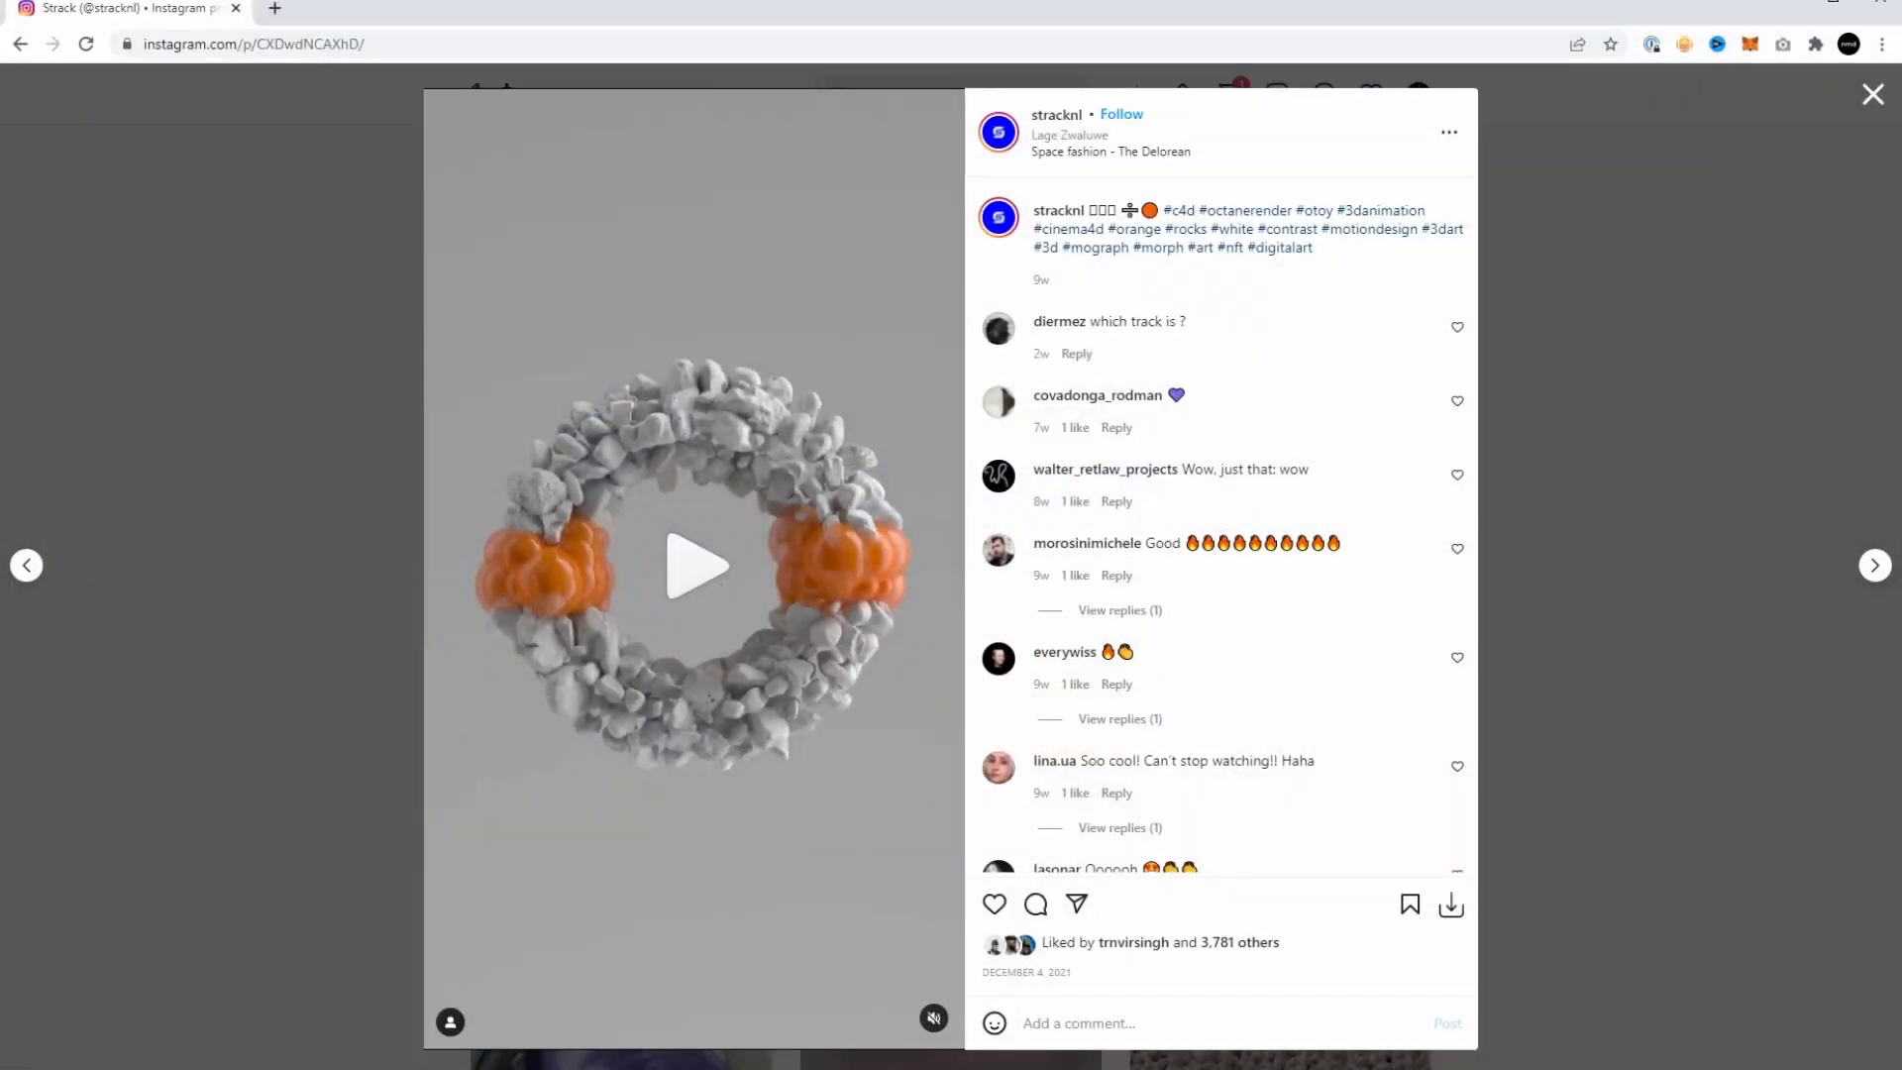
- Play the strackNL post's video of the rocky ring morphing around orange spheres
left_click(696, 566)
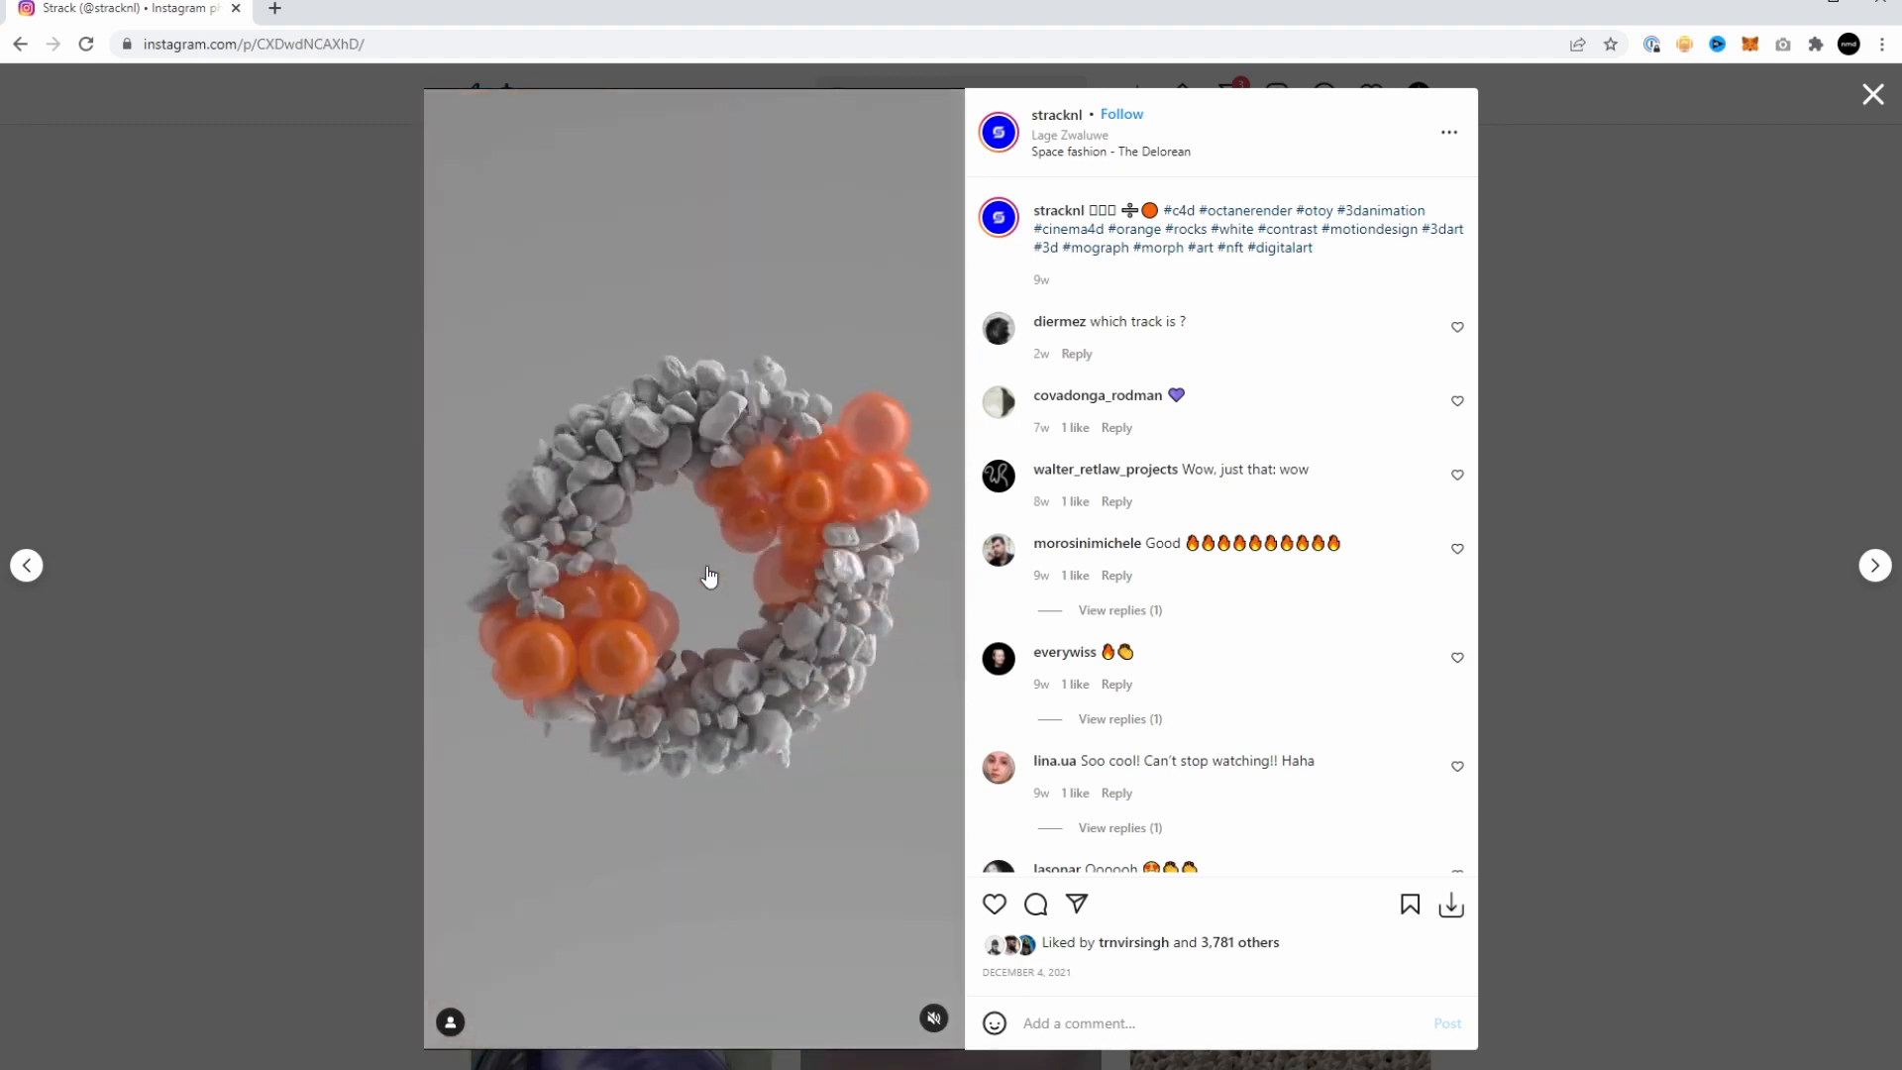
- Scroll the portfolio homepage past Latest Tutorial and free assets to Education
left_click(1871, 93)
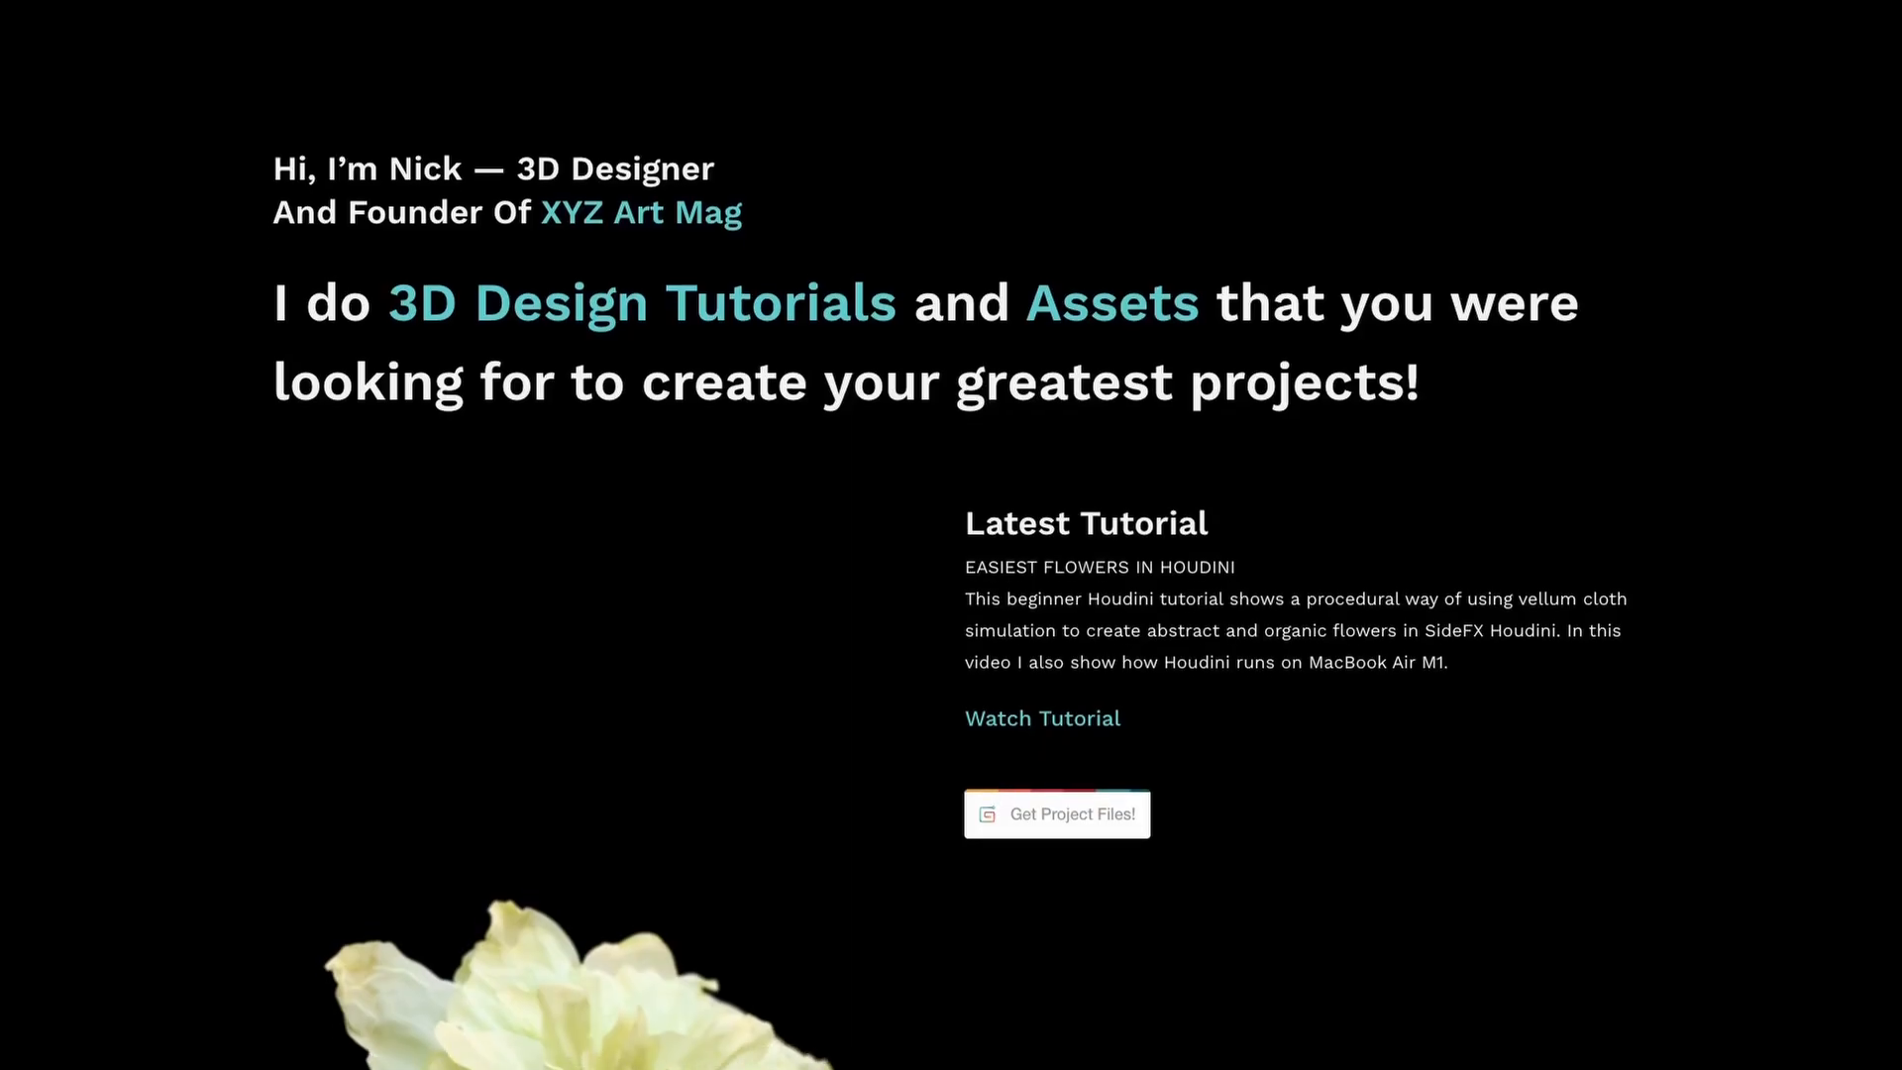
scroll("down", 3)
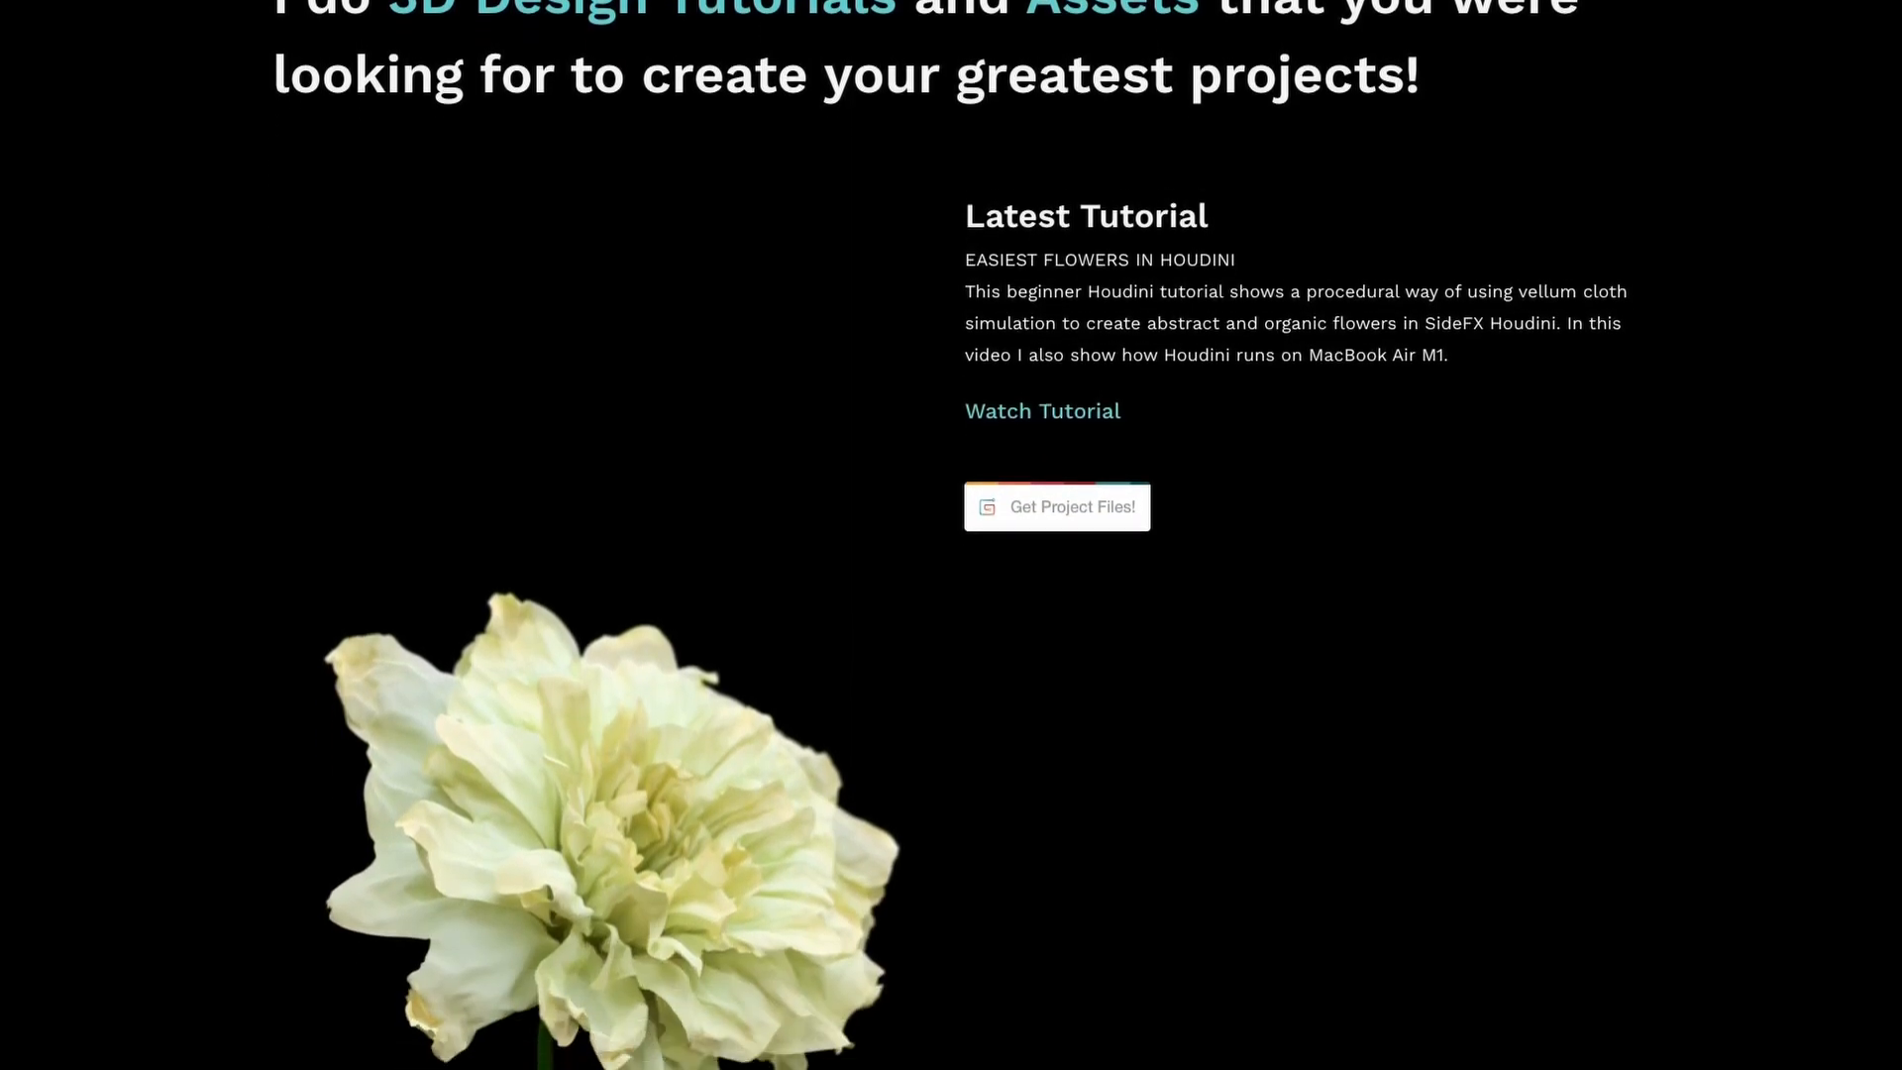
scroll("down", 3)
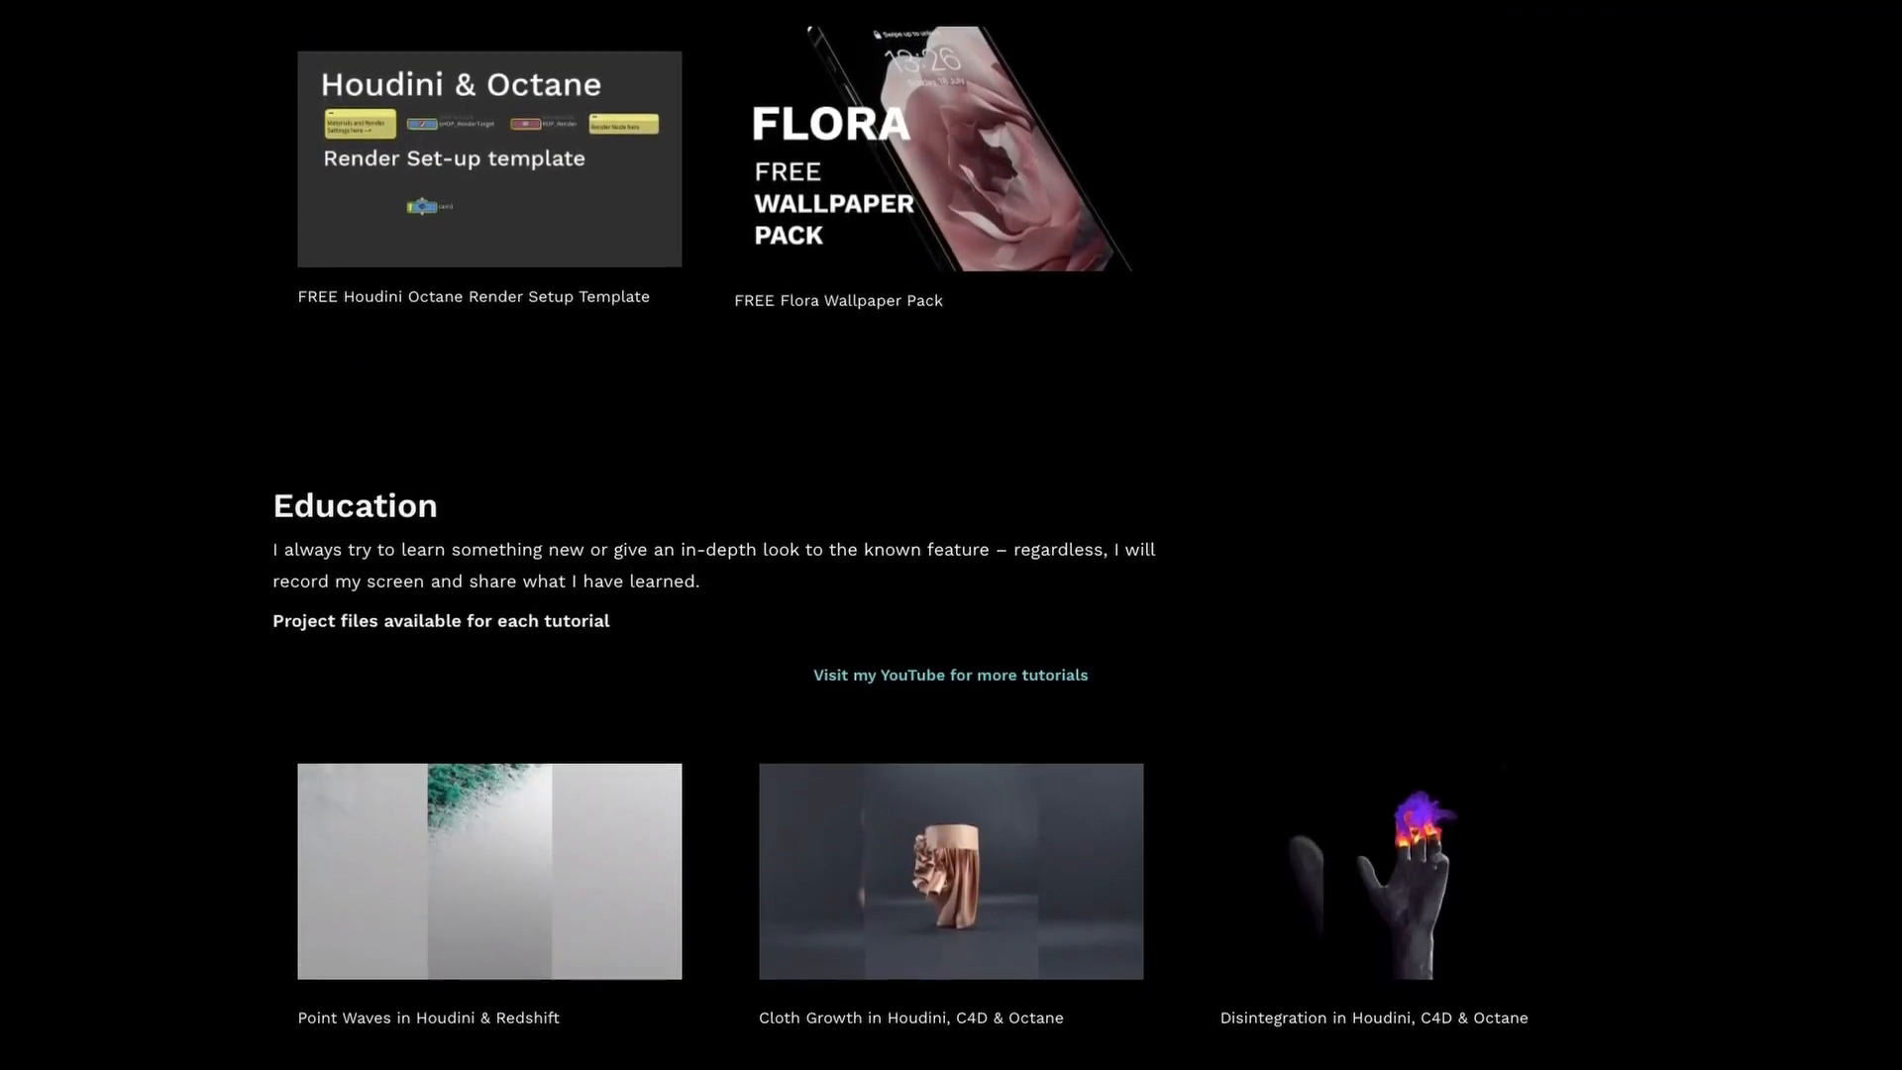
scroll("down", 3)
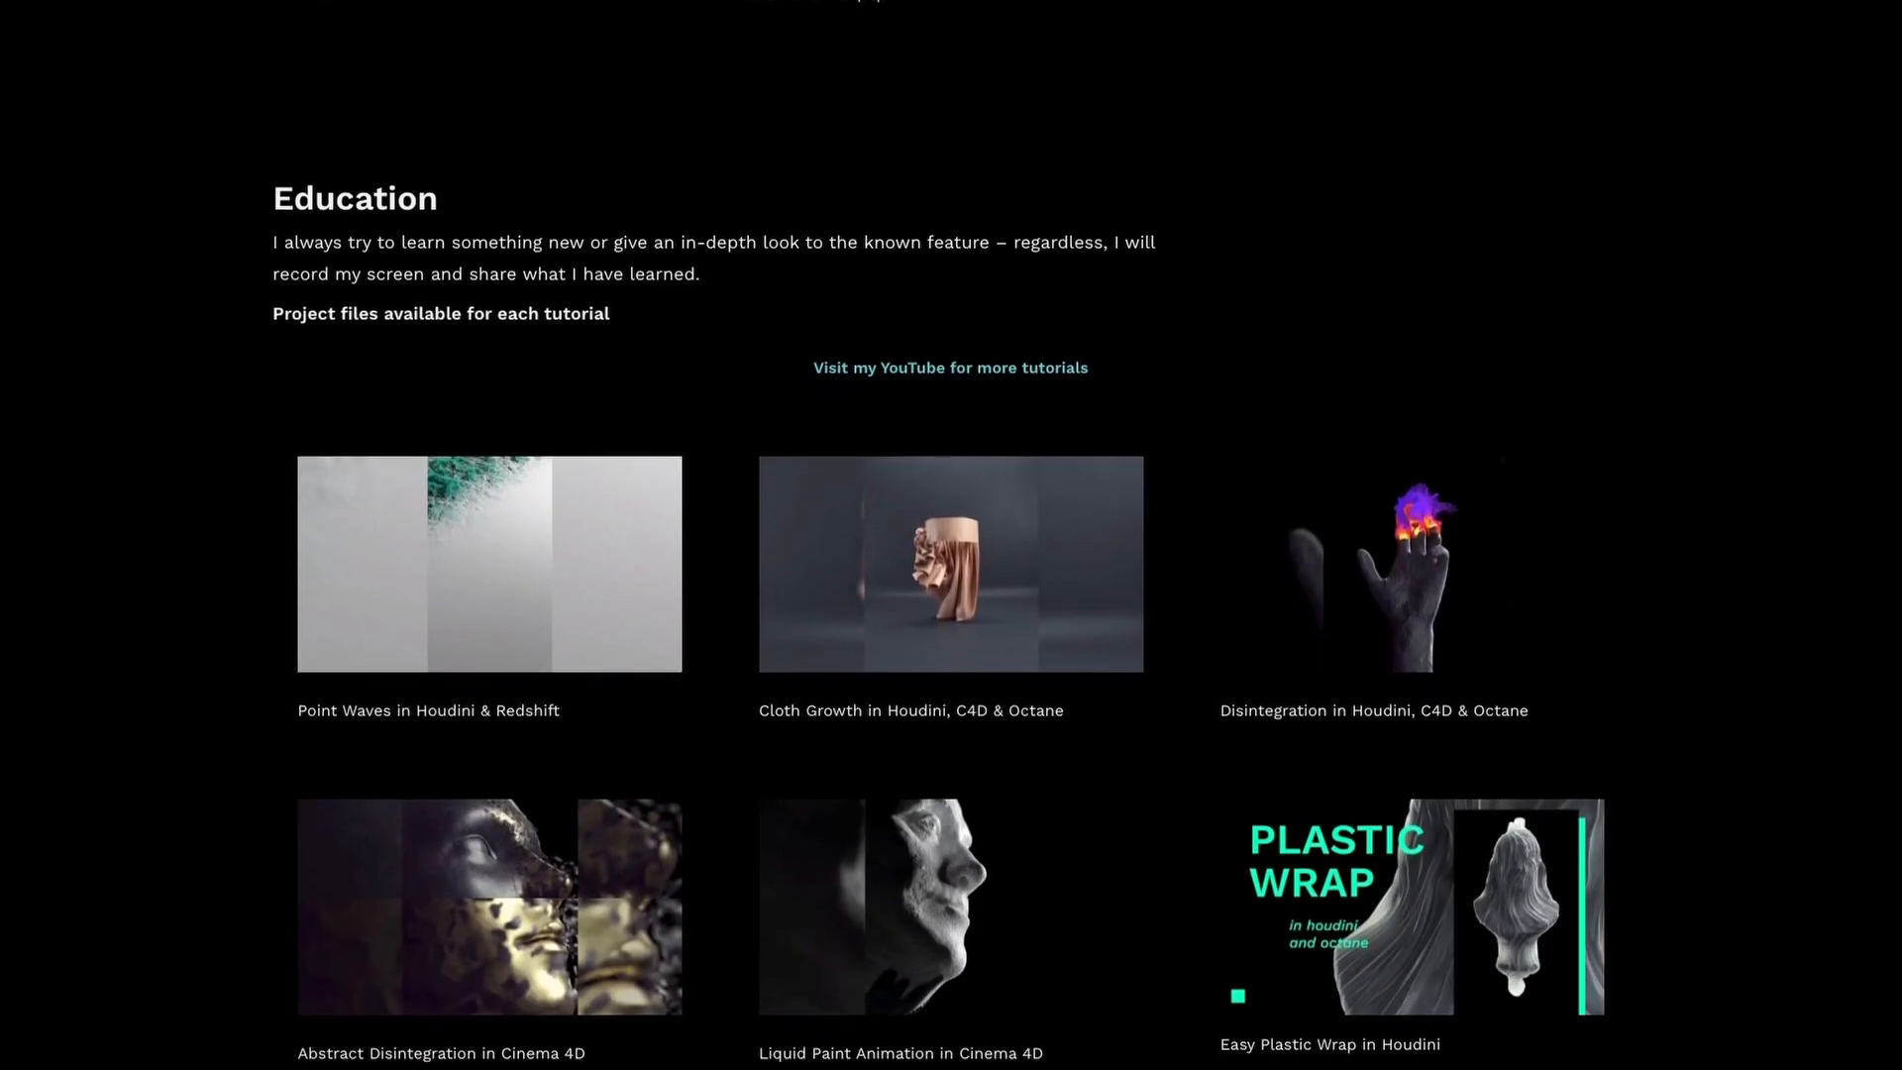
scroll("down", 3)
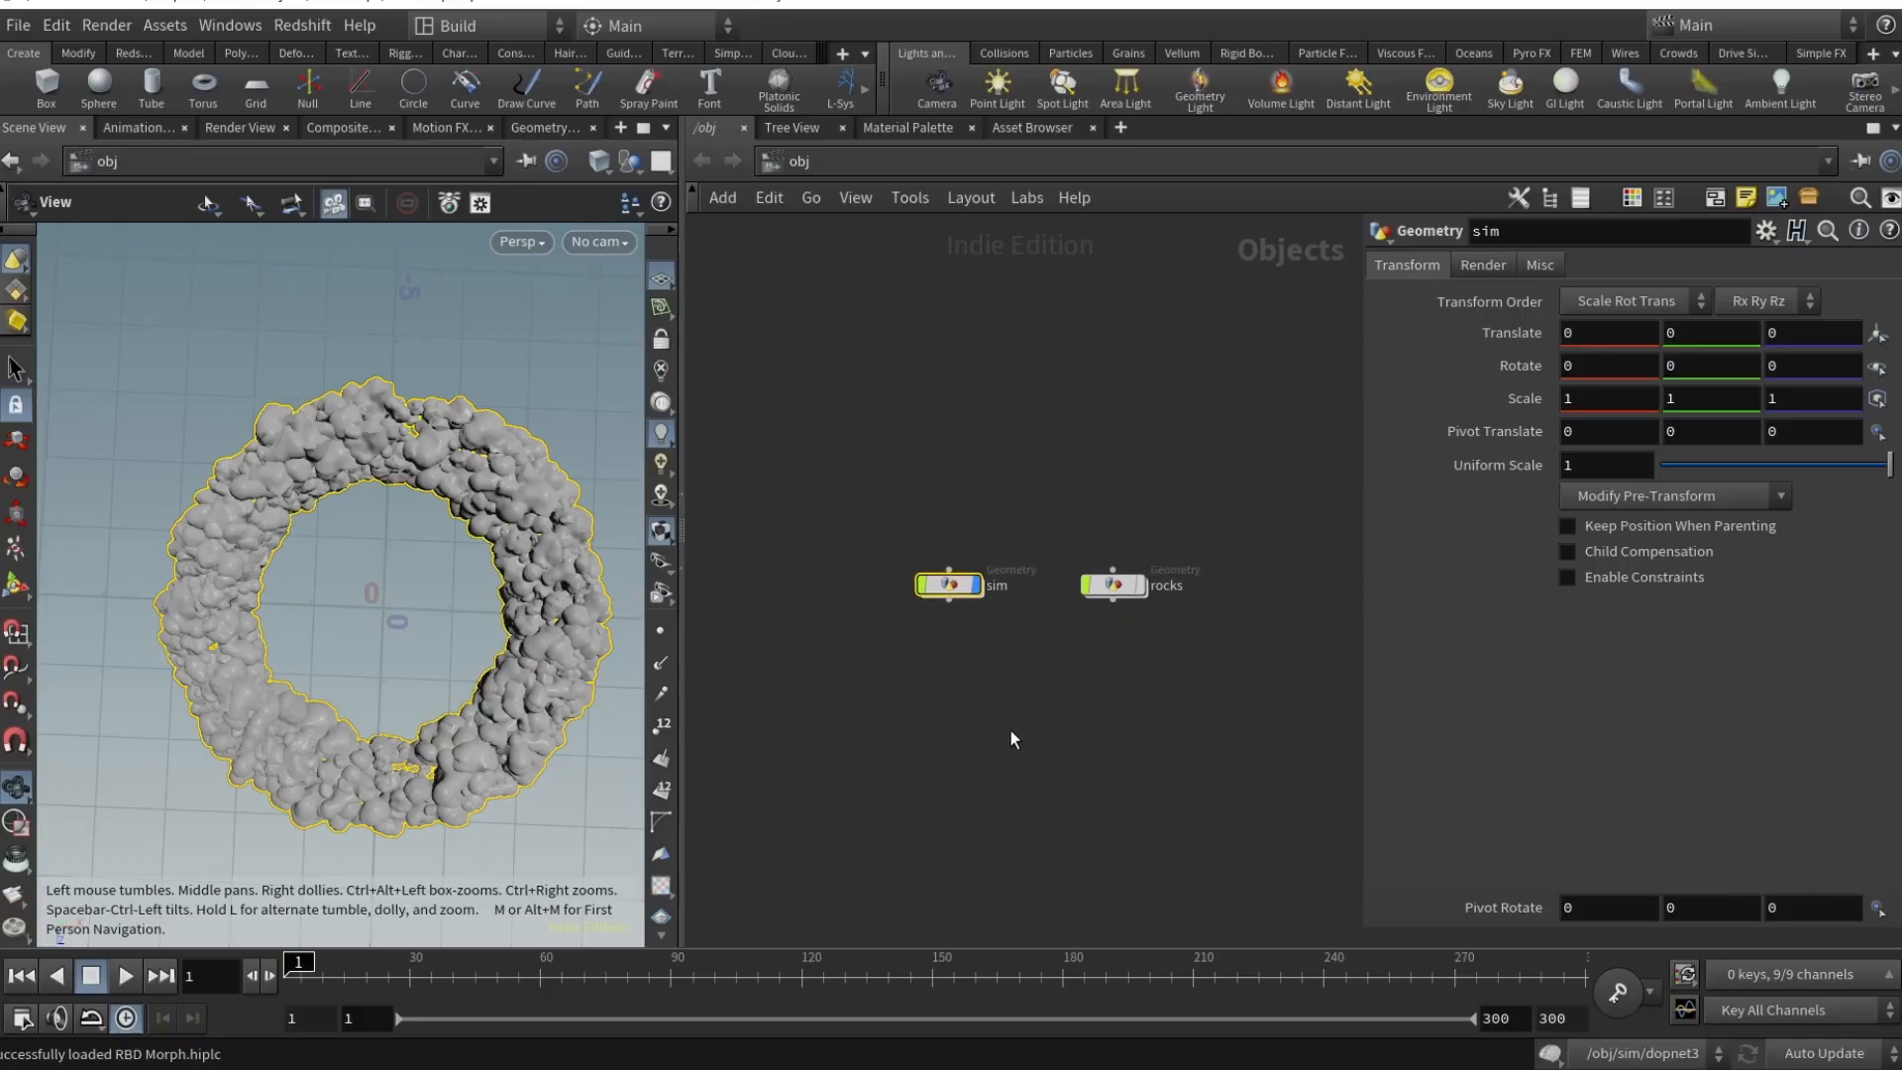
mouse_move(1050, 672)
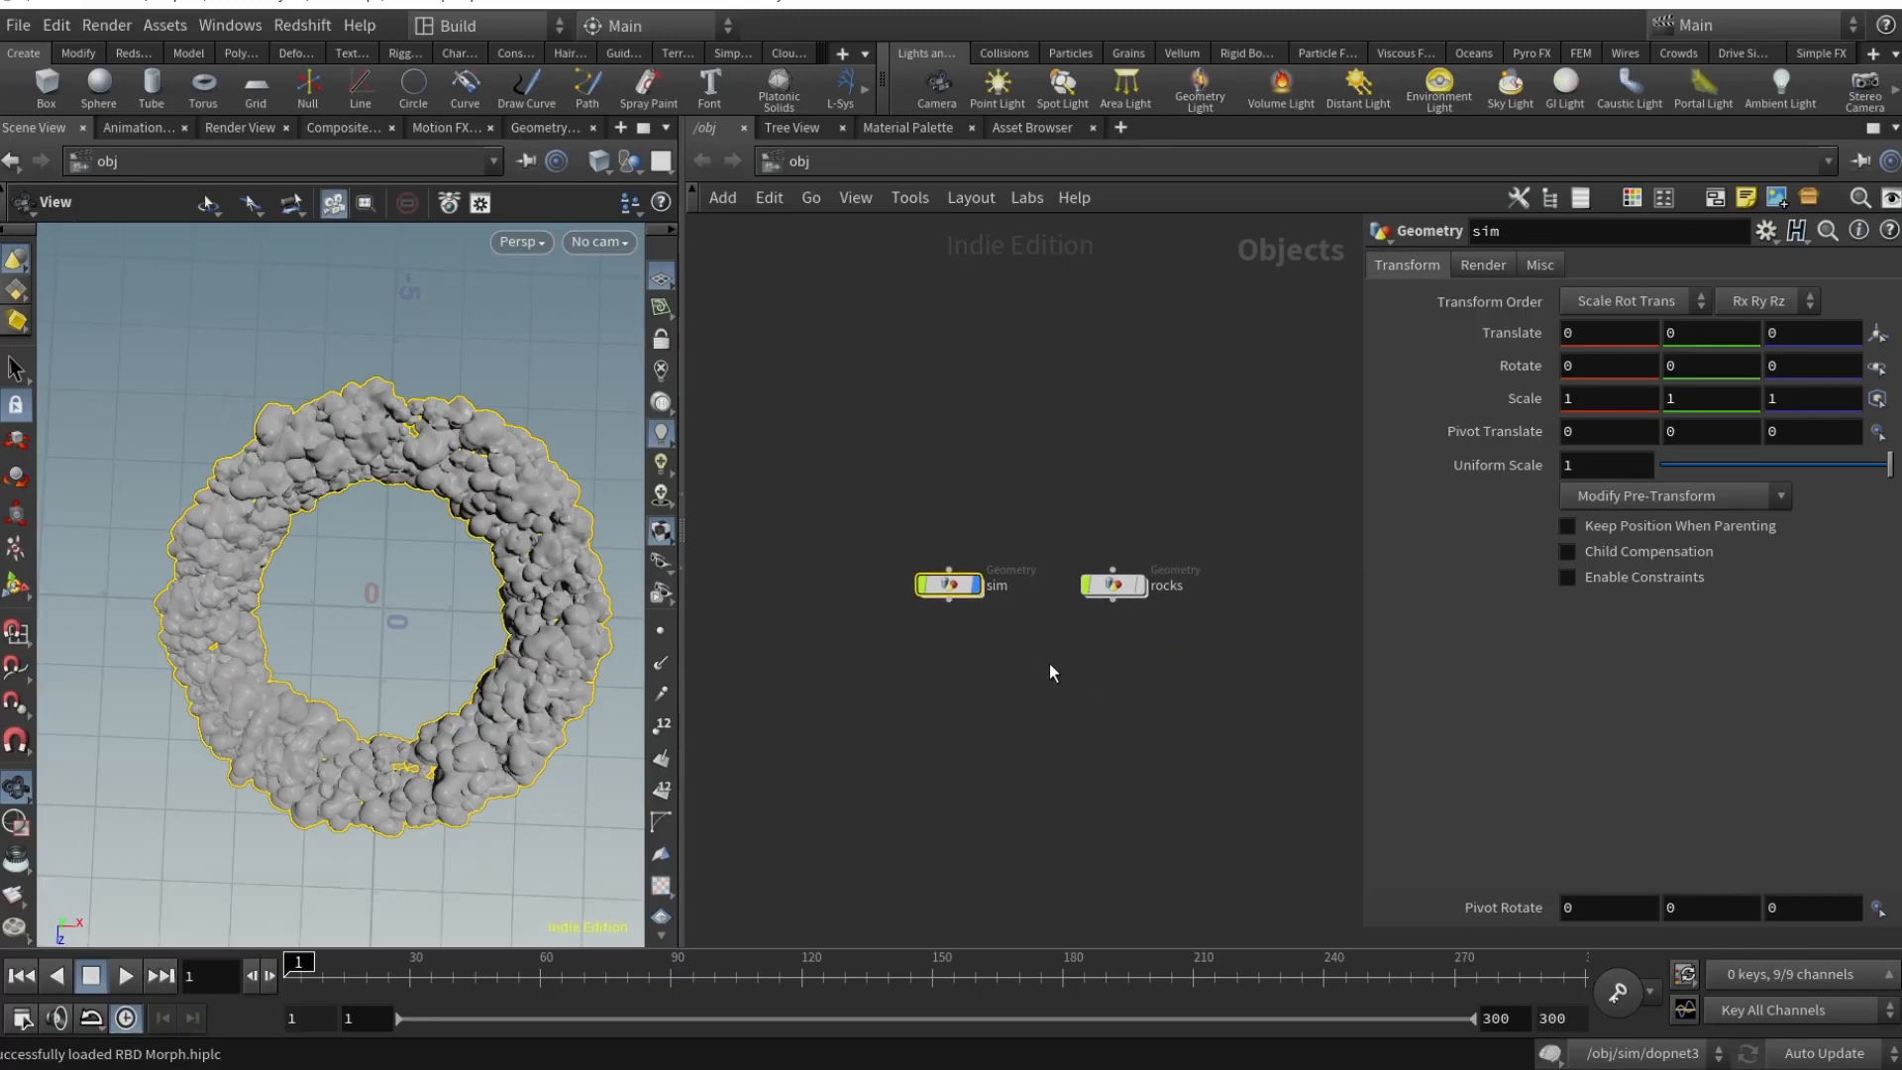
- Enter the rocks network and inspect sphere5, mountain1 noise and autouv1 stages
left_click(1111, 579)
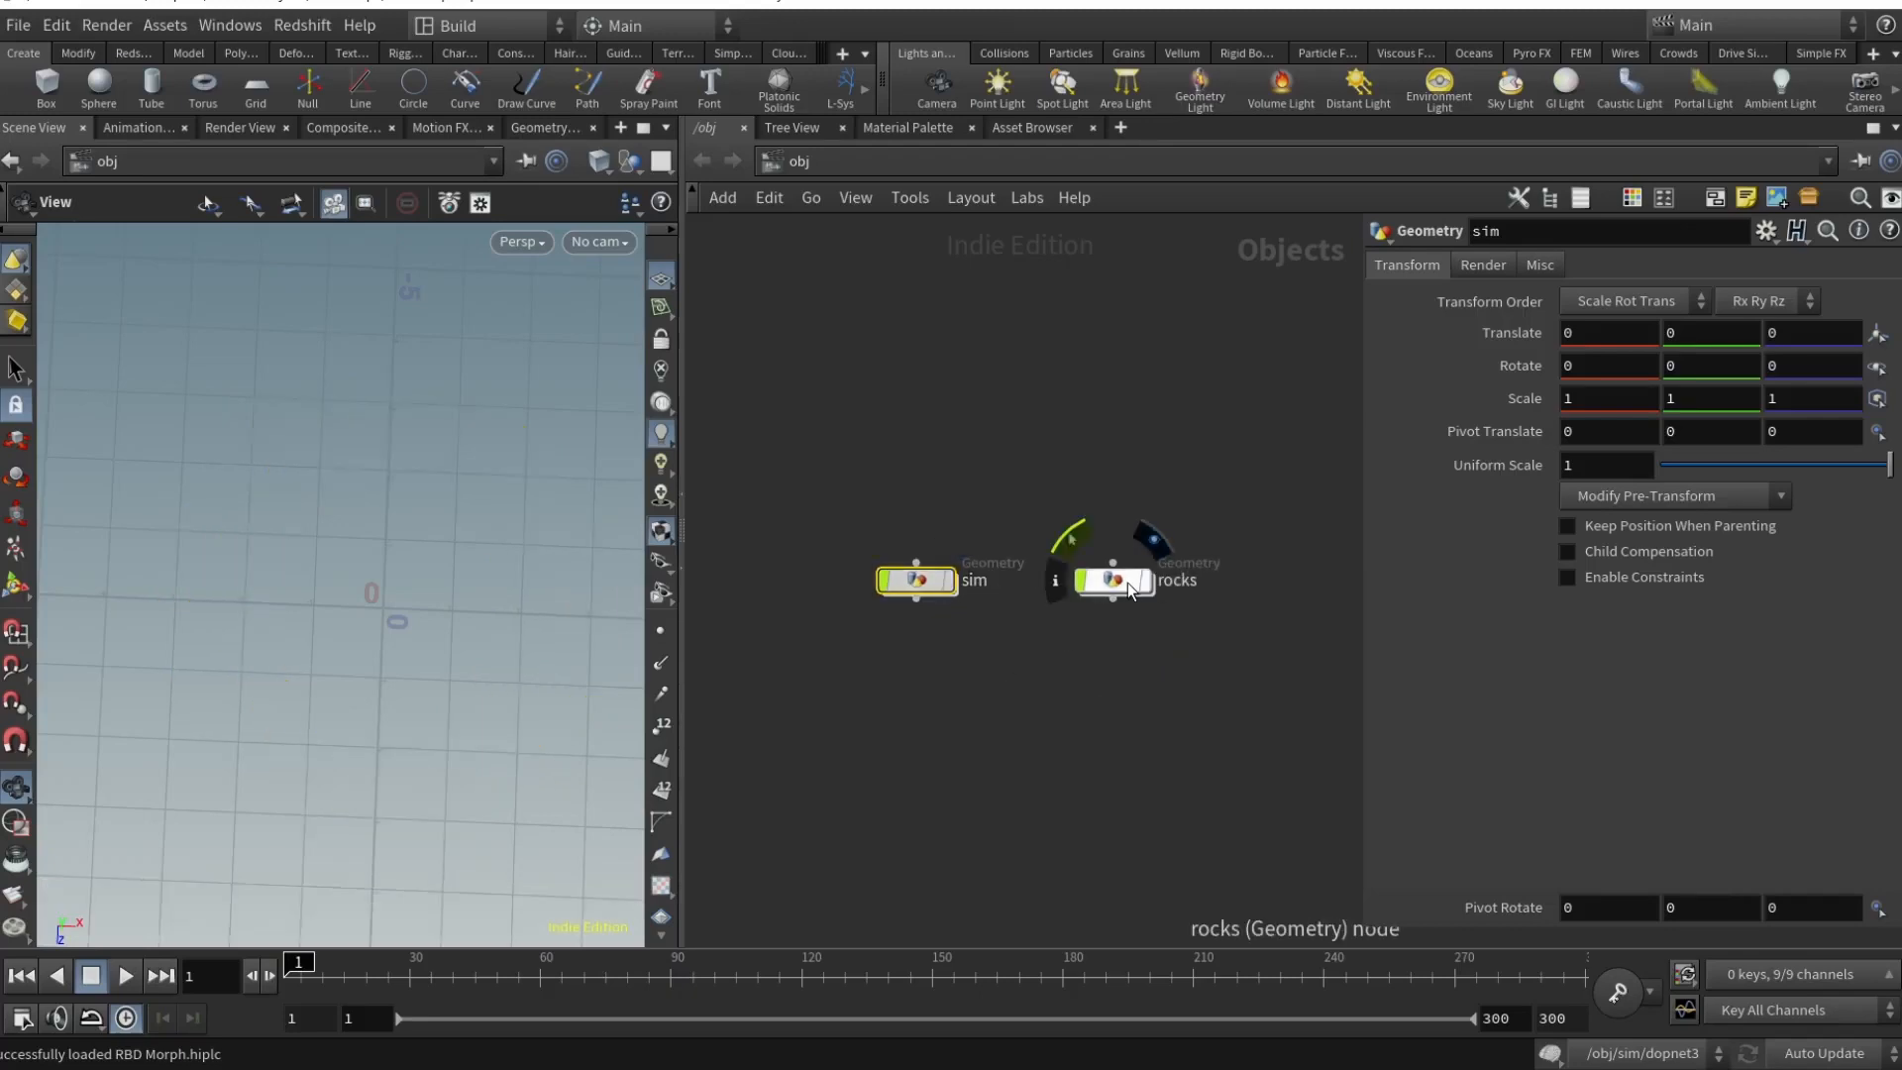
double_click(1111, 580)
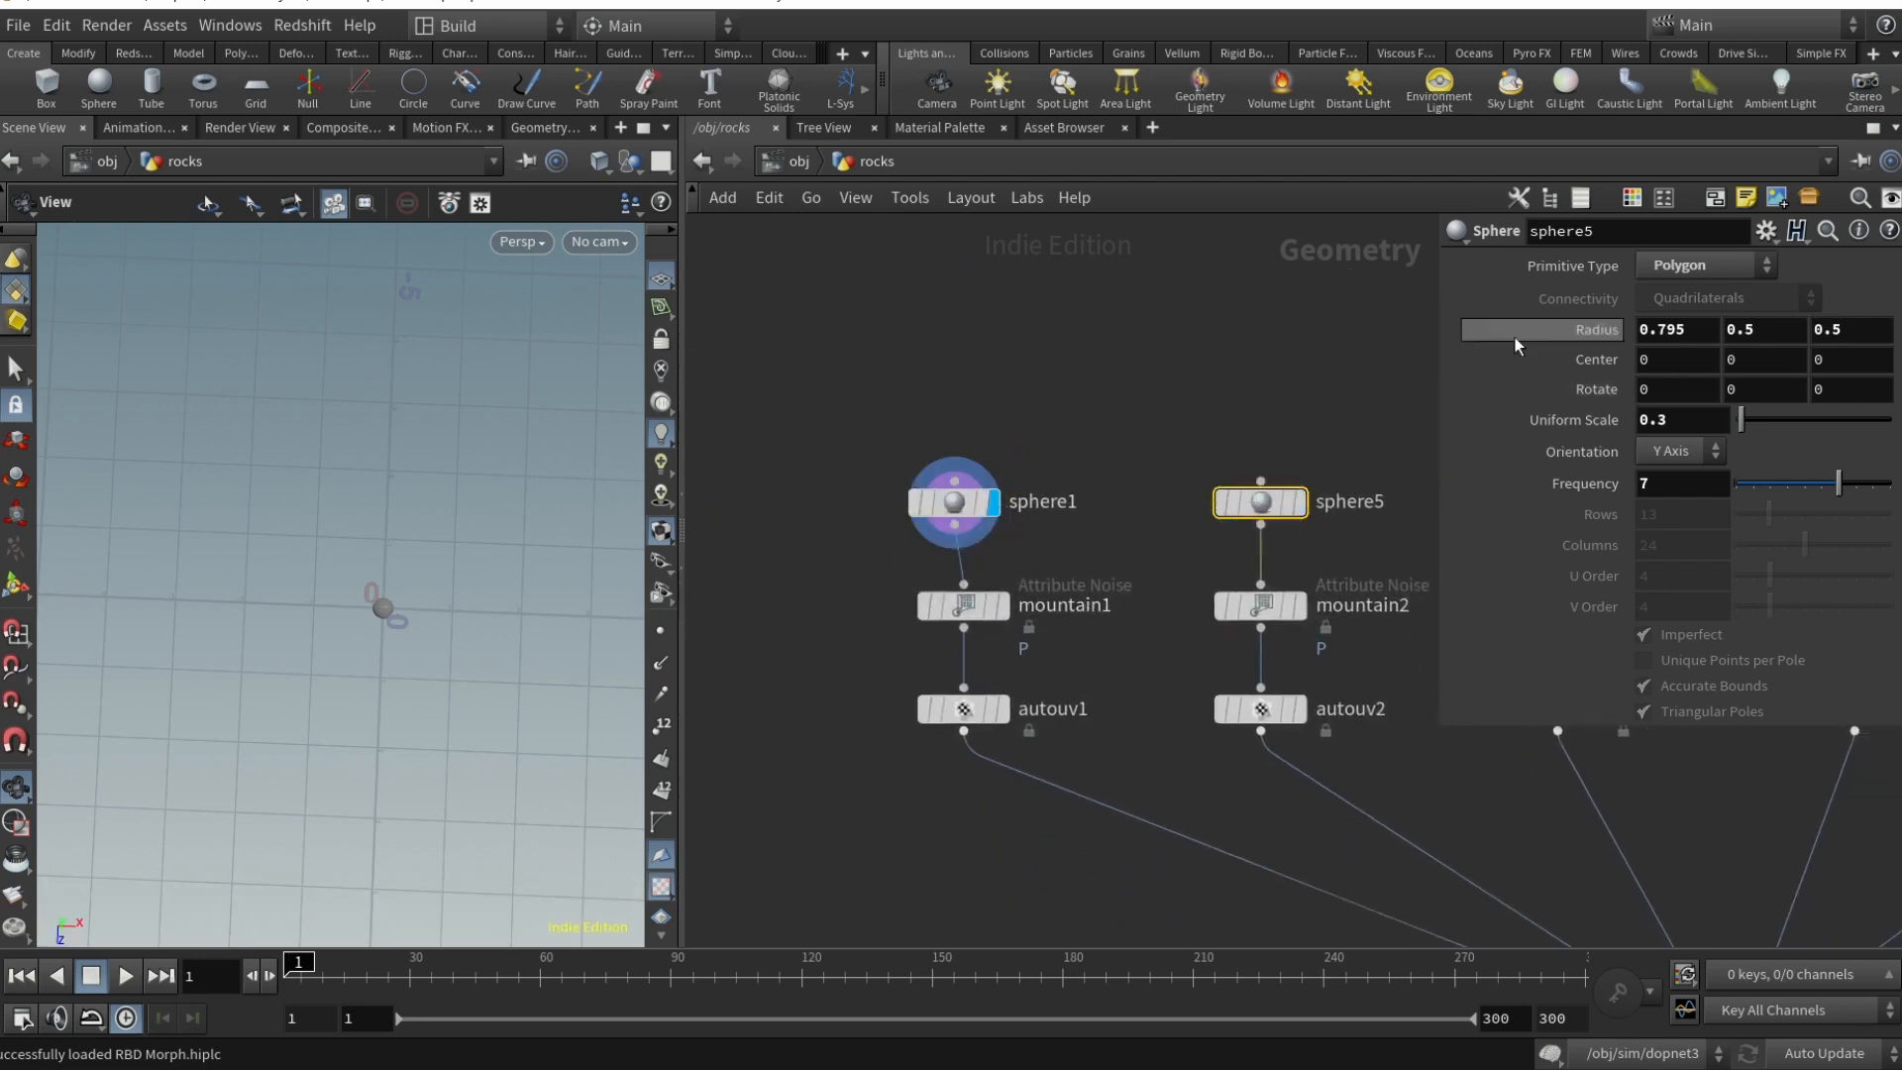
mouse_move(403, 604)
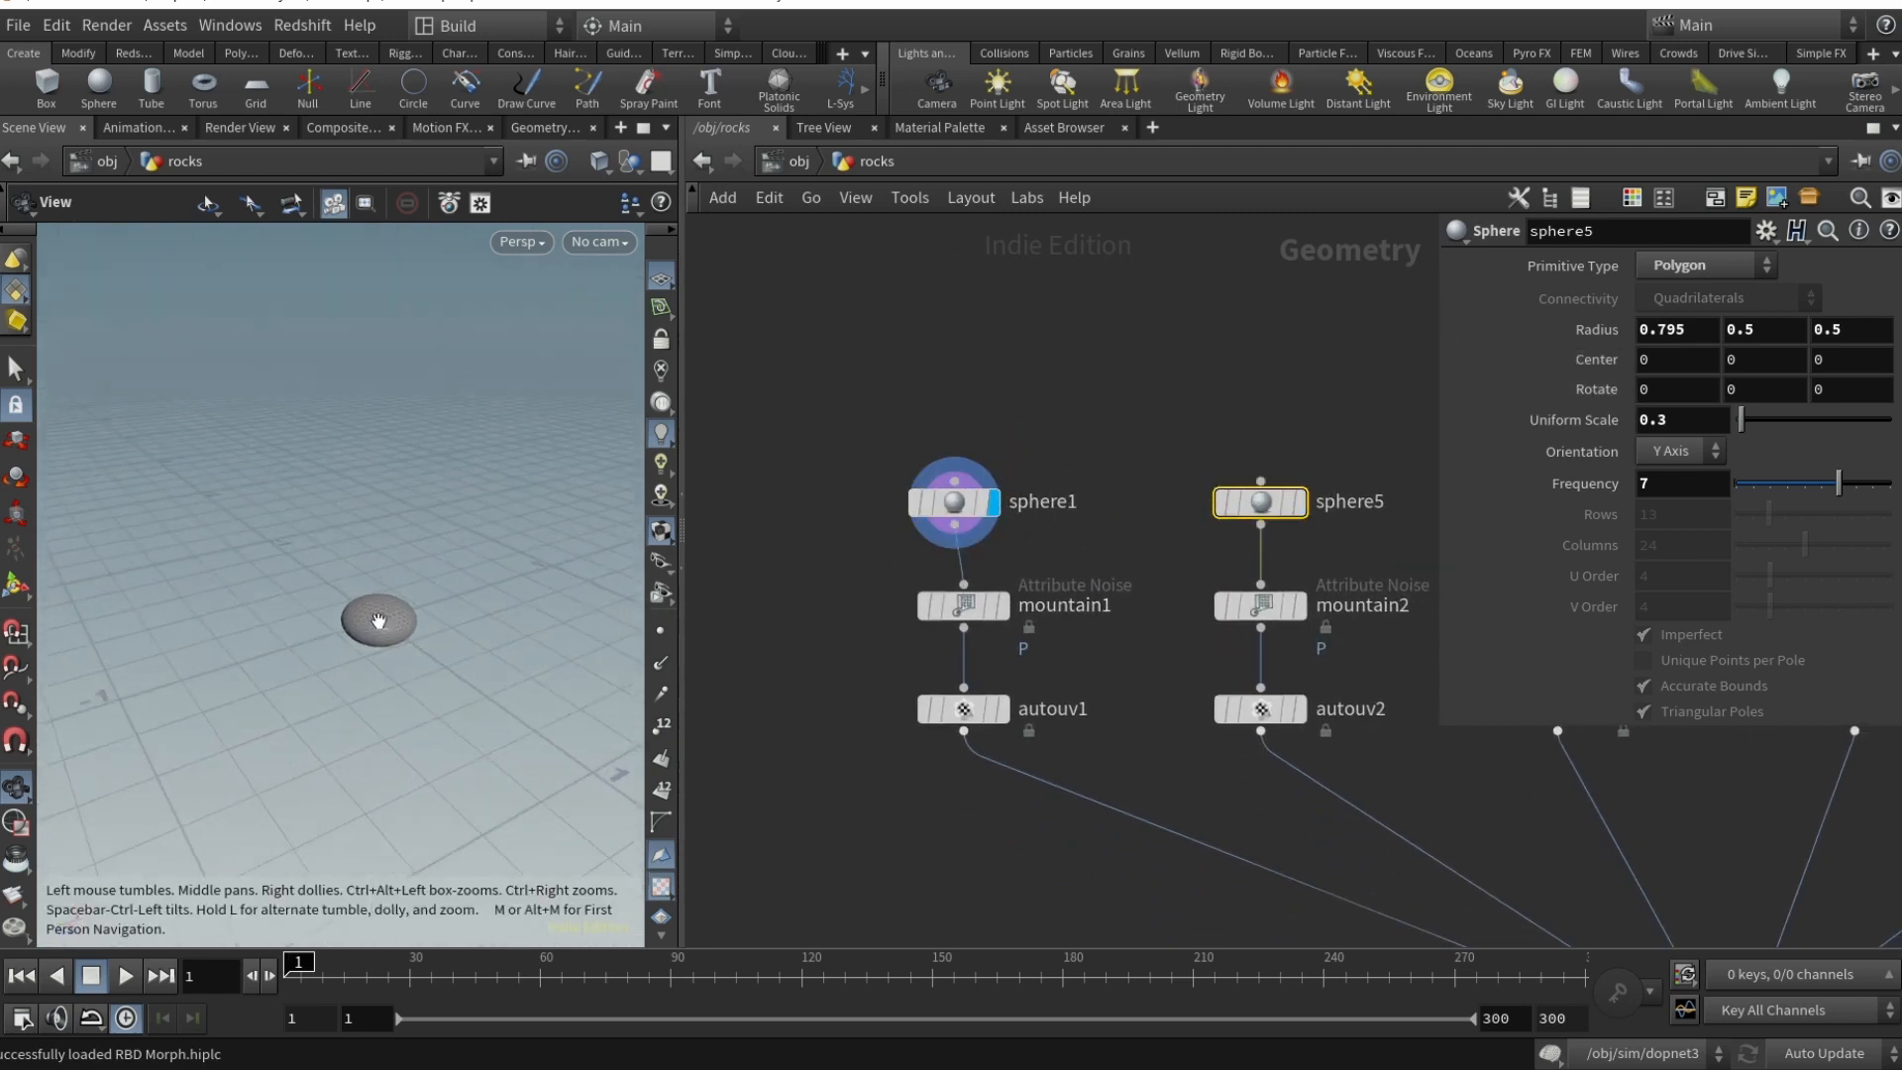
left_click(958, 502)
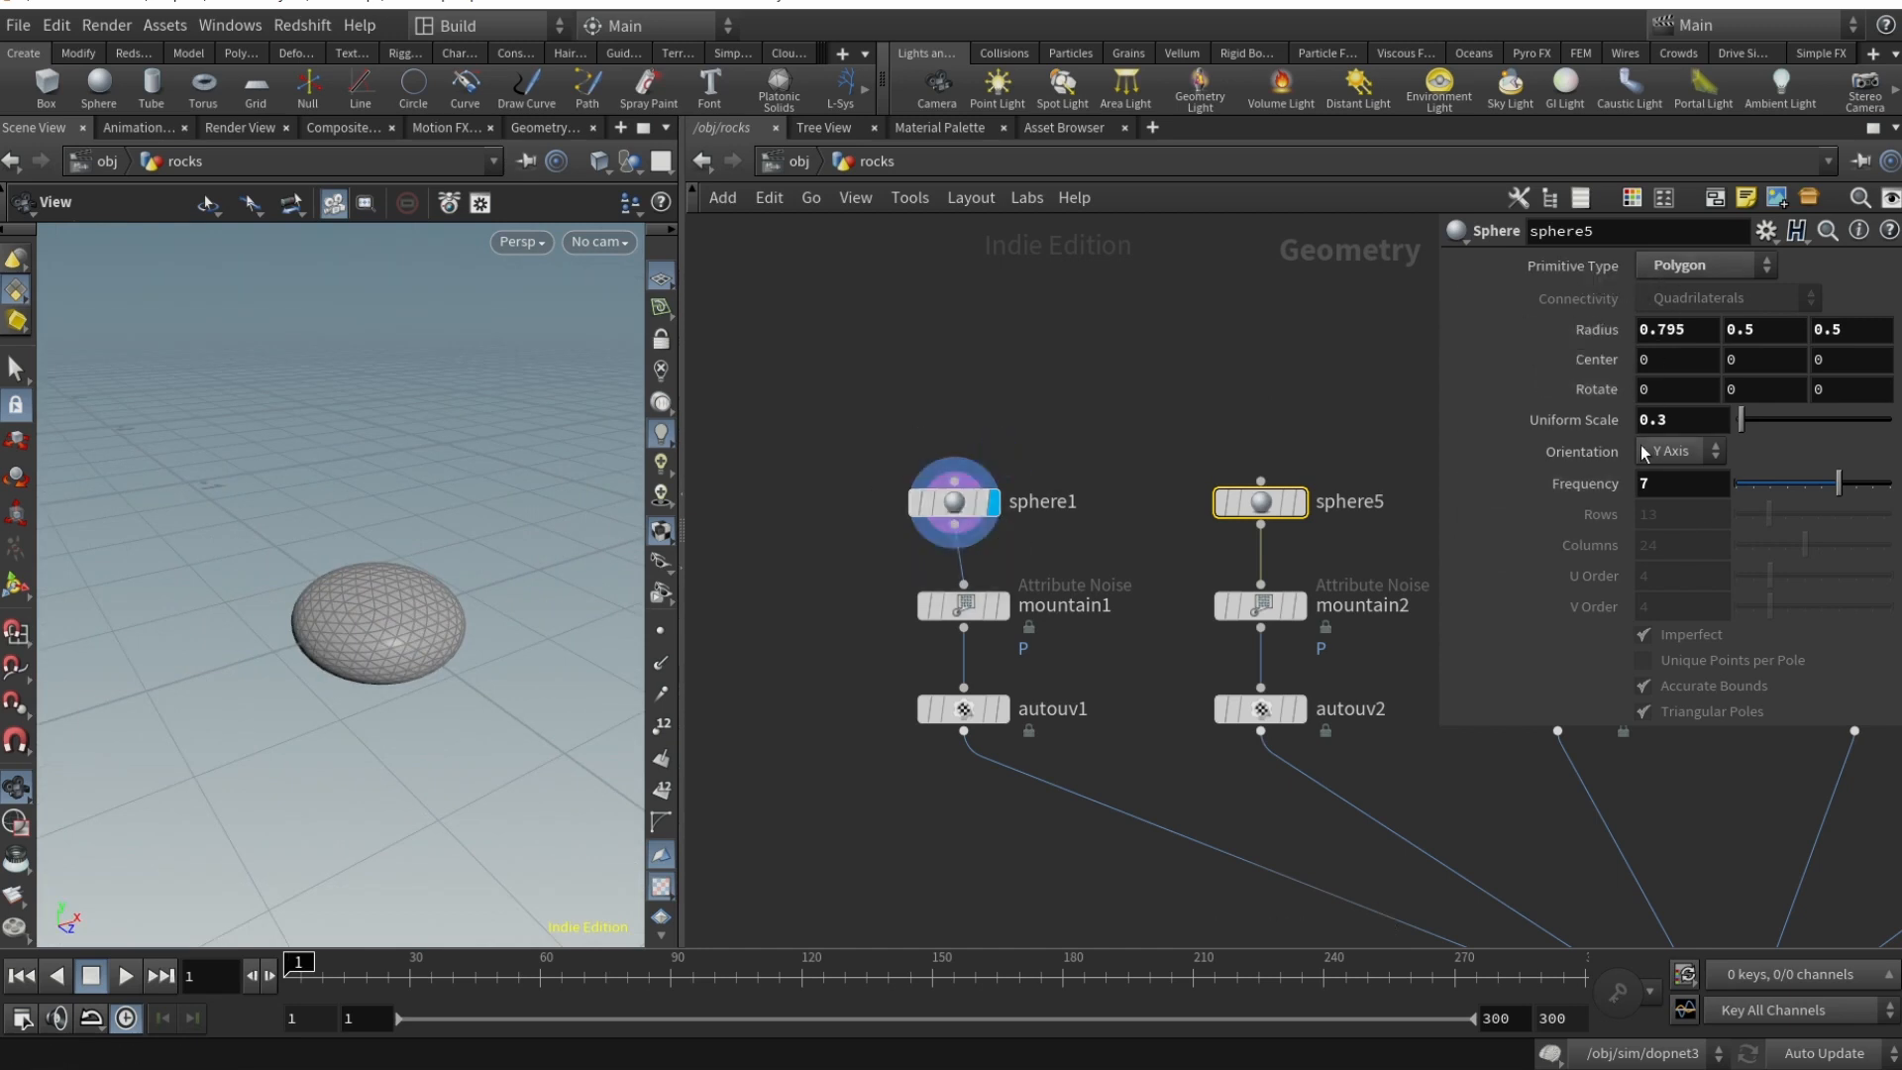
mouse_move(1676, 454)
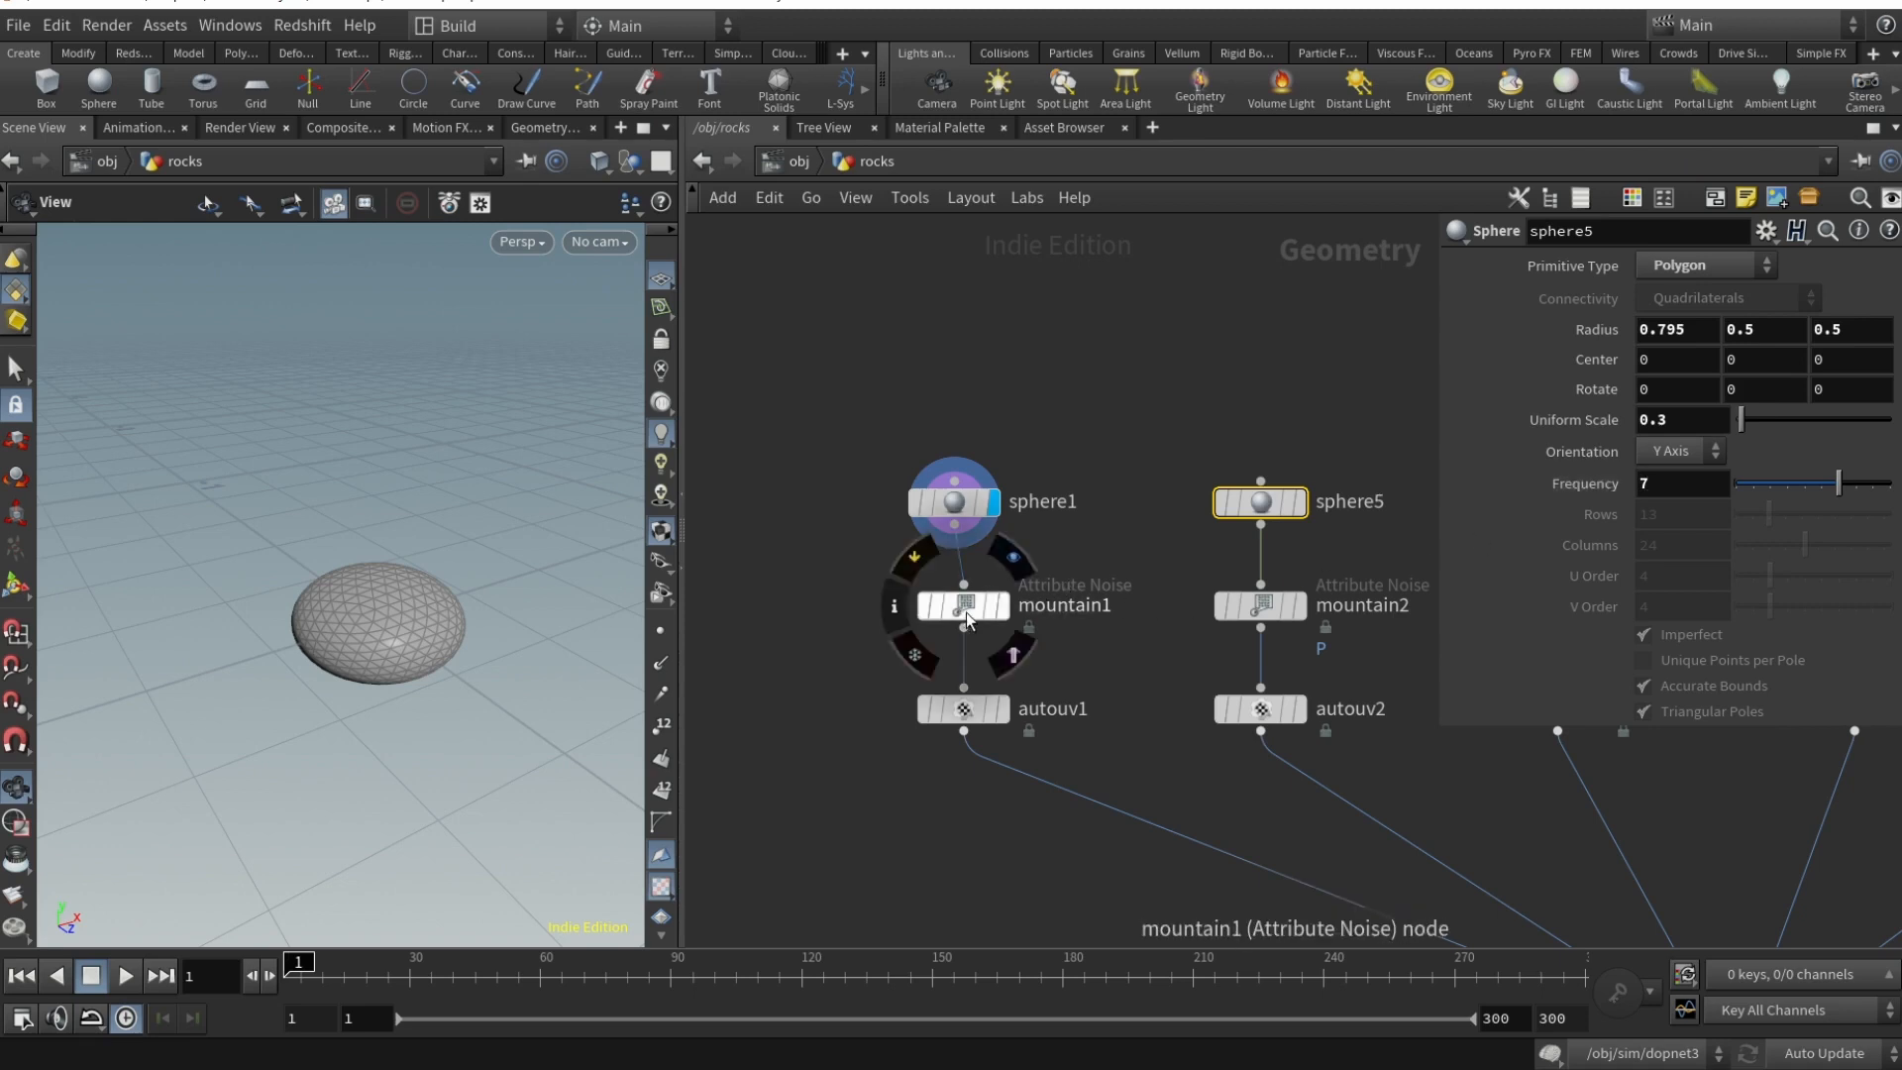
left_click(961, 605)
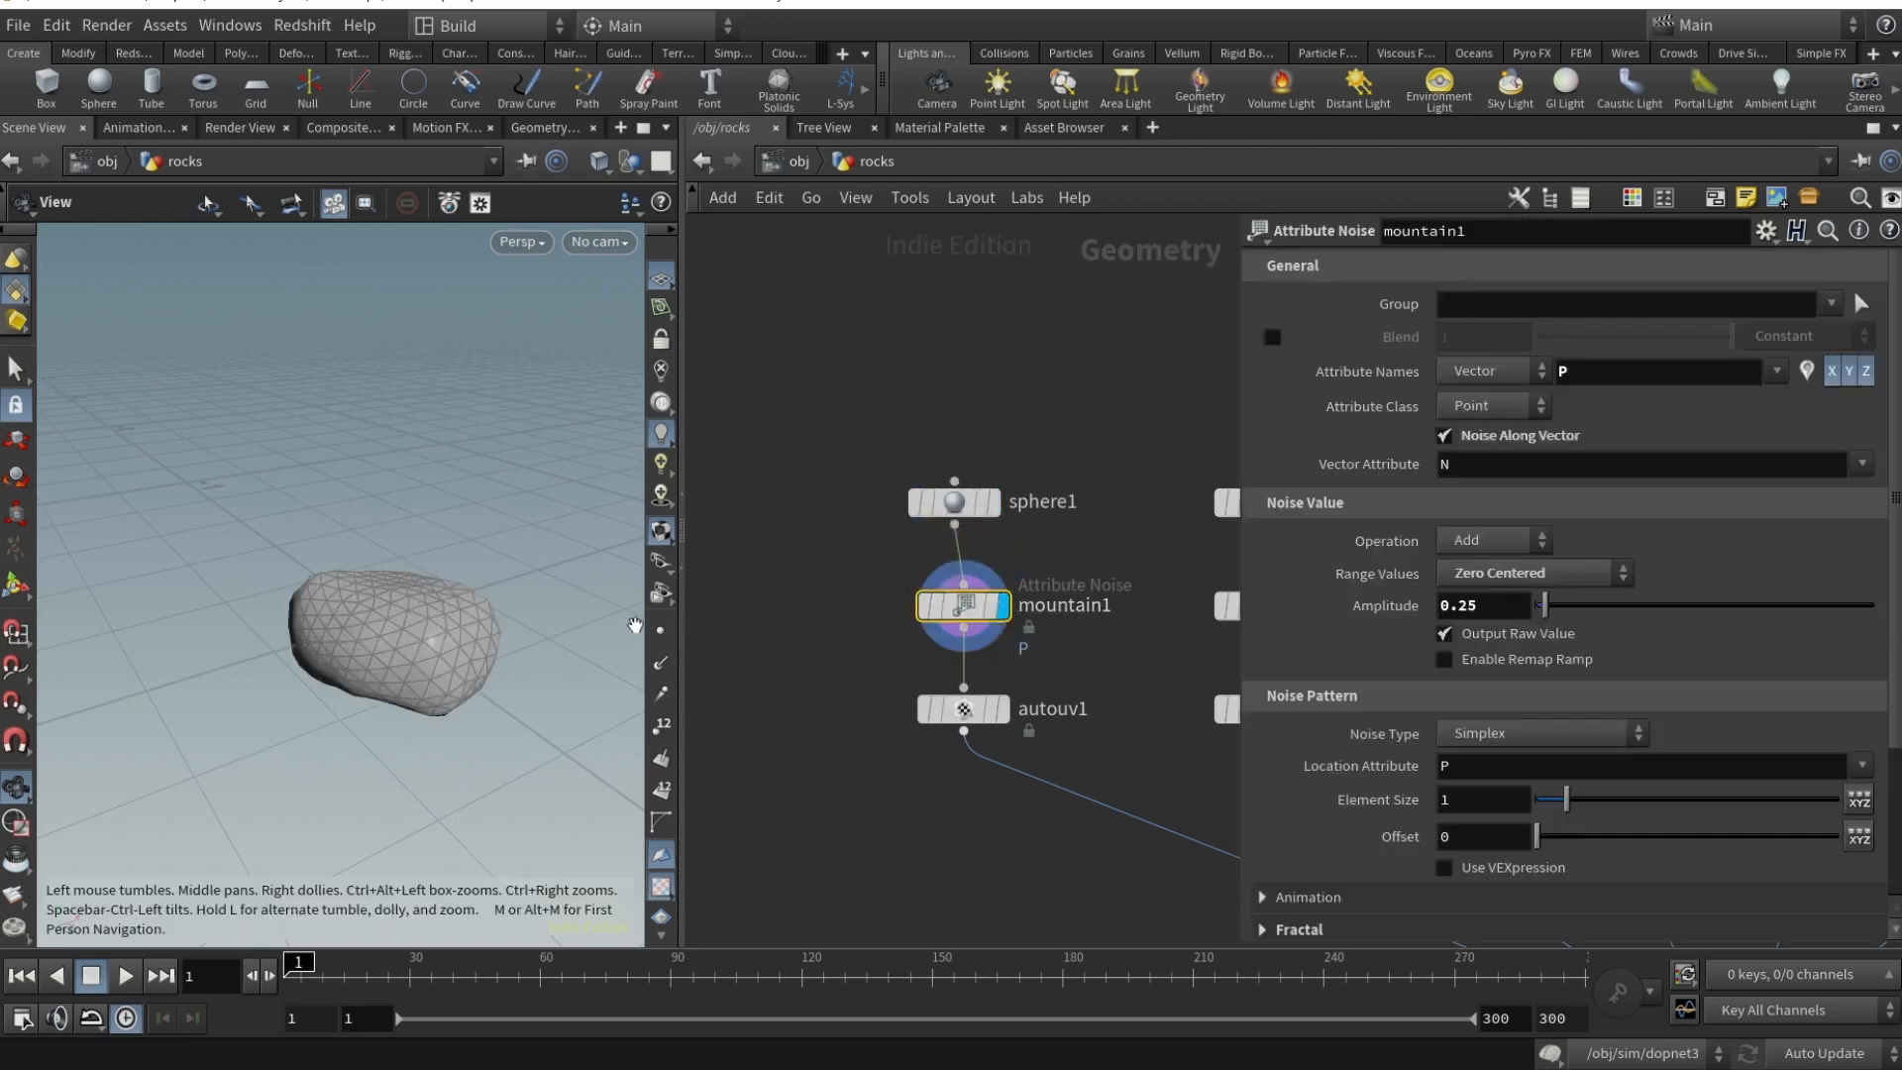
mouse_move(485, 571)
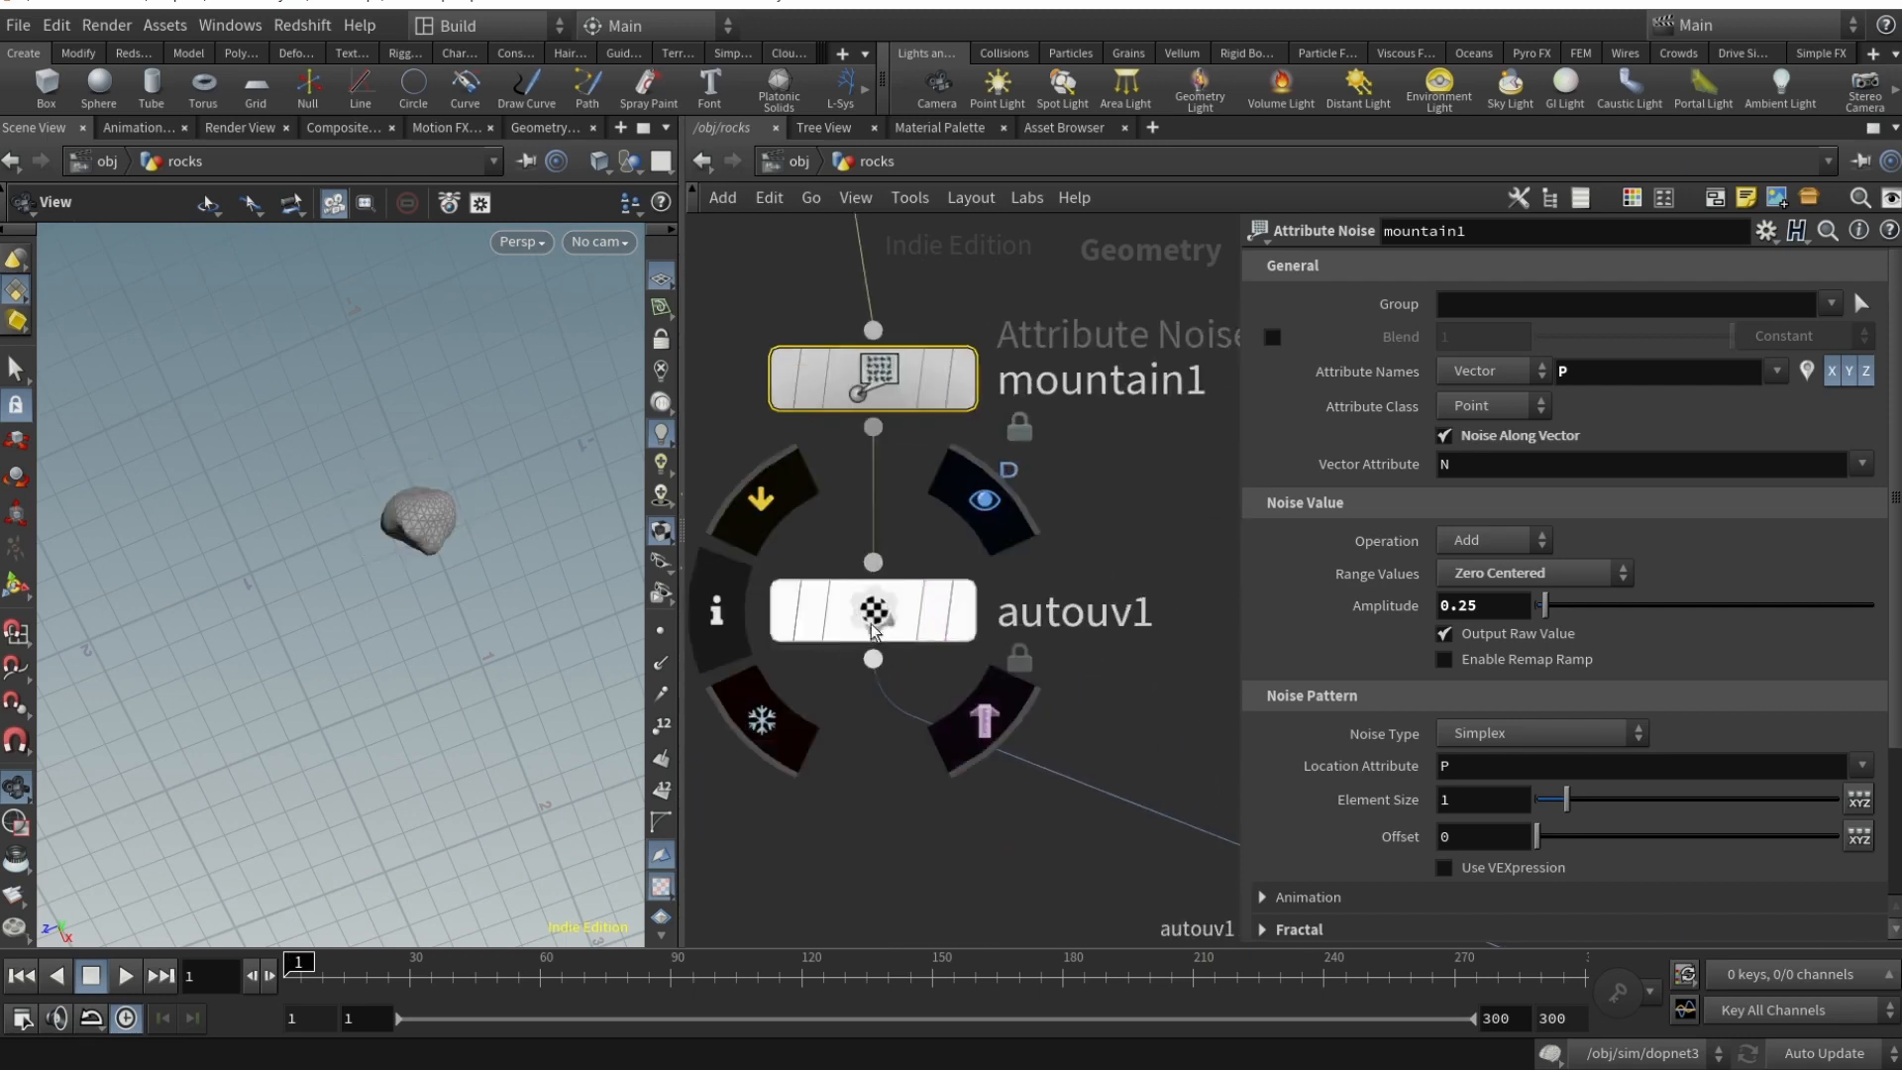
left_click(871, 610)
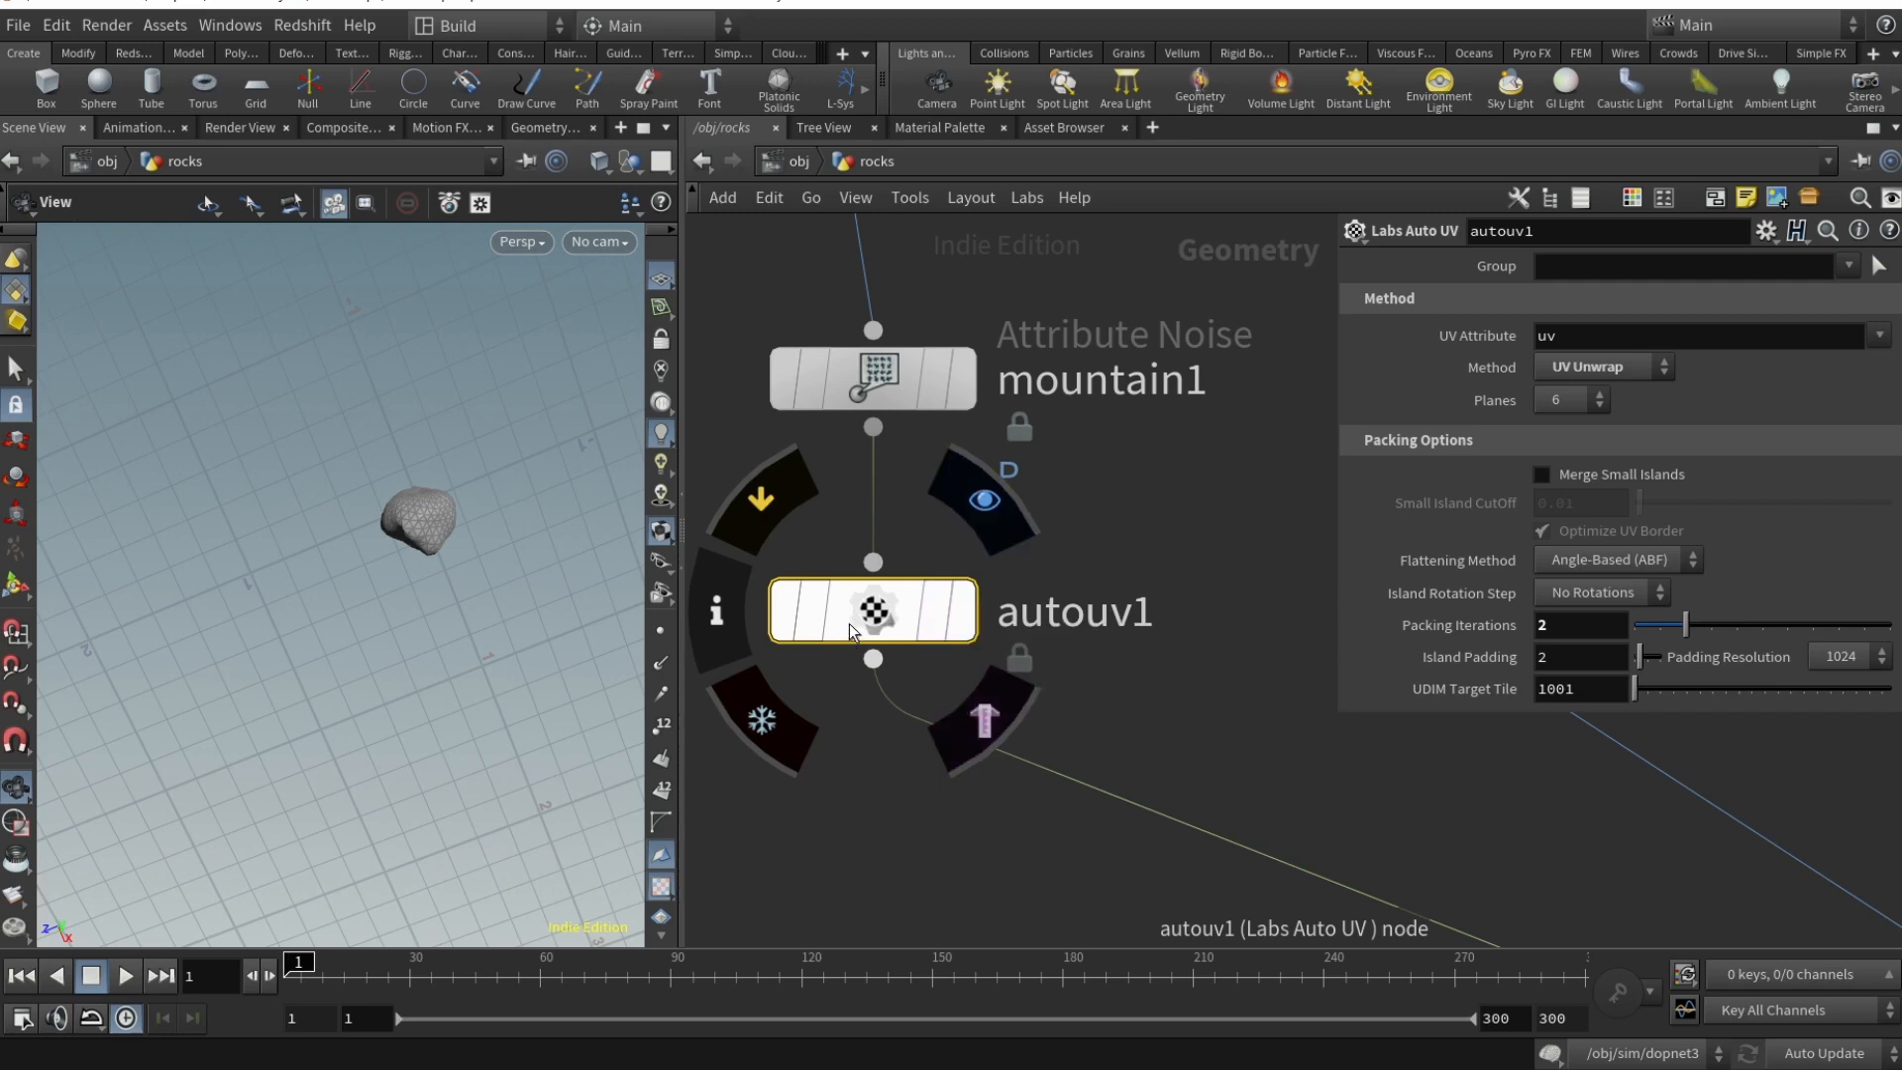
mouse_move(880, 621)
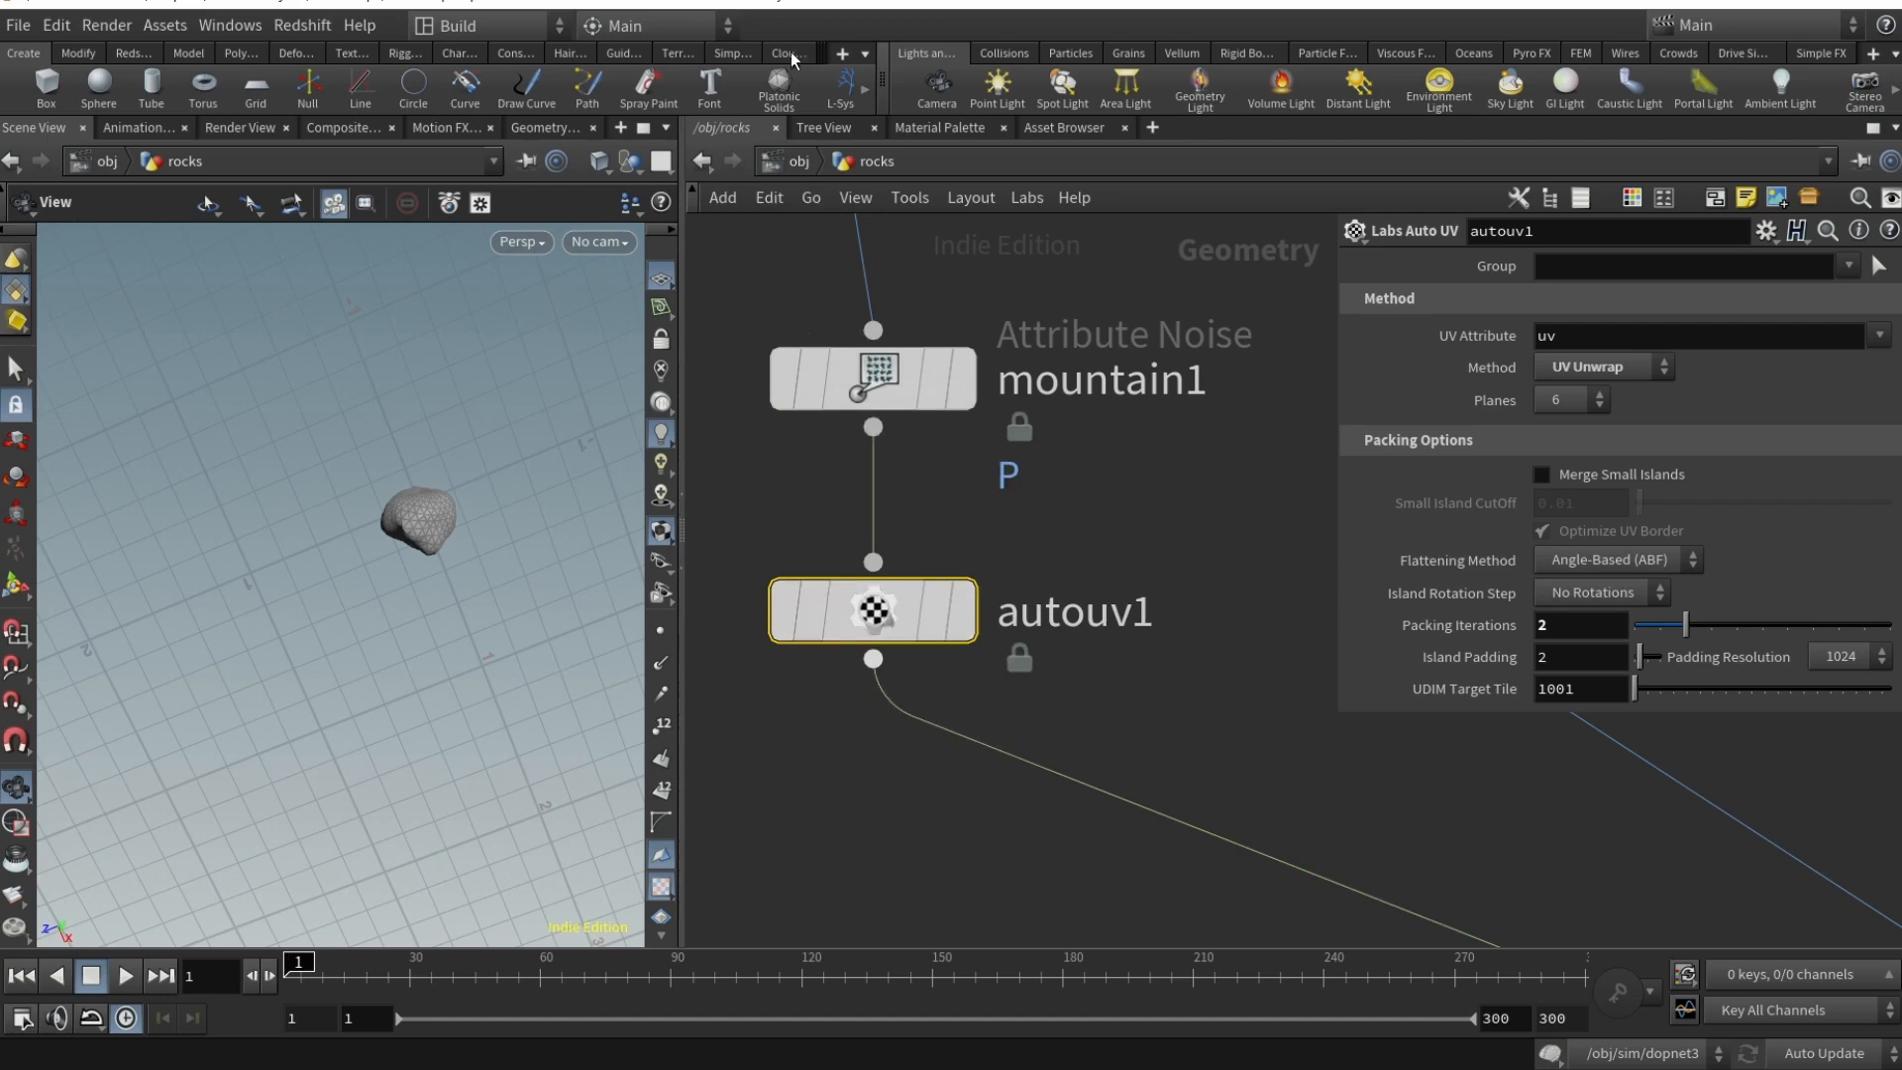
- Bring up the list of available shelf sets
left_click(841, 54)
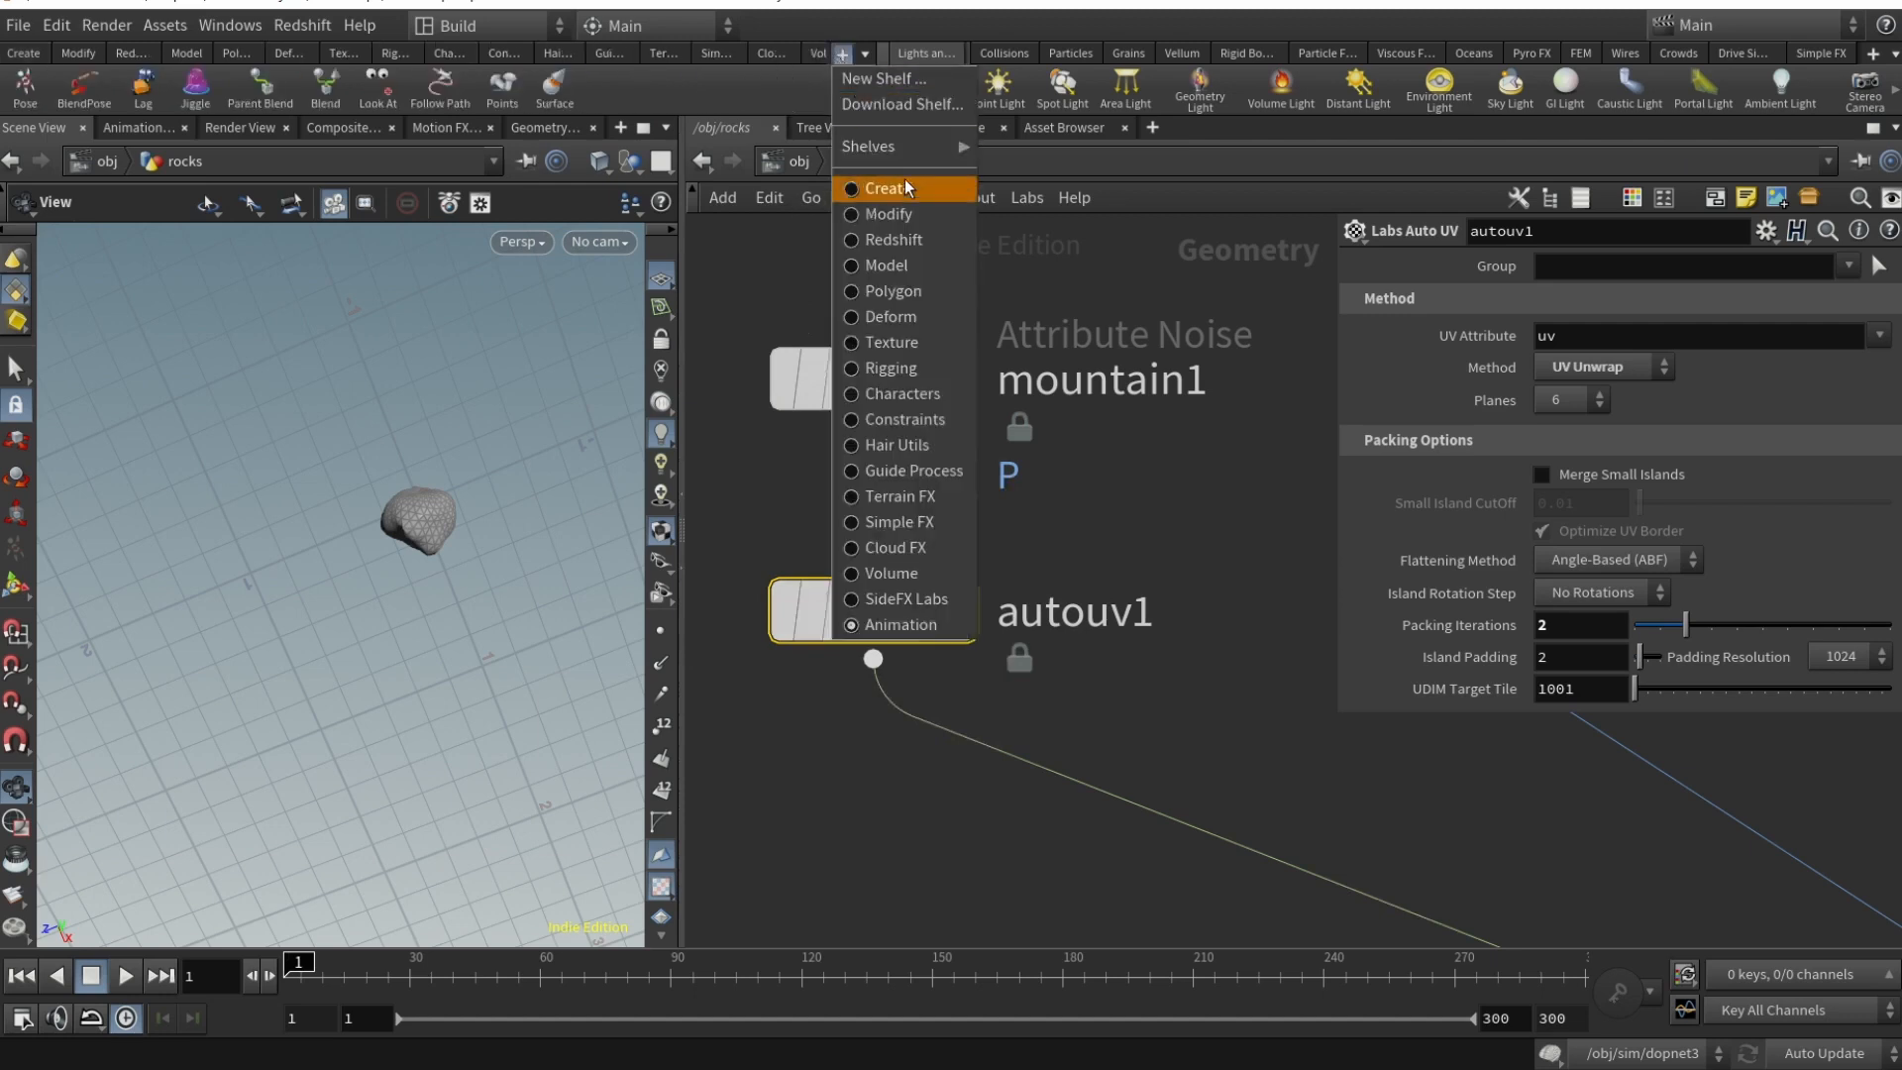
mouse_move(869, 146)
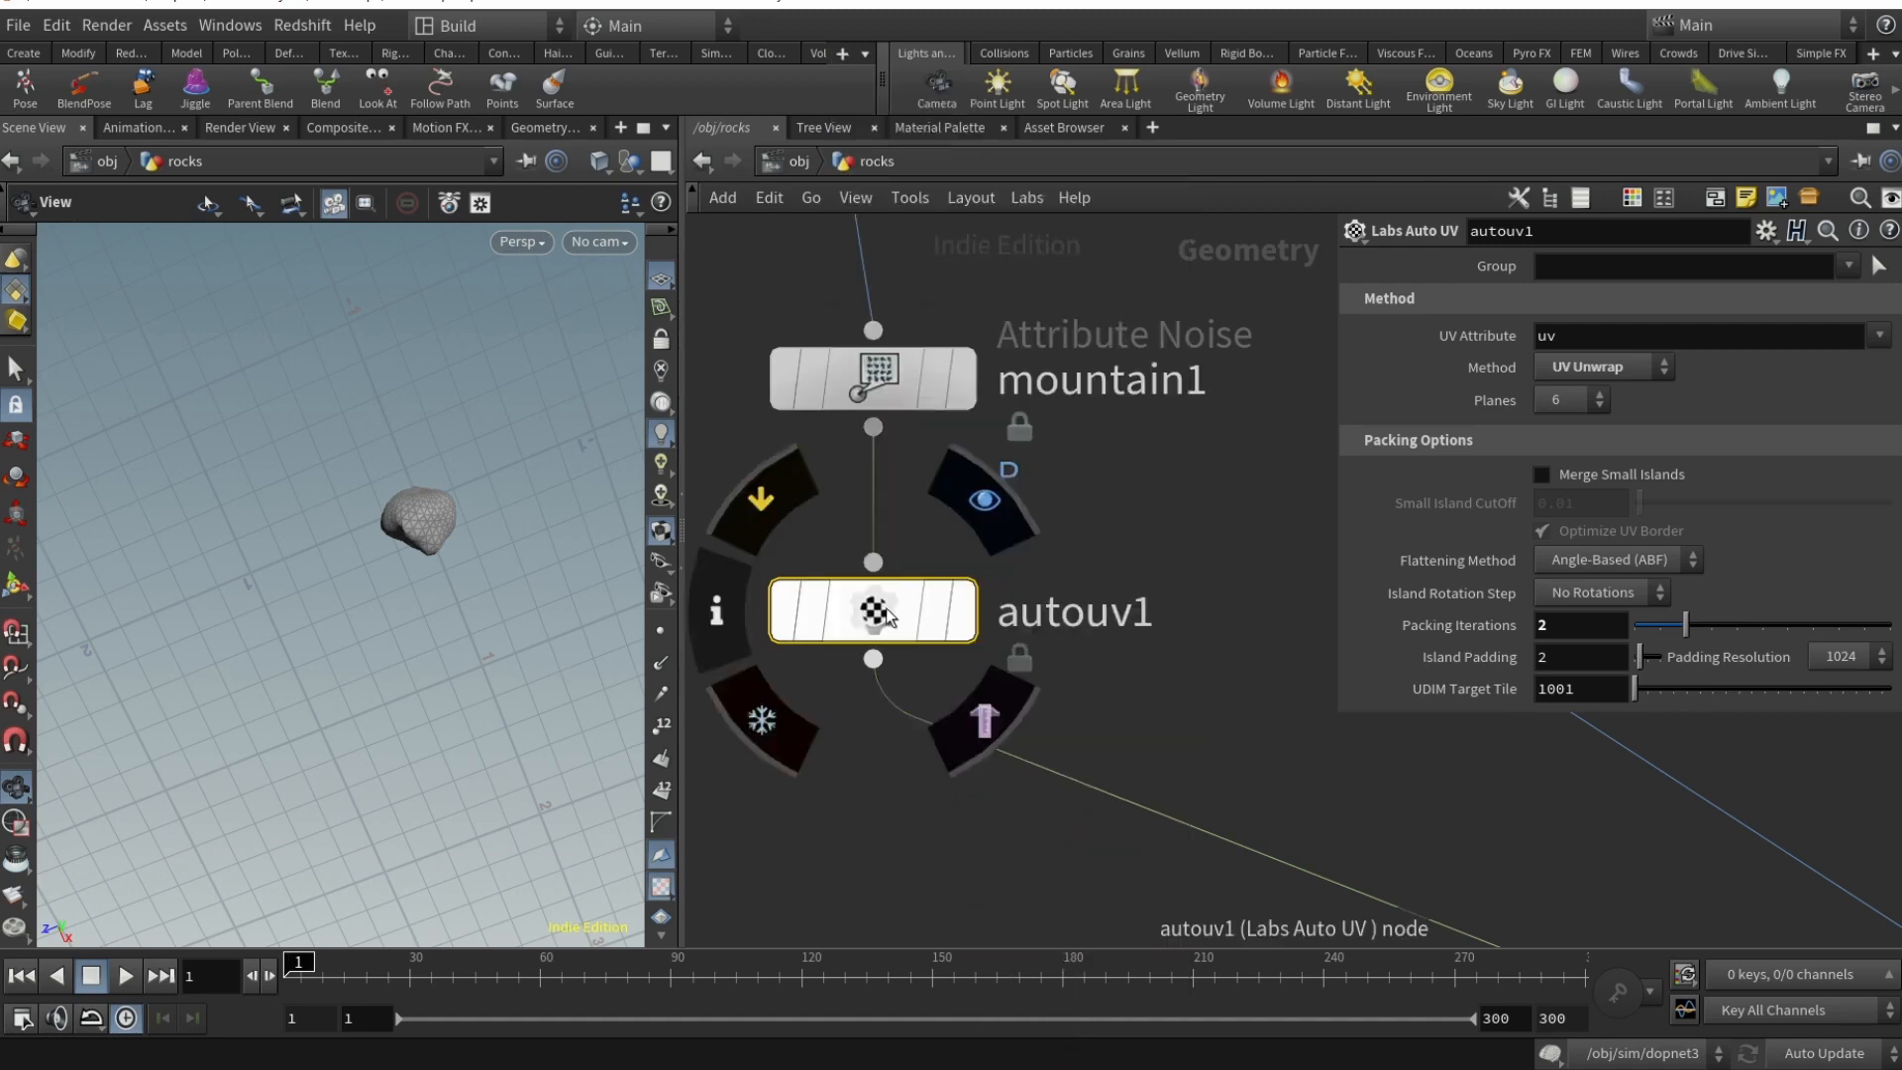
mouse_move(952, 616)
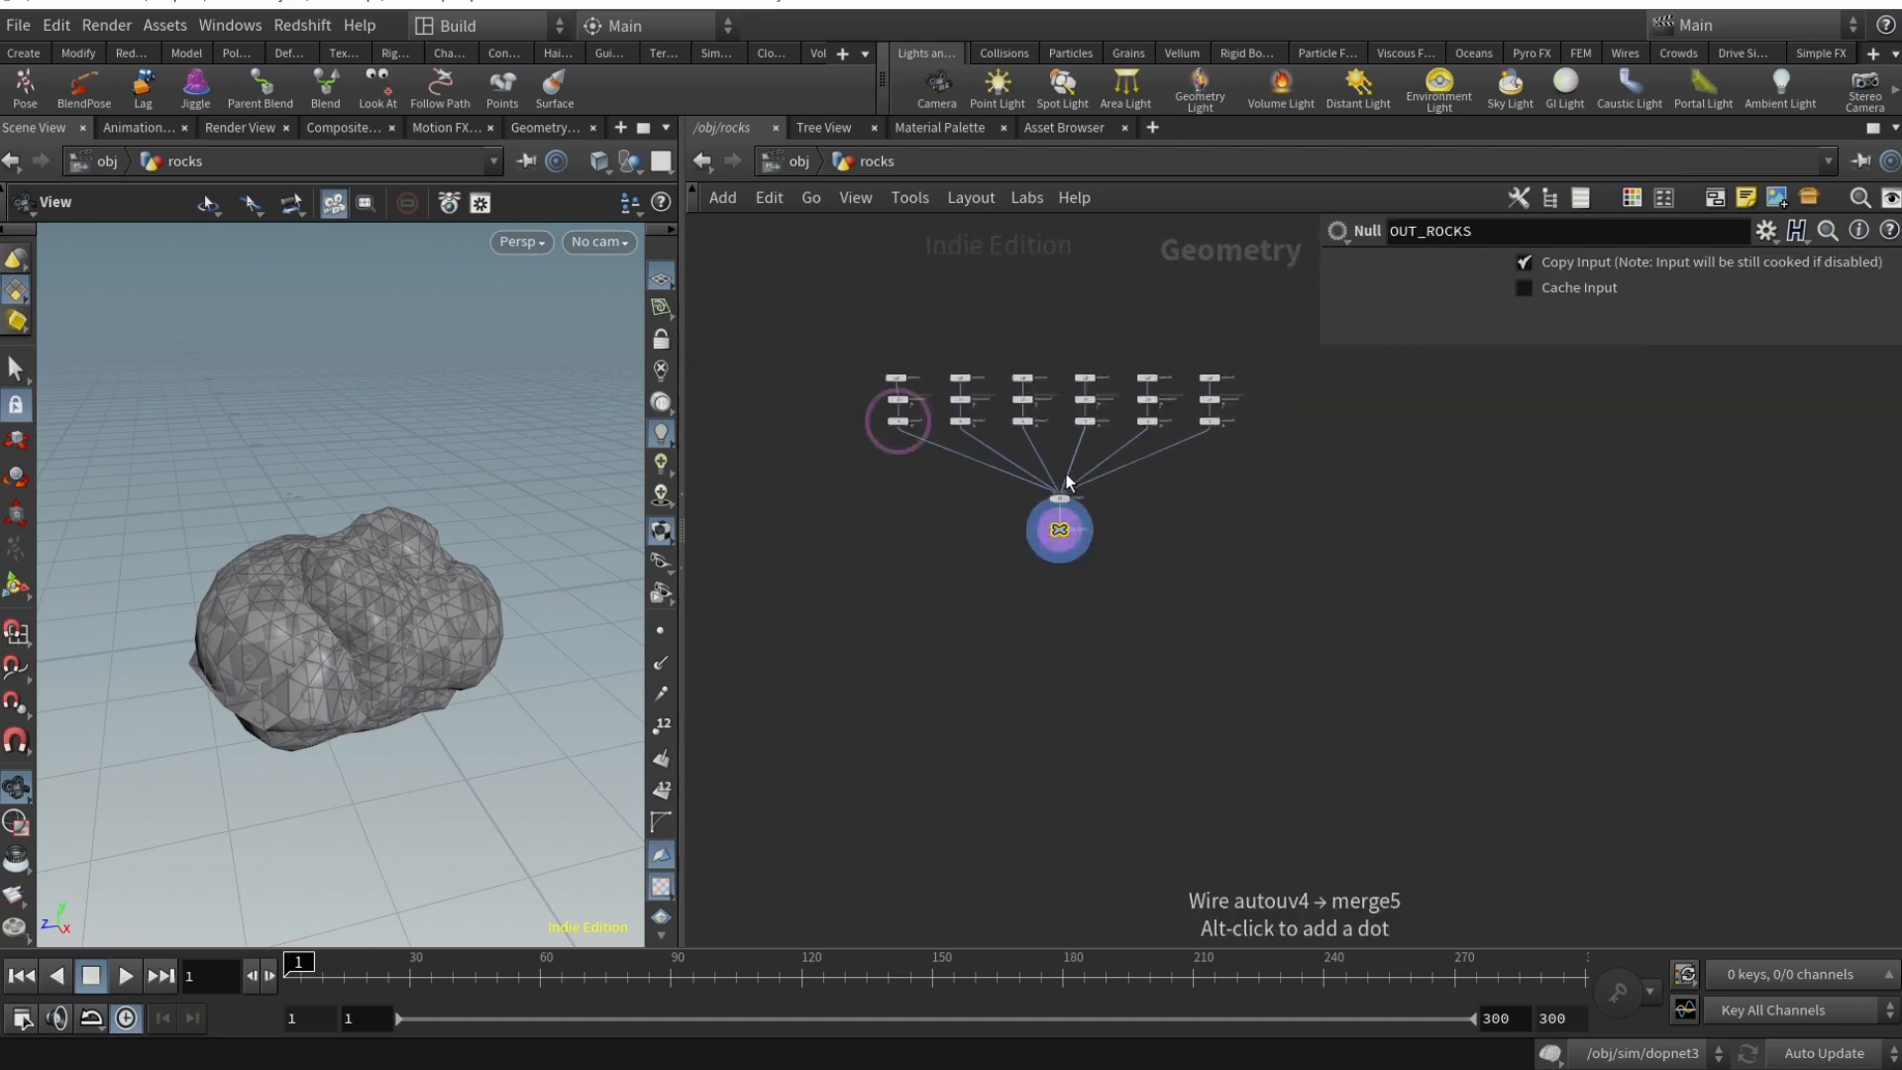
mouse_move(1173, 431)
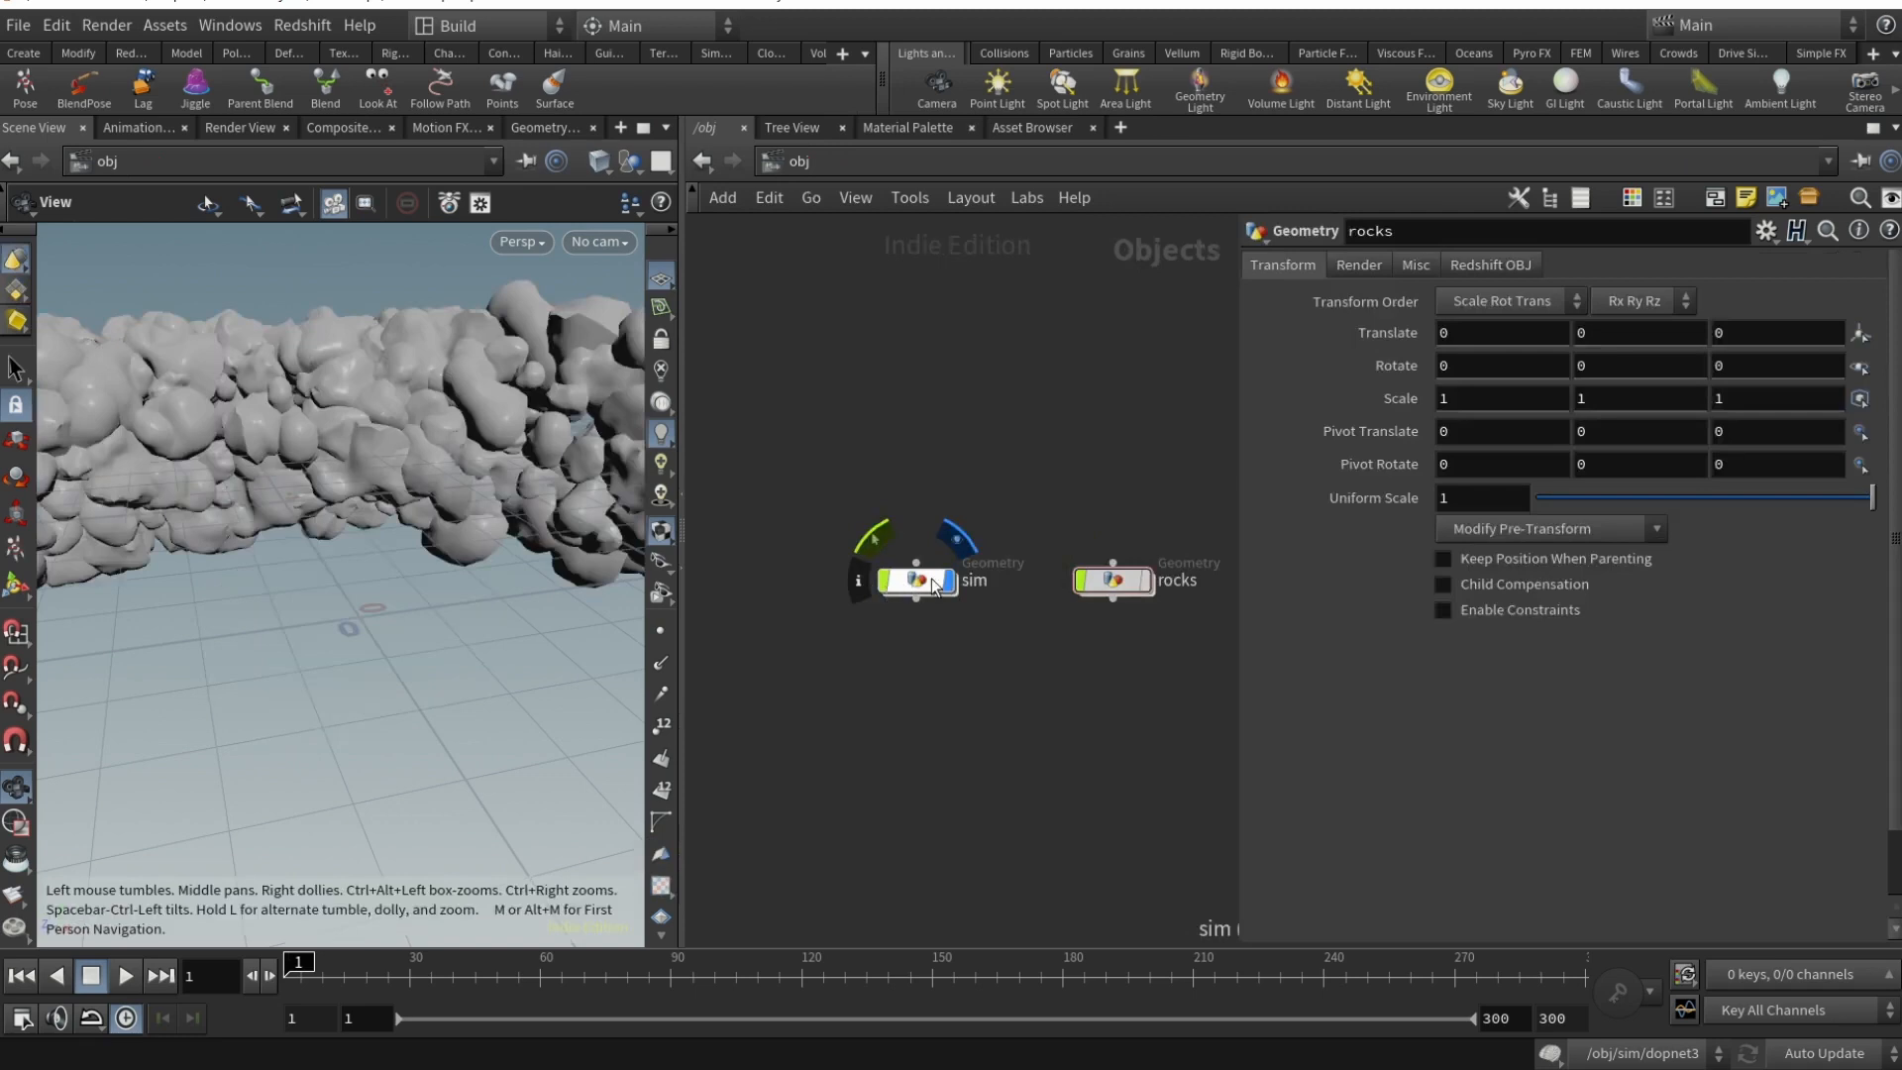
- Enter the sim network and display torus1, then the 300-point scatter2
double_click(914, 578)
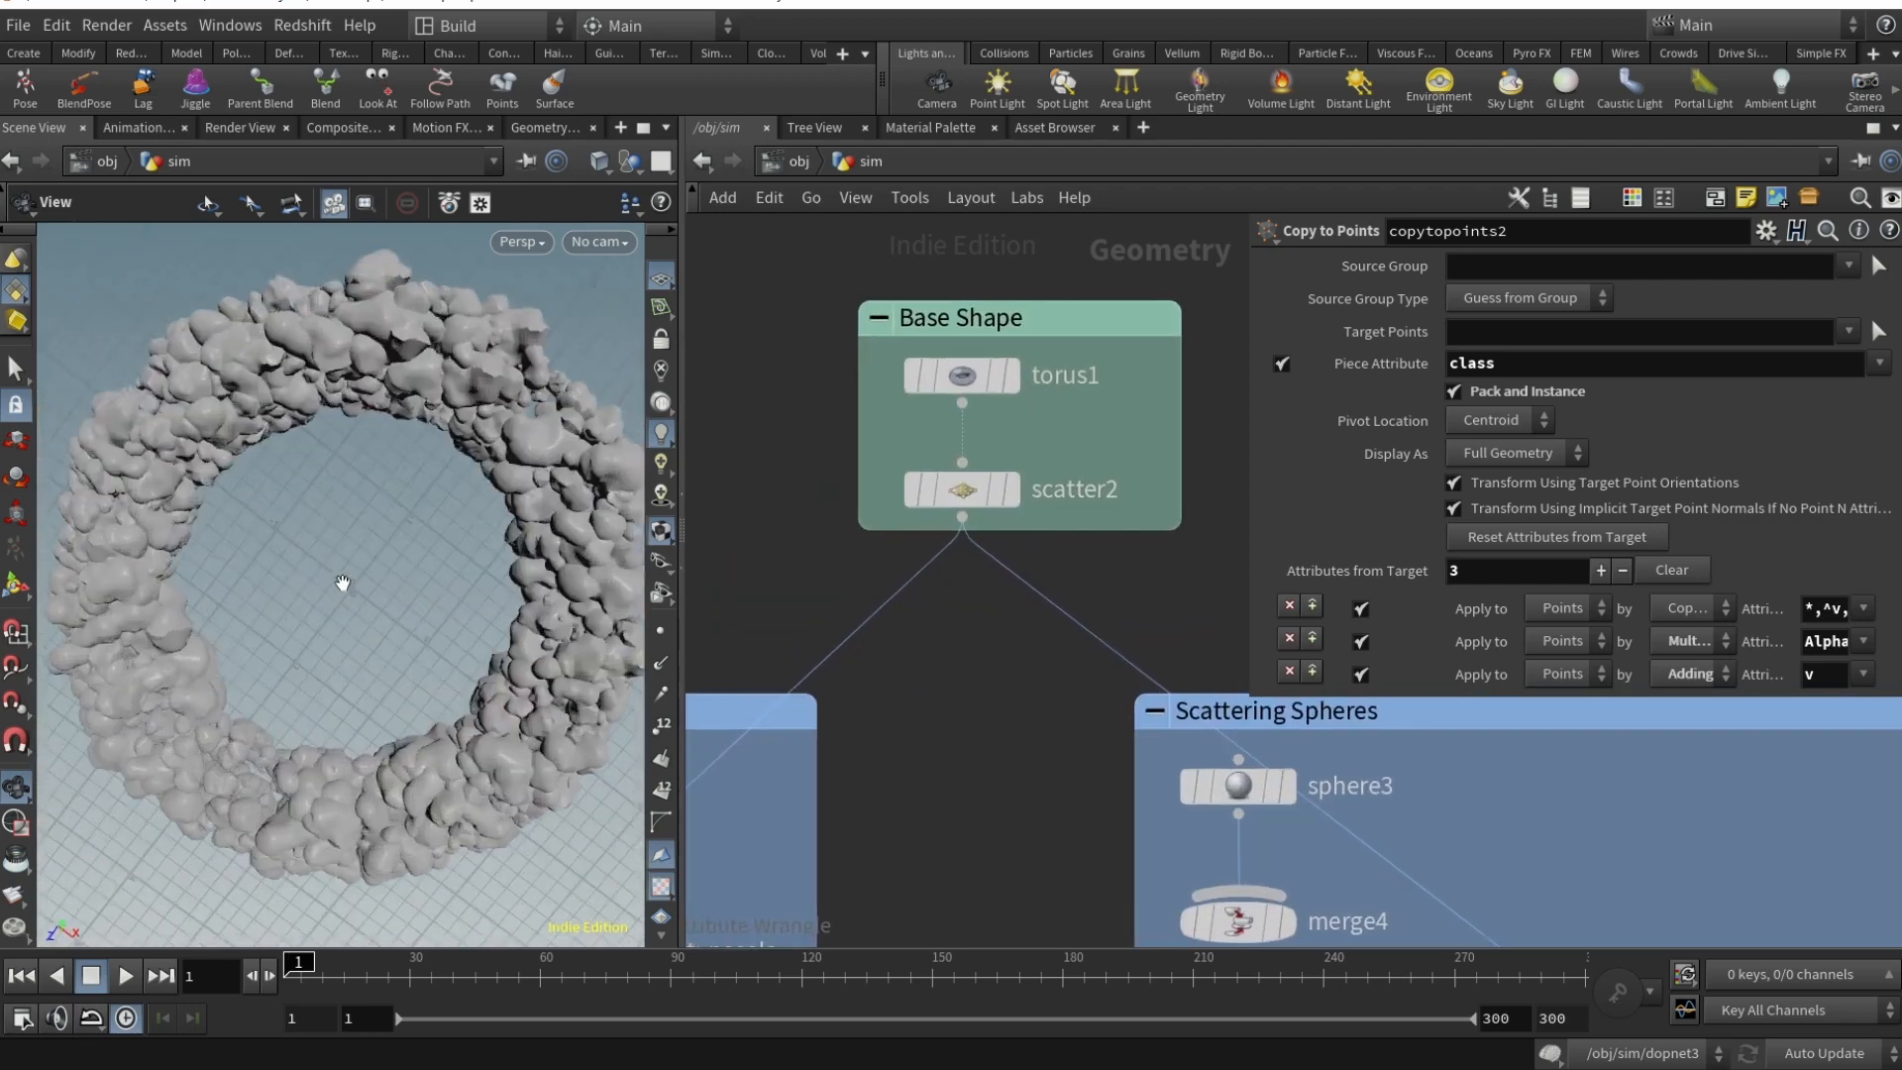
left_click(960, 375)
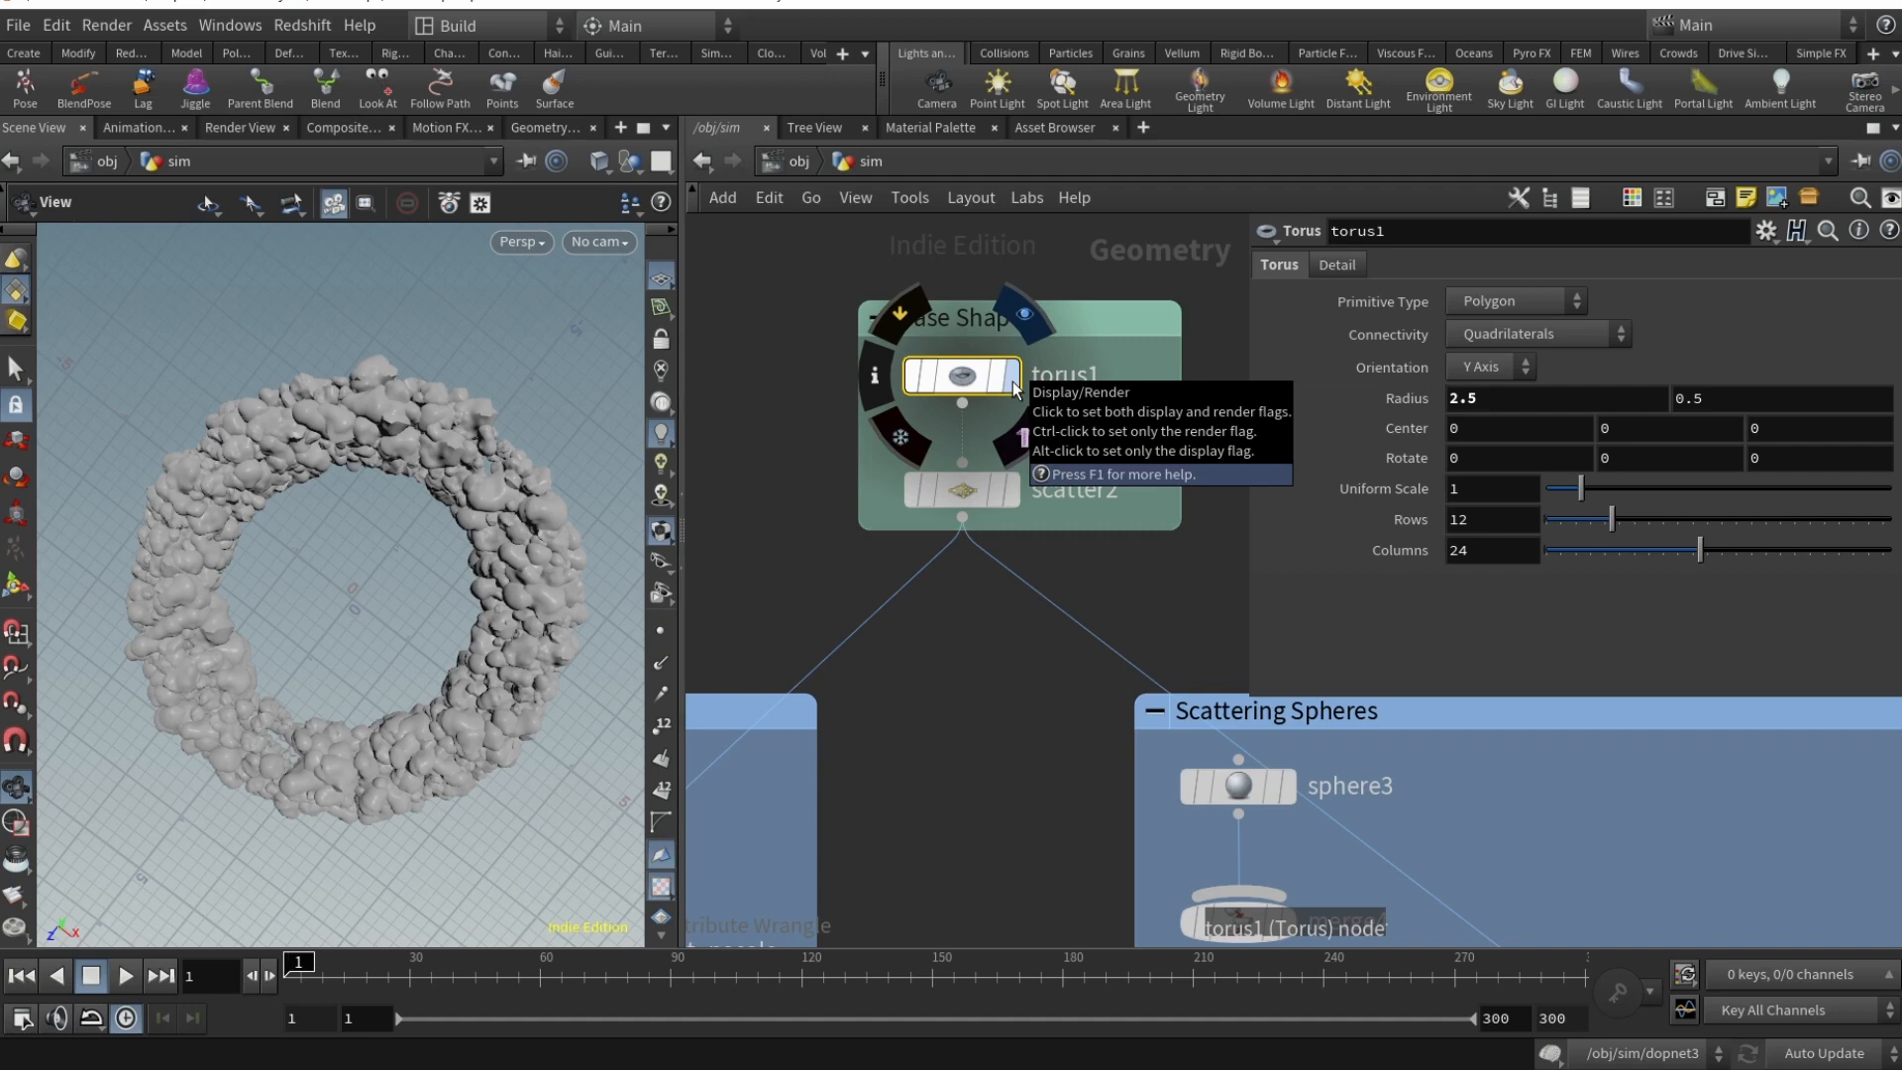
left_click(991, 375)
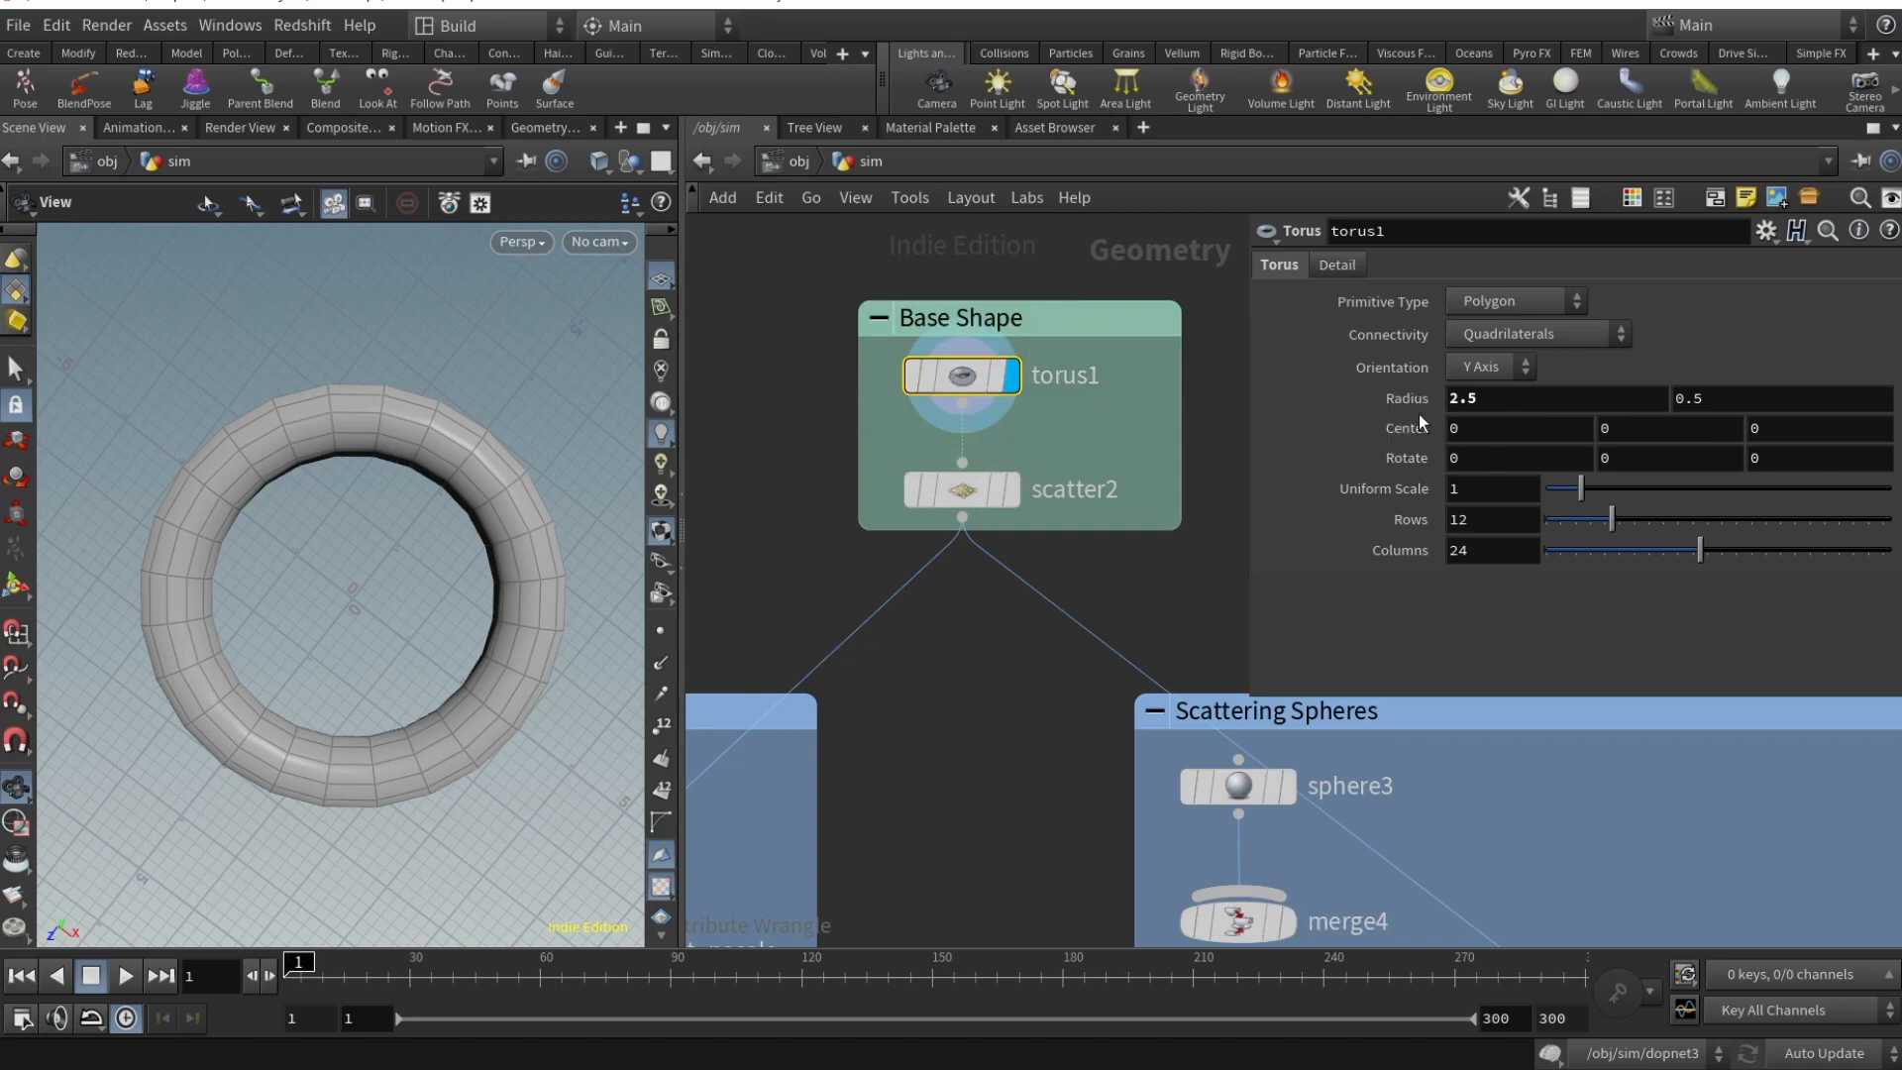
left_click(959, 489)
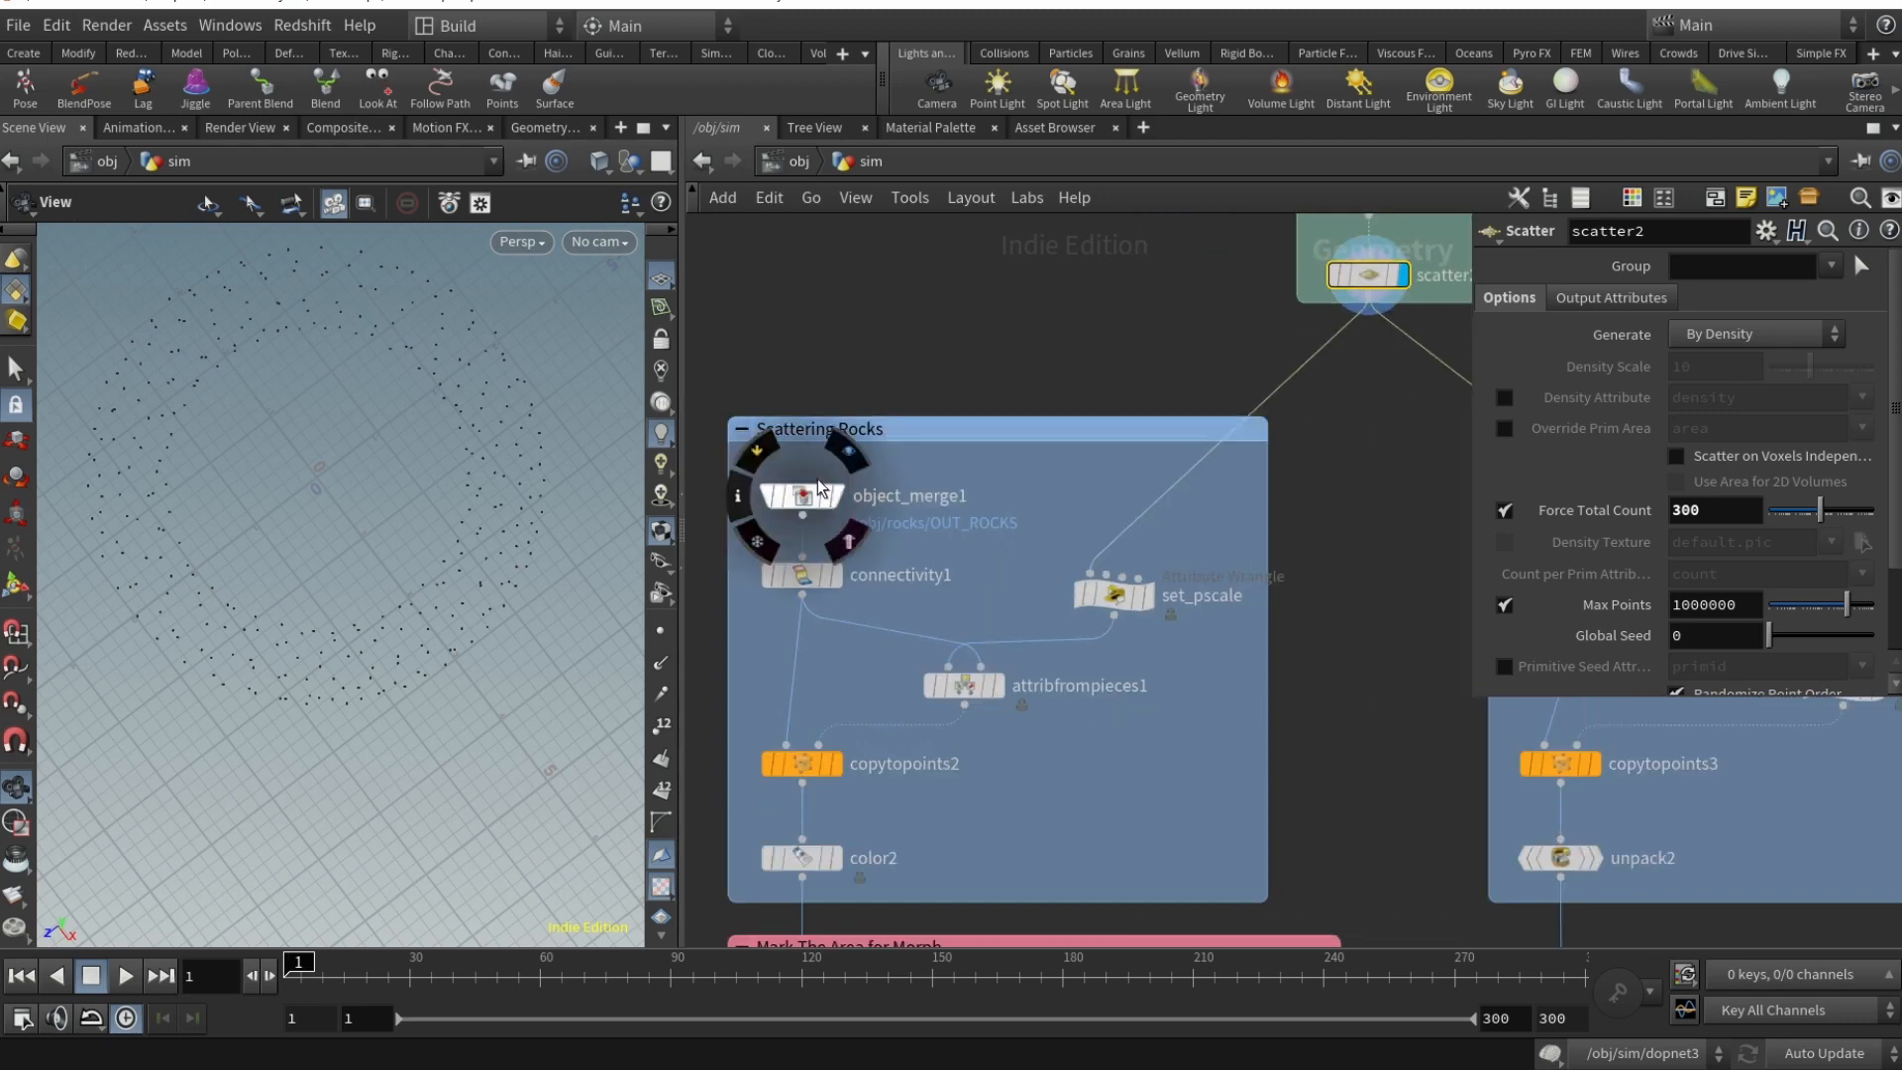
mouse_move(804, 497)
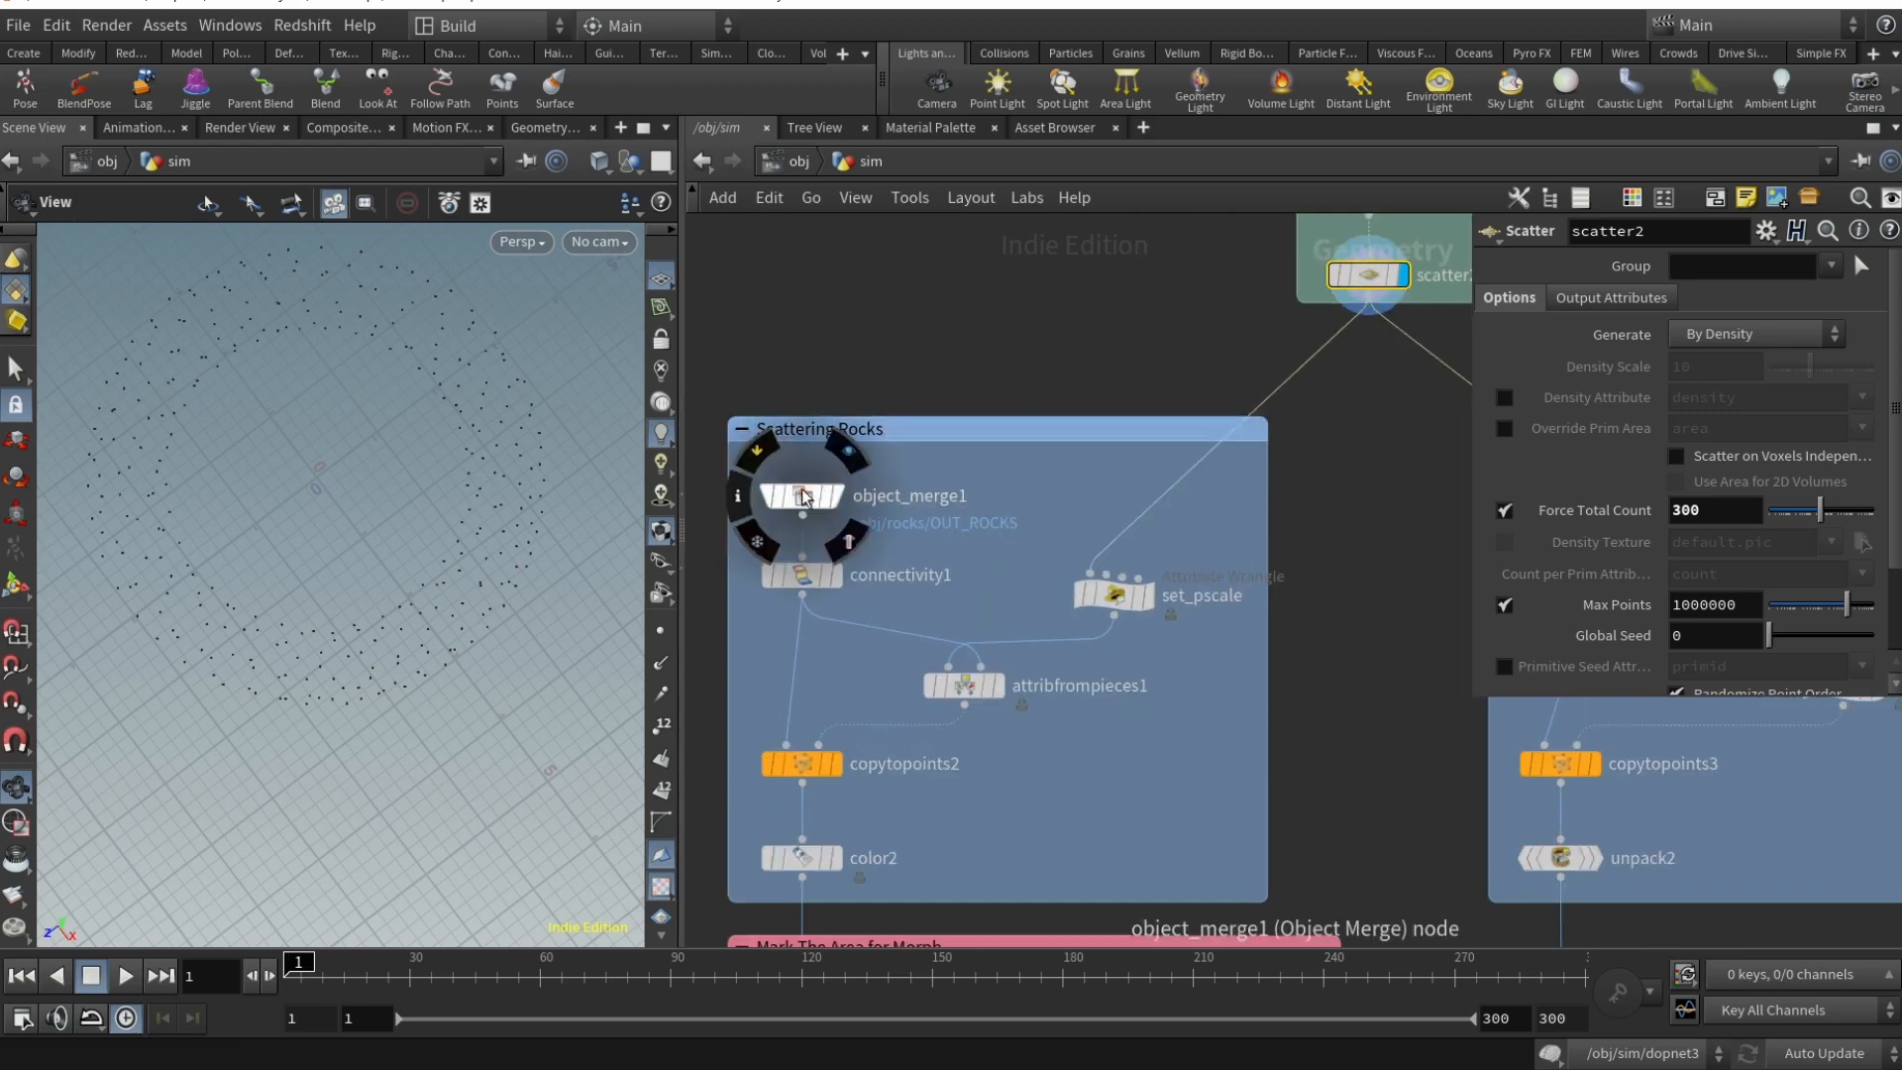
- View the rocks merged from OUT_ROCKS, then their connectivity stage
left_click(801, 496)
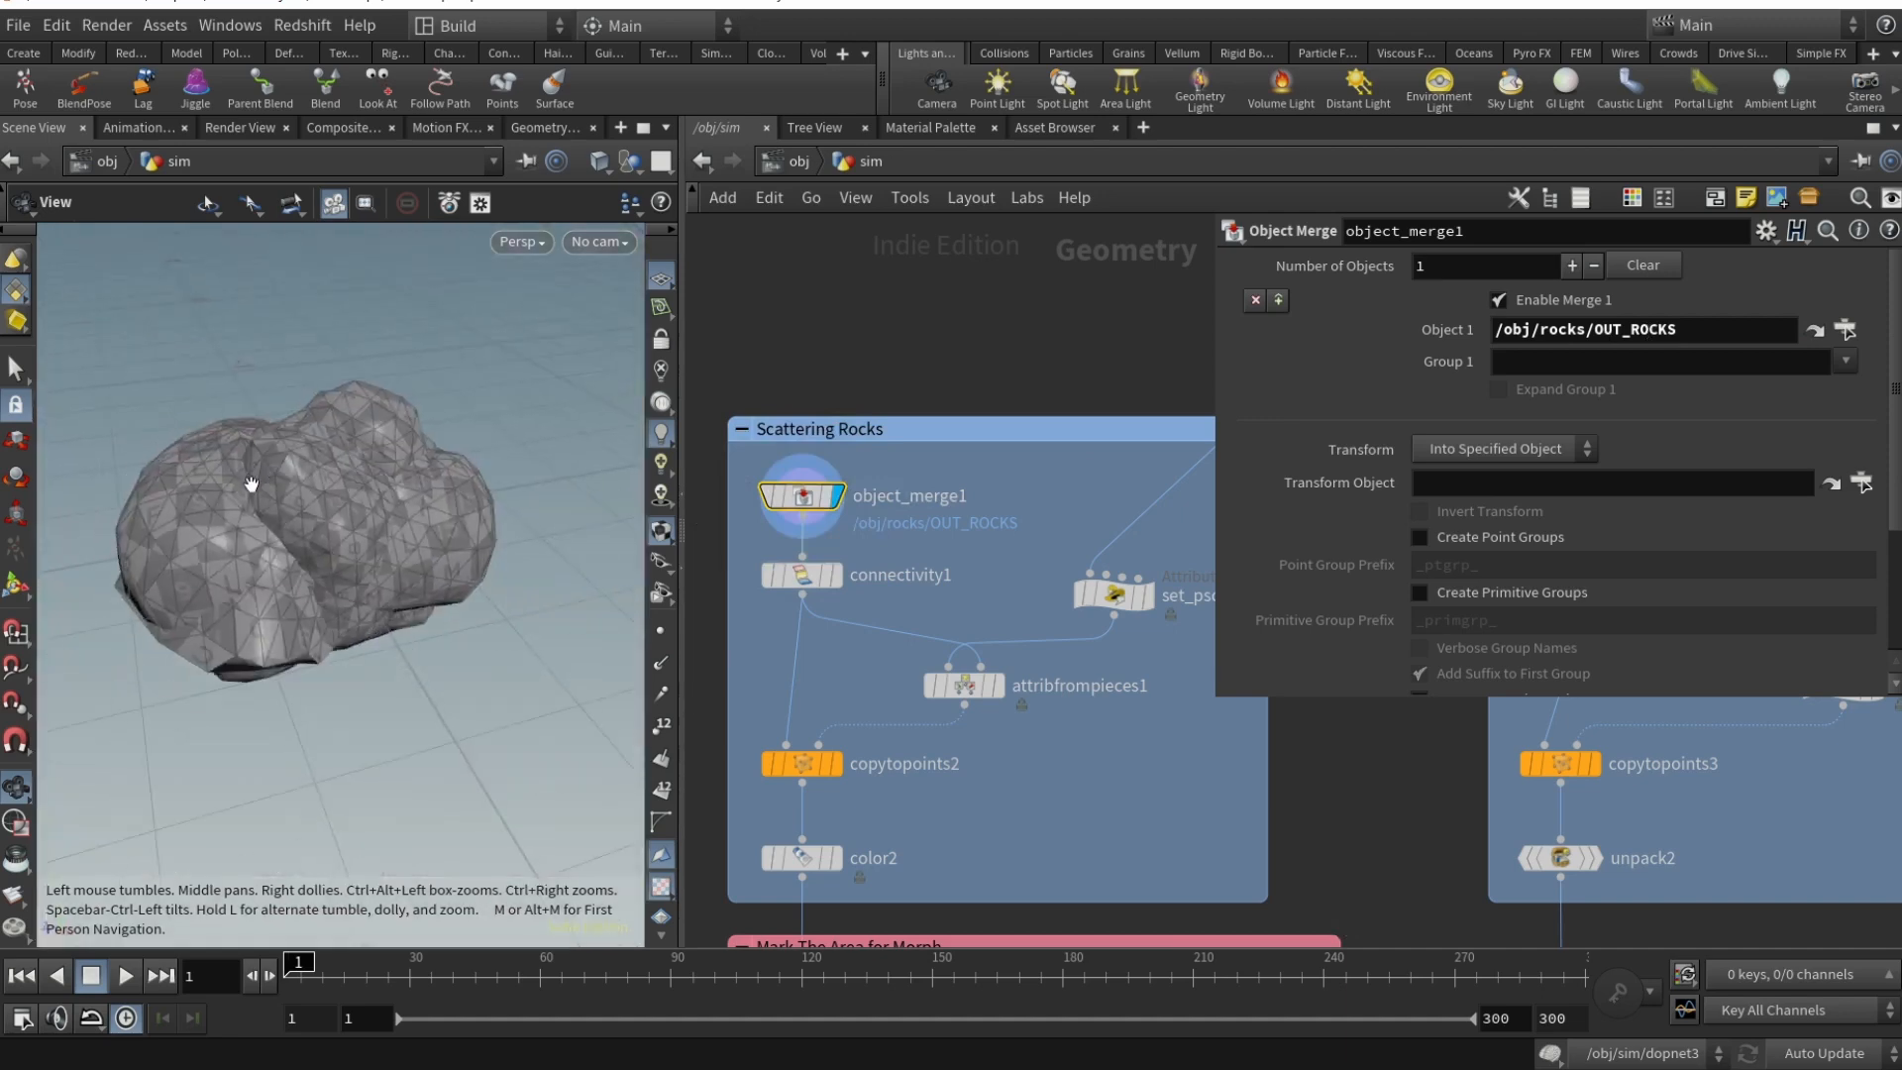
left_click(799, 574)
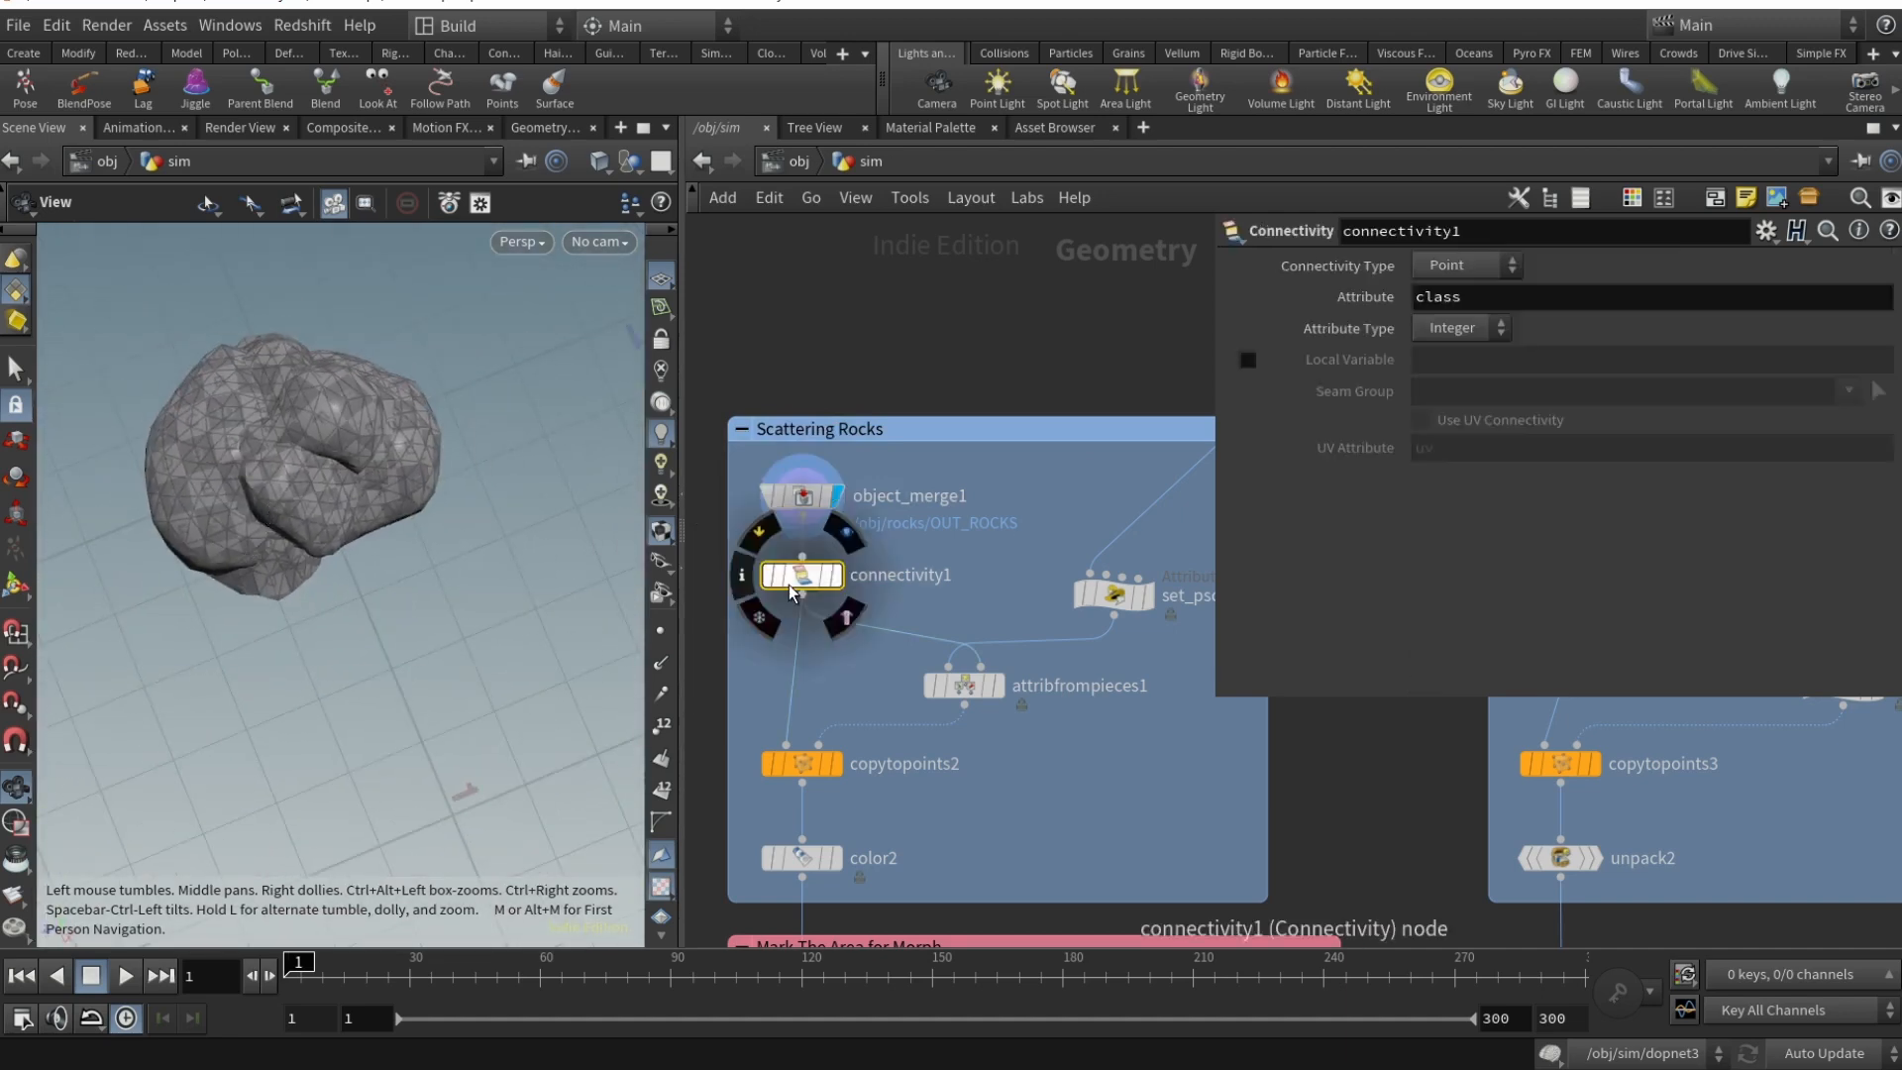
mouse_move(811, 585)
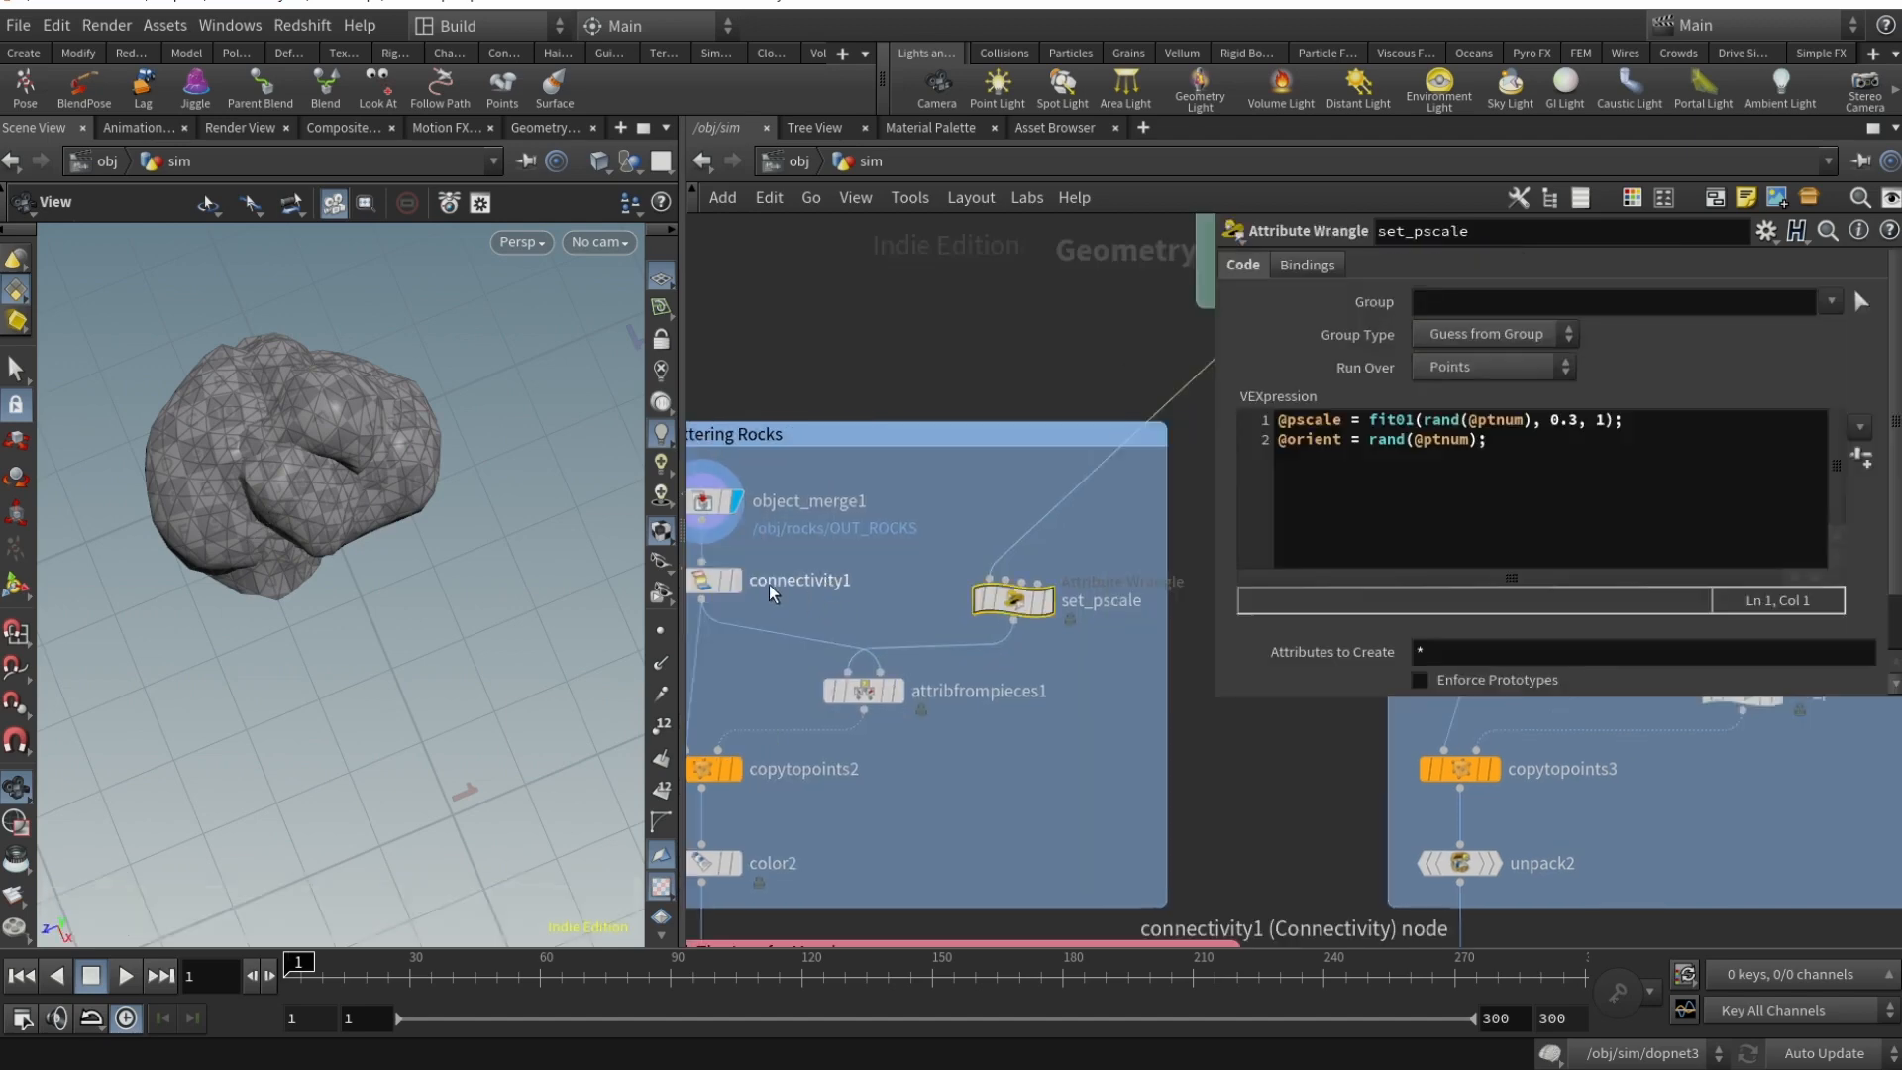
- Display set_pscale and highlight the rand function in its pscale VEX expression
left_click(1011, 600)
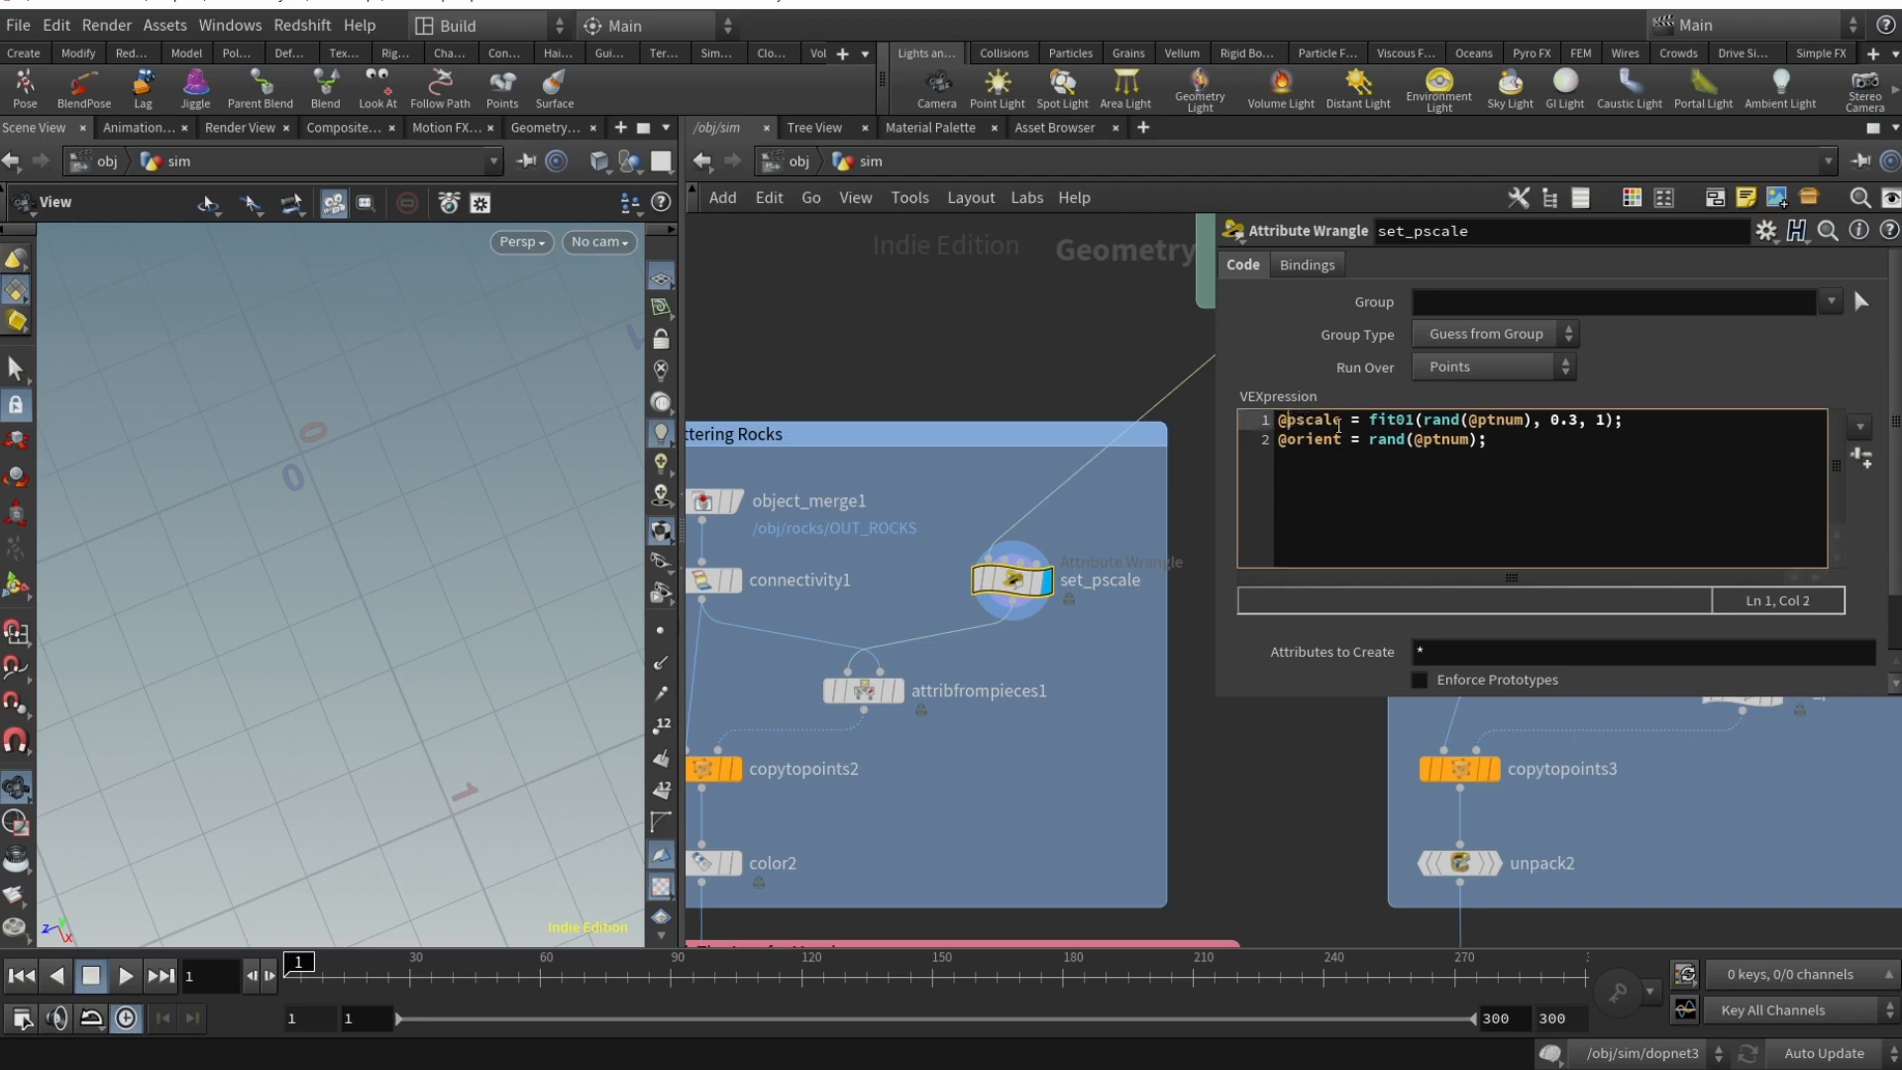
double_click(1383, 420)
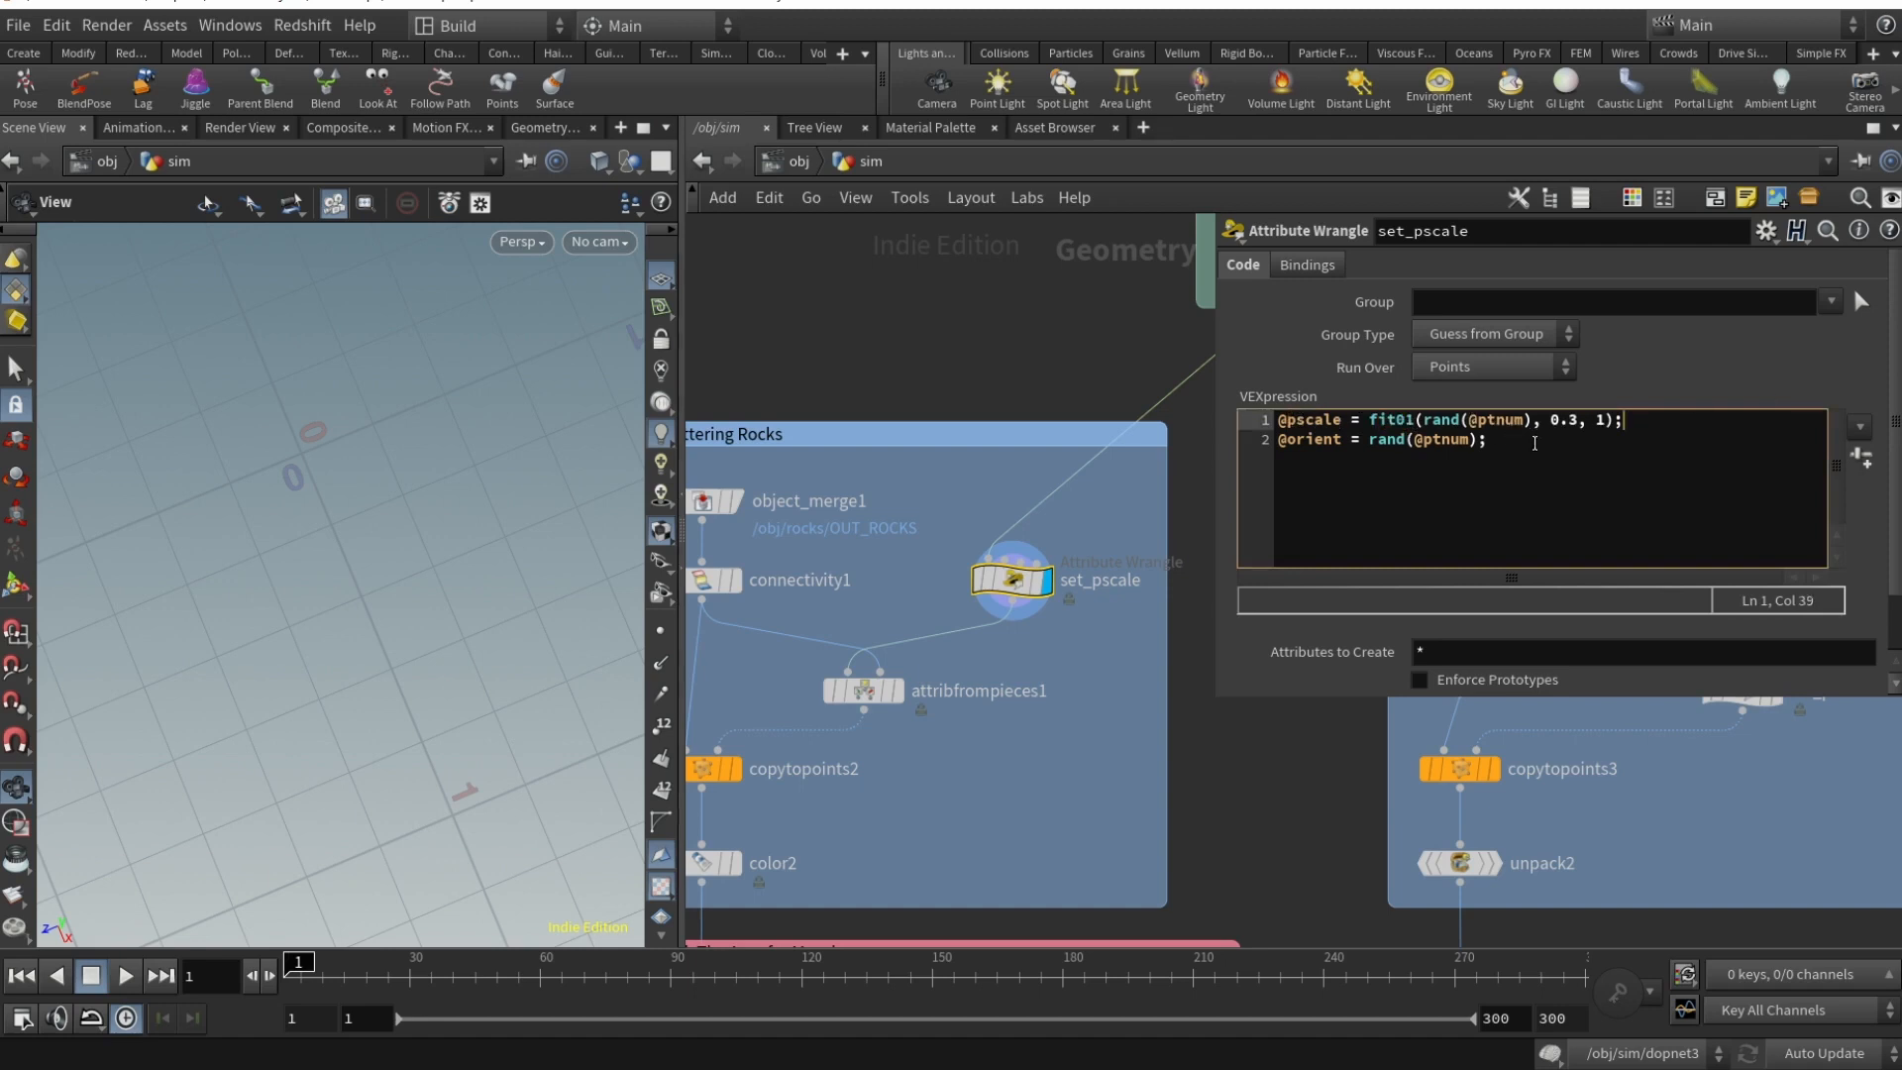
double_click(1559, 420)
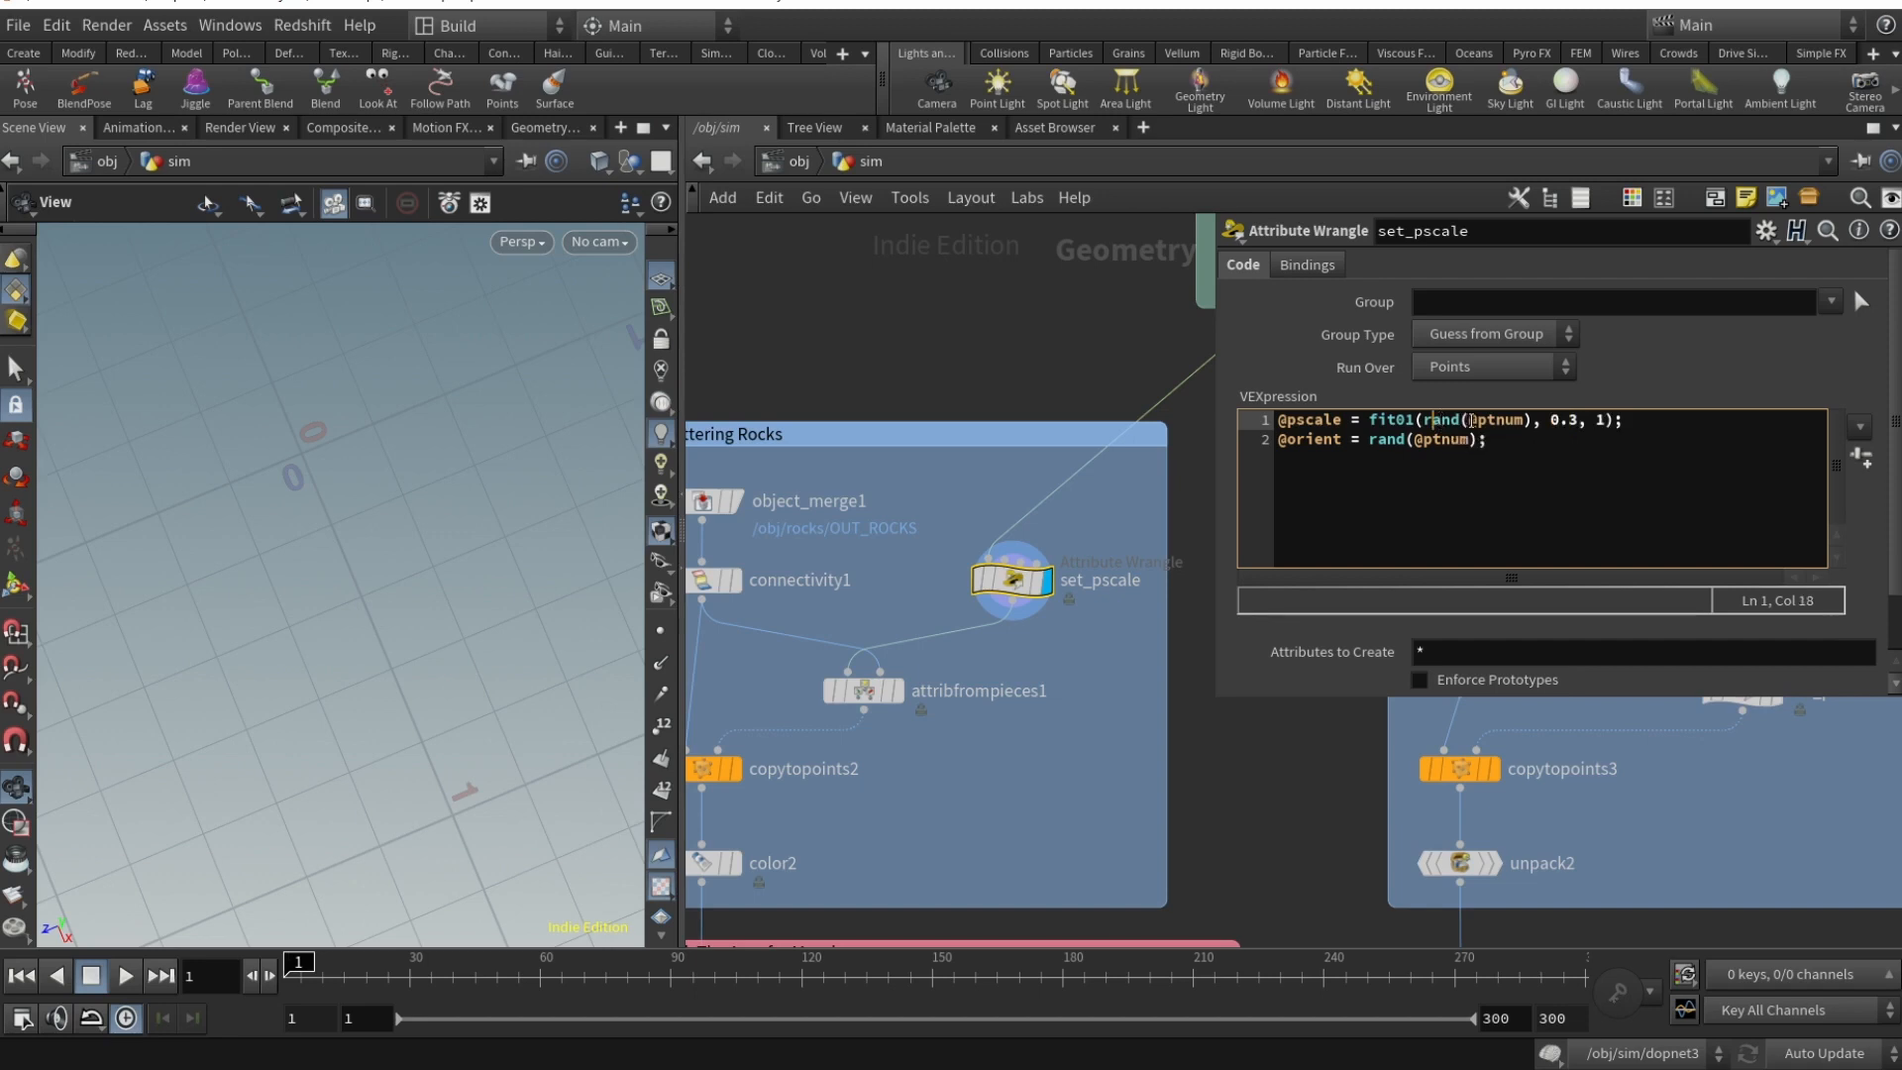
mouse_move(1508, 427)
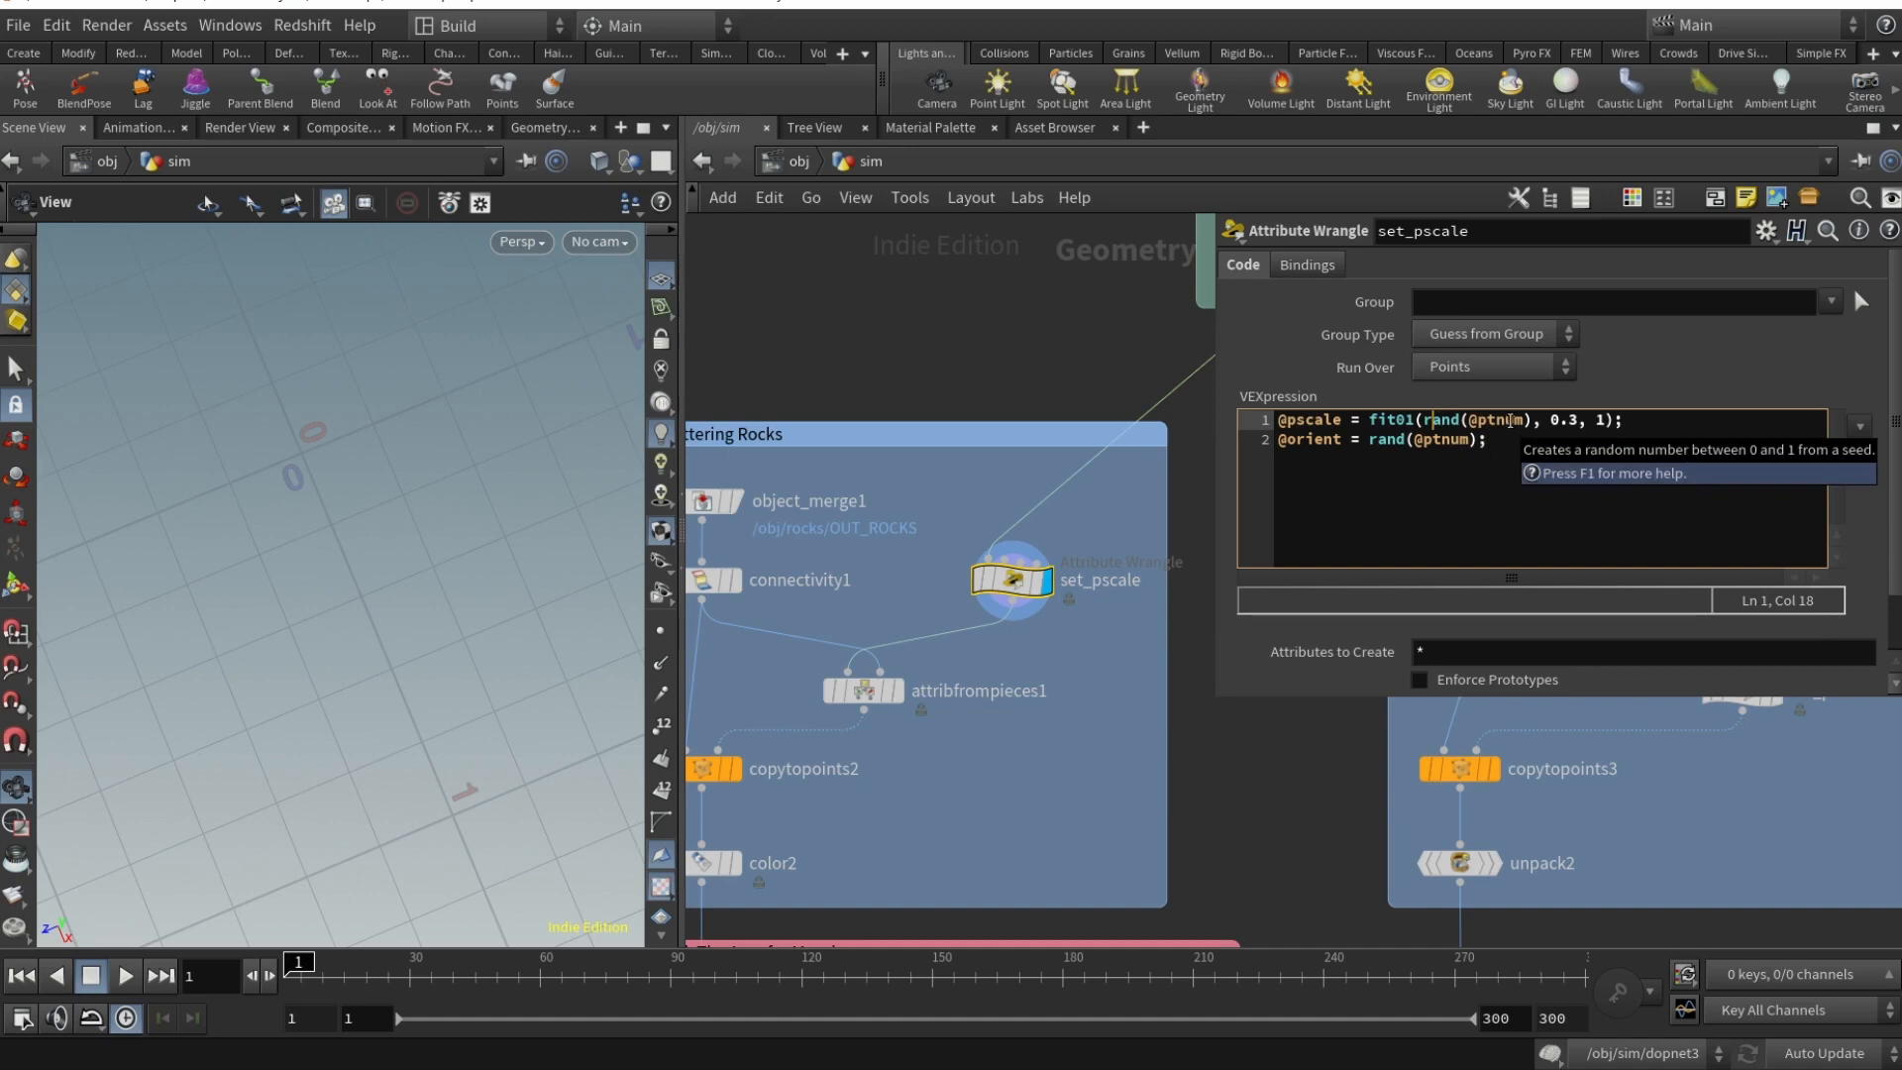
mouse_move(1511, 418)
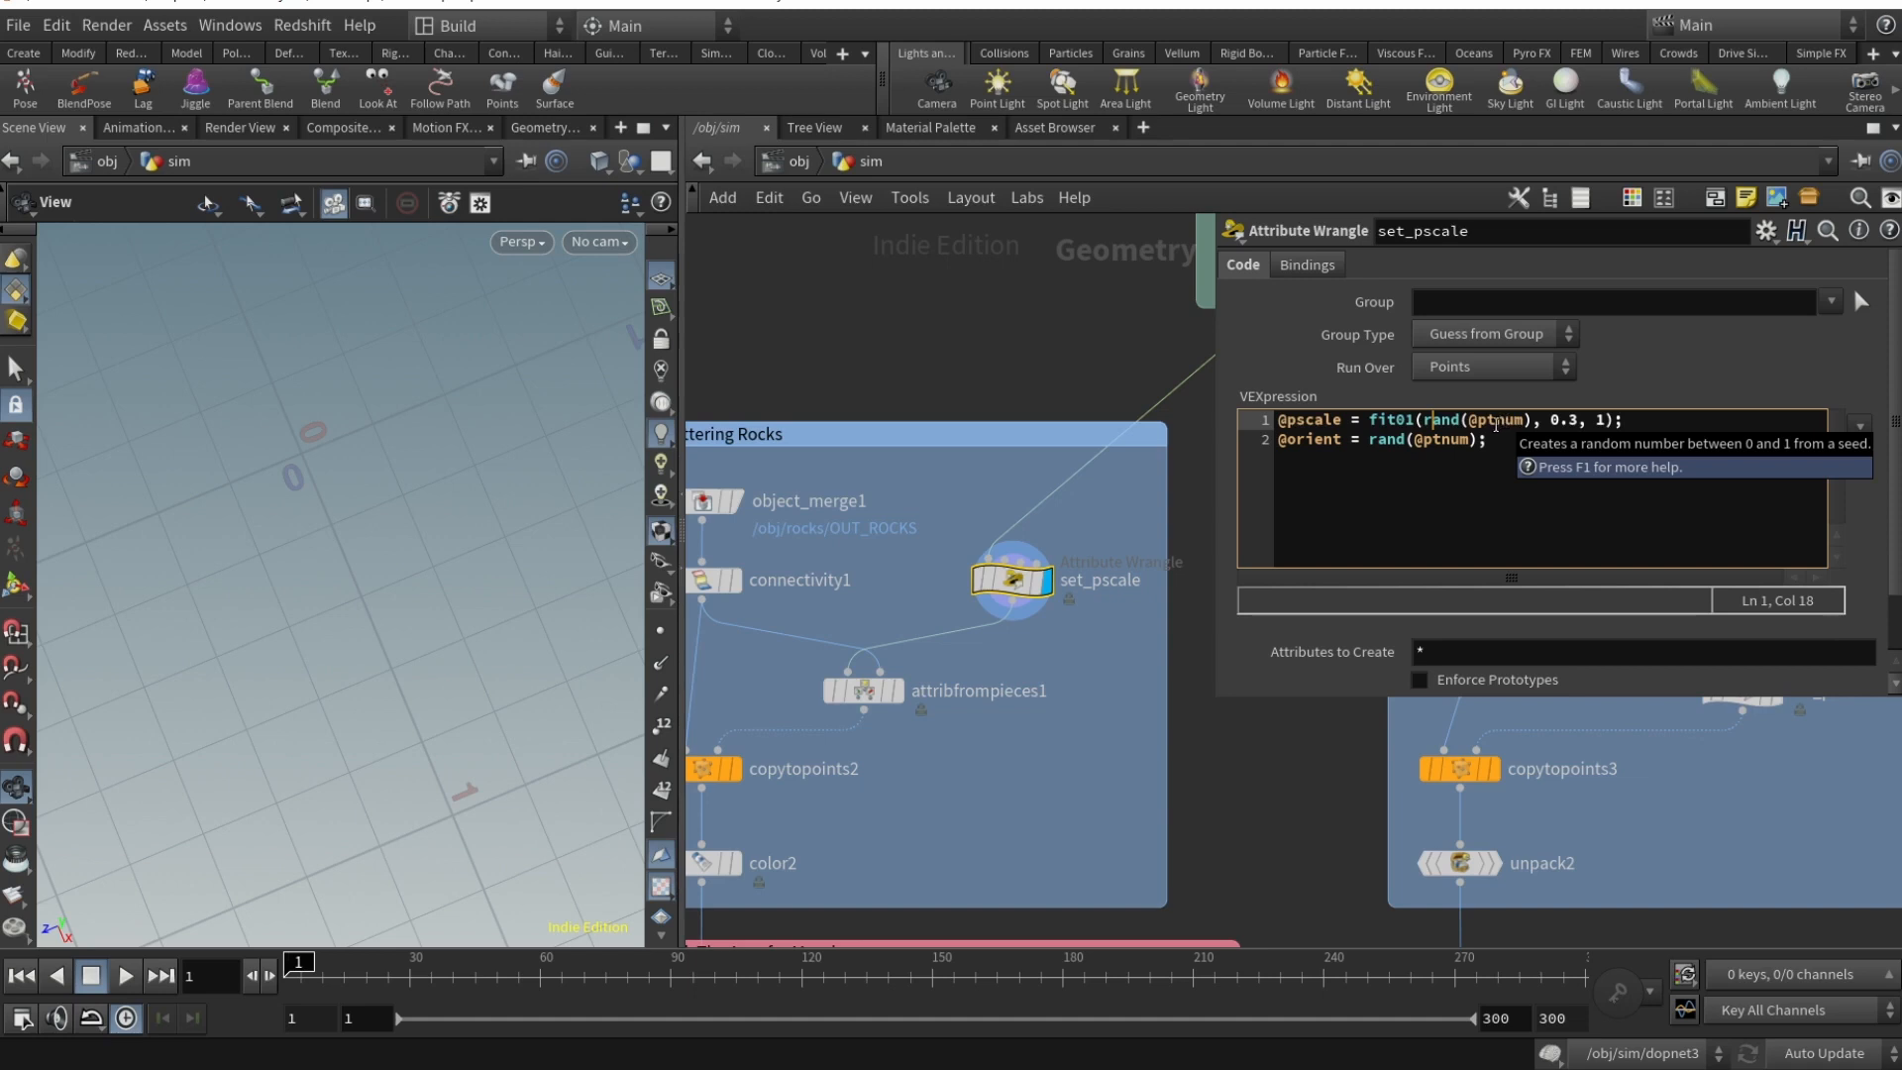
mouse_move(1589, 433)
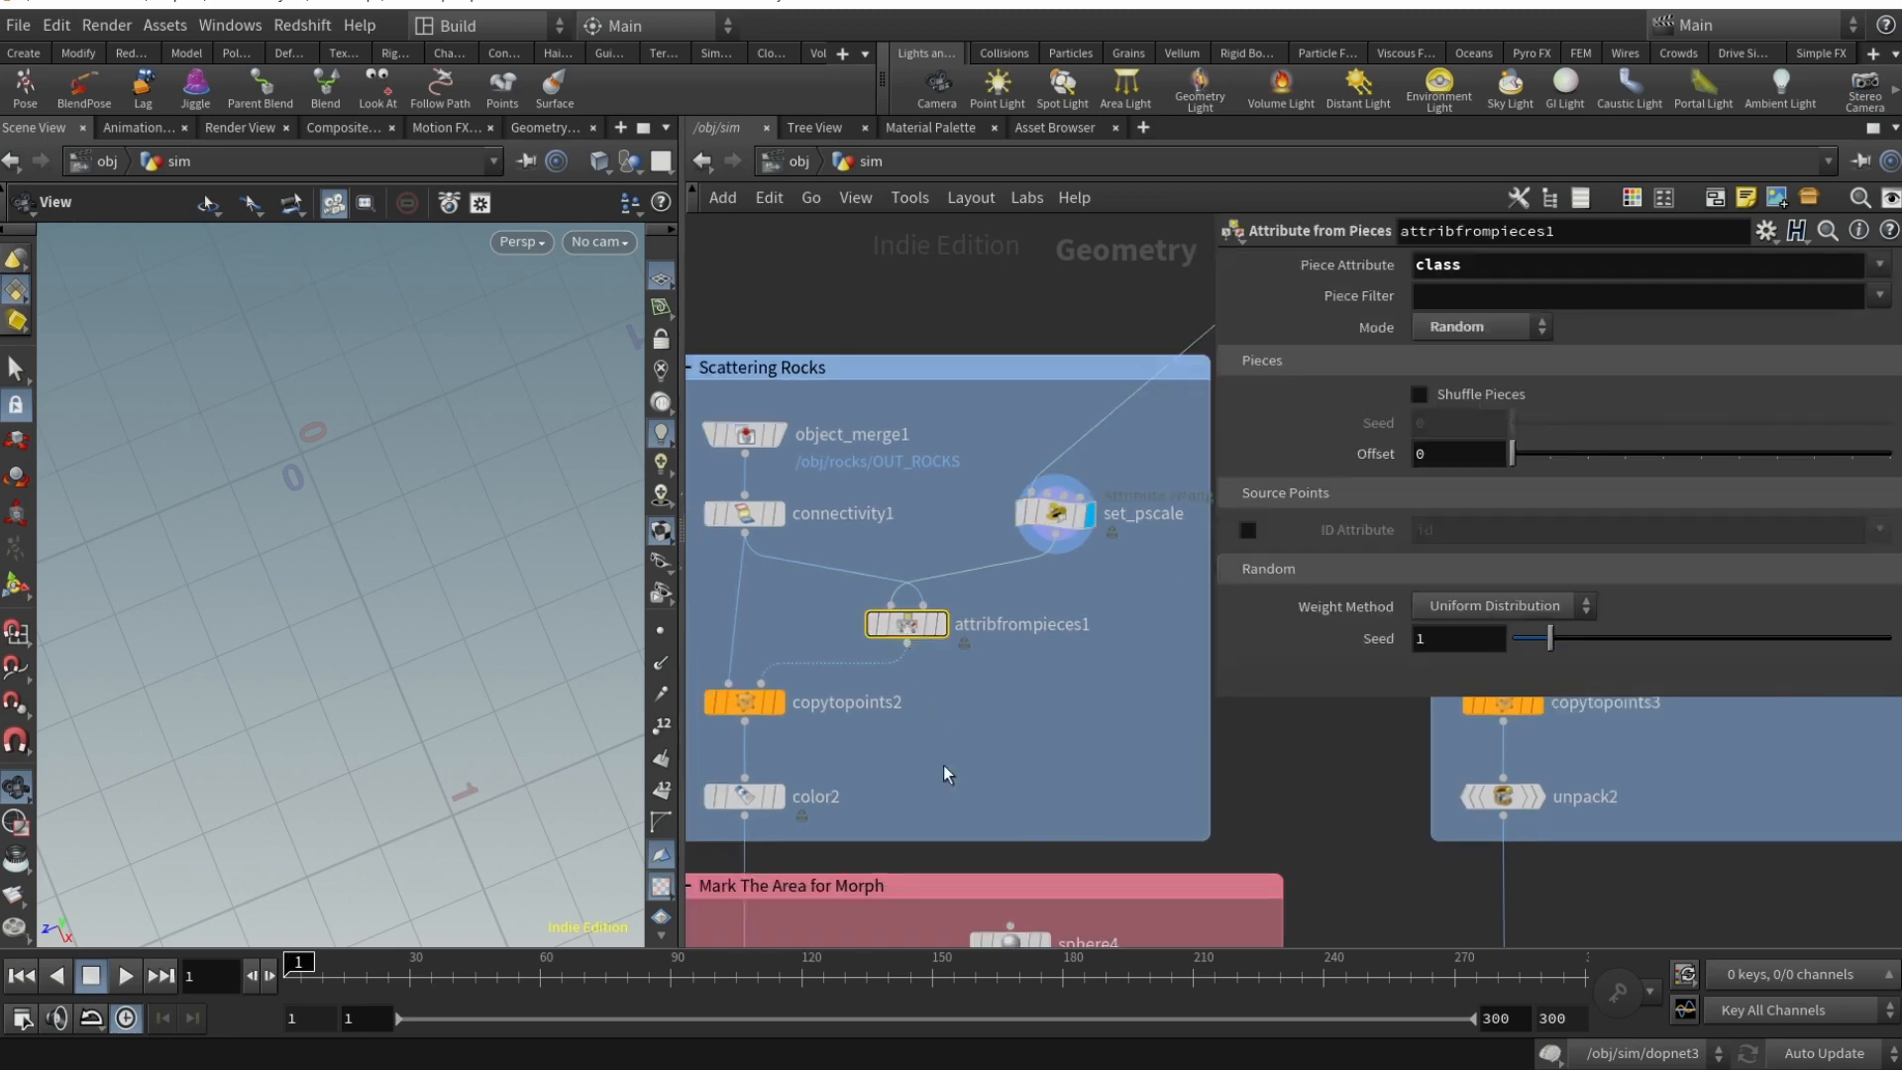
mouse_move(809, 649)
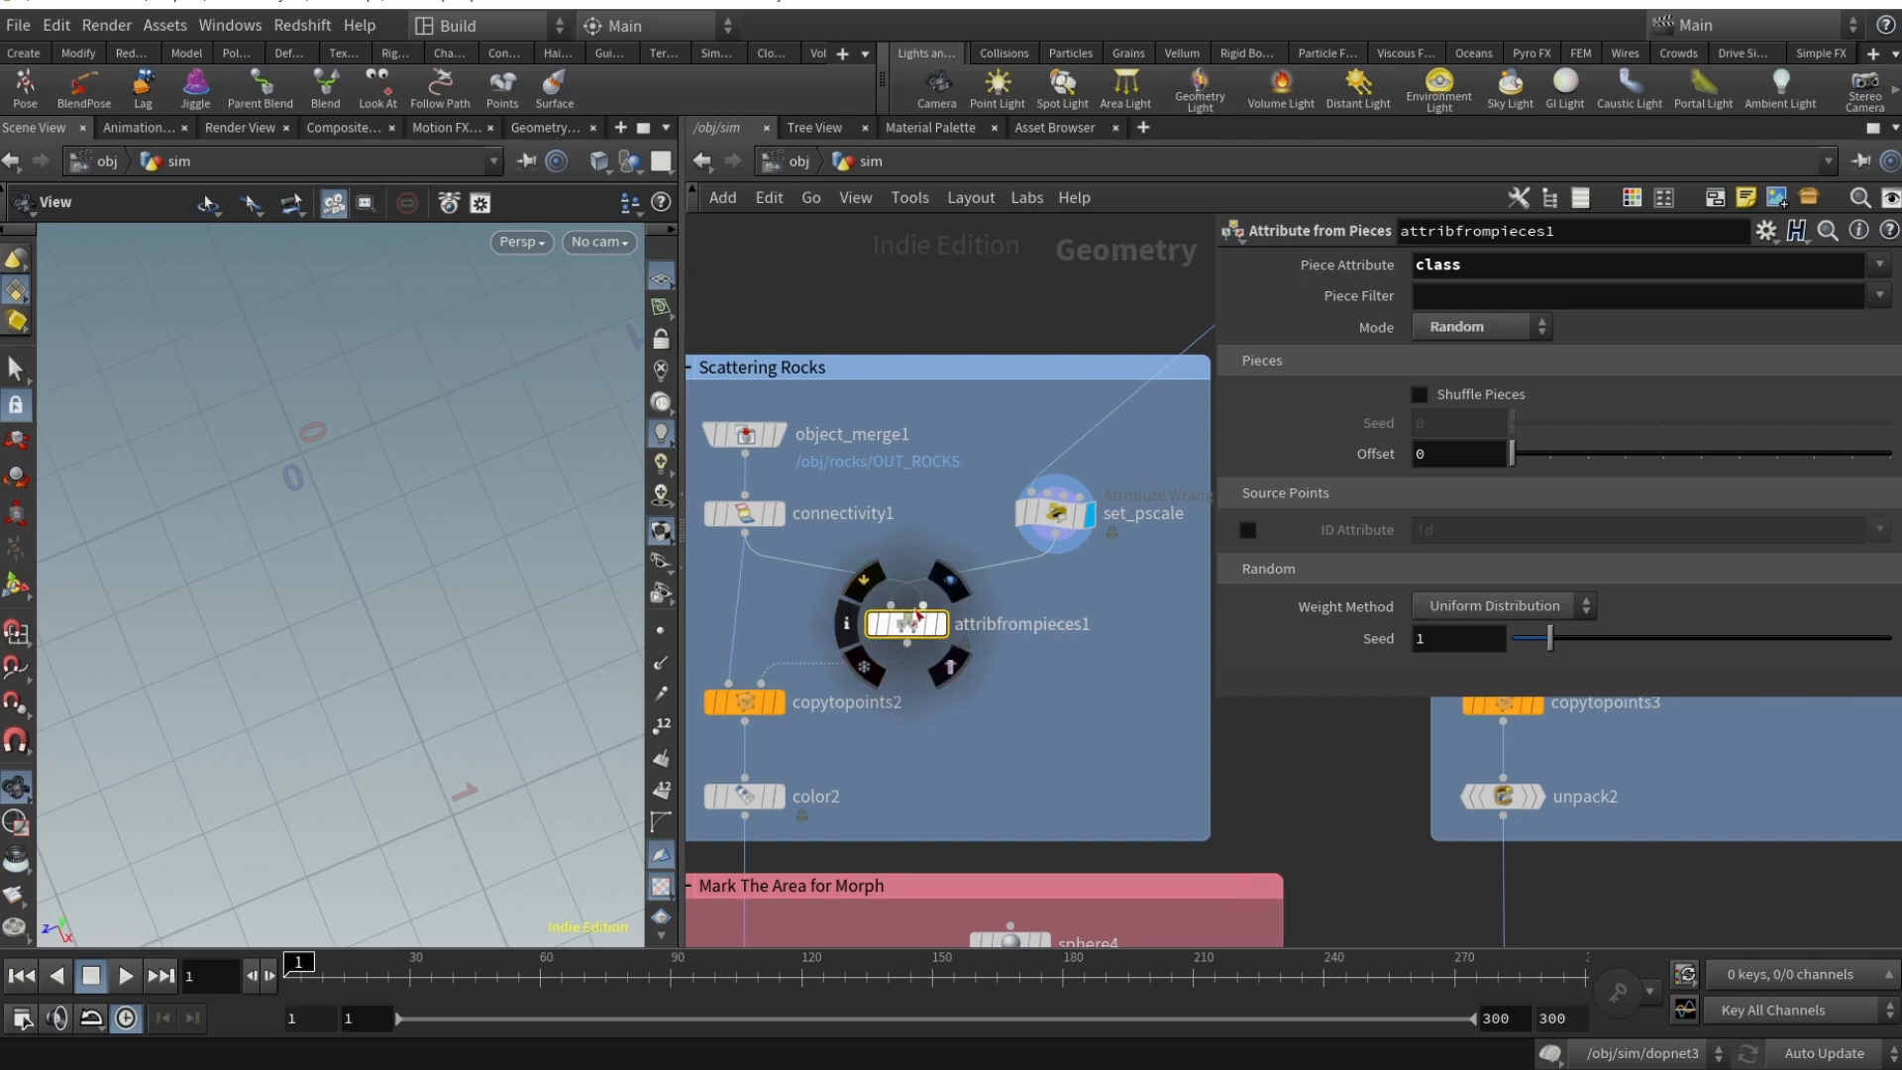
mouse_move(910, 631)
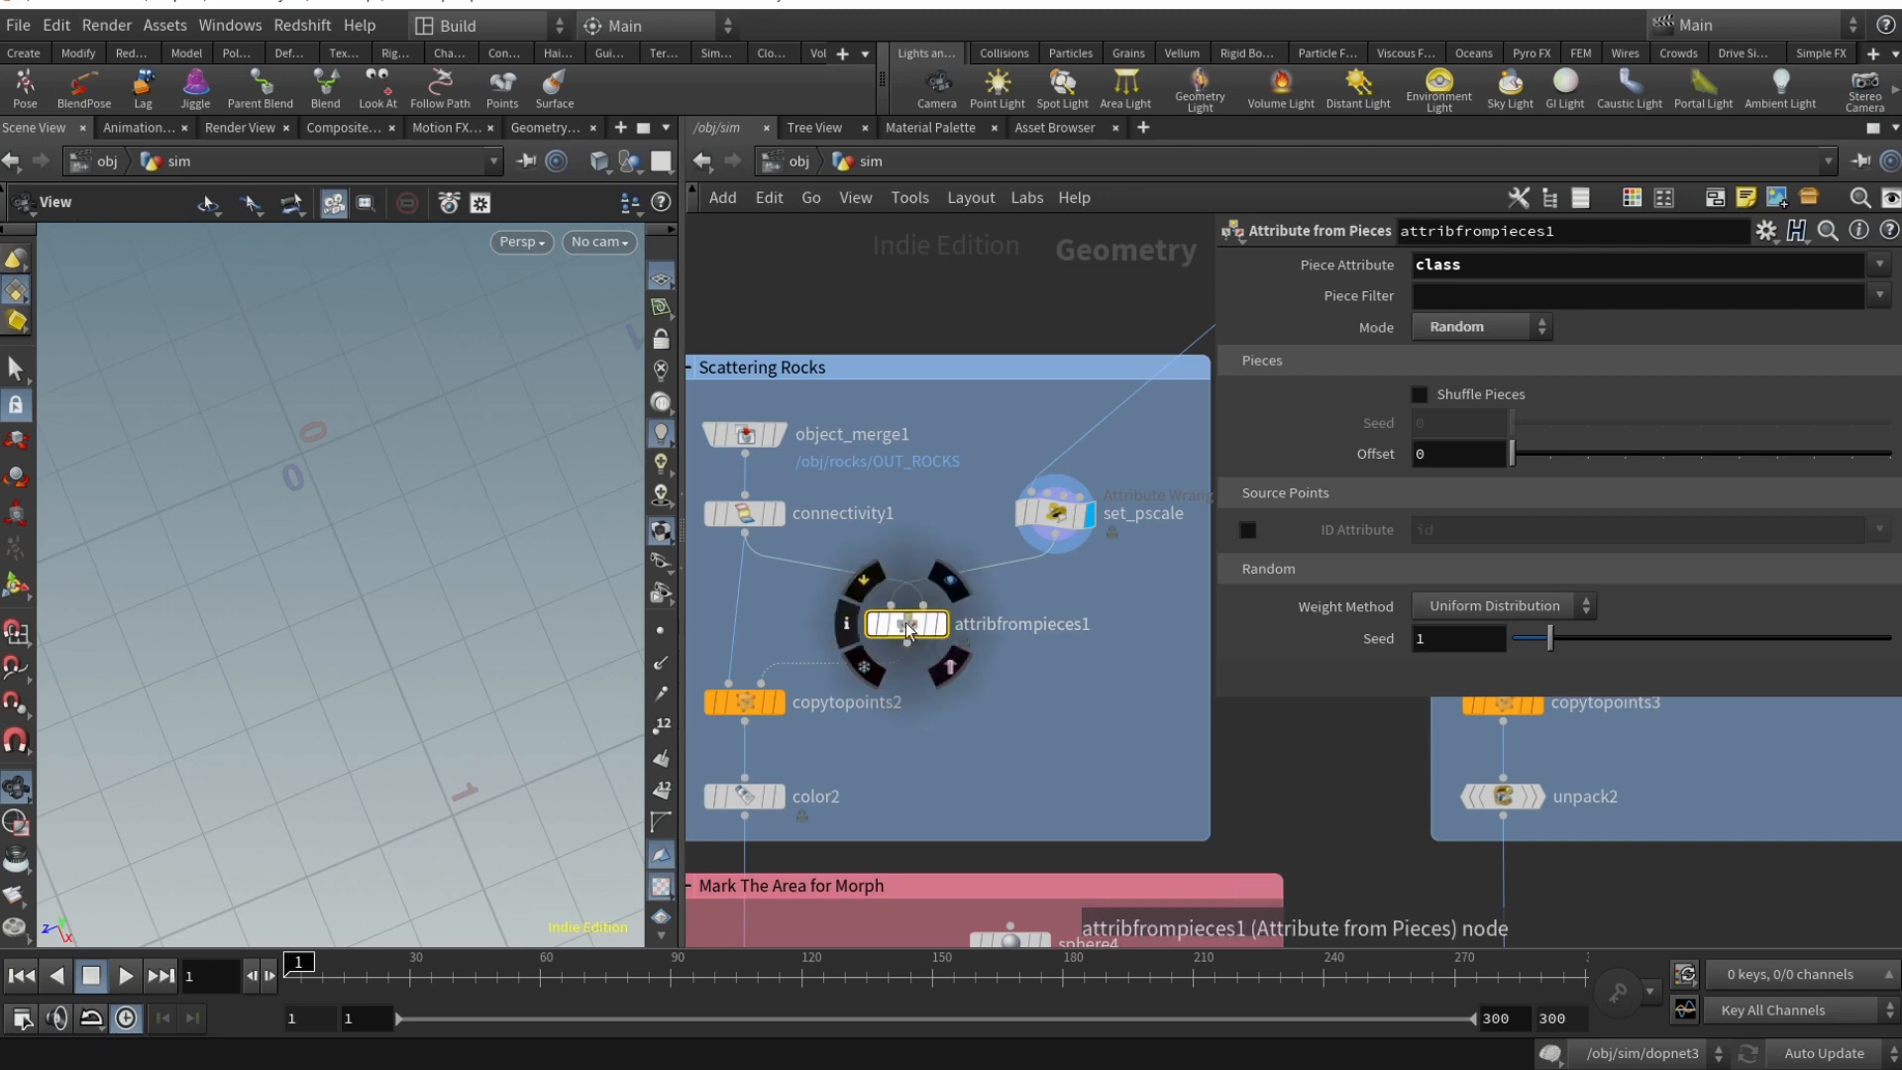
mouse_move(922, 631)
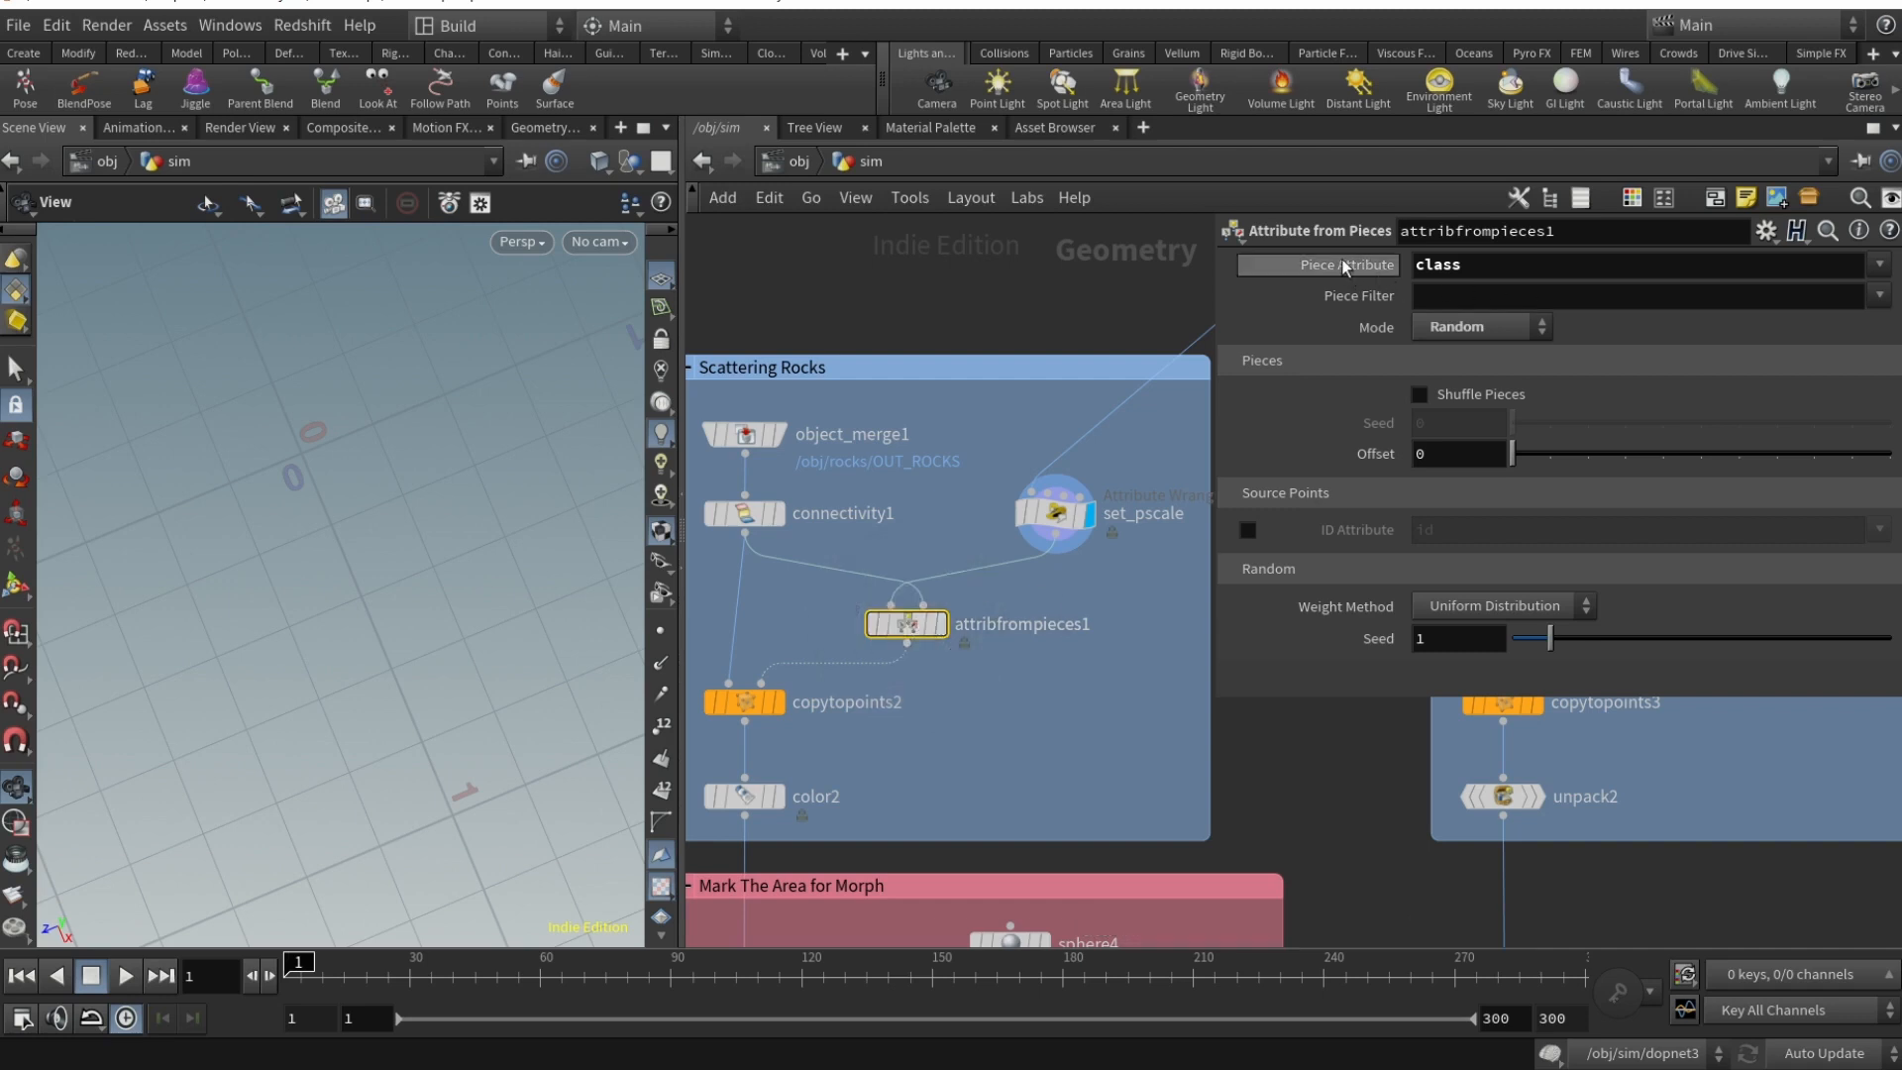
mouse_move(1411, 324)
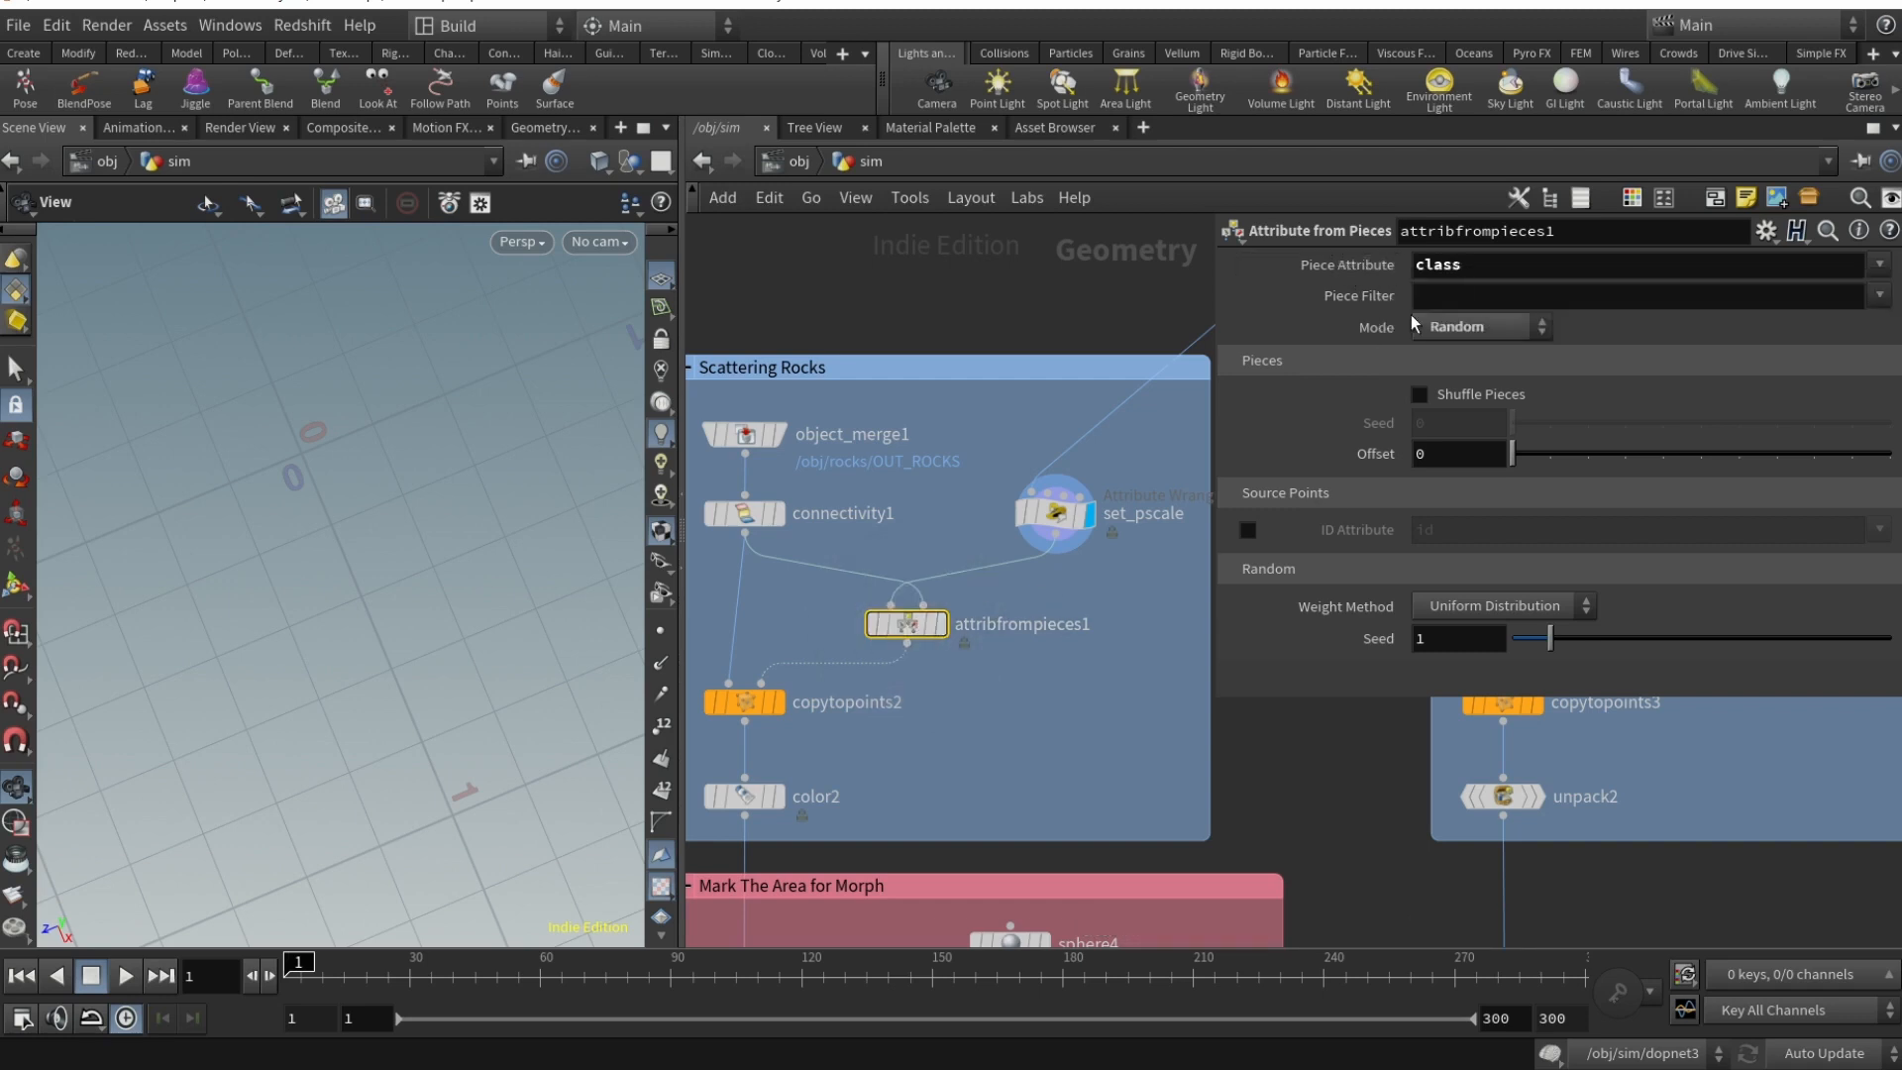
mouse_move(1468, 439)
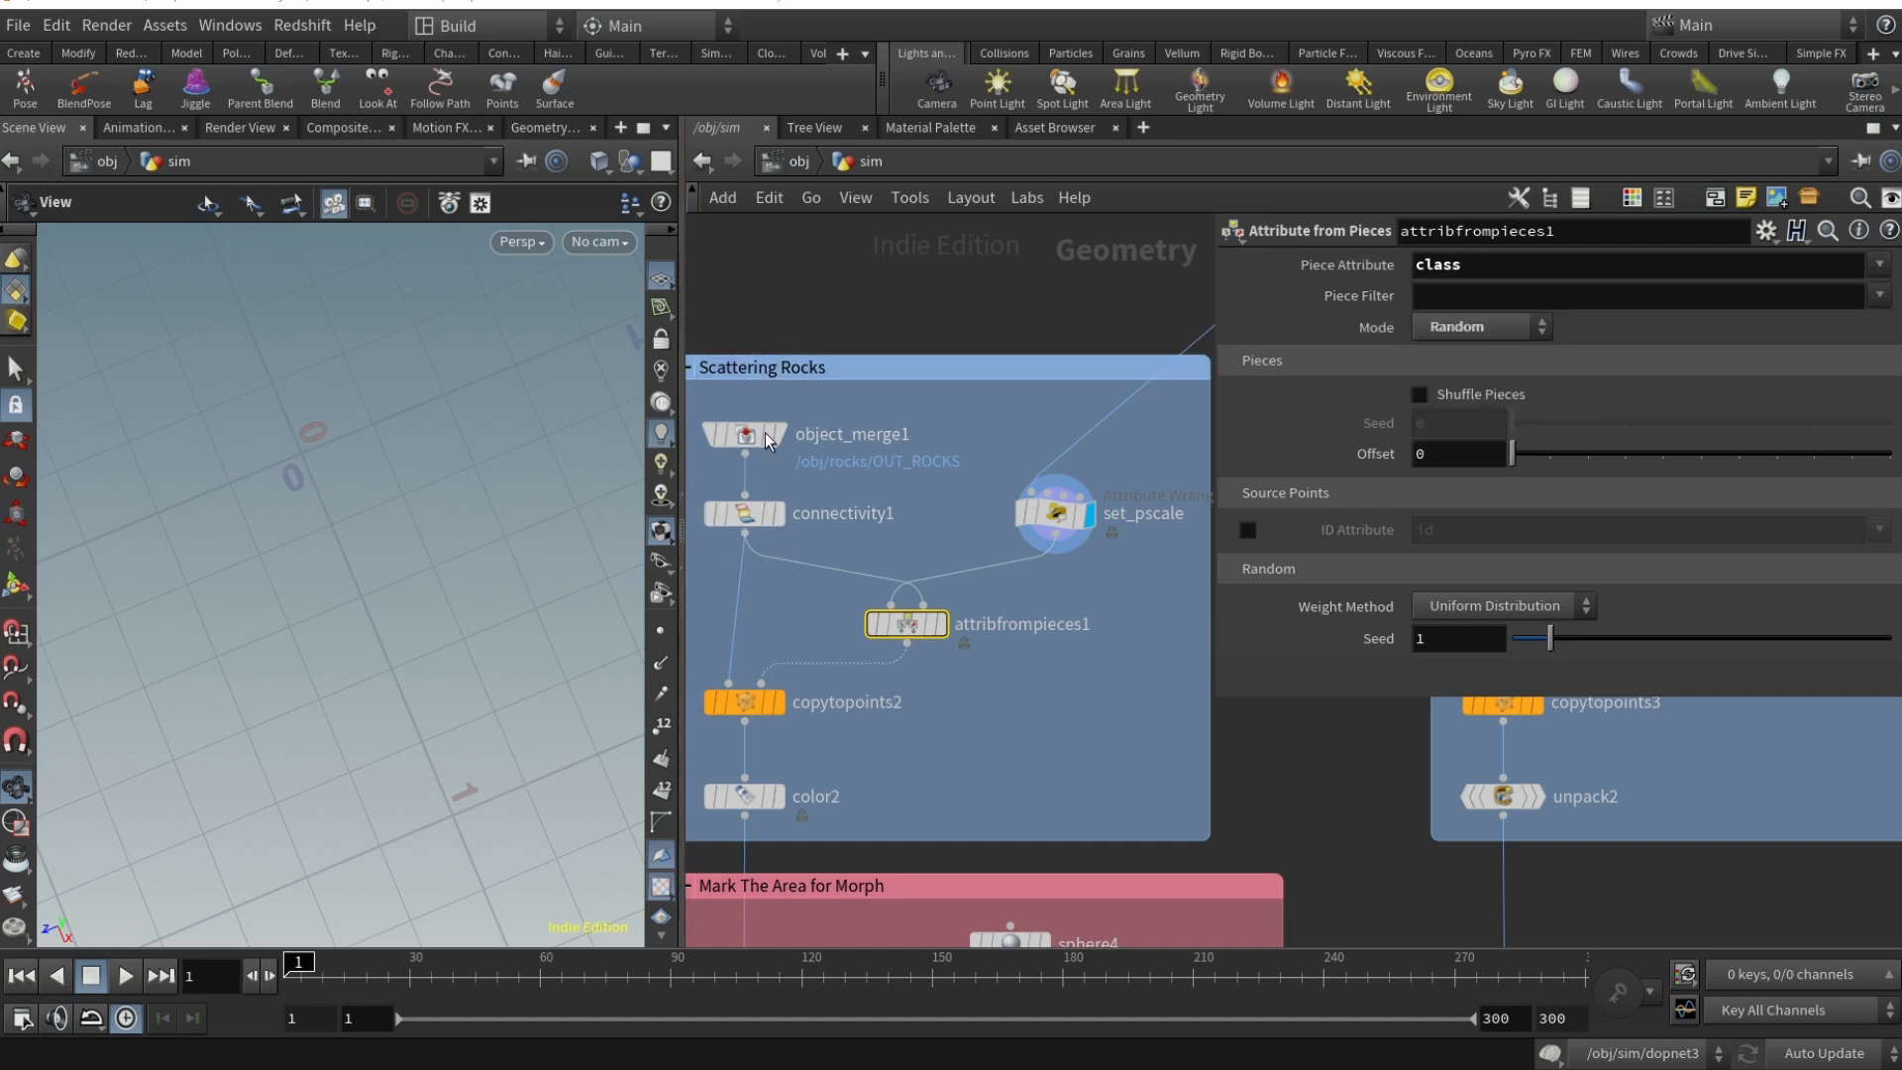
mouse_move(798, 566)
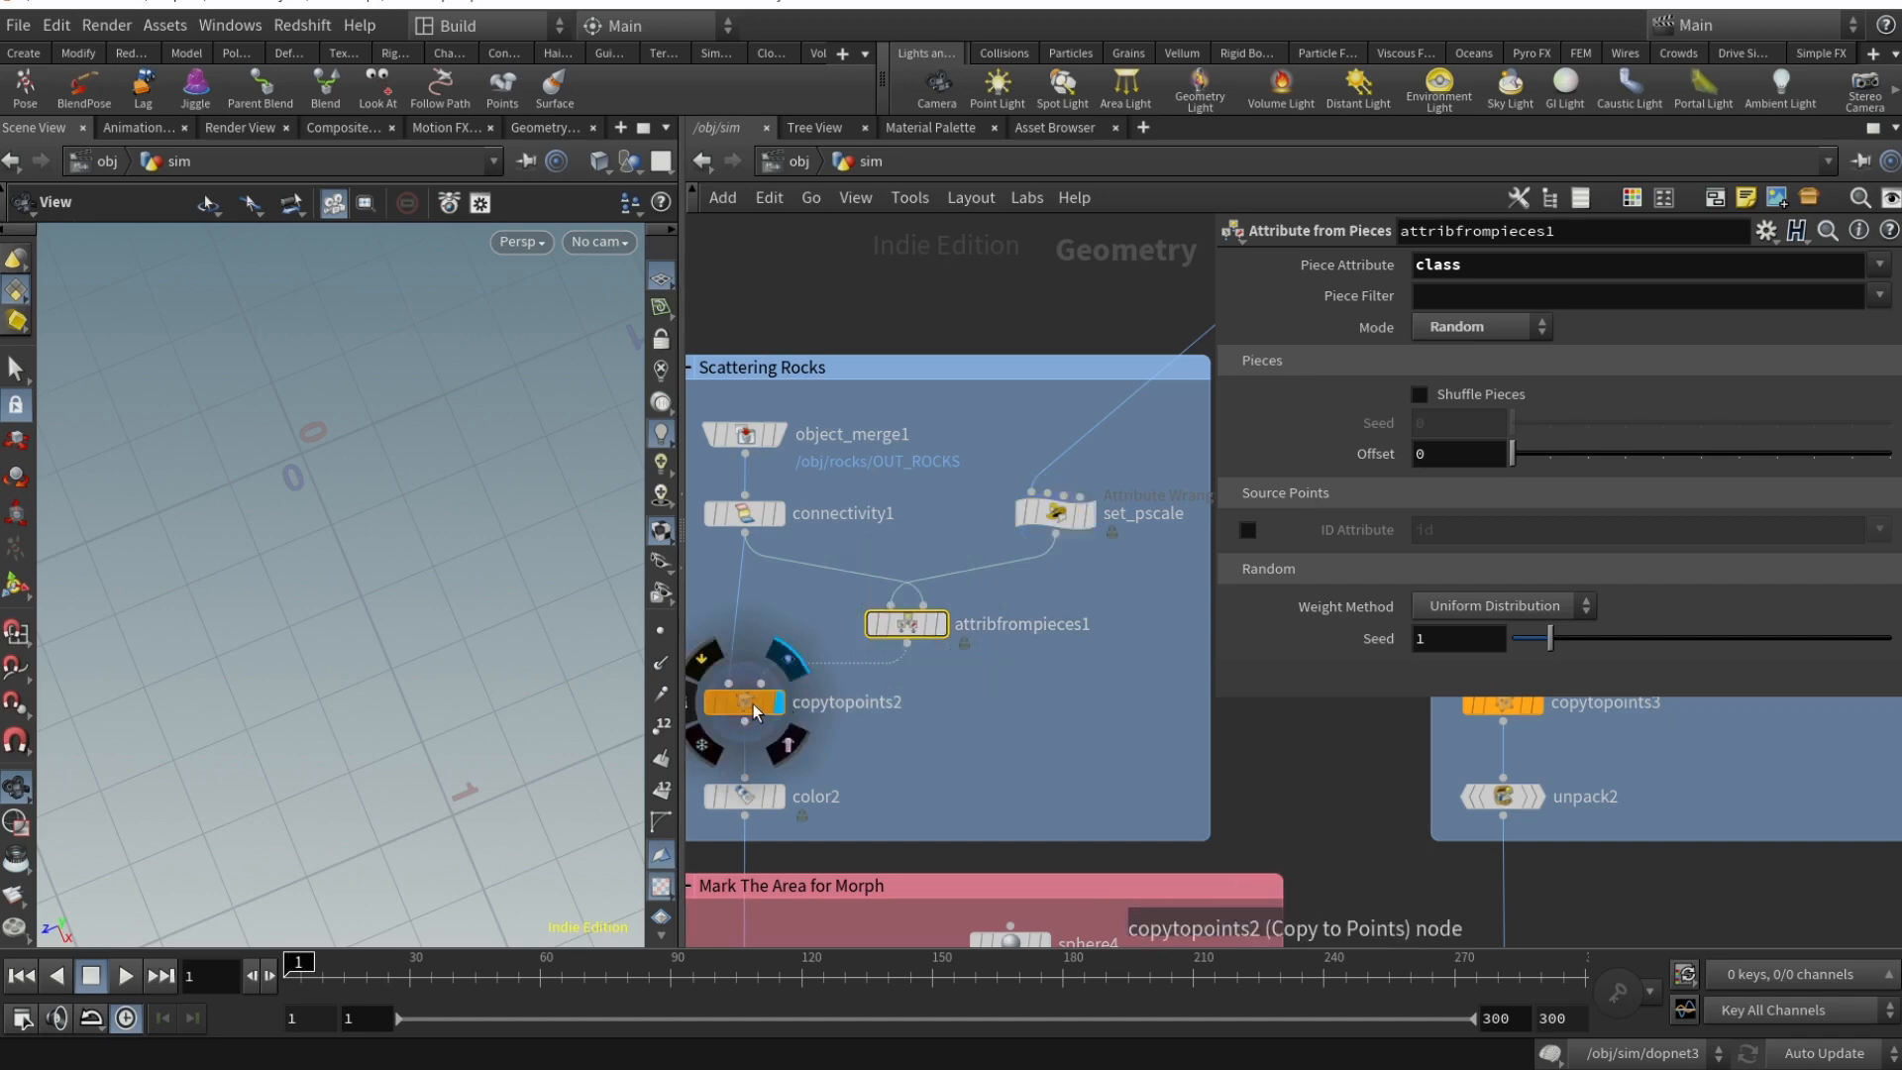
- Inspect copytopoints2, then display sphere3 and its connectivity3 settings
left_click(745, 701)
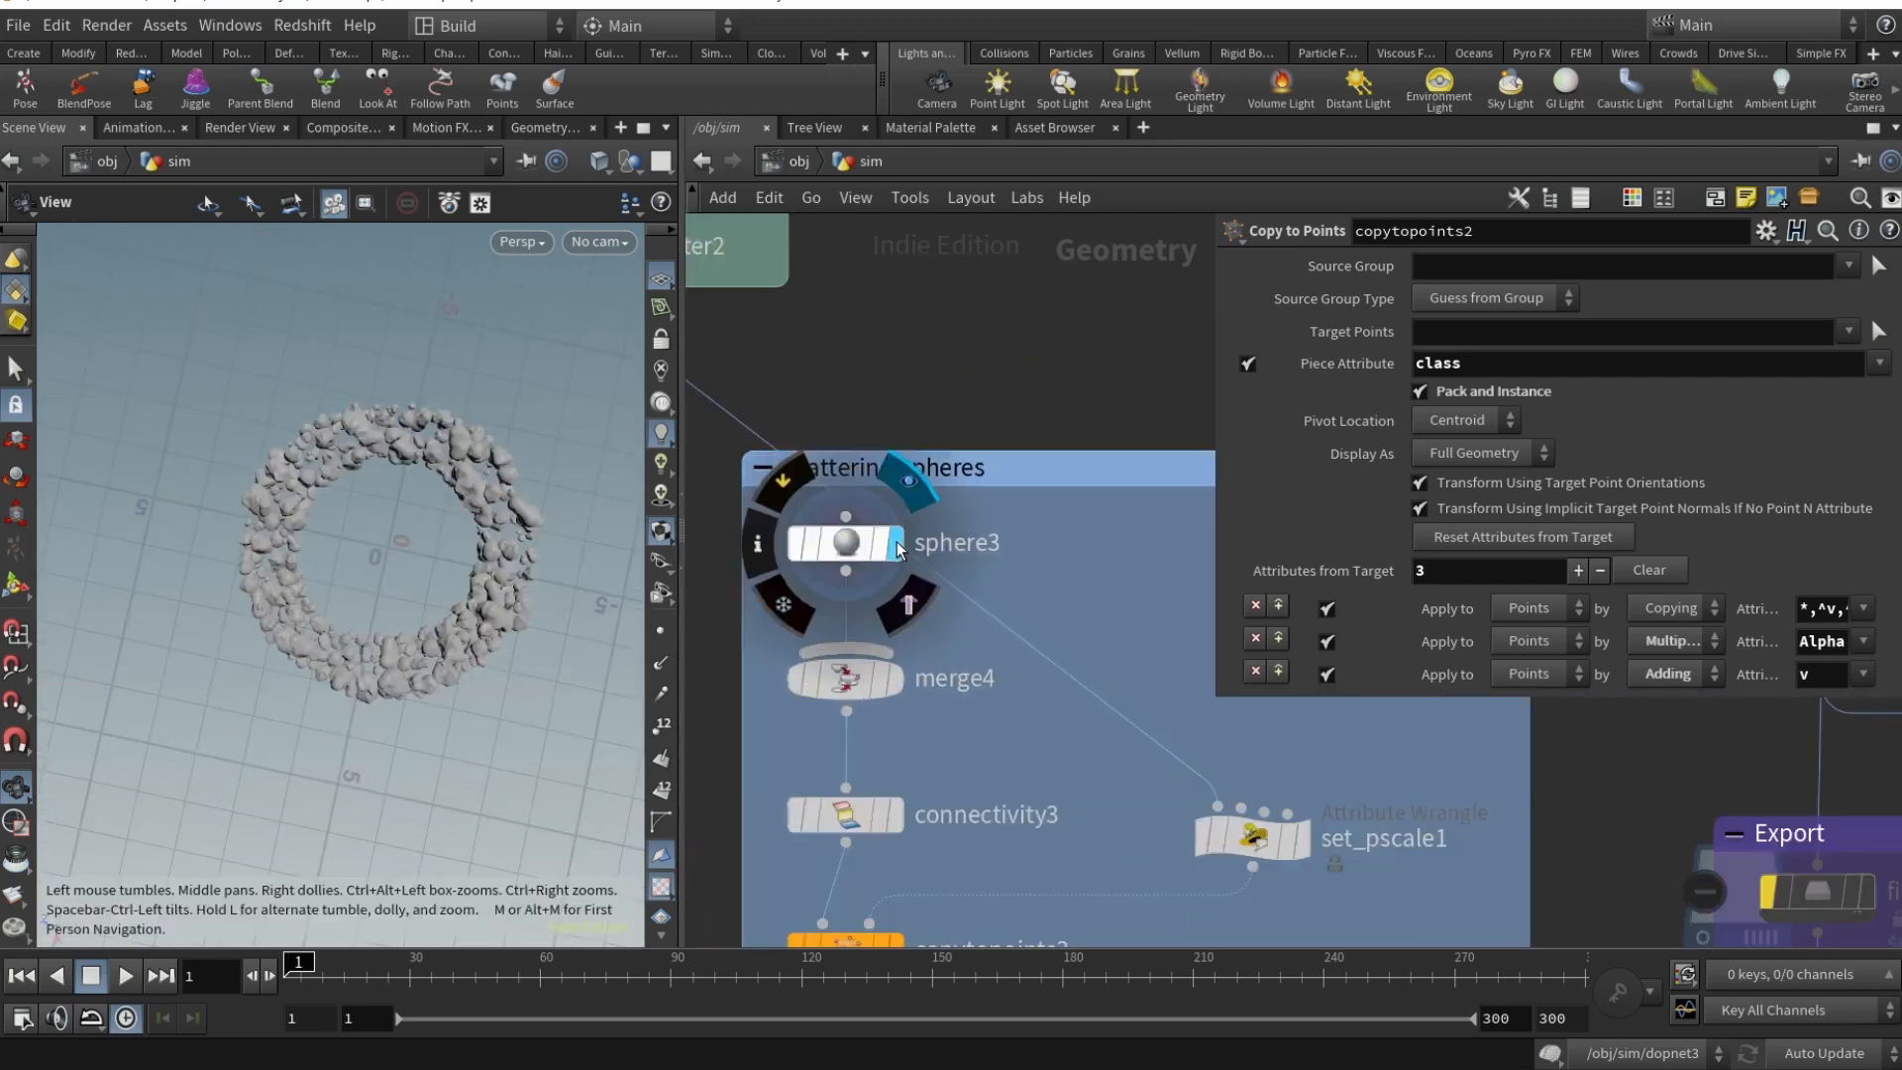
left_click(845, 678)
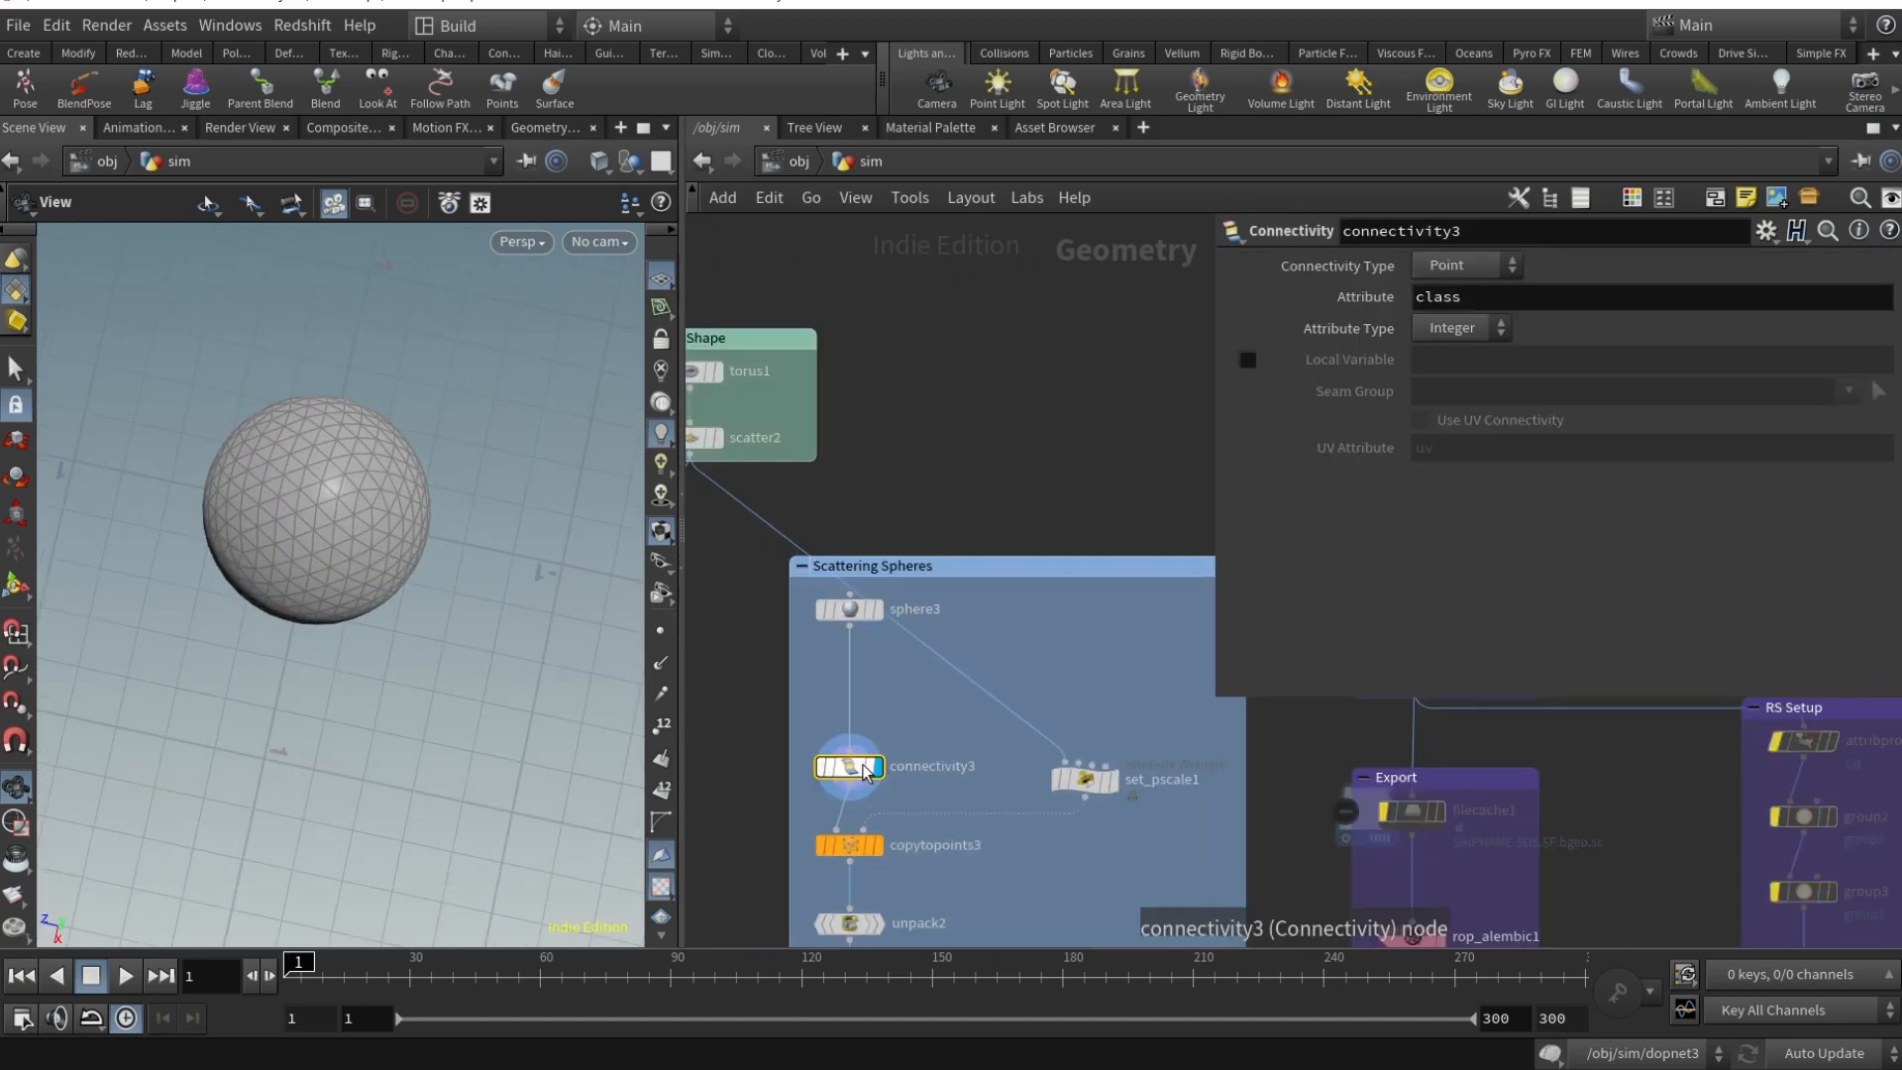
left_click(1086, 778)
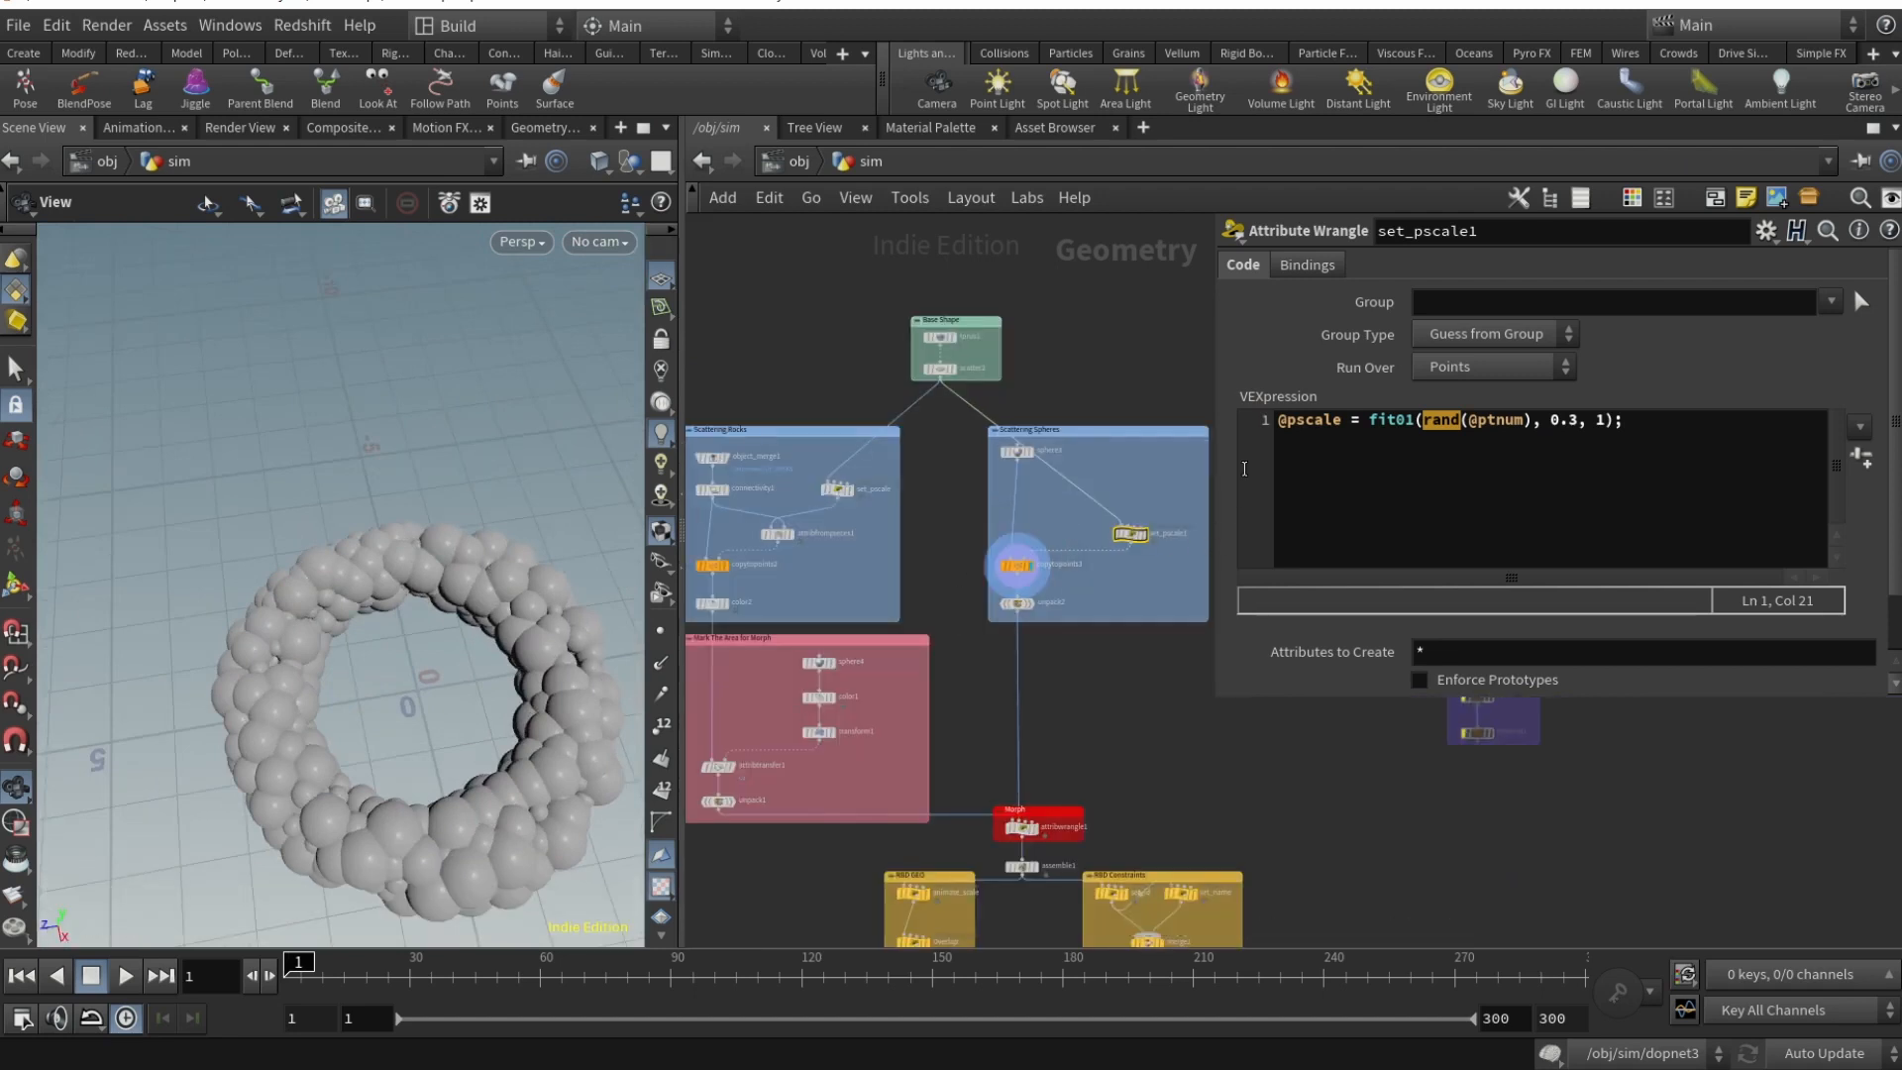
- Inspect the sphere copy-to-points node and bring up unpack2's parameters
left_click(1014, 562)
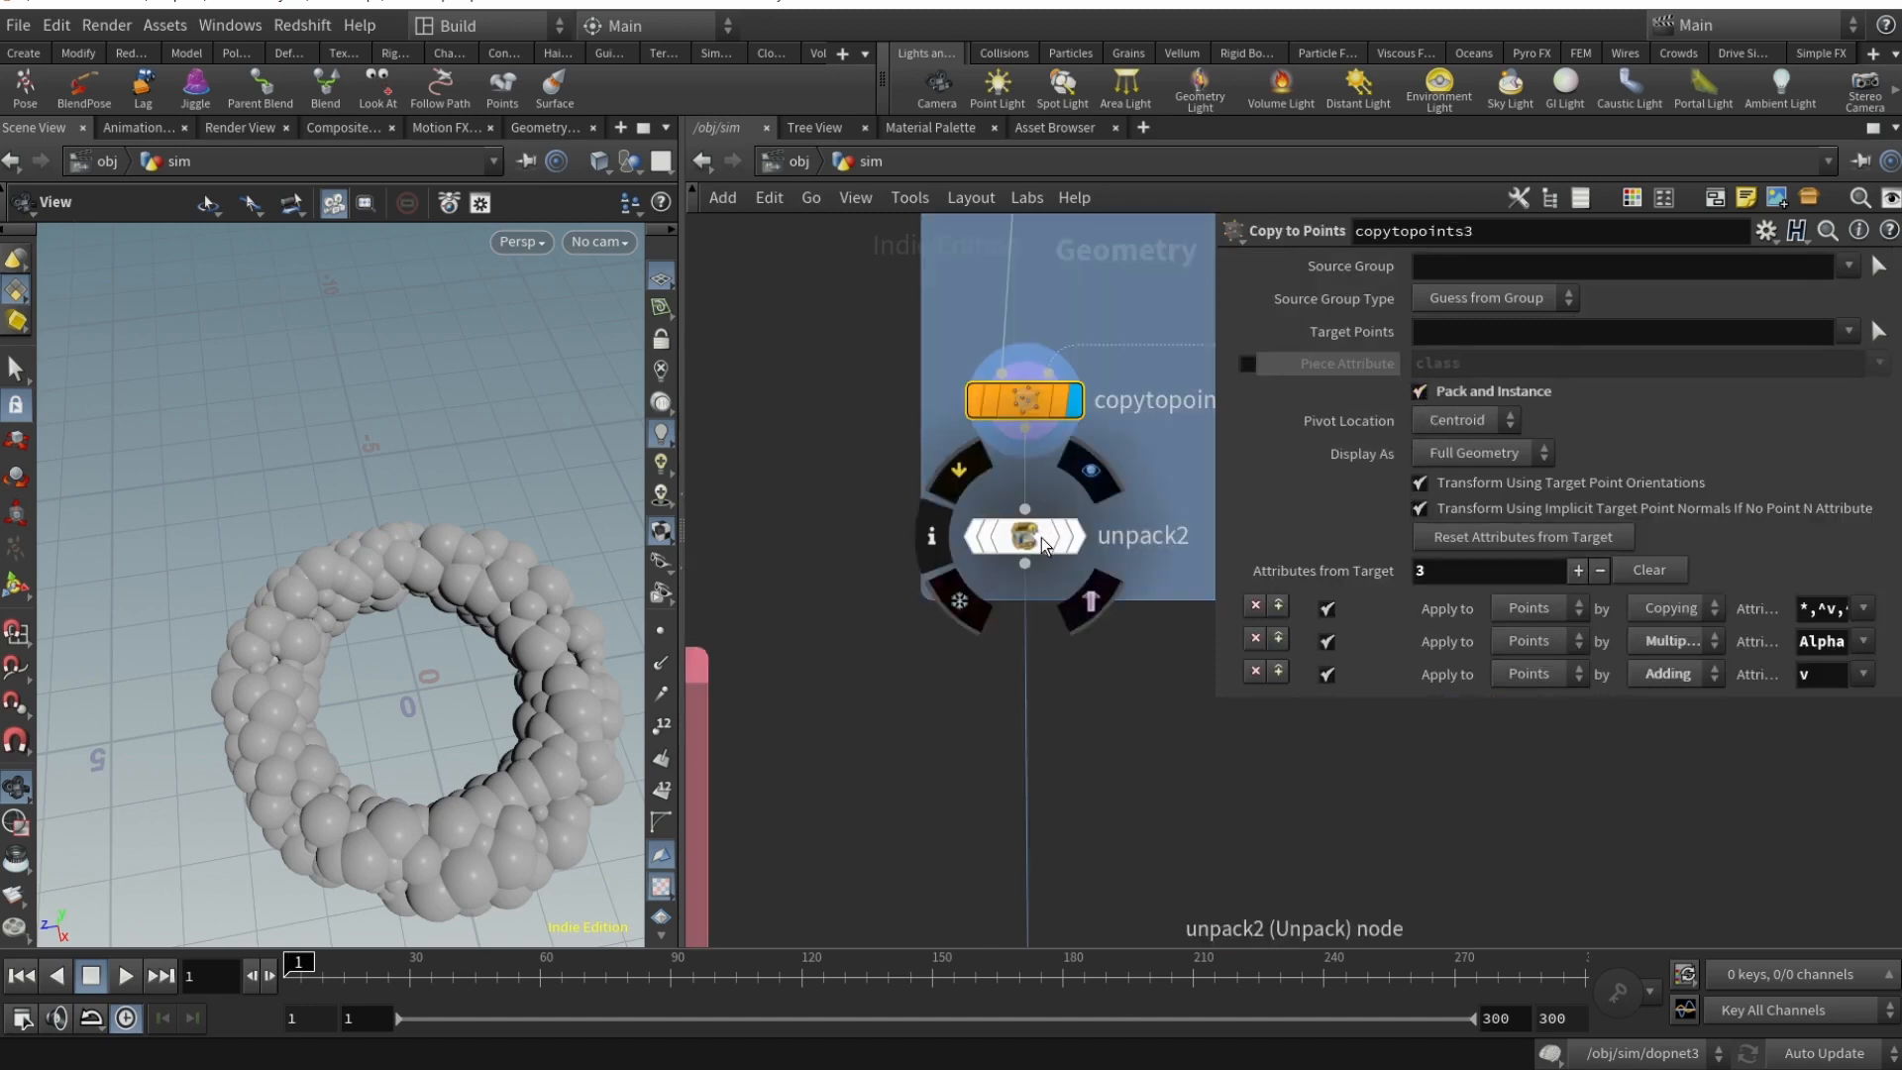
left_click(1022, 535)
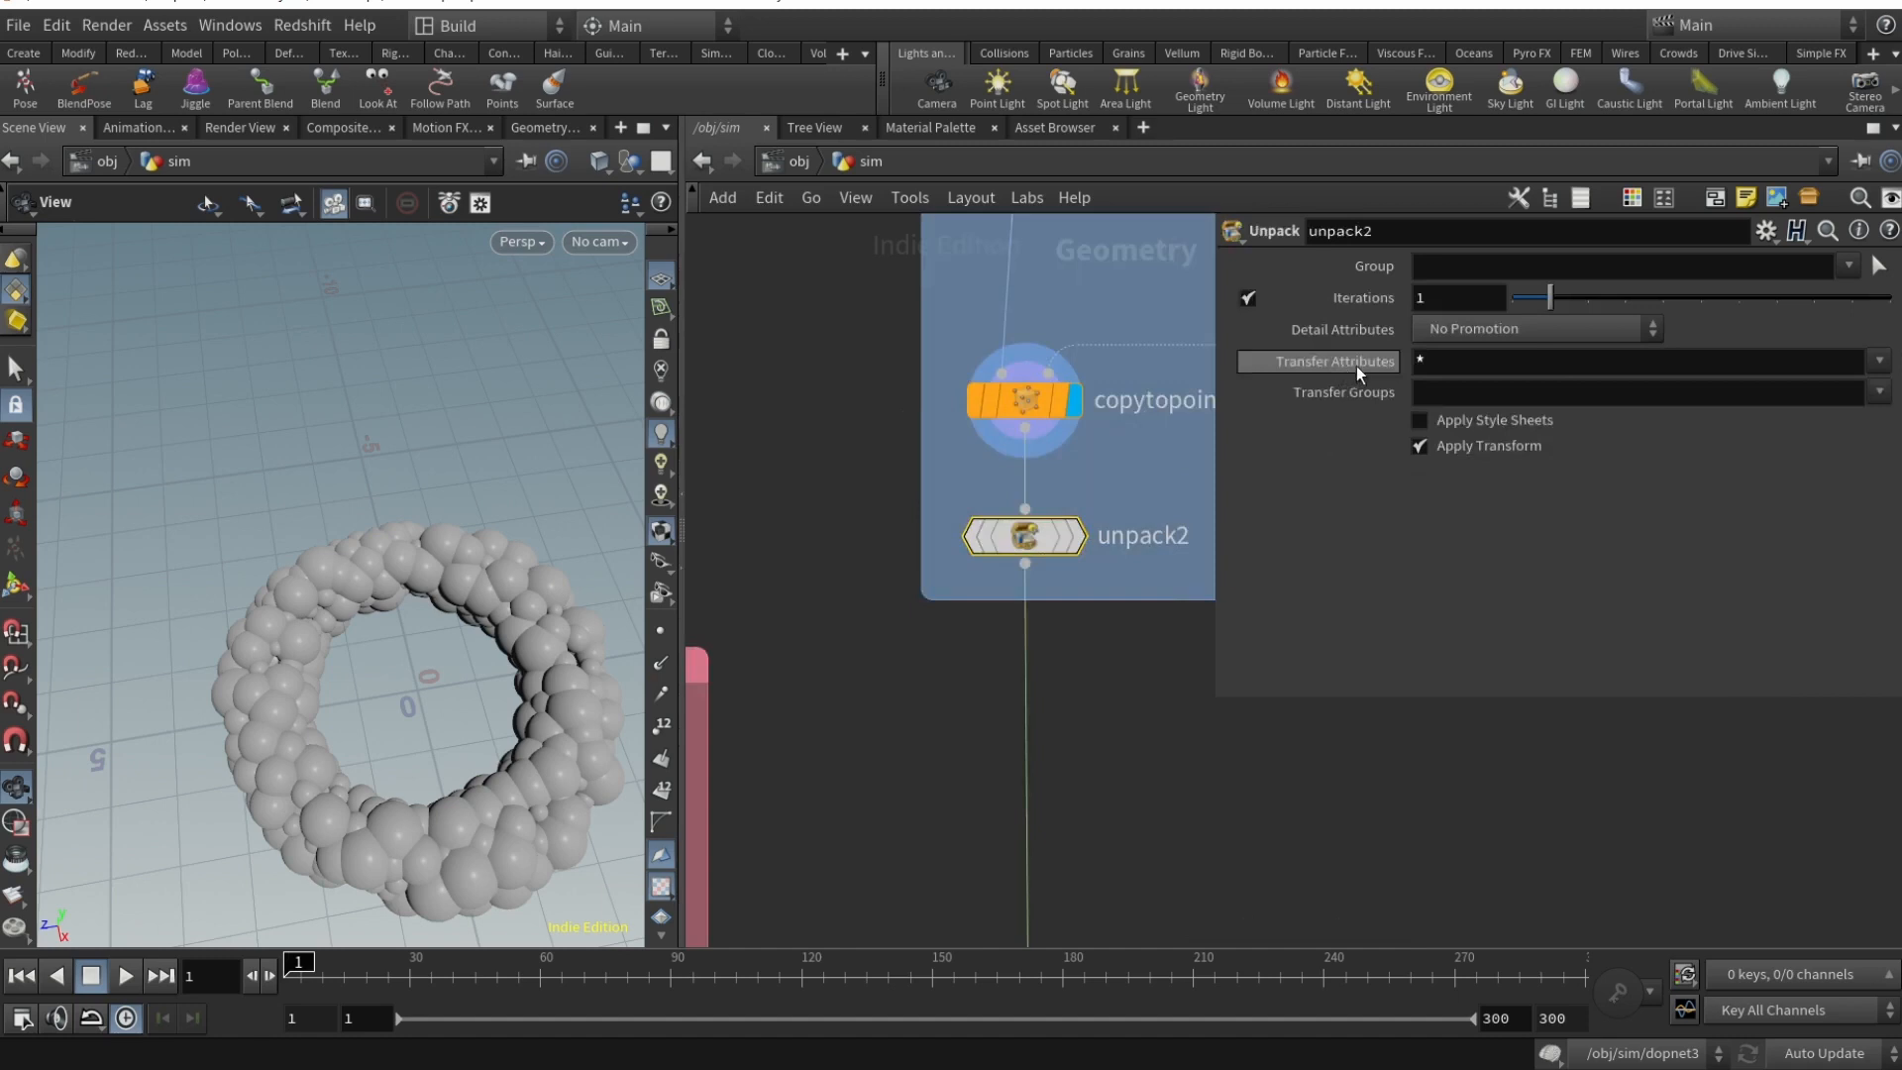
left_click(1637, 360)
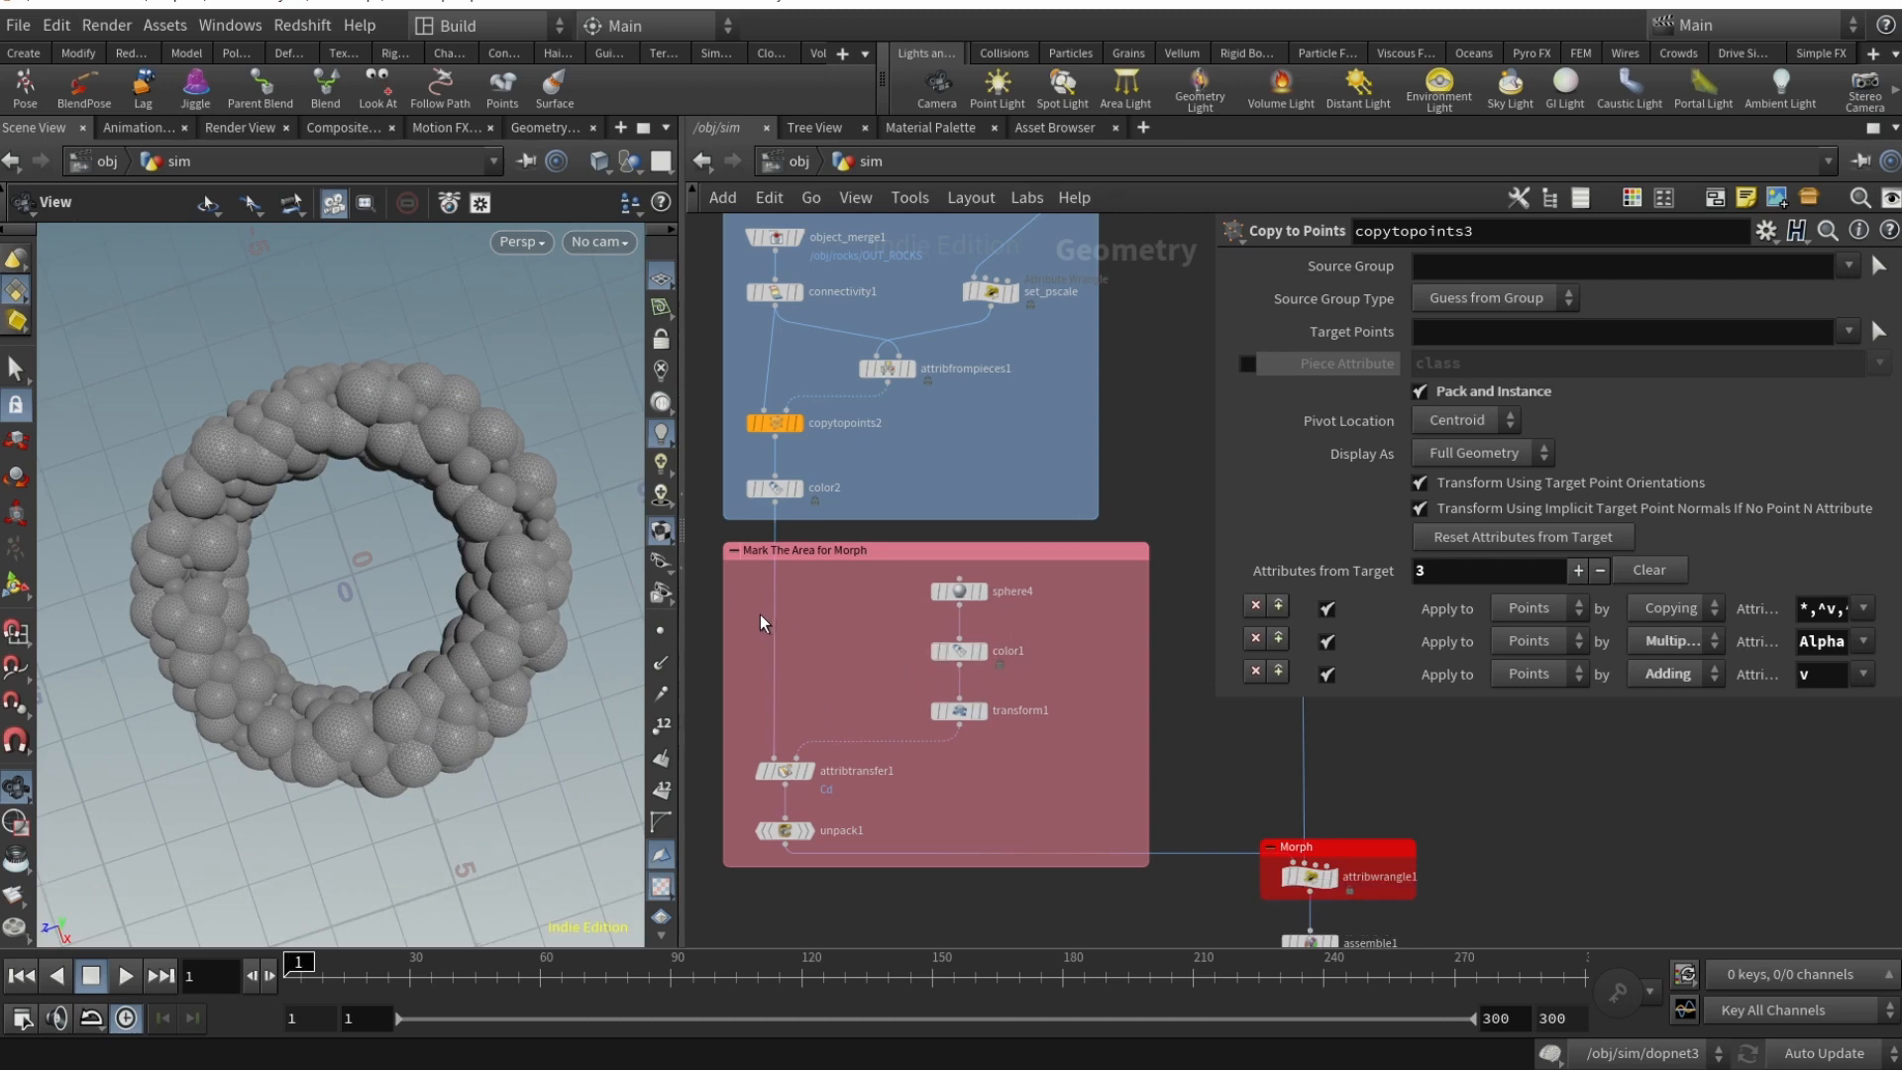
mouse_move(789, 707)
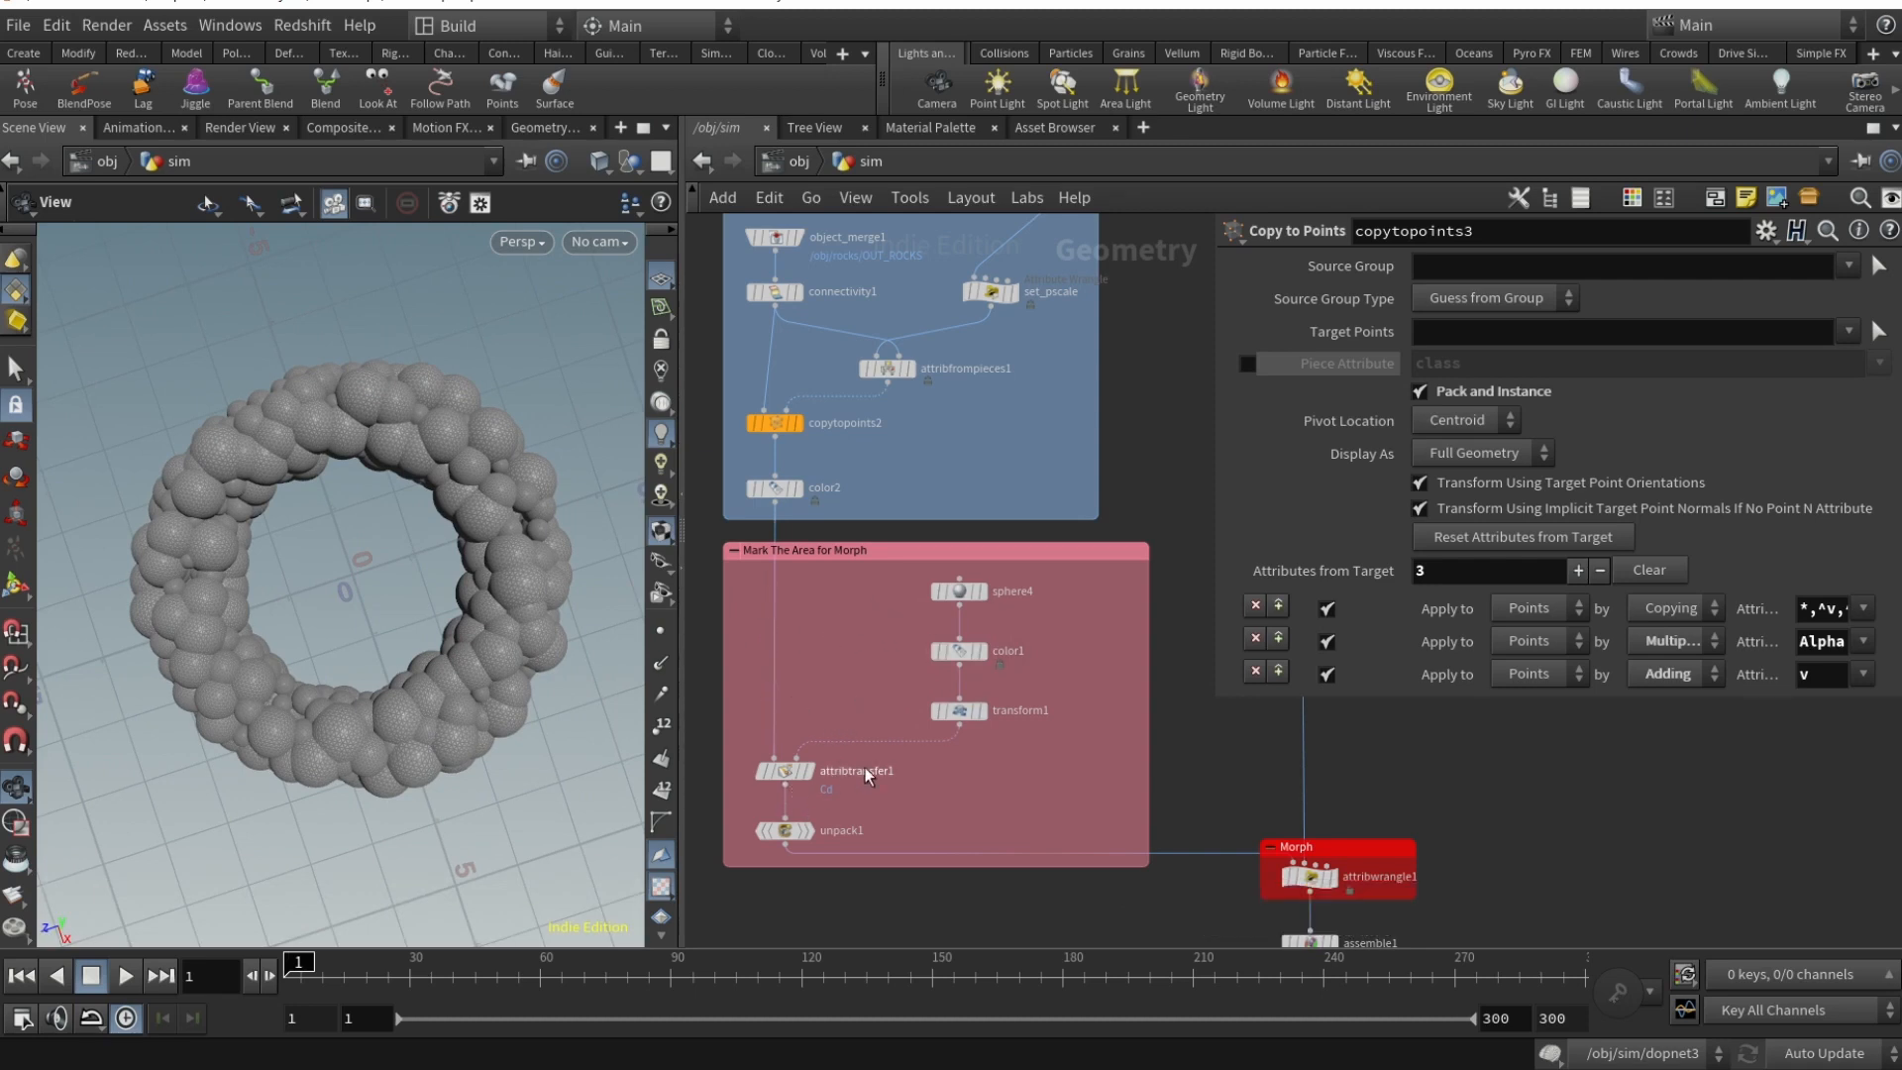
- Inspect the sphere4 morph marker and its red color1 in the morph-marking network
left_click(788, 487)
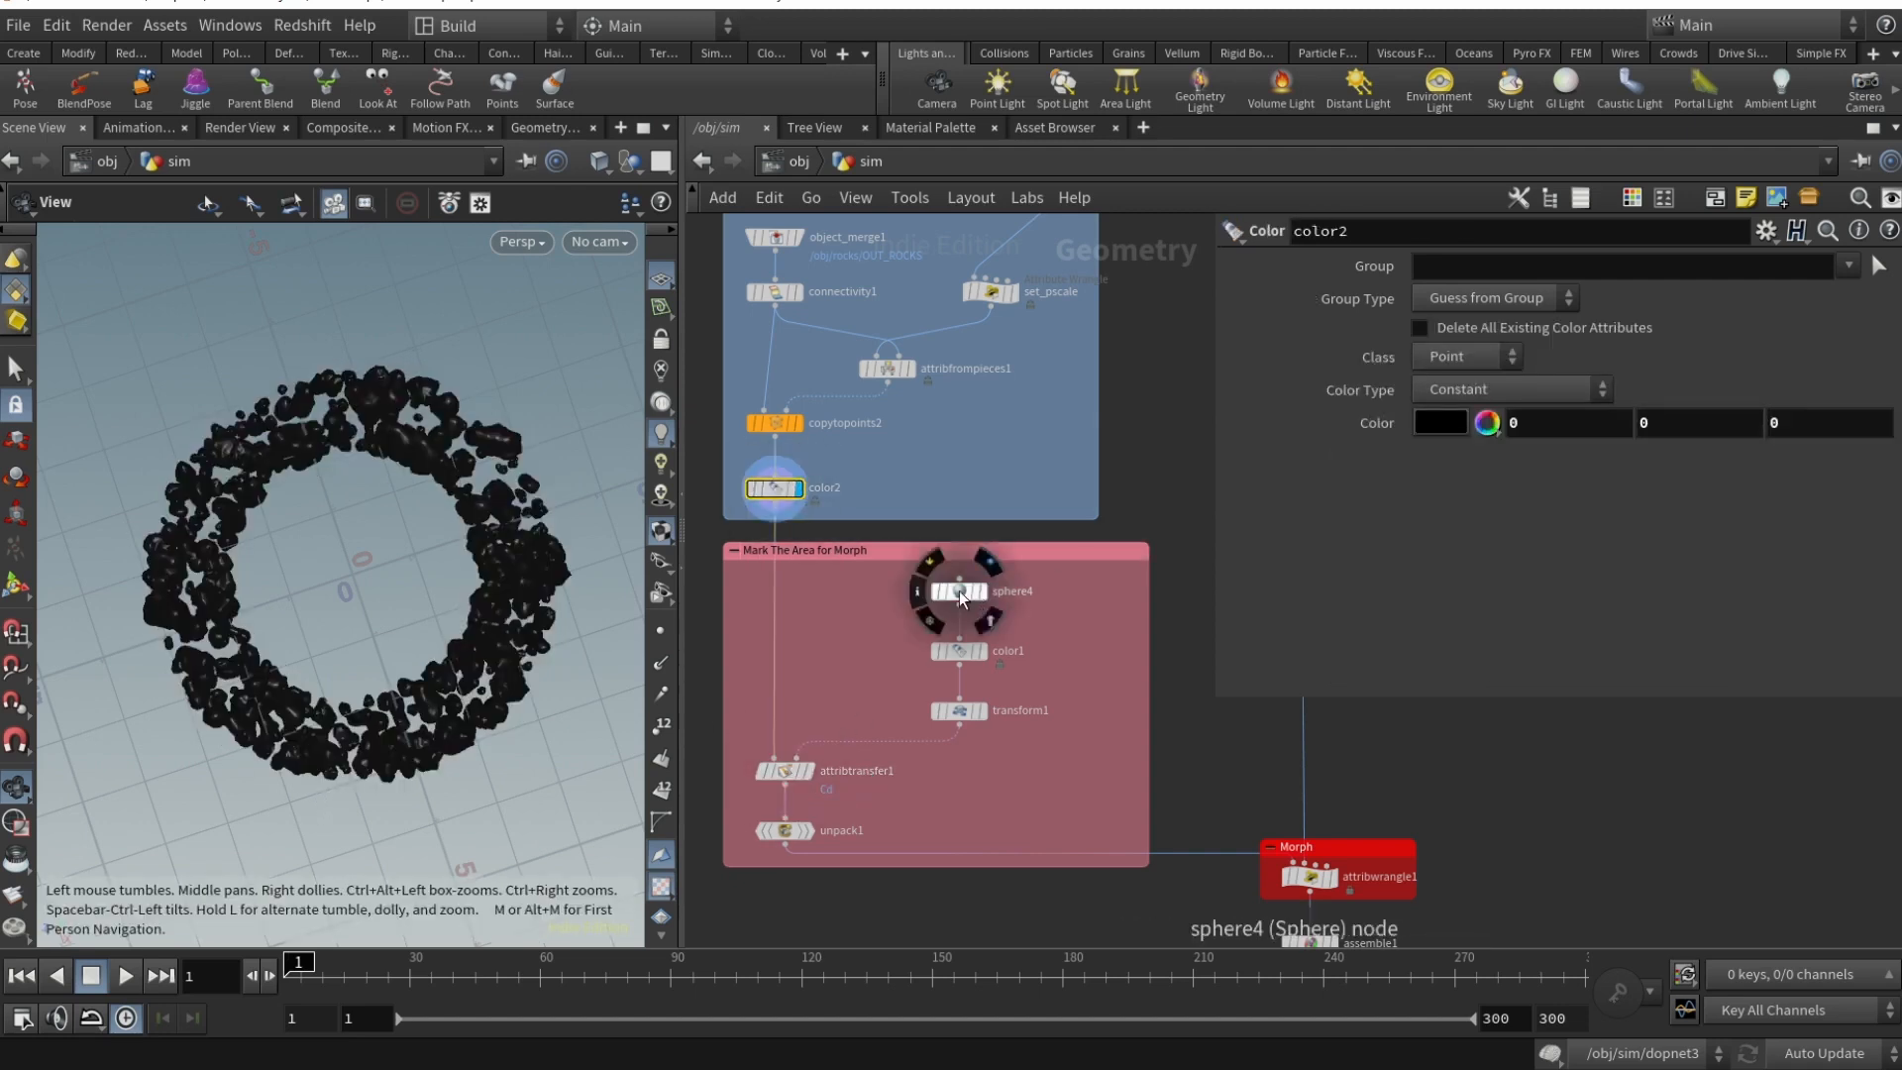
left_click(957, 592)
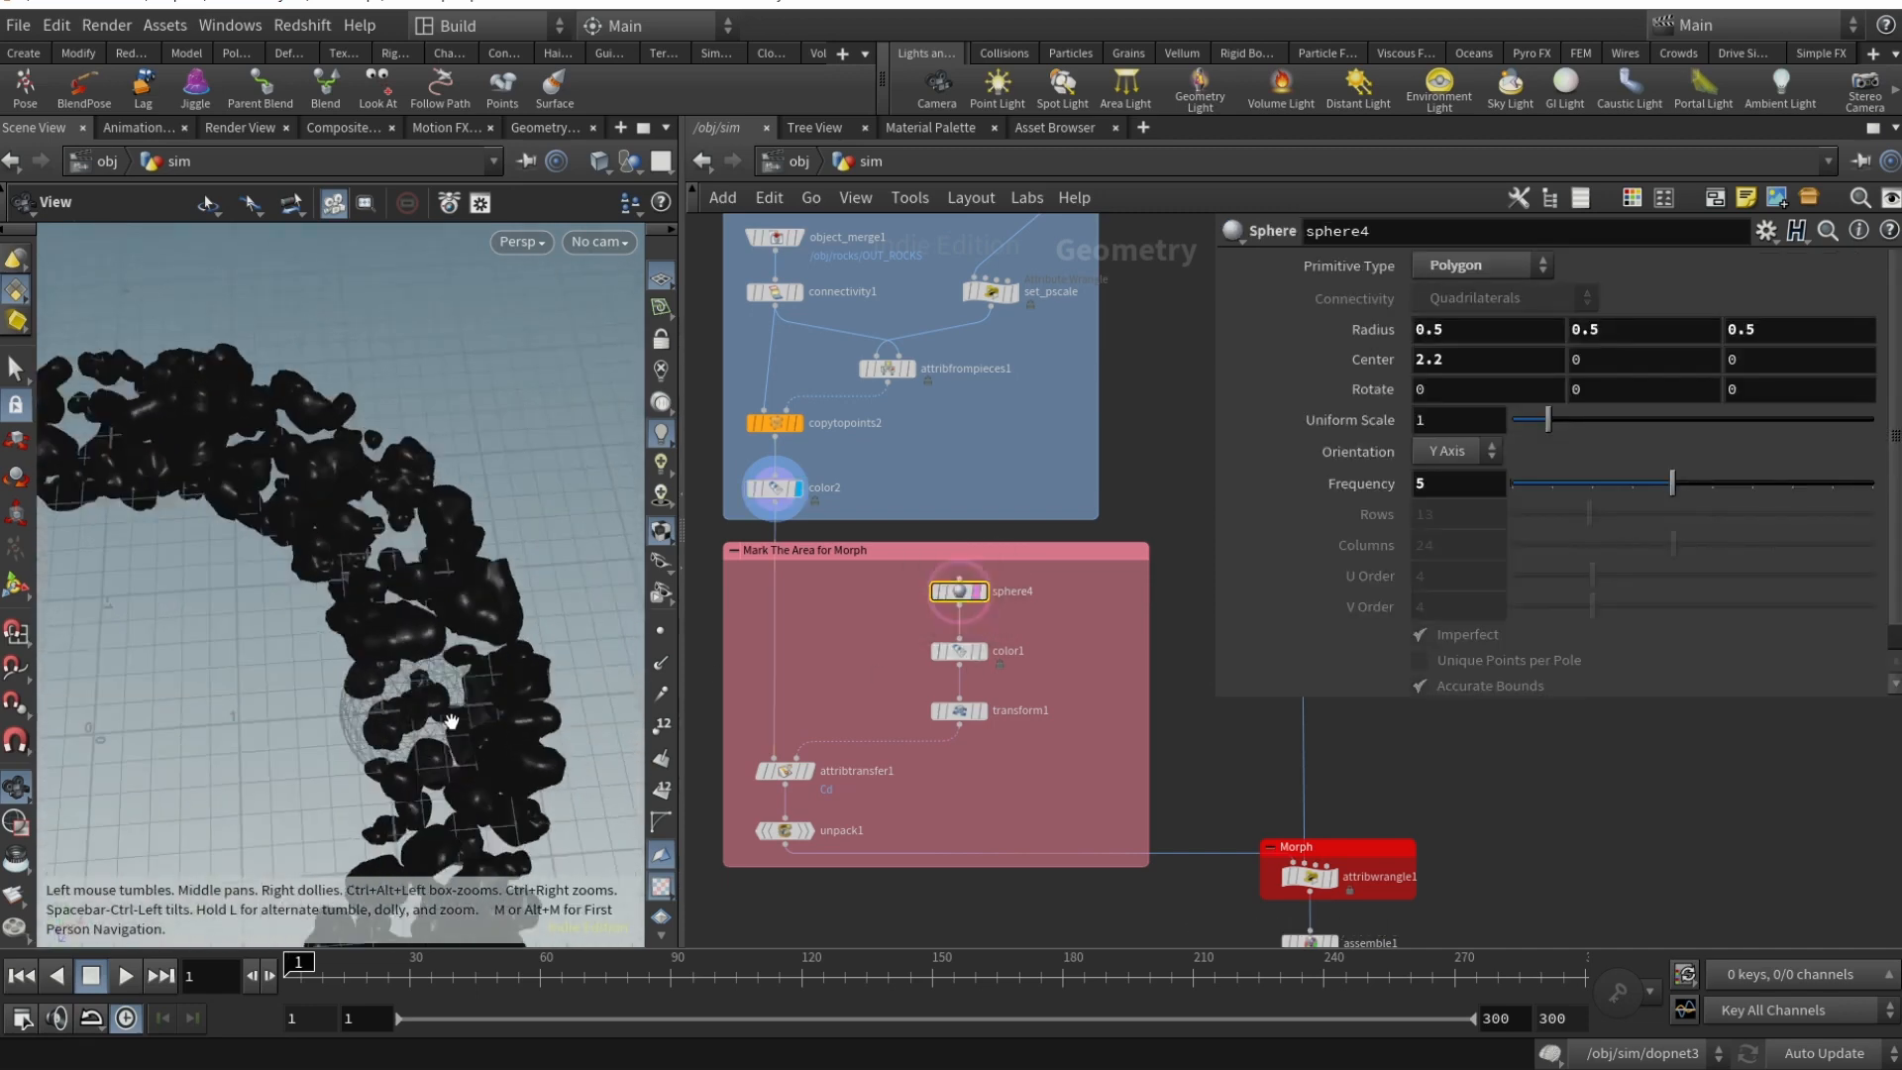
left_click(960, 649)
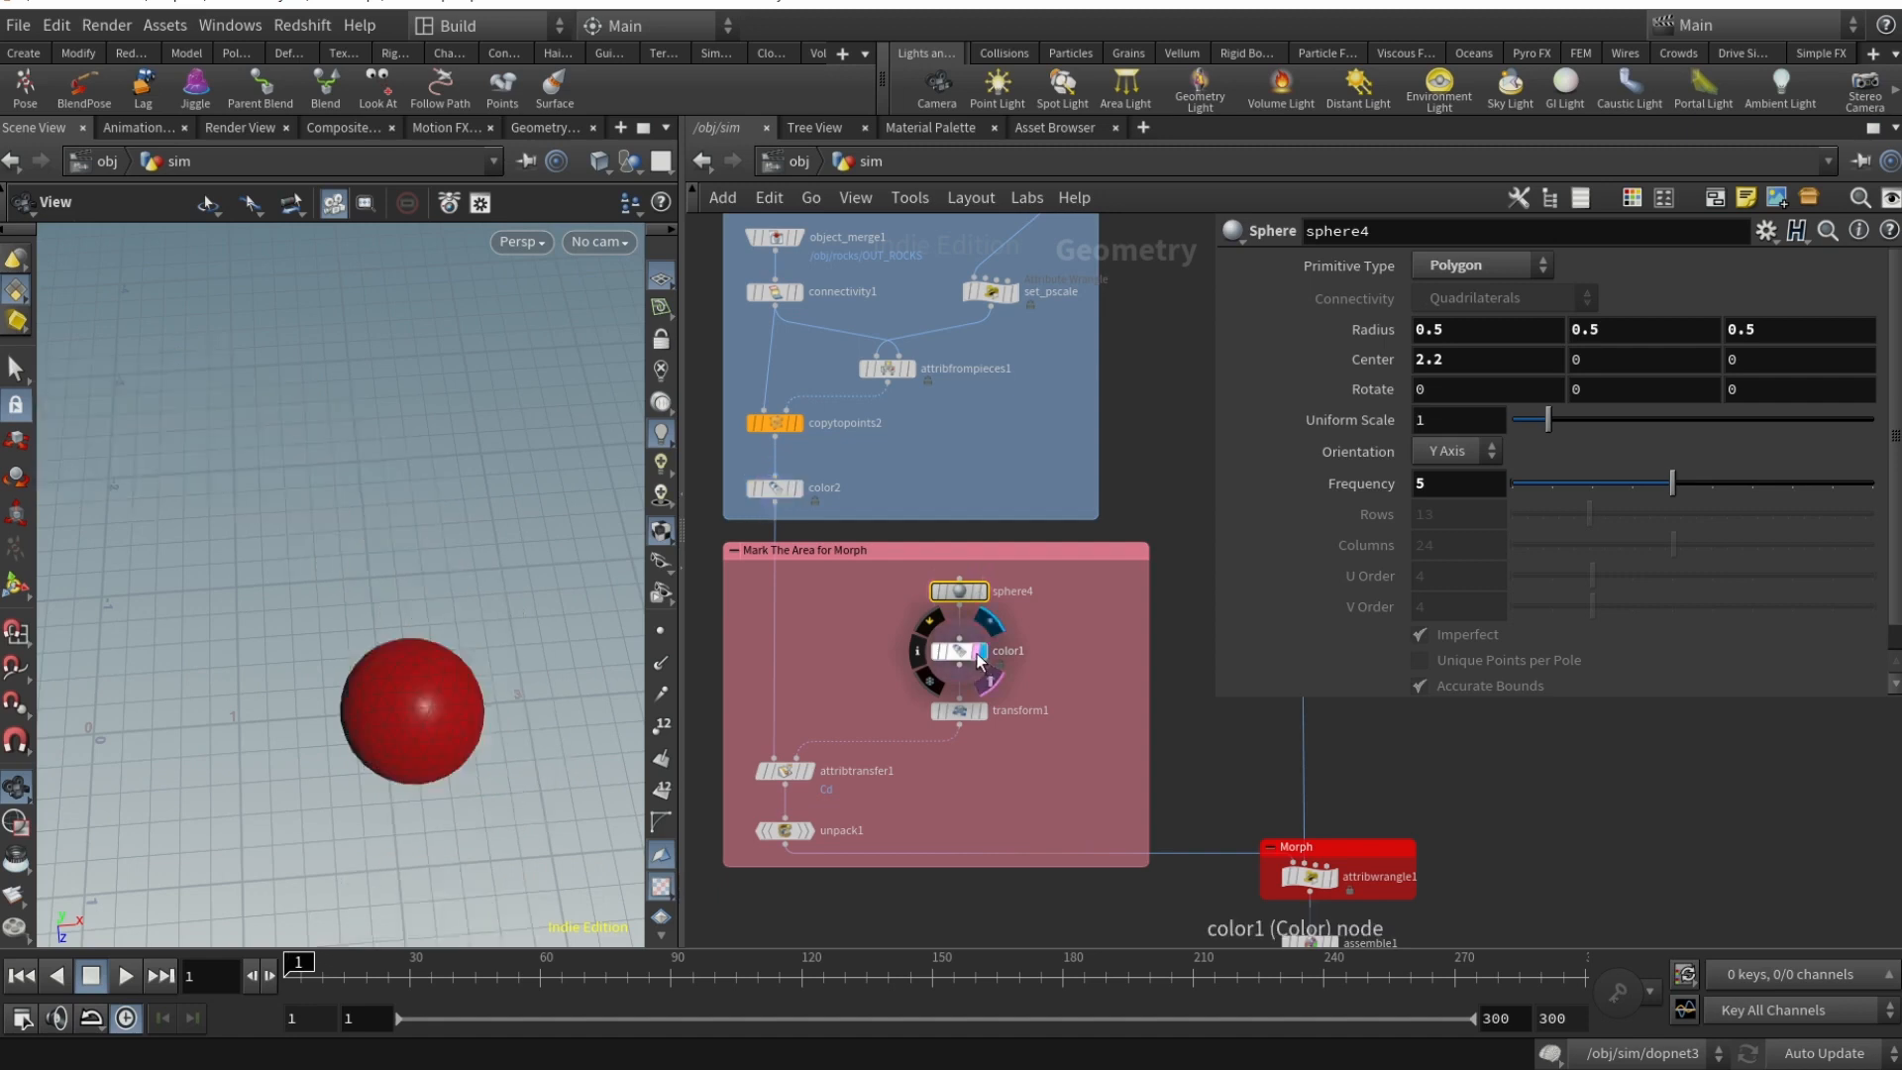
left_click(958, 709)
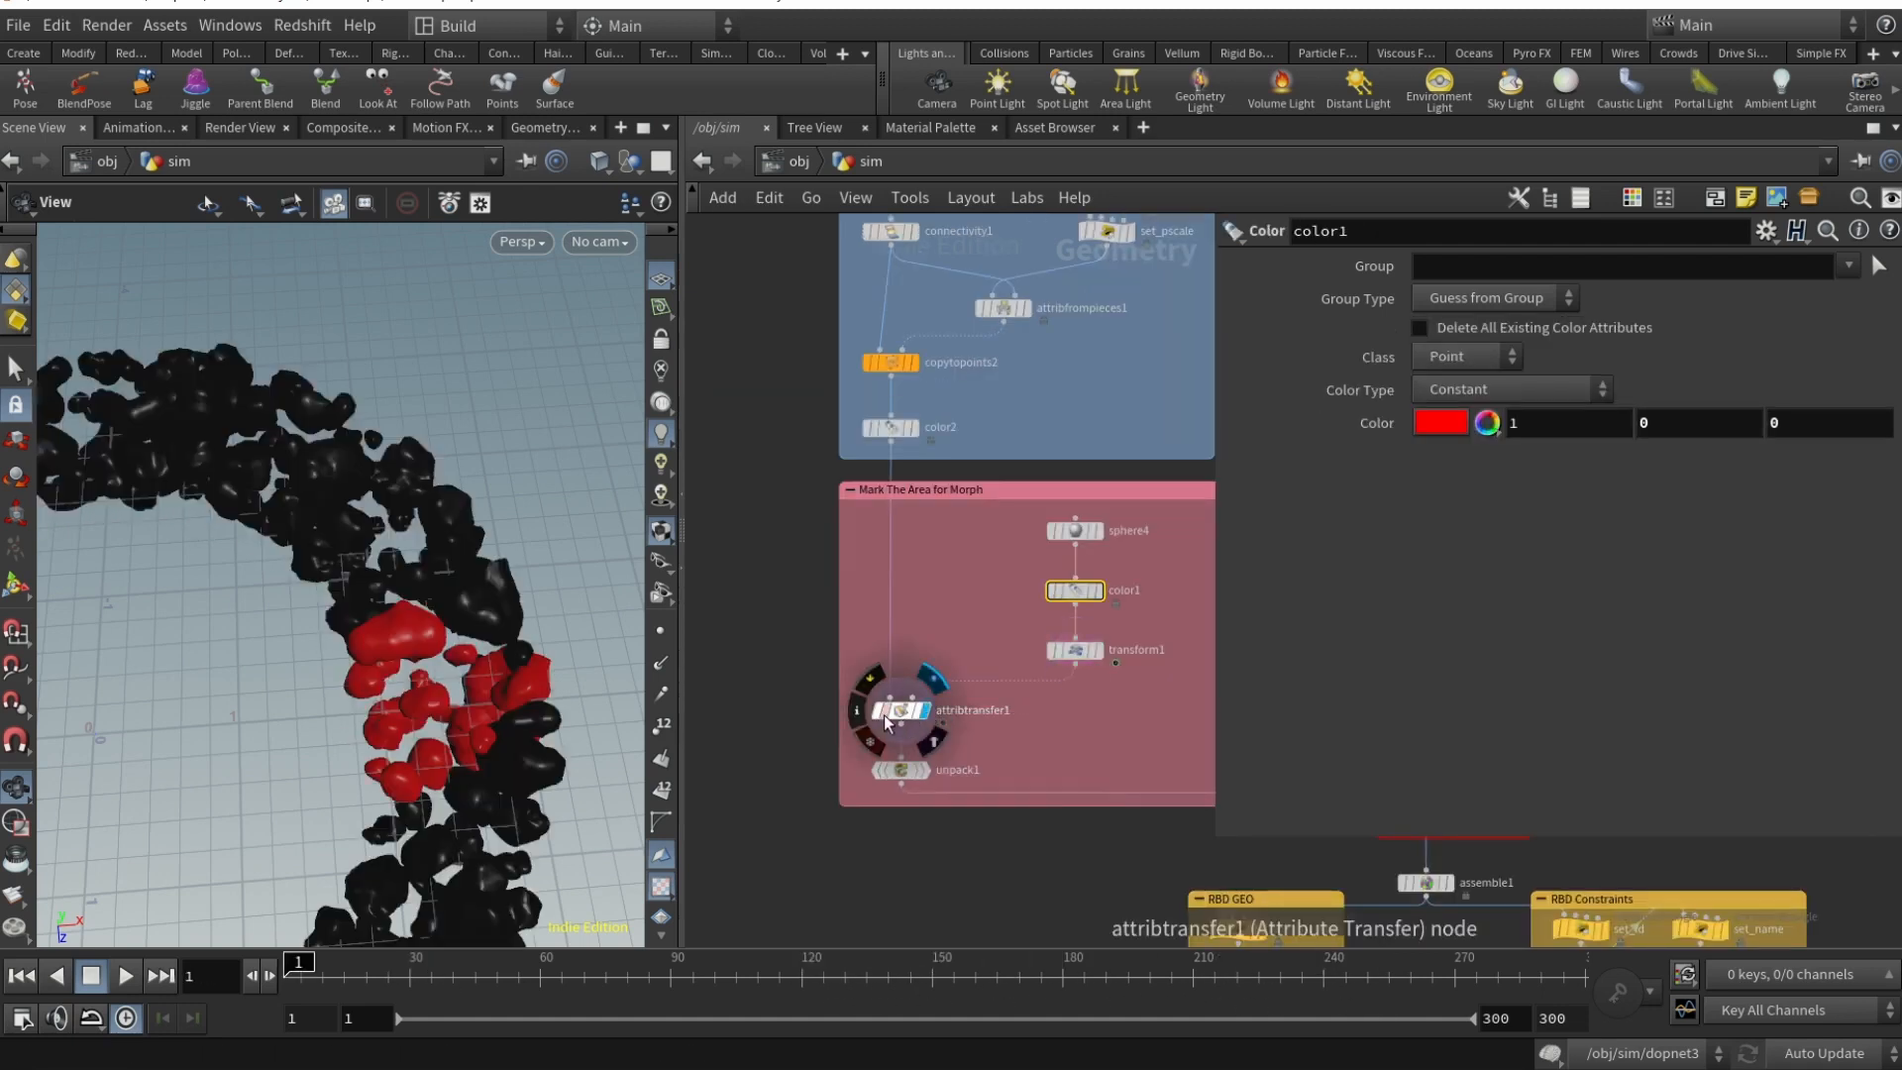
- Review attribtransfer1's attributes, Kernel Radius 5.8 and Distance Threshold 0.32, then the unpack node
left_click(902, 709)
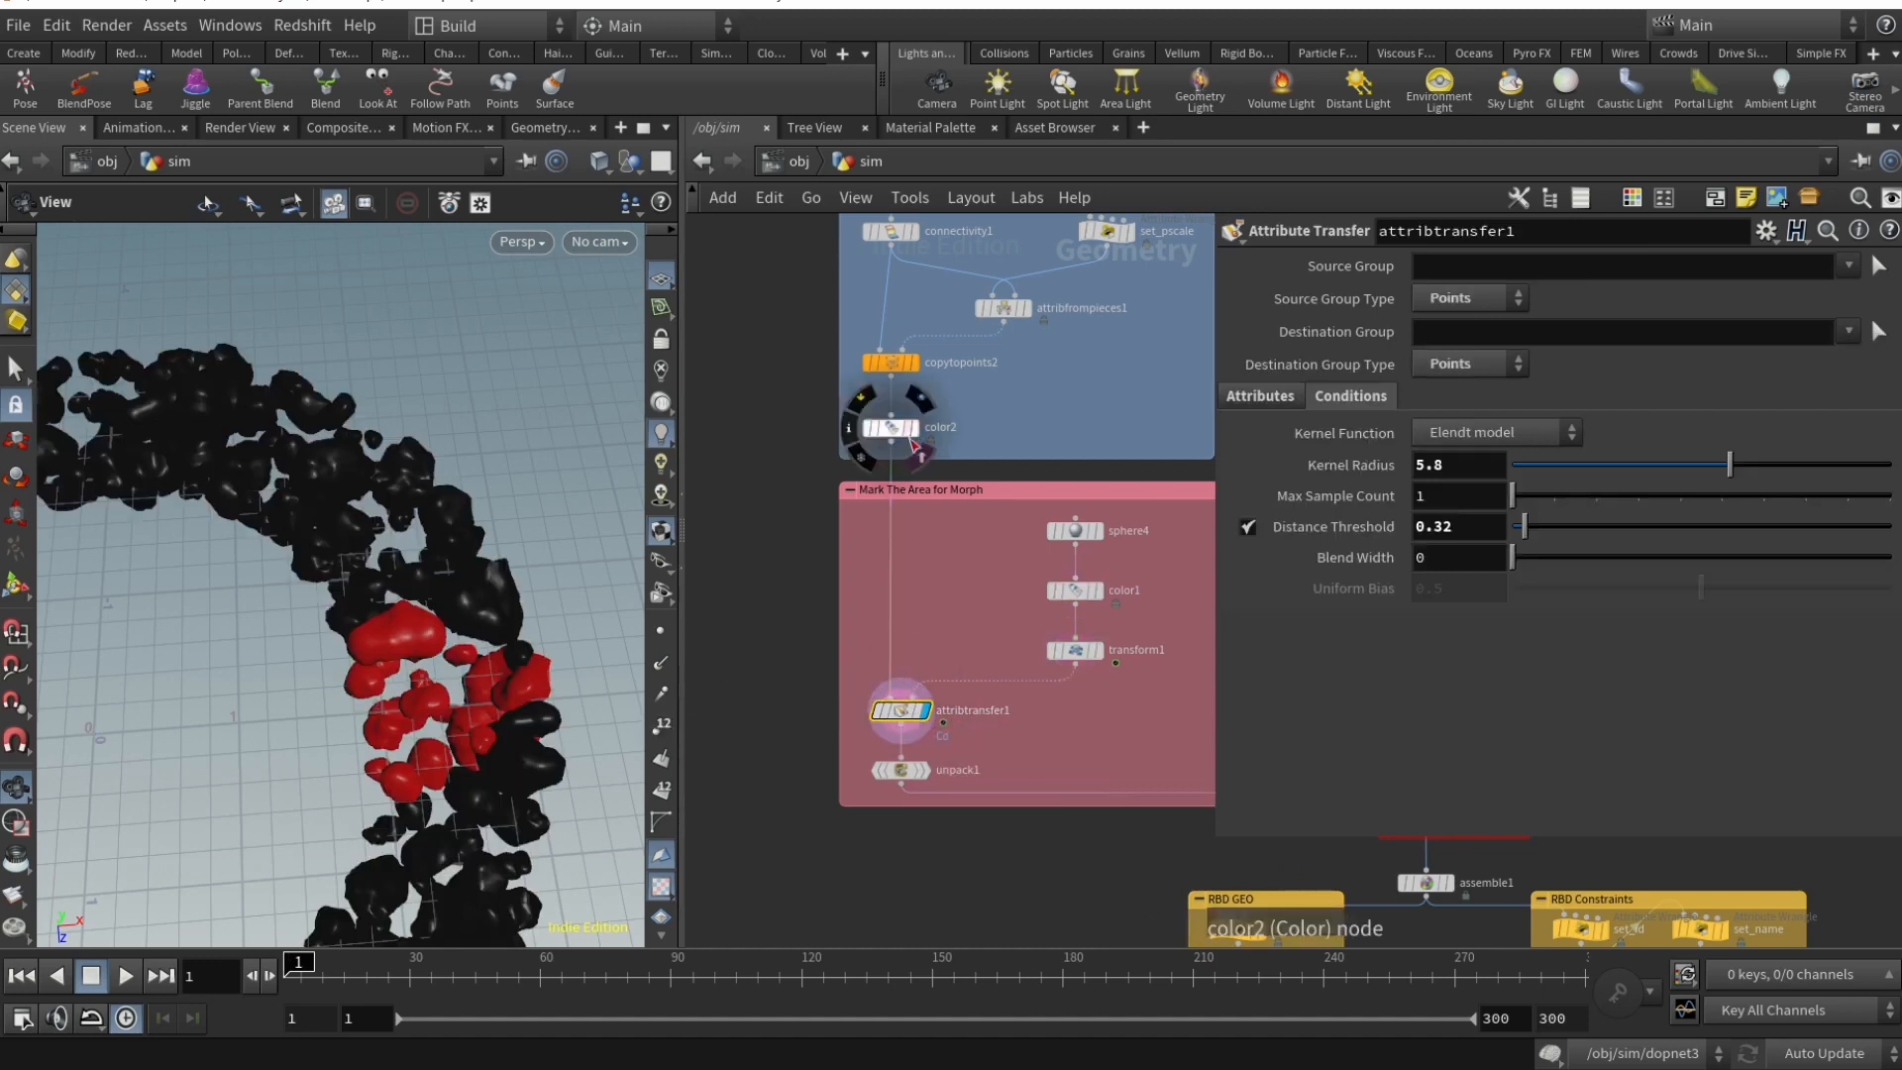
mouse_move(903, 709)
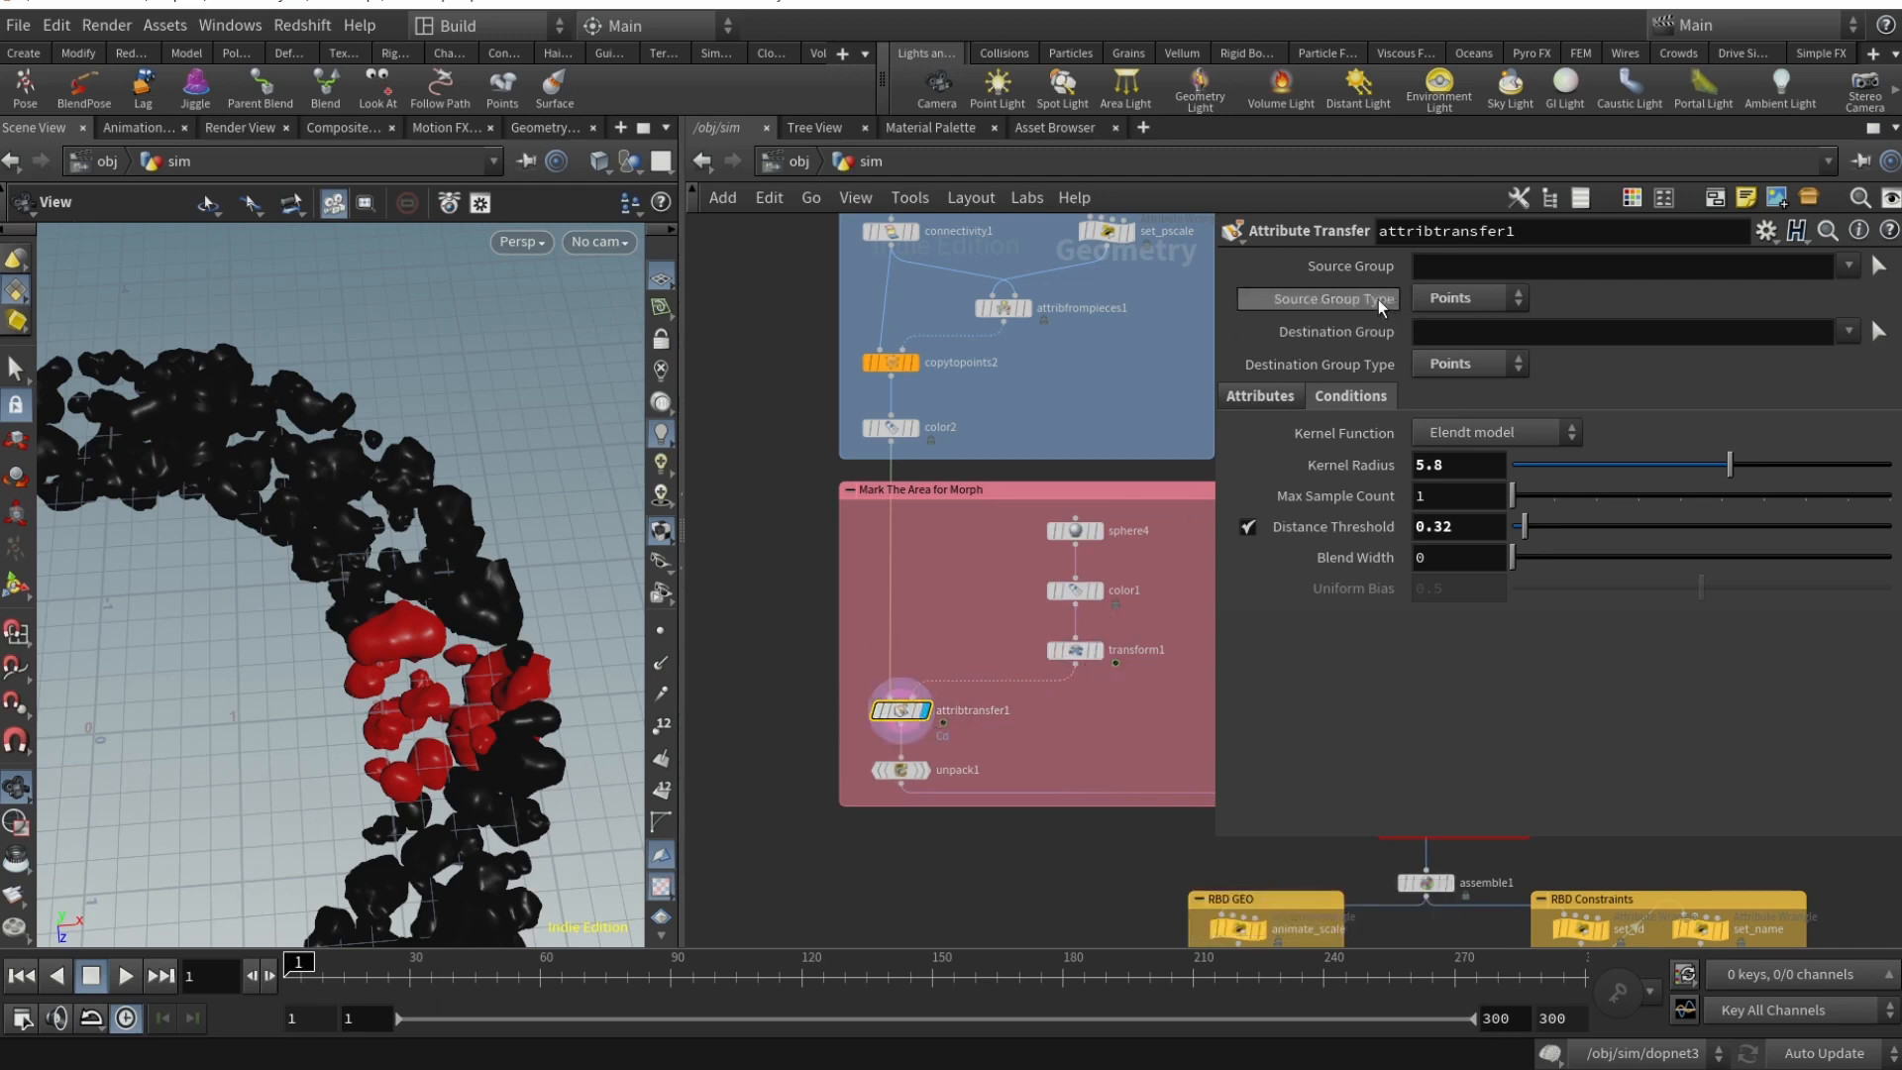
left_click(1258, 396)
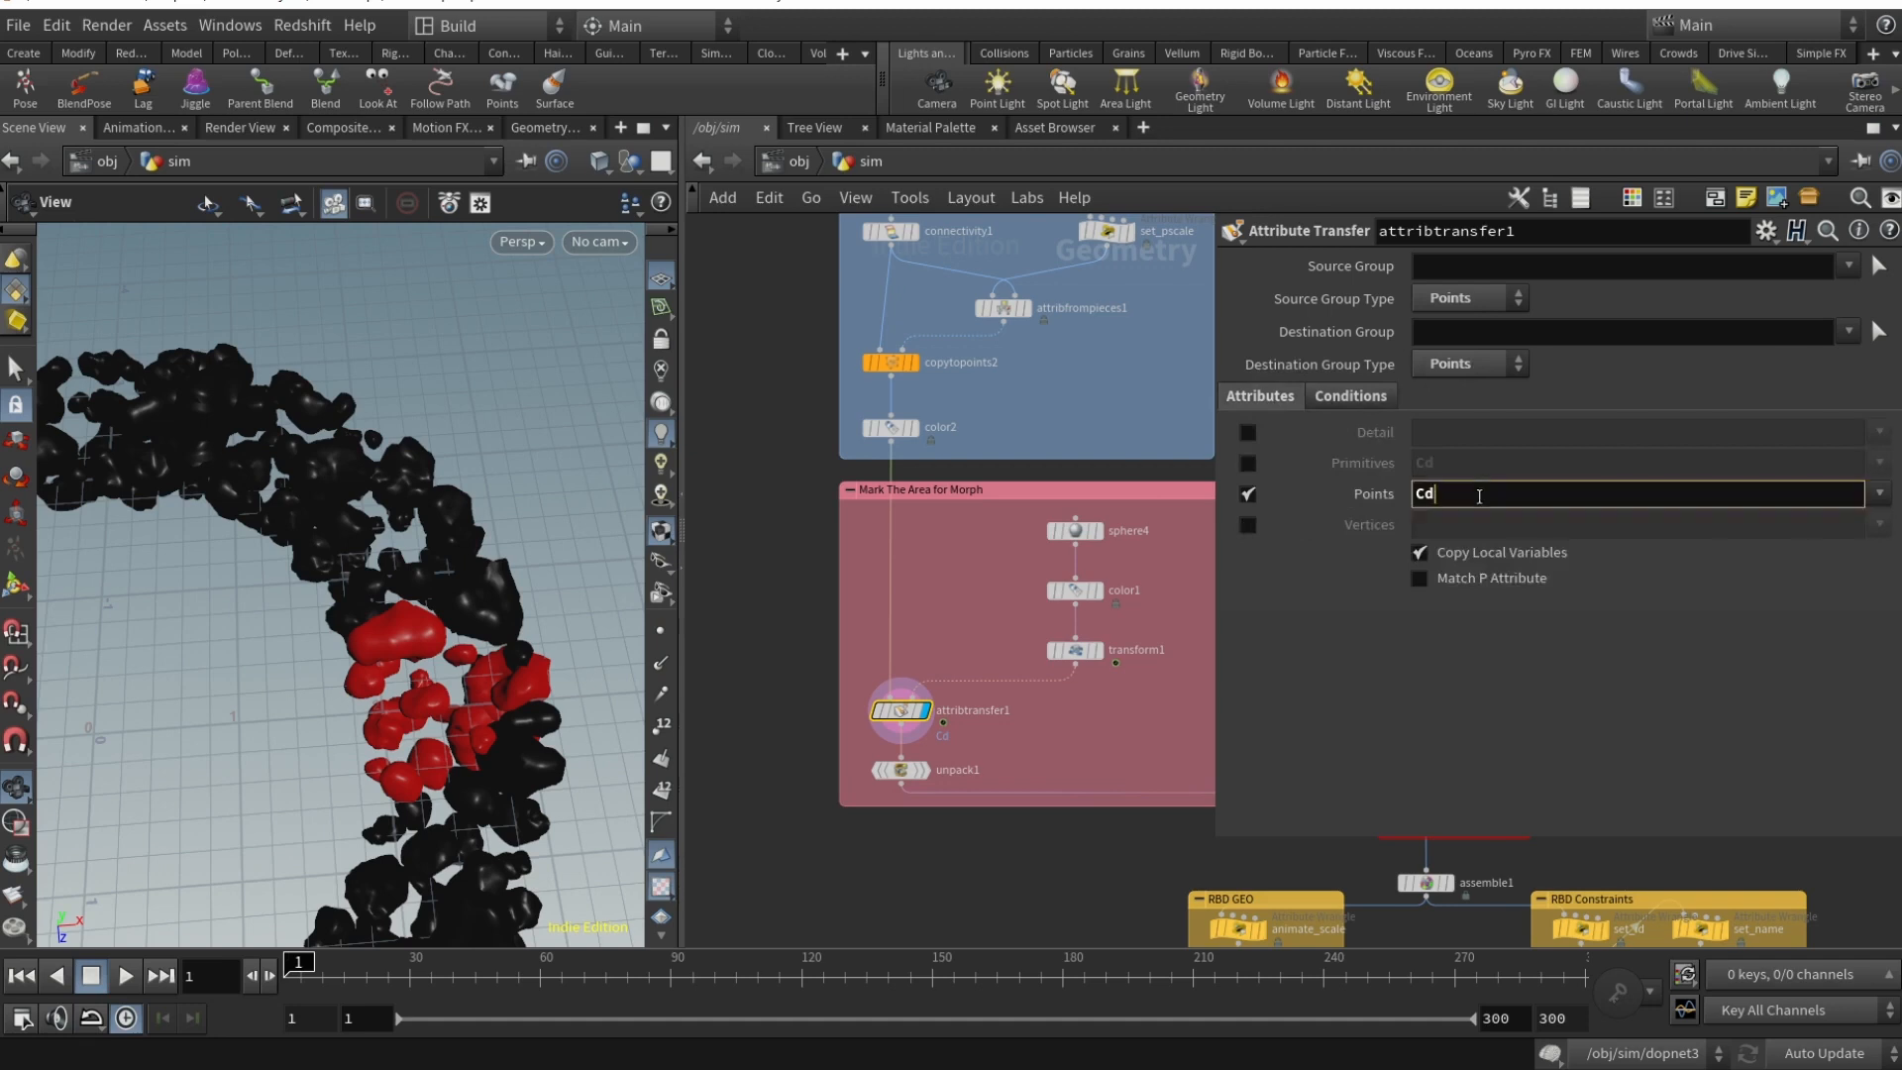
left_click(1347, 395)
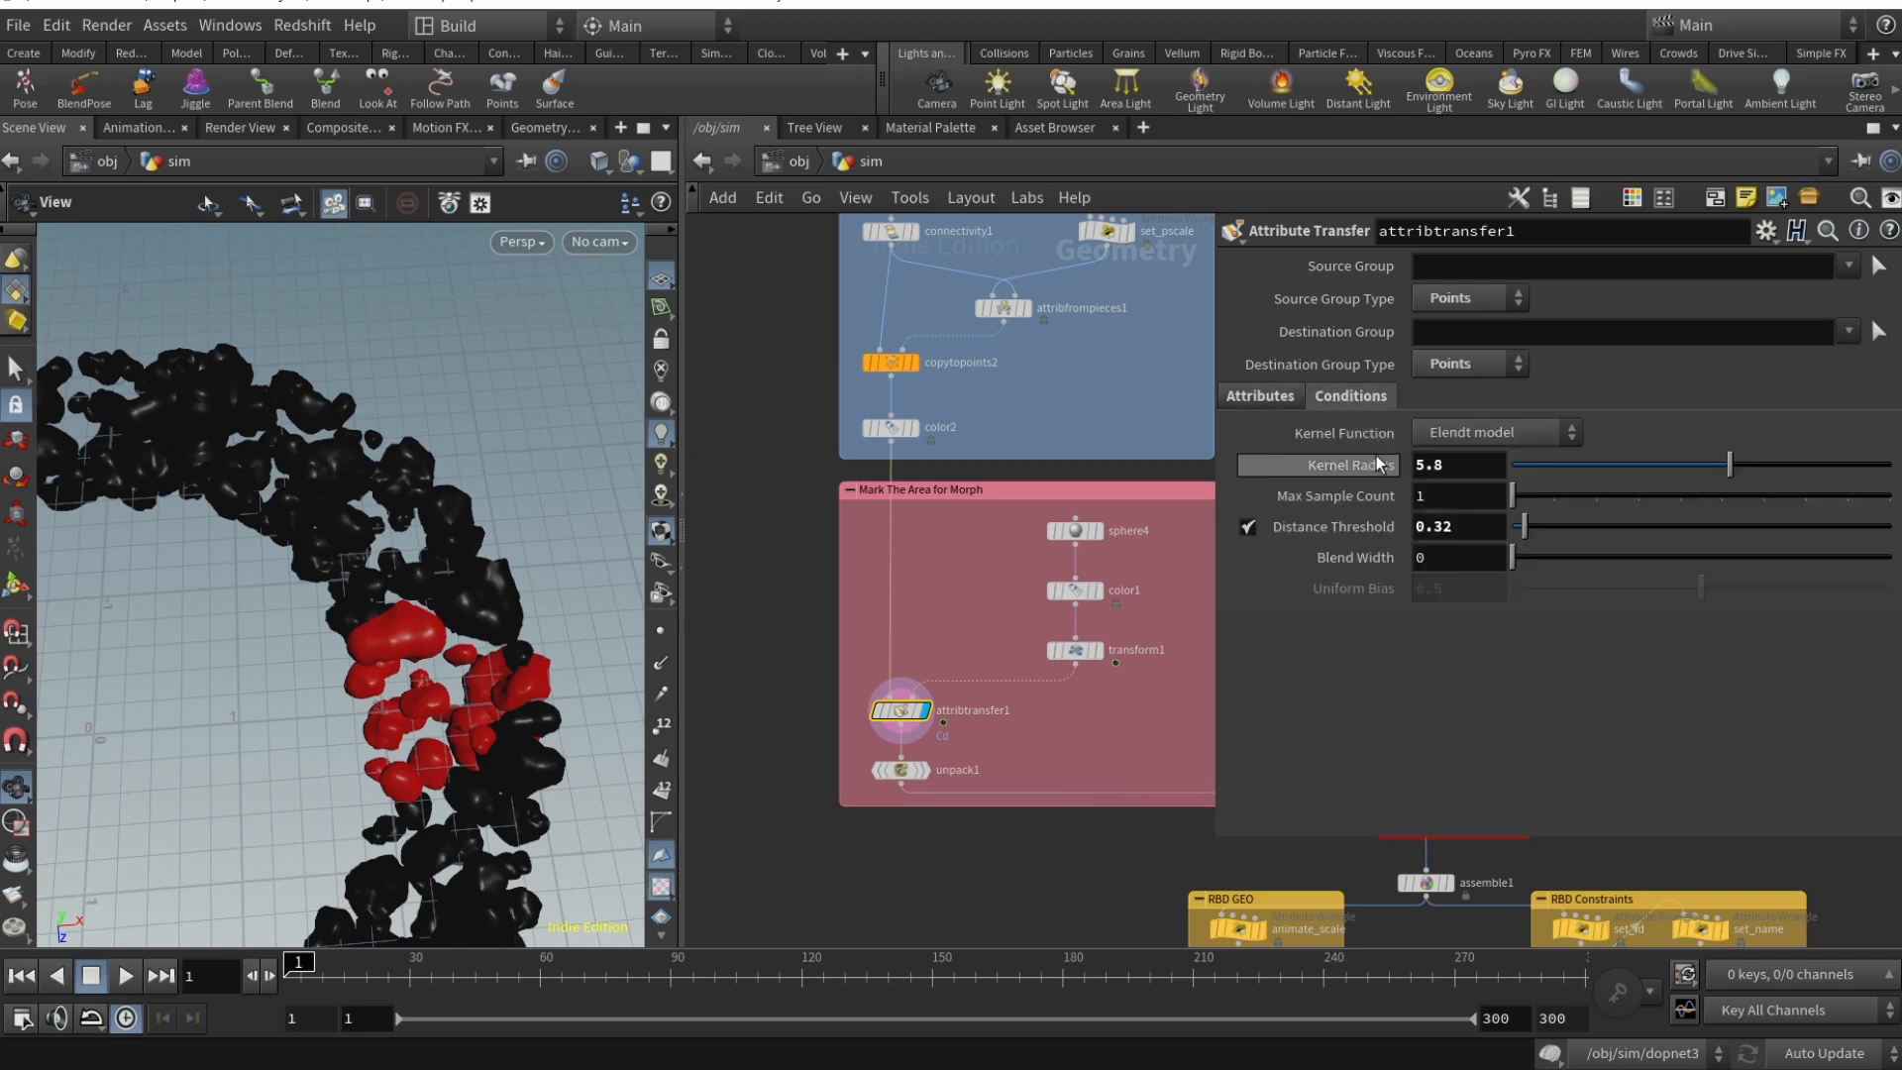
mouse_move(1285, 542)
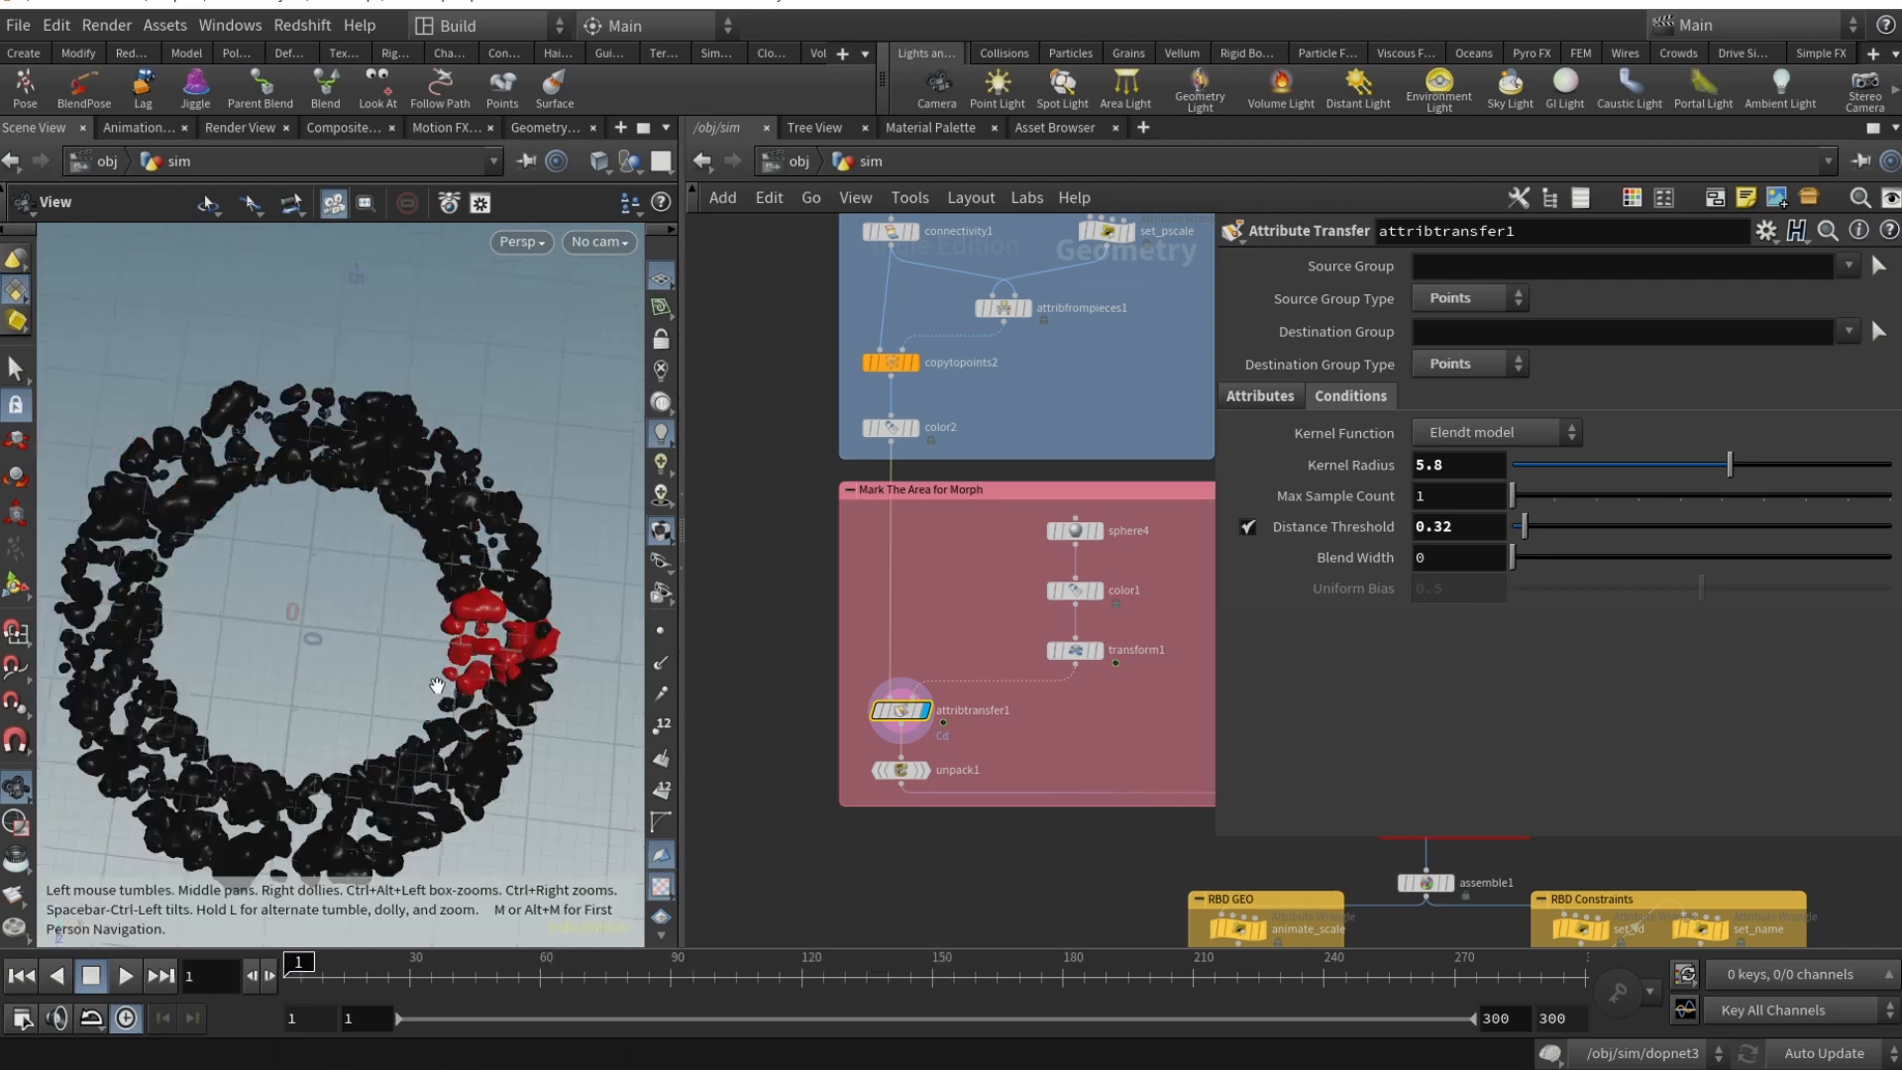
left_click(903, 768)
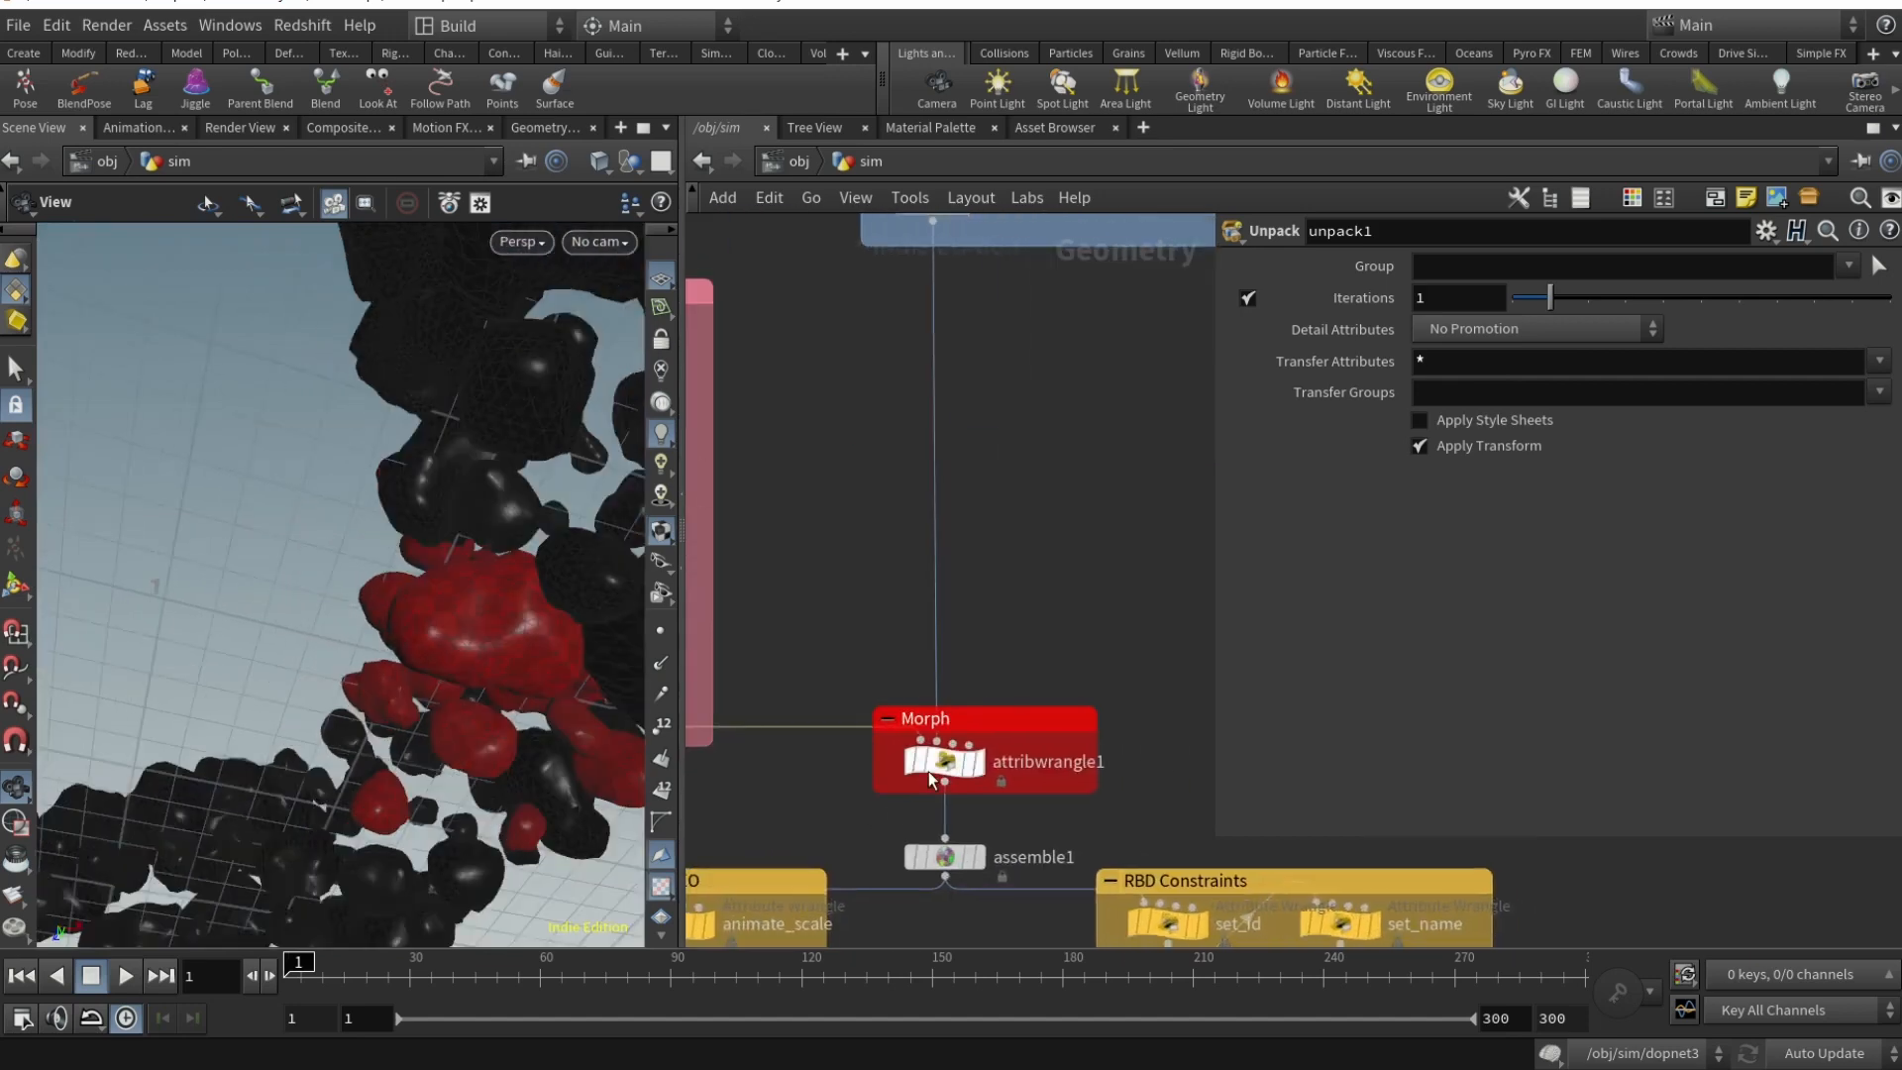
- Show attribwrangle1's VEX code and read the pt1 position lerp toward the spheres
left_click(946, 761)
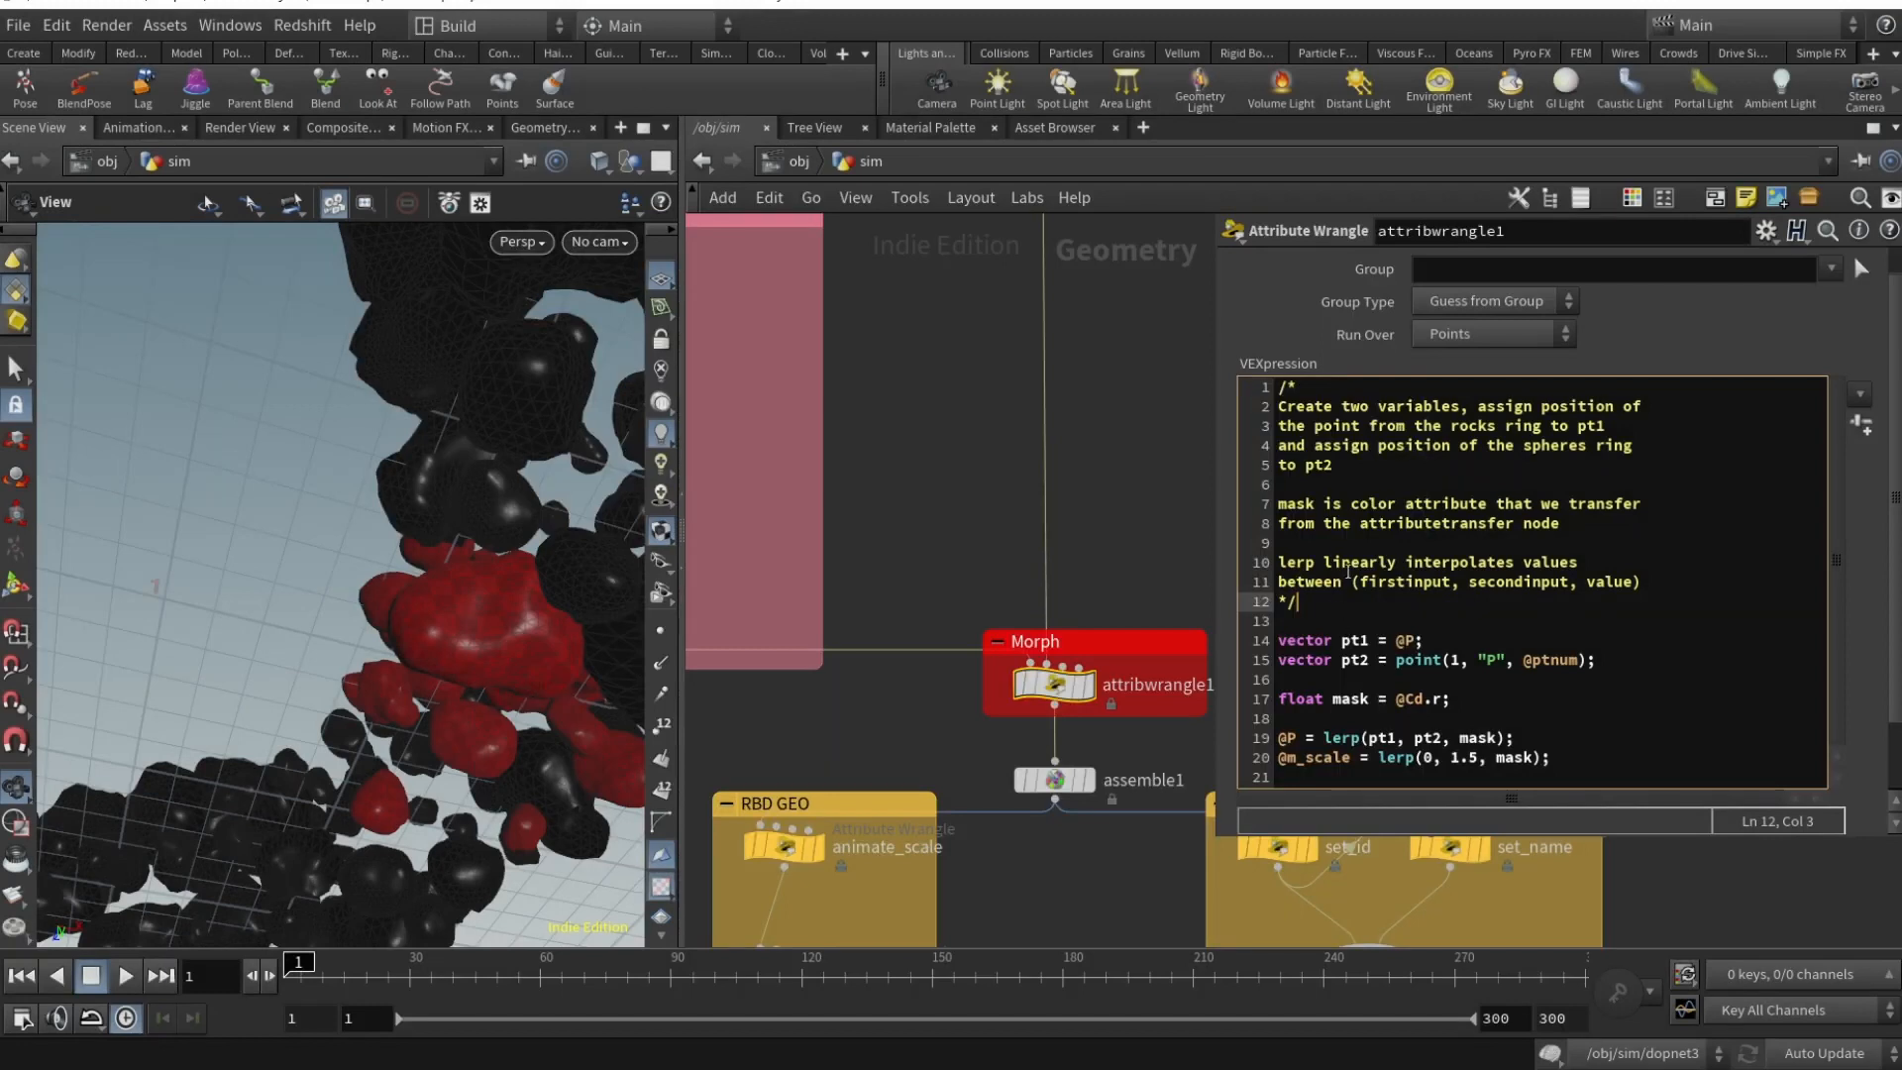
left_click(1428, 638)
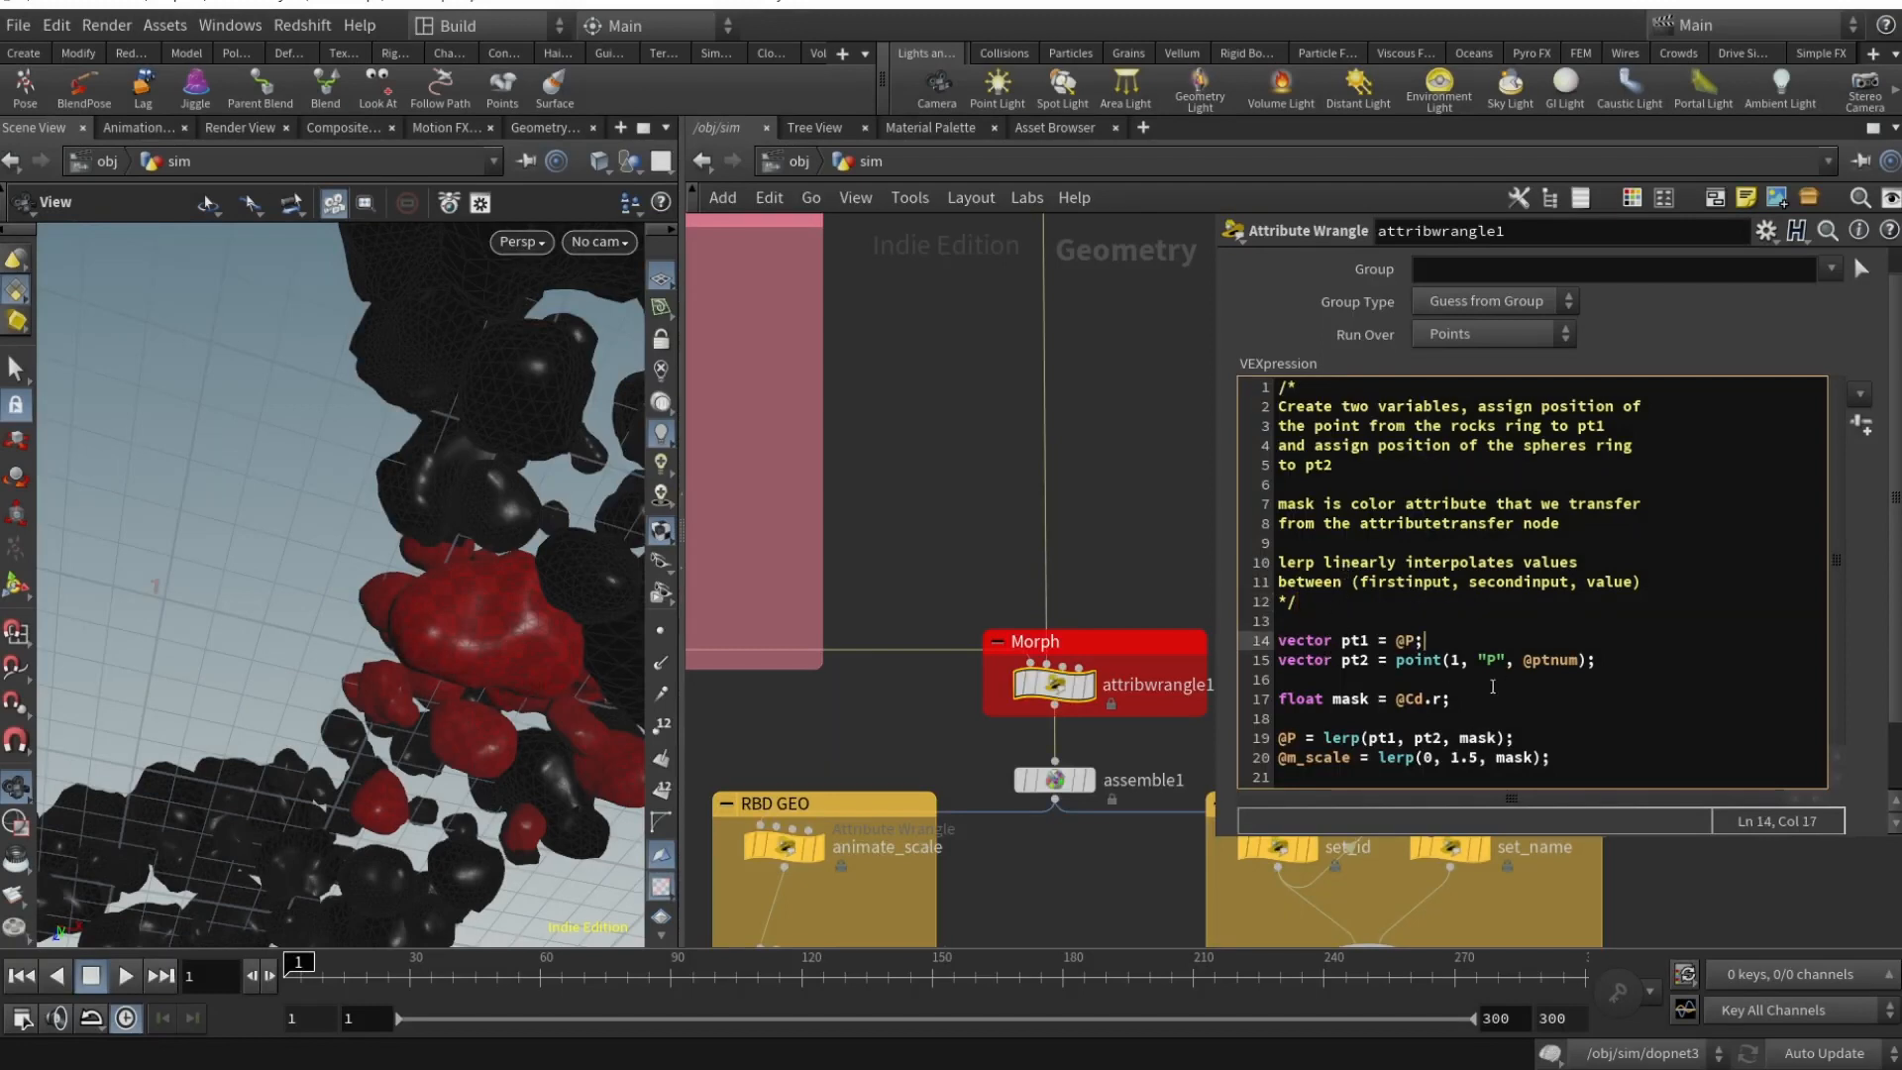
mouse_move(882, 575)
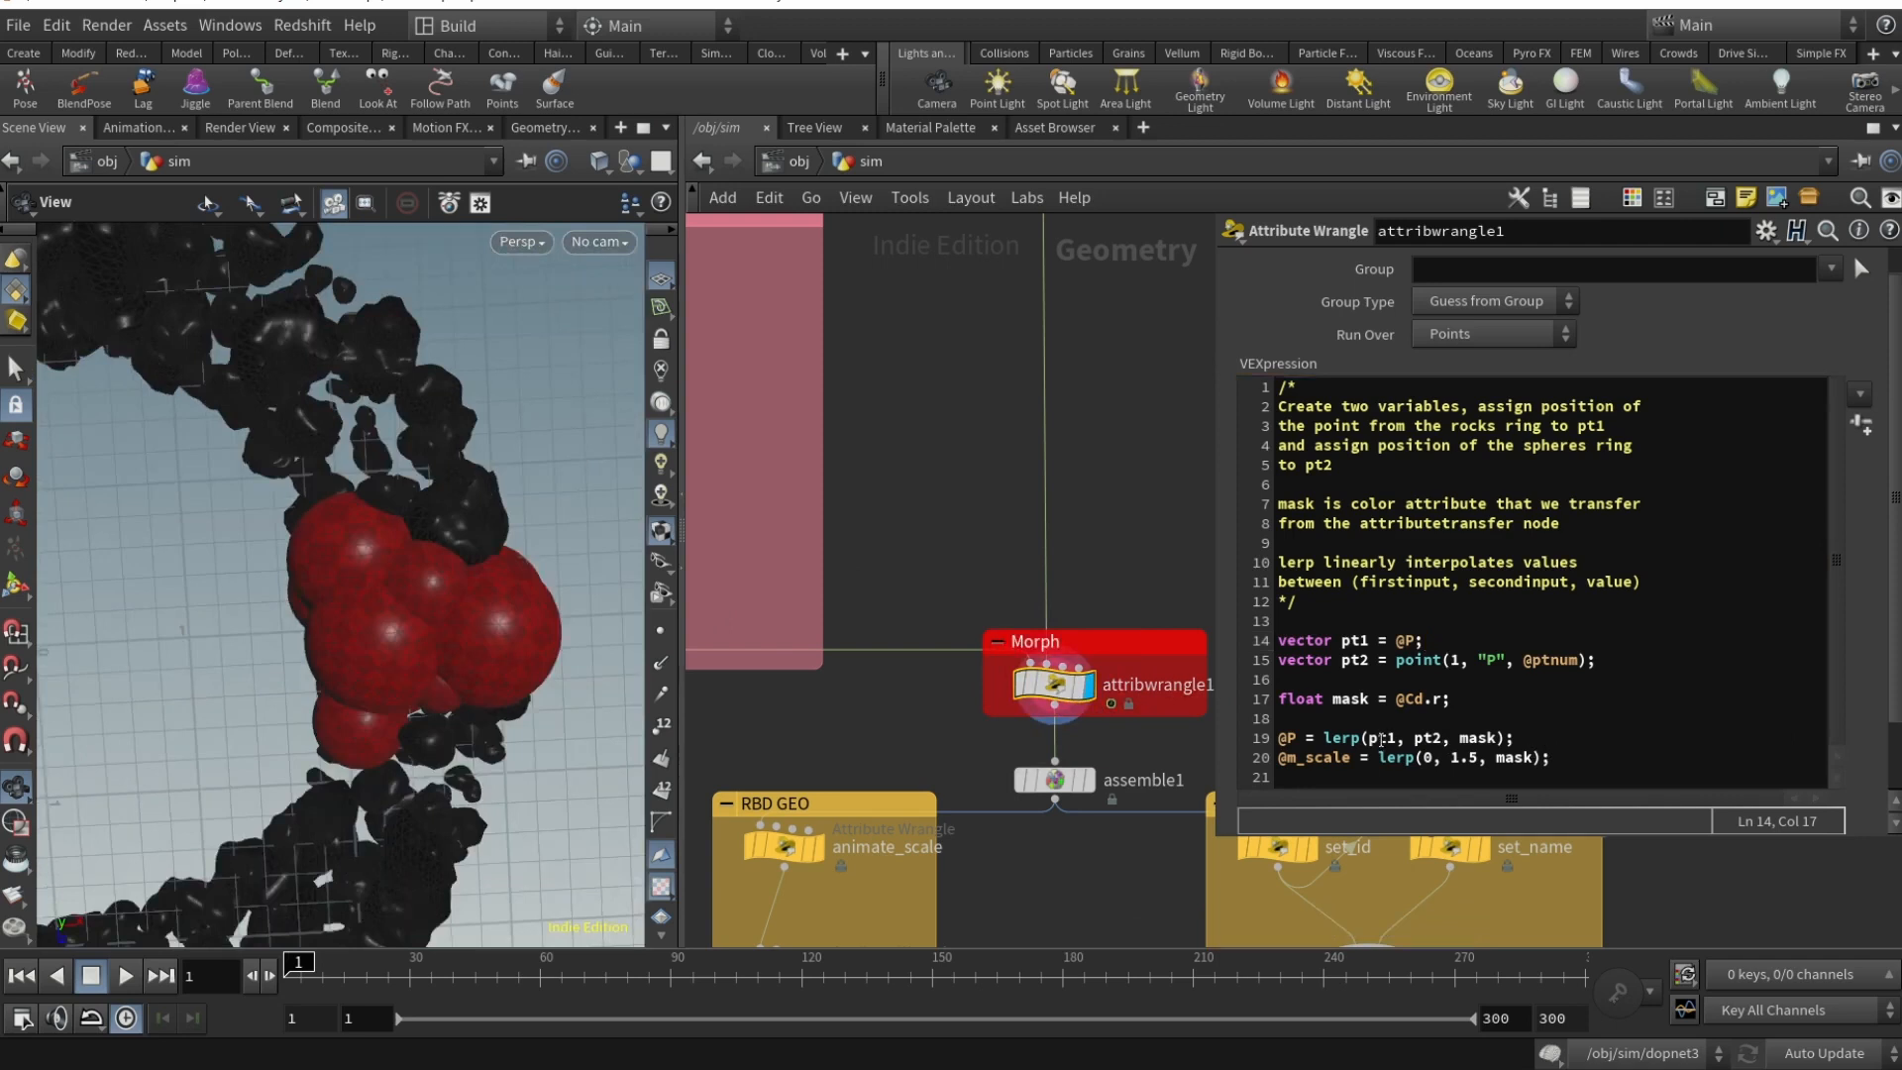
mouse_move(868, 642)
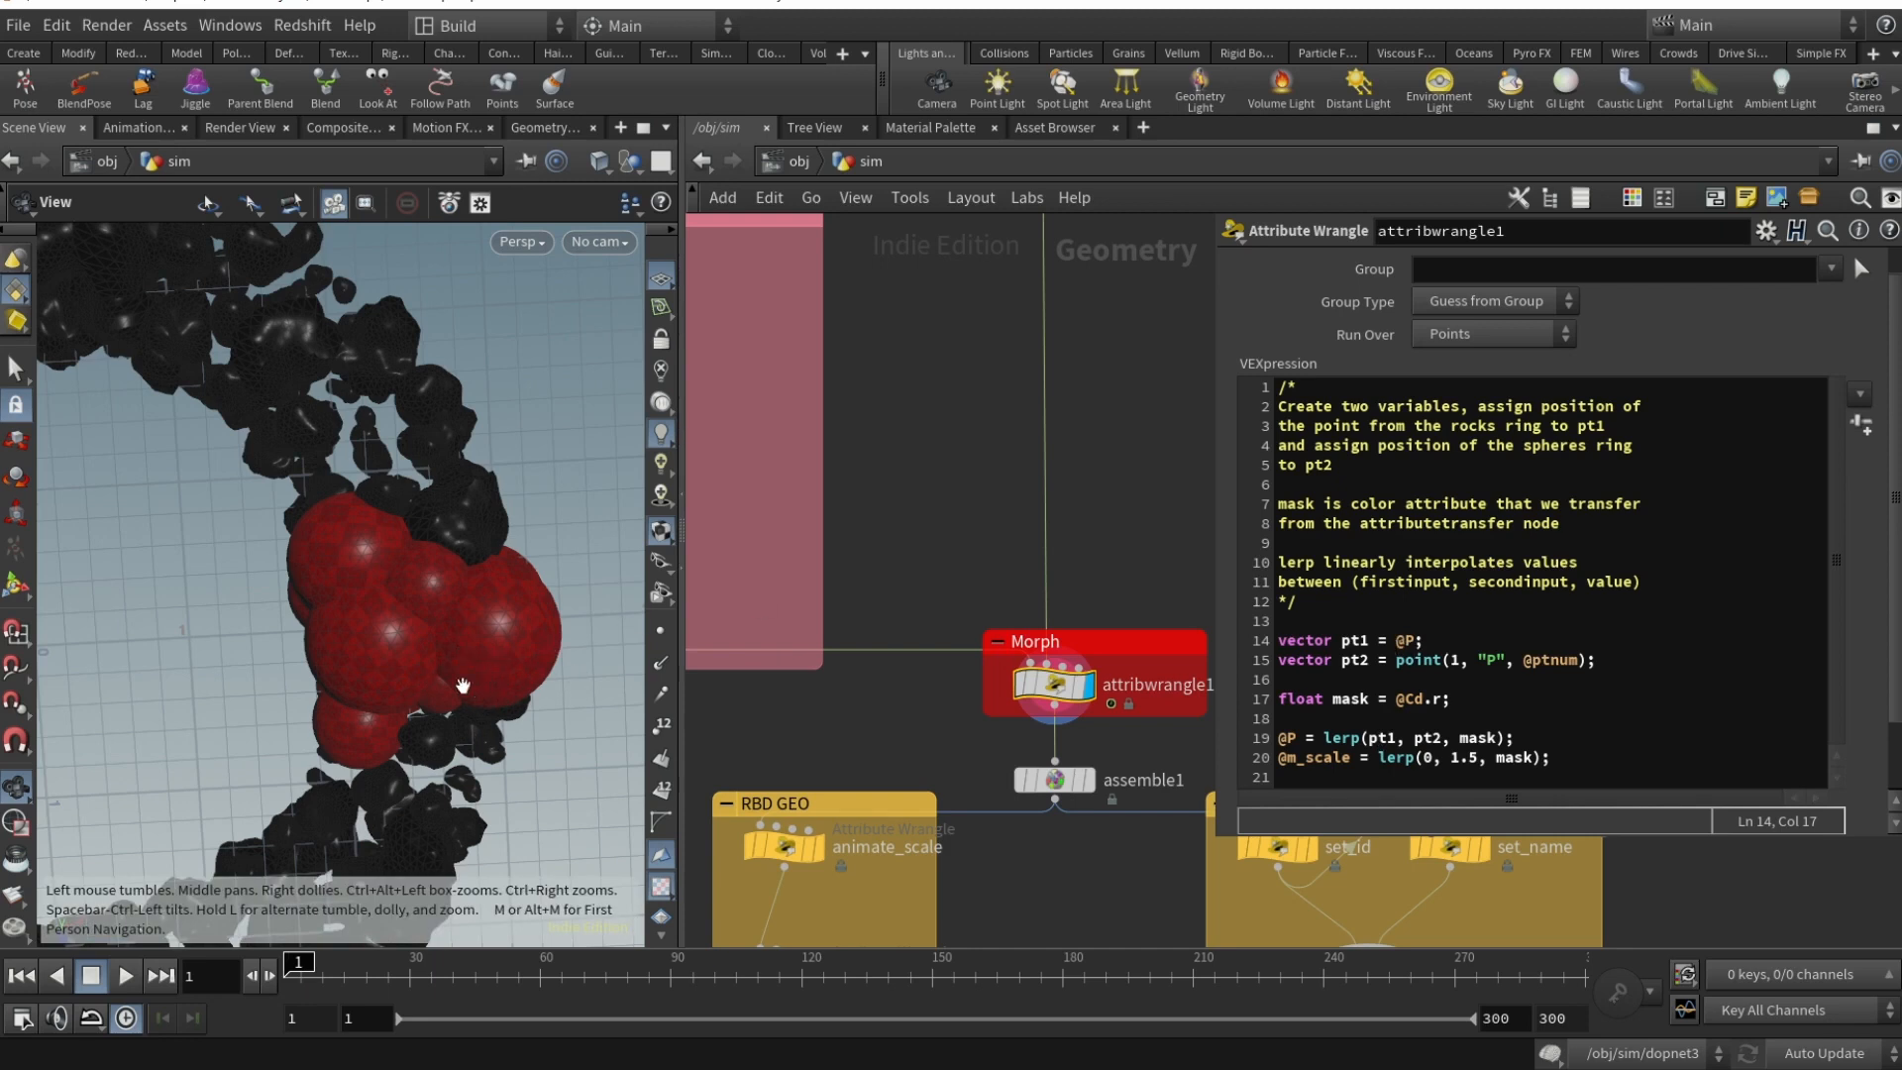
mouse_move(336, 694)
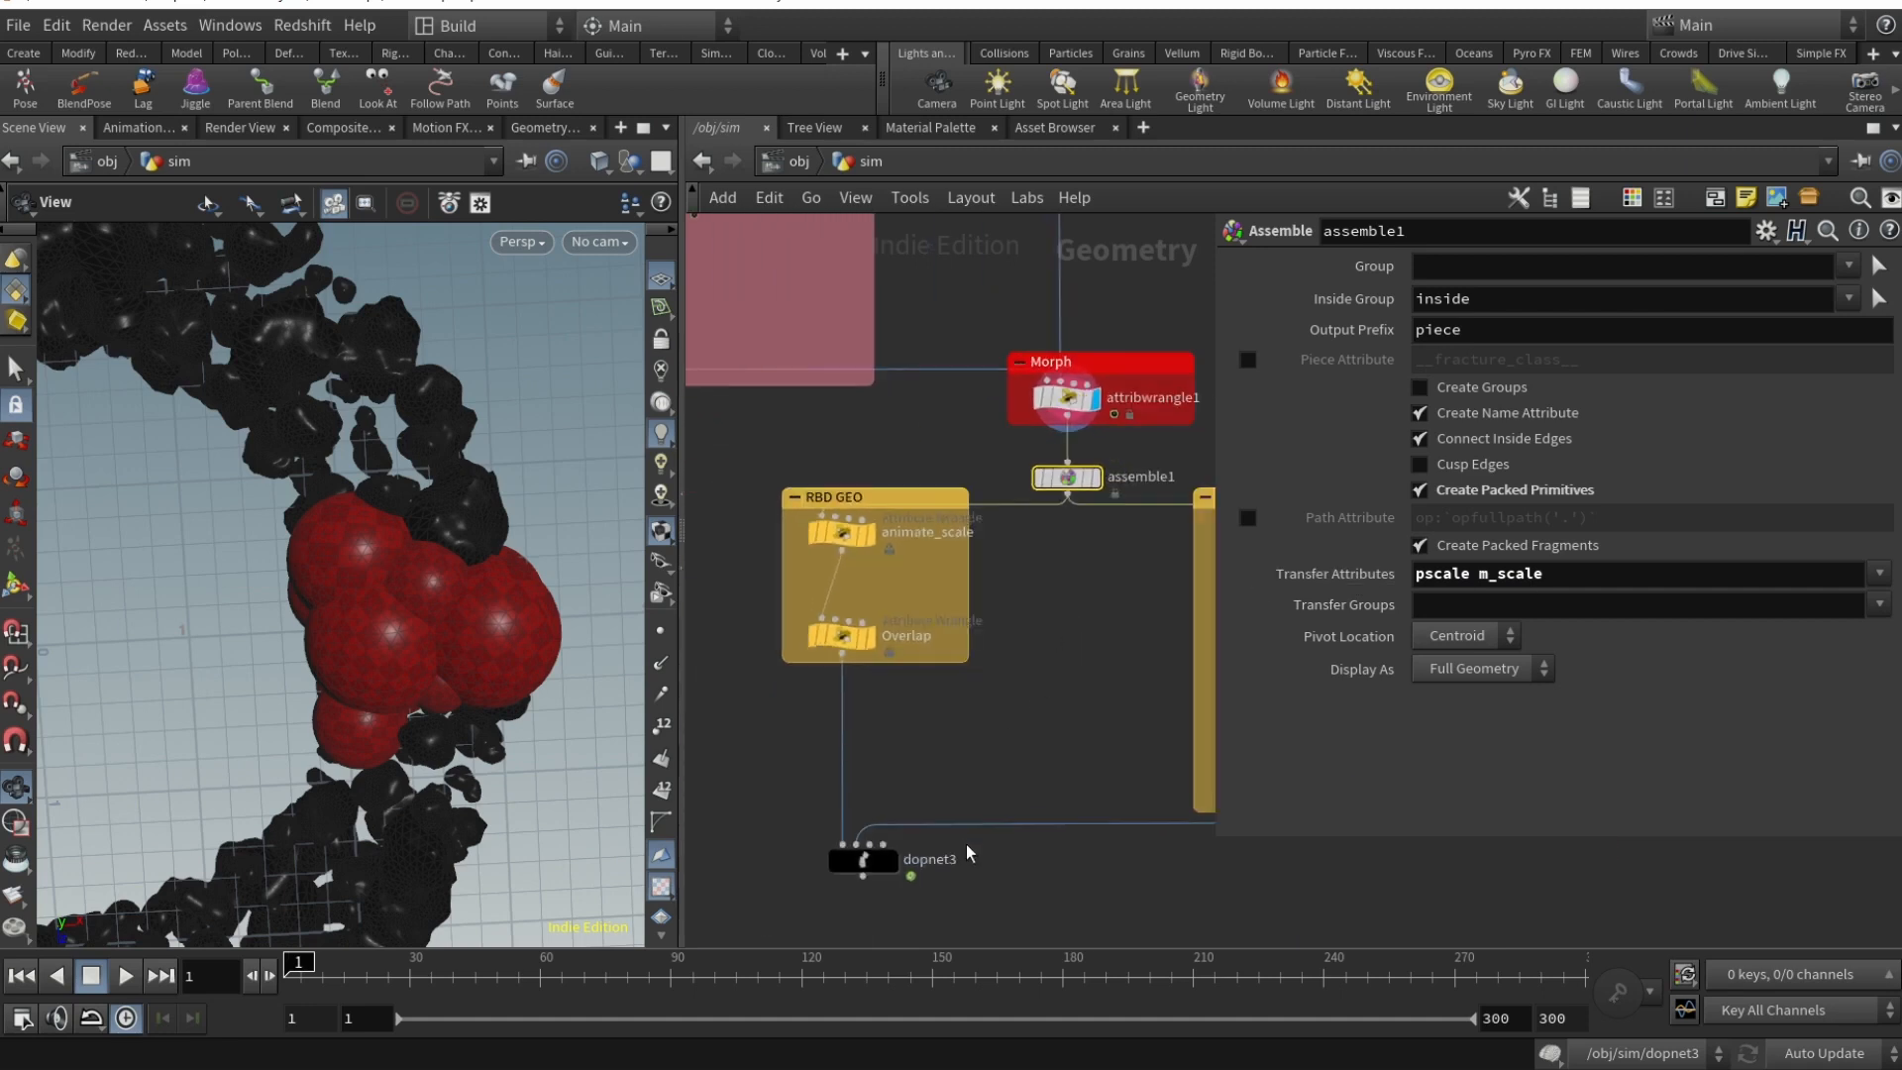
mouse_move(404, 427)
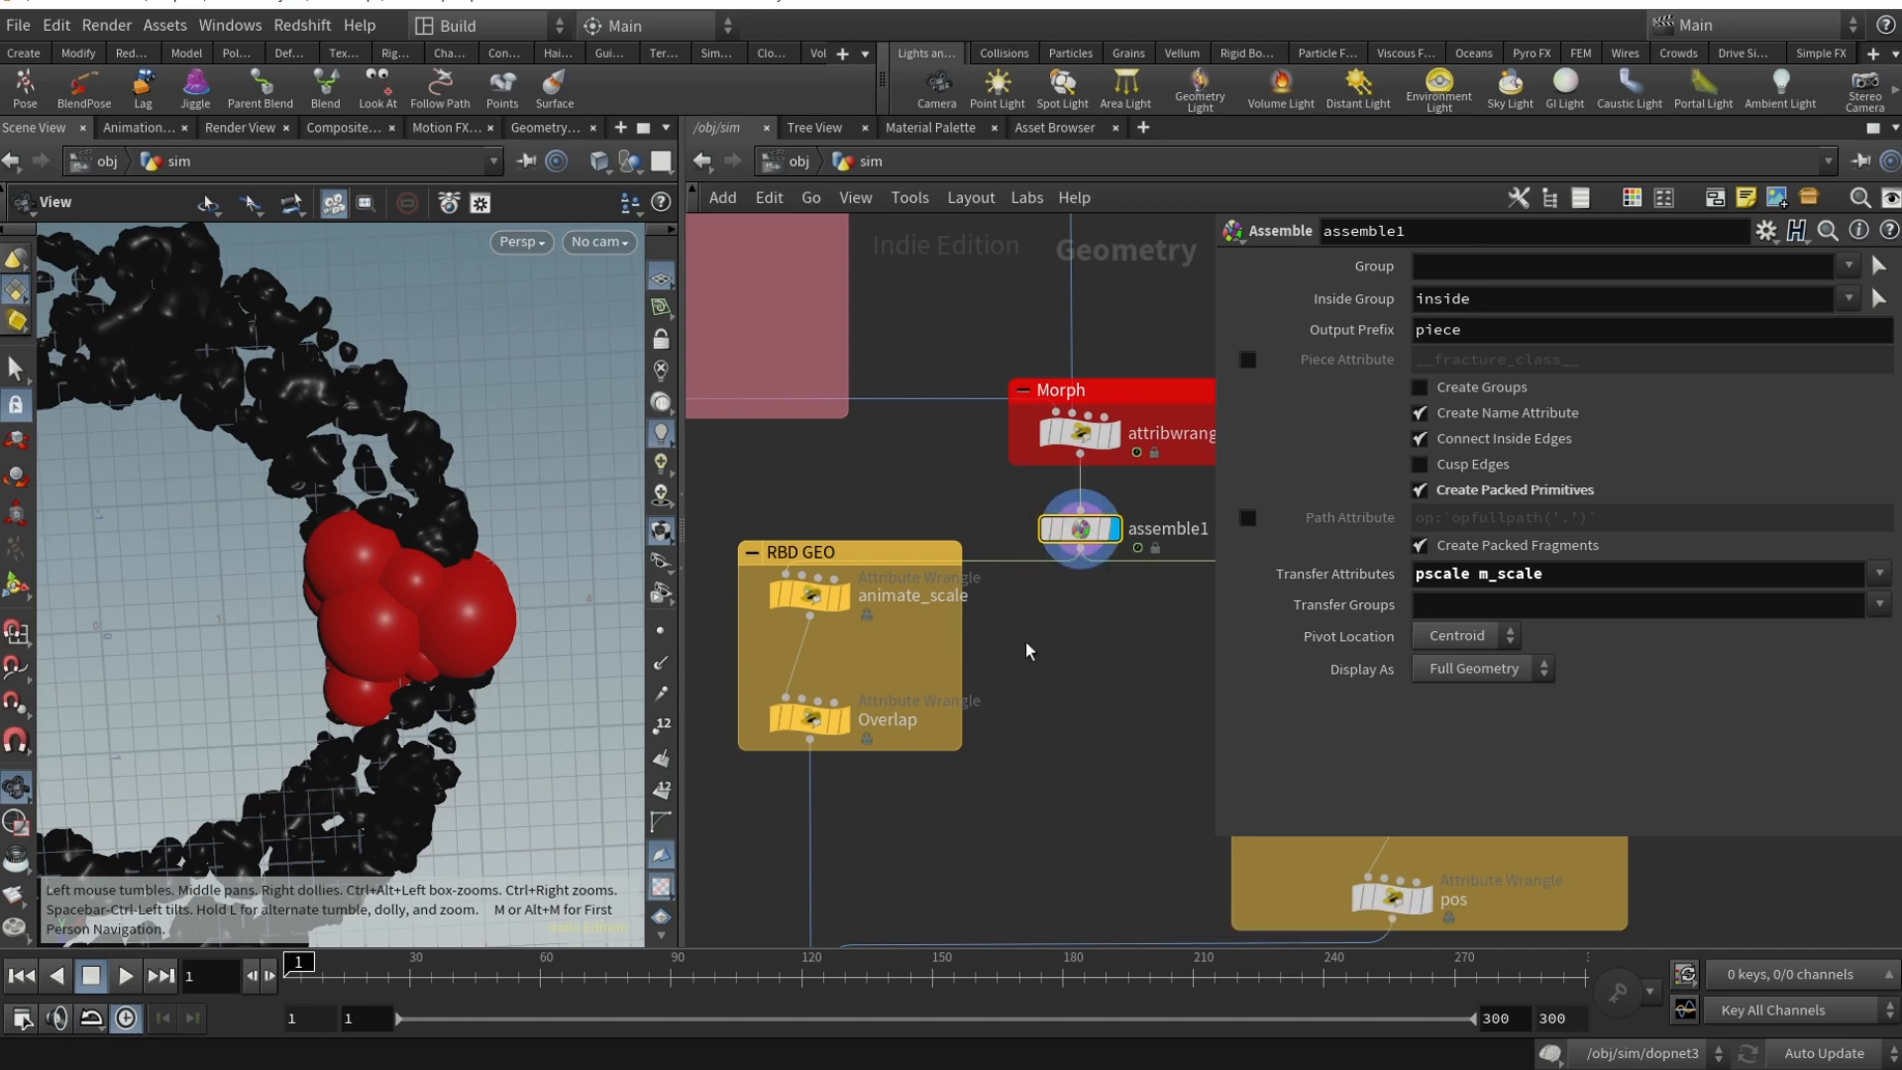
mouse_move(1033, 659)
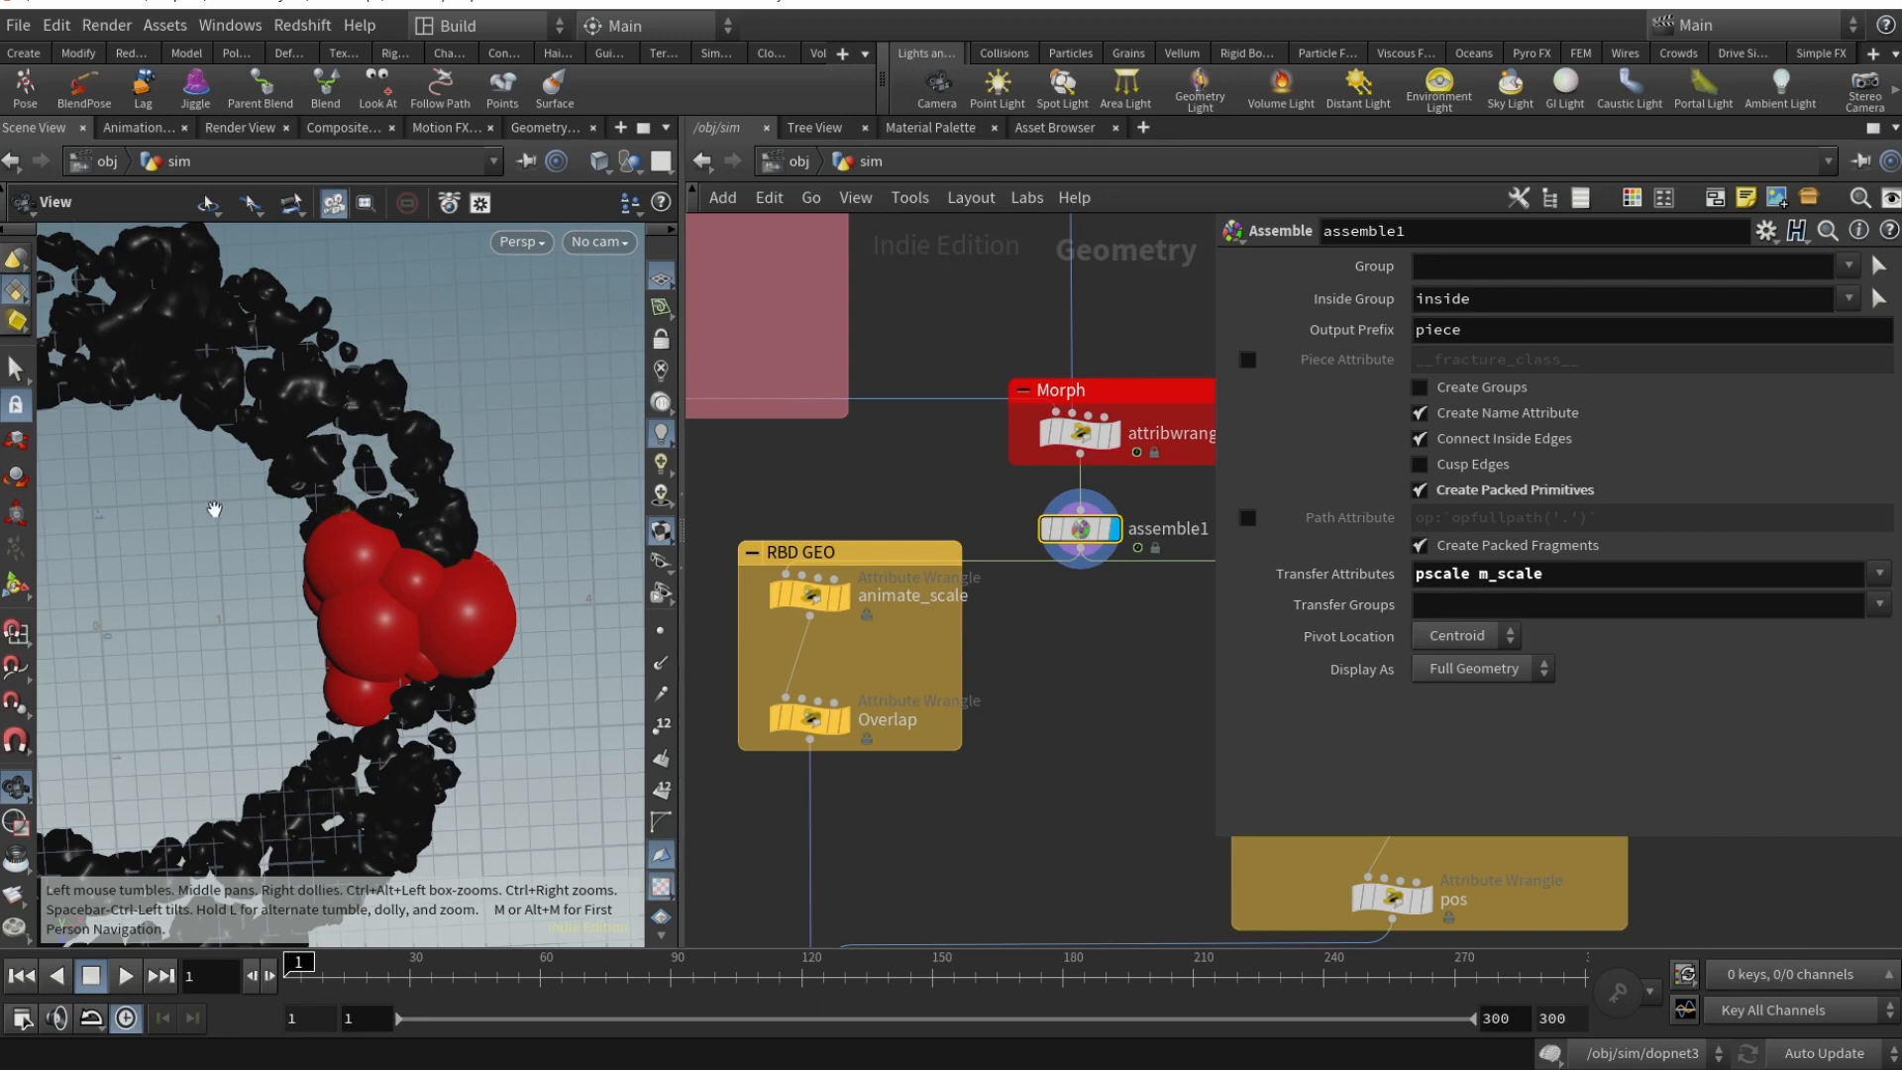
mouse_move(834, 639)
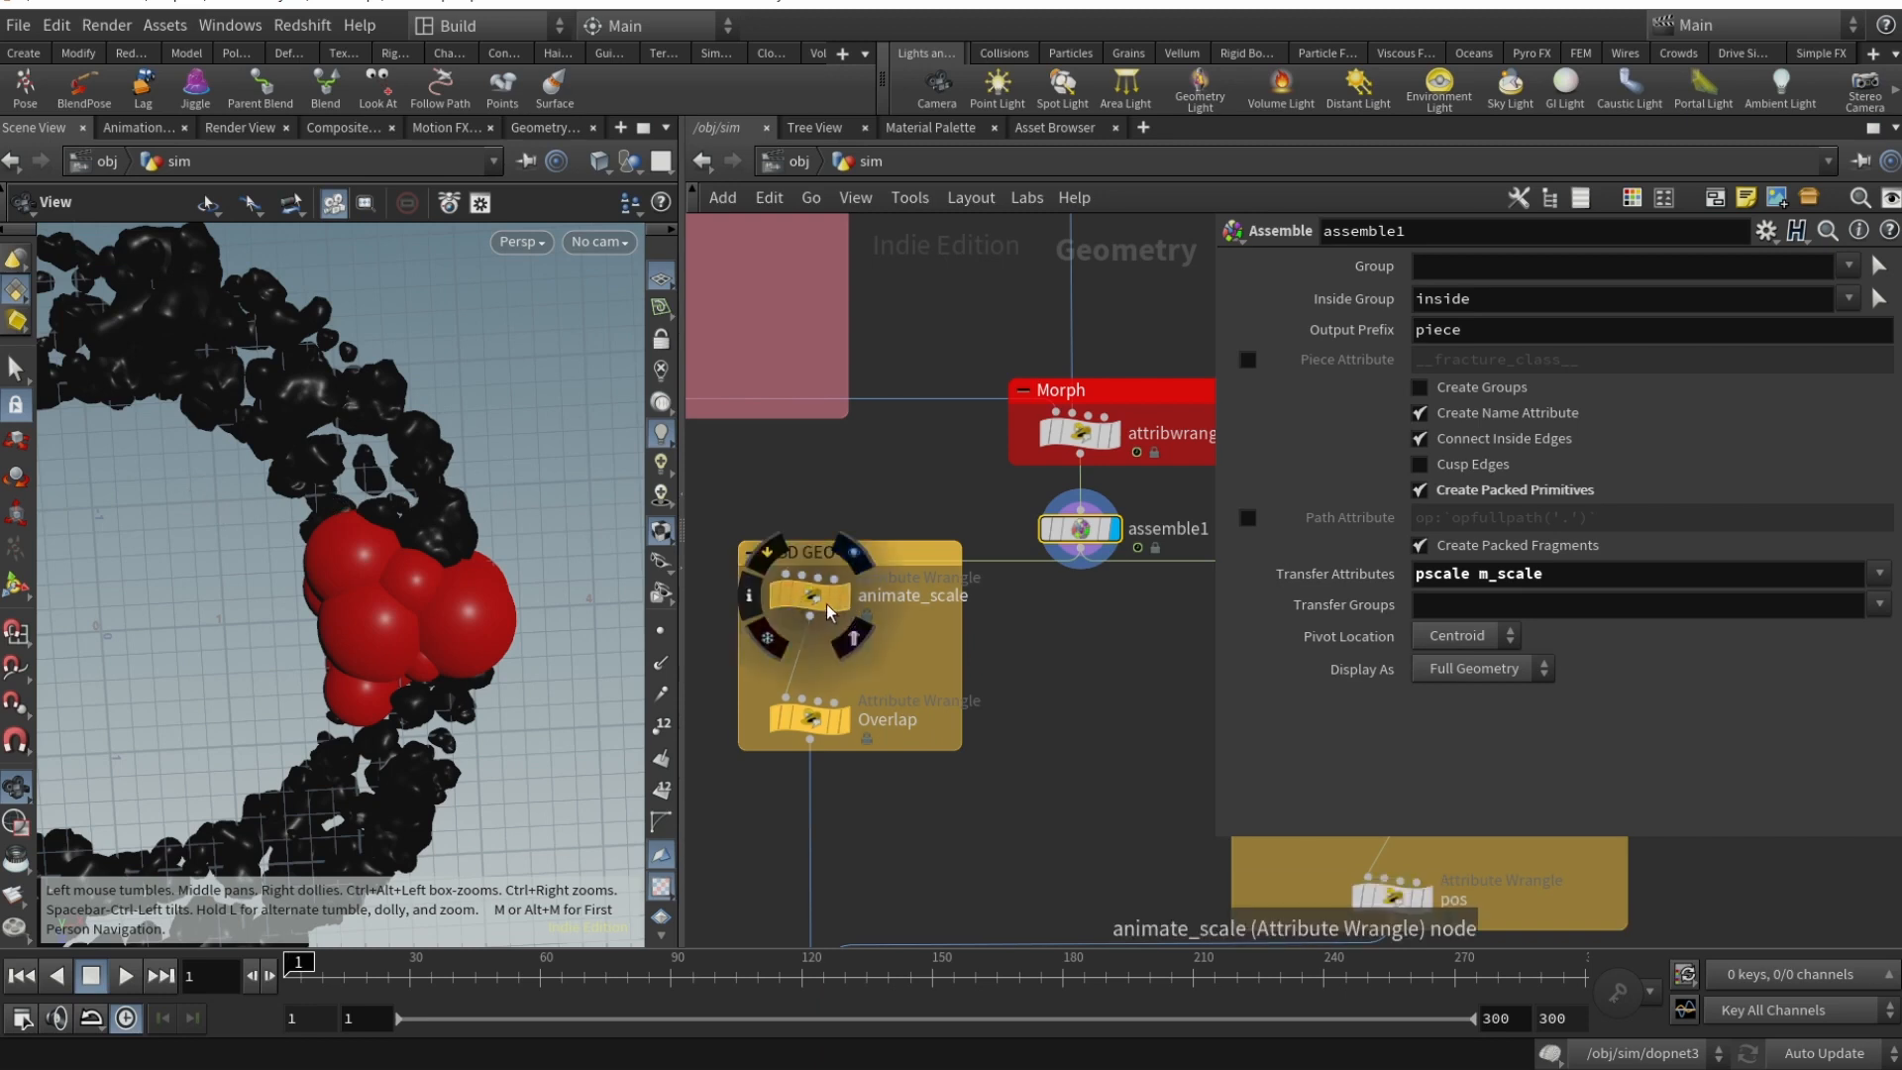
- Compare animate_scale's keyed Scale (0.114 at frame 1 to 1 at frame 21) with the Morph m_scale line
left_click(813, 595)
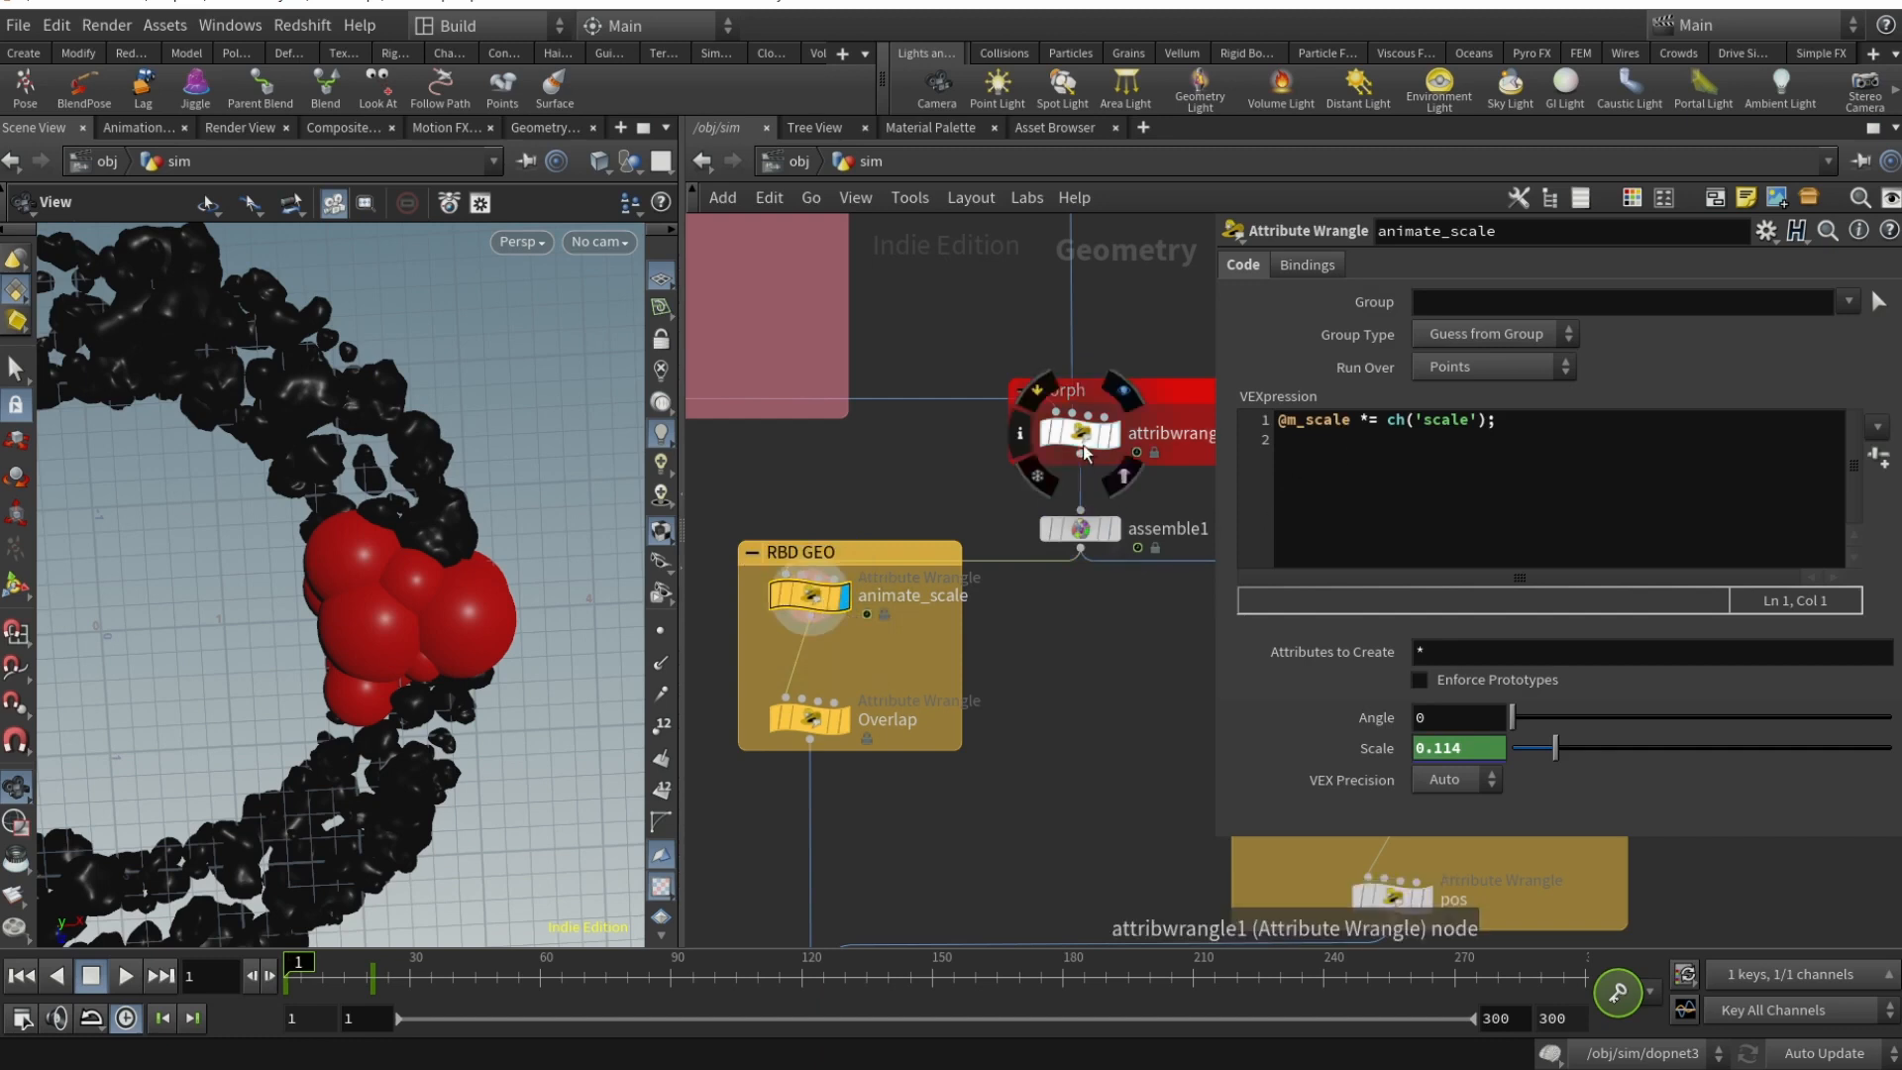
left_click(1071, 433)
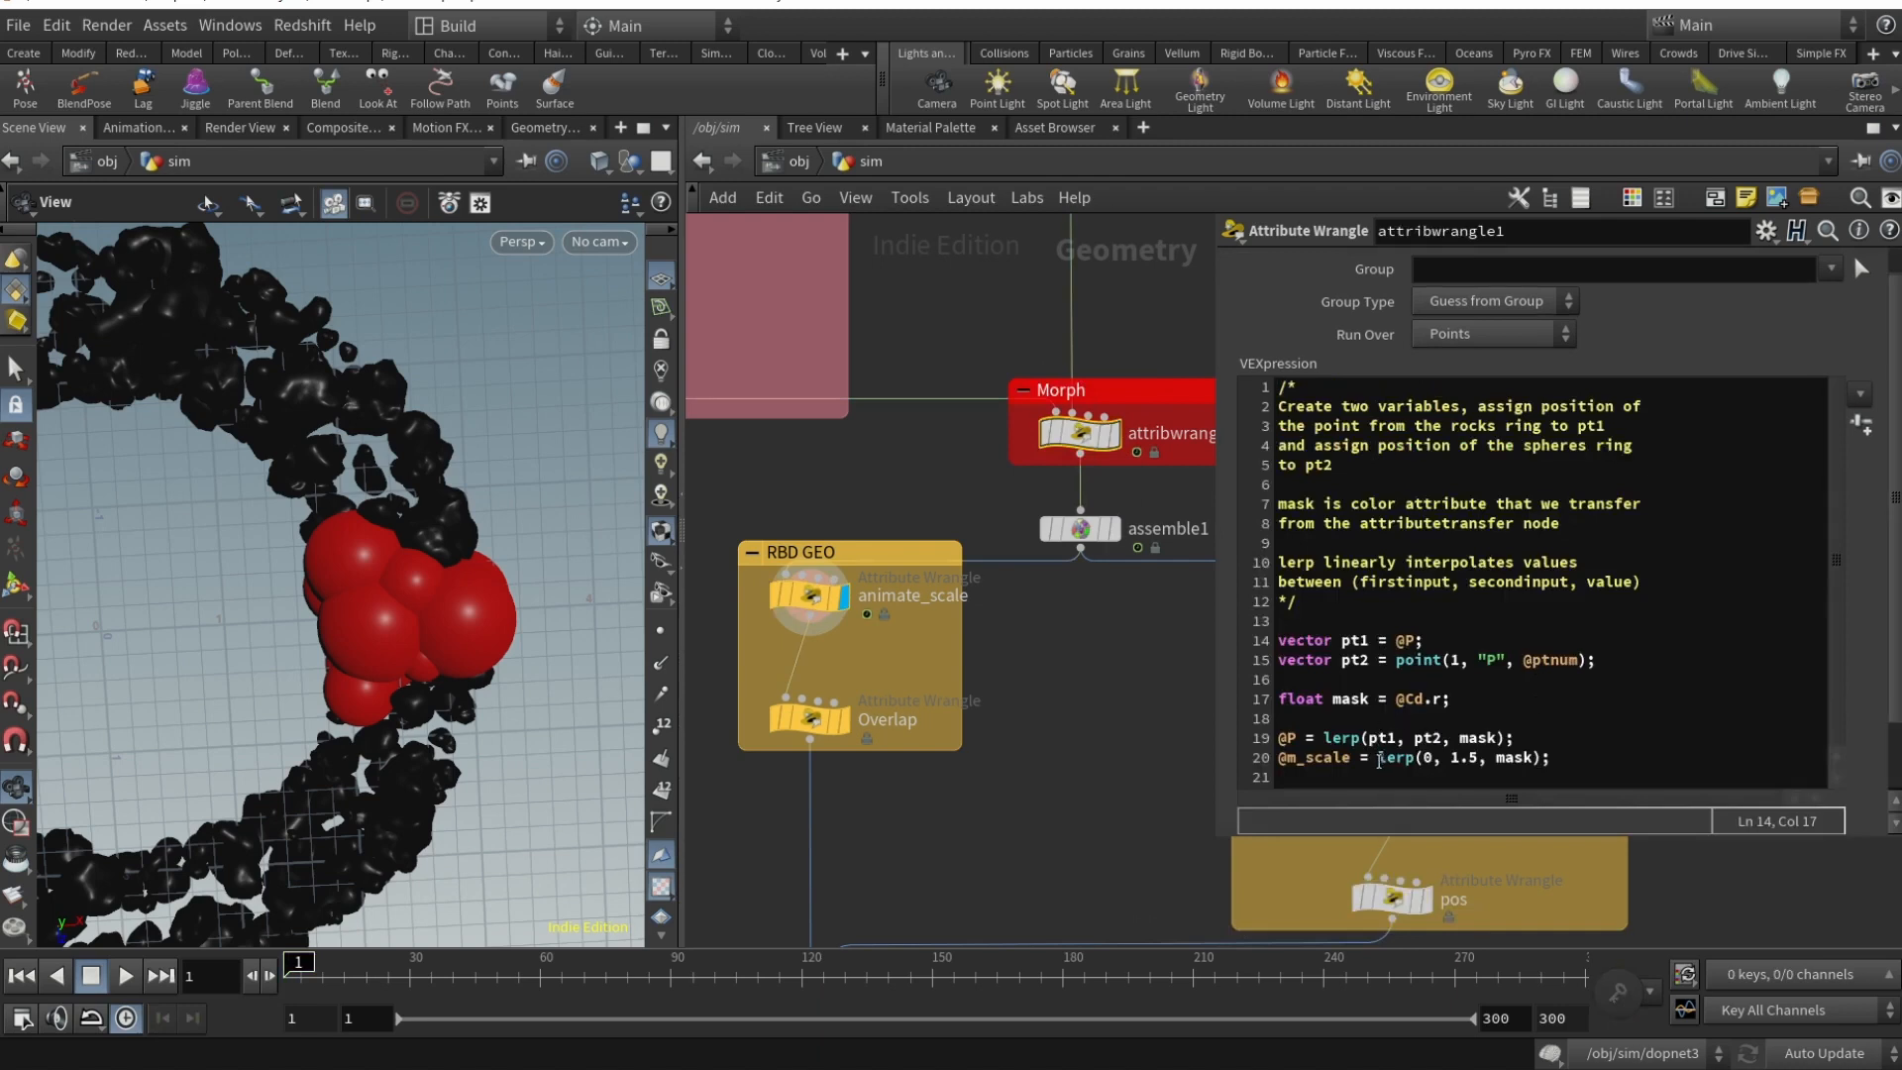
left_click(1334, 757)
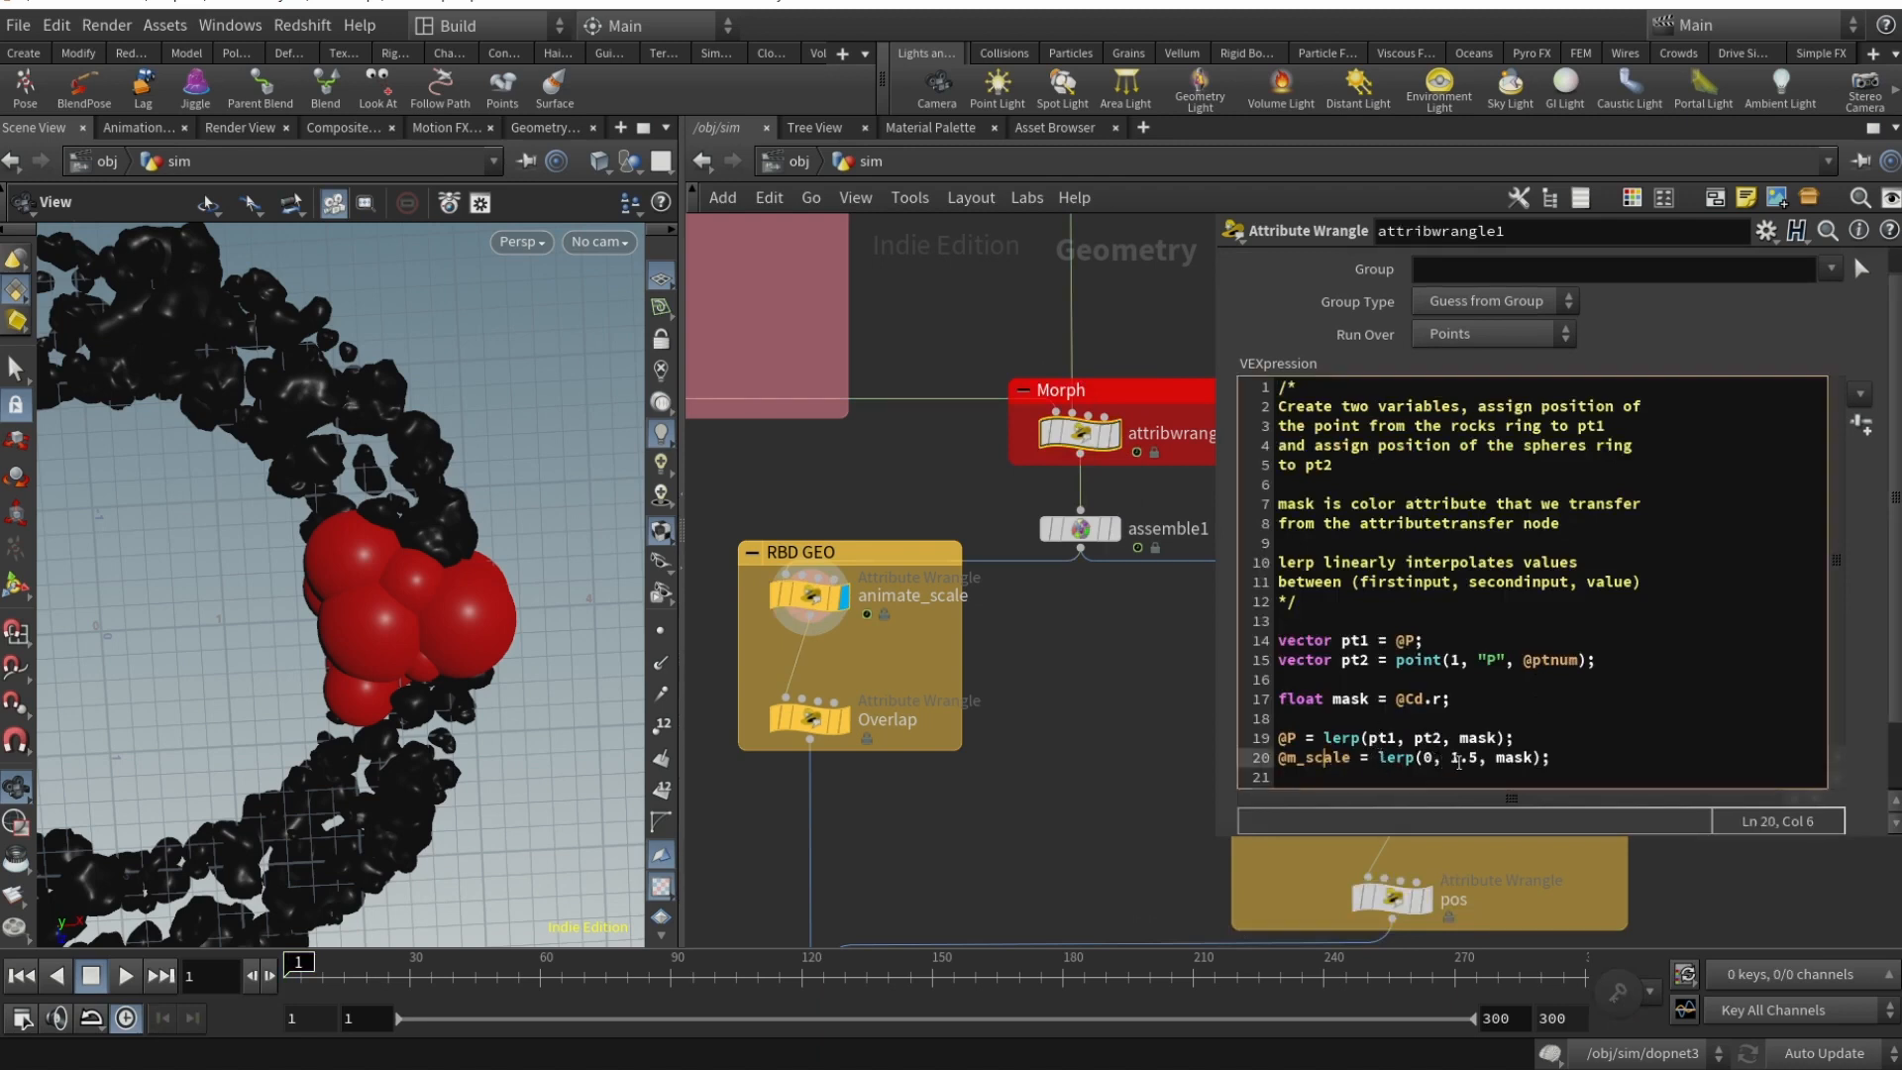
mouse_move(406, 544)
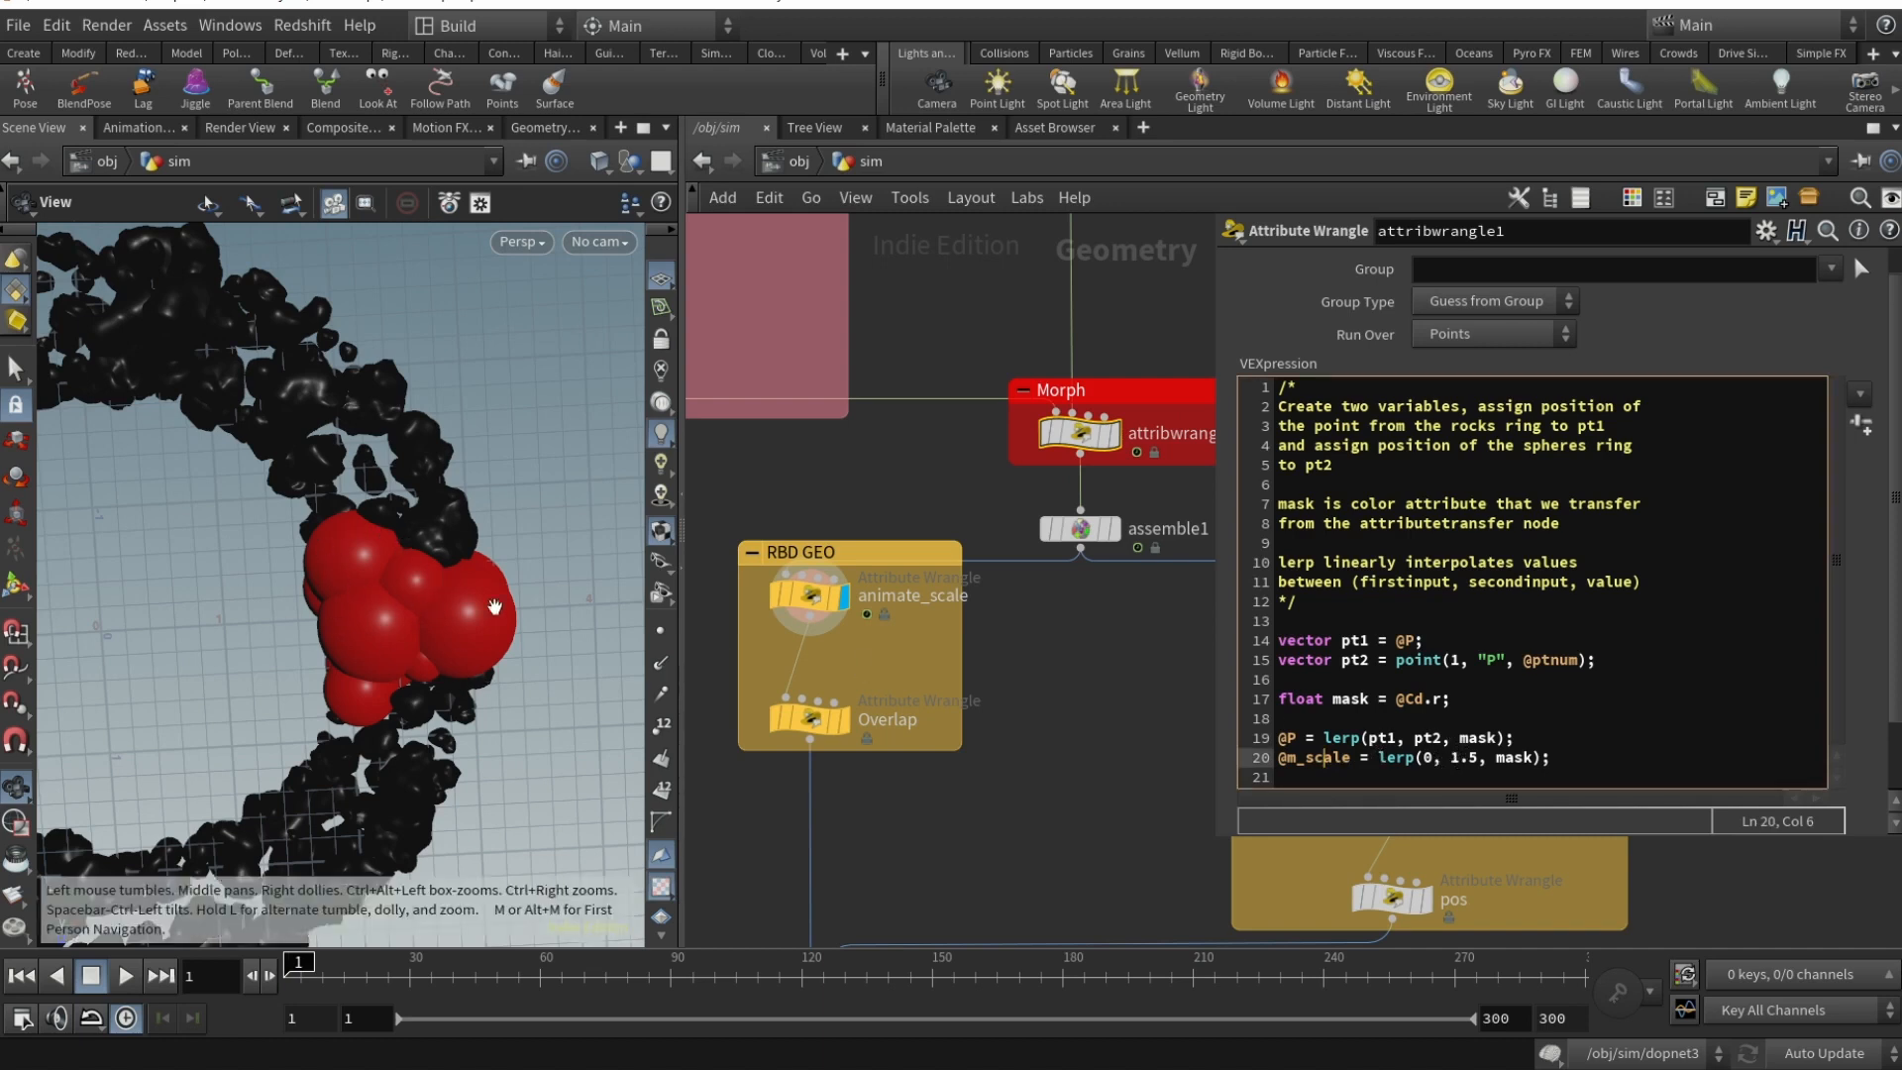
mouse_move(719, 574)
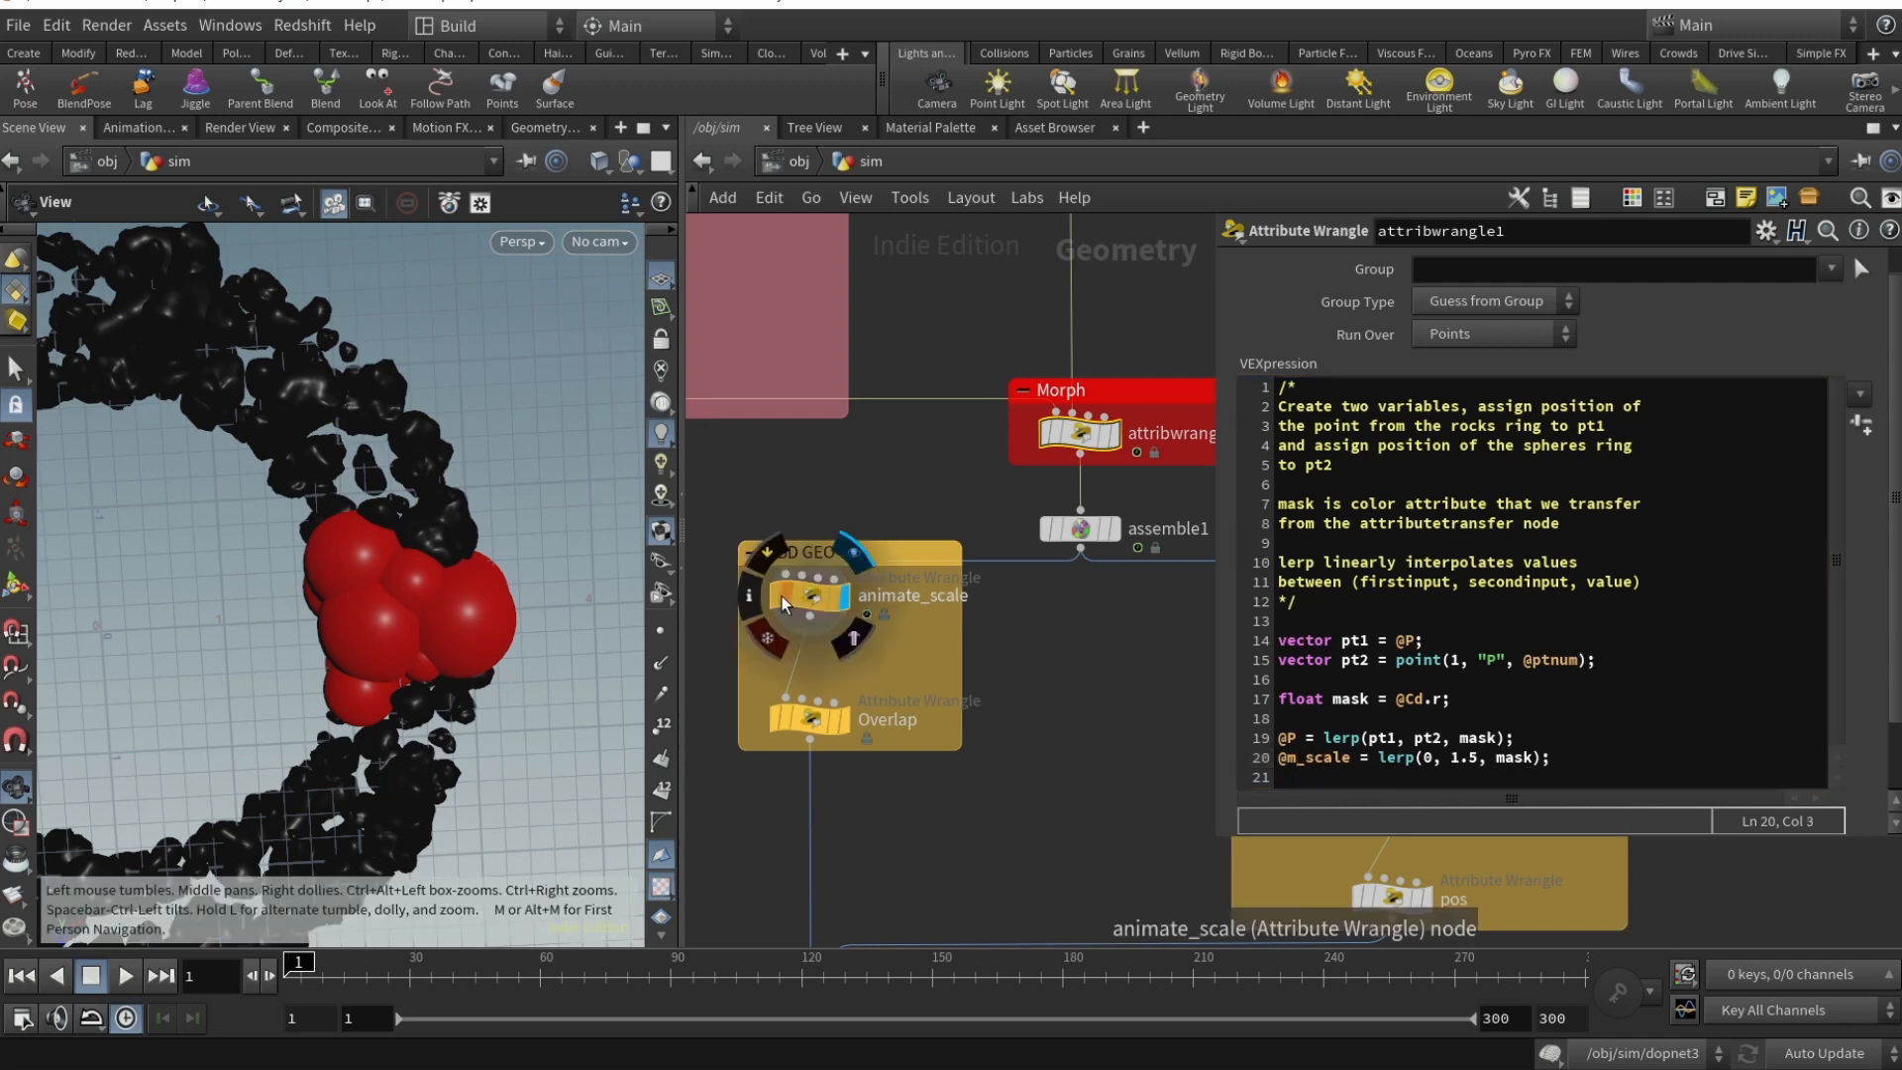
left_click(809, 594)
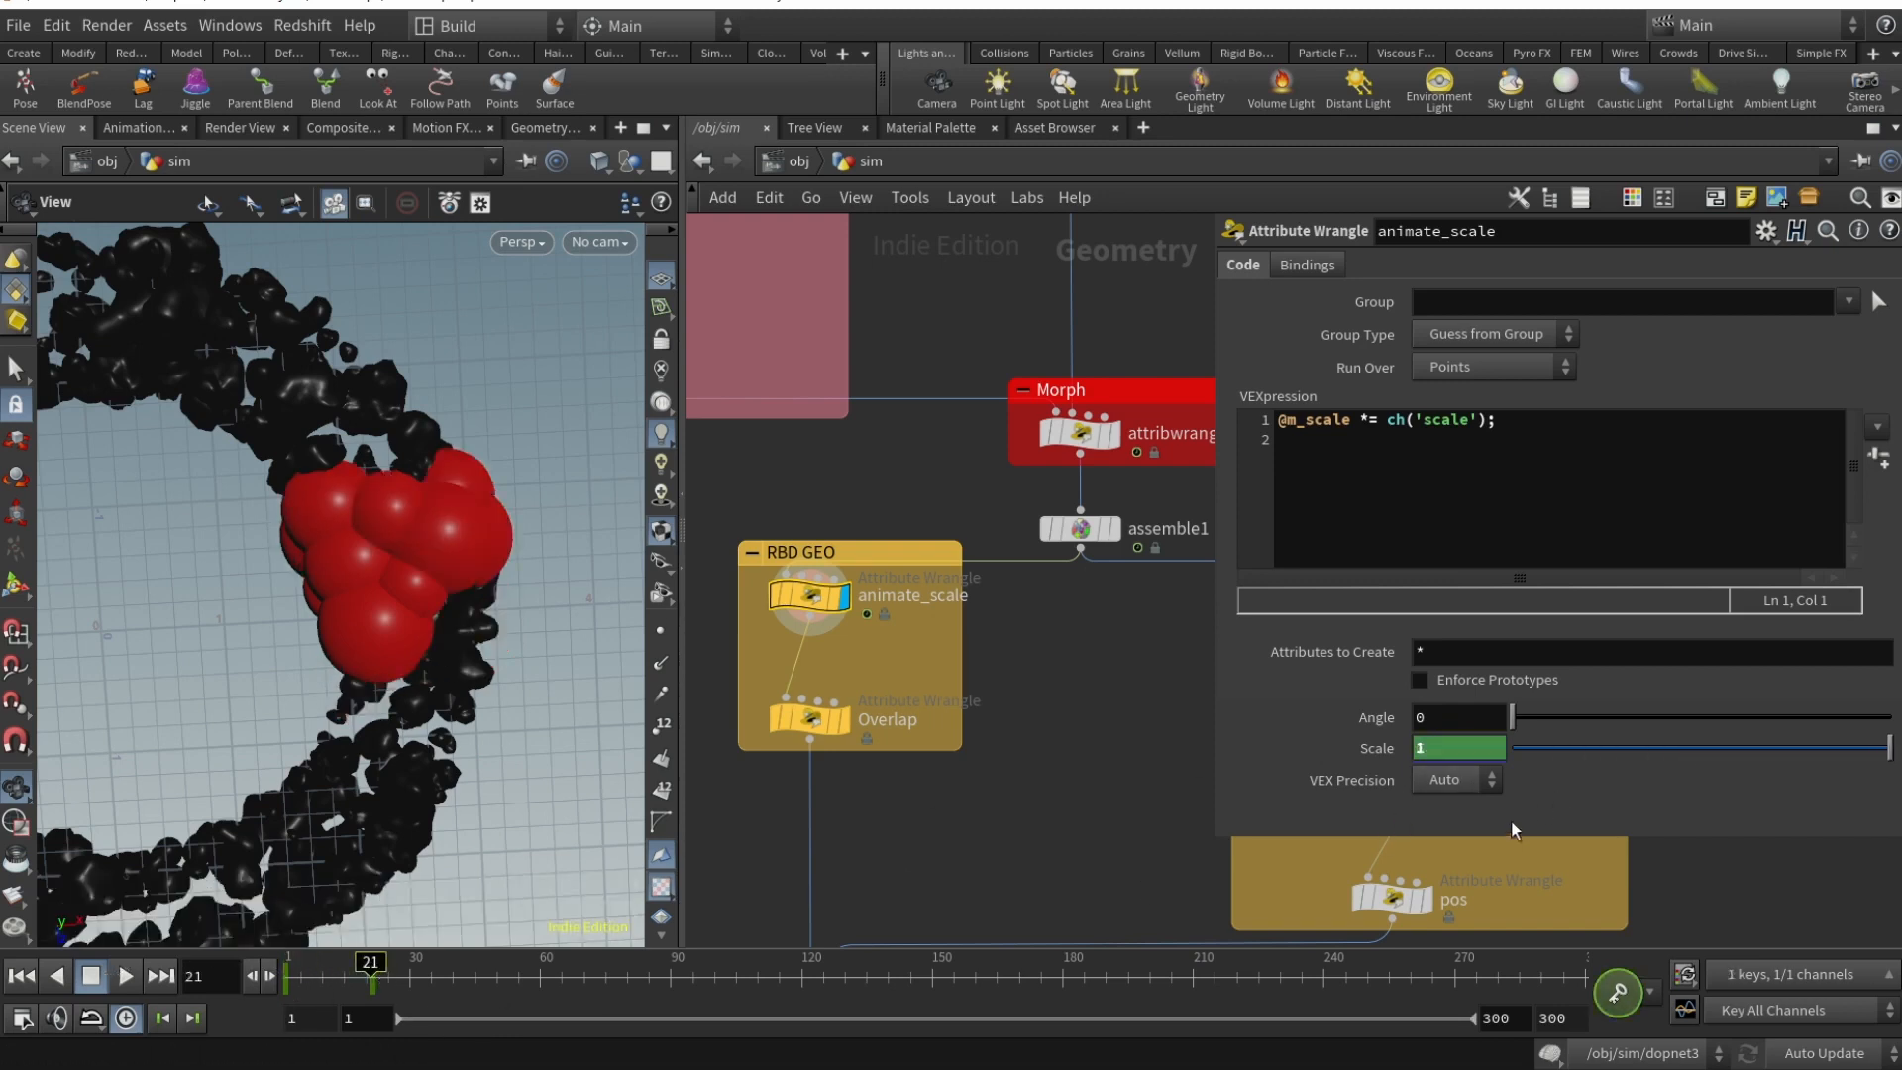
mouse_move(989, 643)
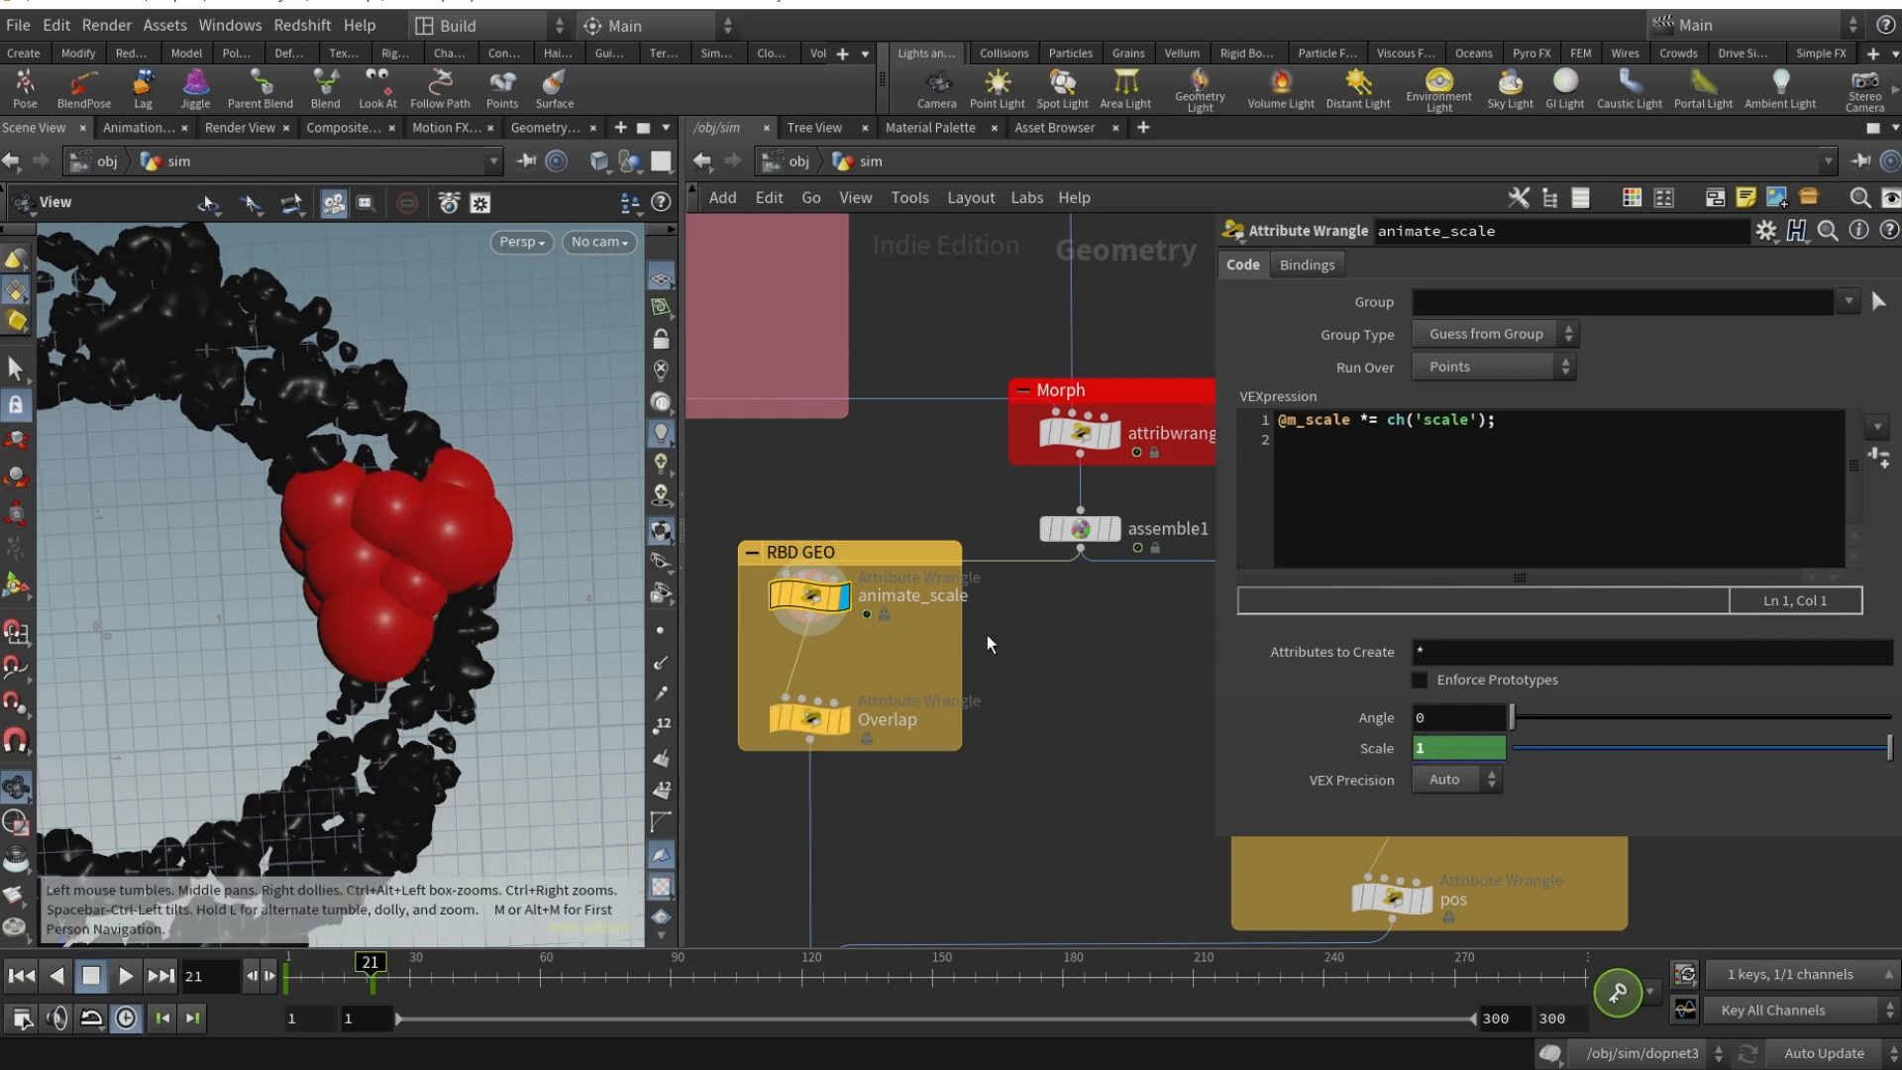
mouse_move(288, 756)
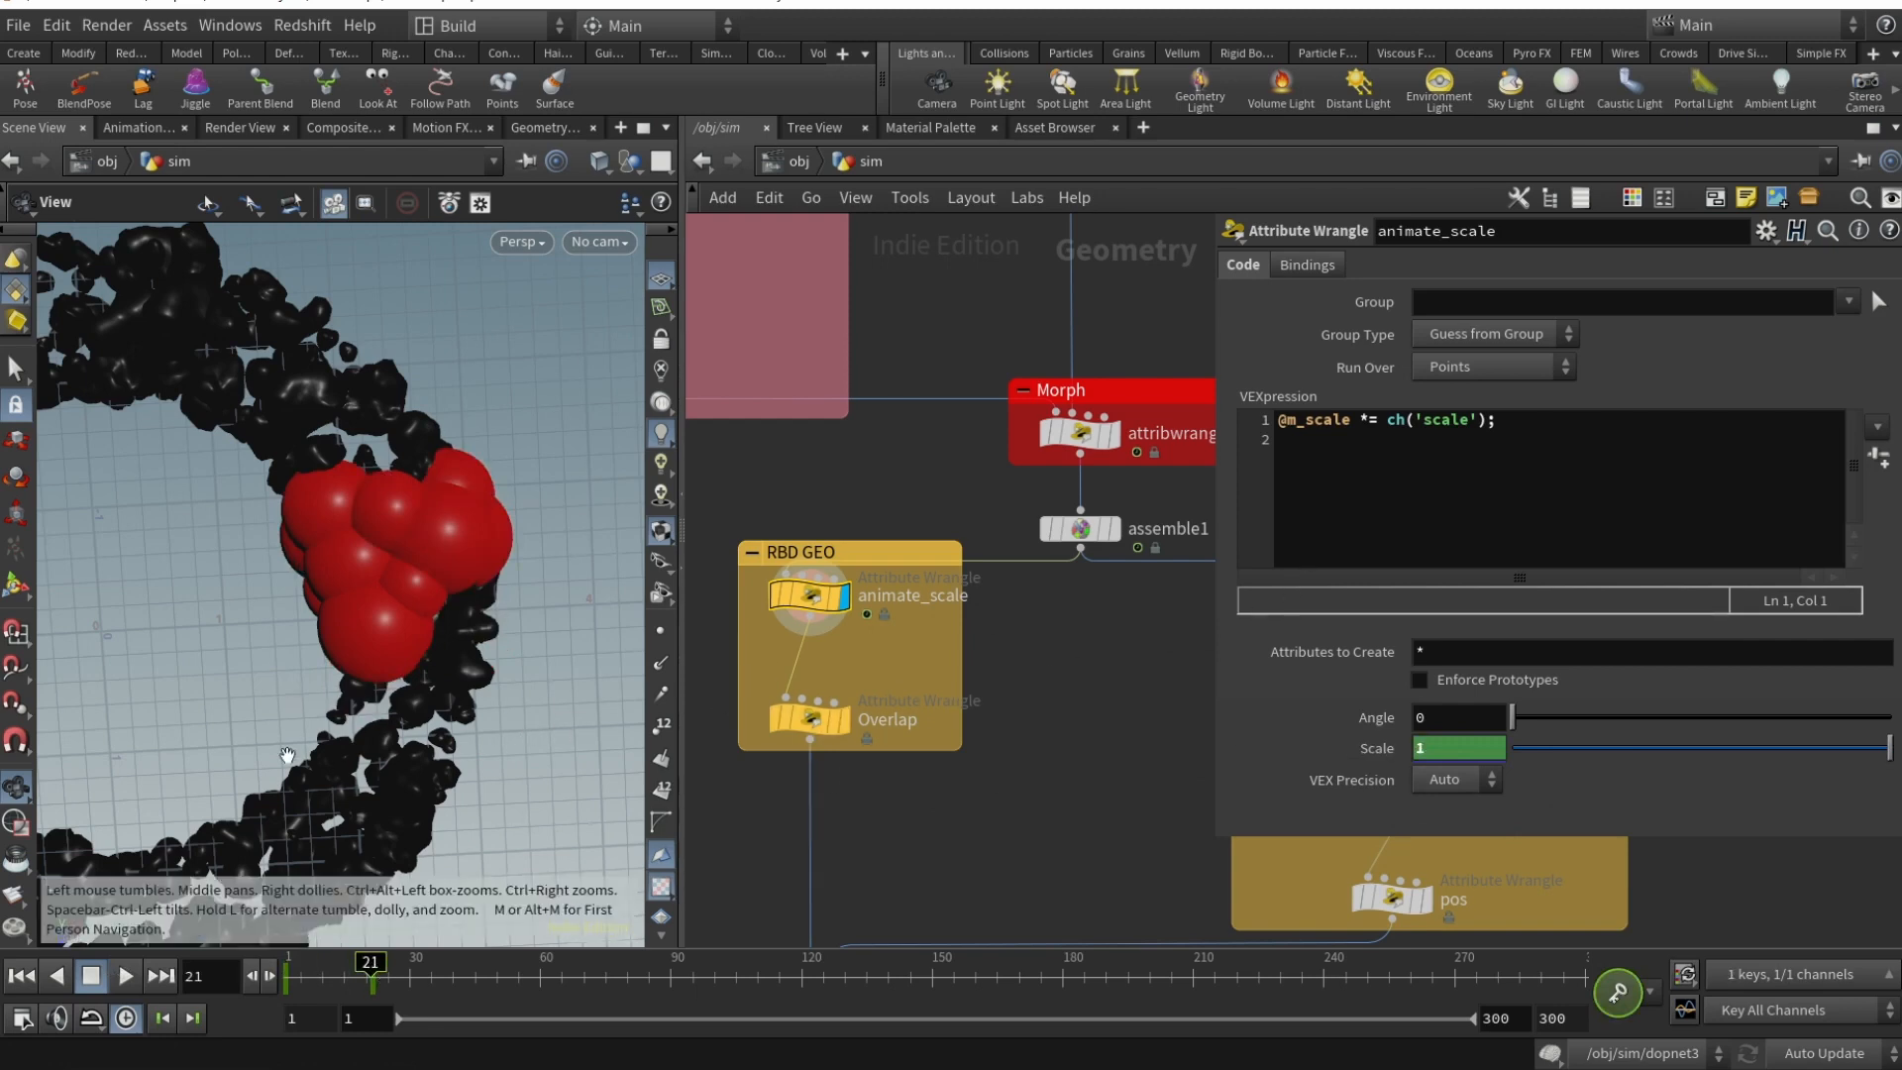
mouse_move(344, 820)
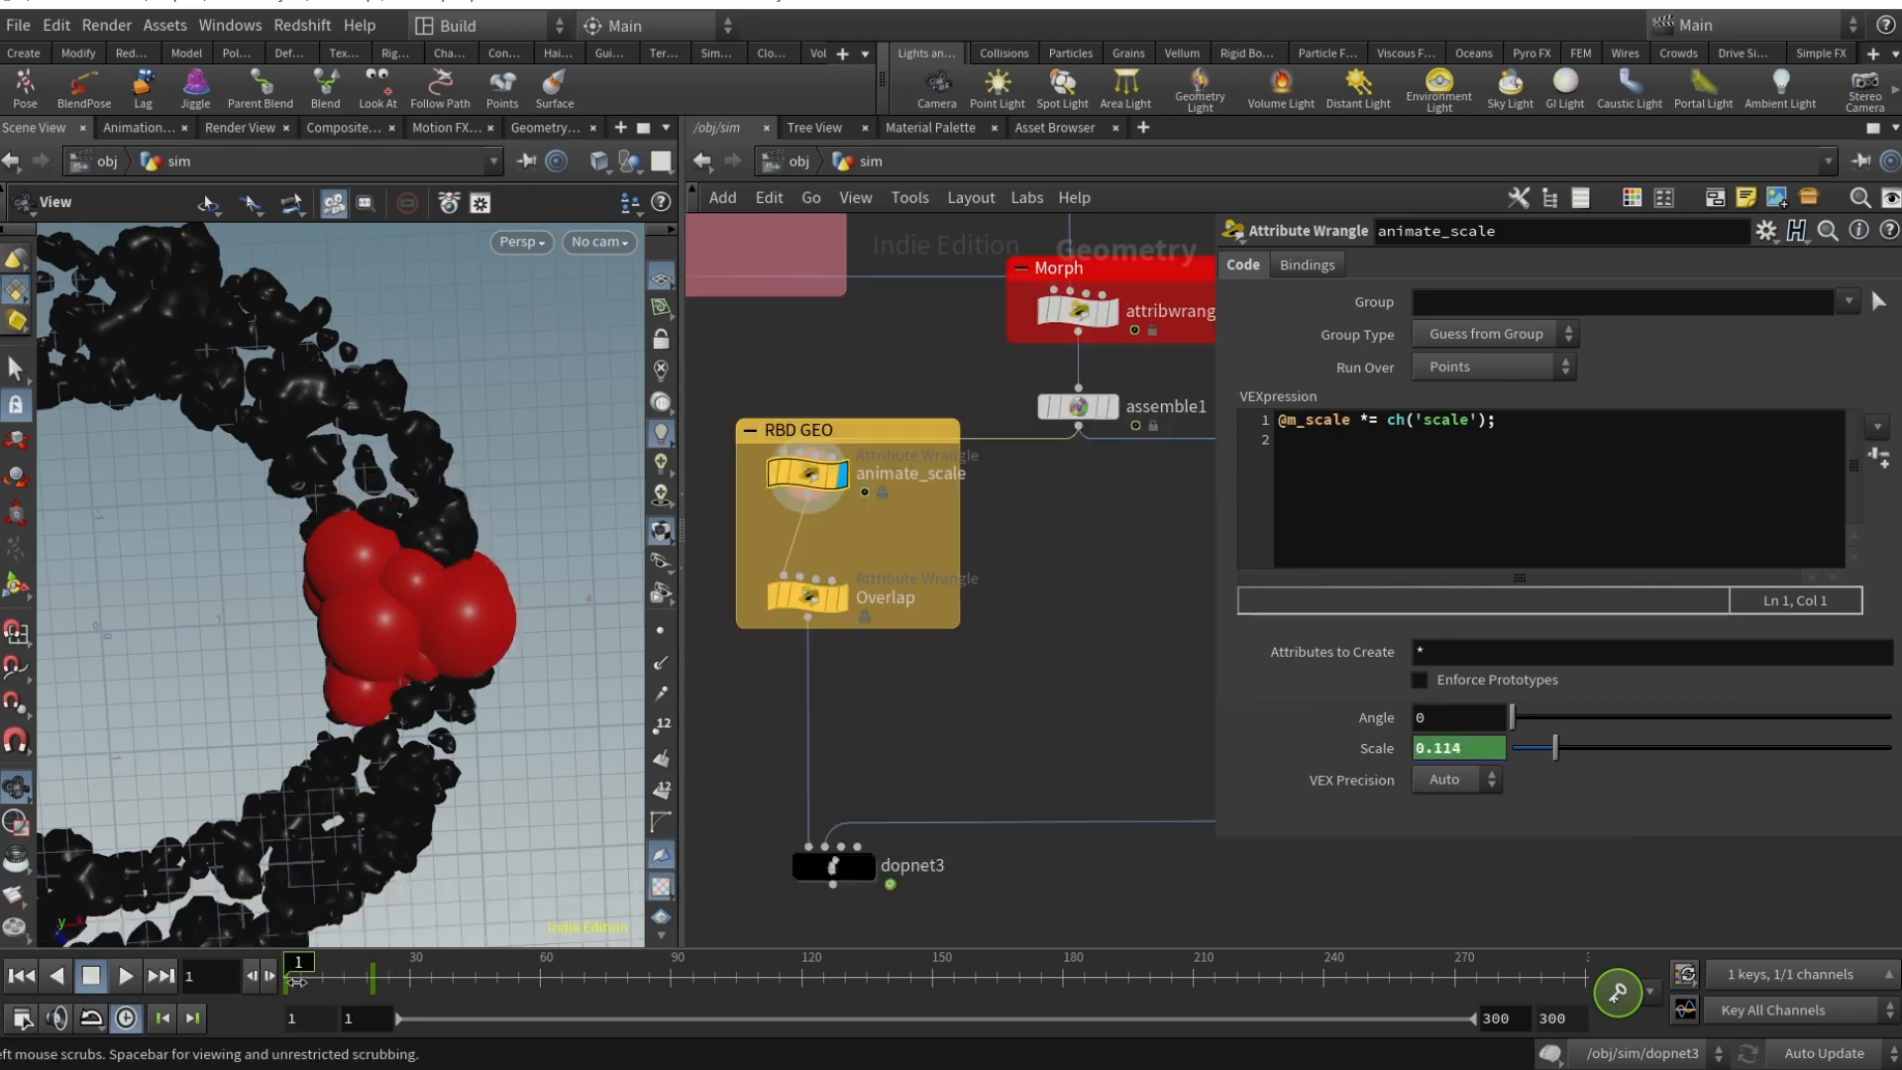
left_click(806, 597)
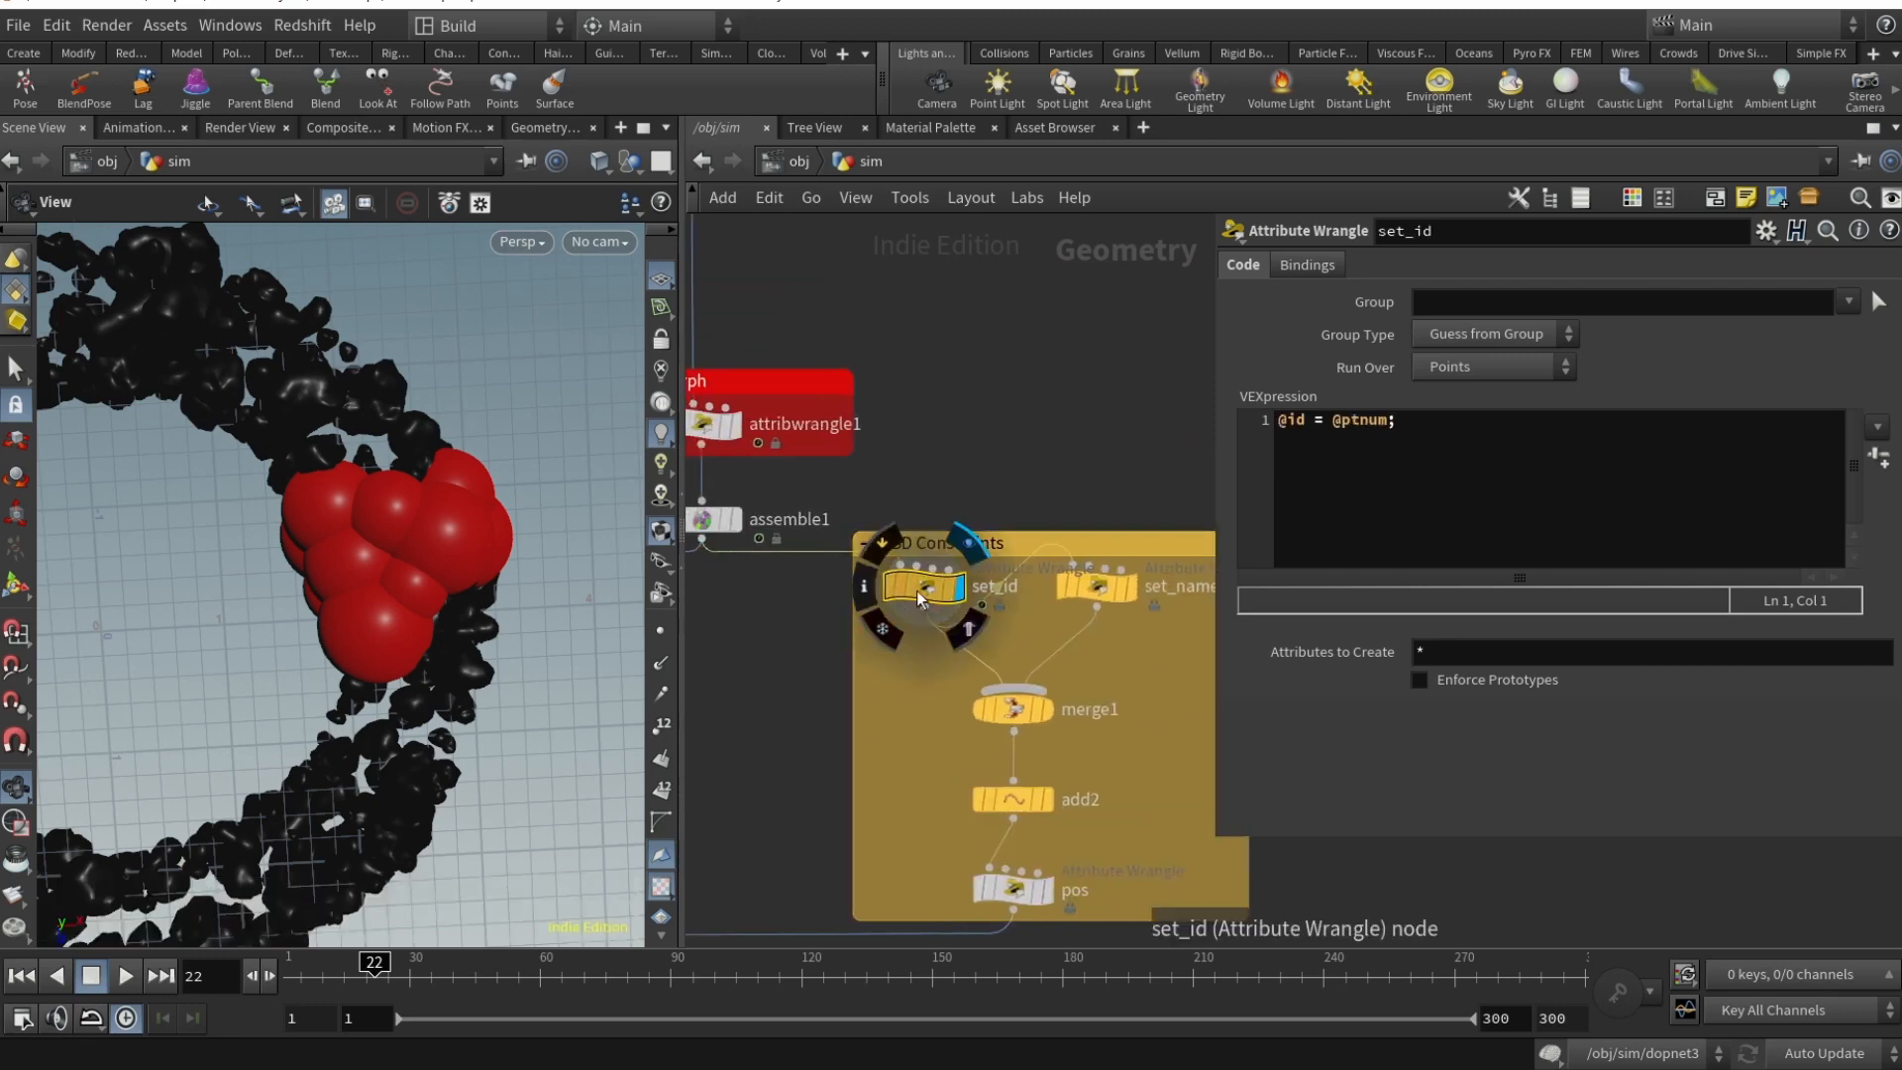
- Read set_id assigning point numbers as id and set_name assigning an empty name
left_click(1395, 420)
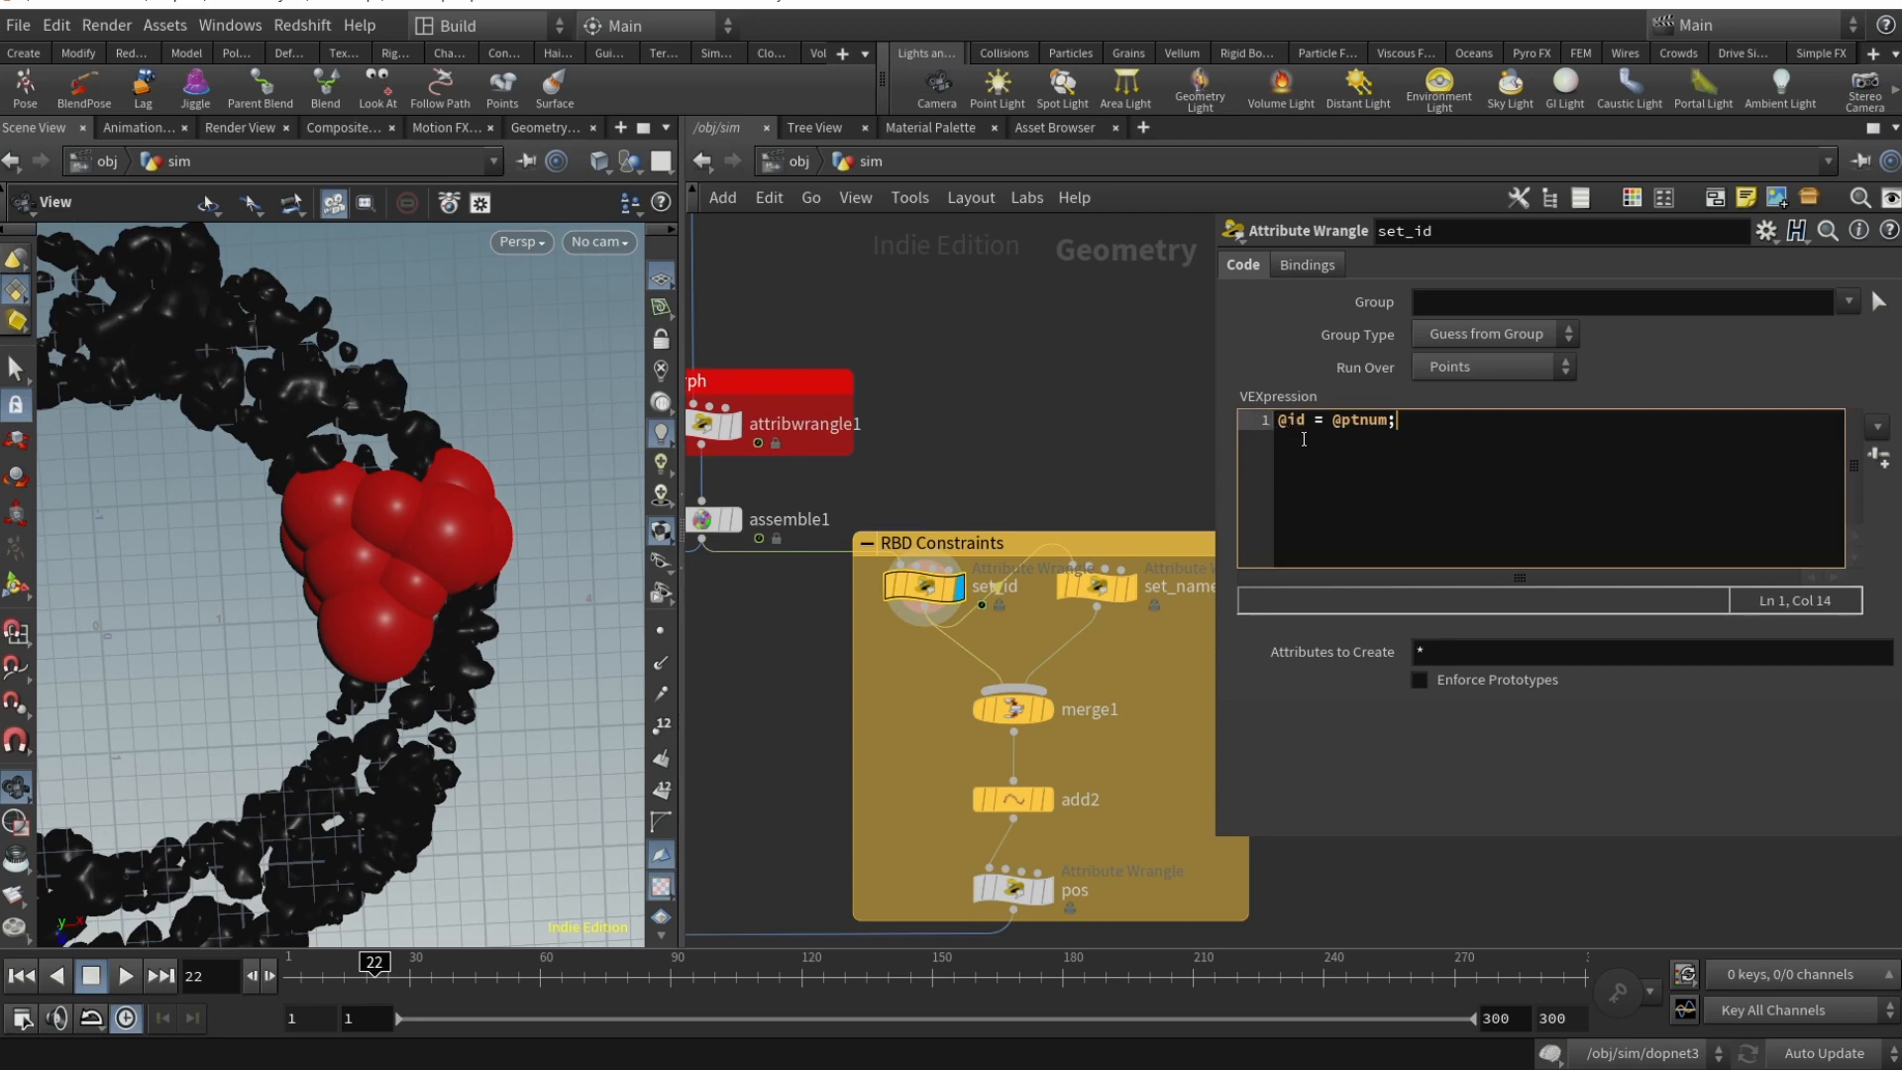
mouse_move(923, 606)
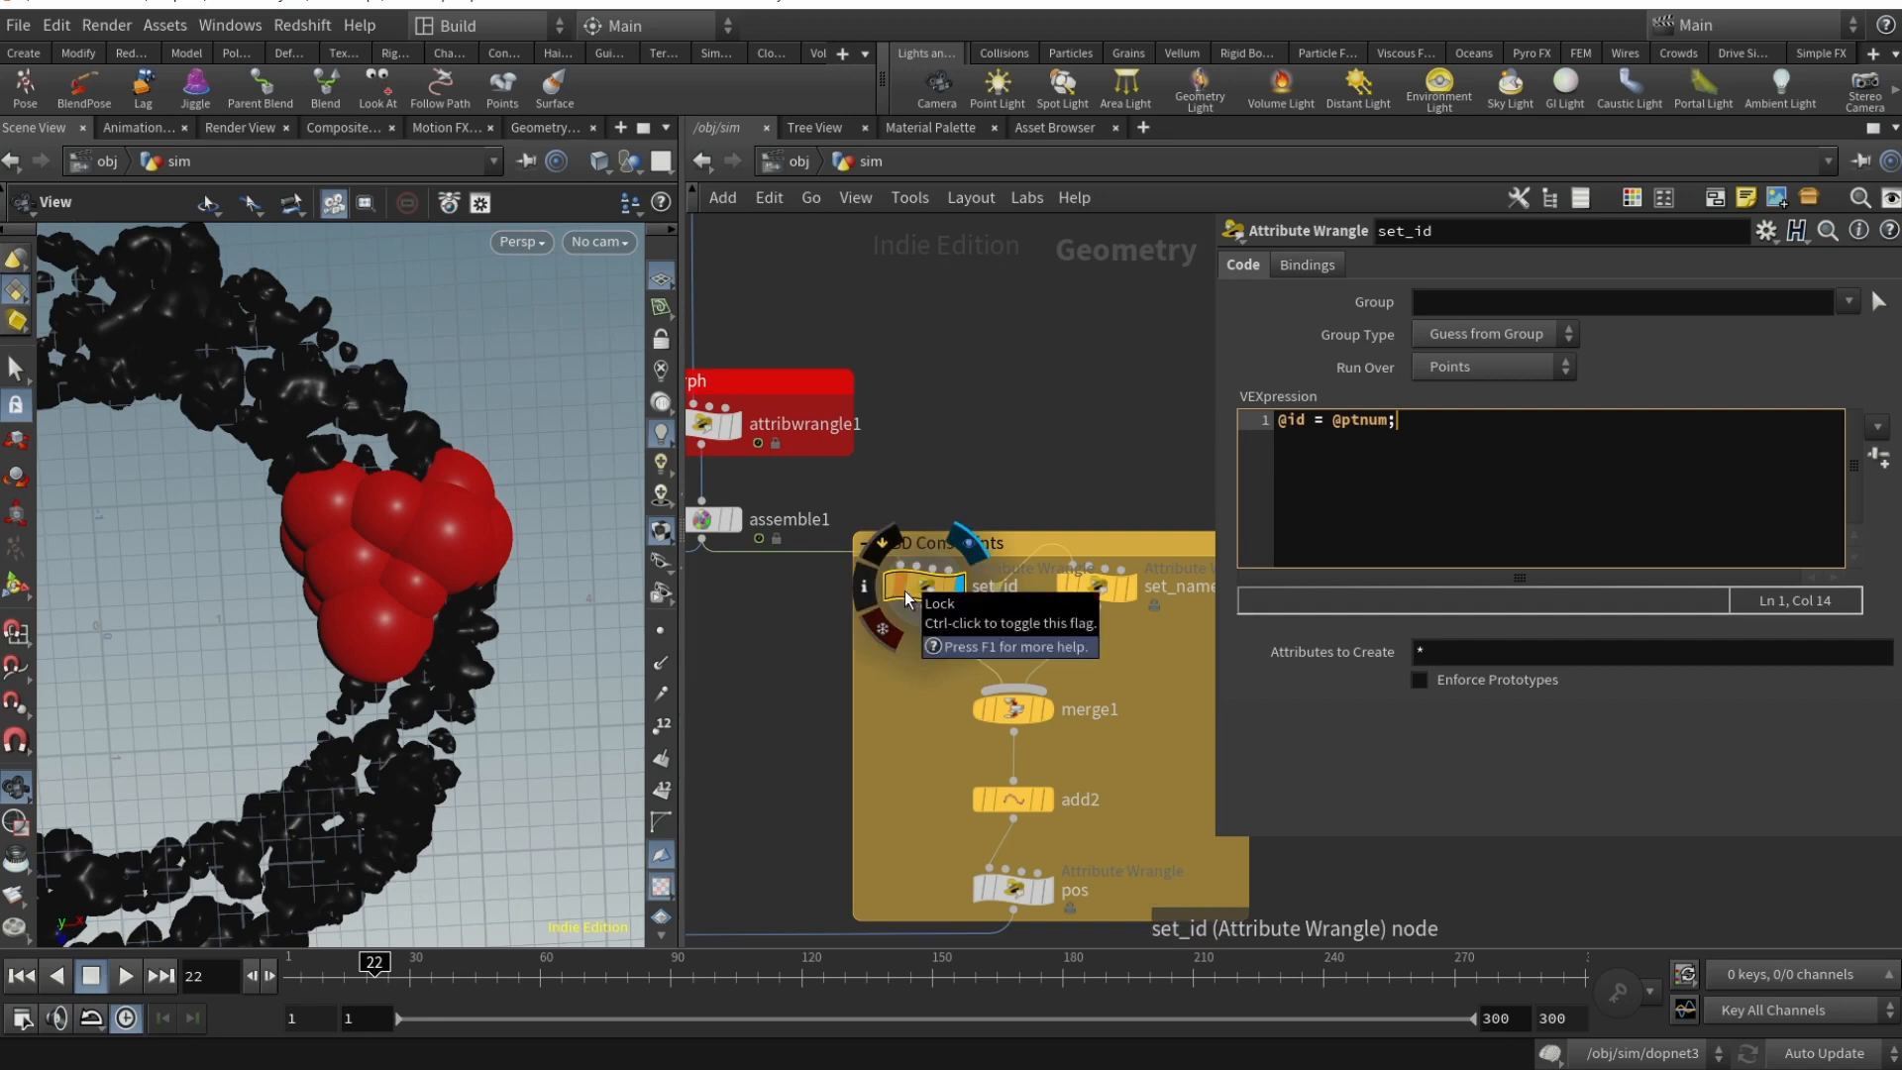
left_click(1098, 588)
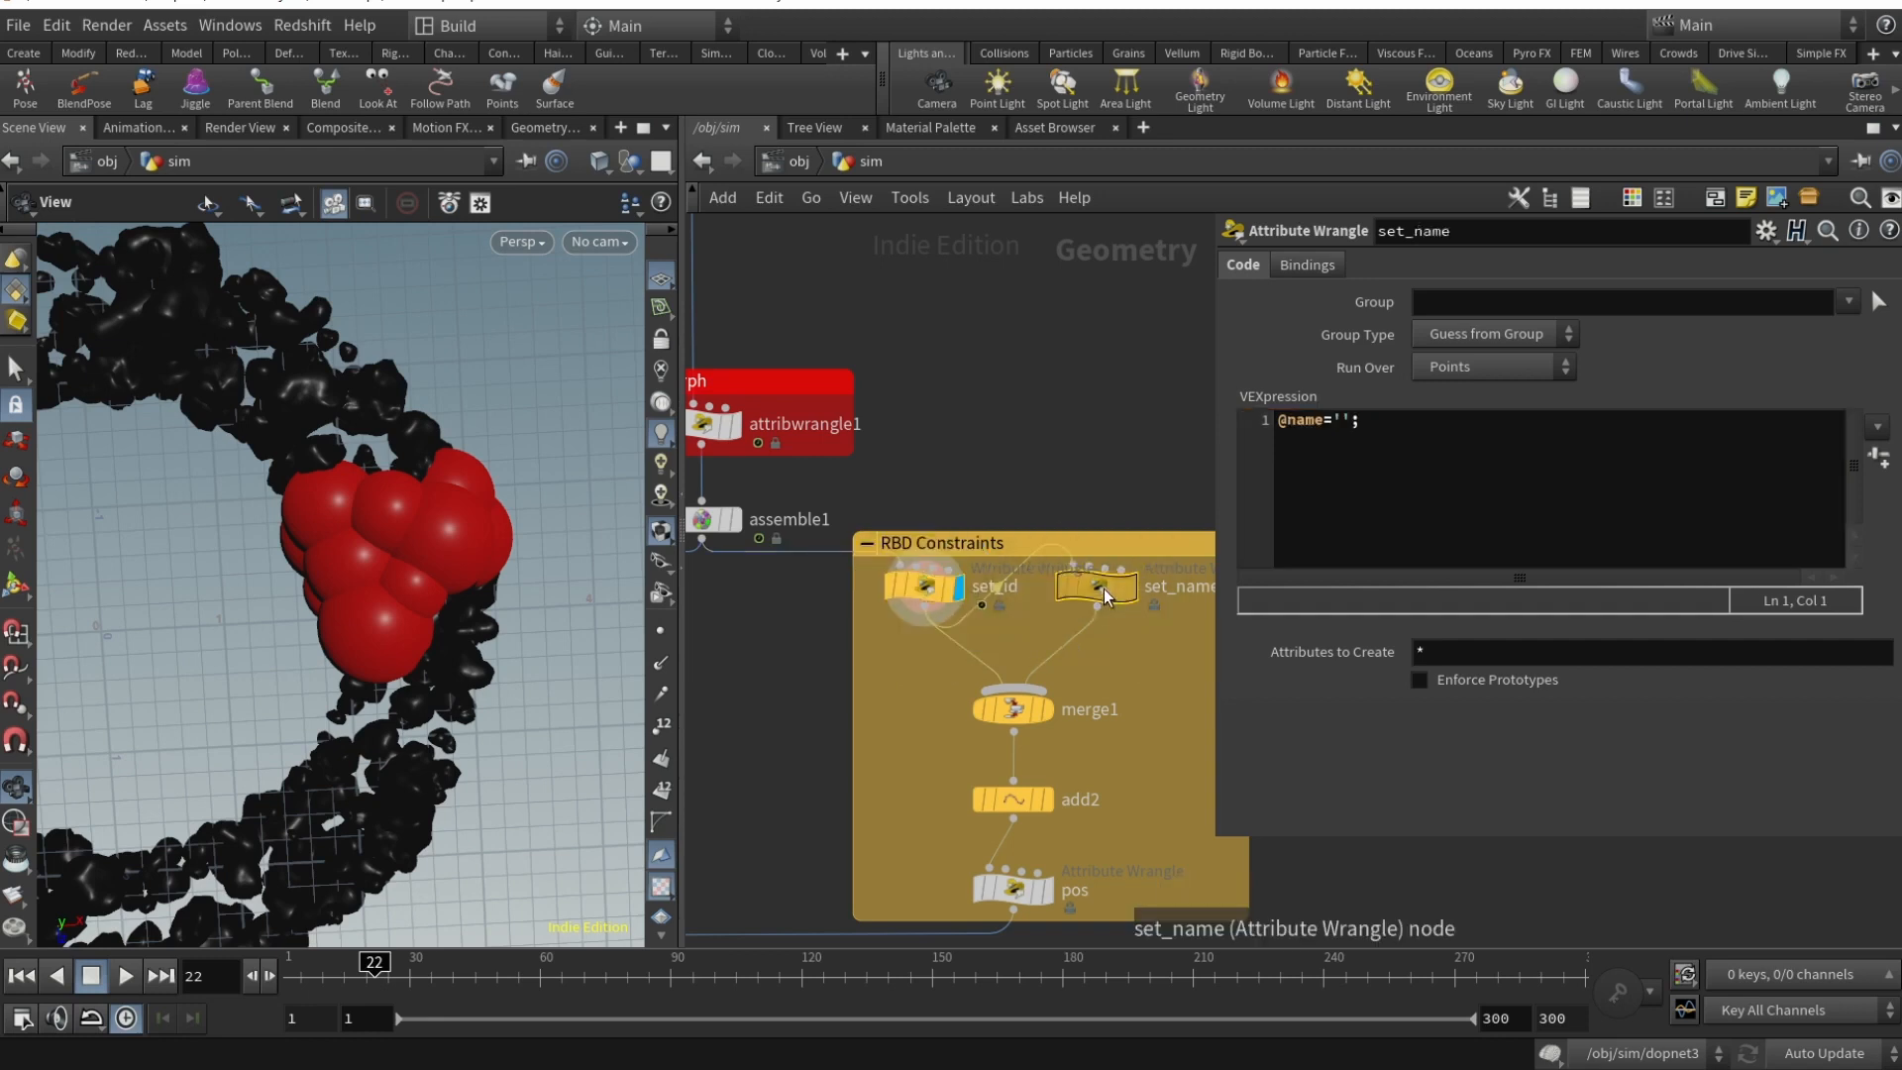
left_click(1414, 420)
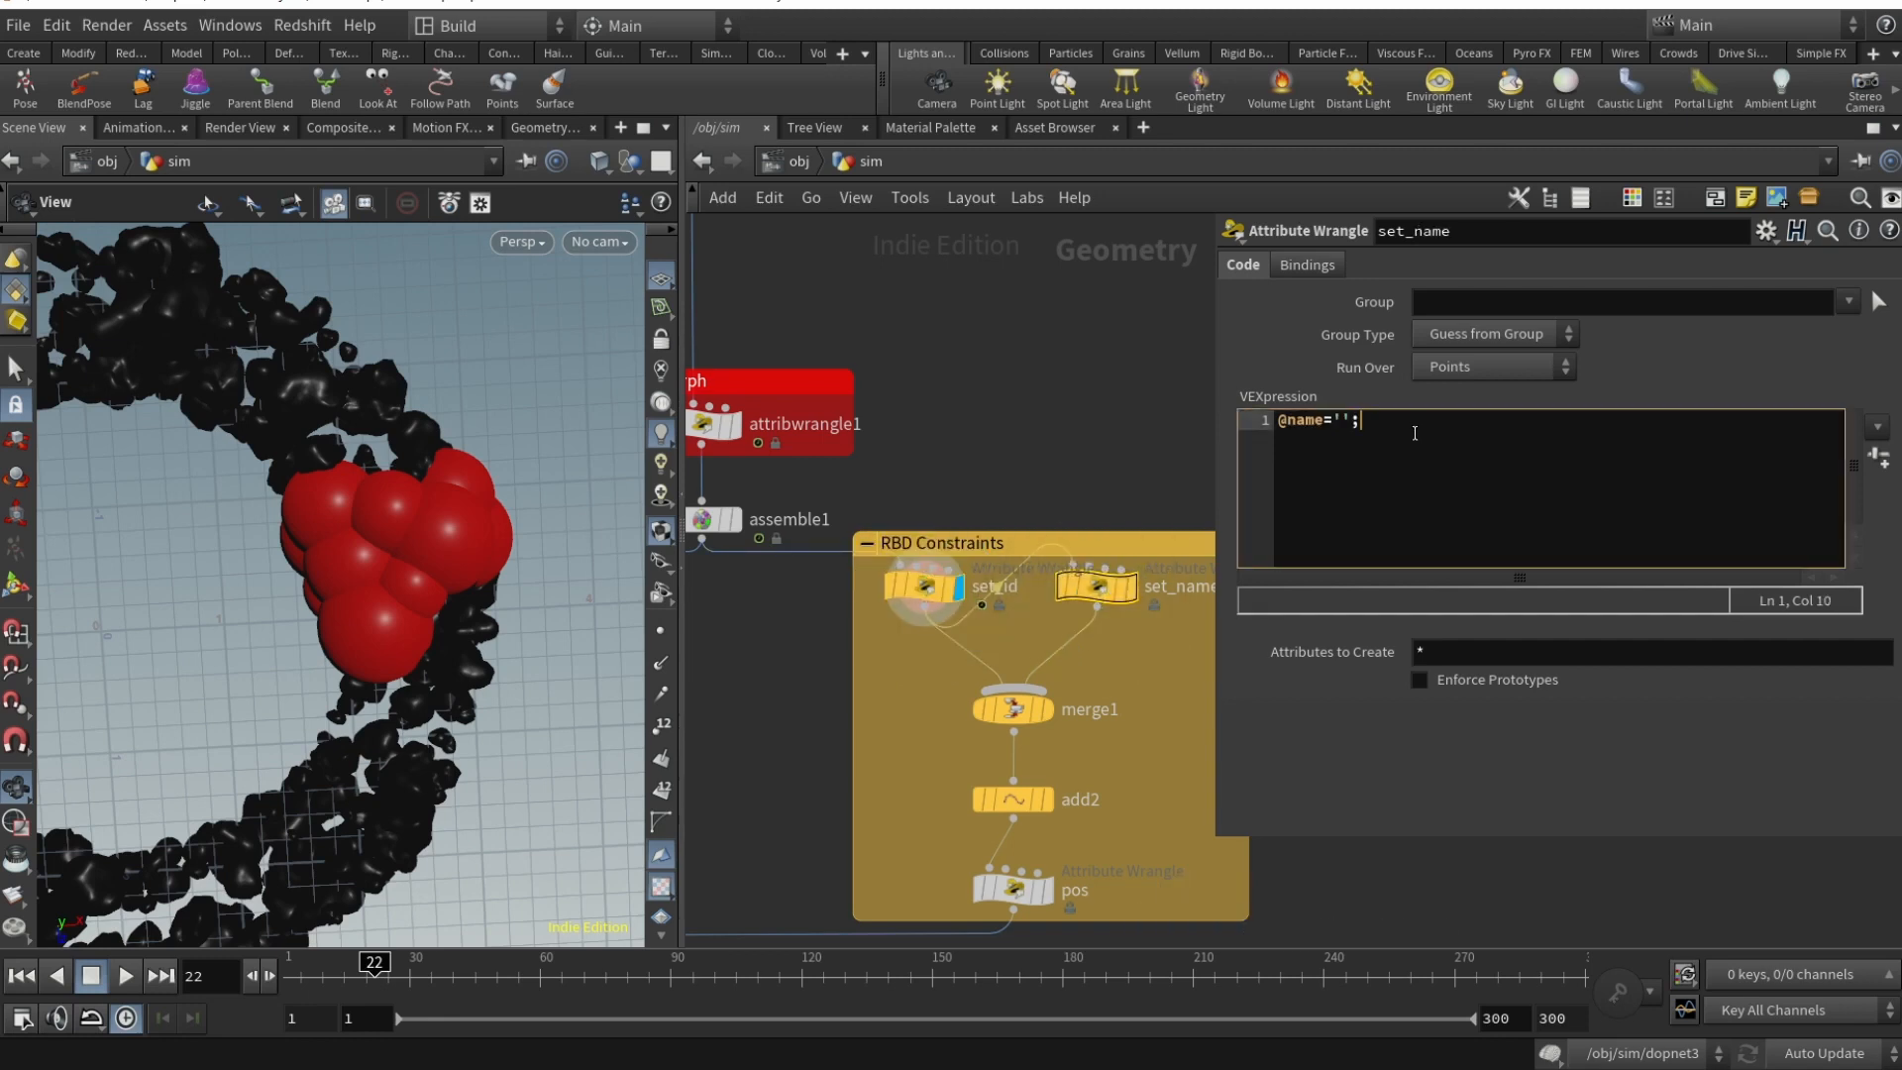
mouse_move(958, 586)
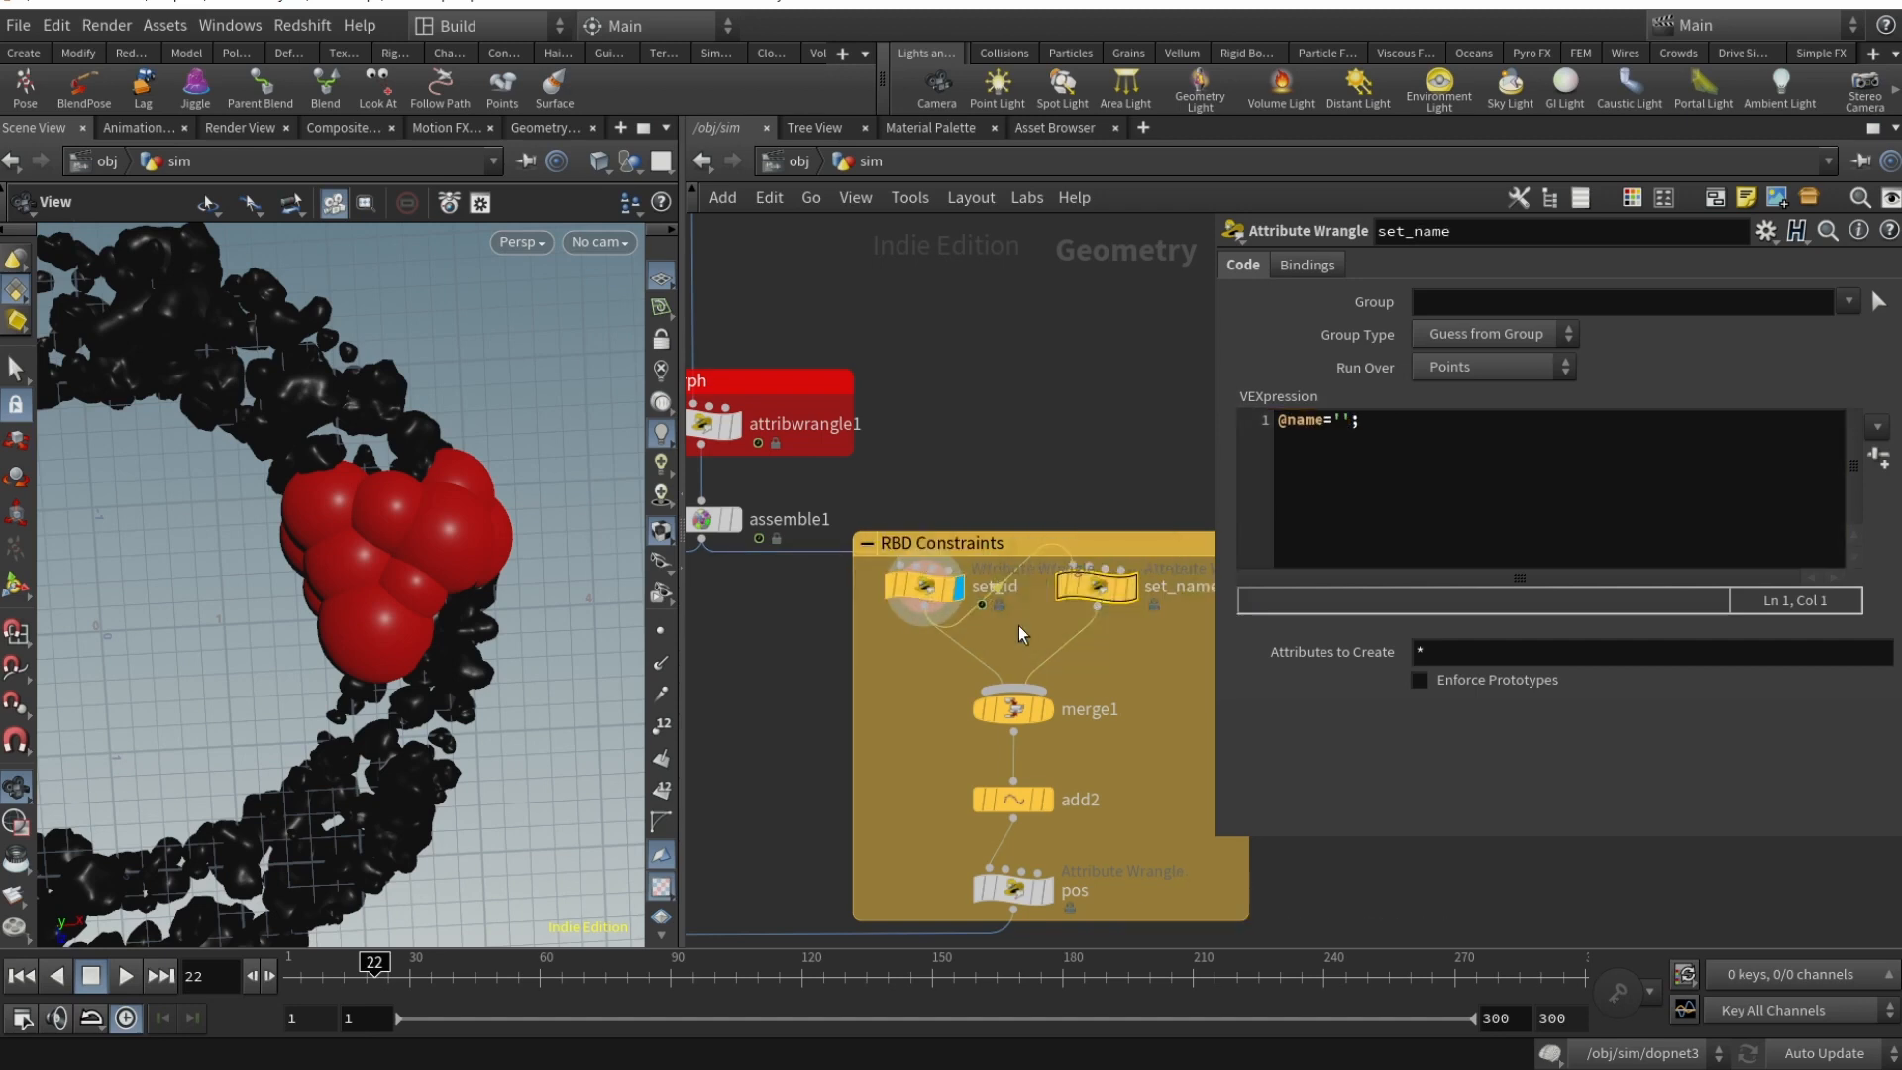
left_click(1011, 708)
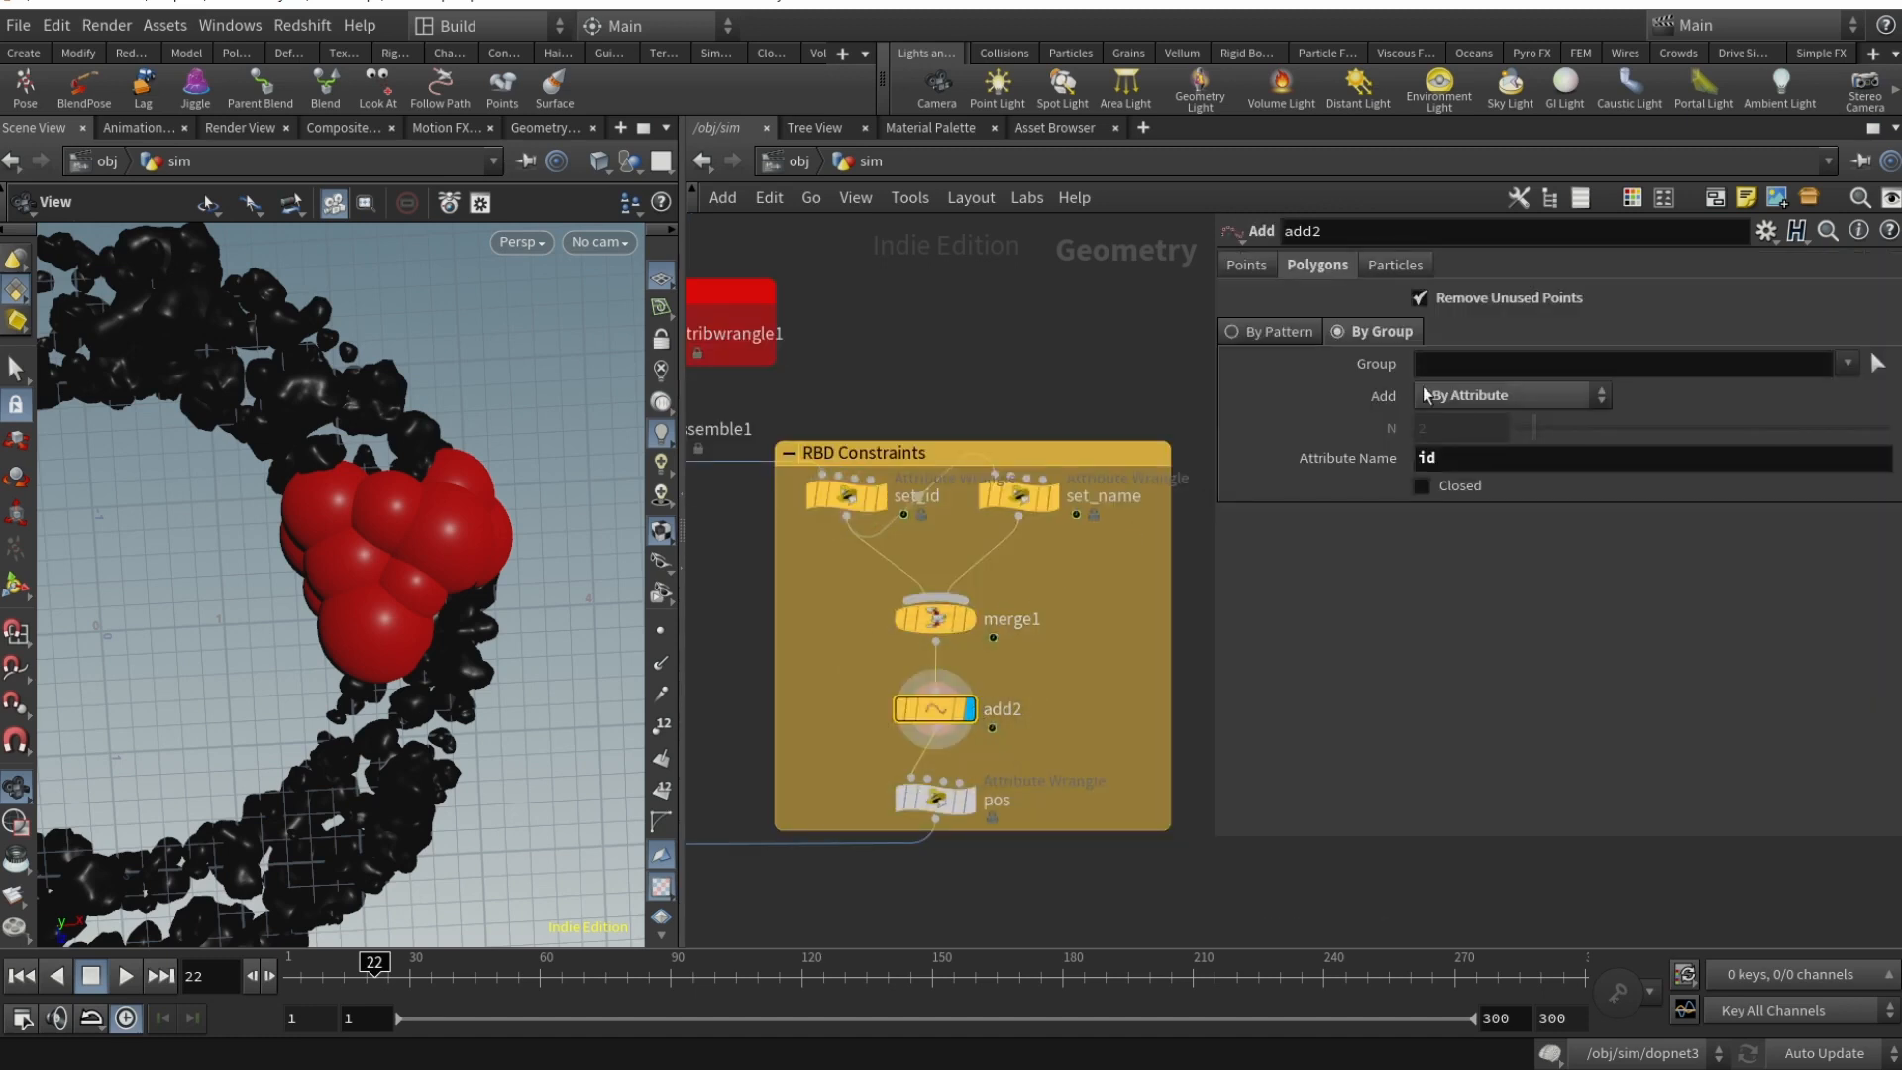
mouse_move(1322, 285)
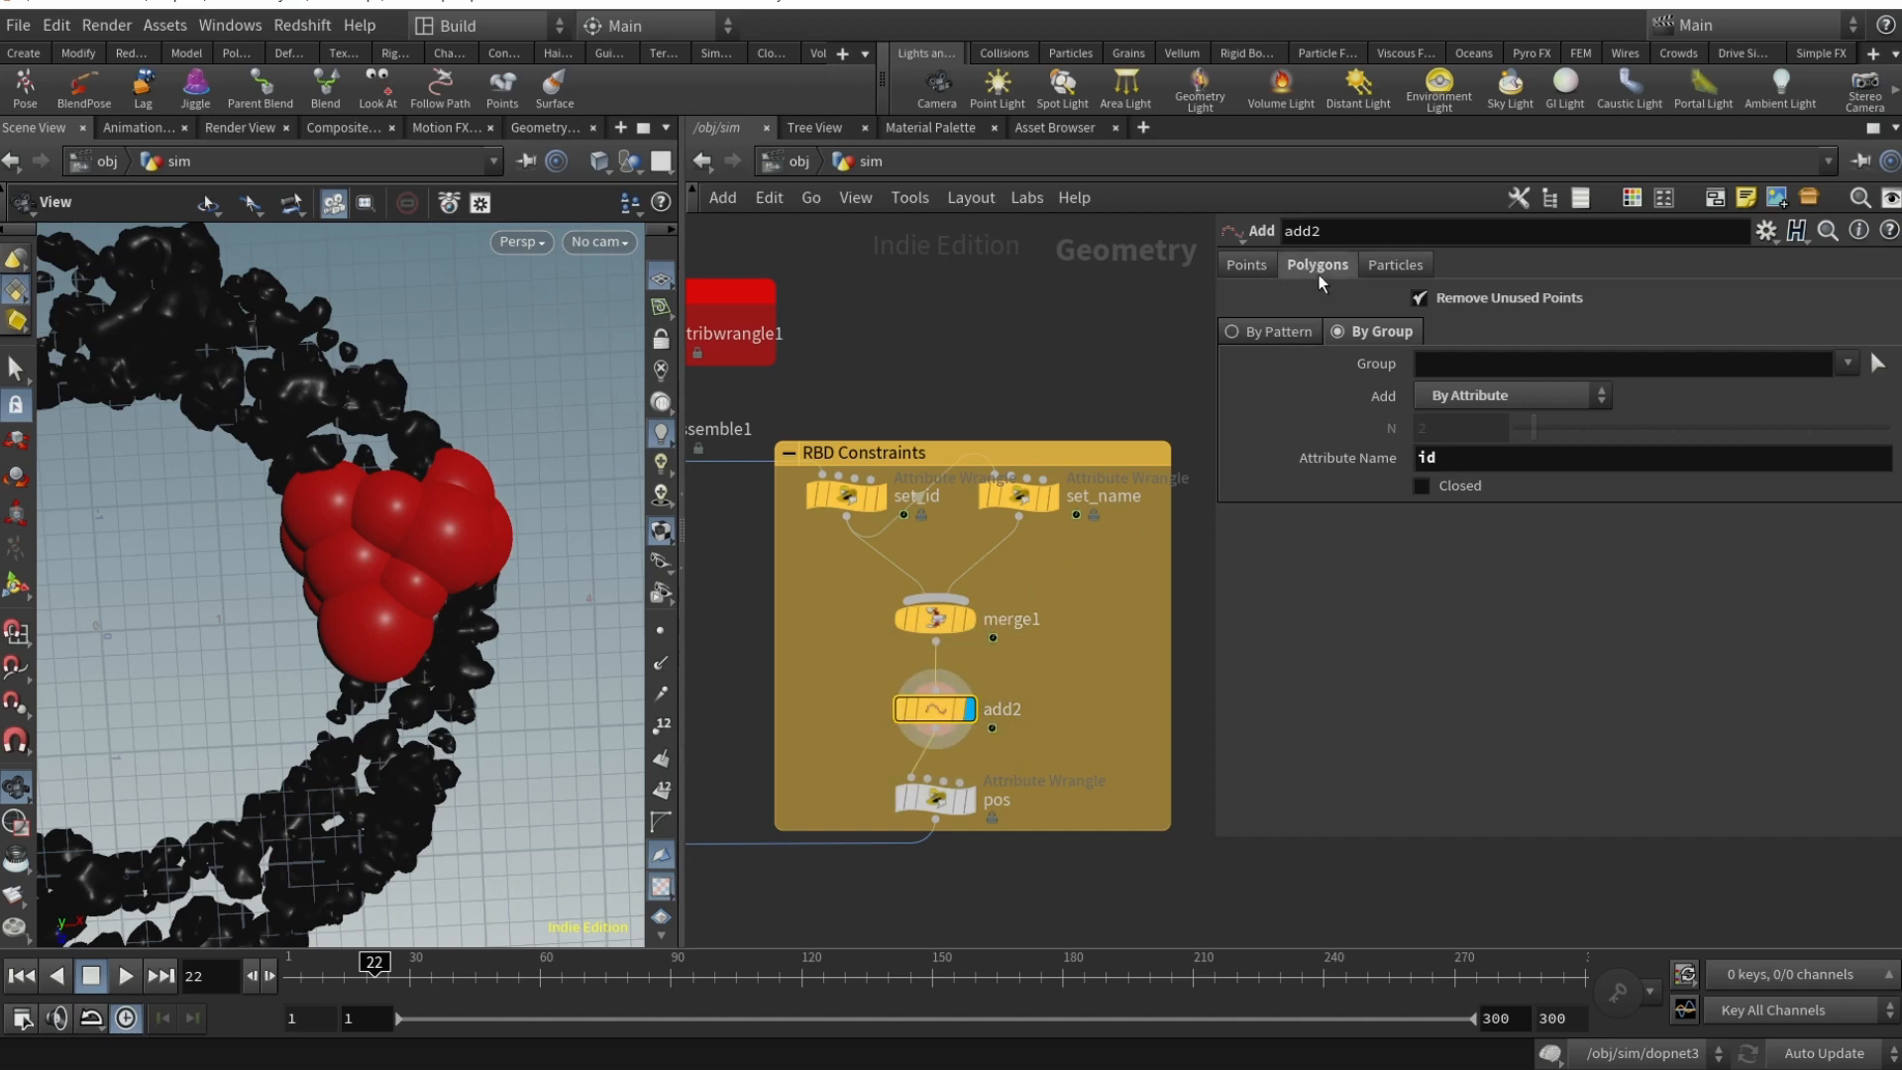
mouse_move(1139, 465)
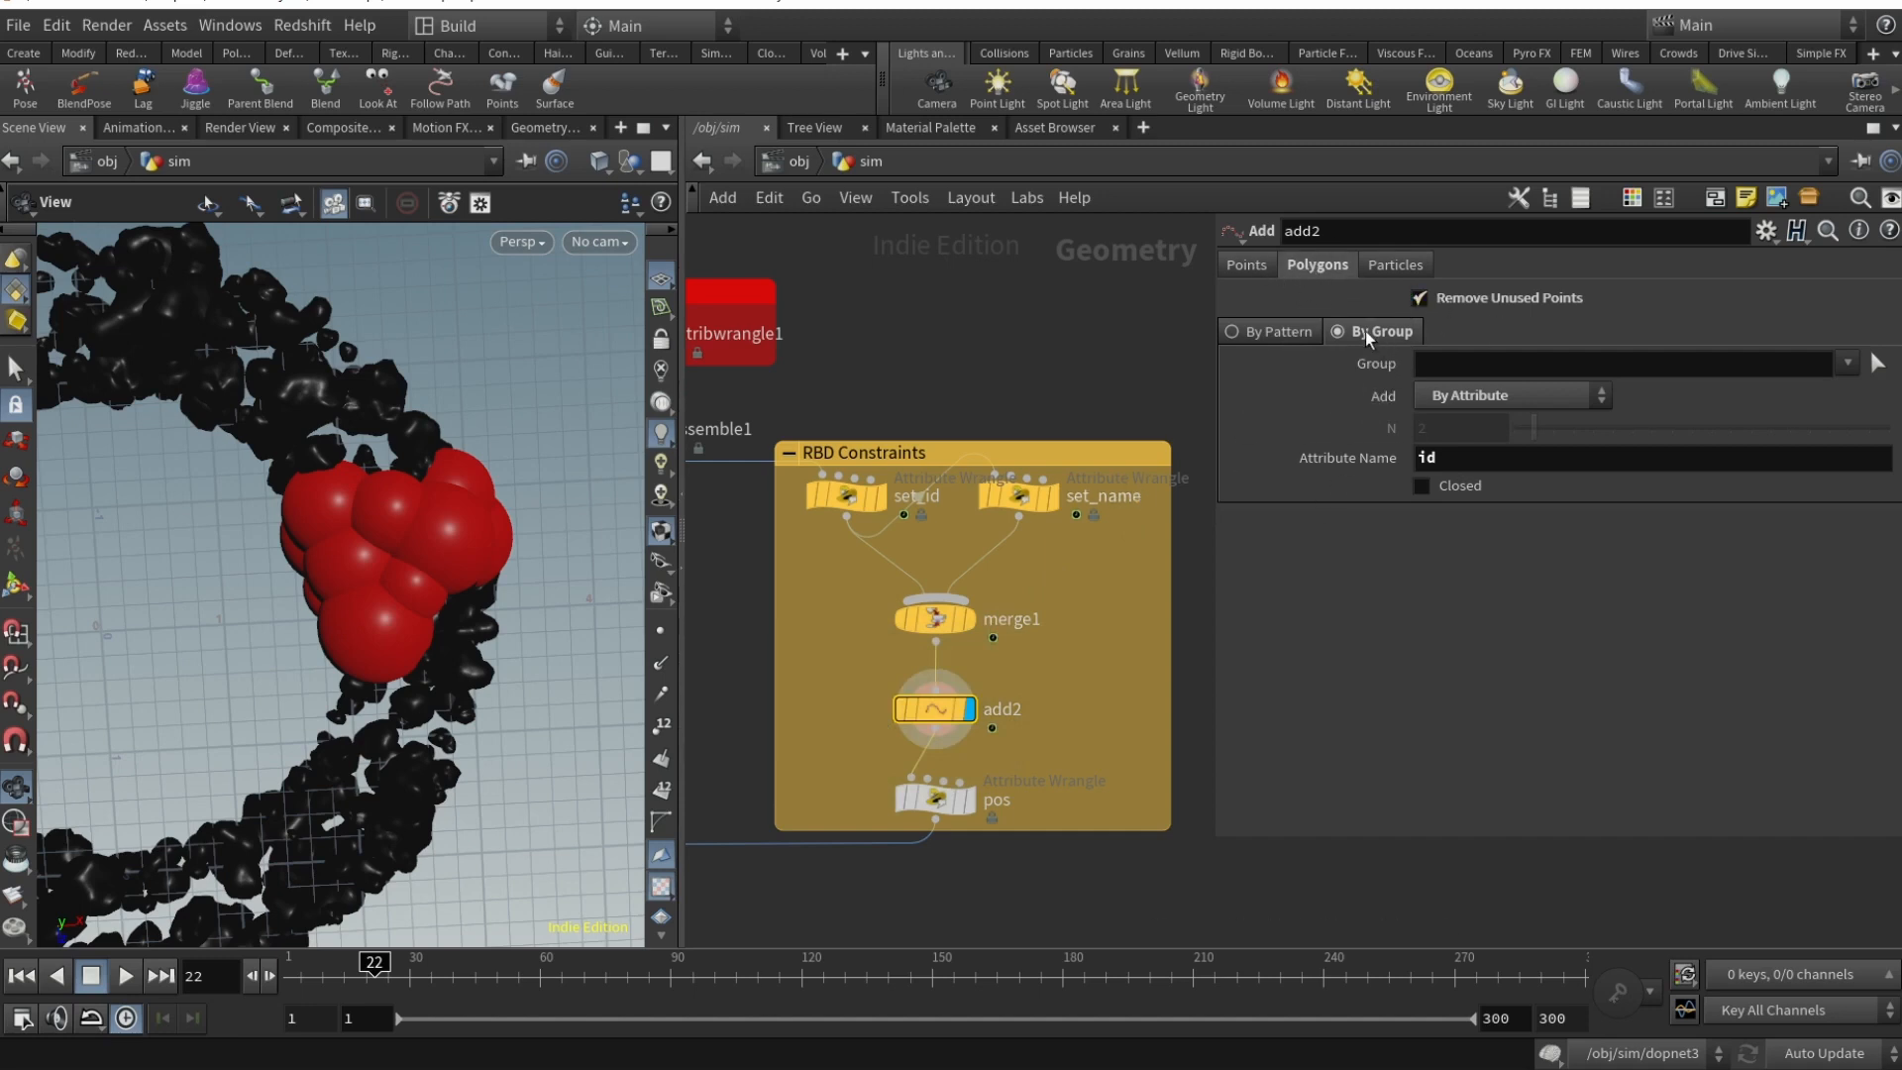
mouse_move(1462, 409)
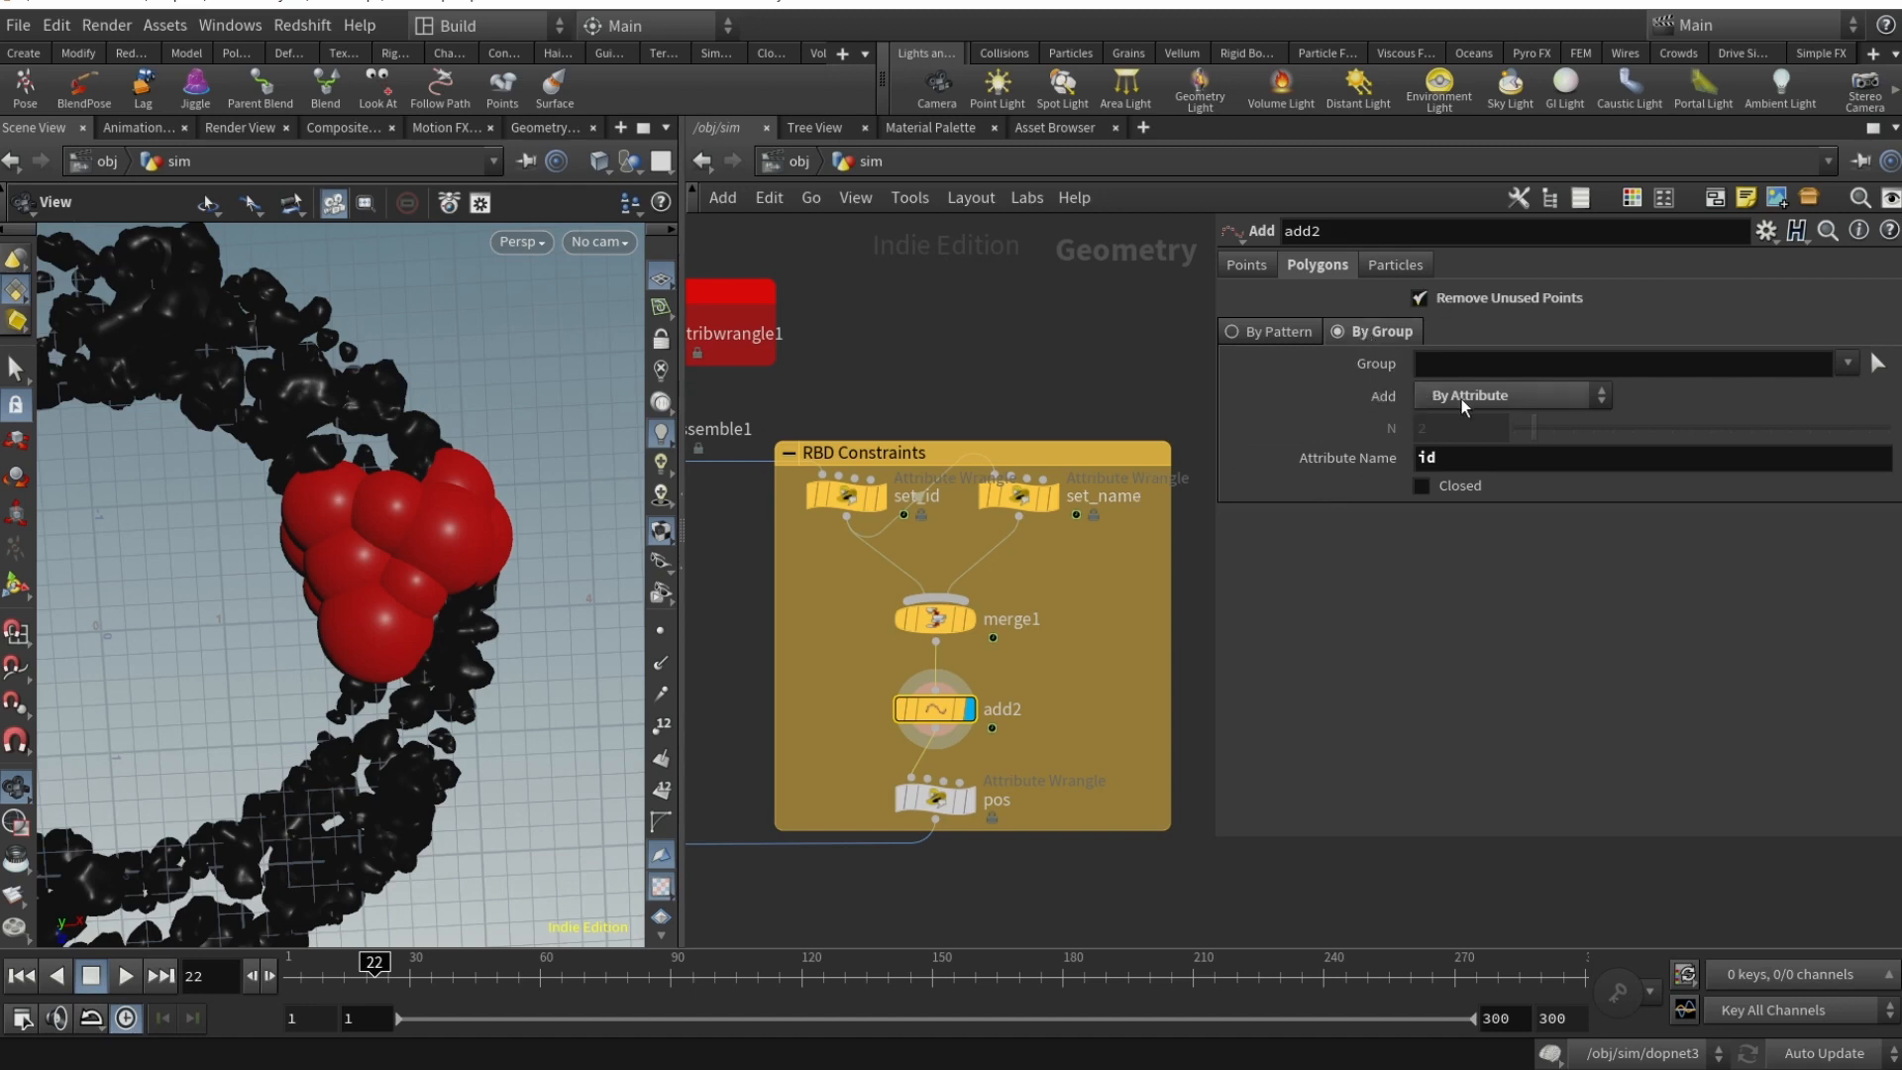
mouse_move(1346, 457)
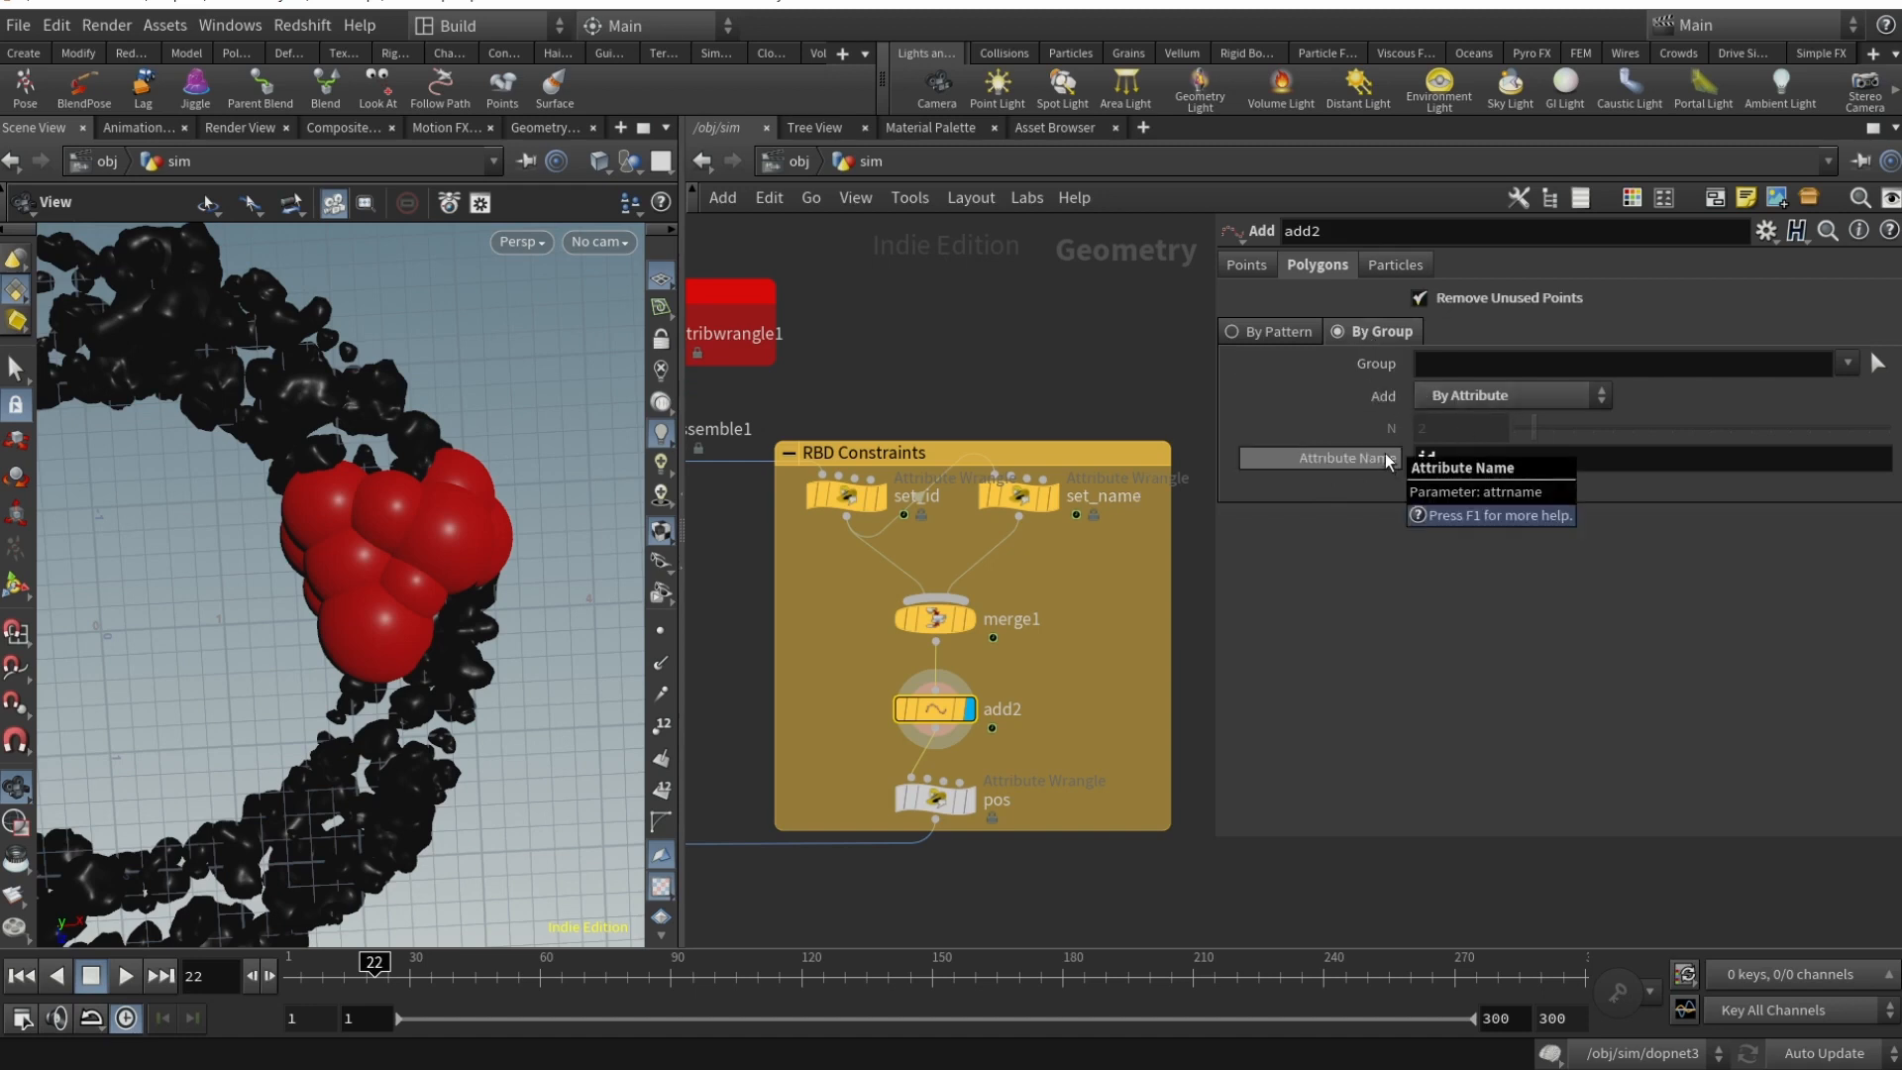
- Enter 'id' as add2's attribute name for building constraint polygons
type("id")
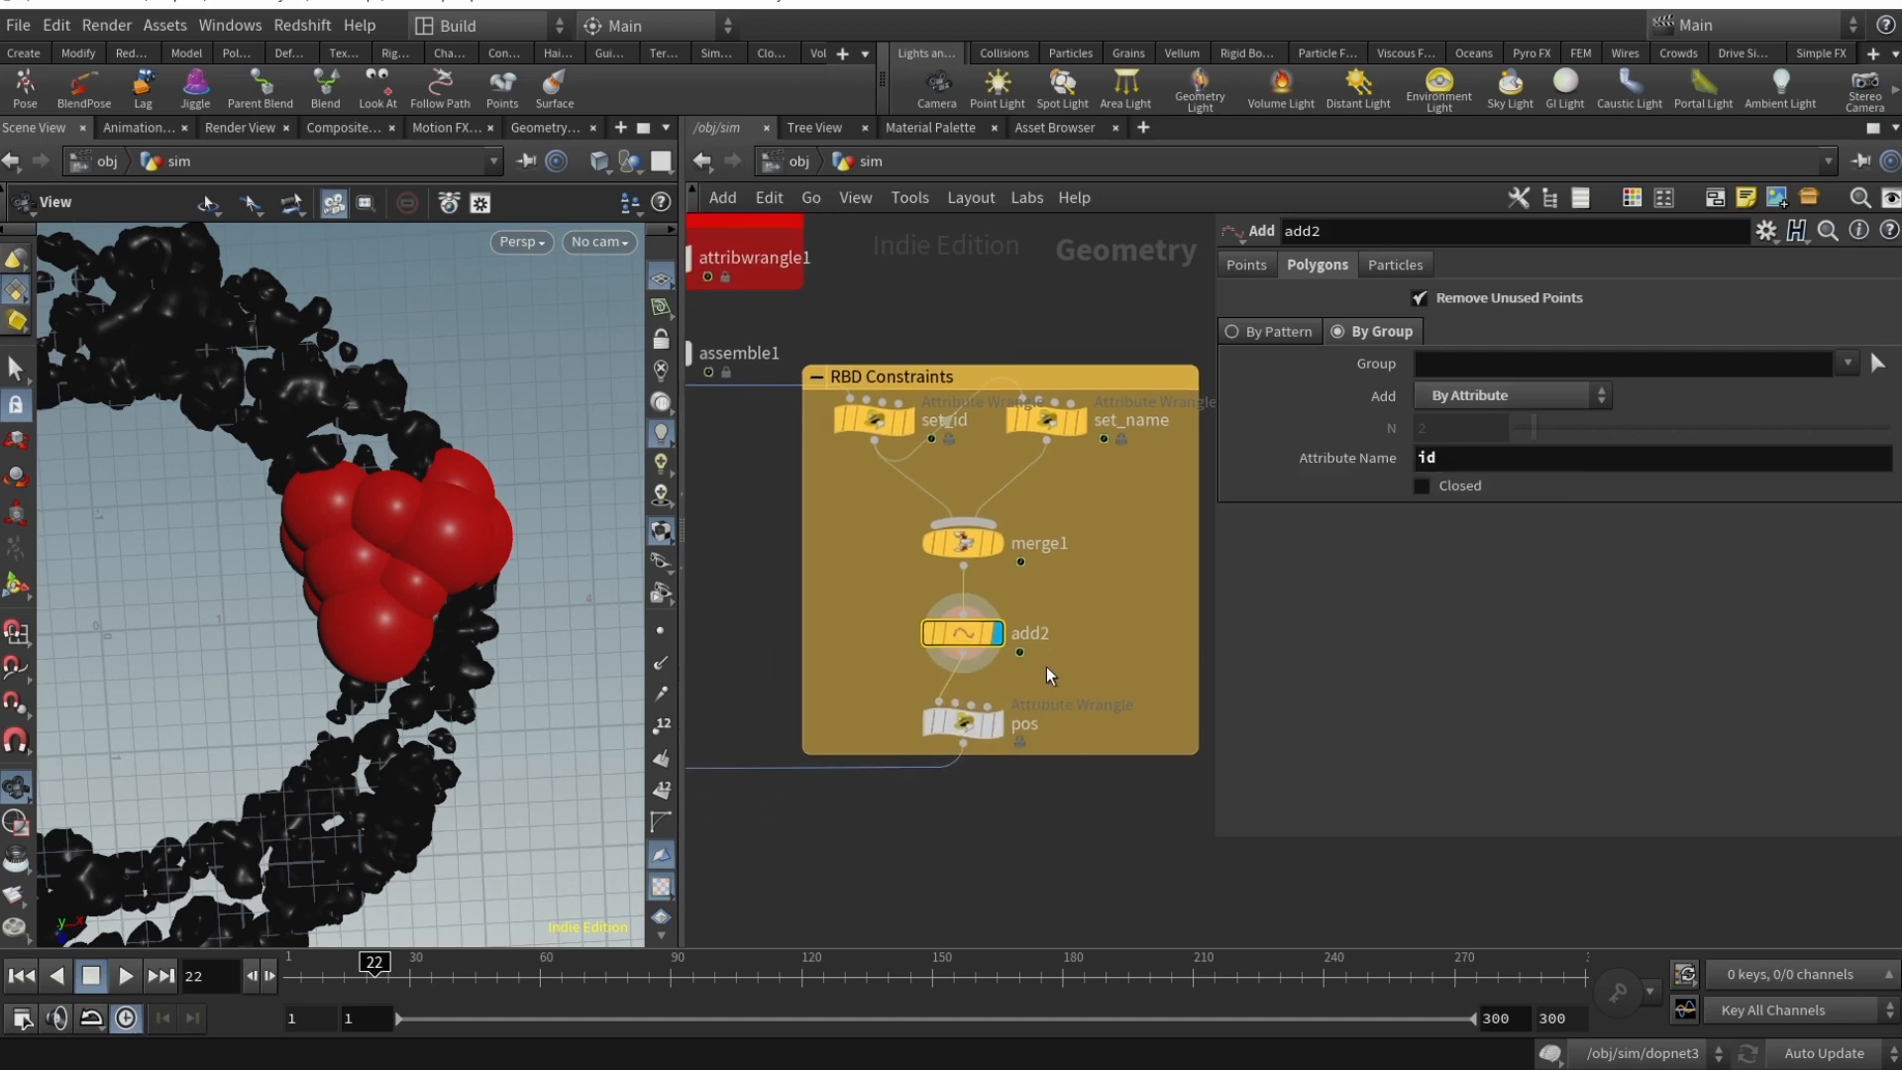
left_click(964, 723)
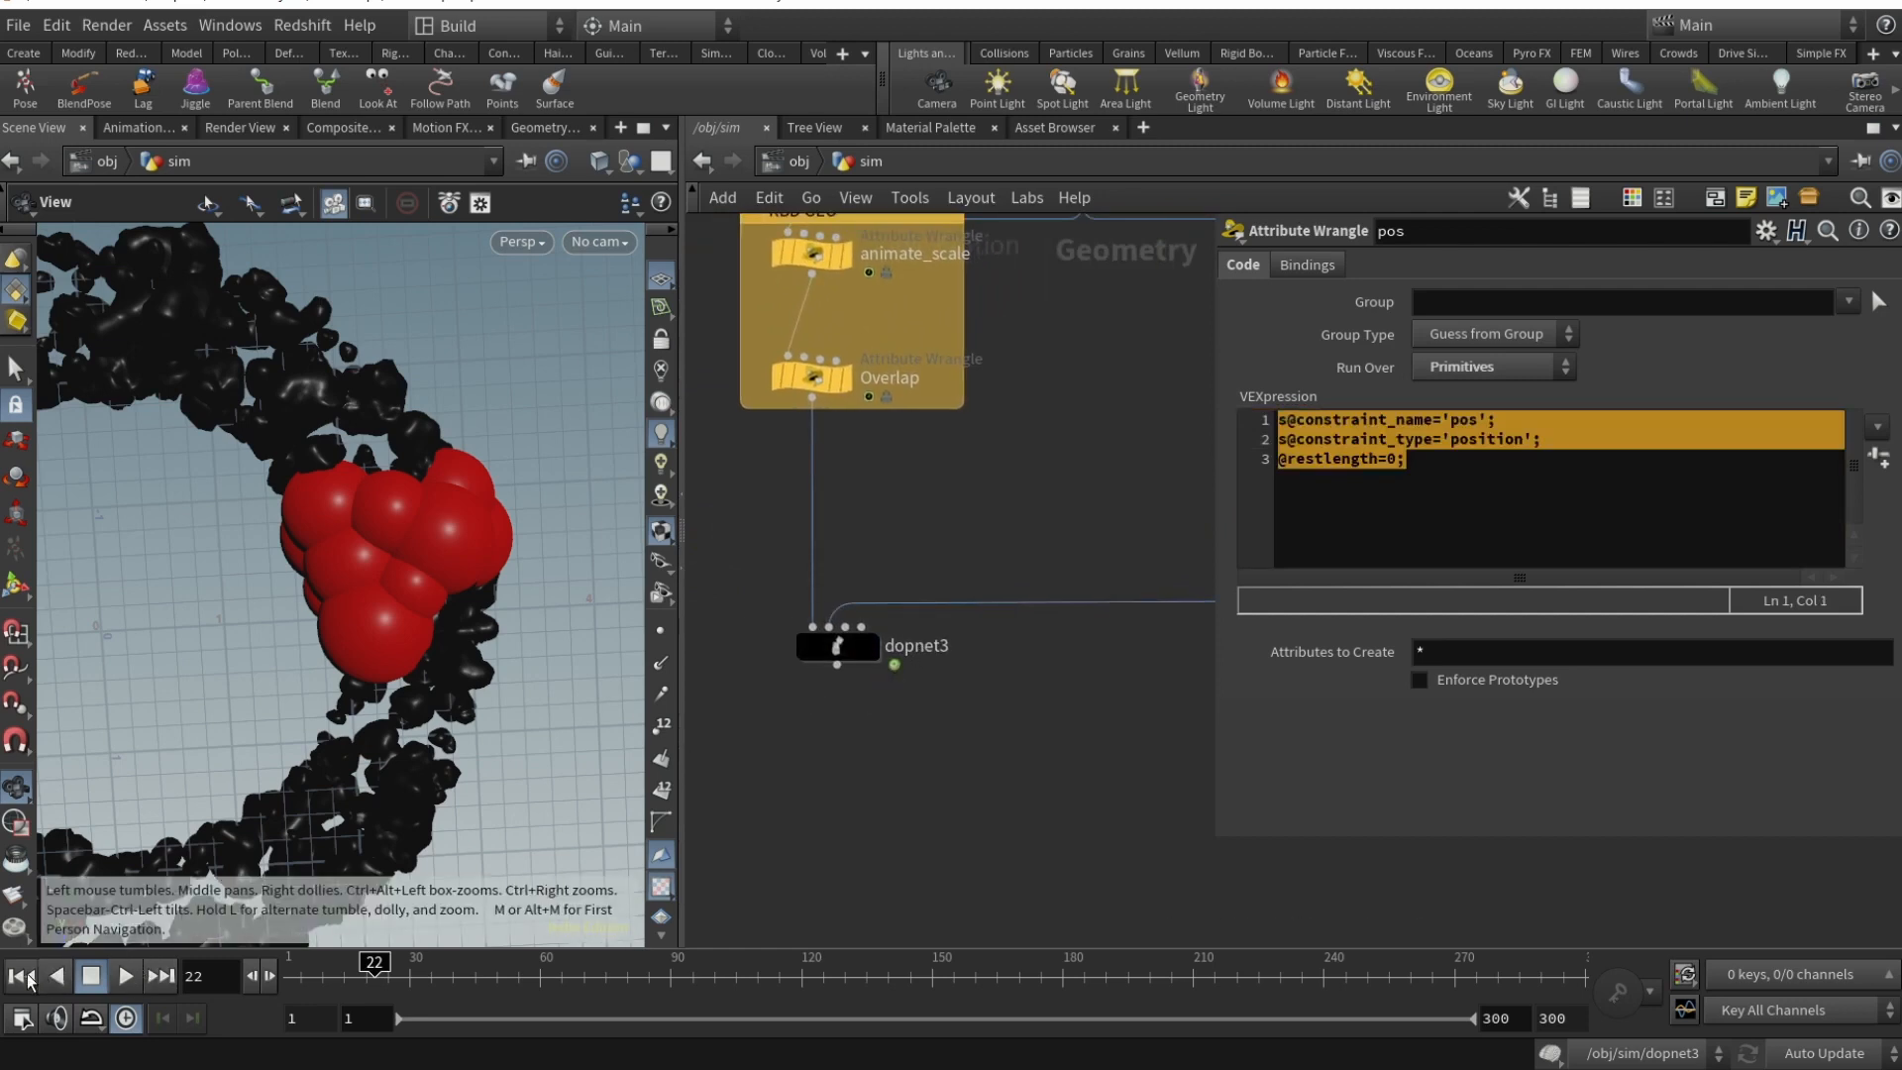
- Set dopnet3's Cache Memory to 5000 MB
left_click(834, 644)
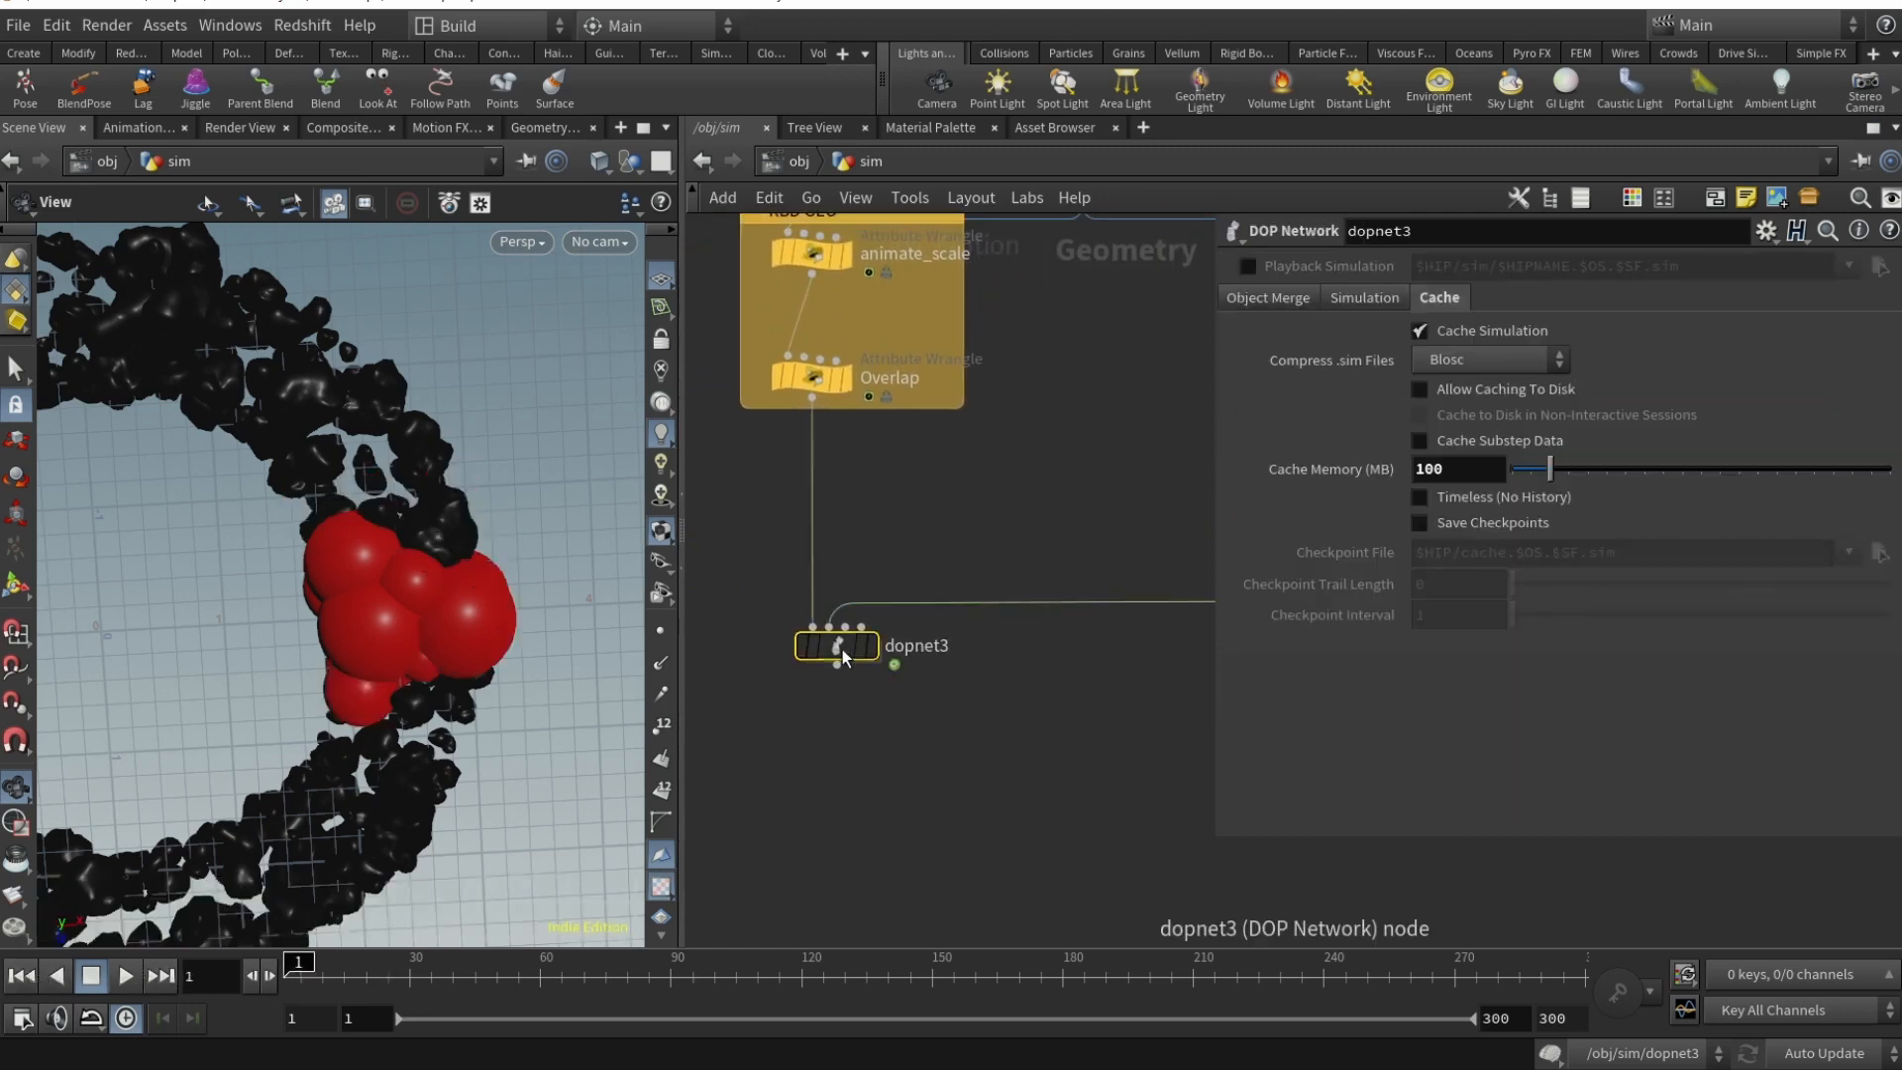
mouse_move(1317, 583)
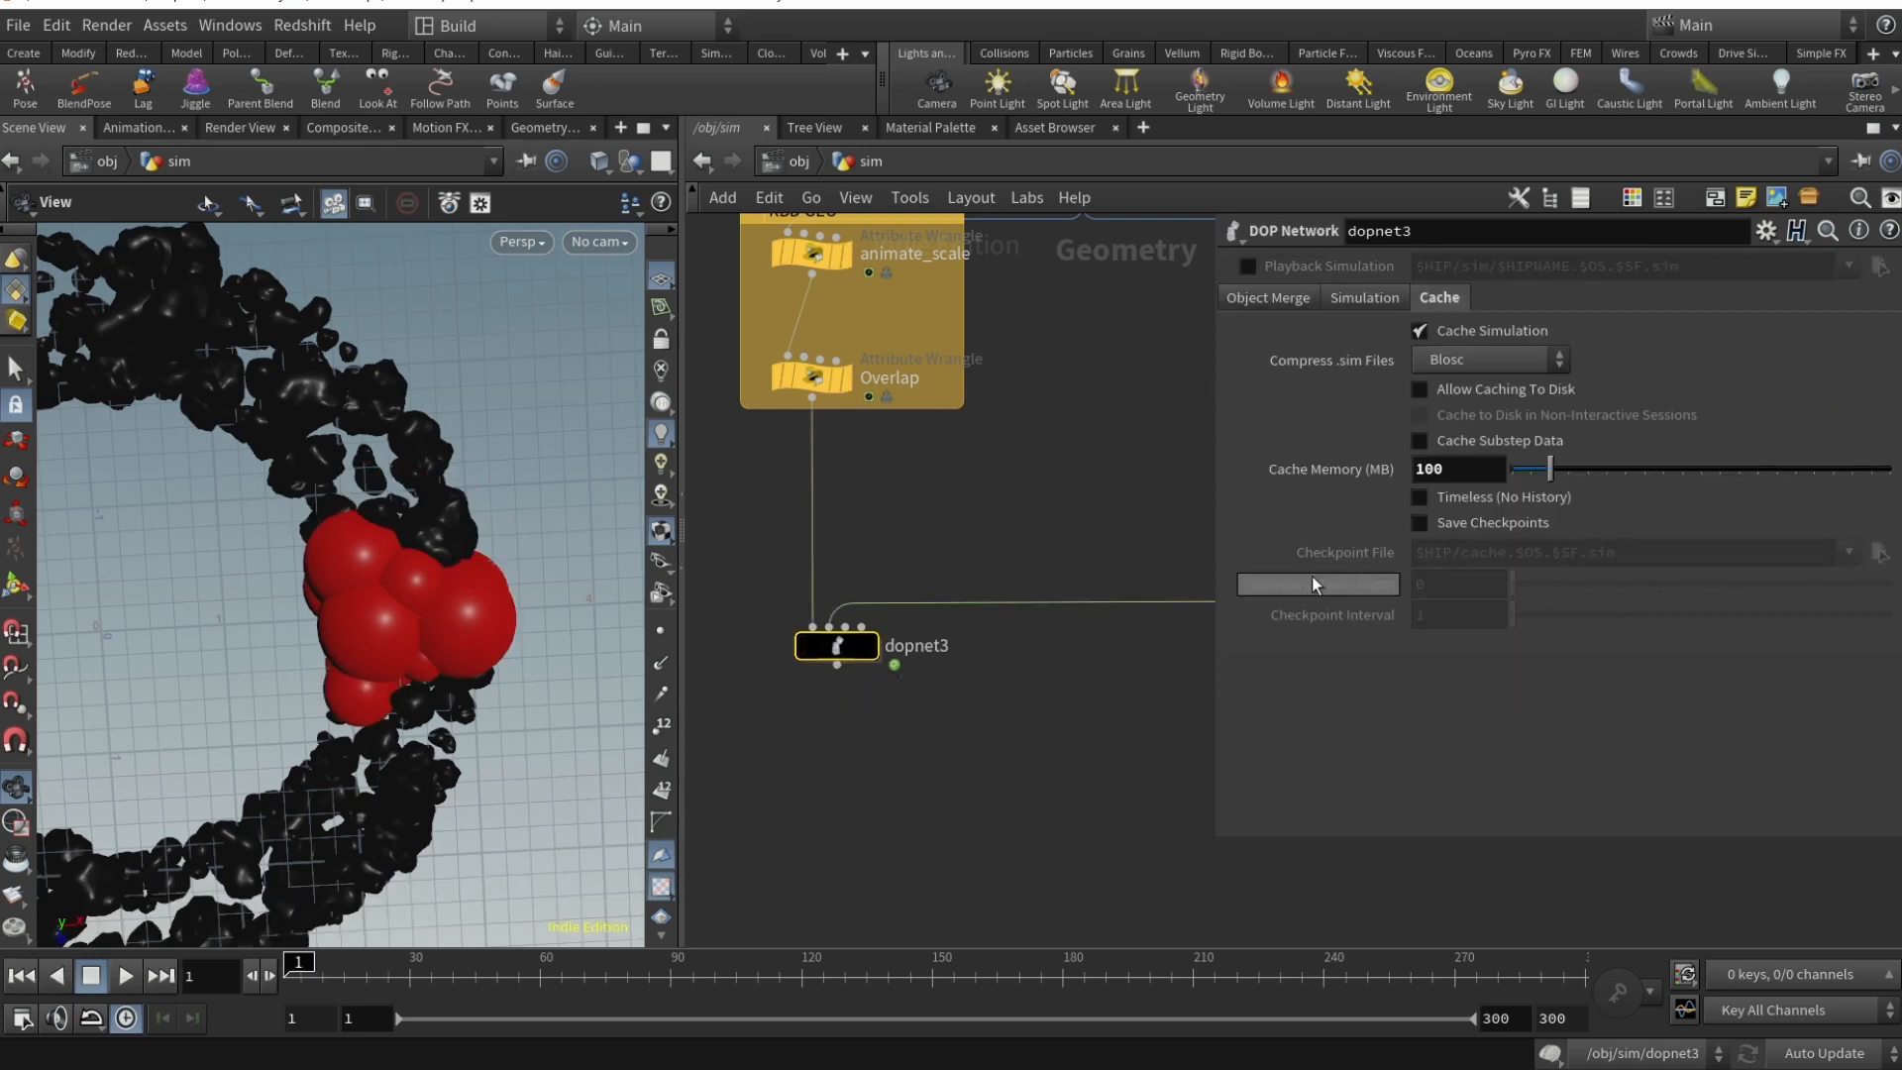
mouse_move(1309, 601)
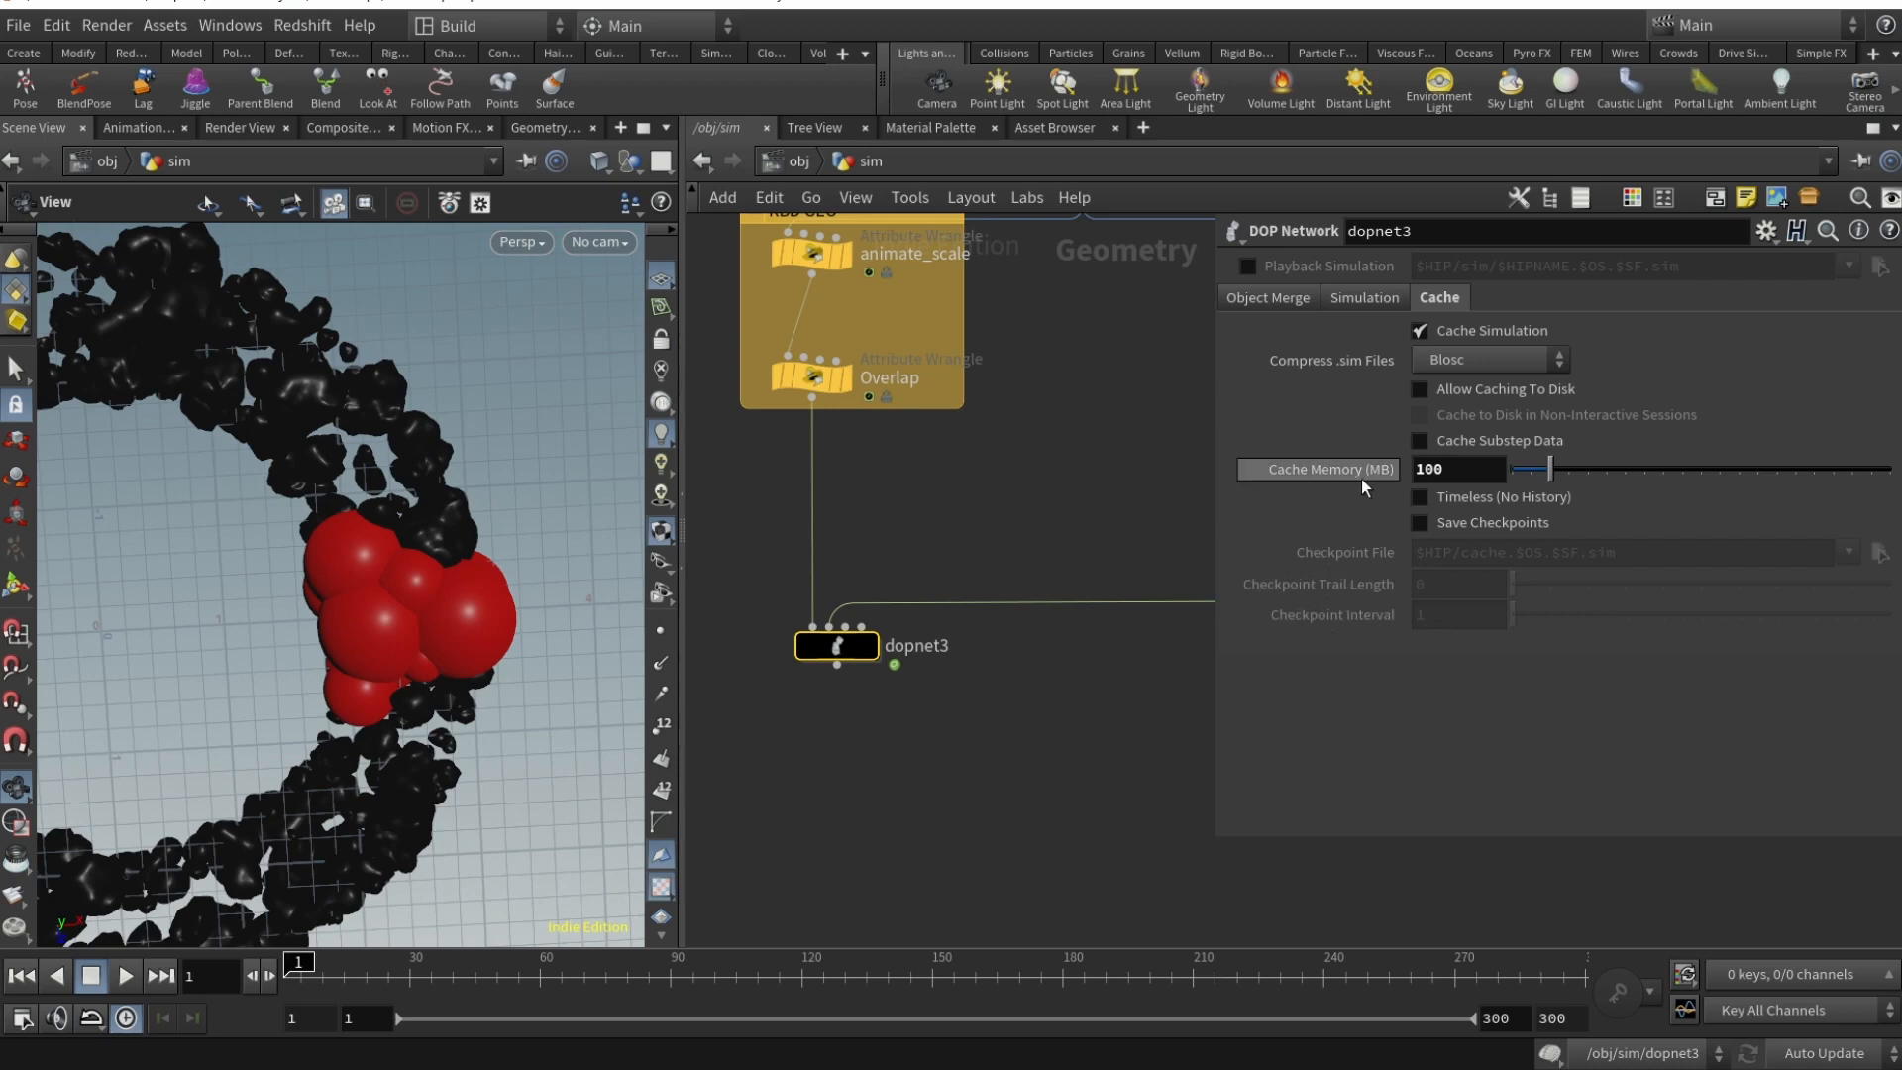
mouse_move(1282, 508)
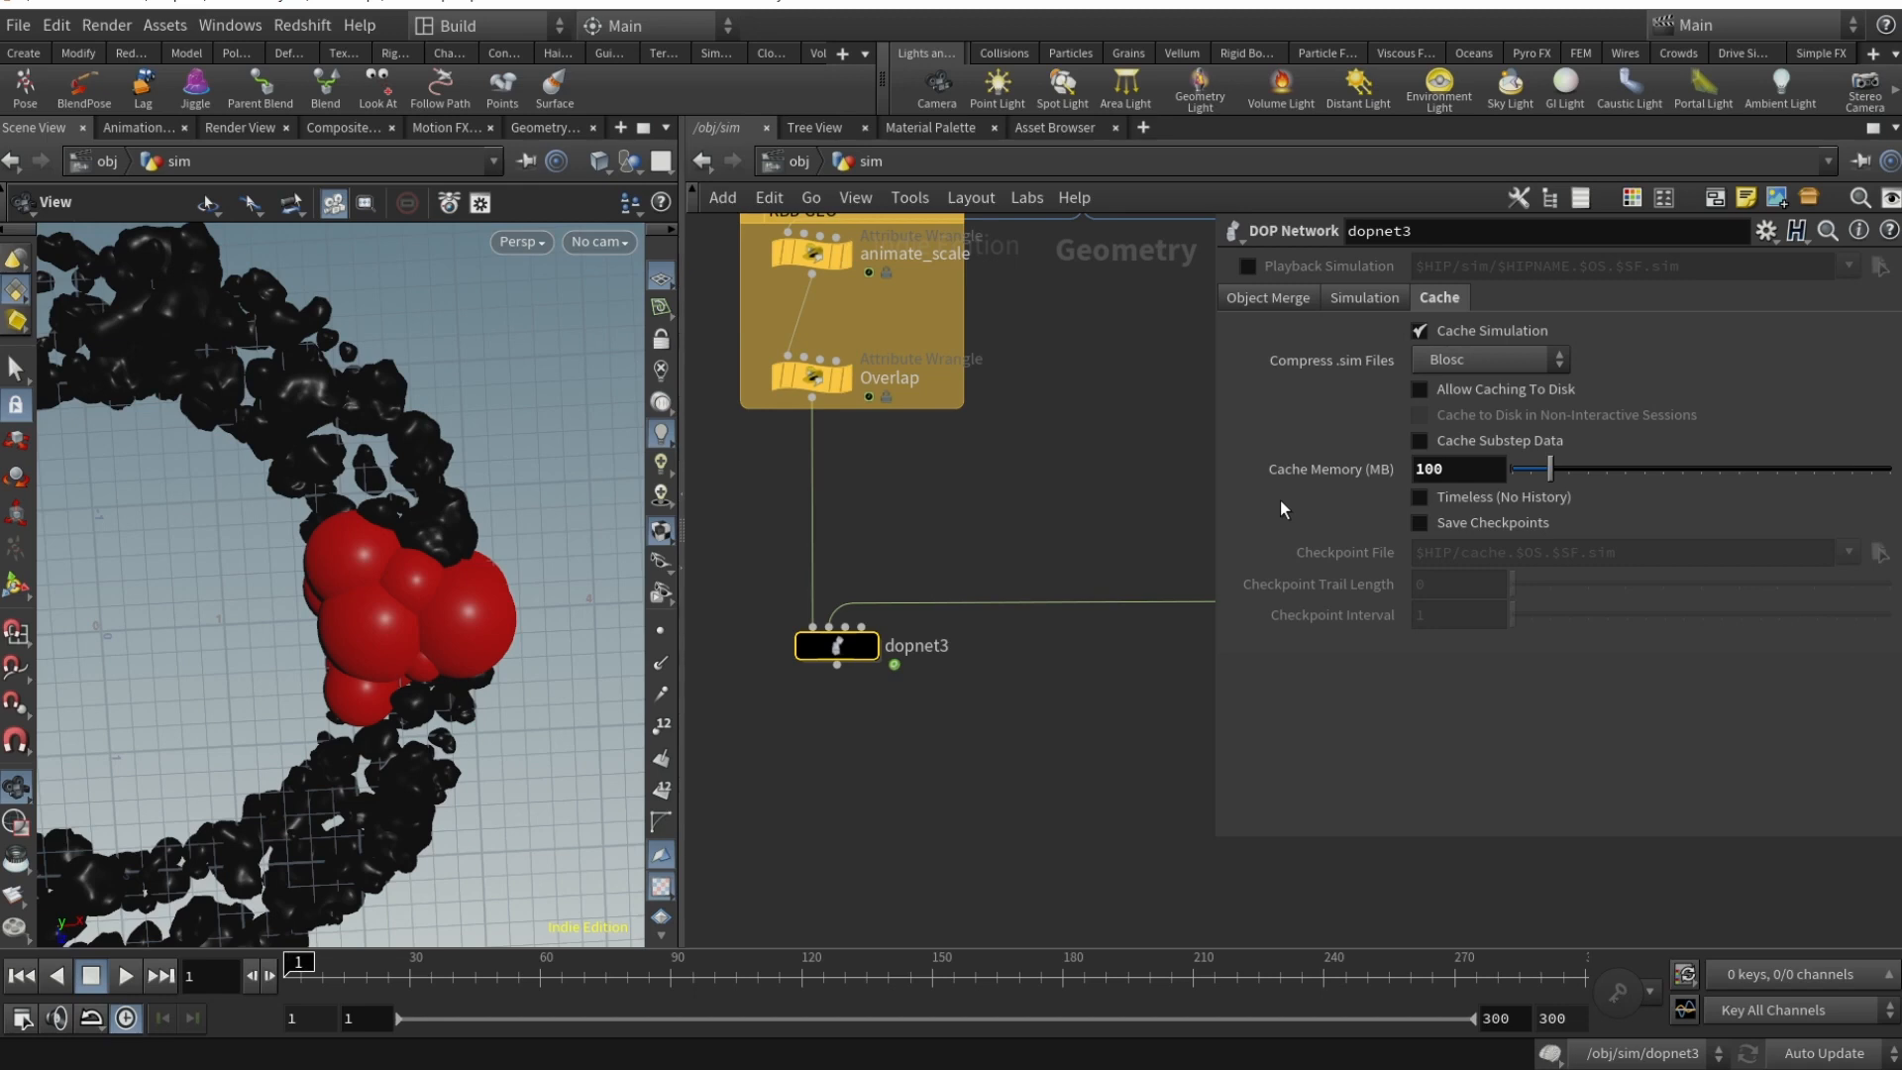
left_click(1455, 470)
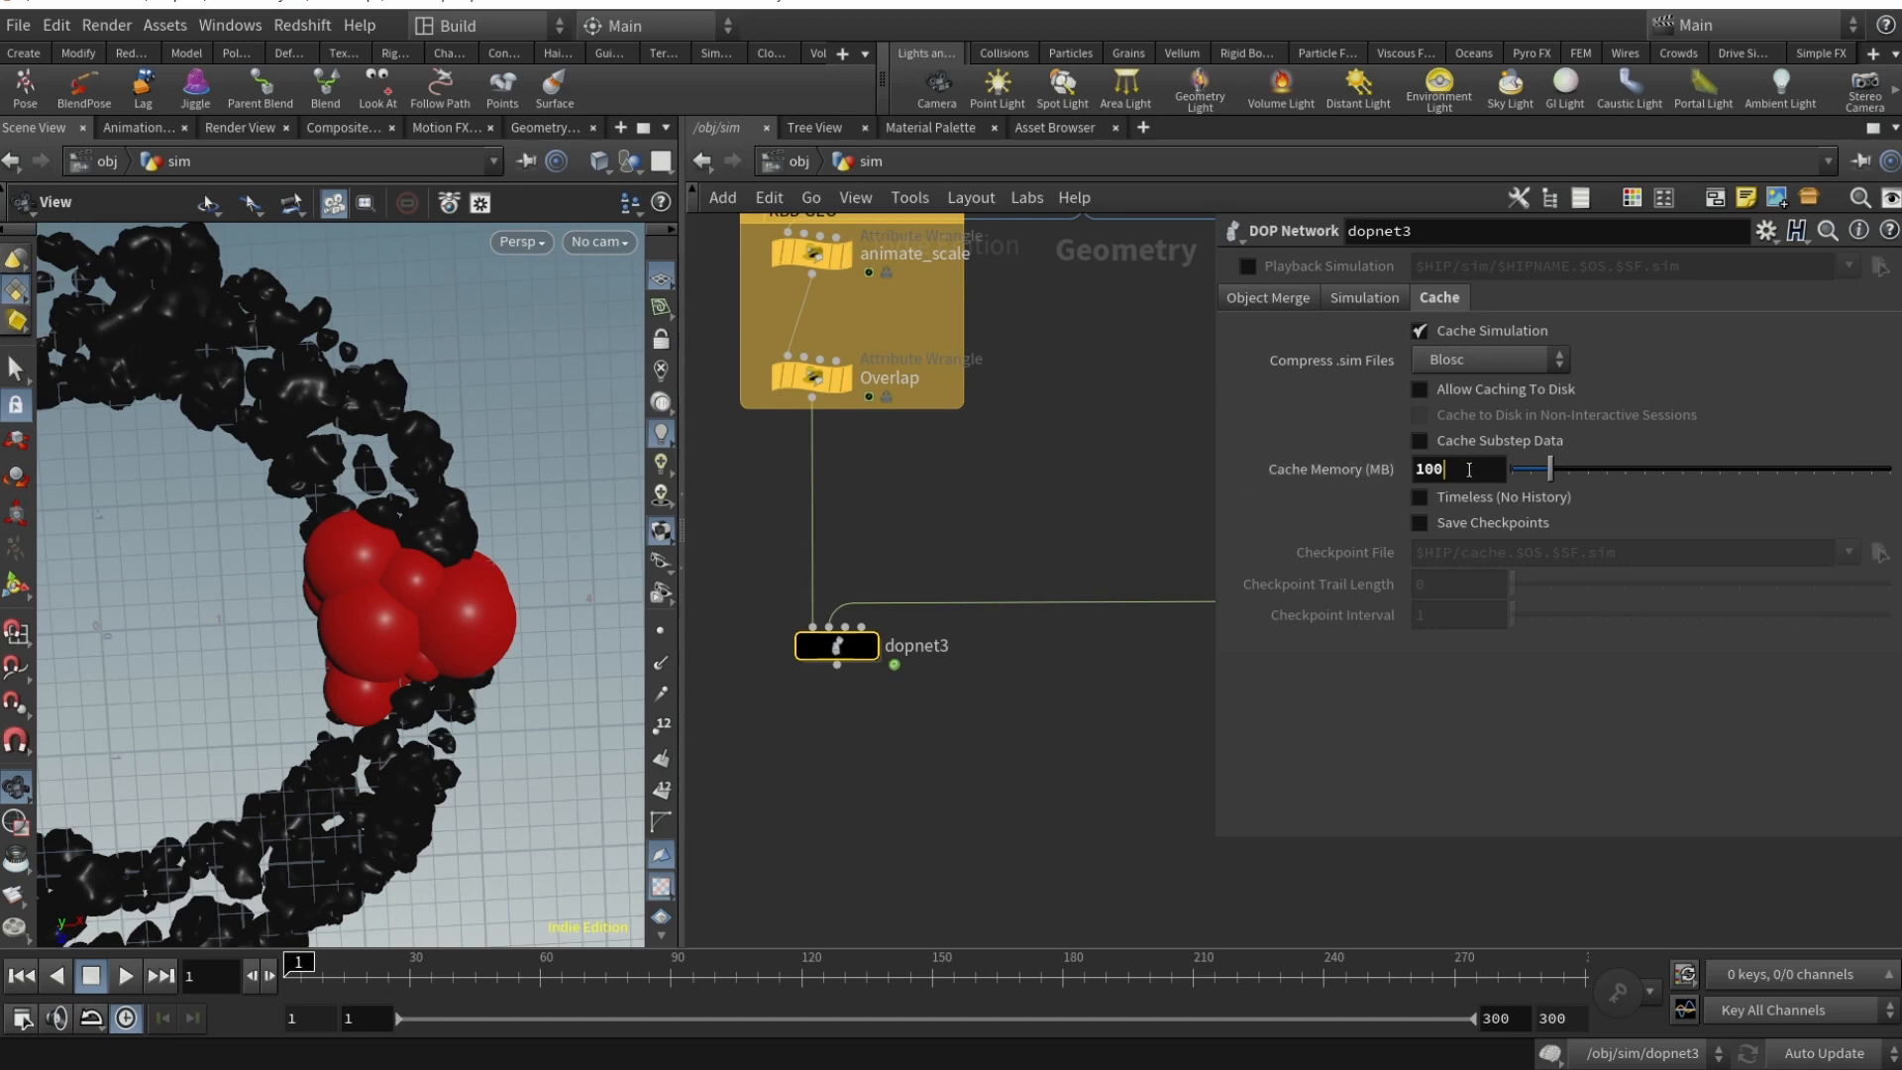
type("5000")
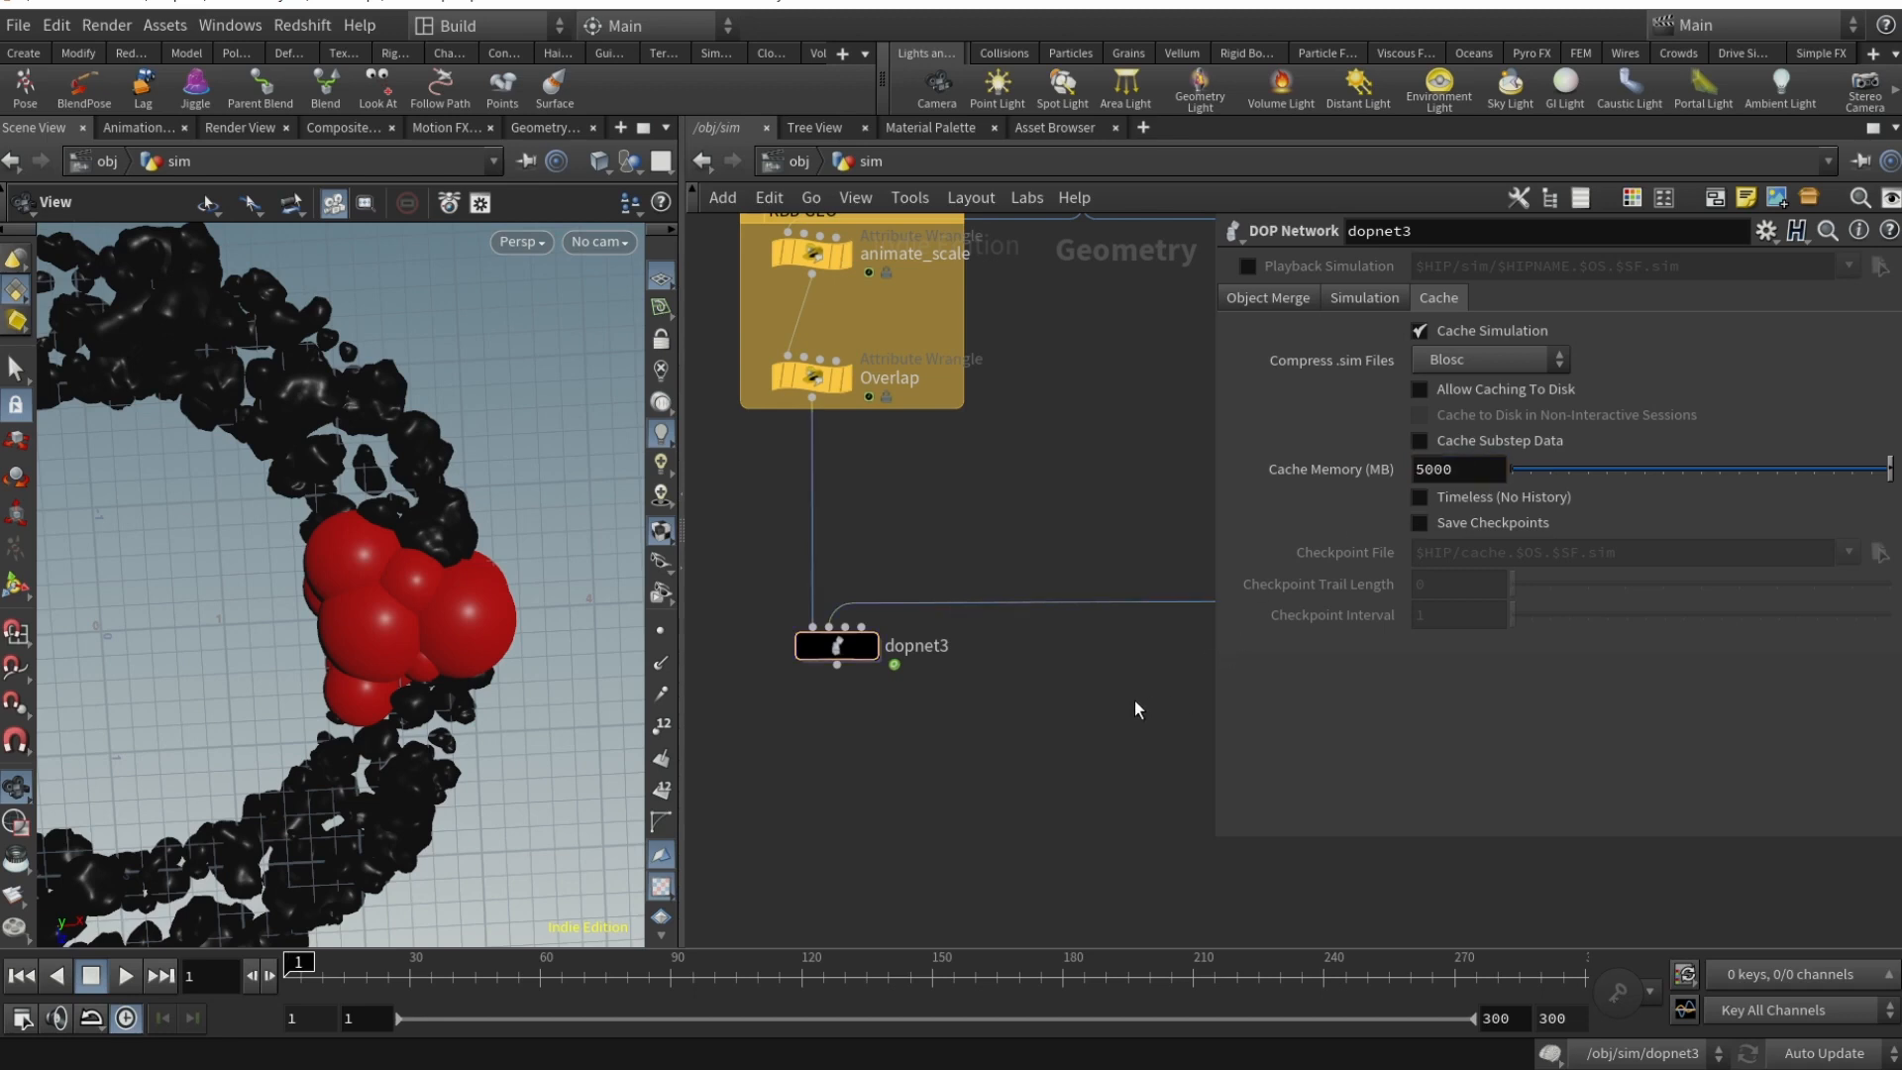
mouse_move(1061, 724)
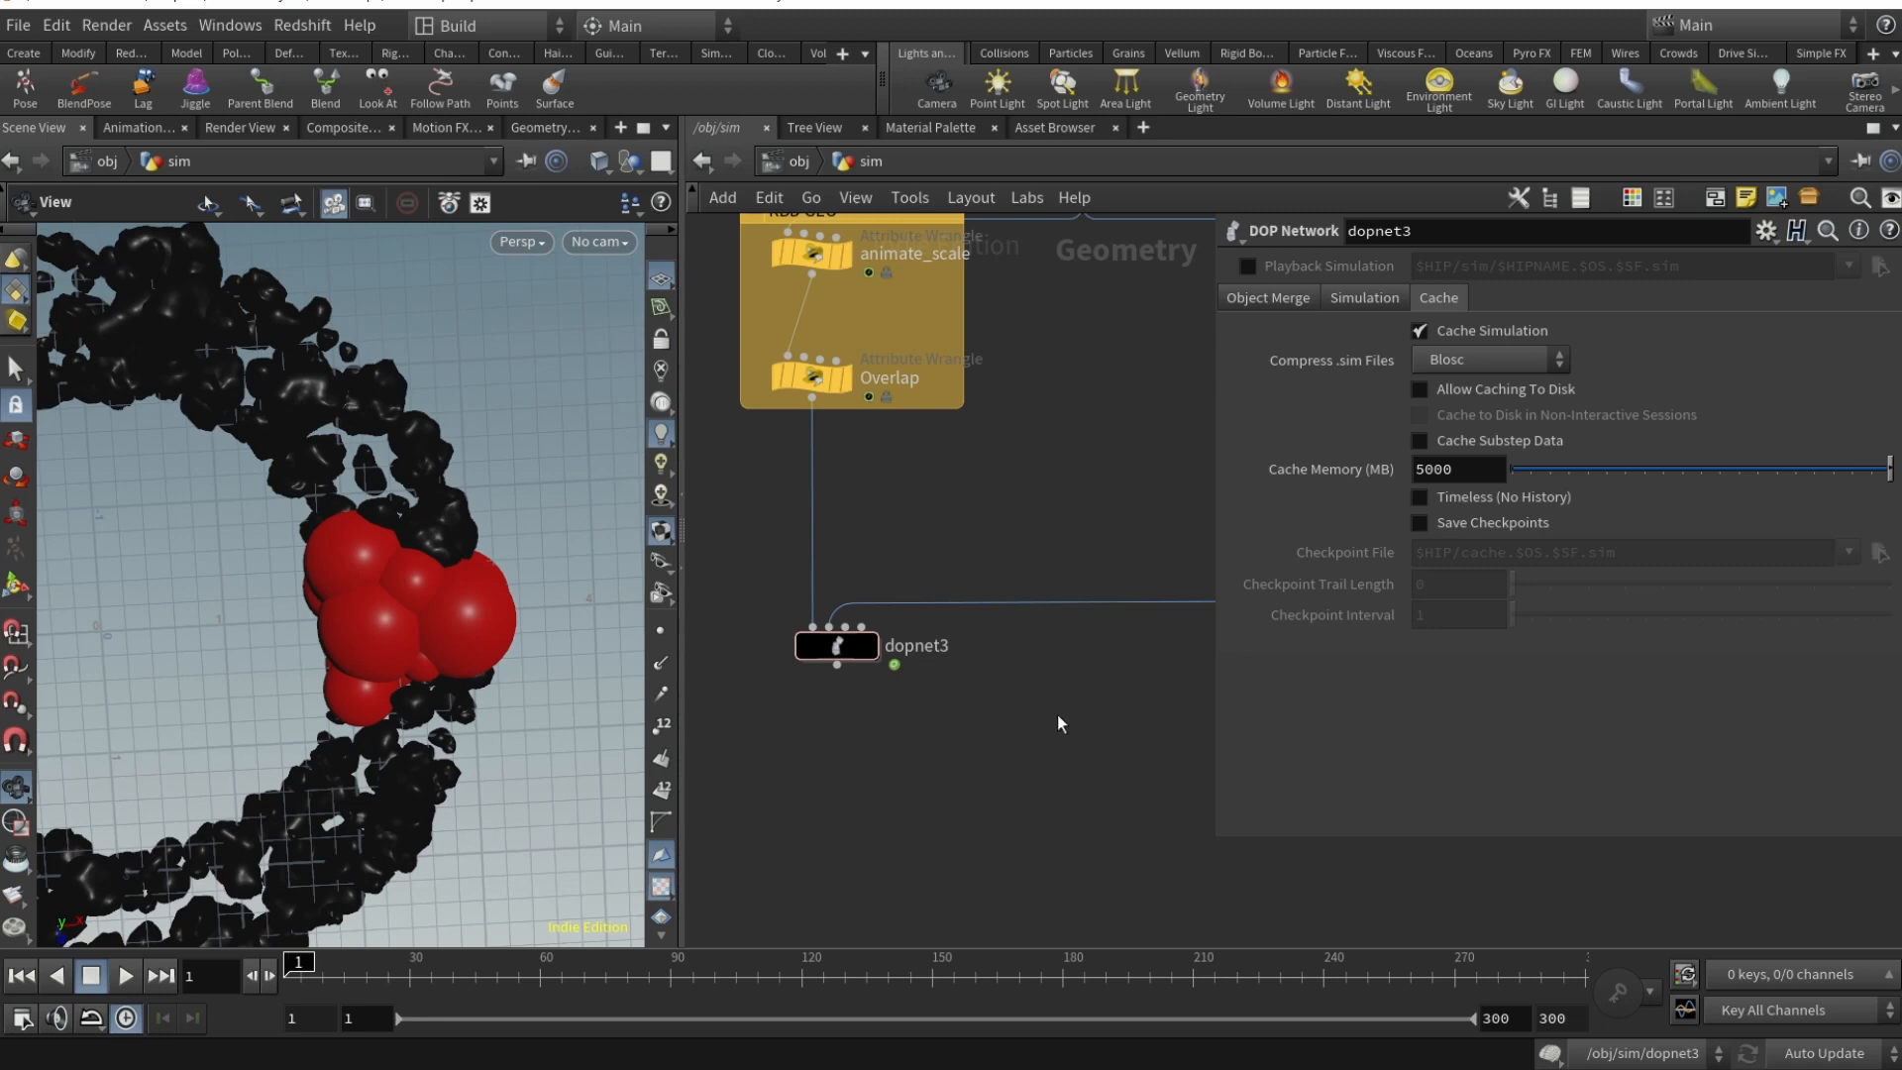
mouse_move(871, 709)
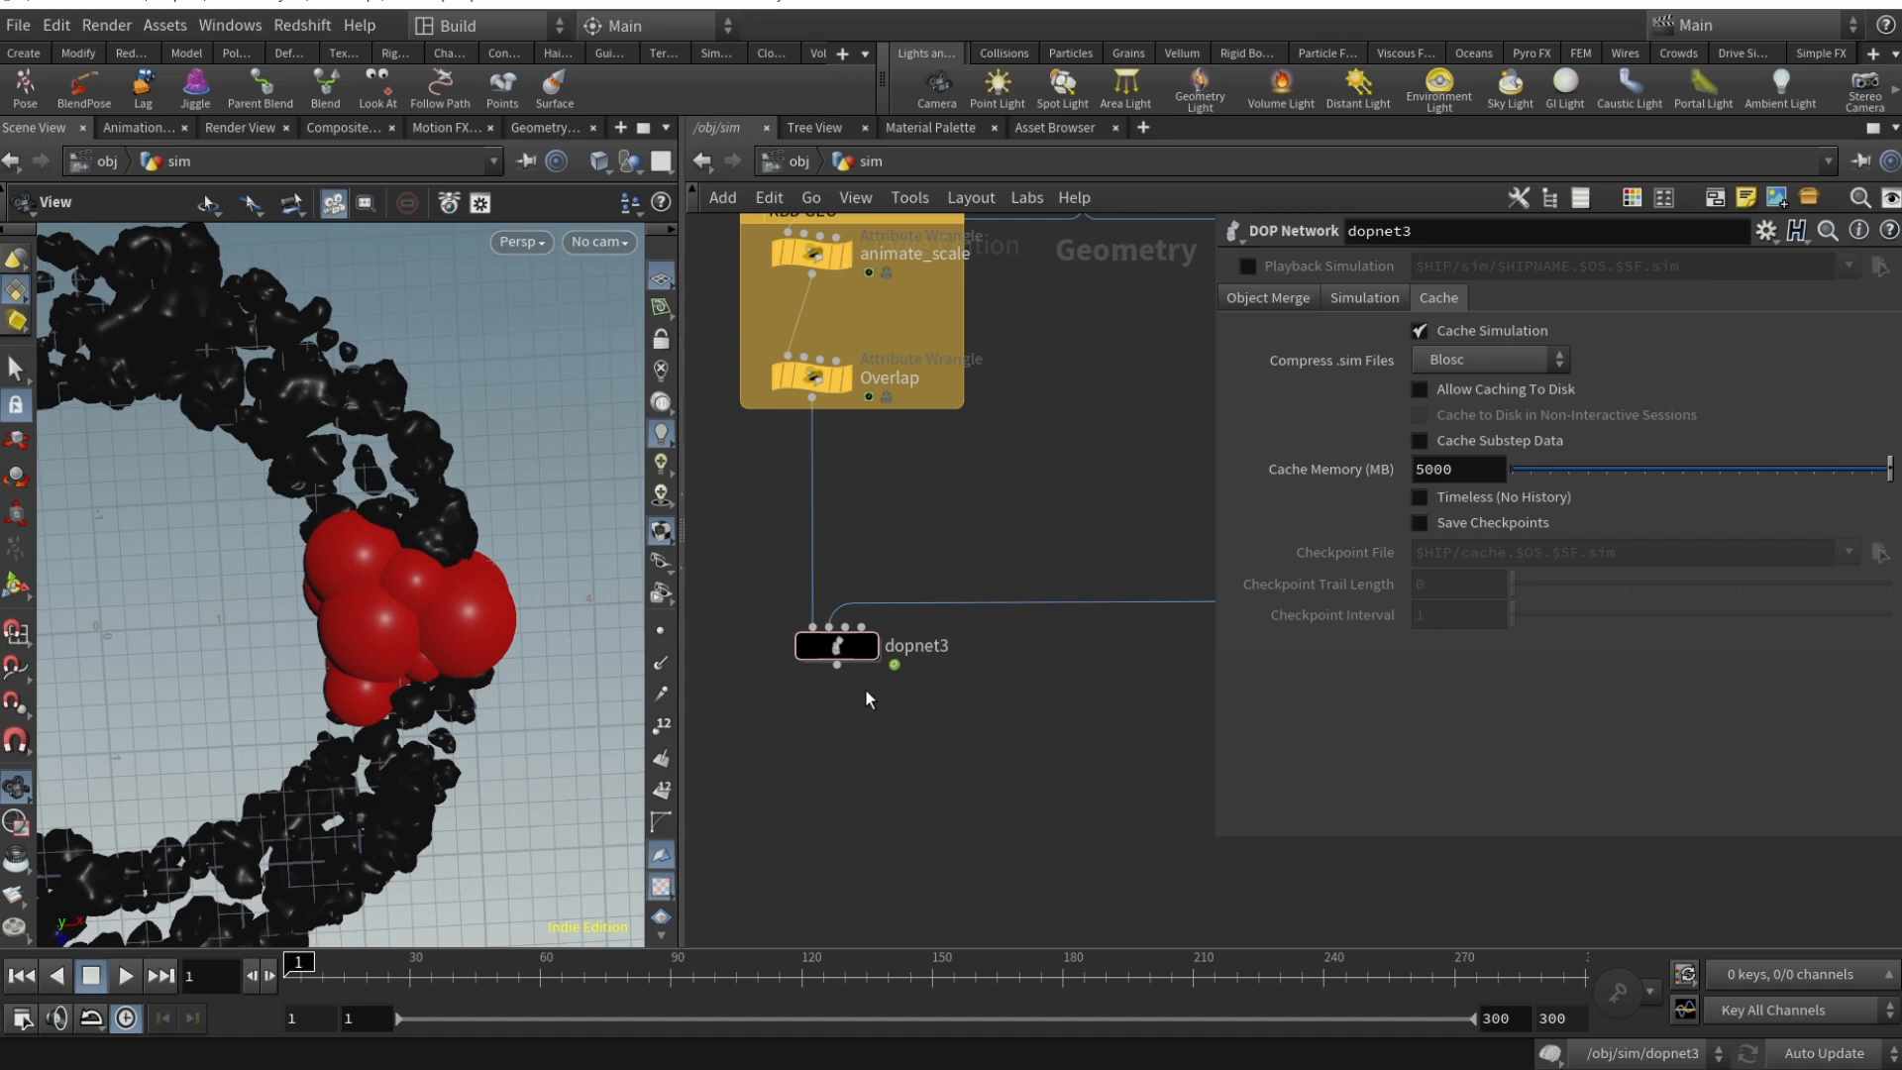
mouse_move(860, 676)
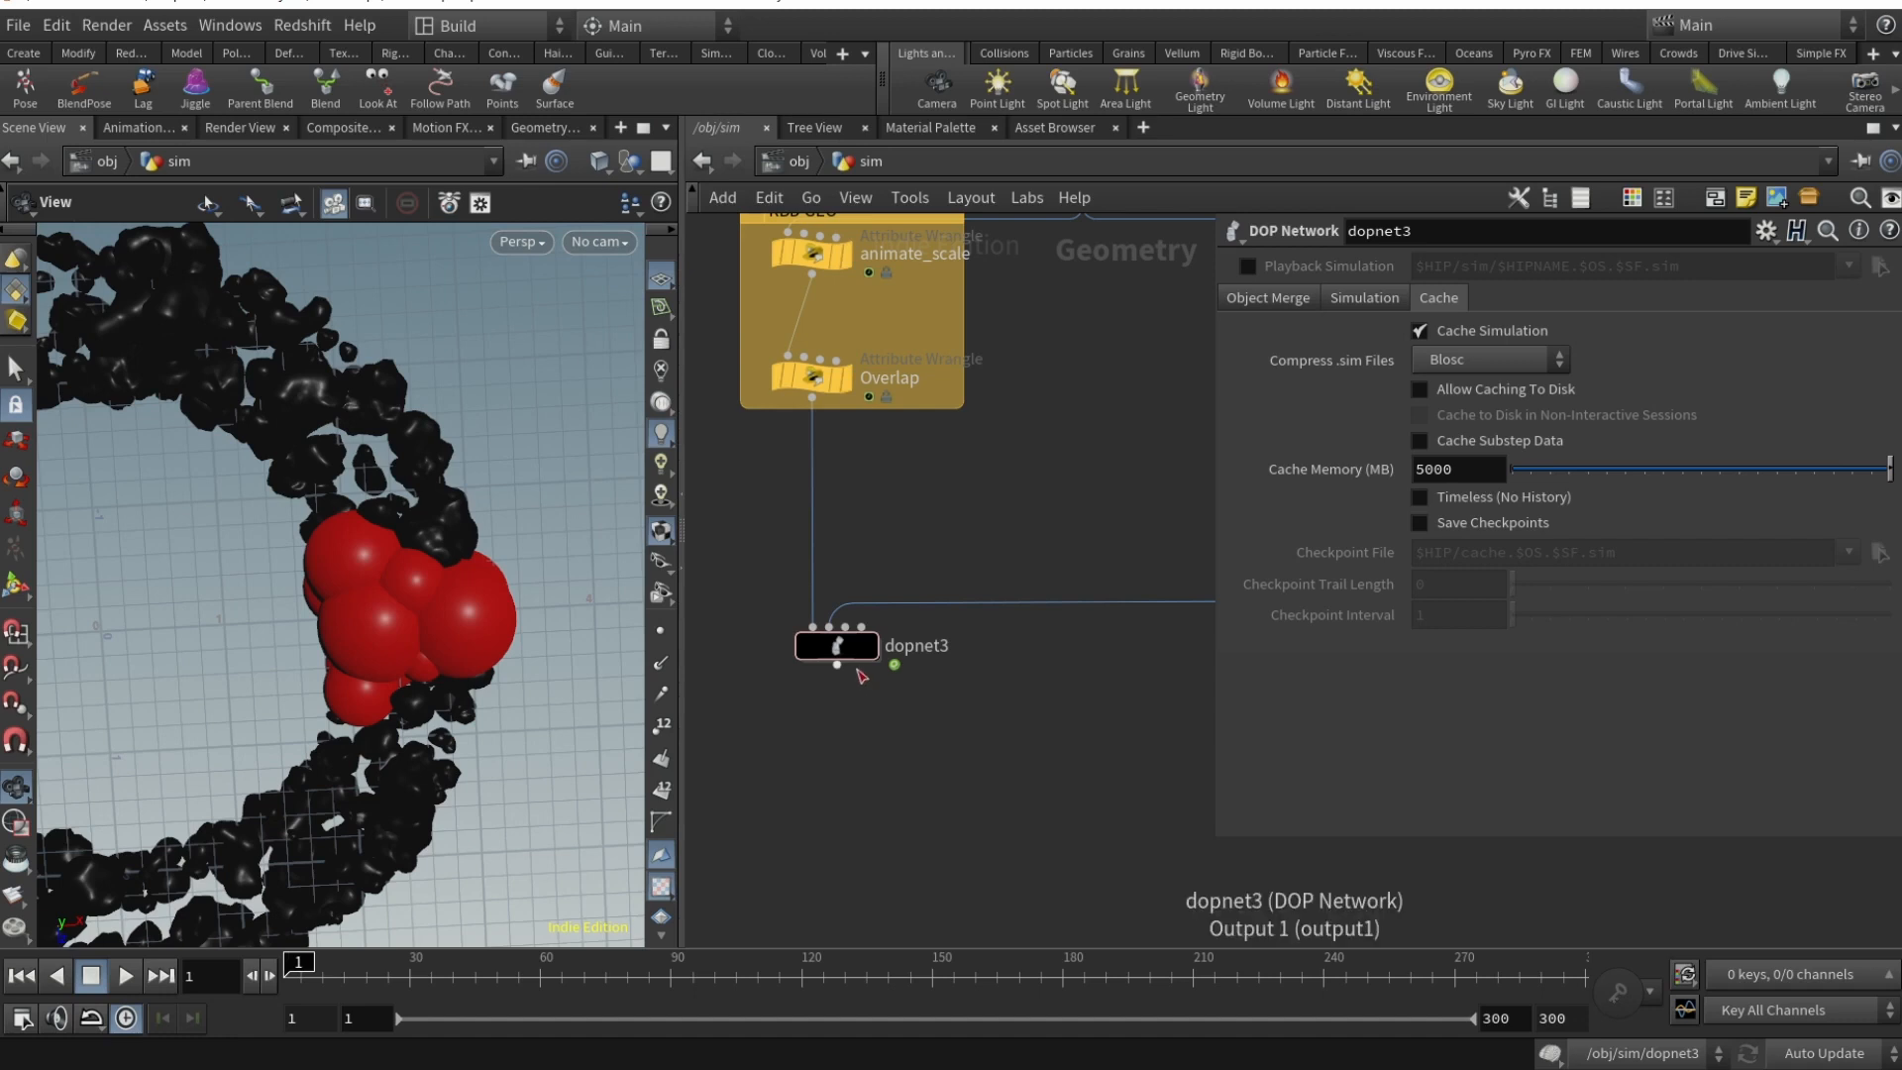
mouse_move(855, 679)
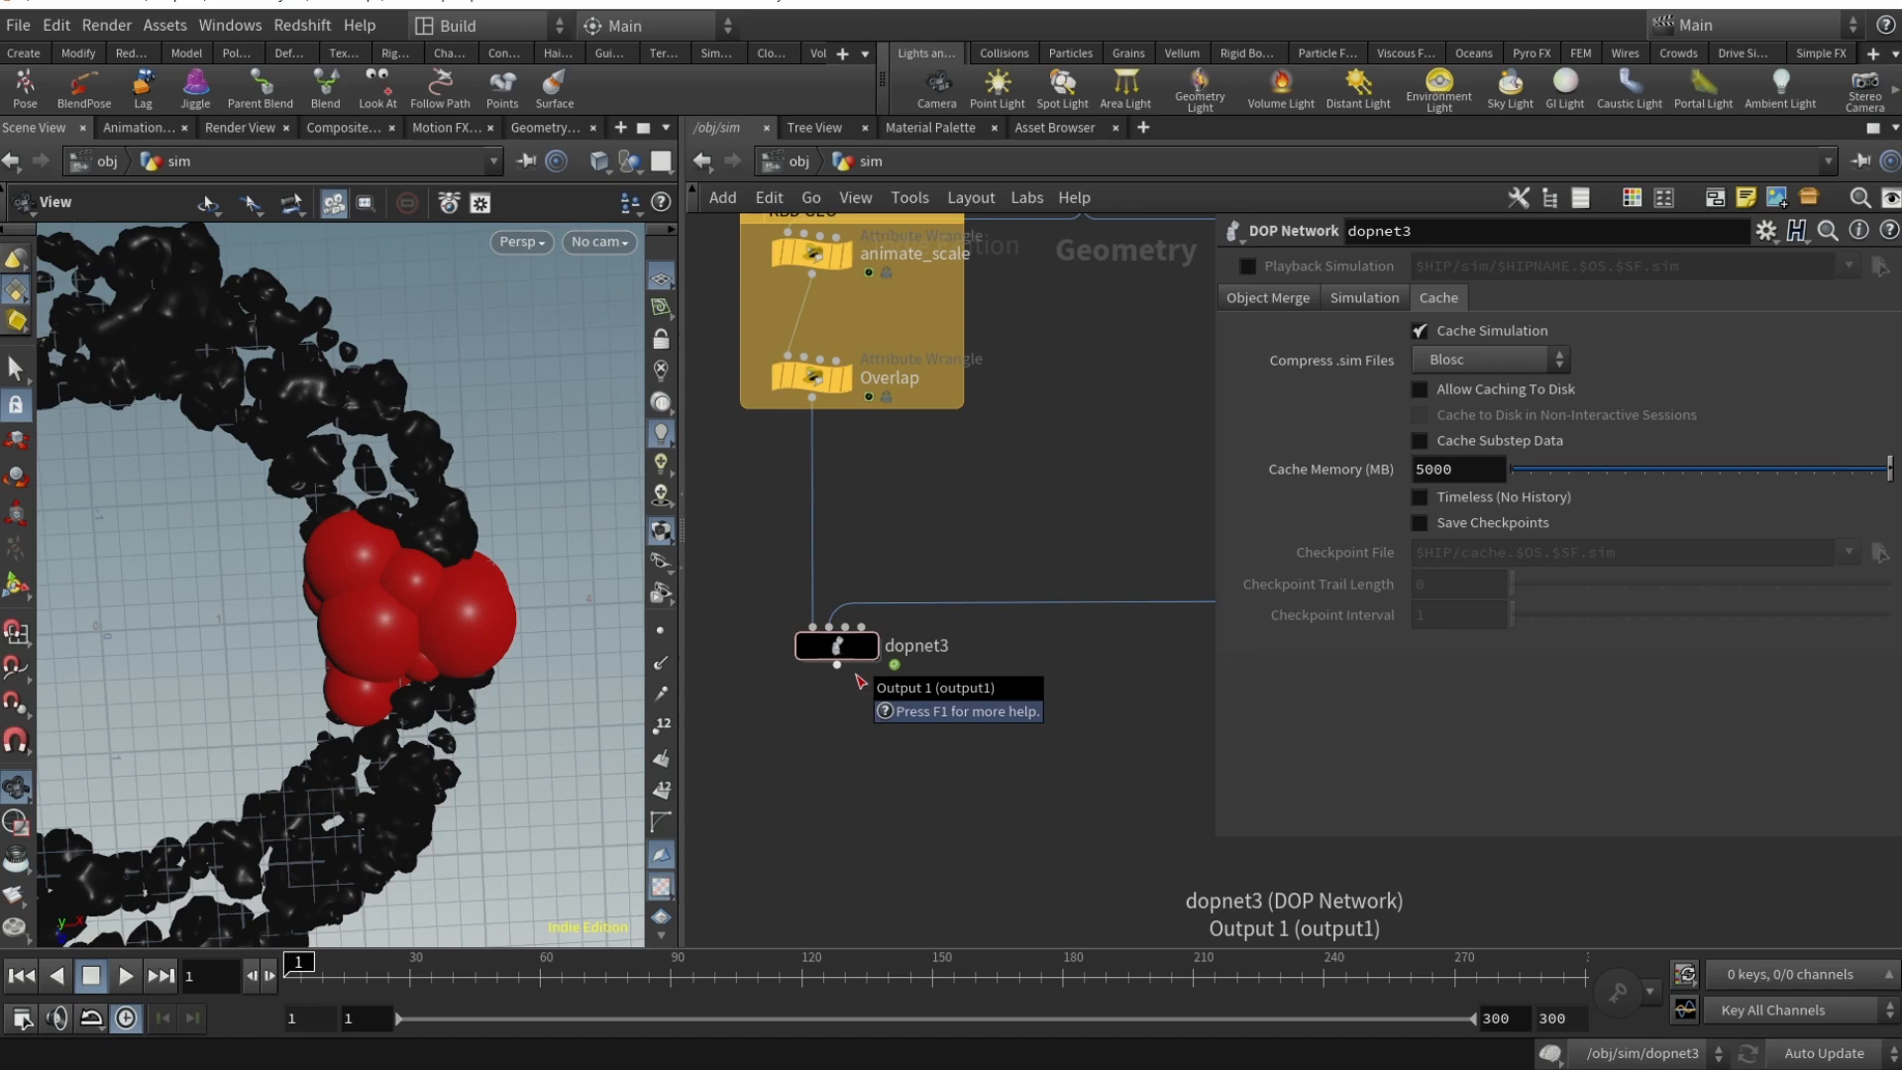
left_click(834, 644)
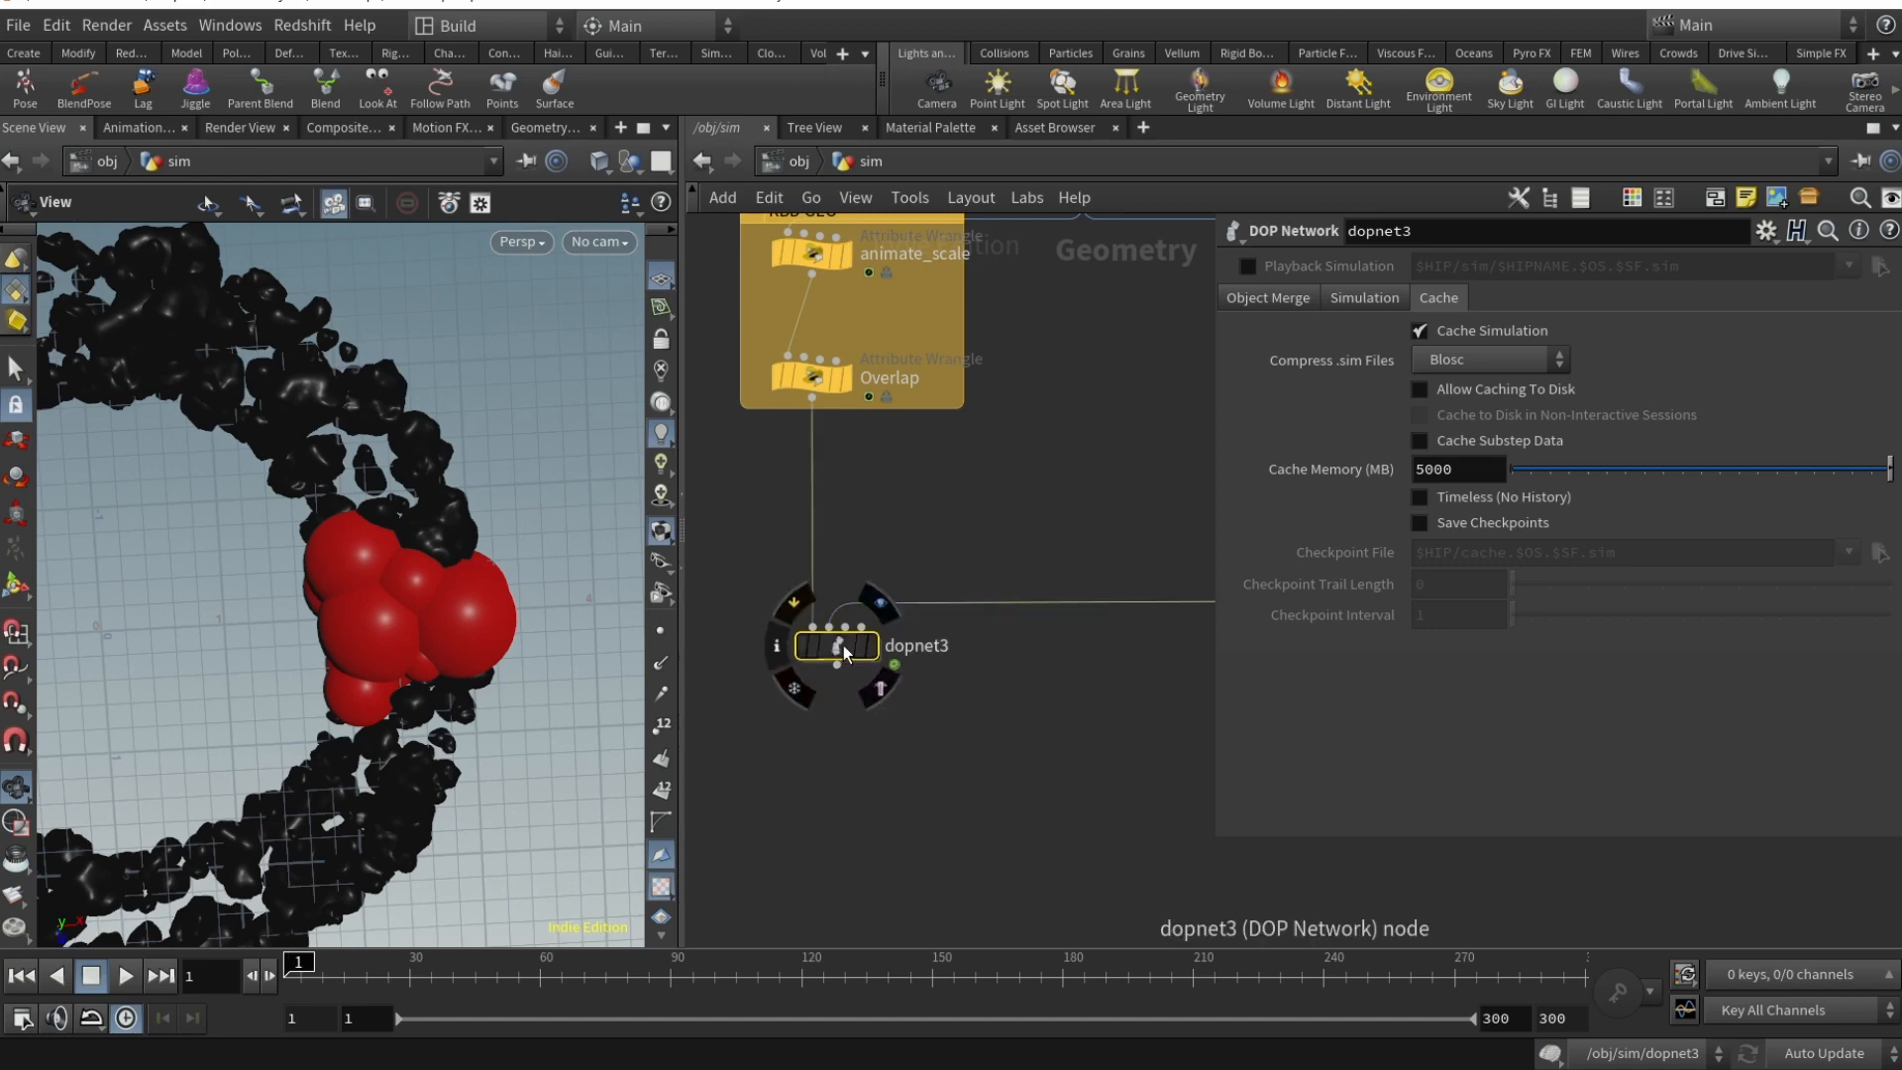
- Inside dopnet3, browse rbdpackedobject2's settings, including convex hull collision and density 1000
double_click(841, 644)
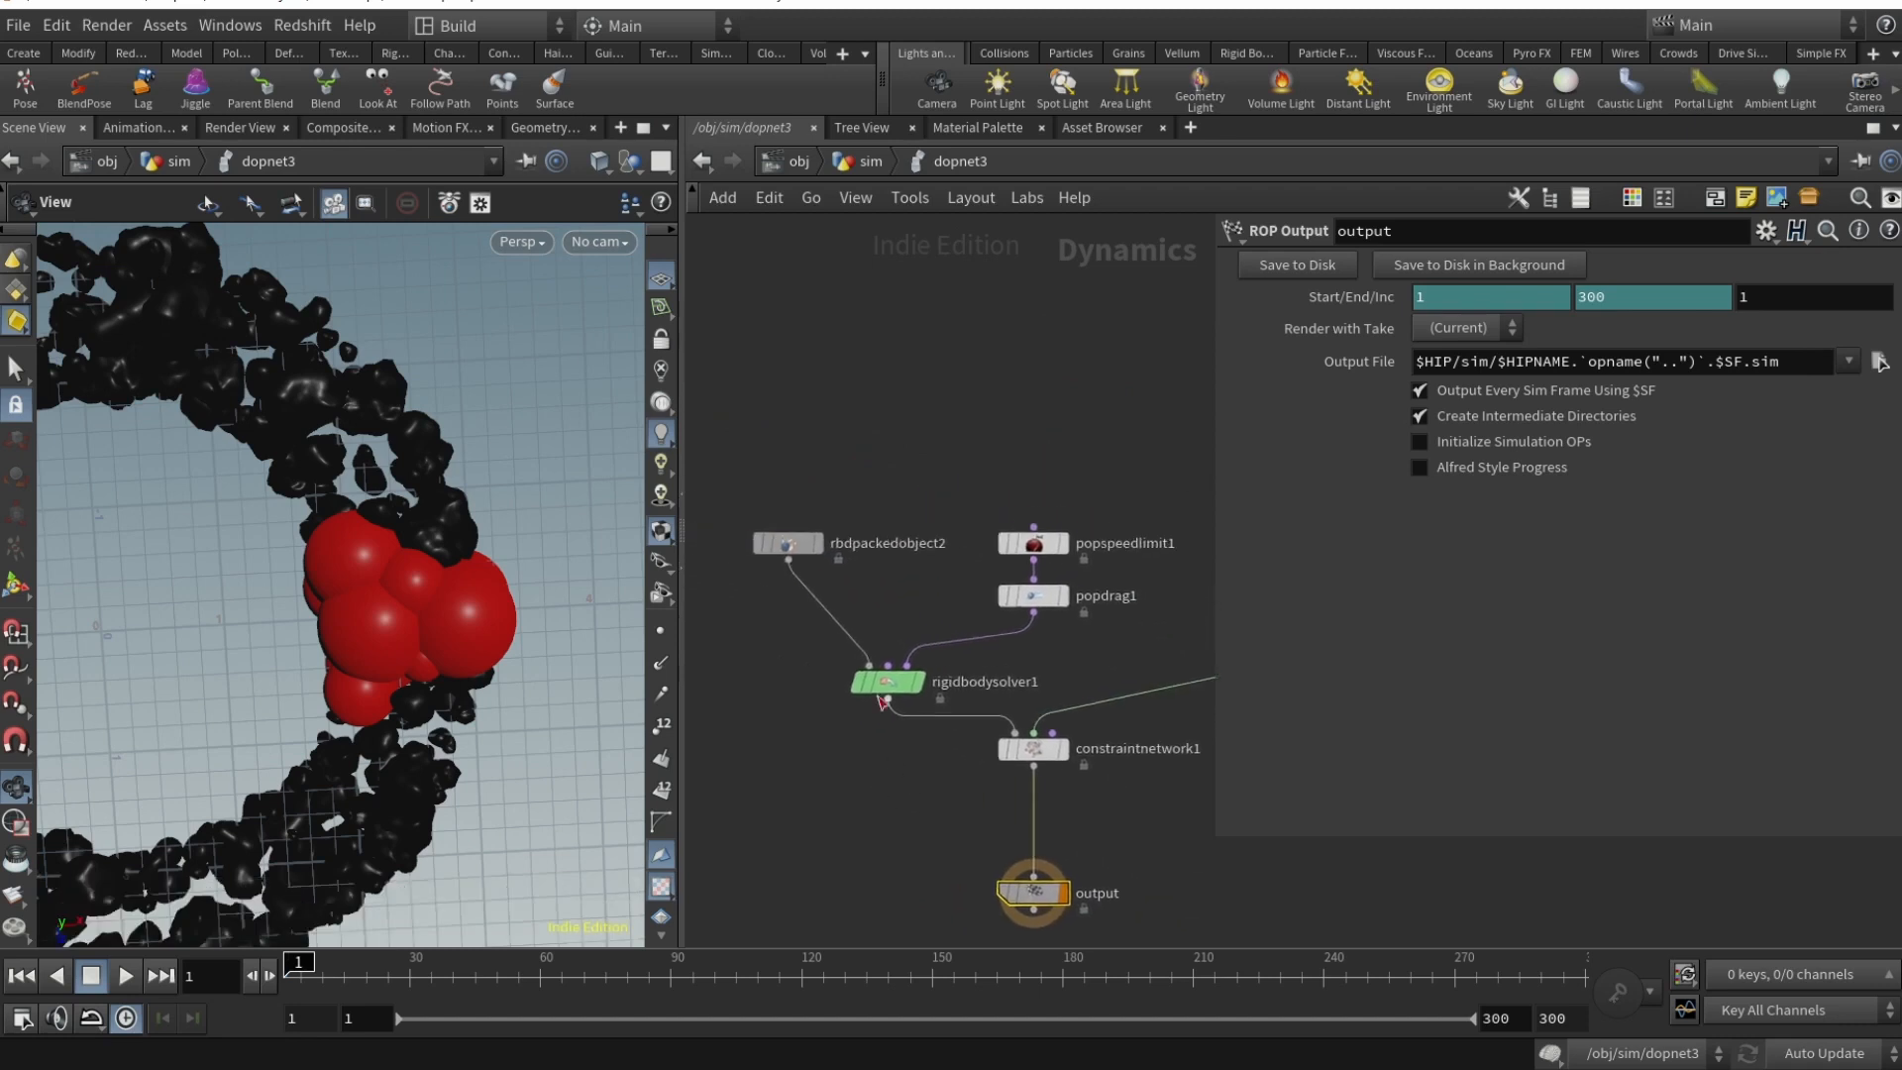
left_click(788, 542)
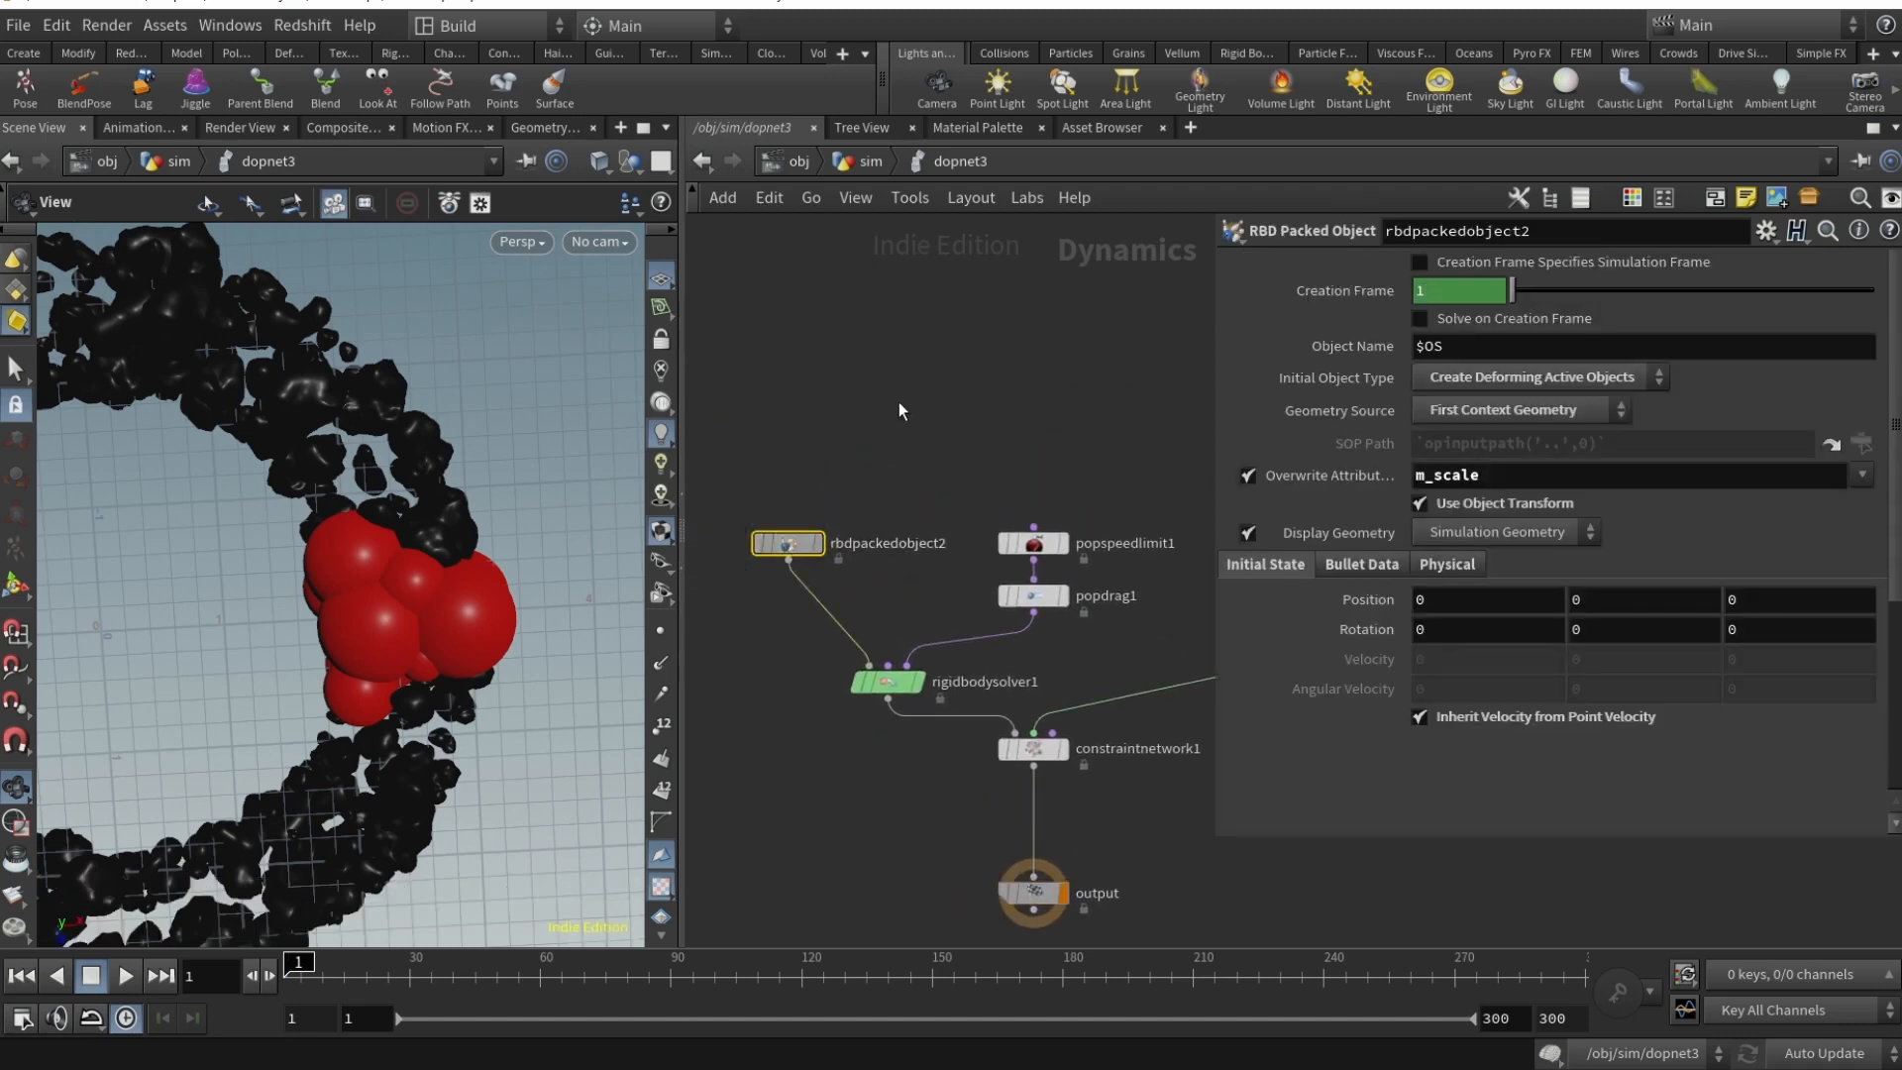
mouse_move(1517, 385)
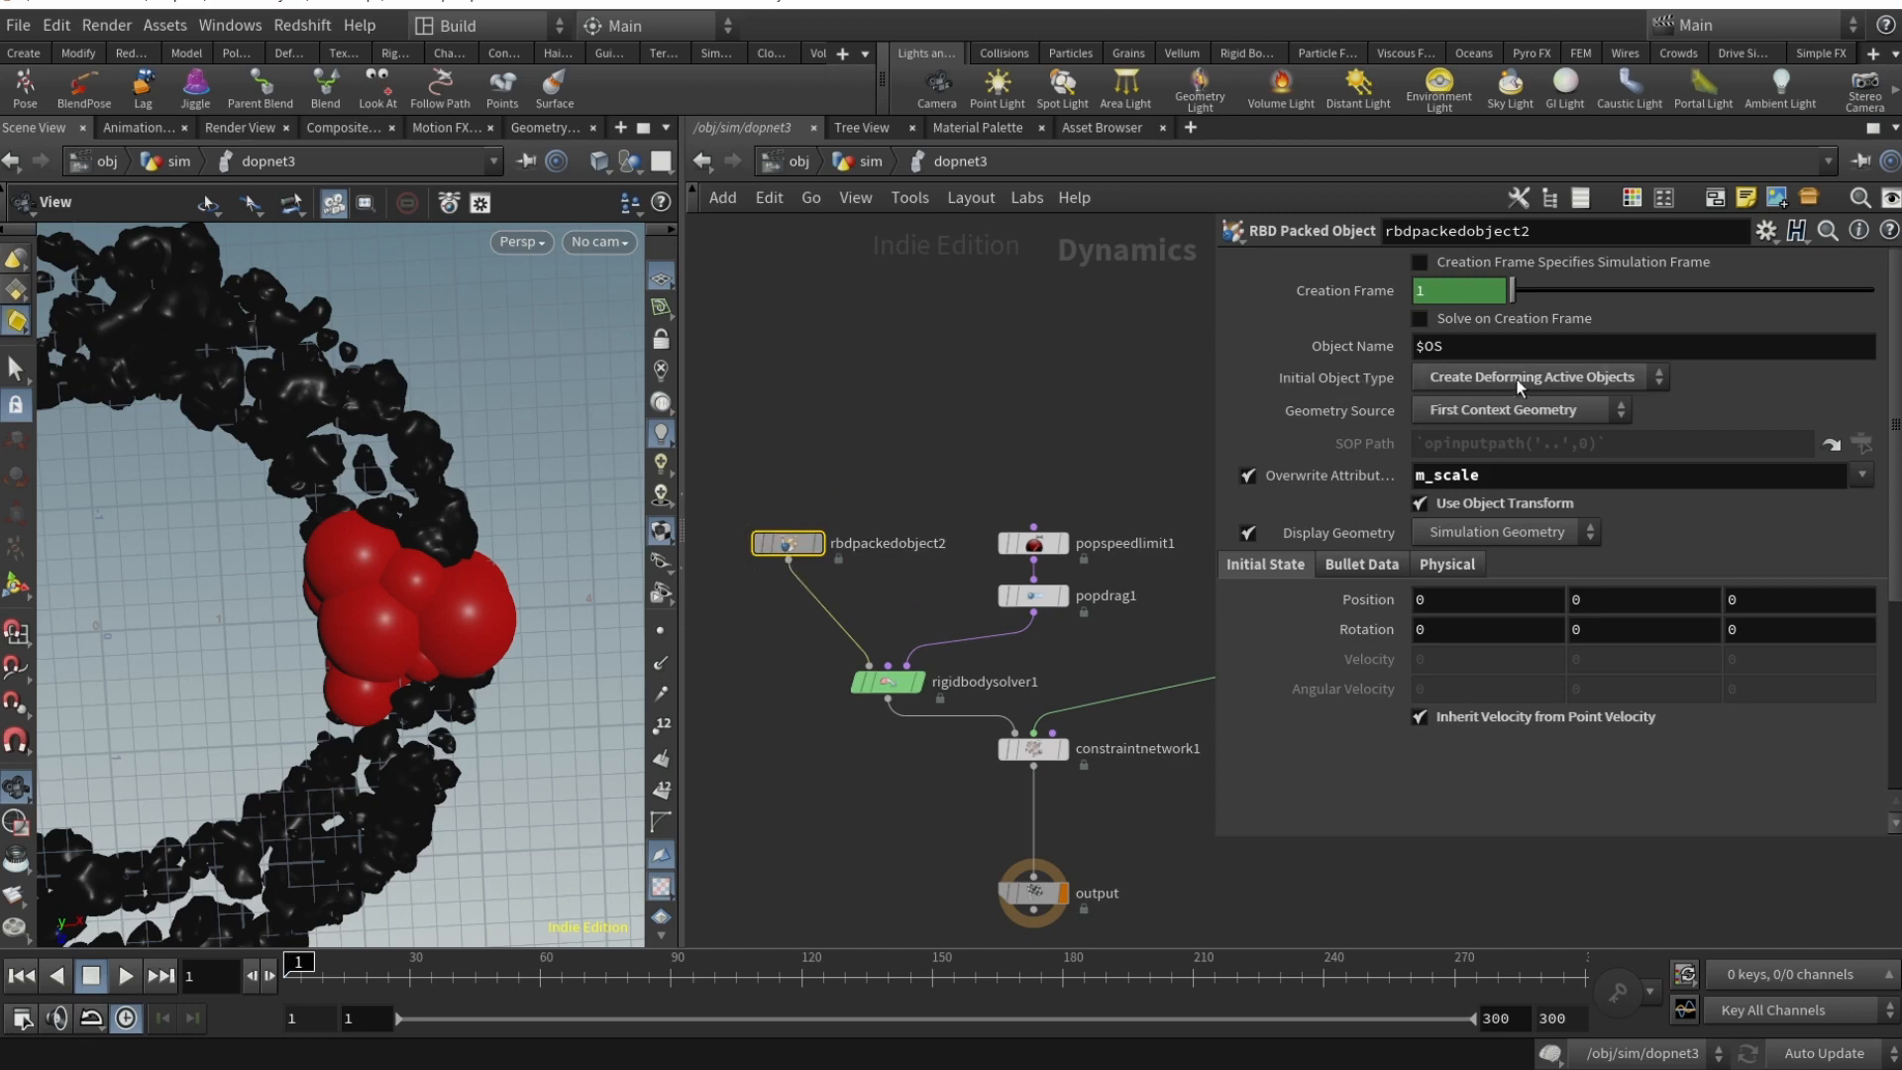
mouse_move(1622, 383)
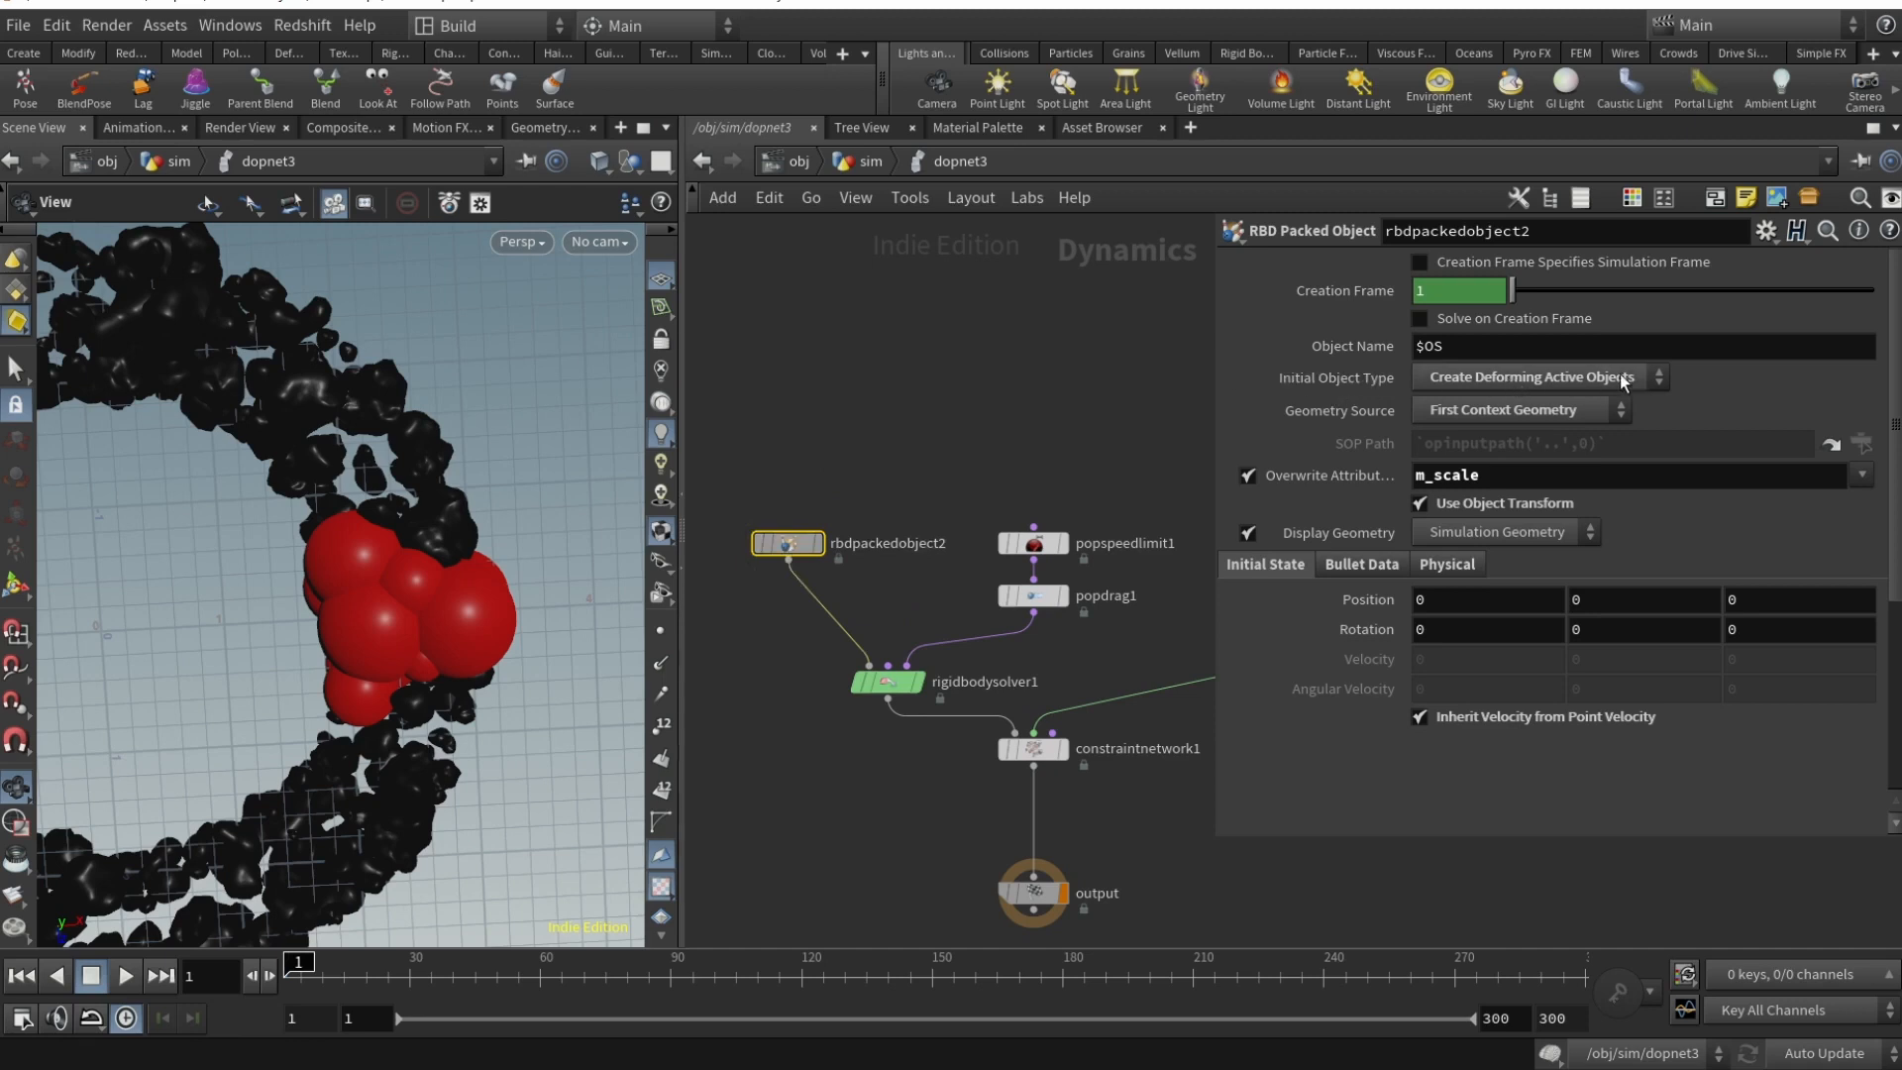
mouse_move(1334, 378)
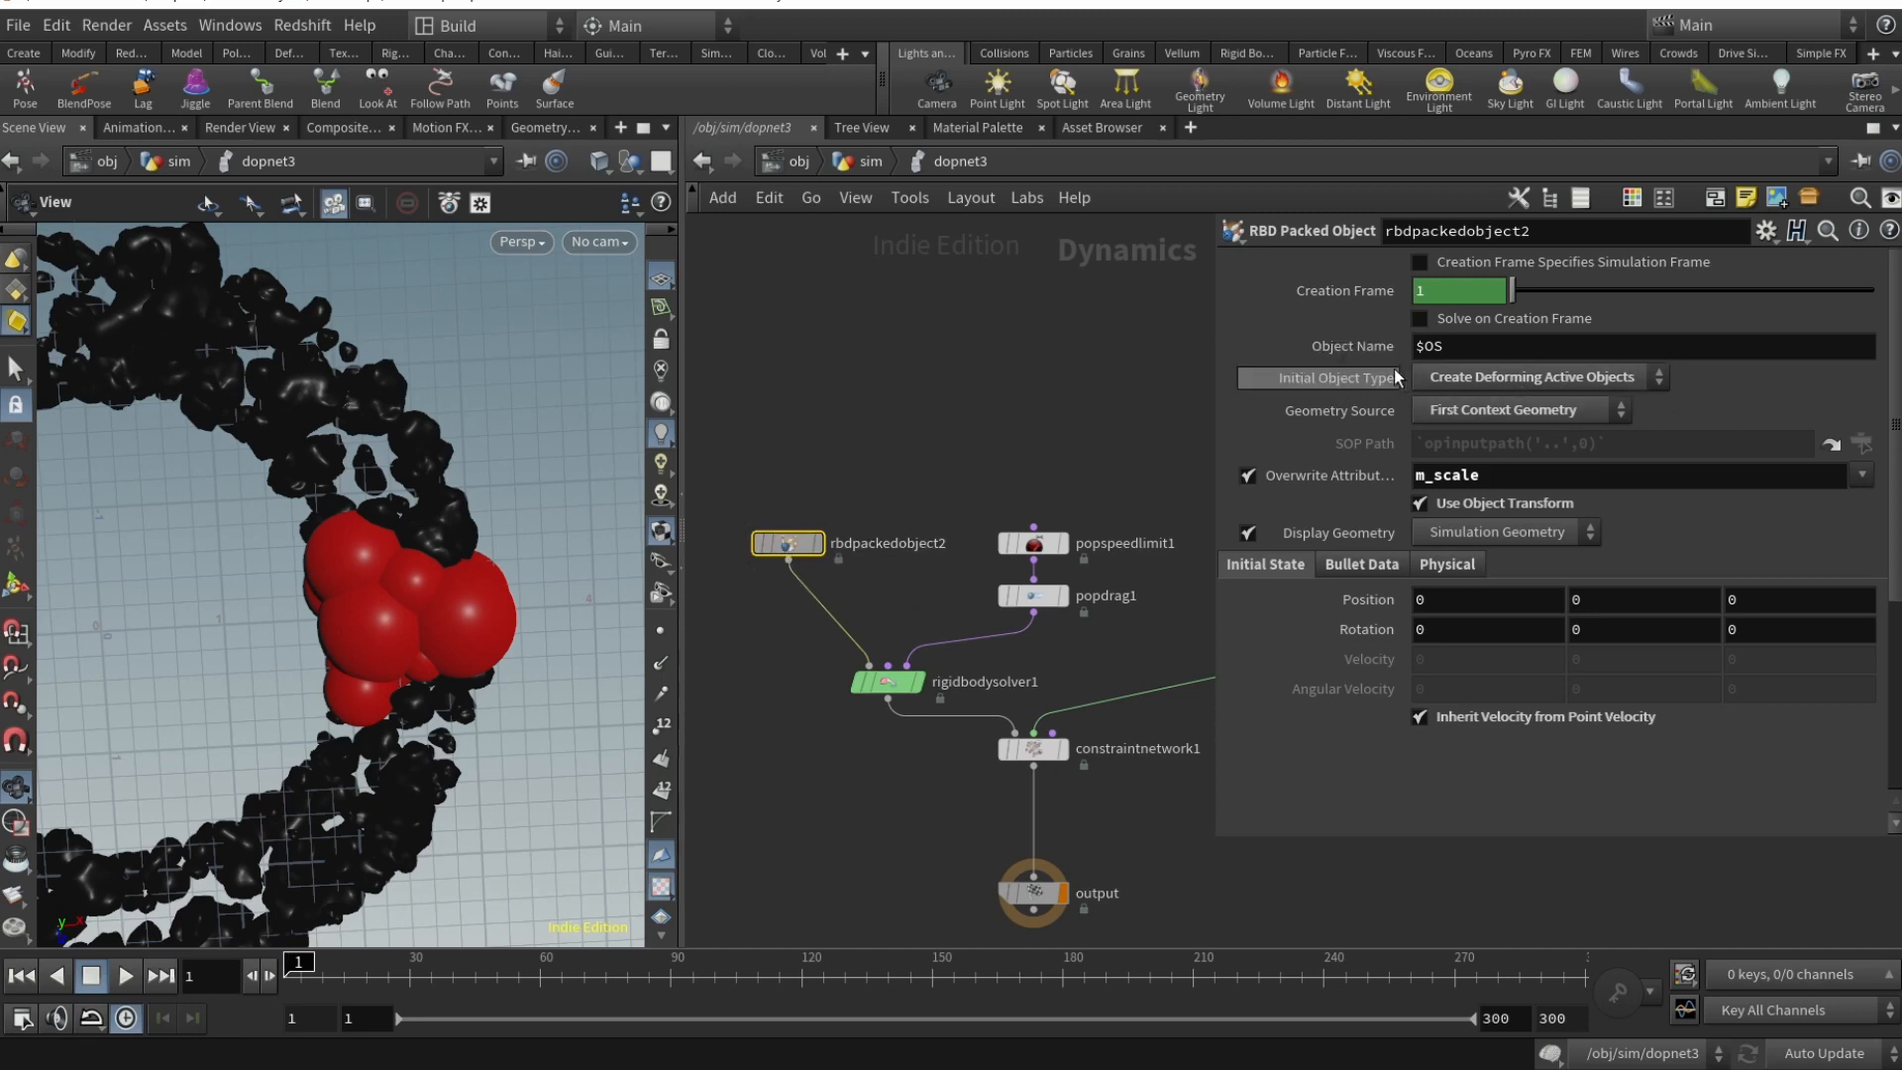
mouse_move(1619, 422)
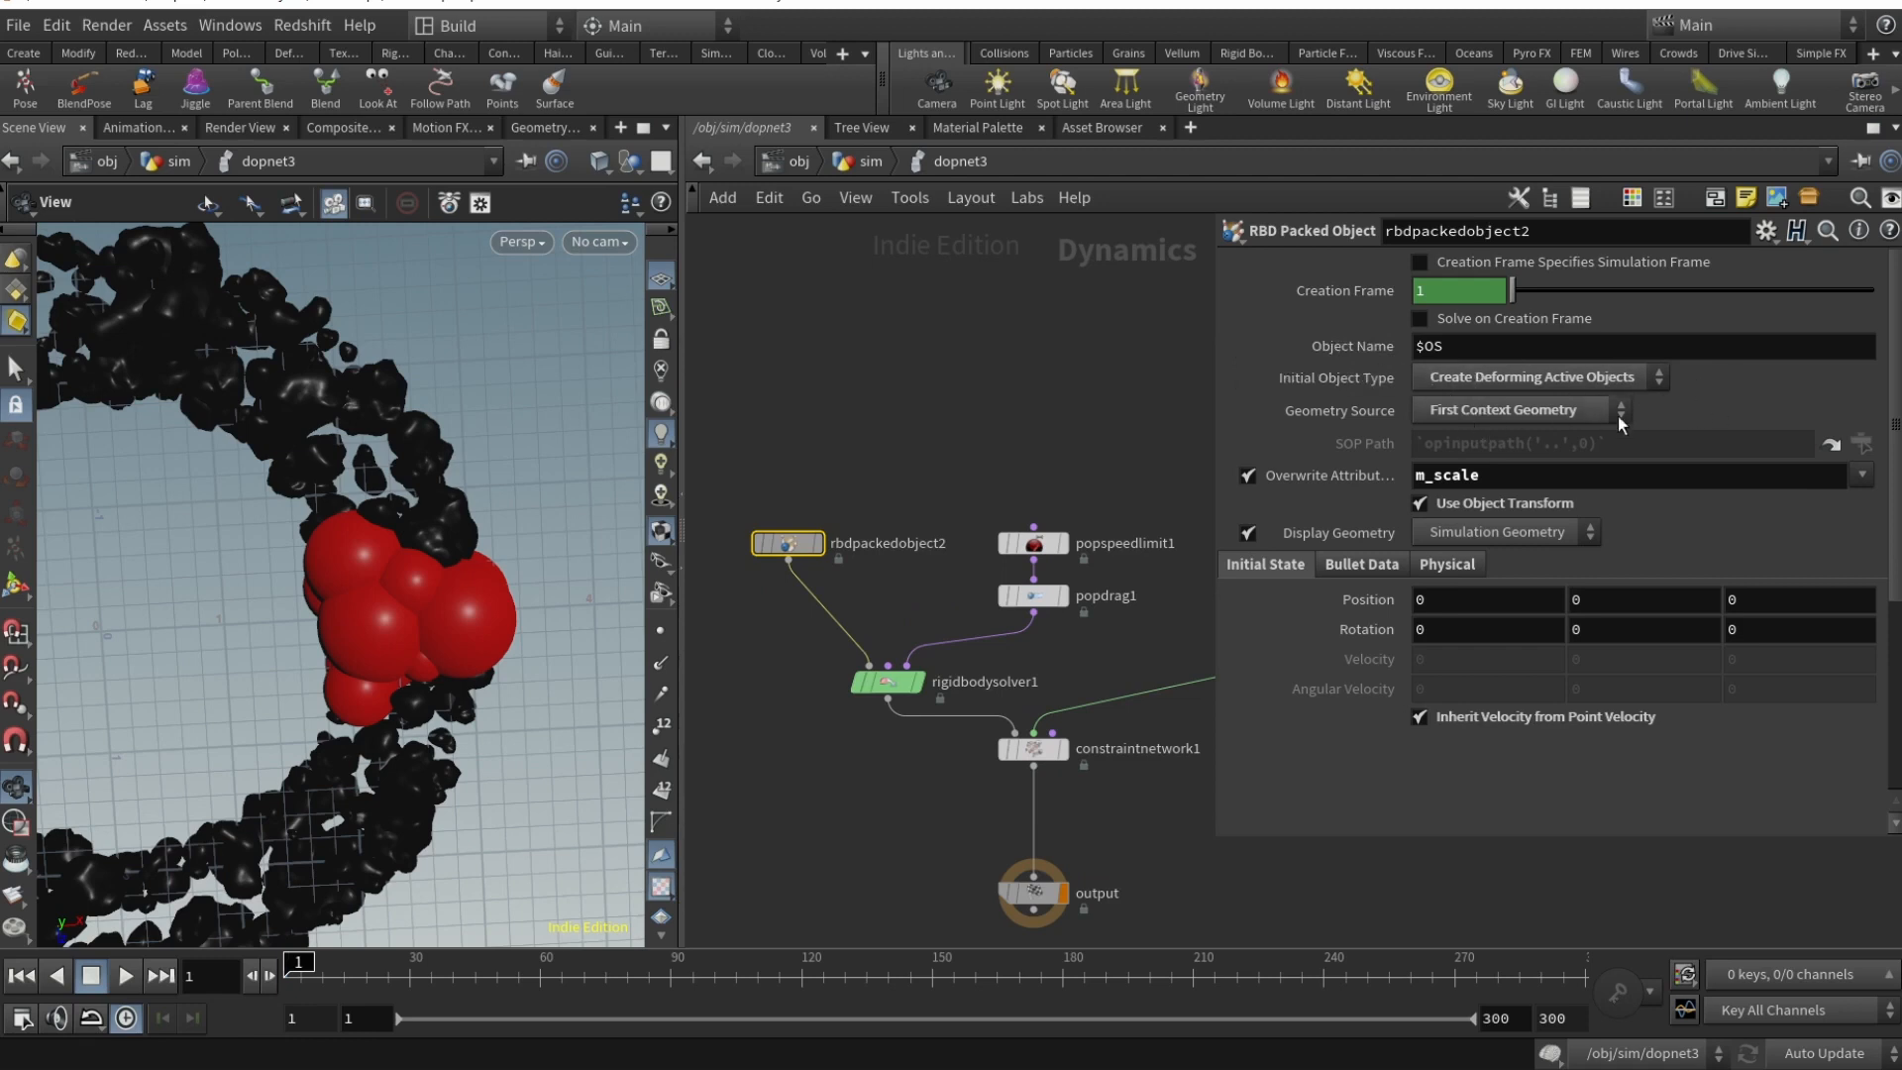
mouse_move(1316, 410)
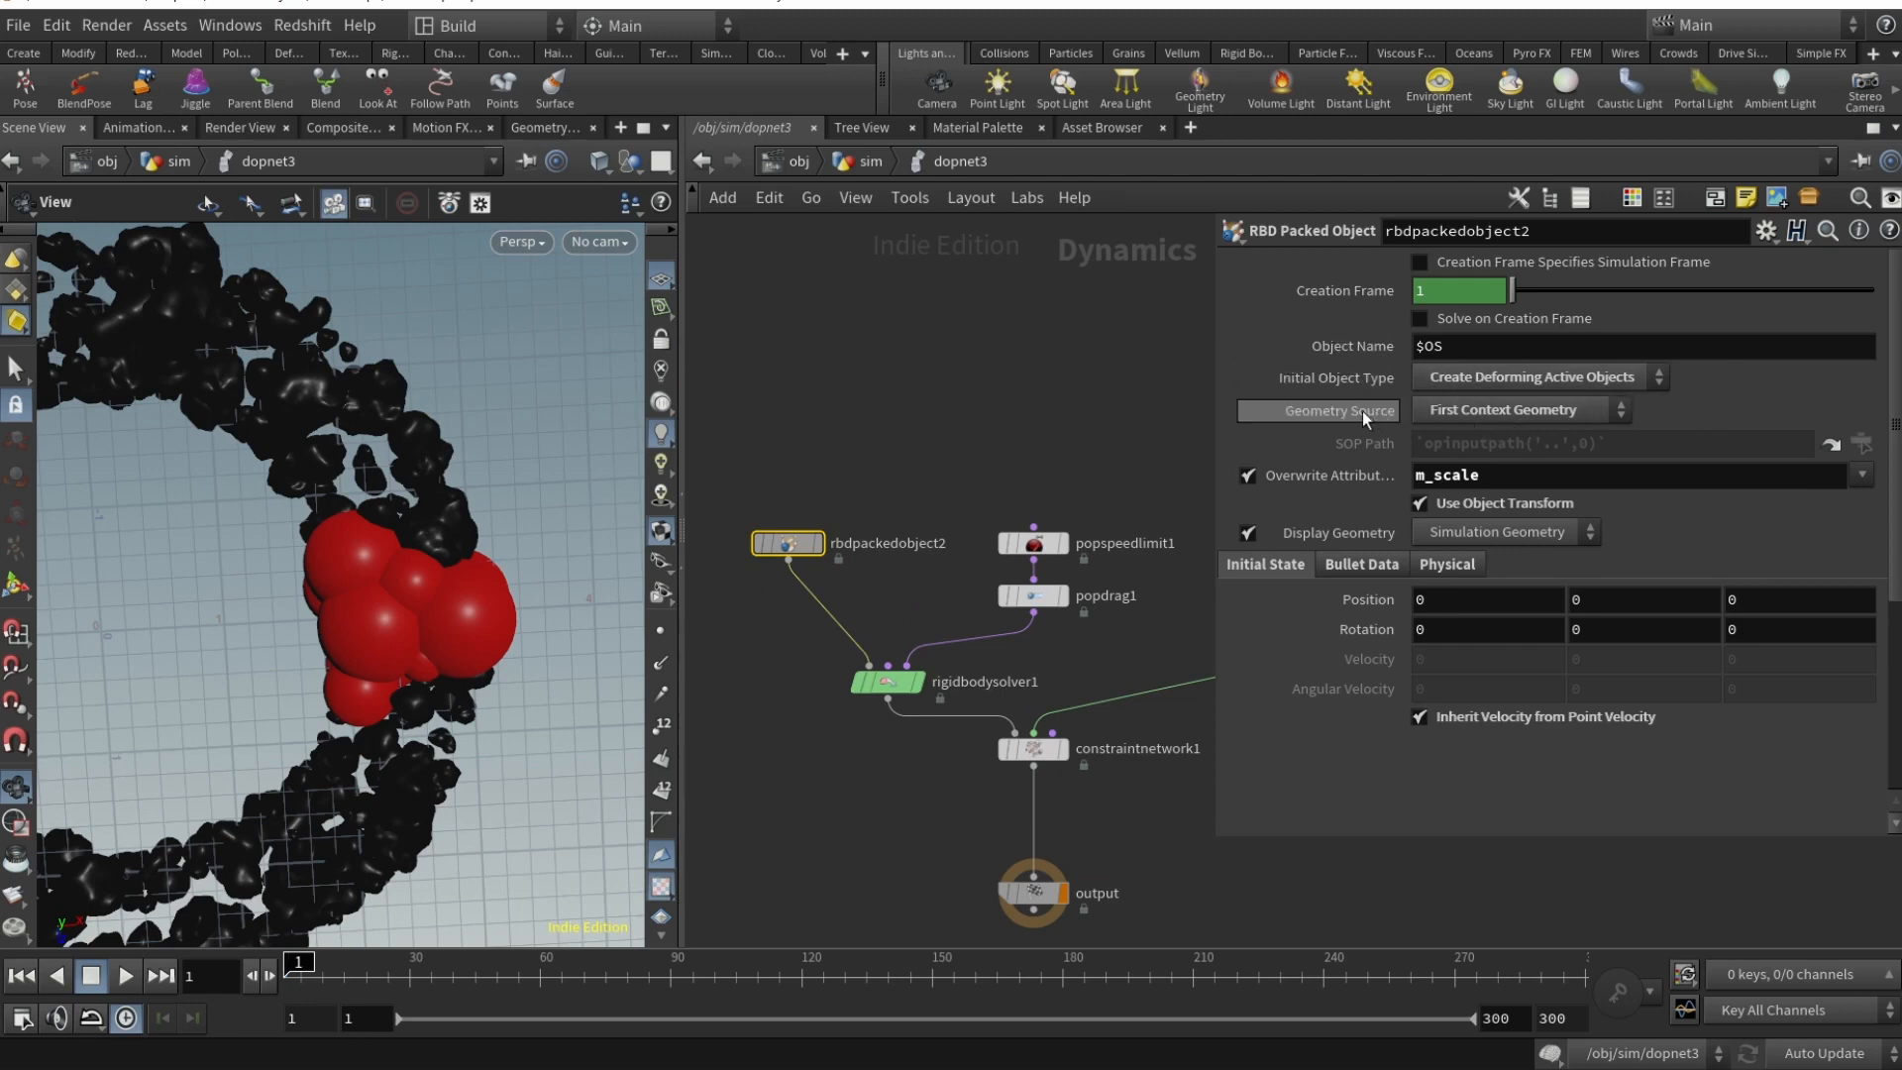
mouse_move(1455, 416)
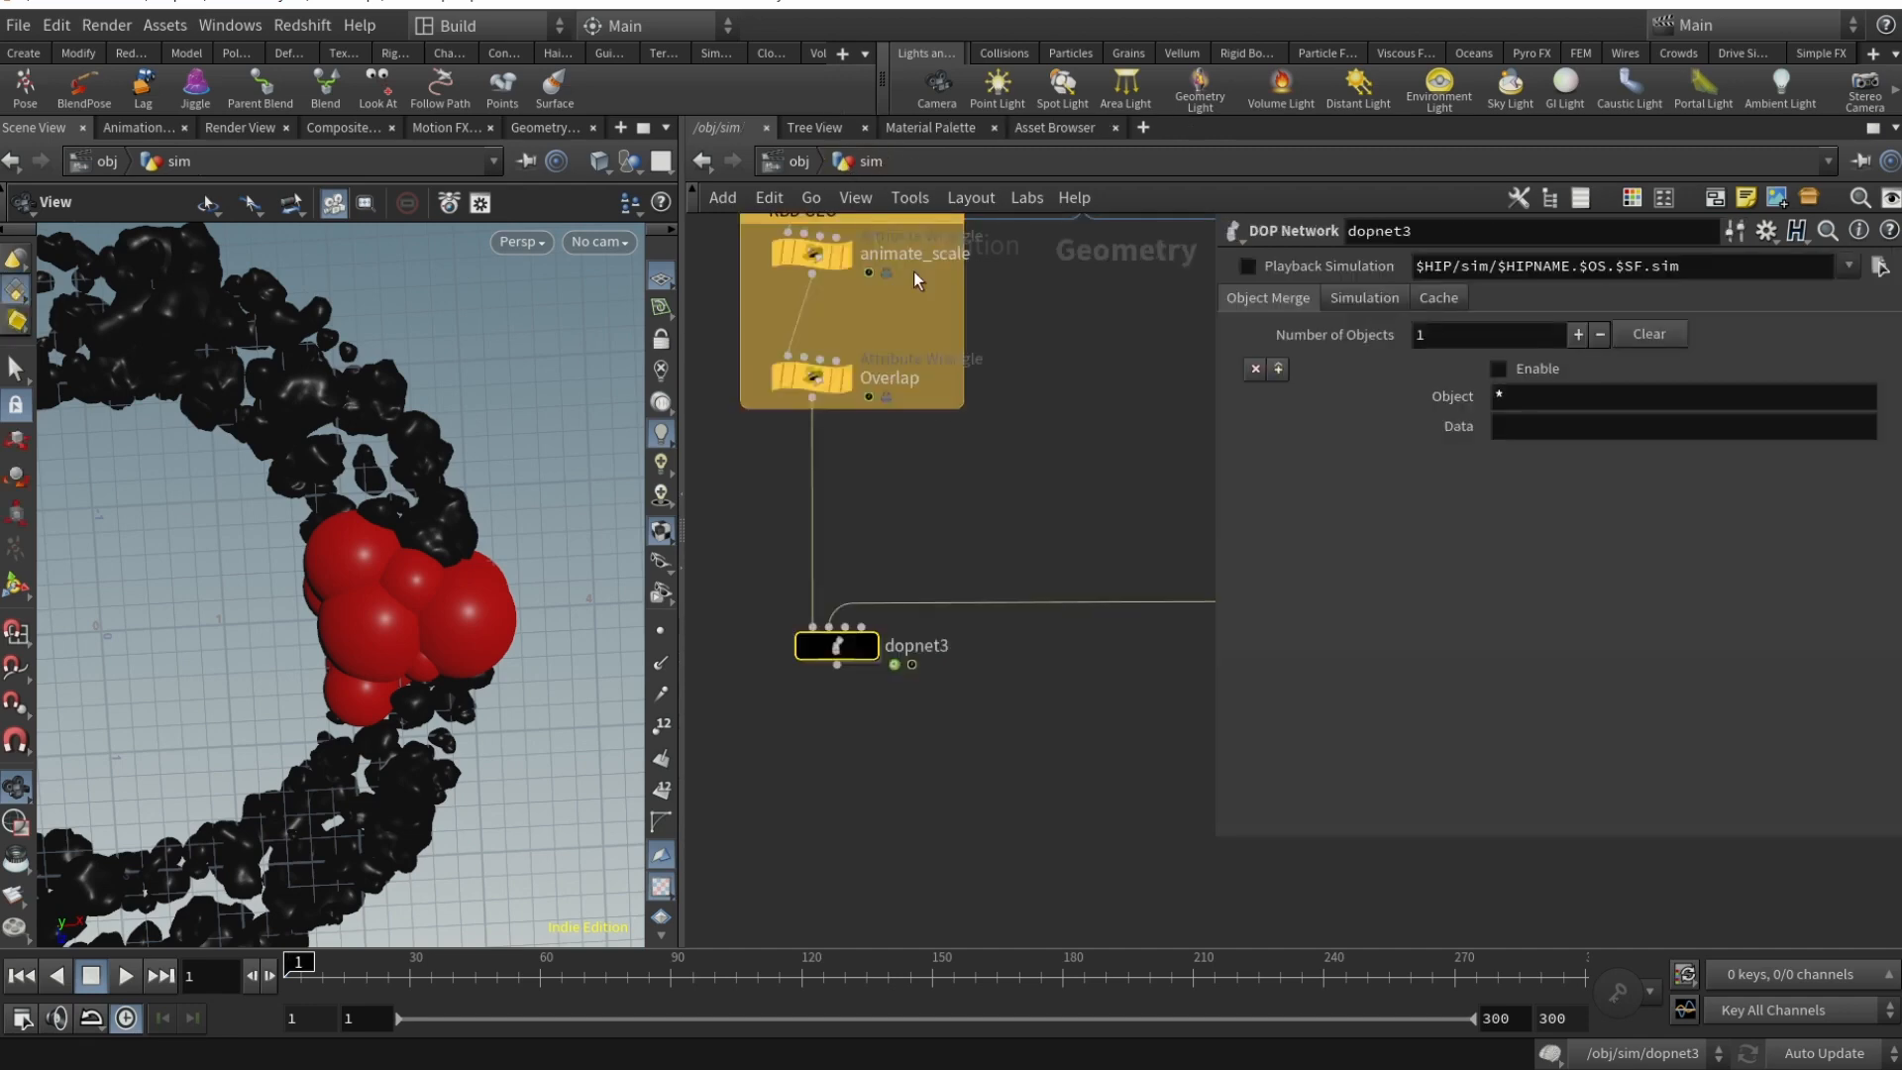
left_click(1437, 297)
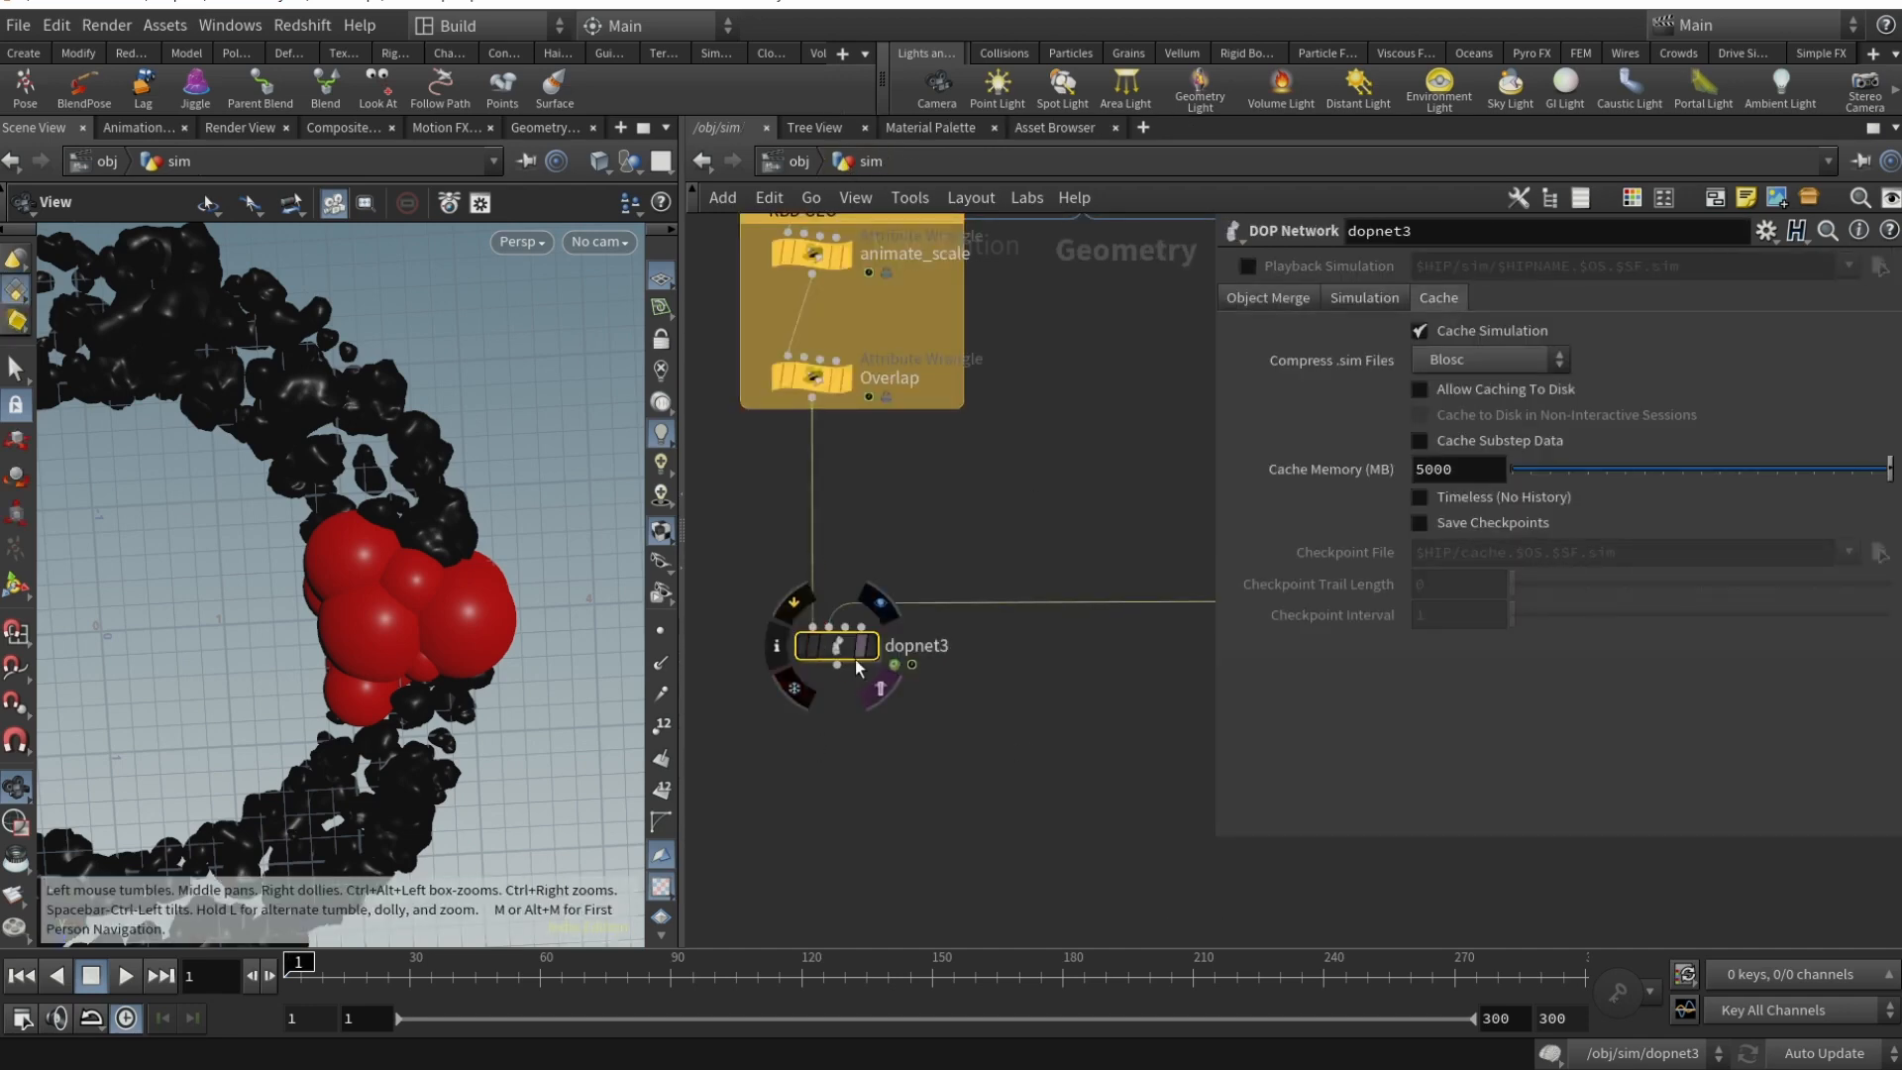
double_click(836, 644)
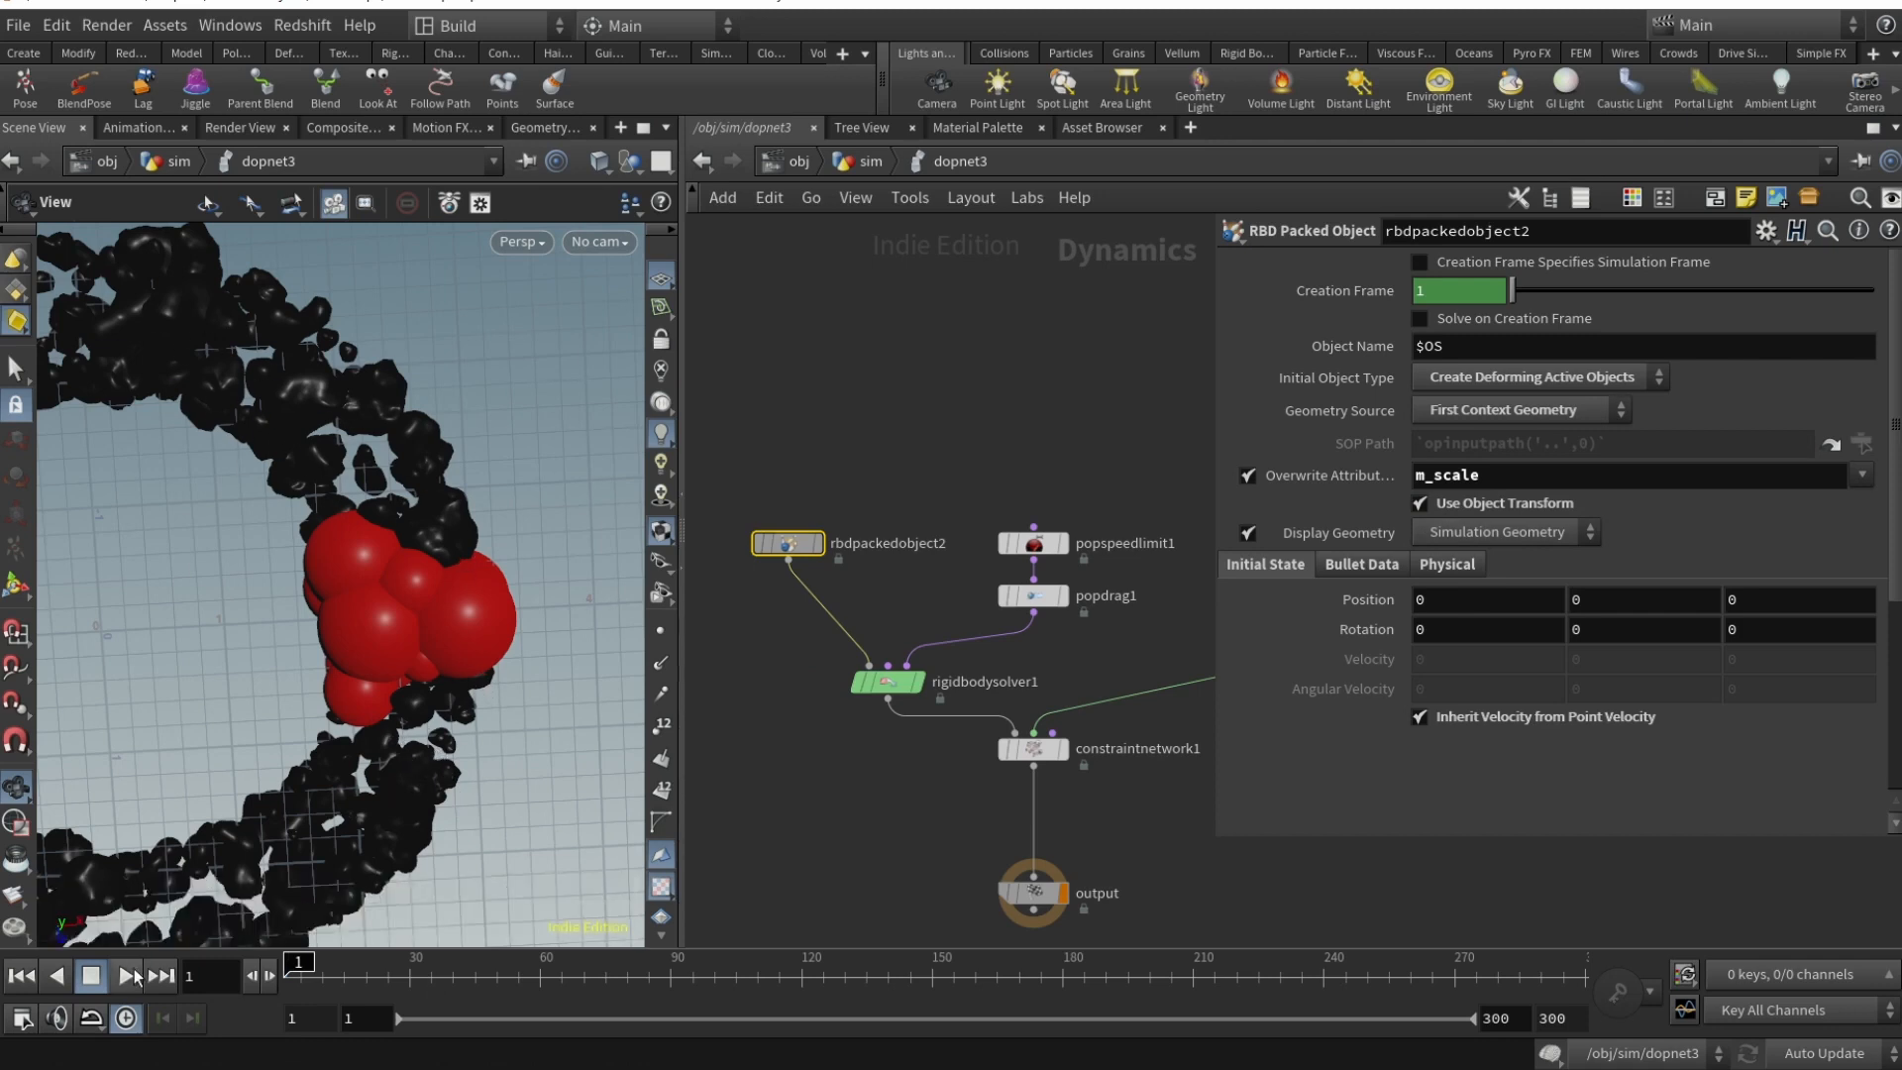
mouse_move(1587, 724)
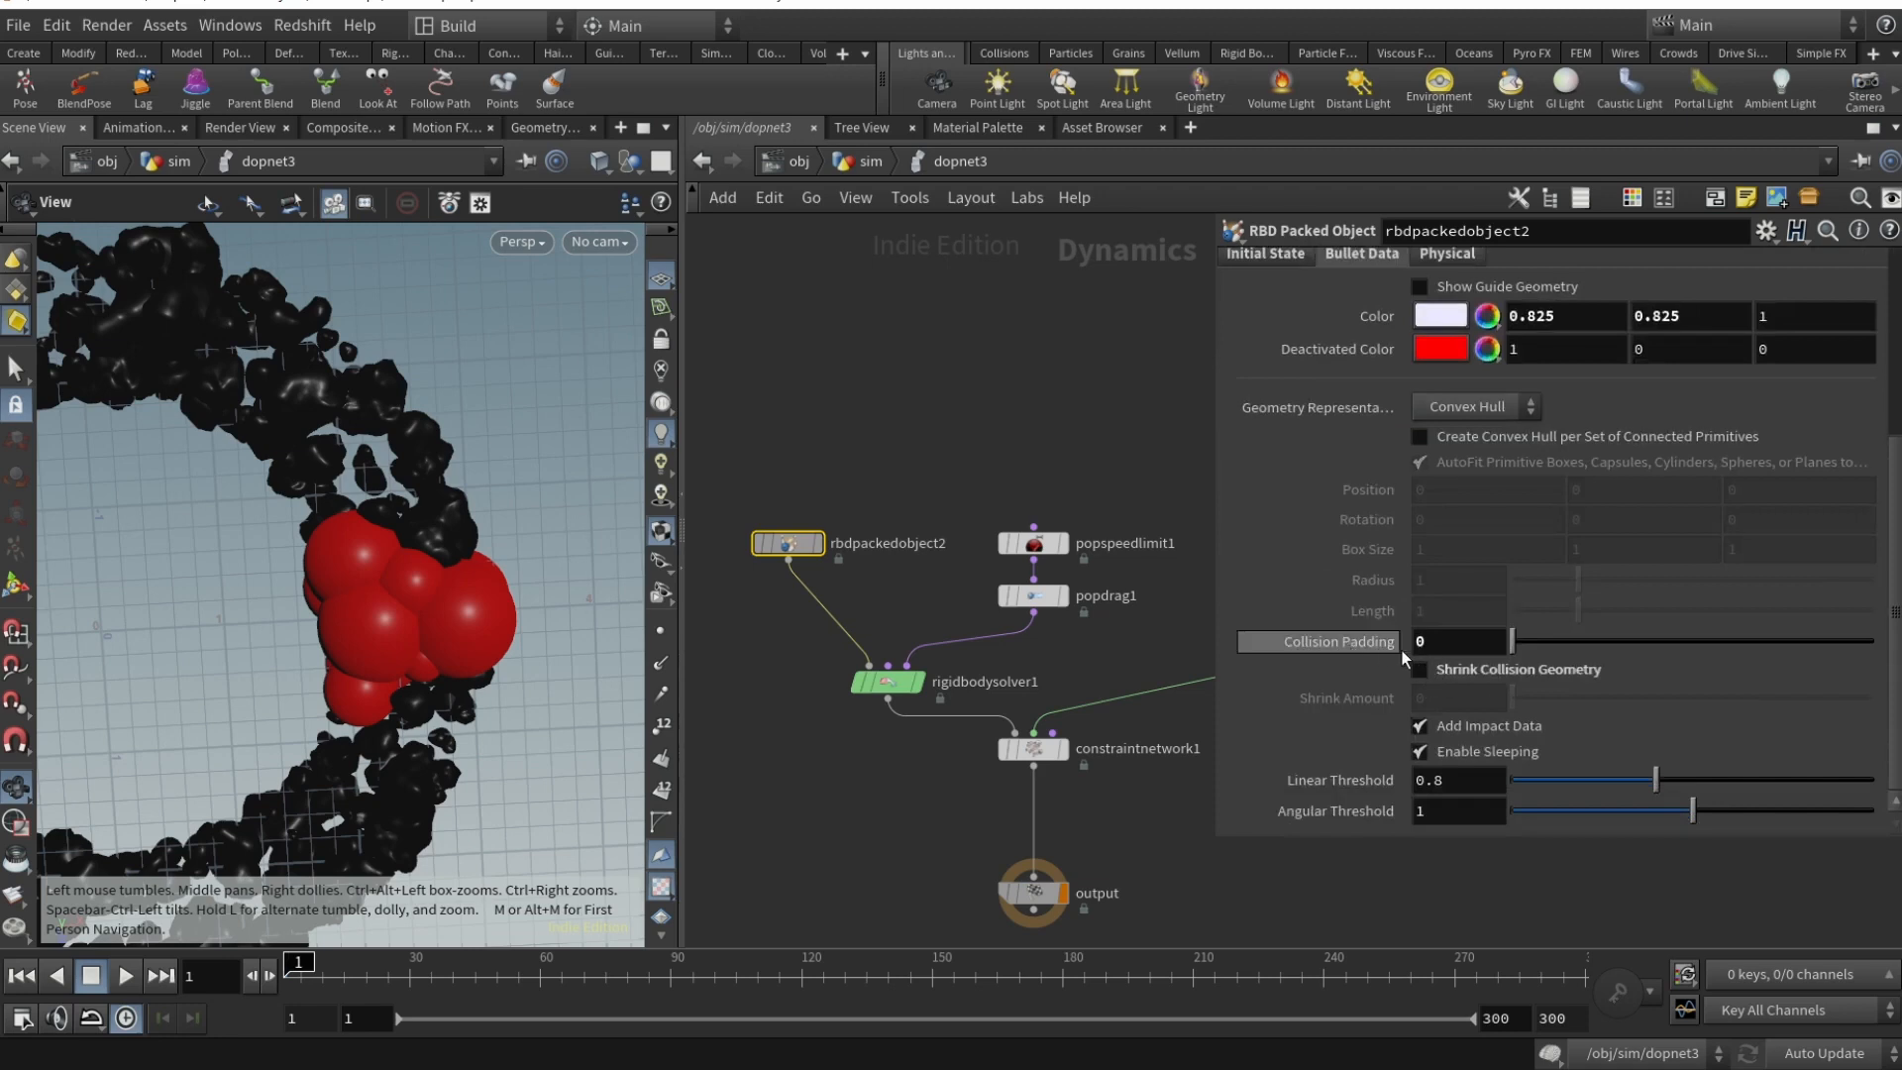
mouse_move(1518, 682)
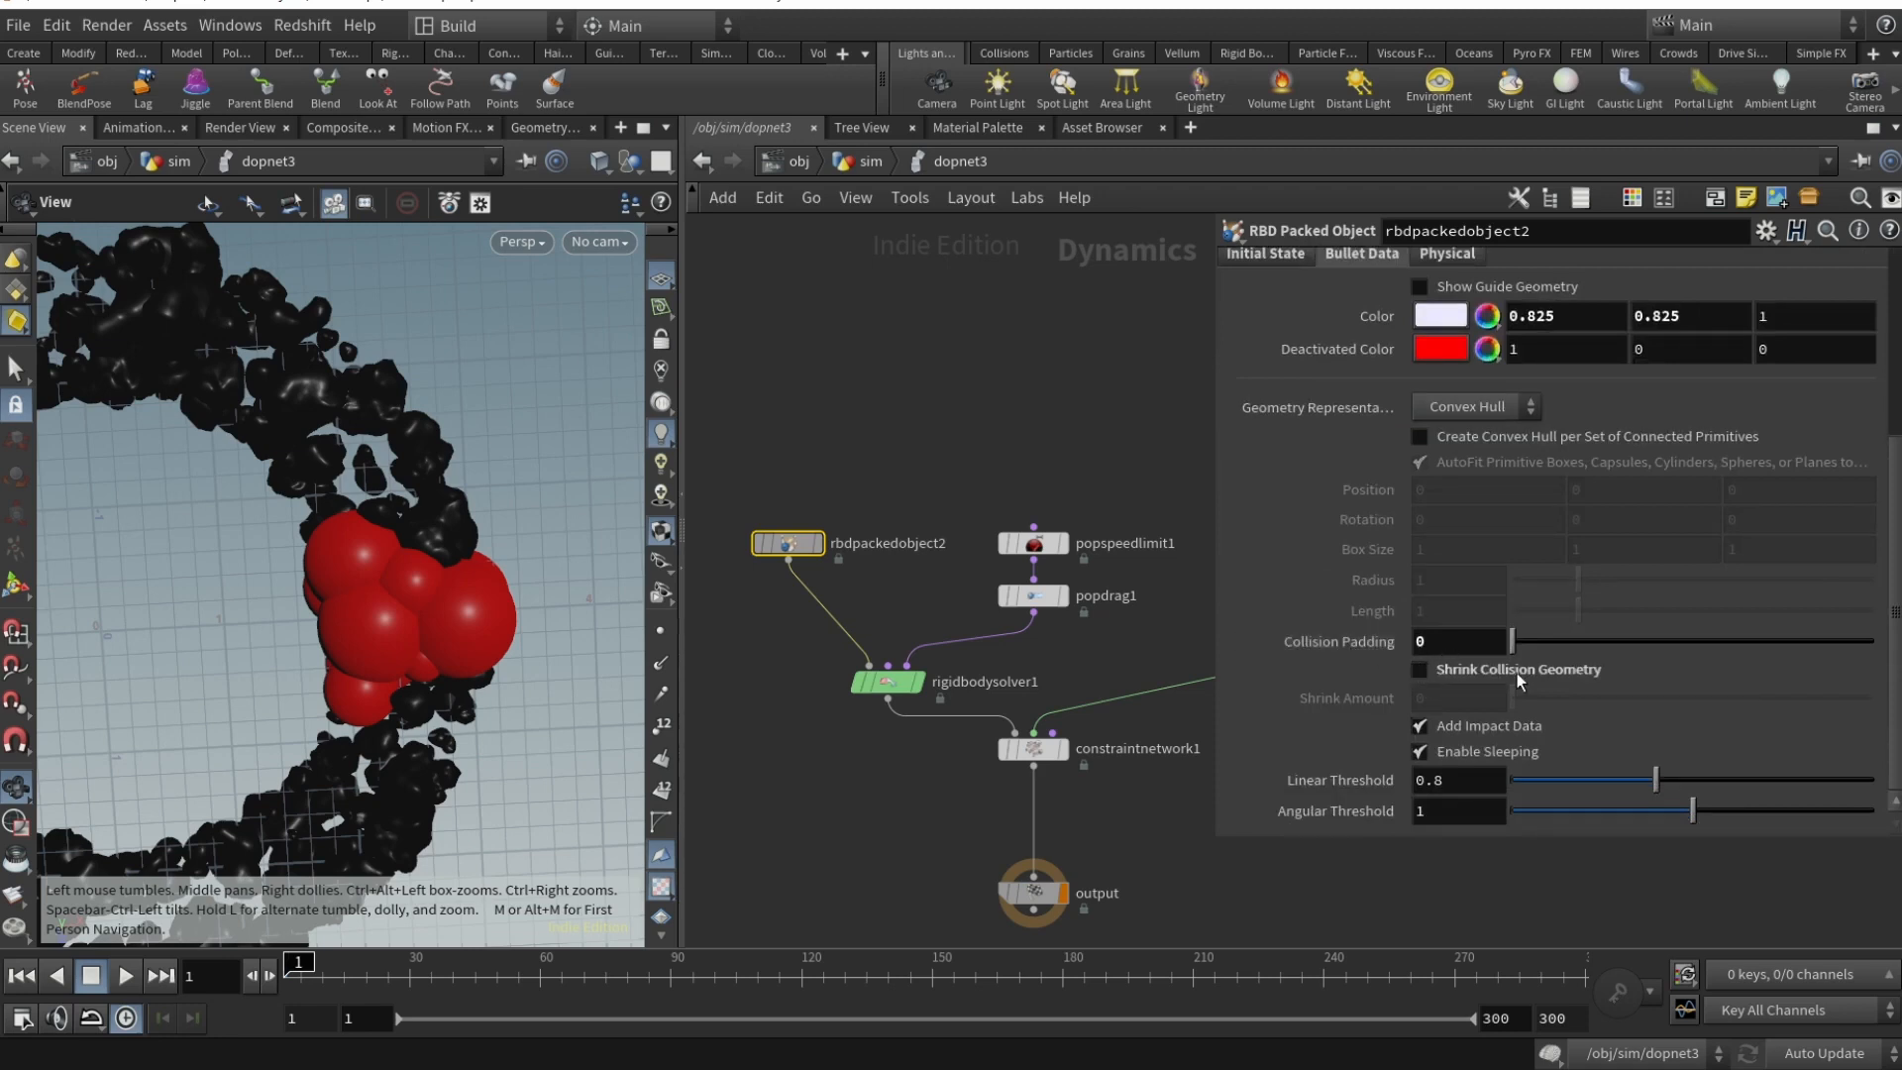
left_click(1444, 352)
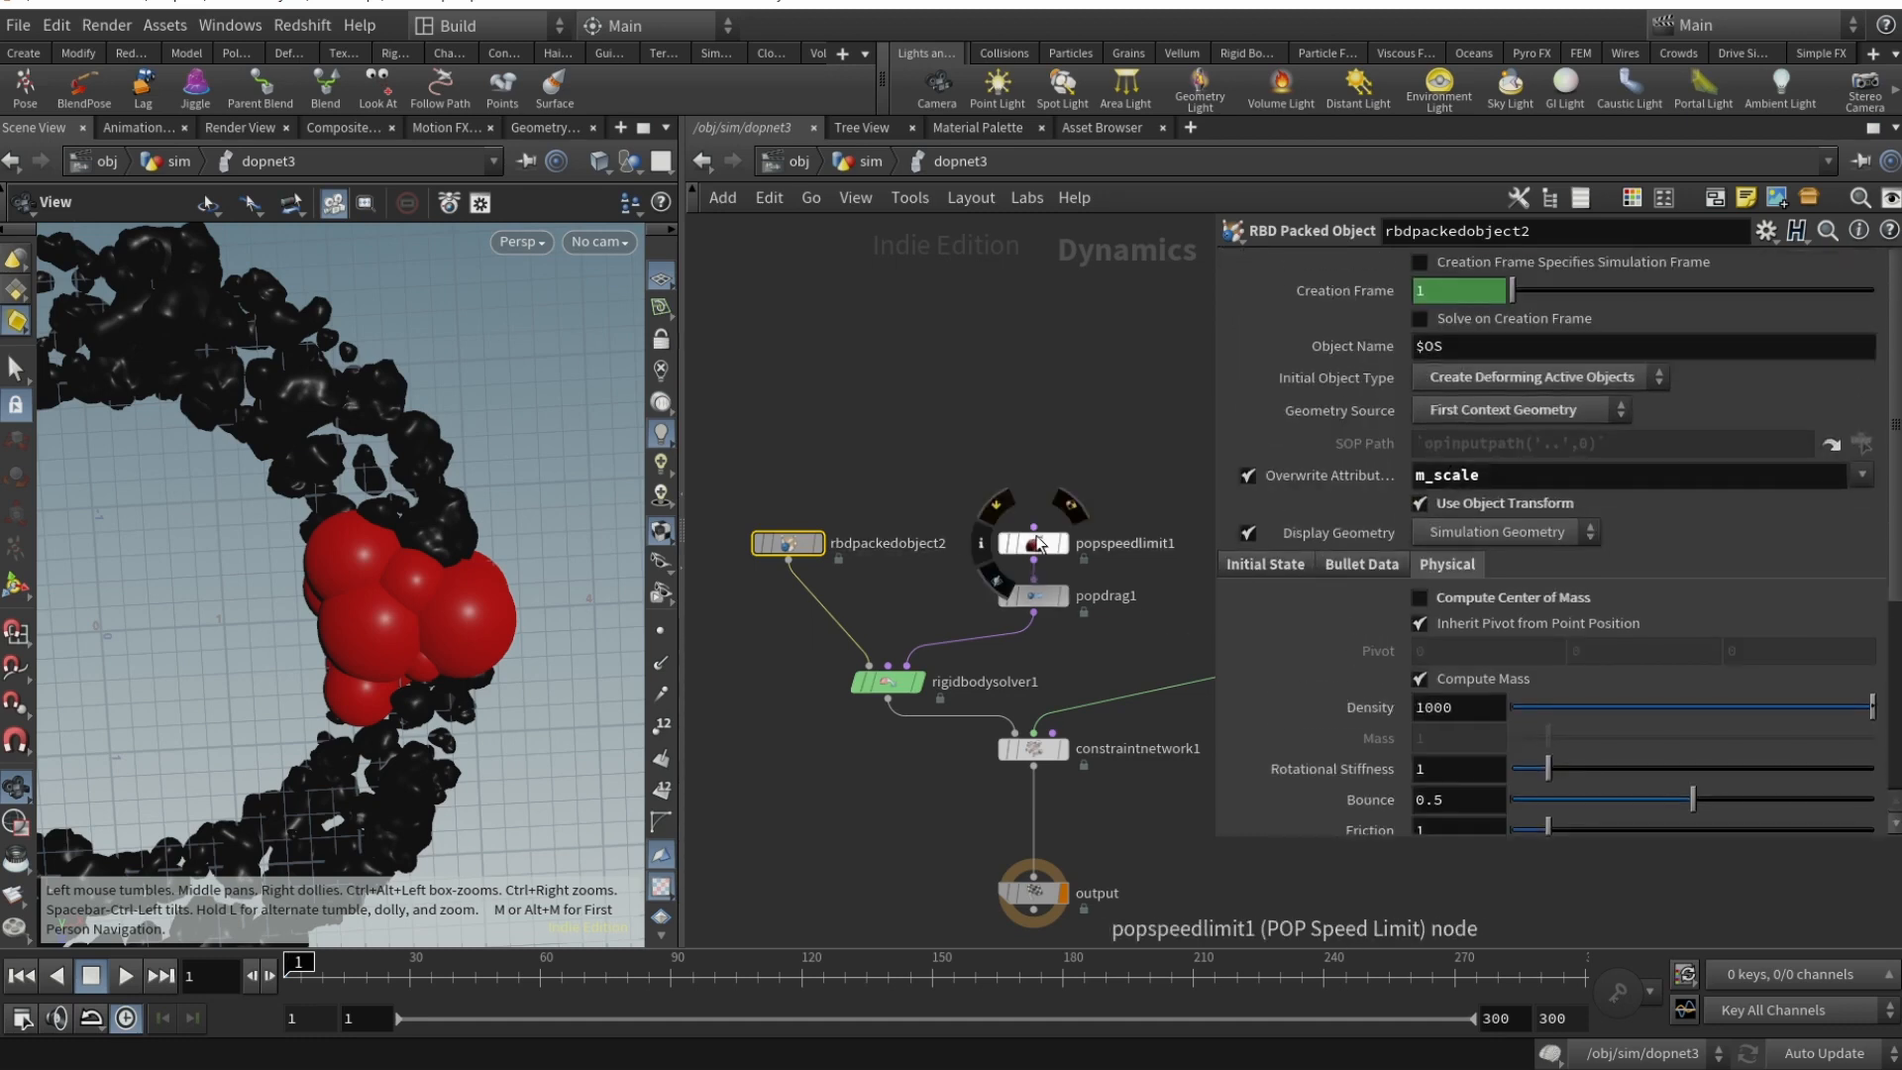
- Review popspeedlimit1 and popdrag1, then check rigidbodysolver1's 30 substeps
left_click(1031, 542)
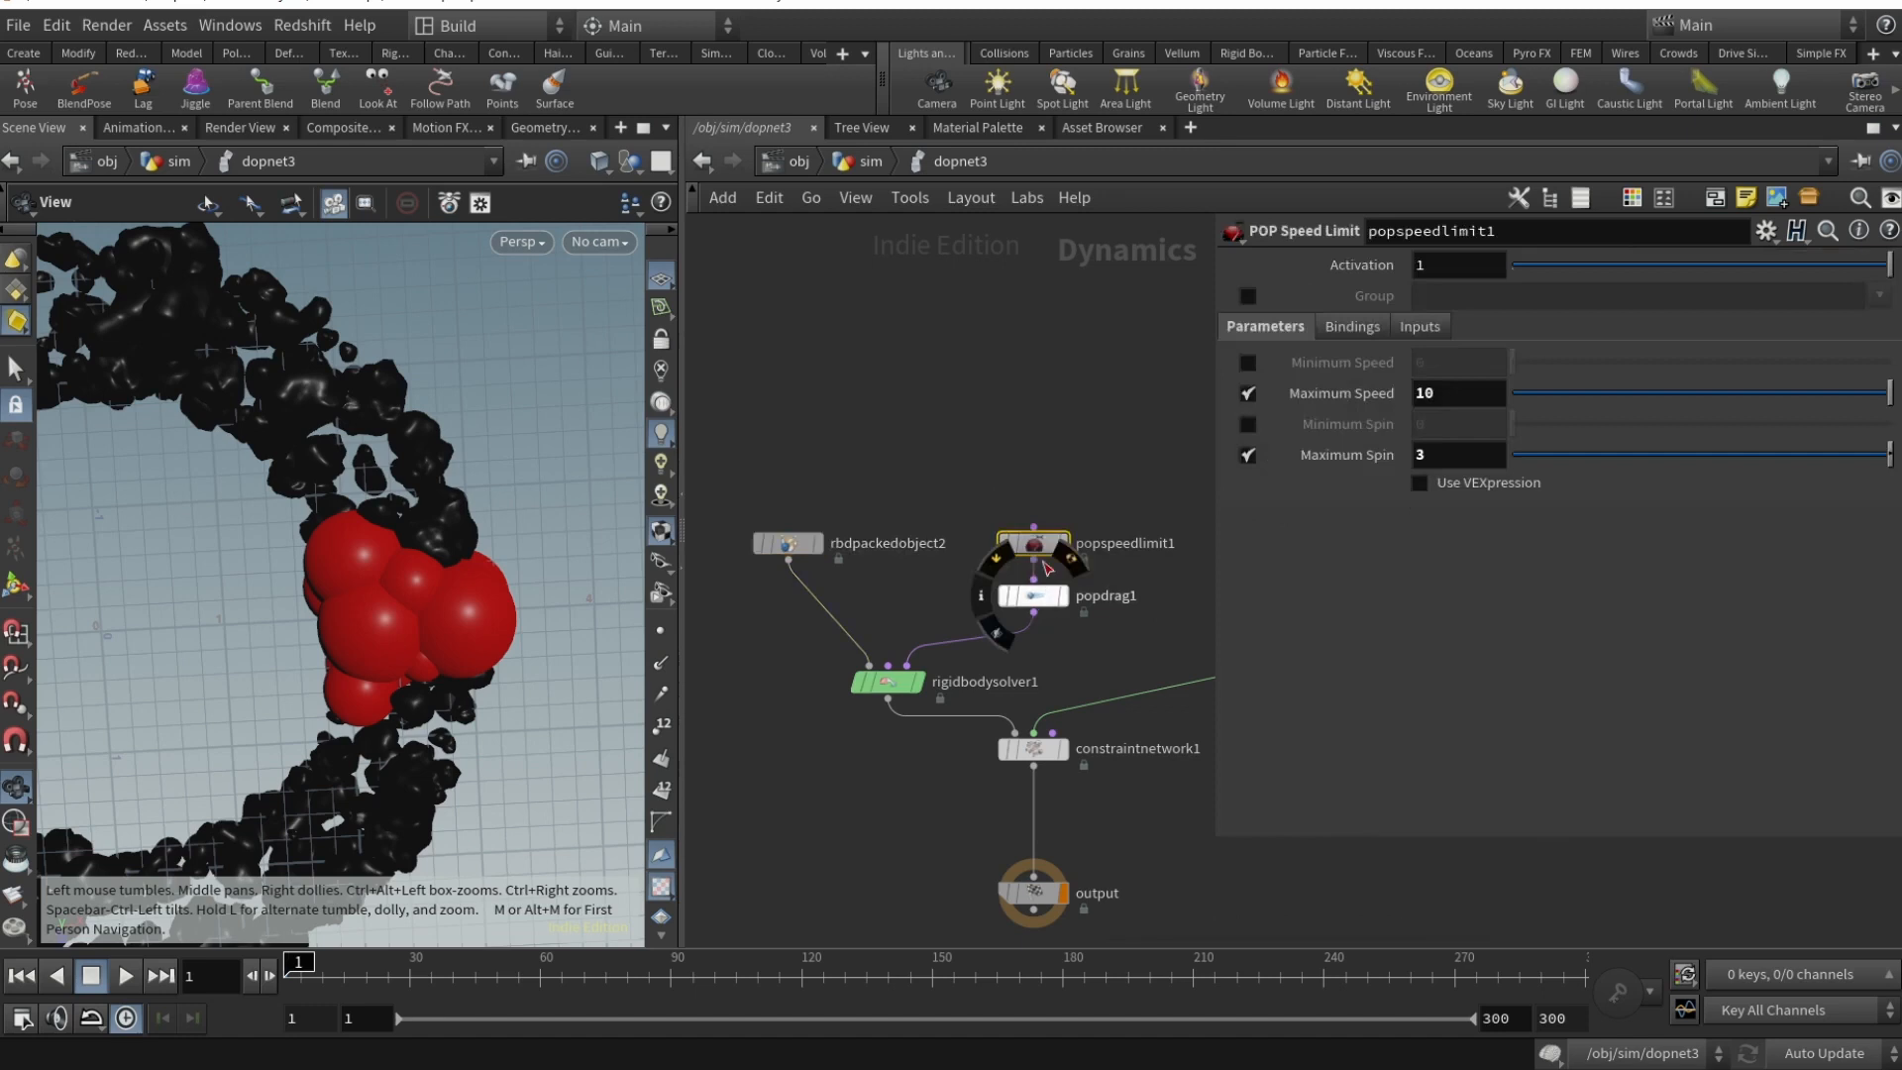
left_click(1032, 542)
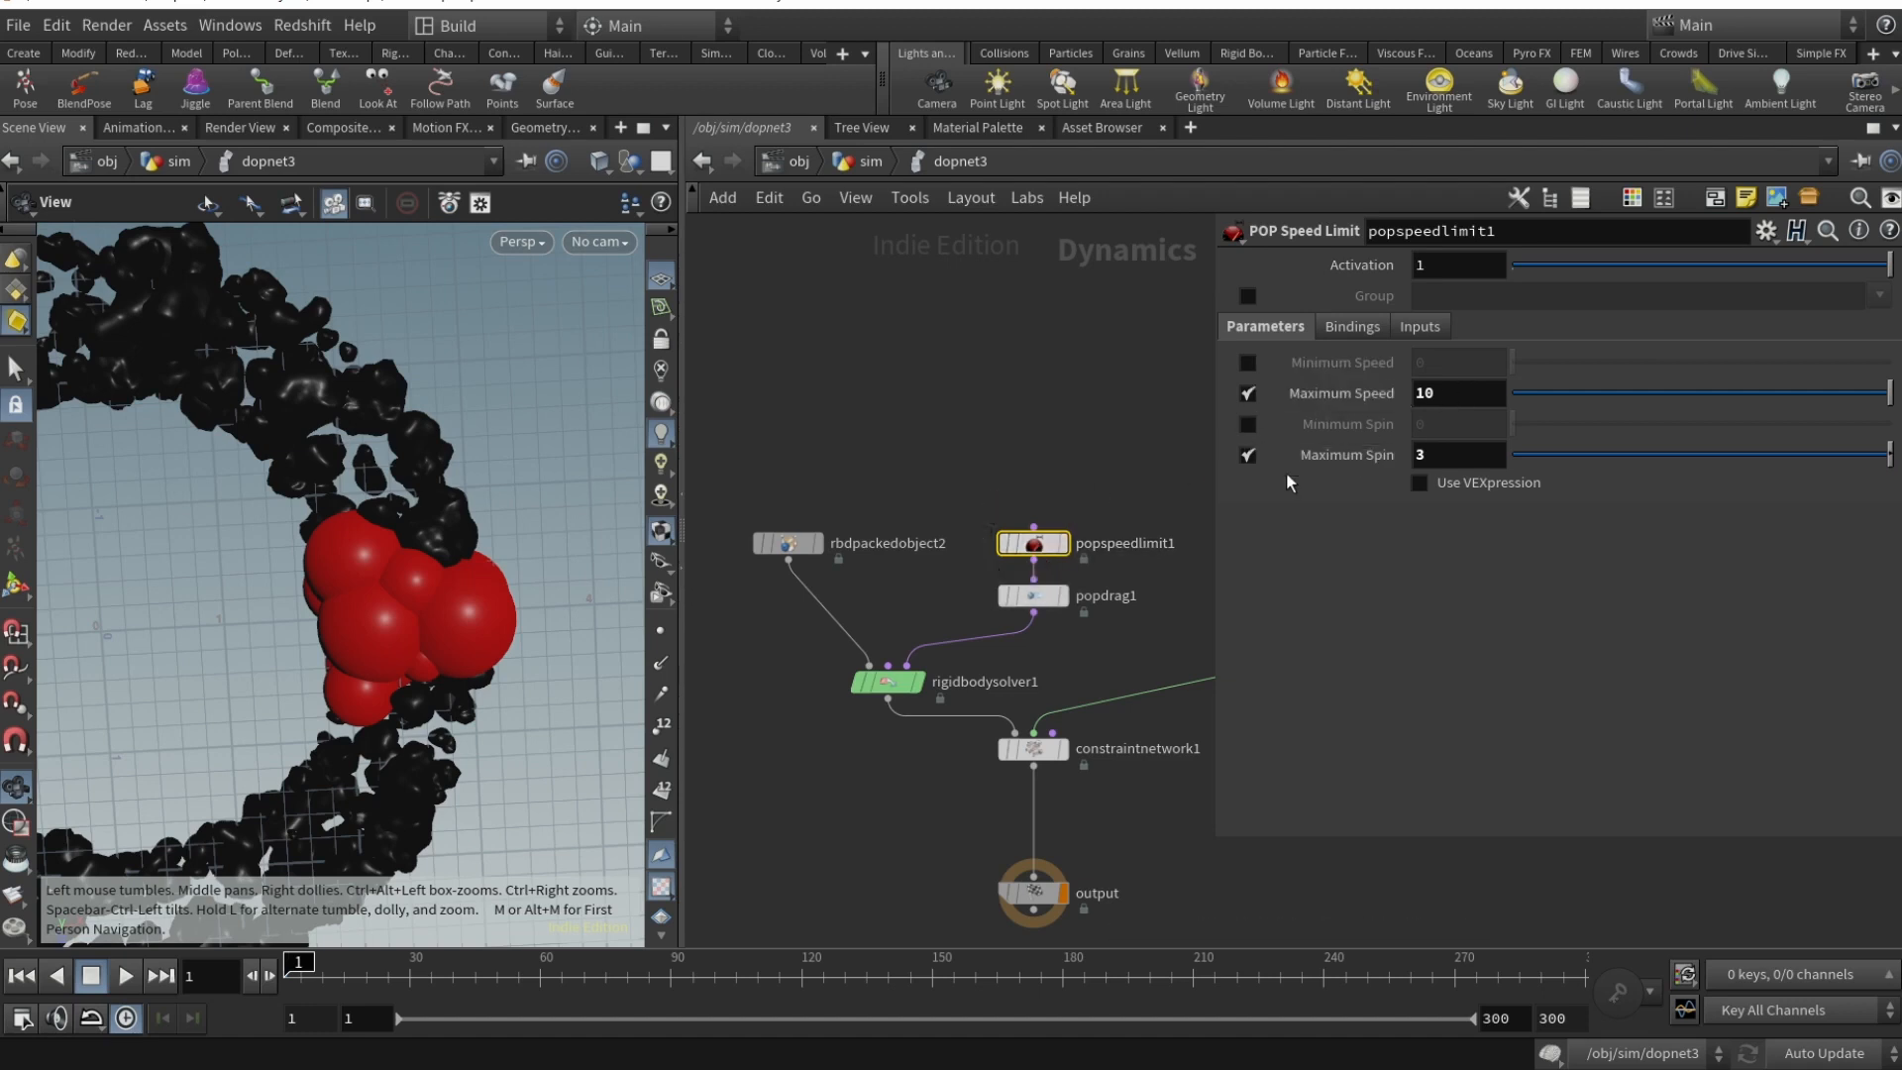
left_click(1031, 594)
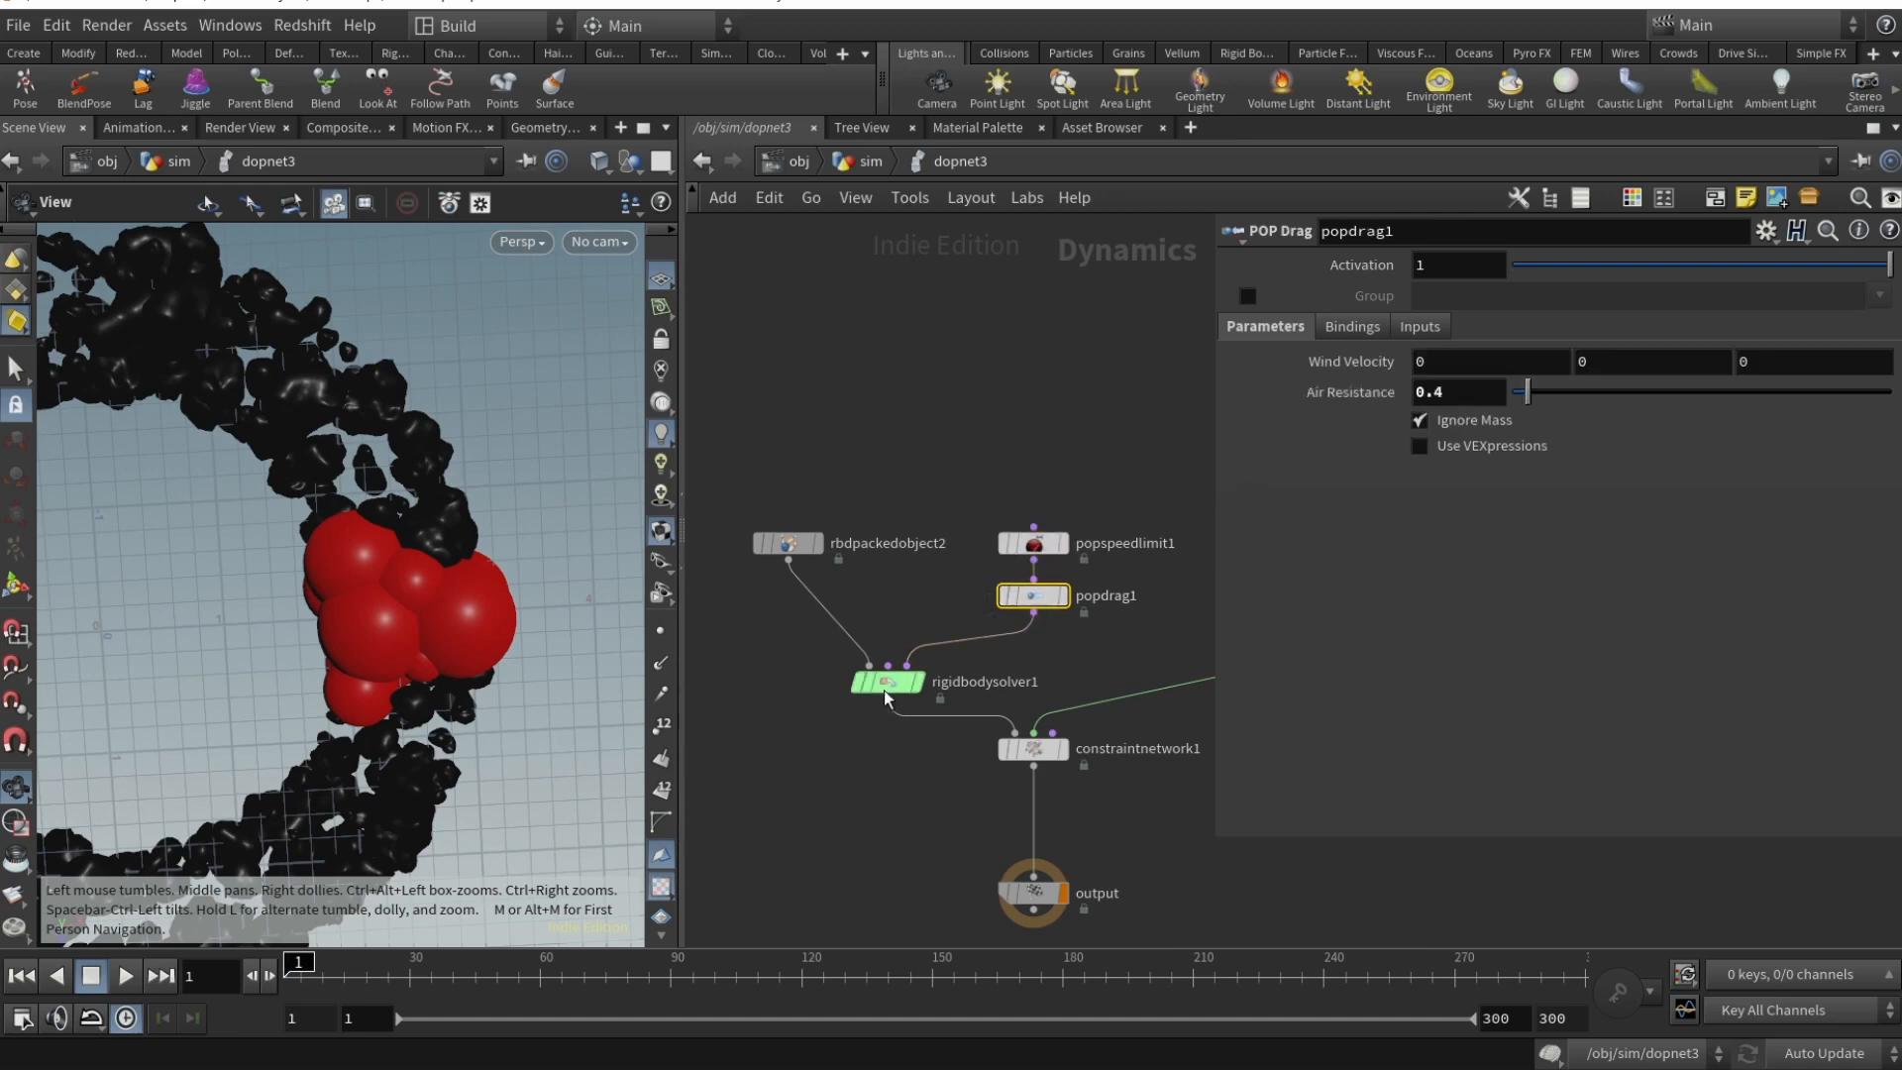
left_click(885, 681)
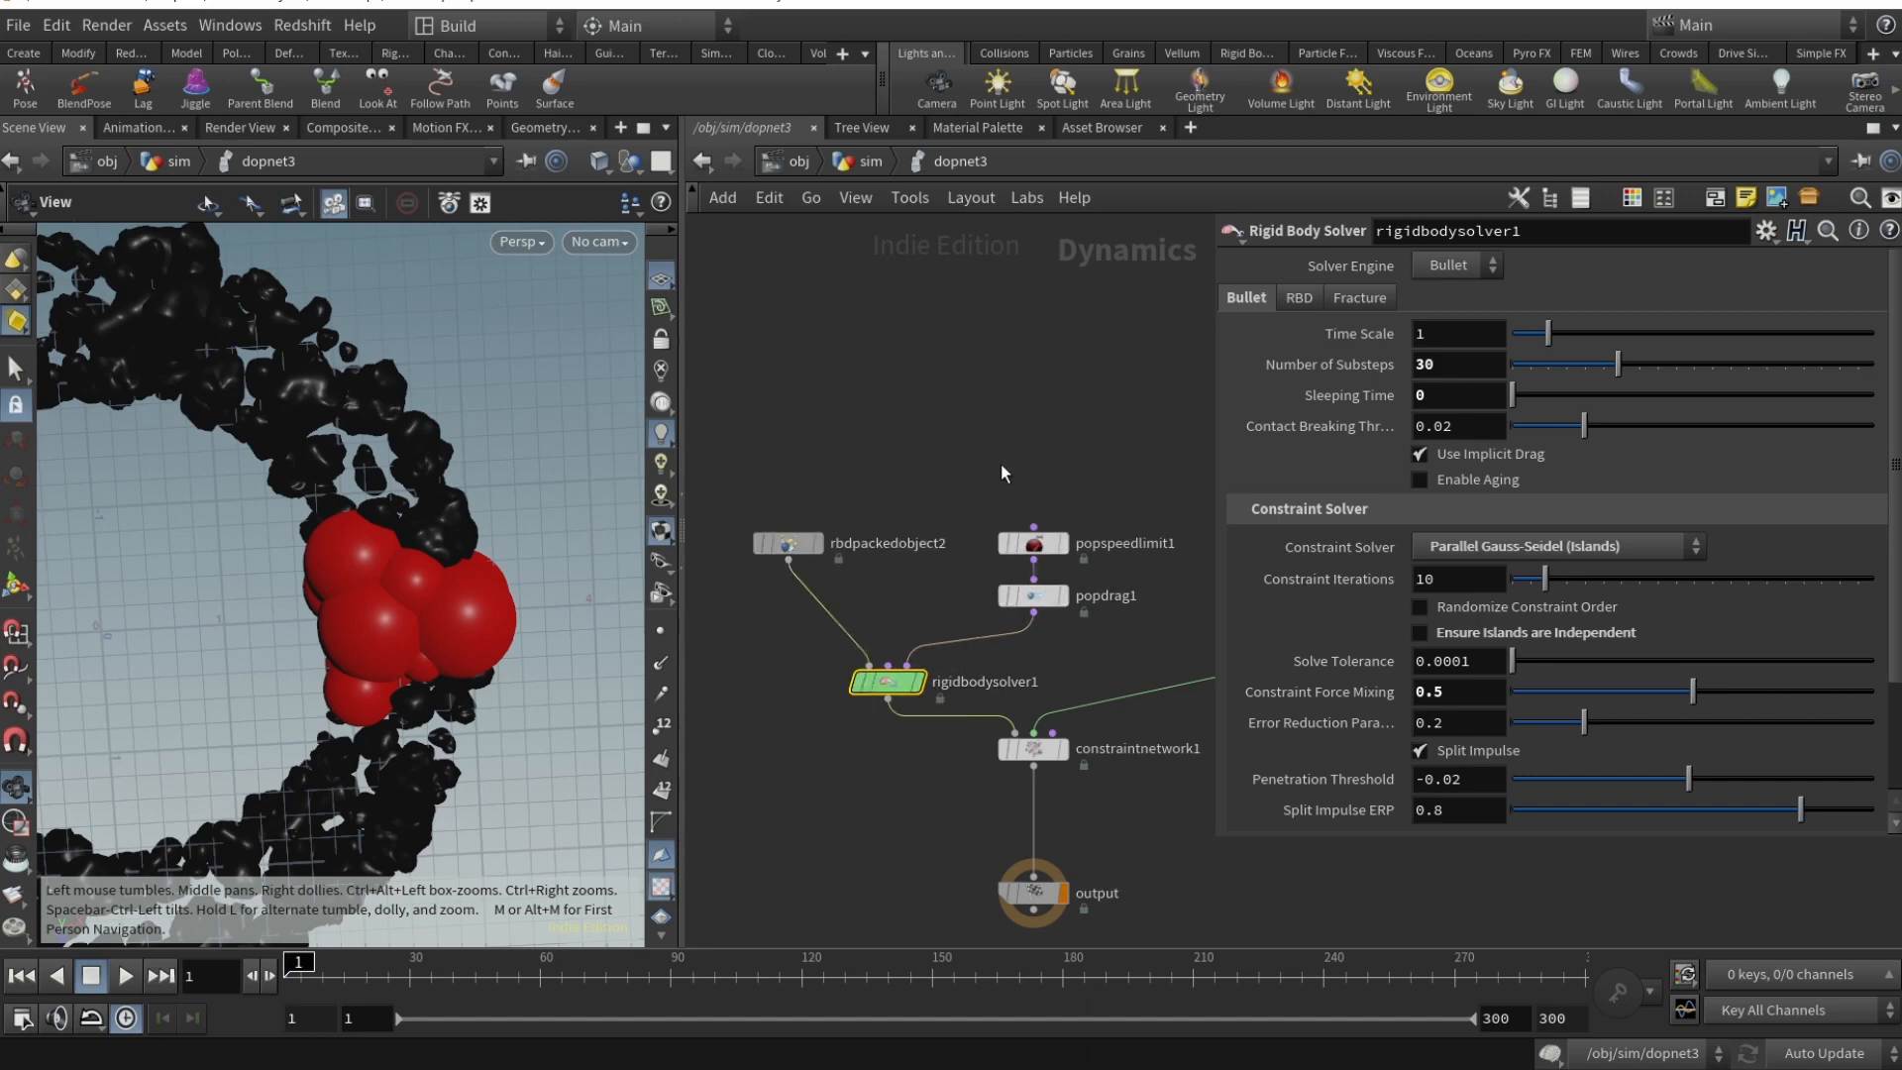
mouse_move(922, 701)
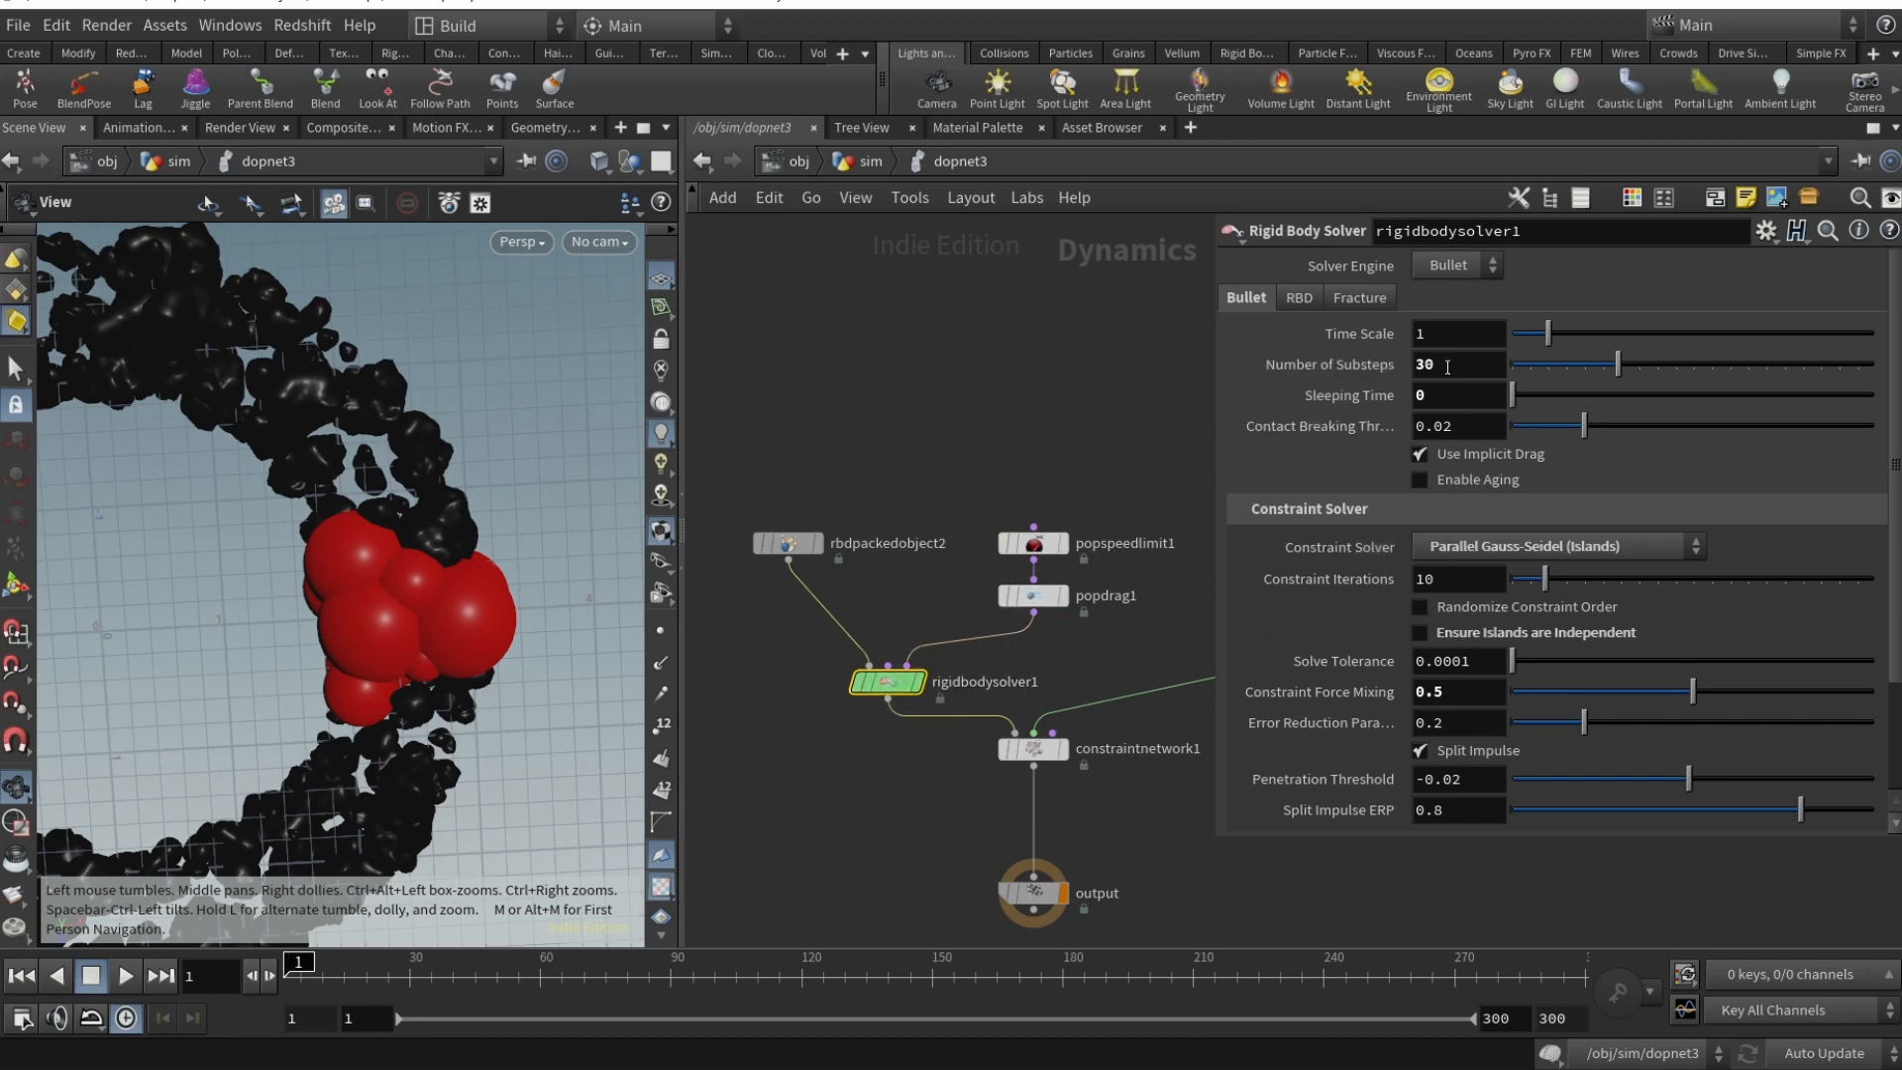
left_click(1455, 363)
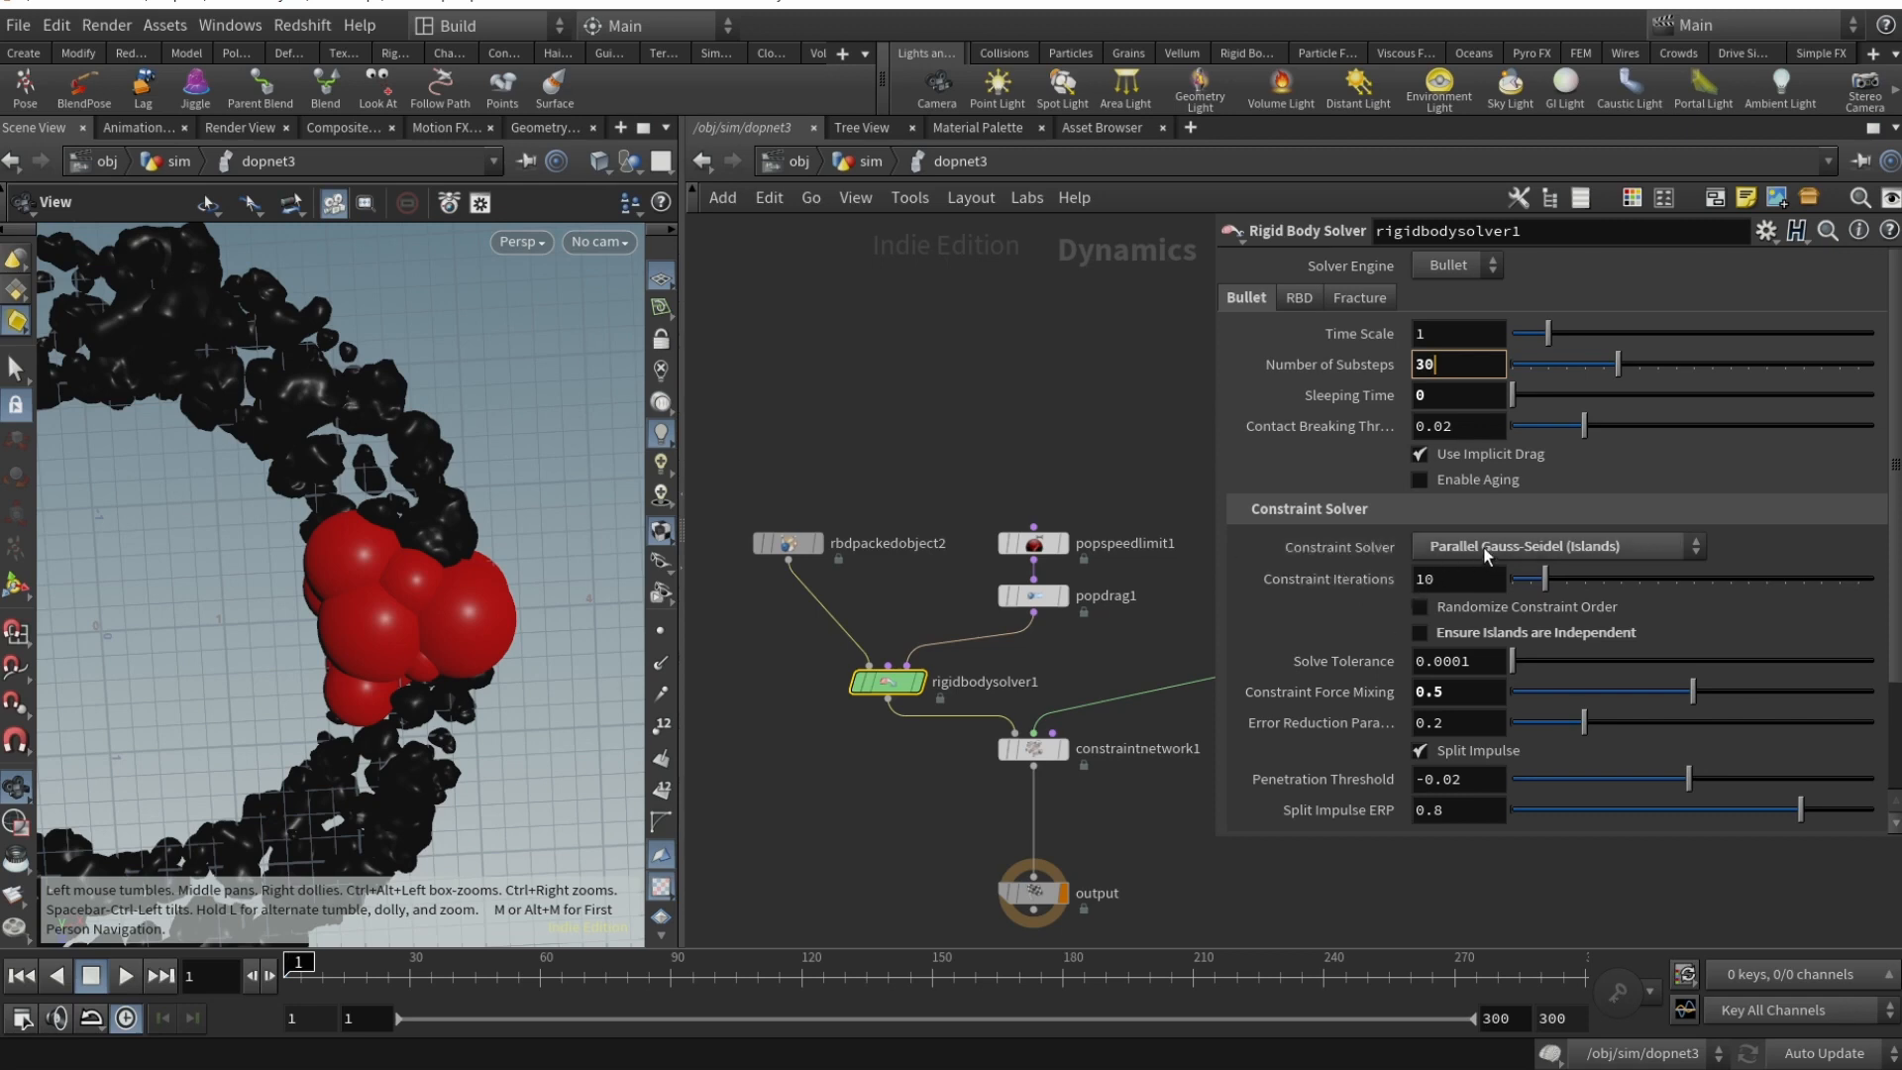
mouse_move(1552, 639)
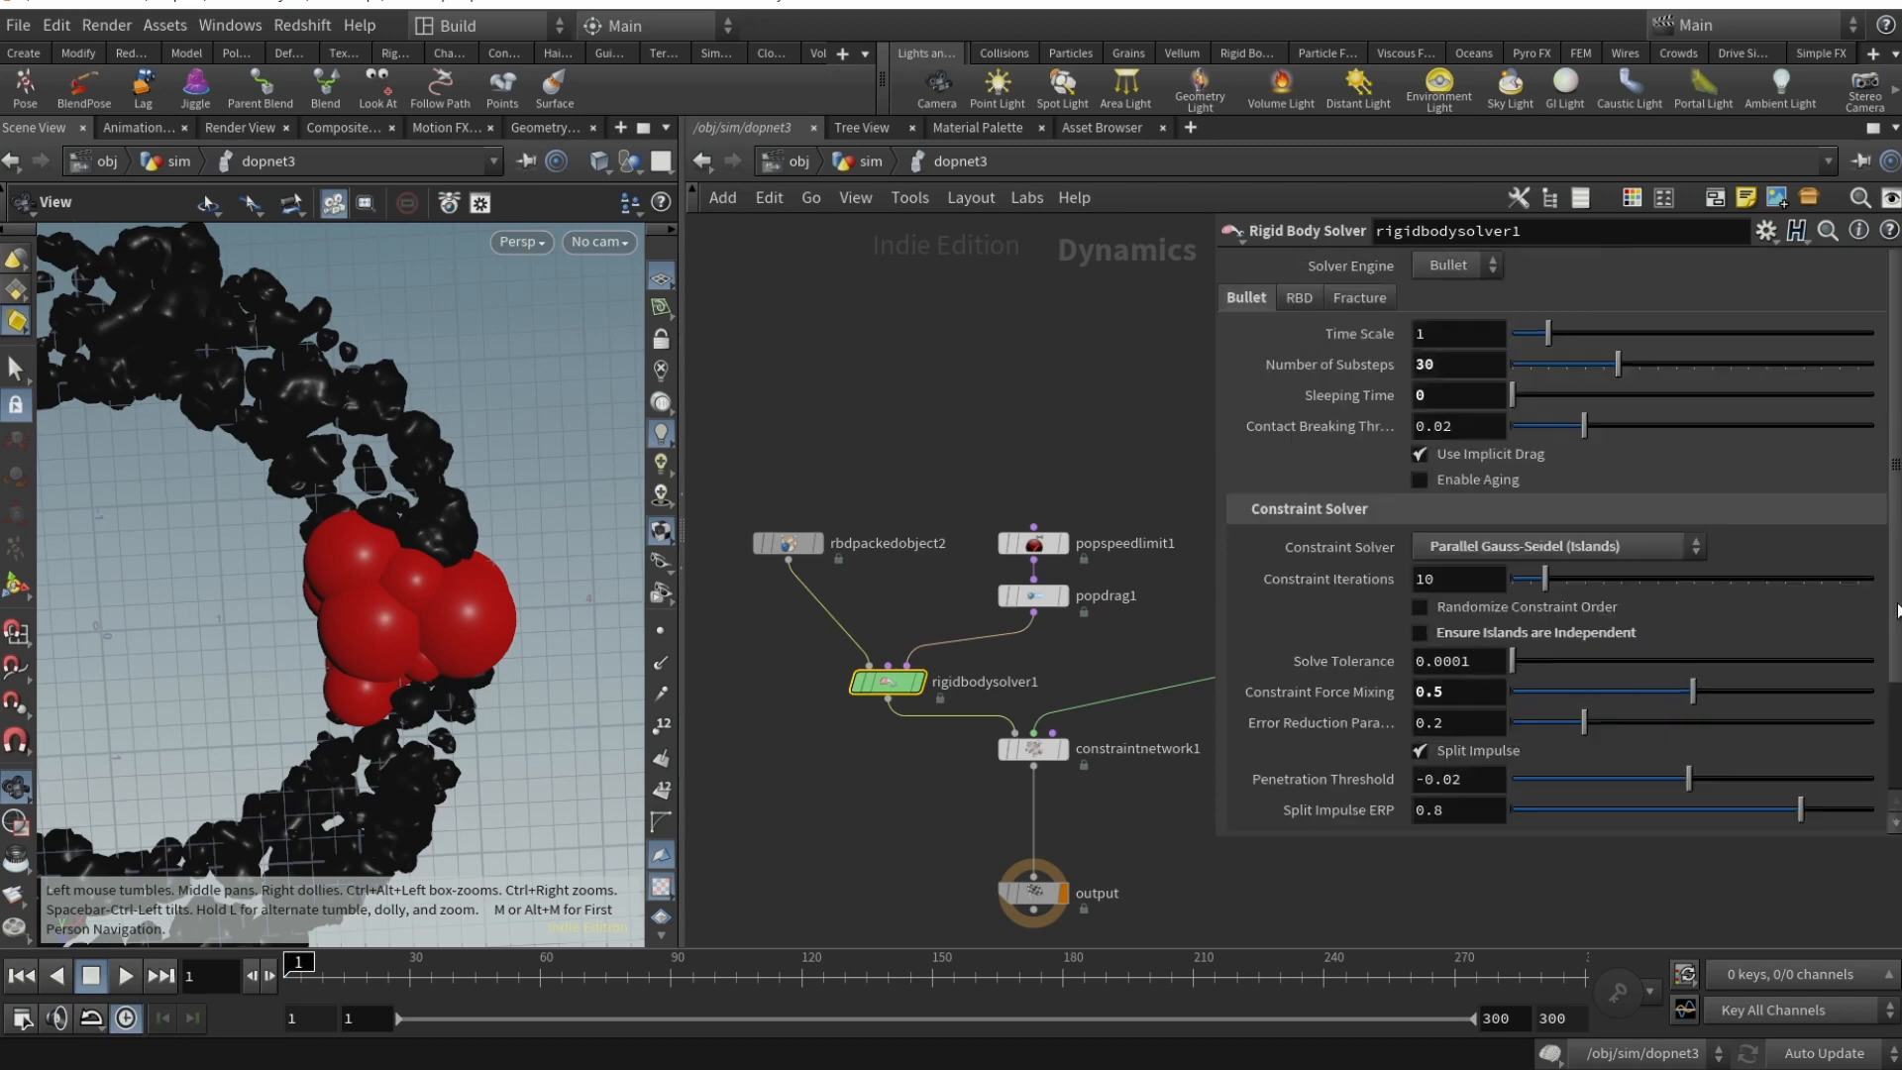
- Inspect springconrel1's strength 1000, rest length 0 and damping 10
left_click(1358, 297)
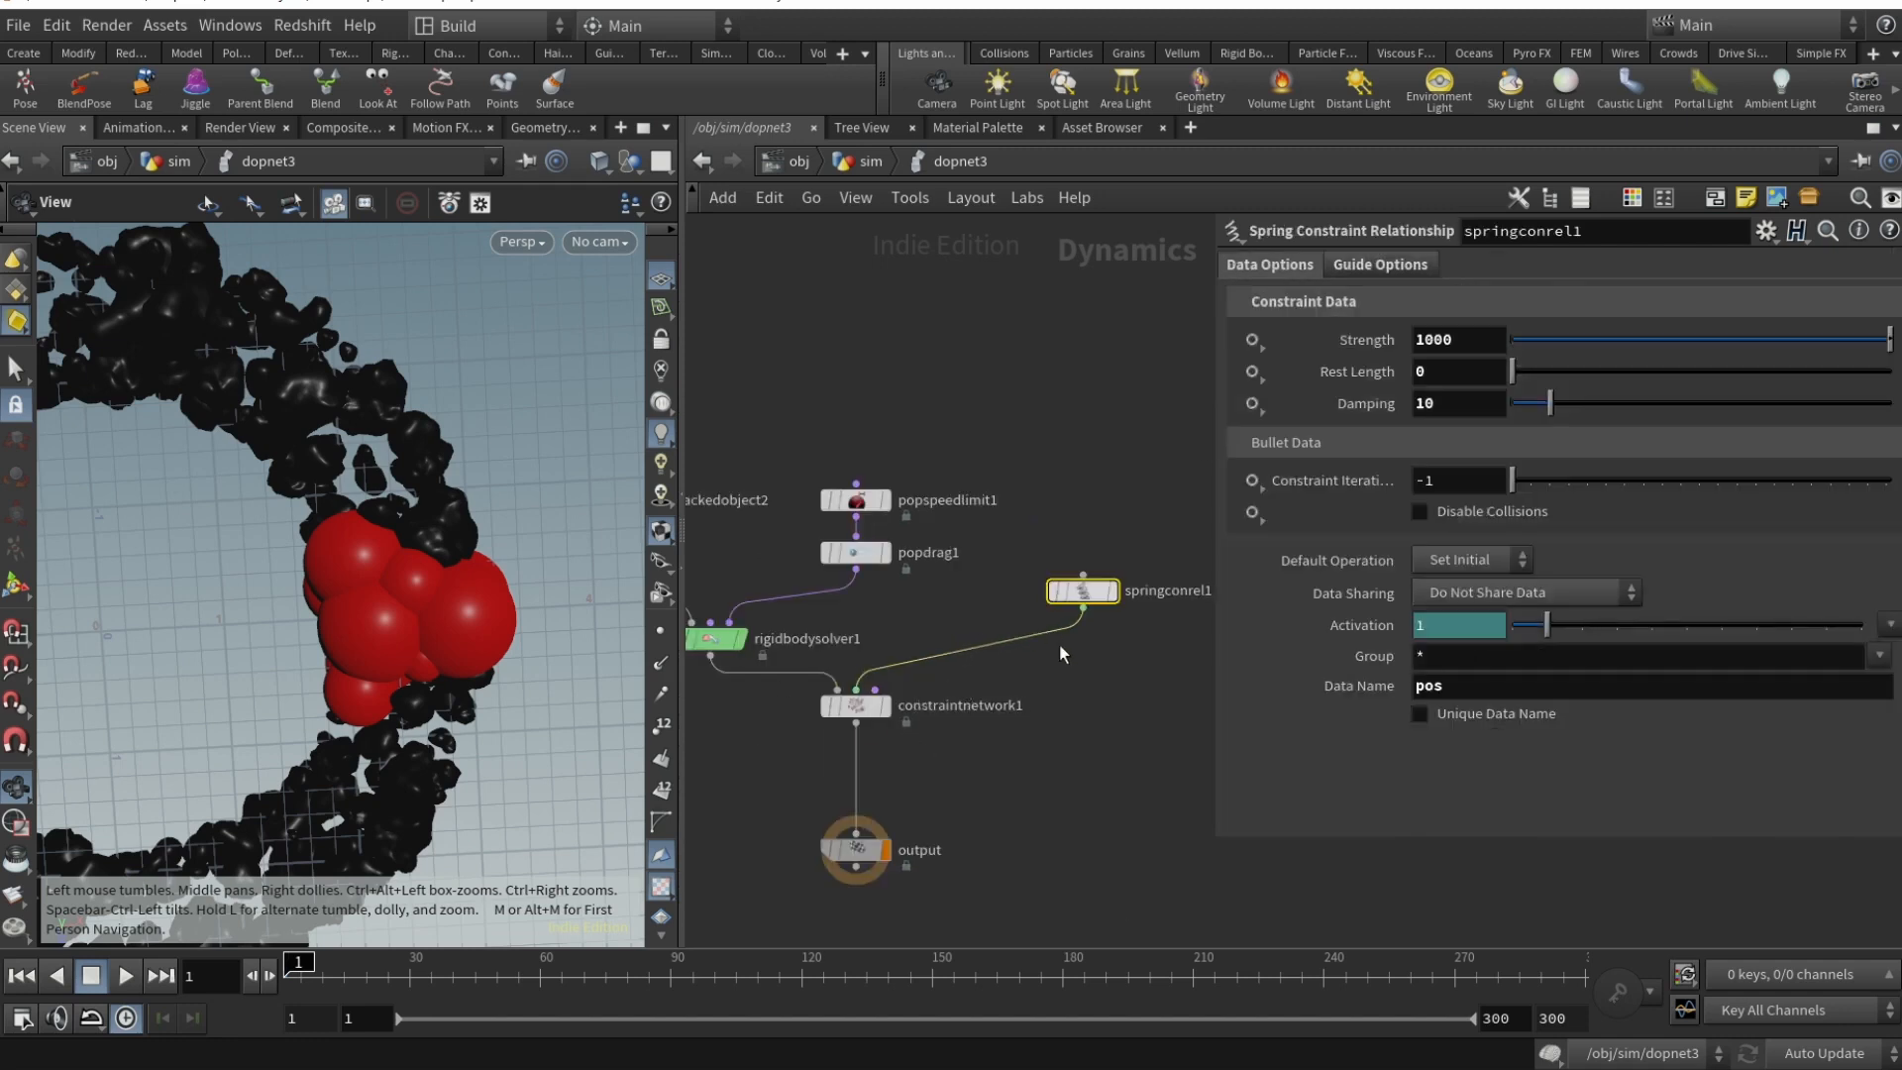
mouse_move(328, 604)
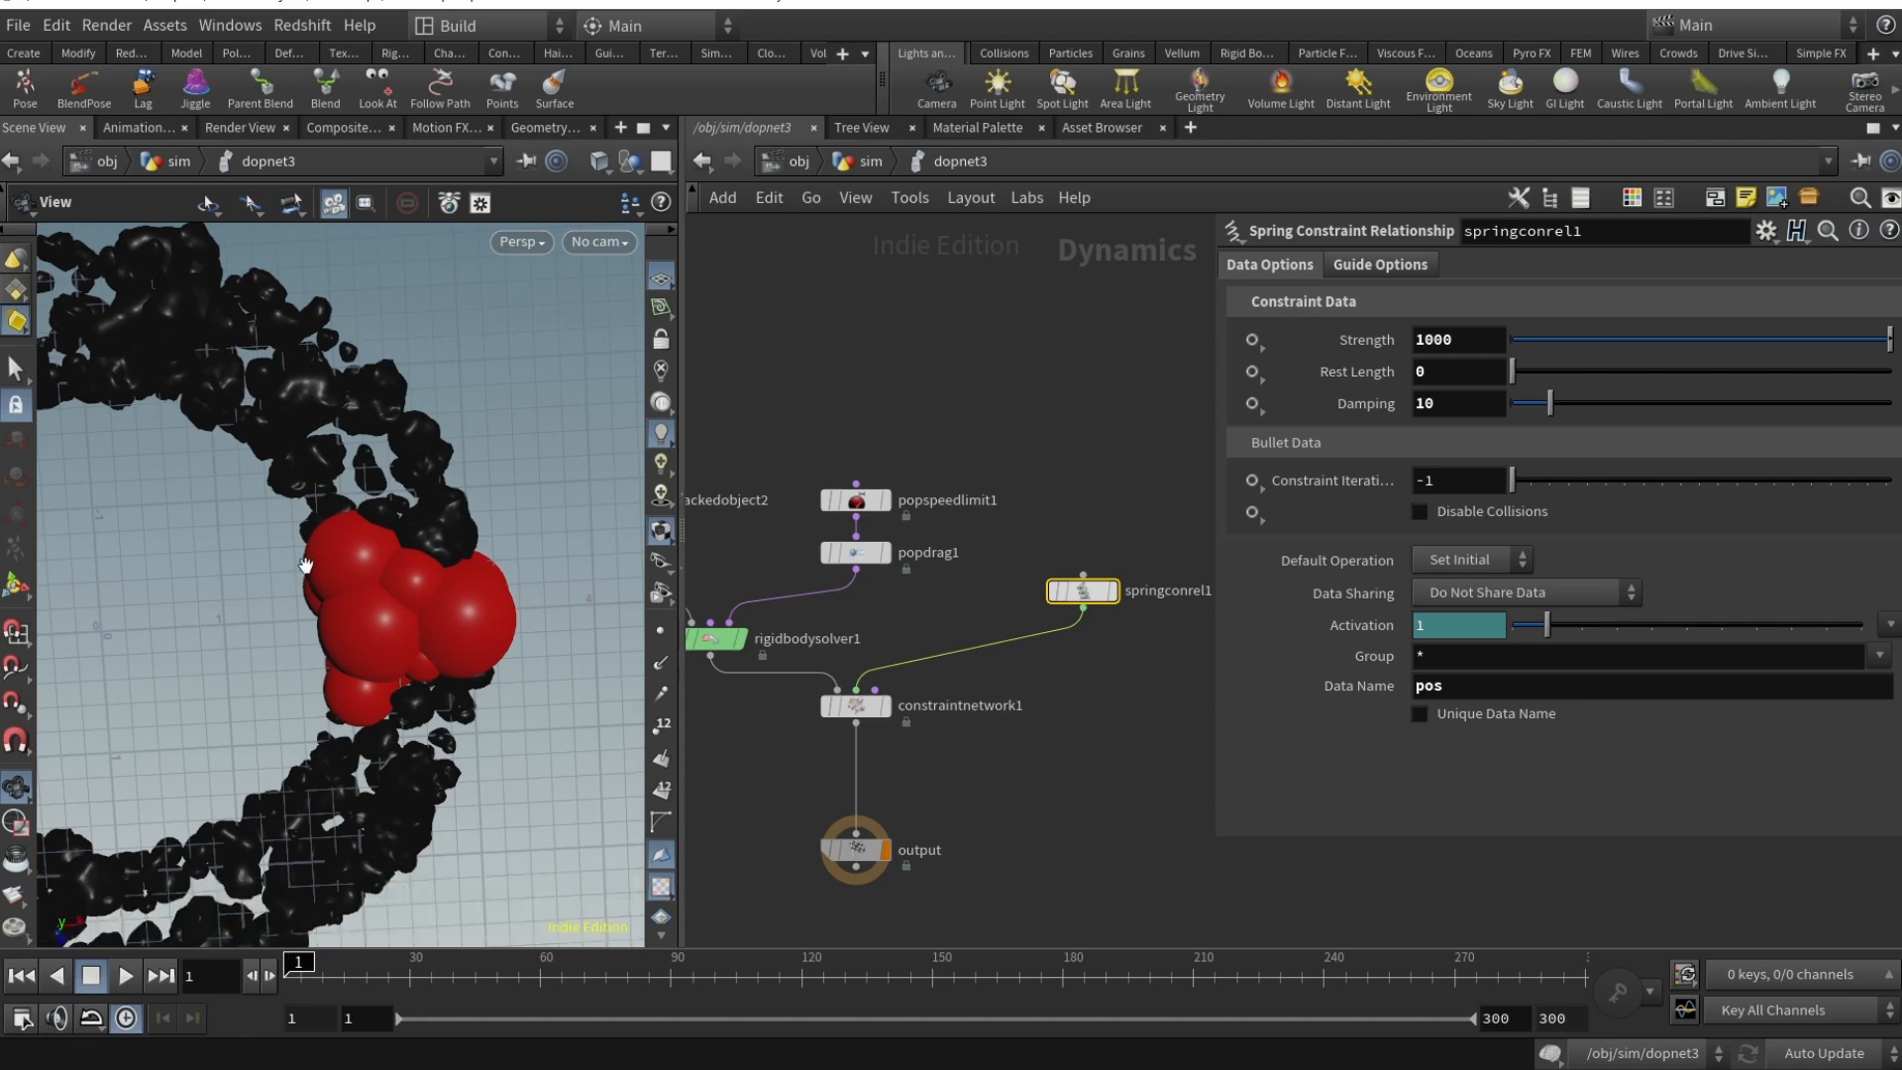
mouse_move(1077, 594)
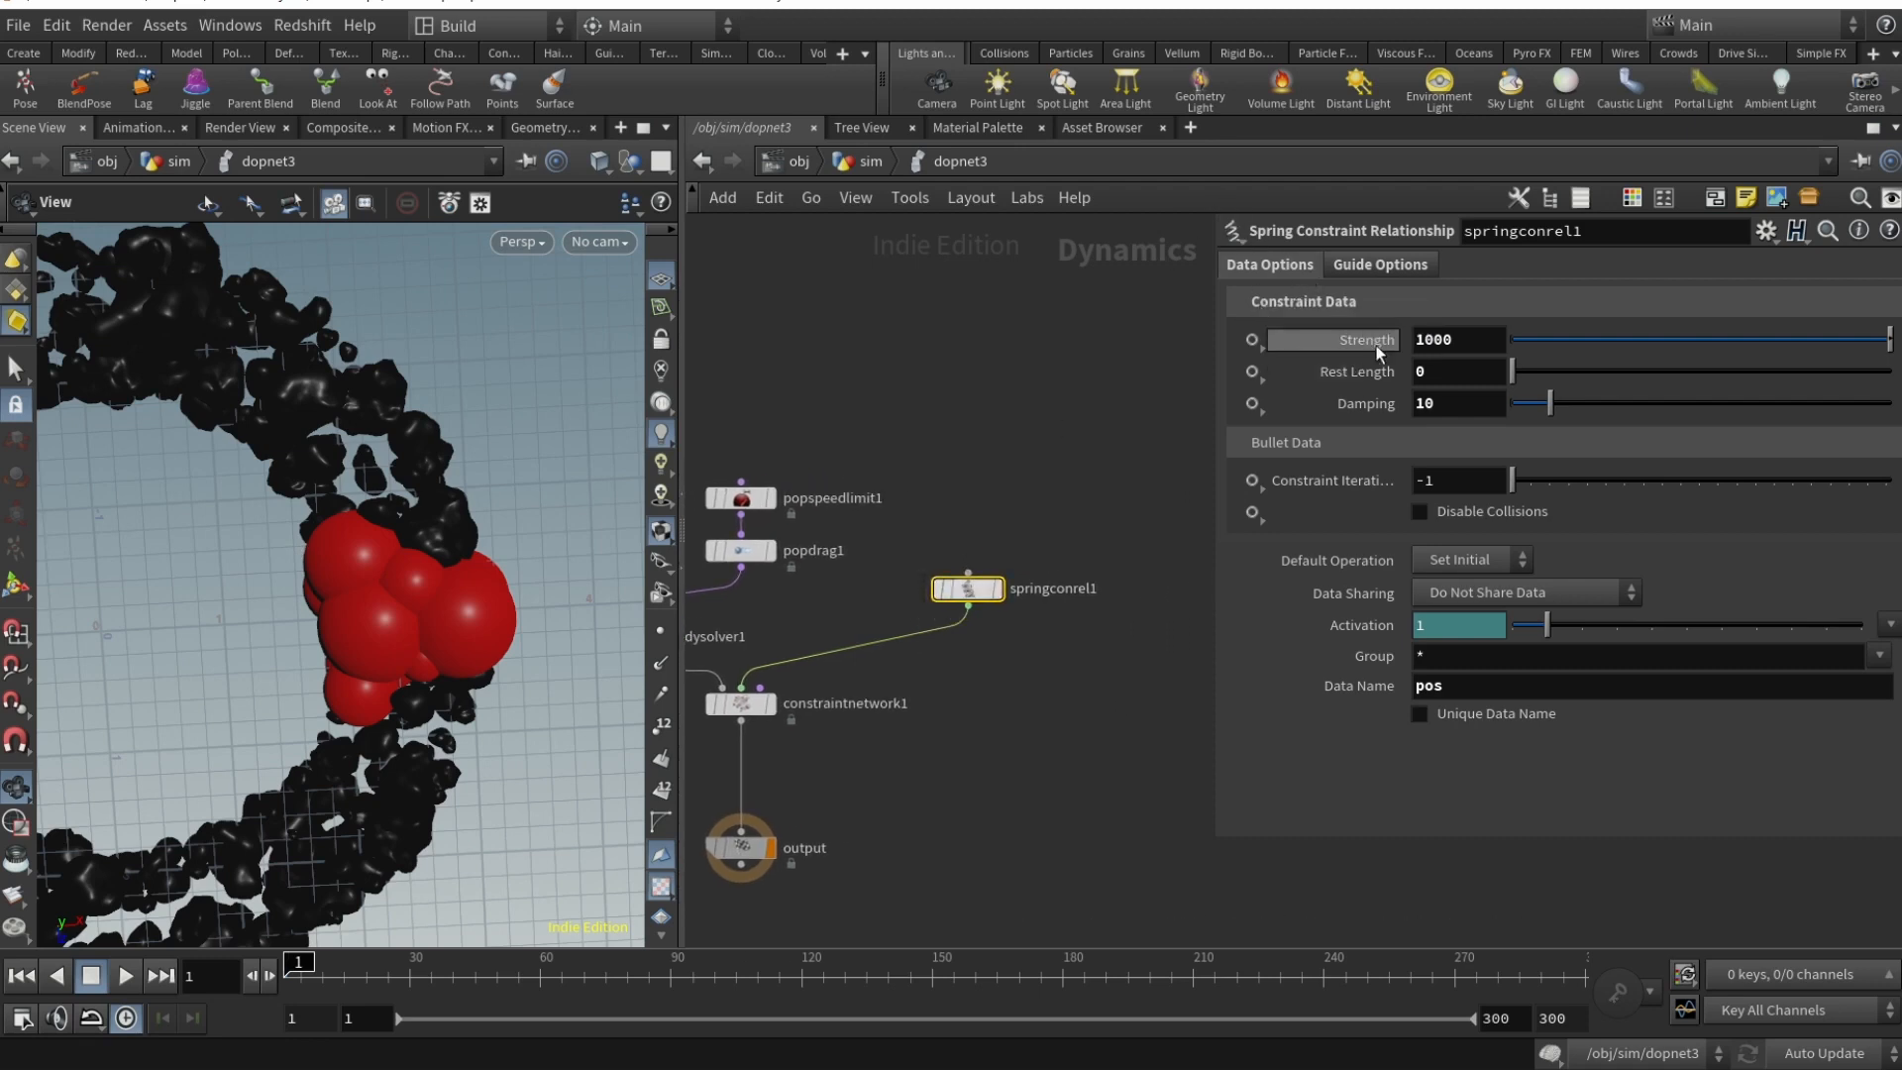
left_click(1455, 340)
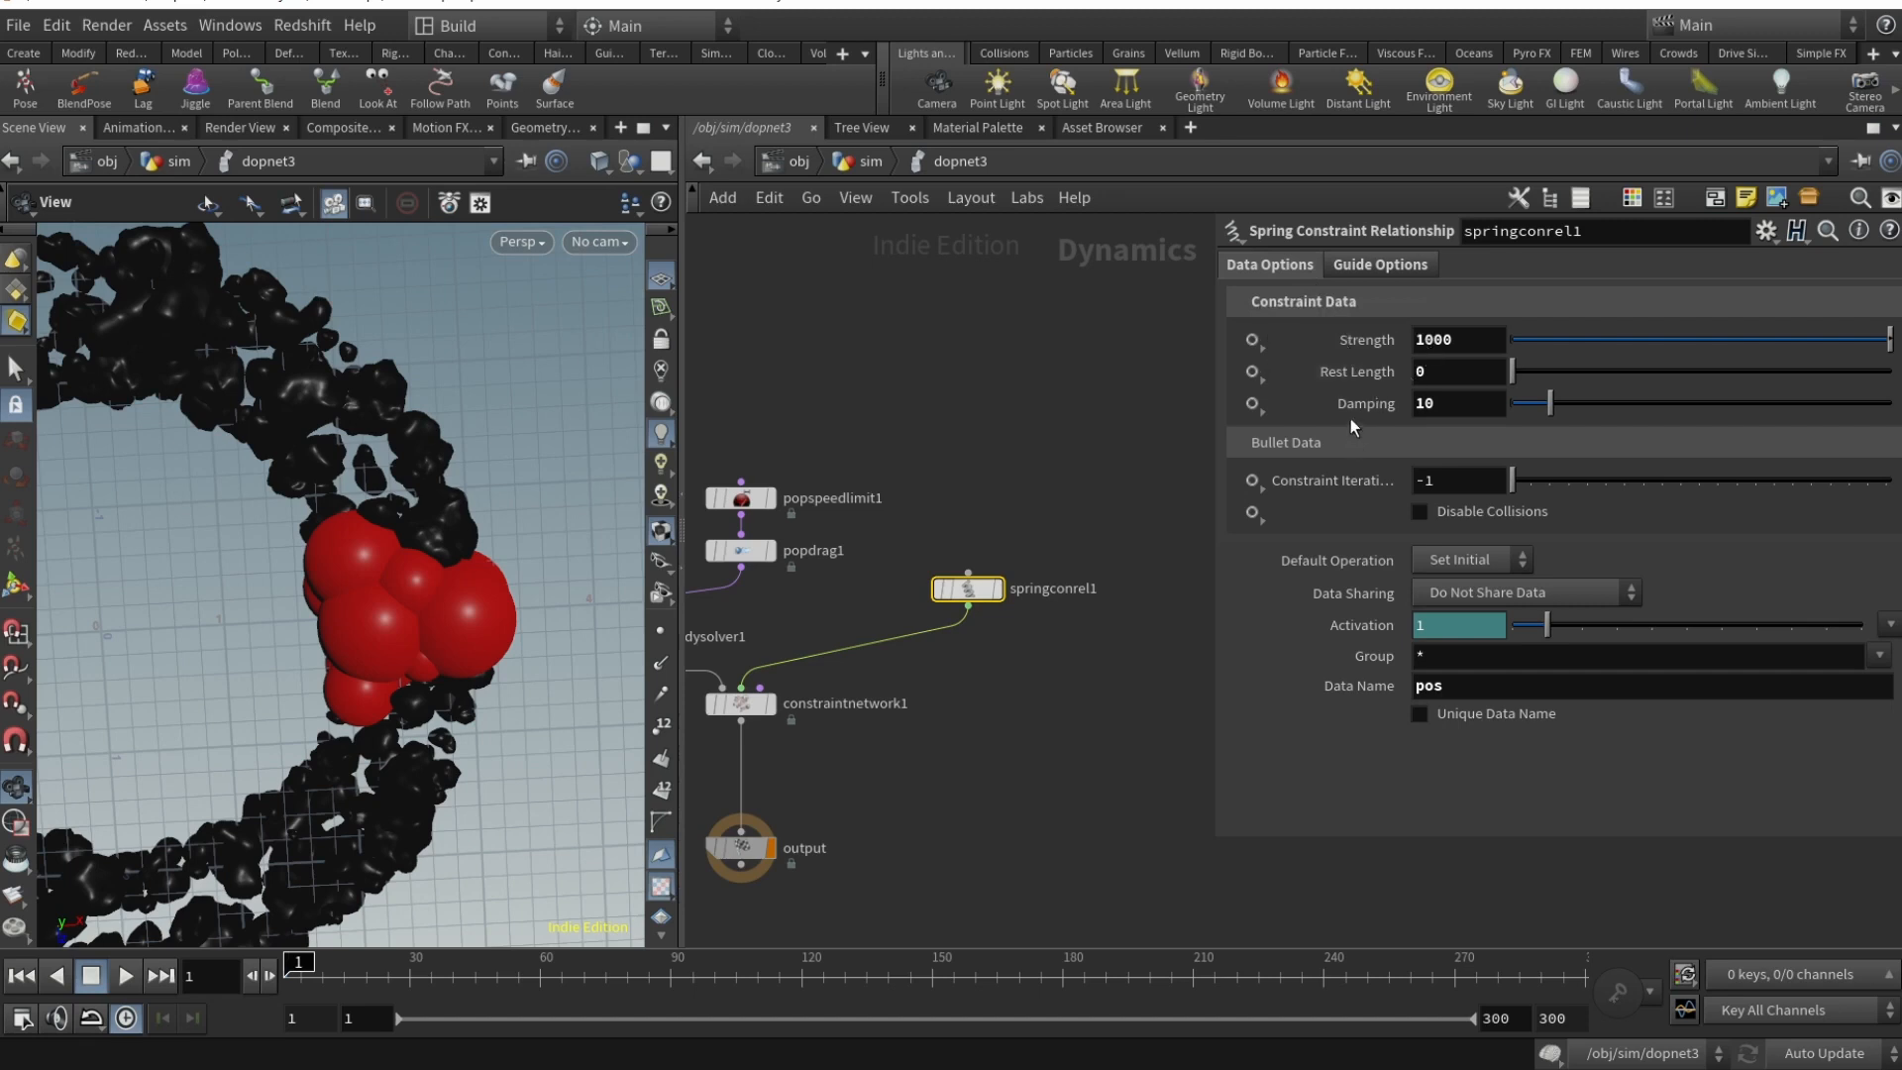
mouse_move(1365, 786)
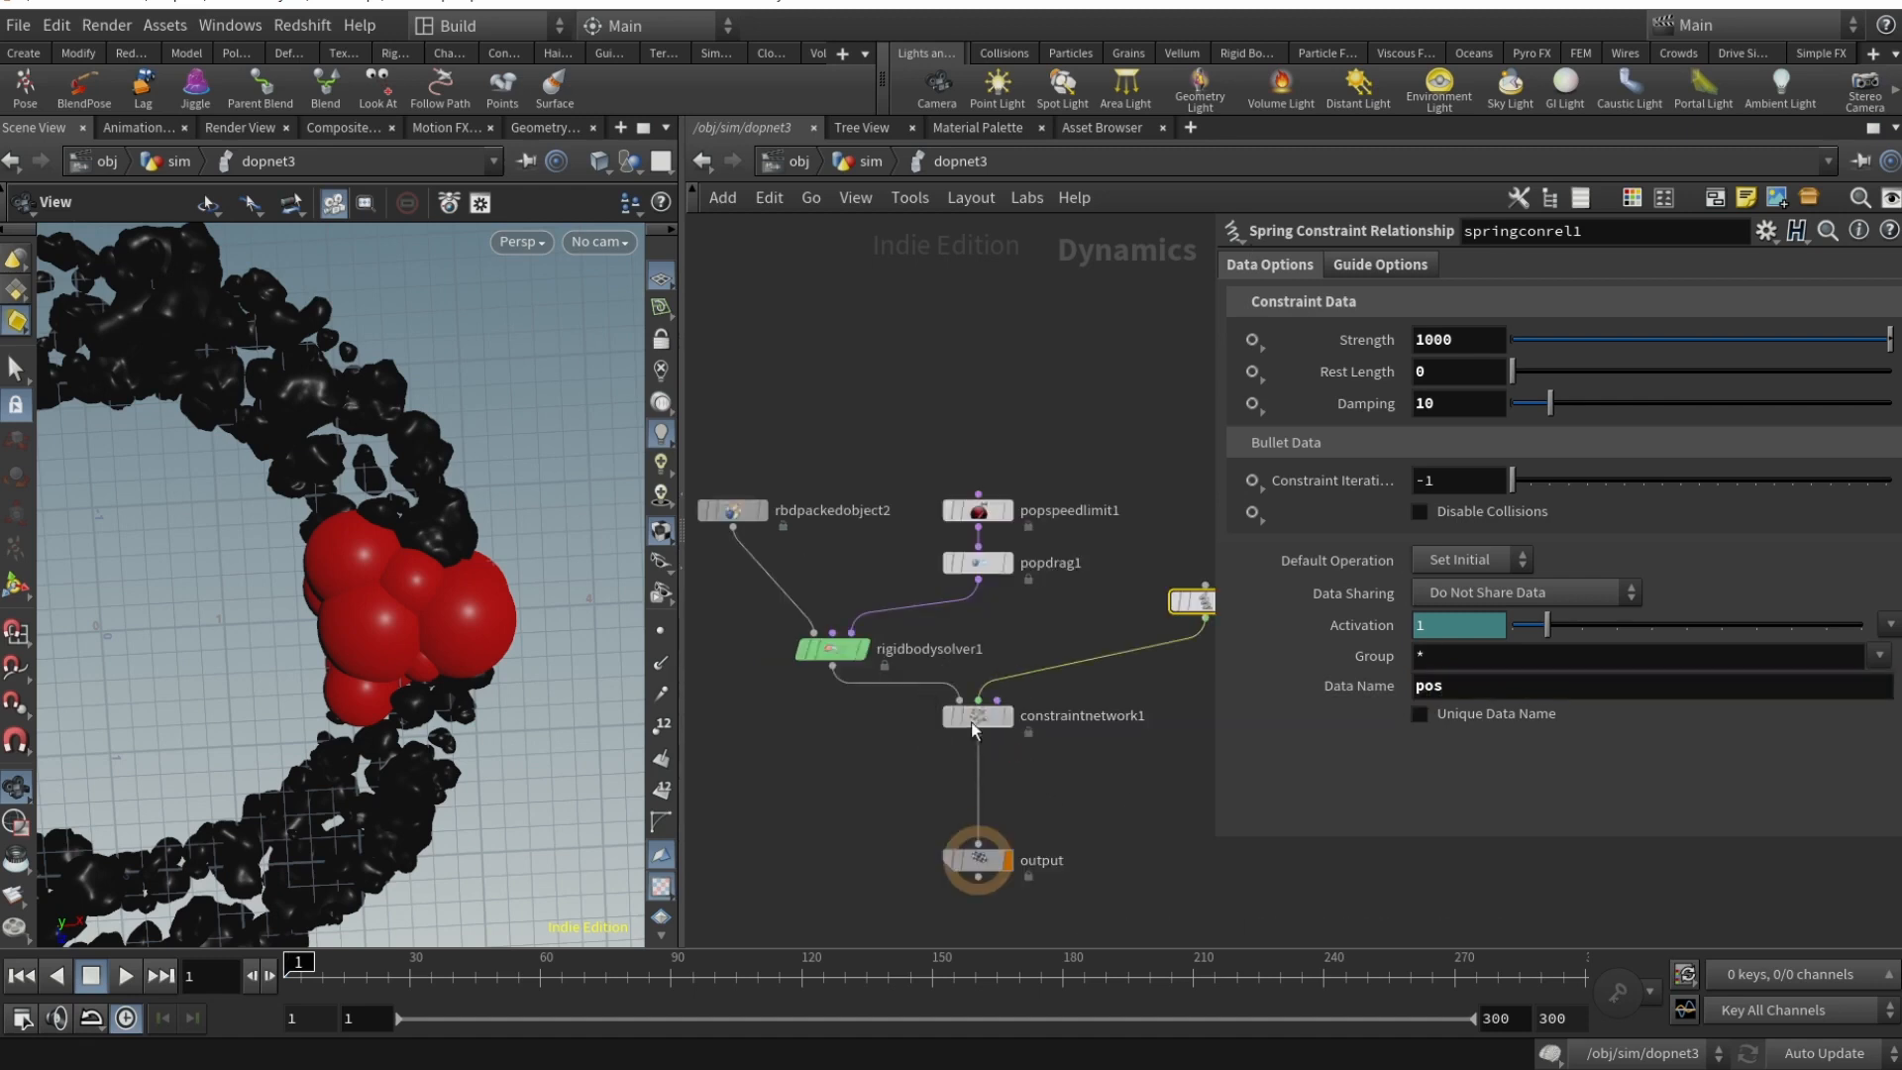
- Play the dopnet3 morph simulation to about frame 14, then pause
left_click(977, 715)
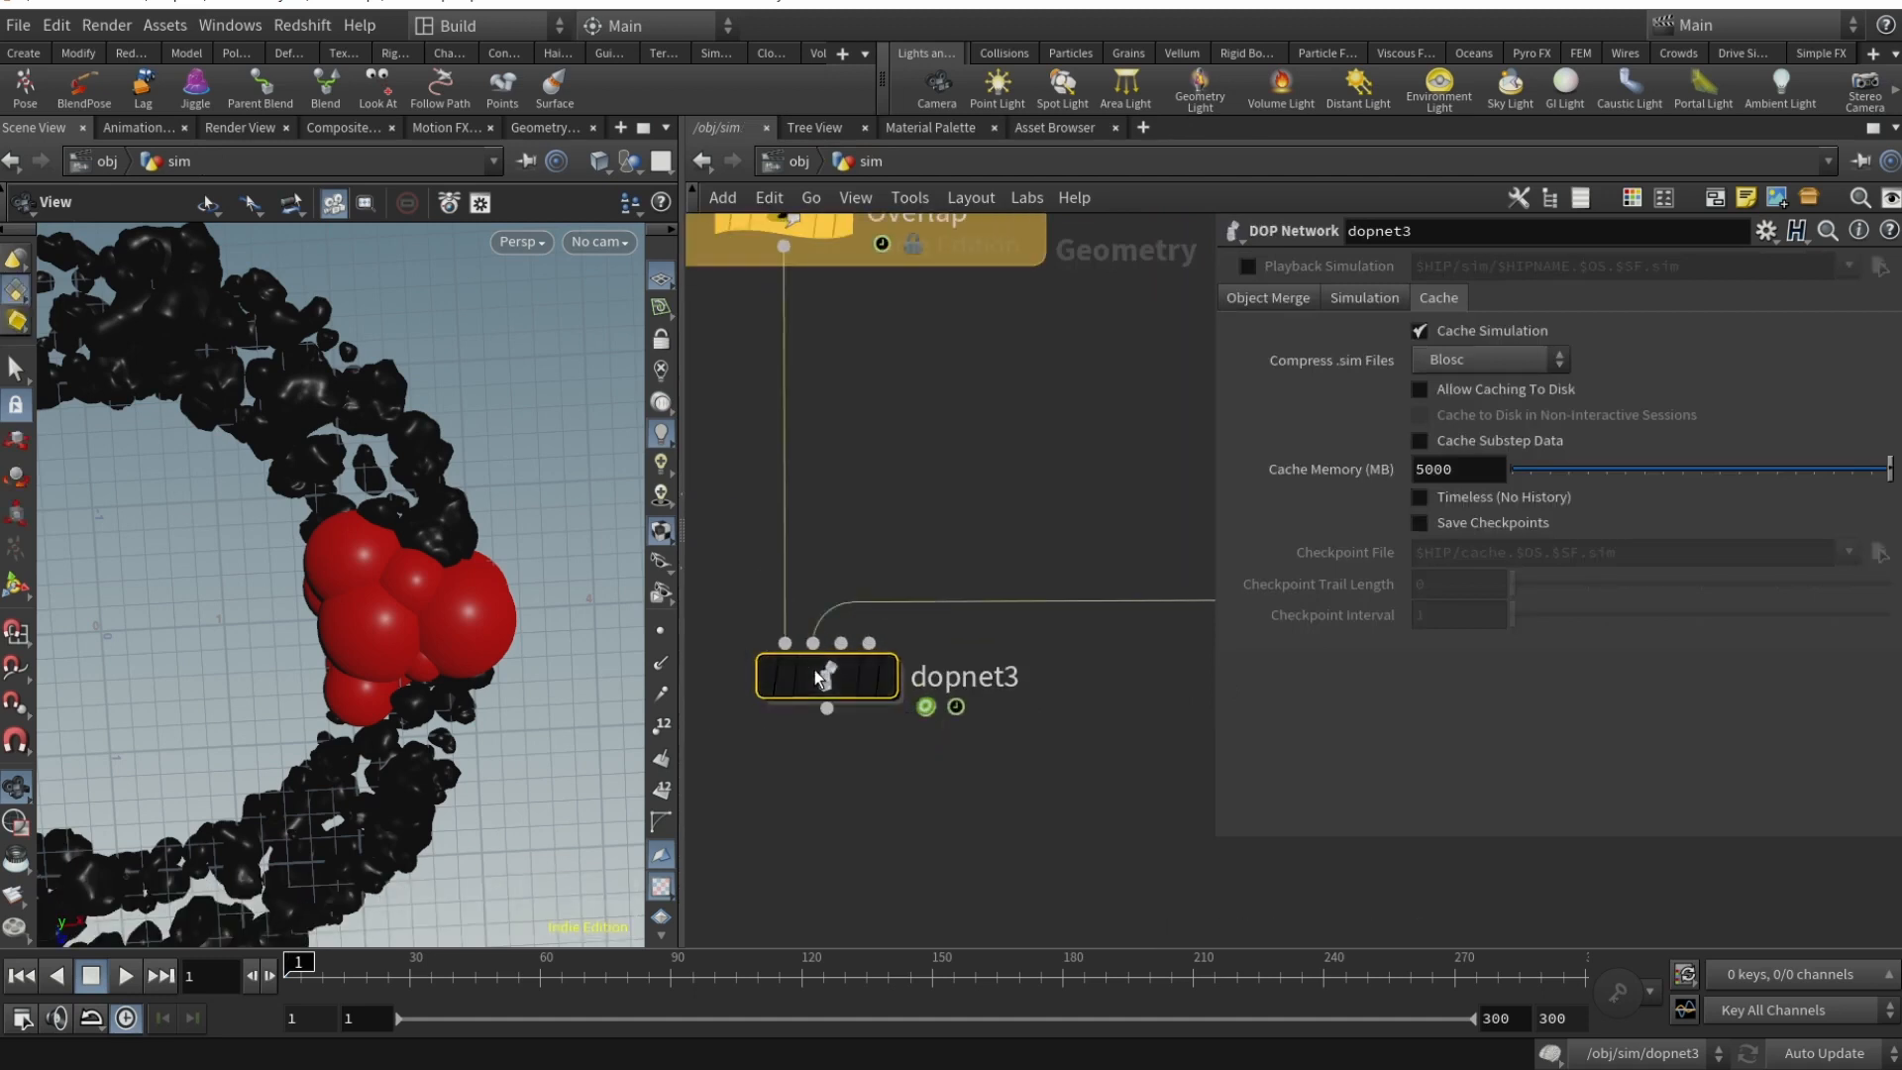
double_click(826, 676)
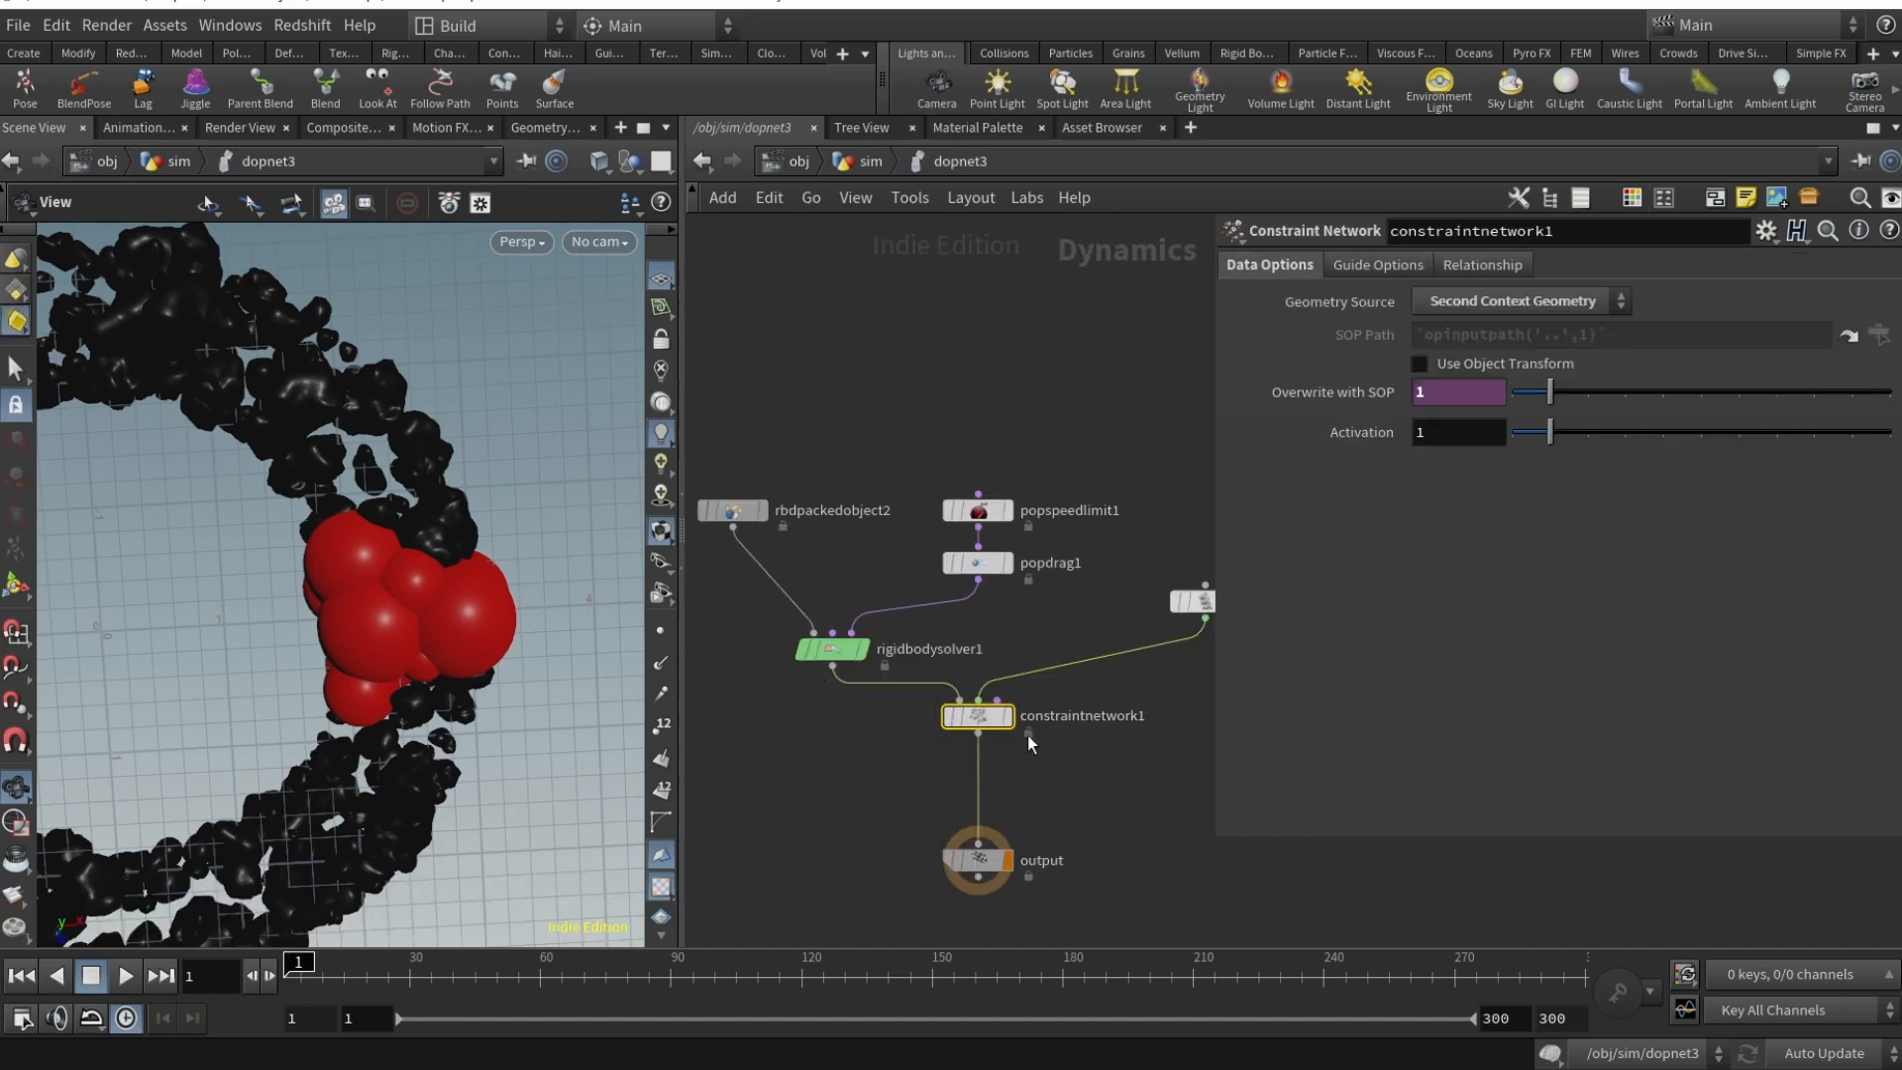
left_click(124, 975)
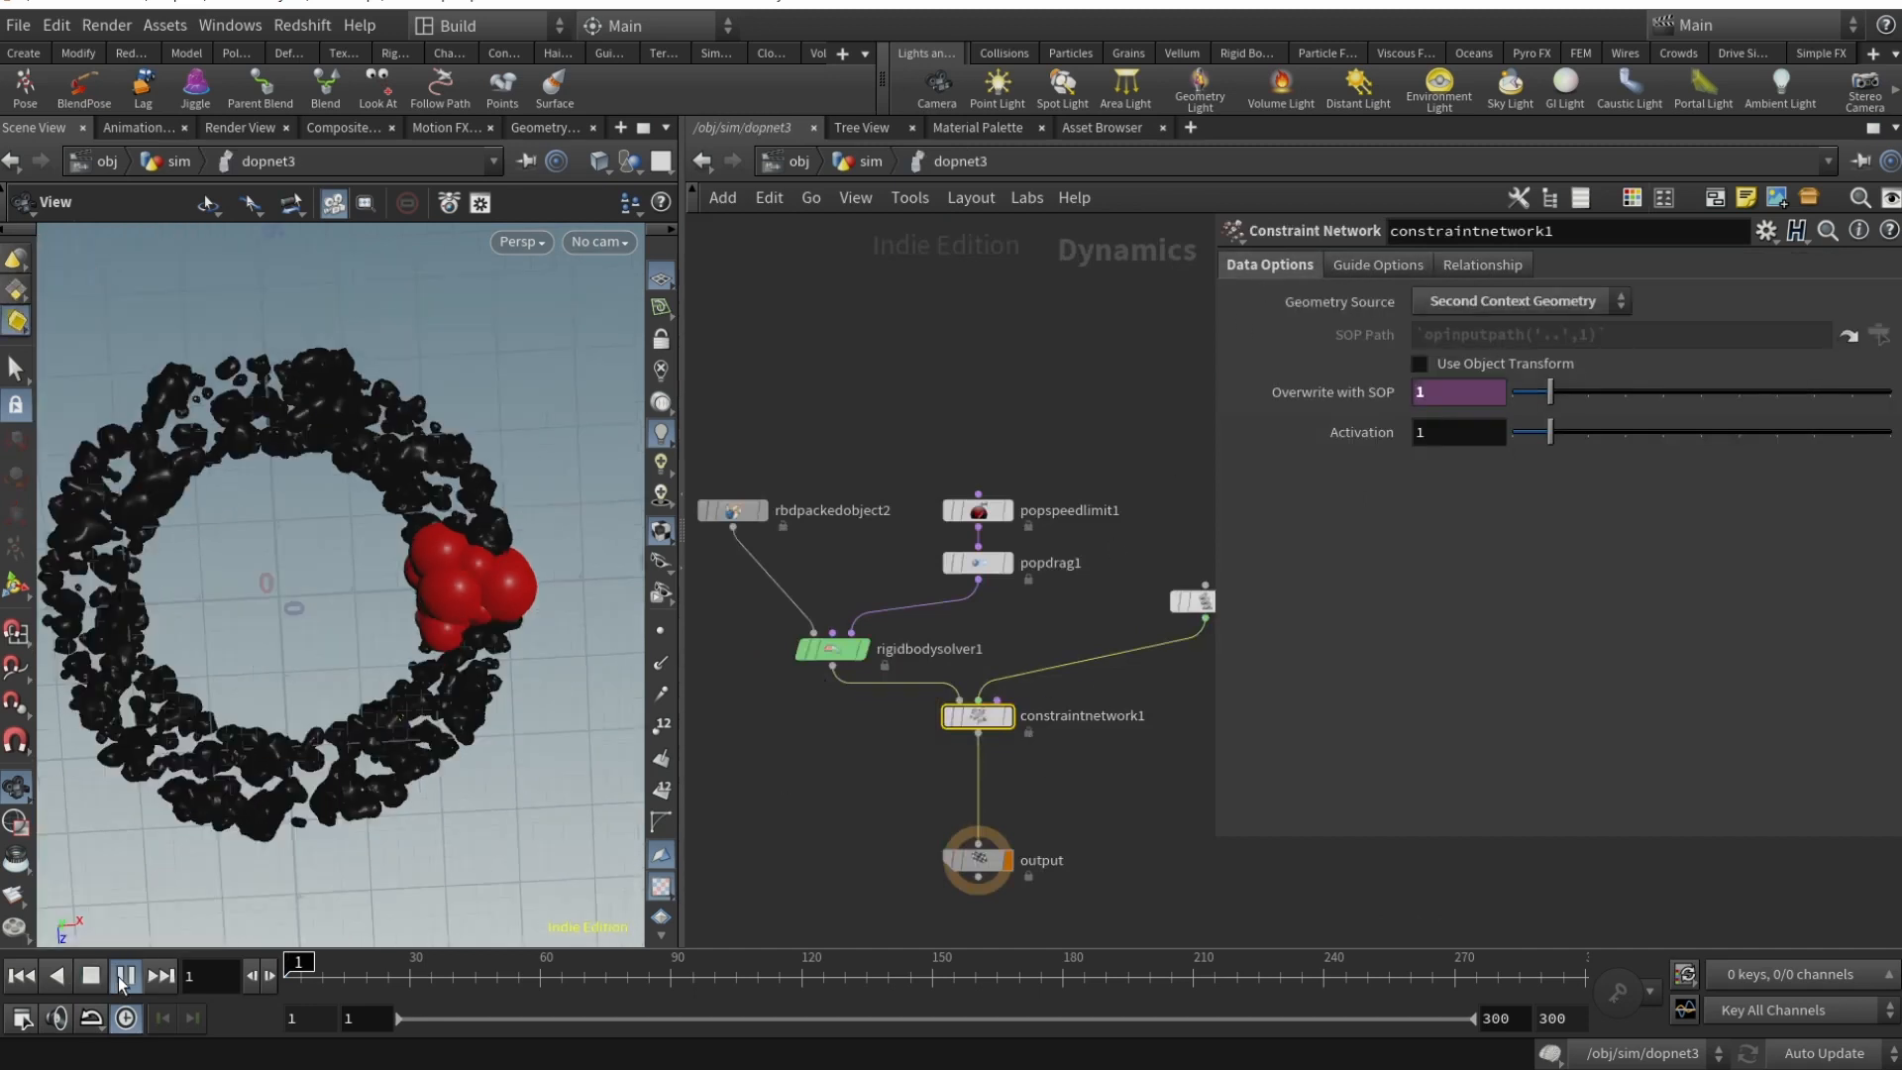
left_click(120, 976)
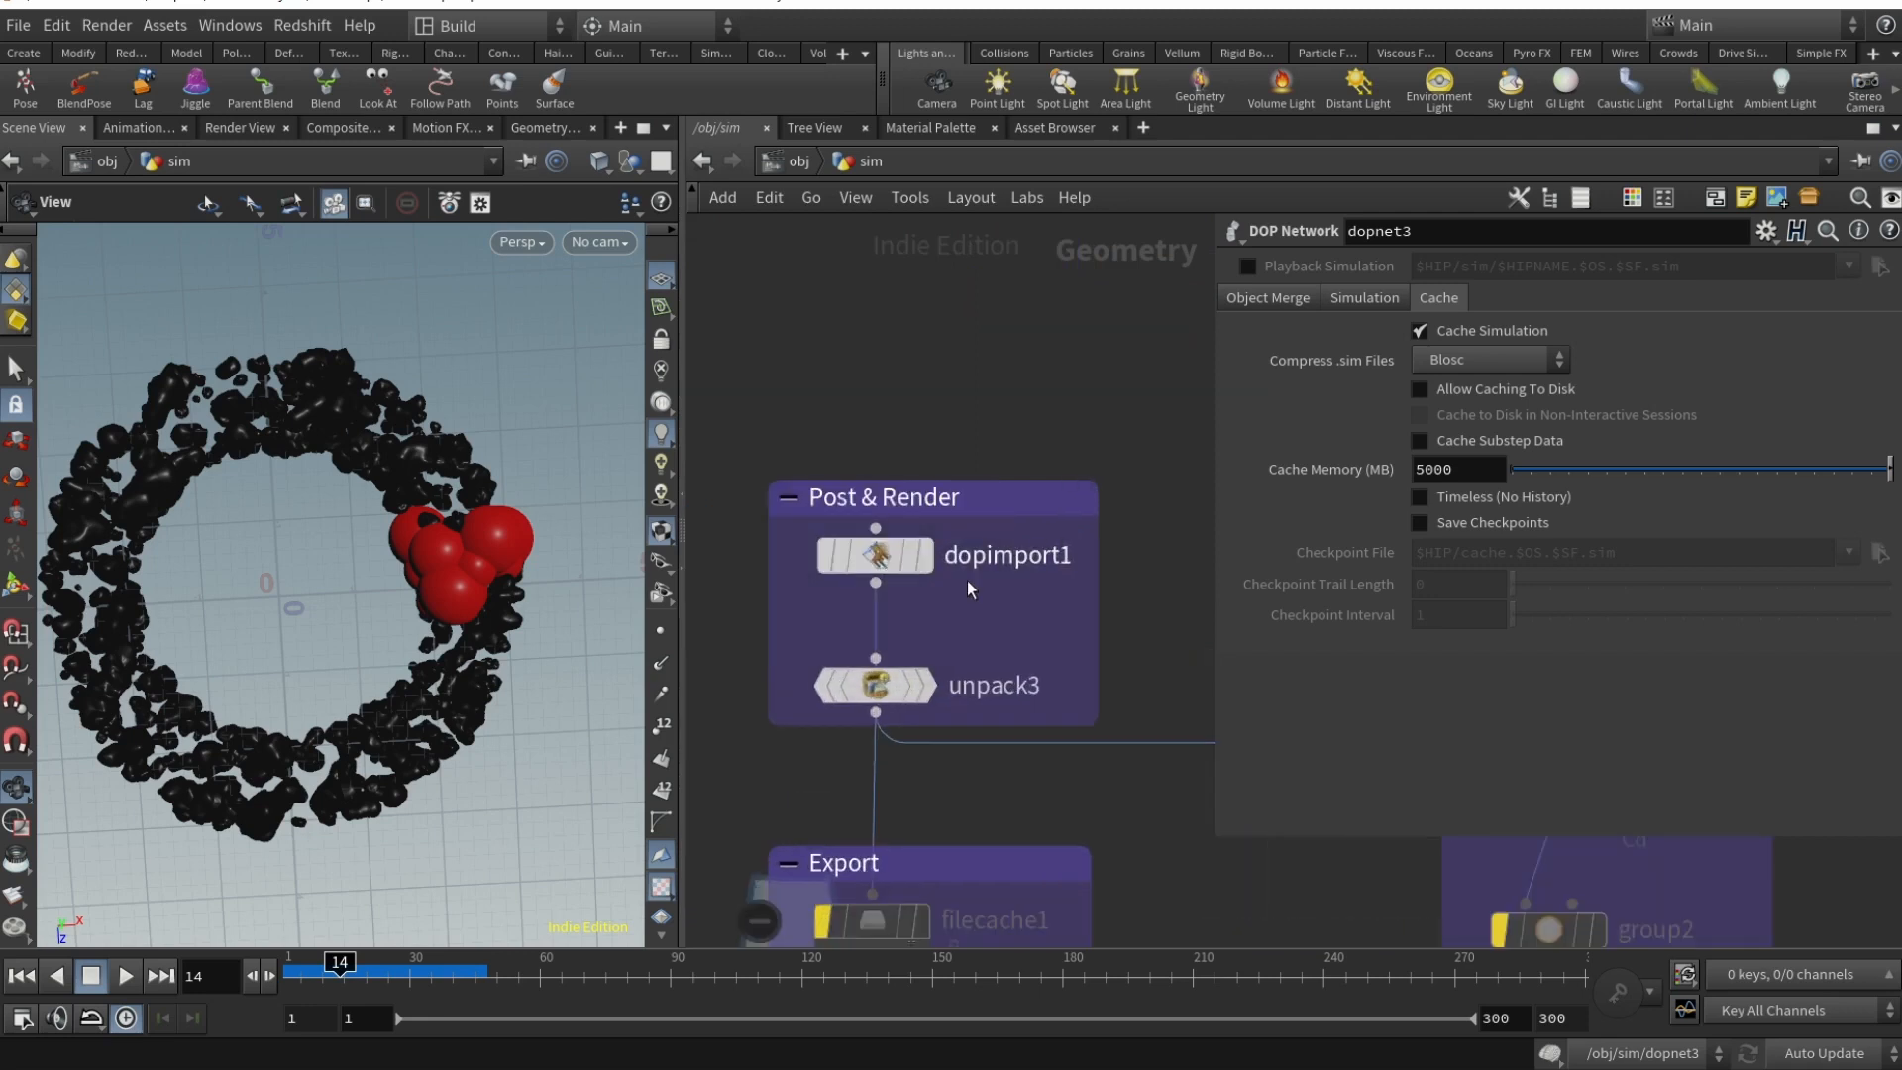
- Show dopimport1 fetching packed geometry from dopnet3, then unpack3's parameters
left_click(874, 554)
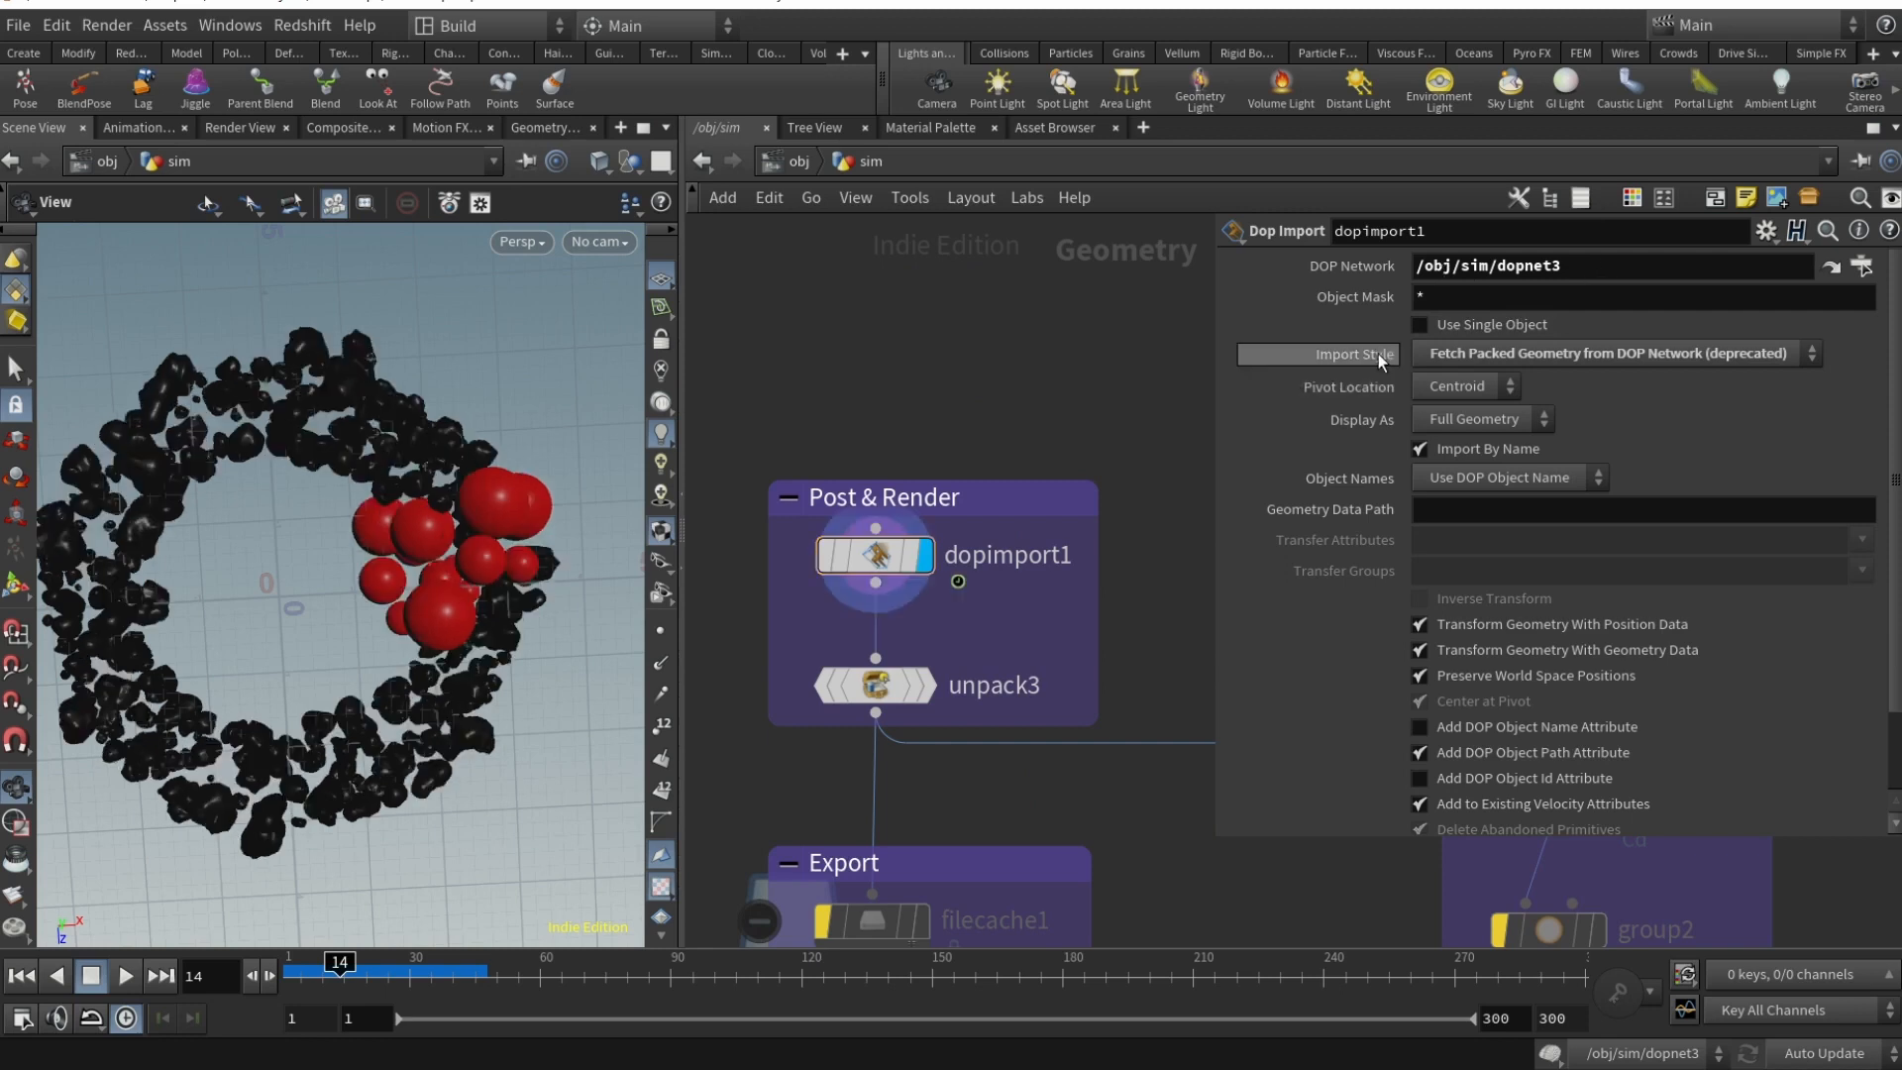
mouse_move(805, 620)
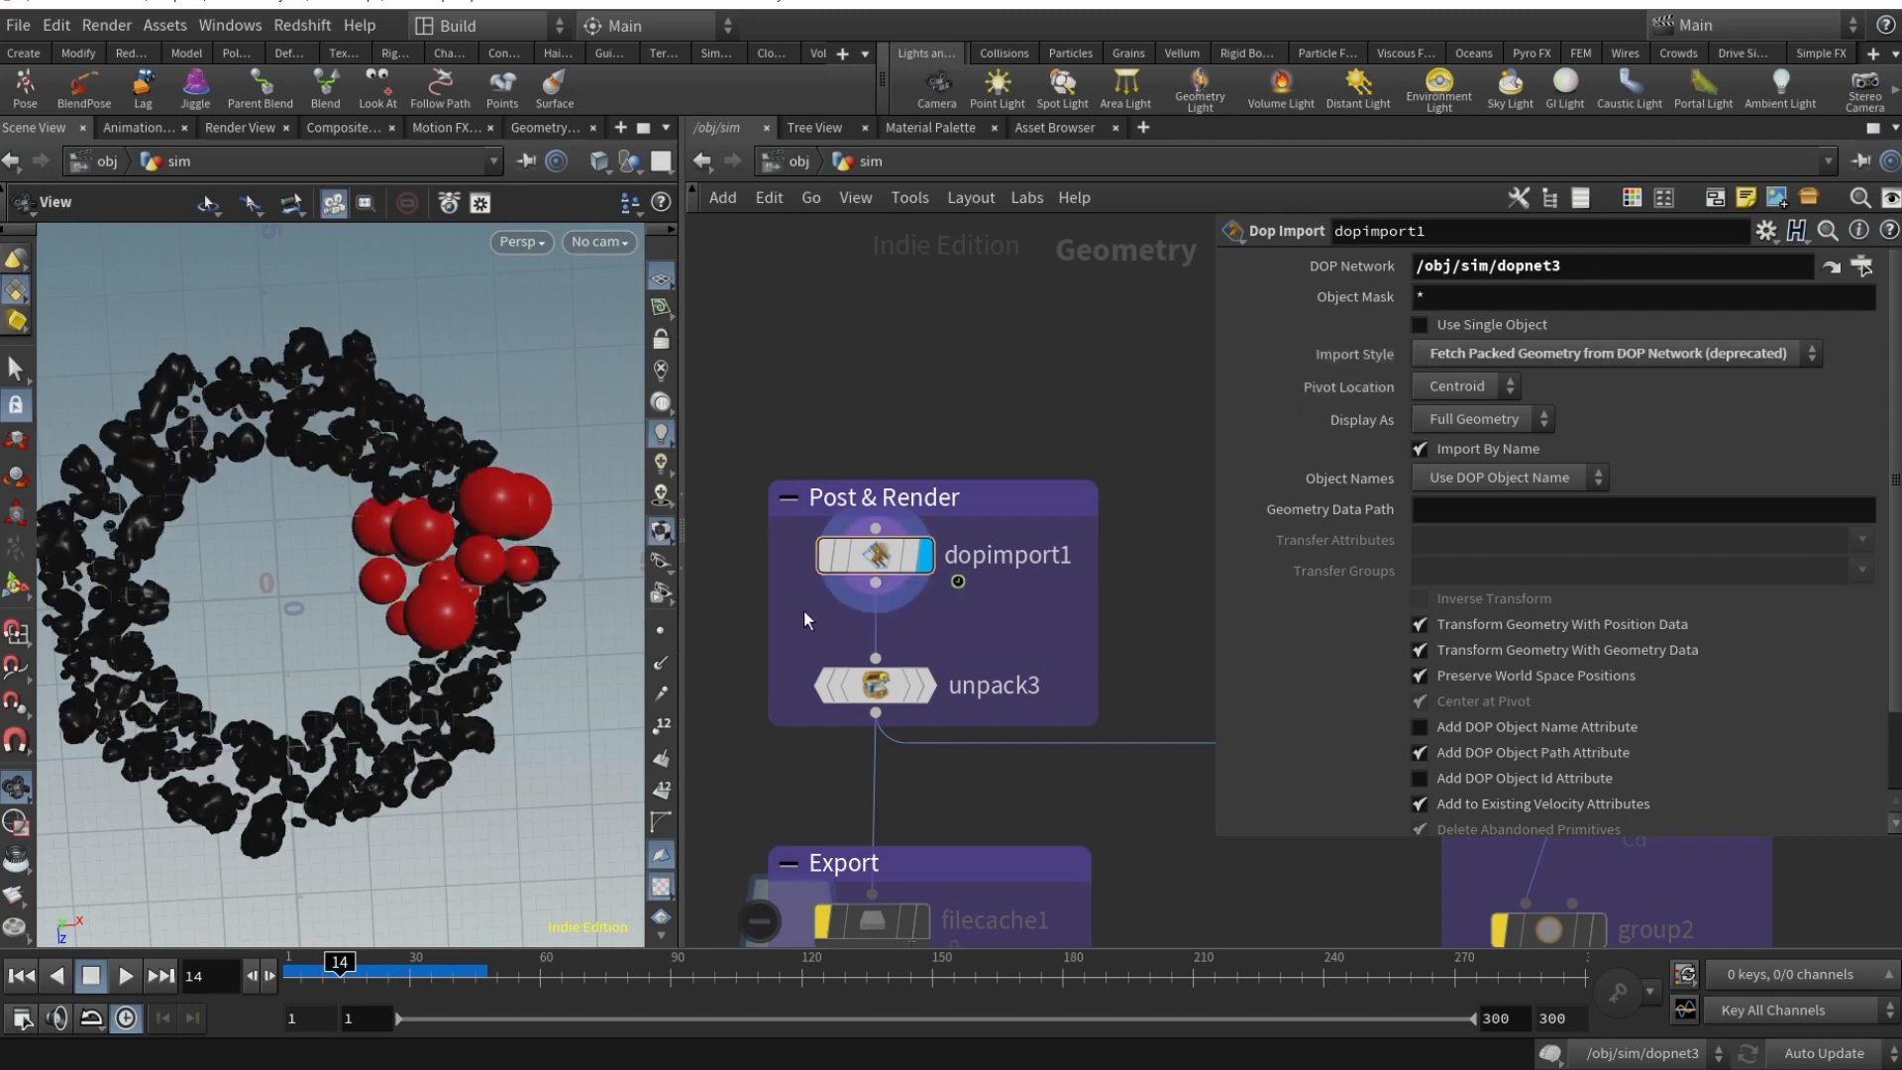
left_click(873, 685)
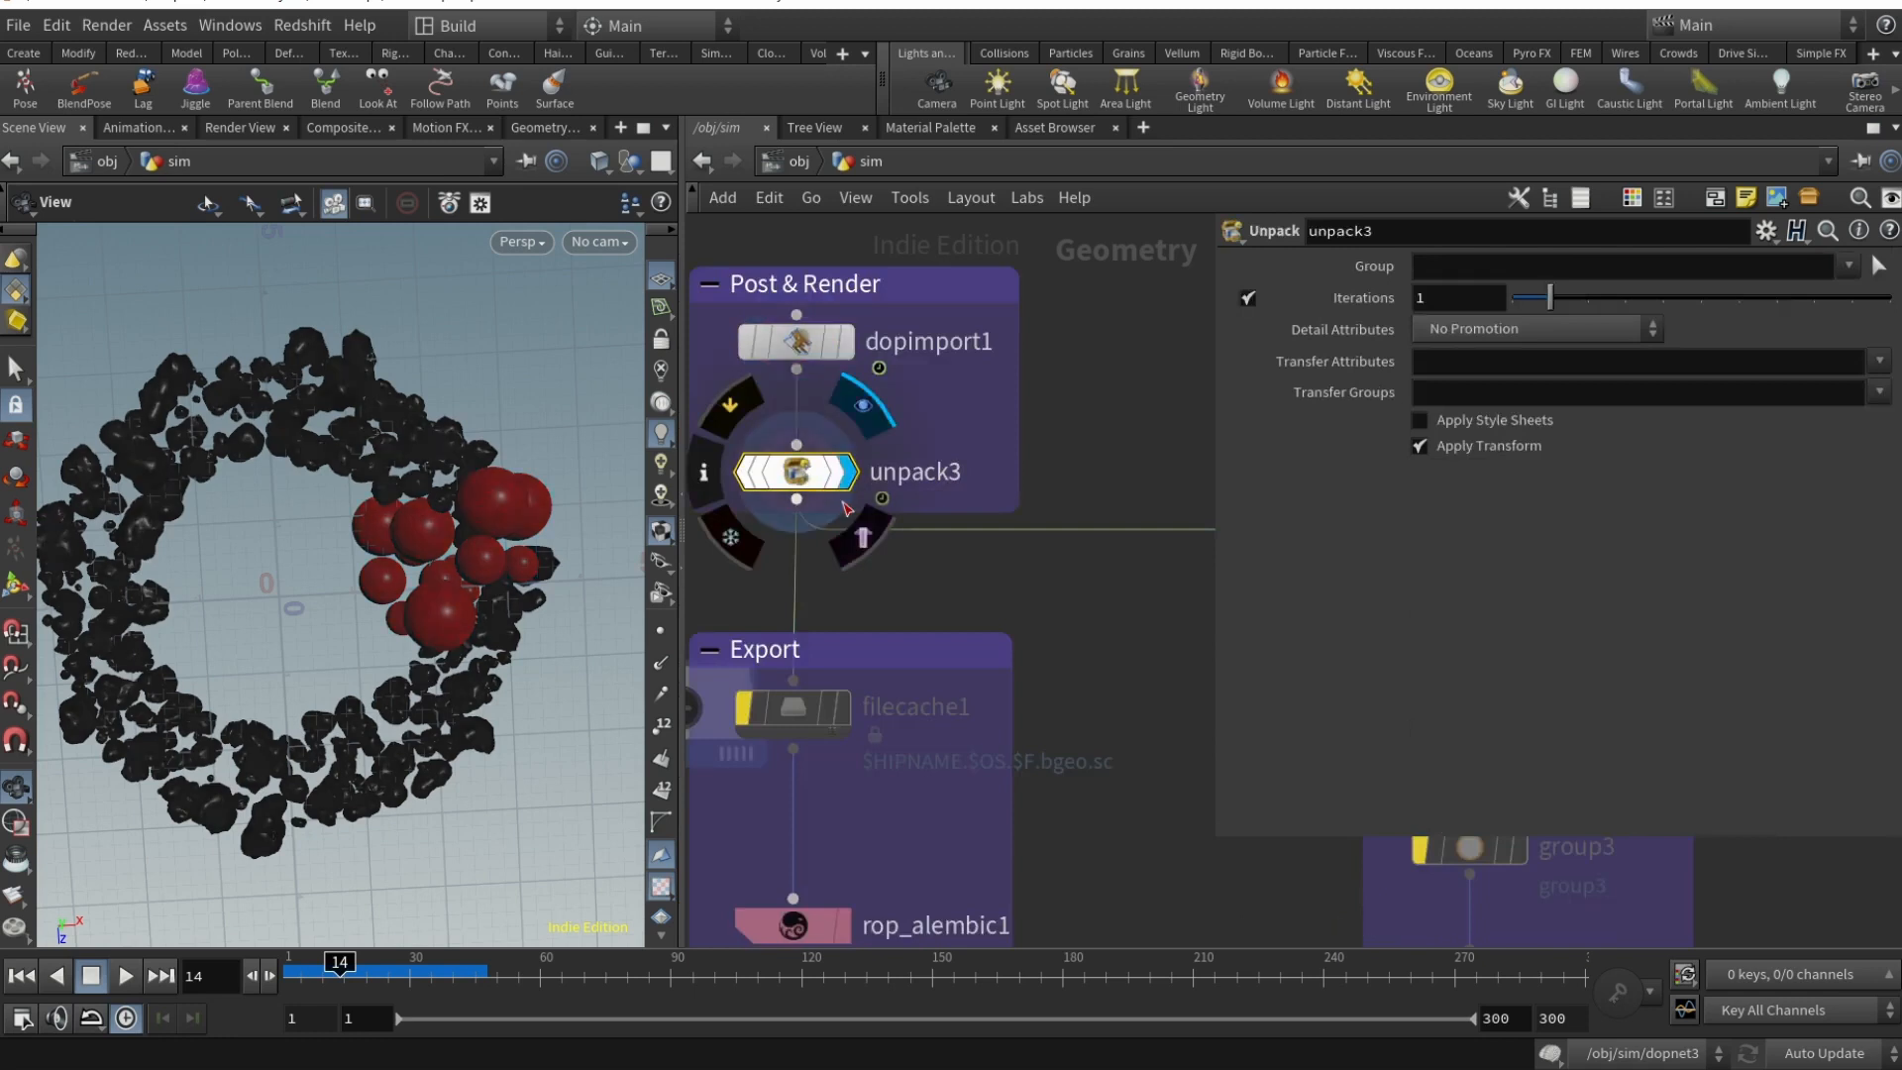
scroll("down", 3)
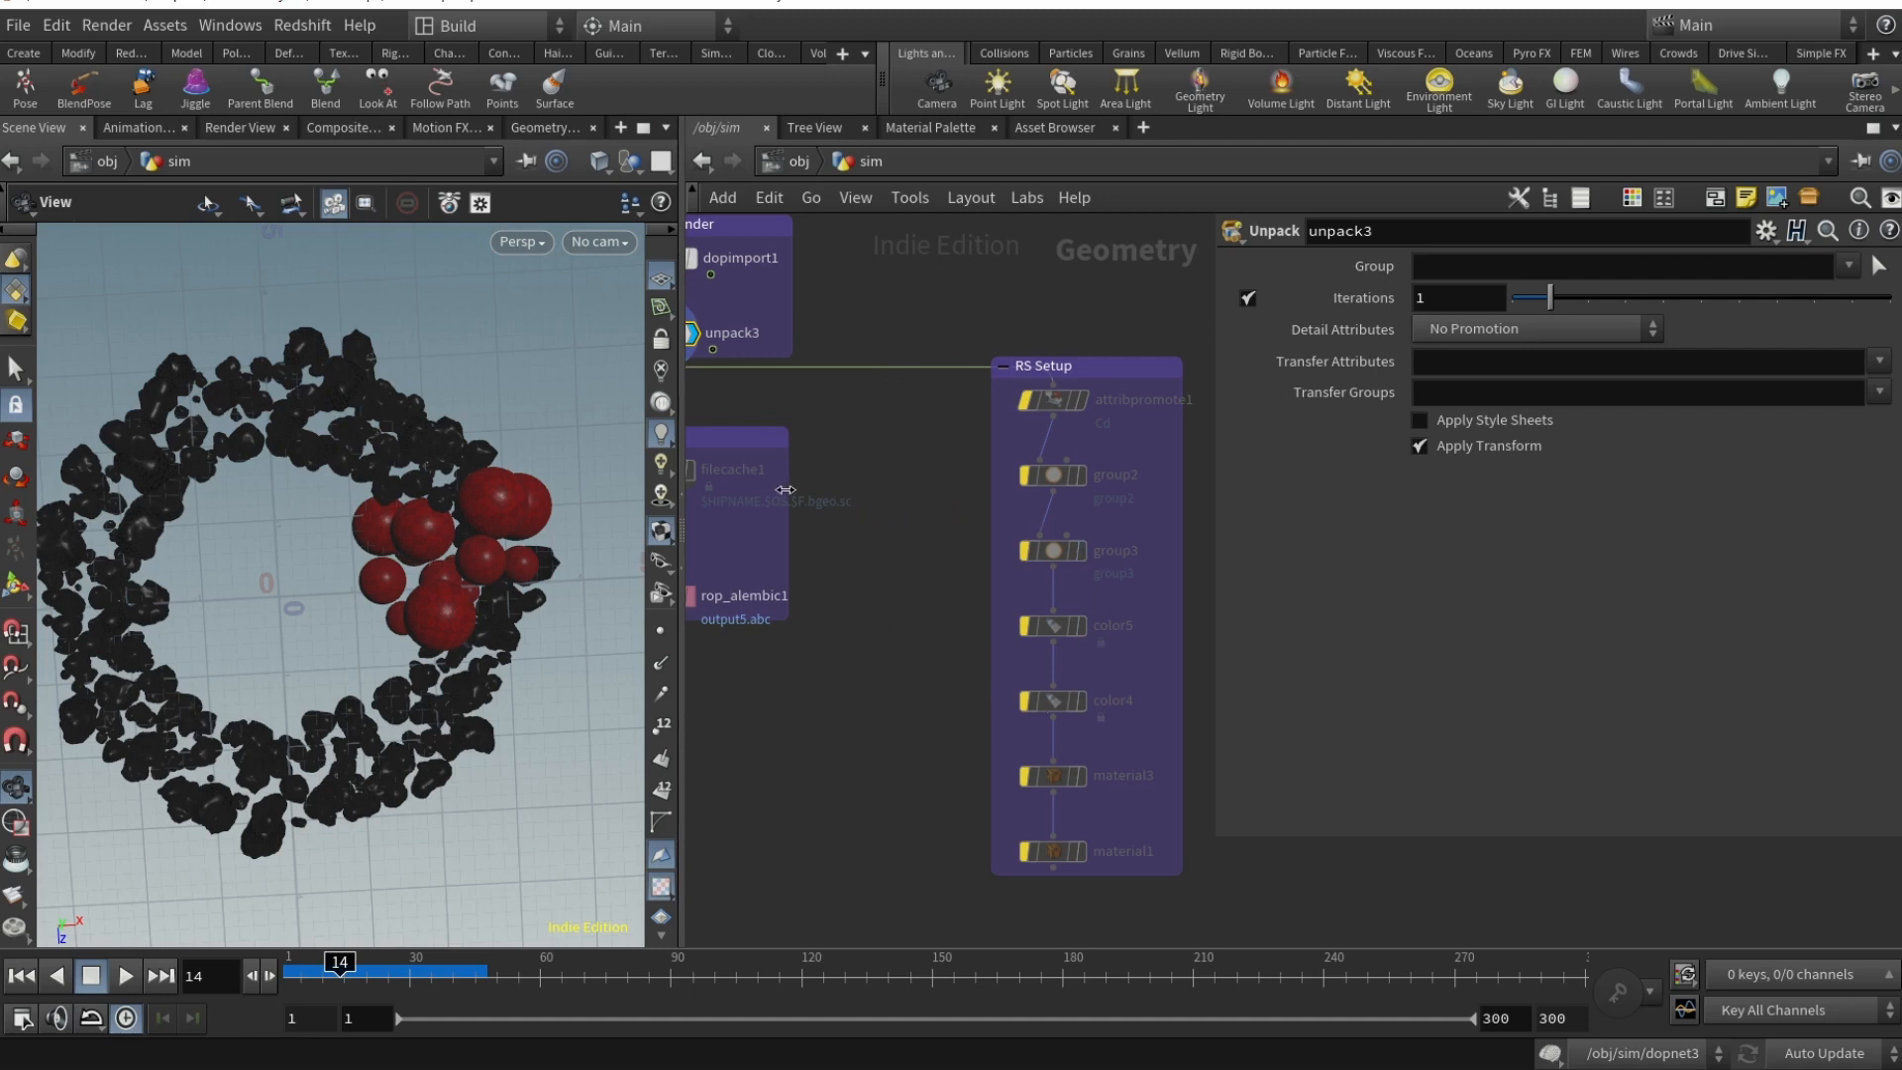
mouse_move(763, 557)
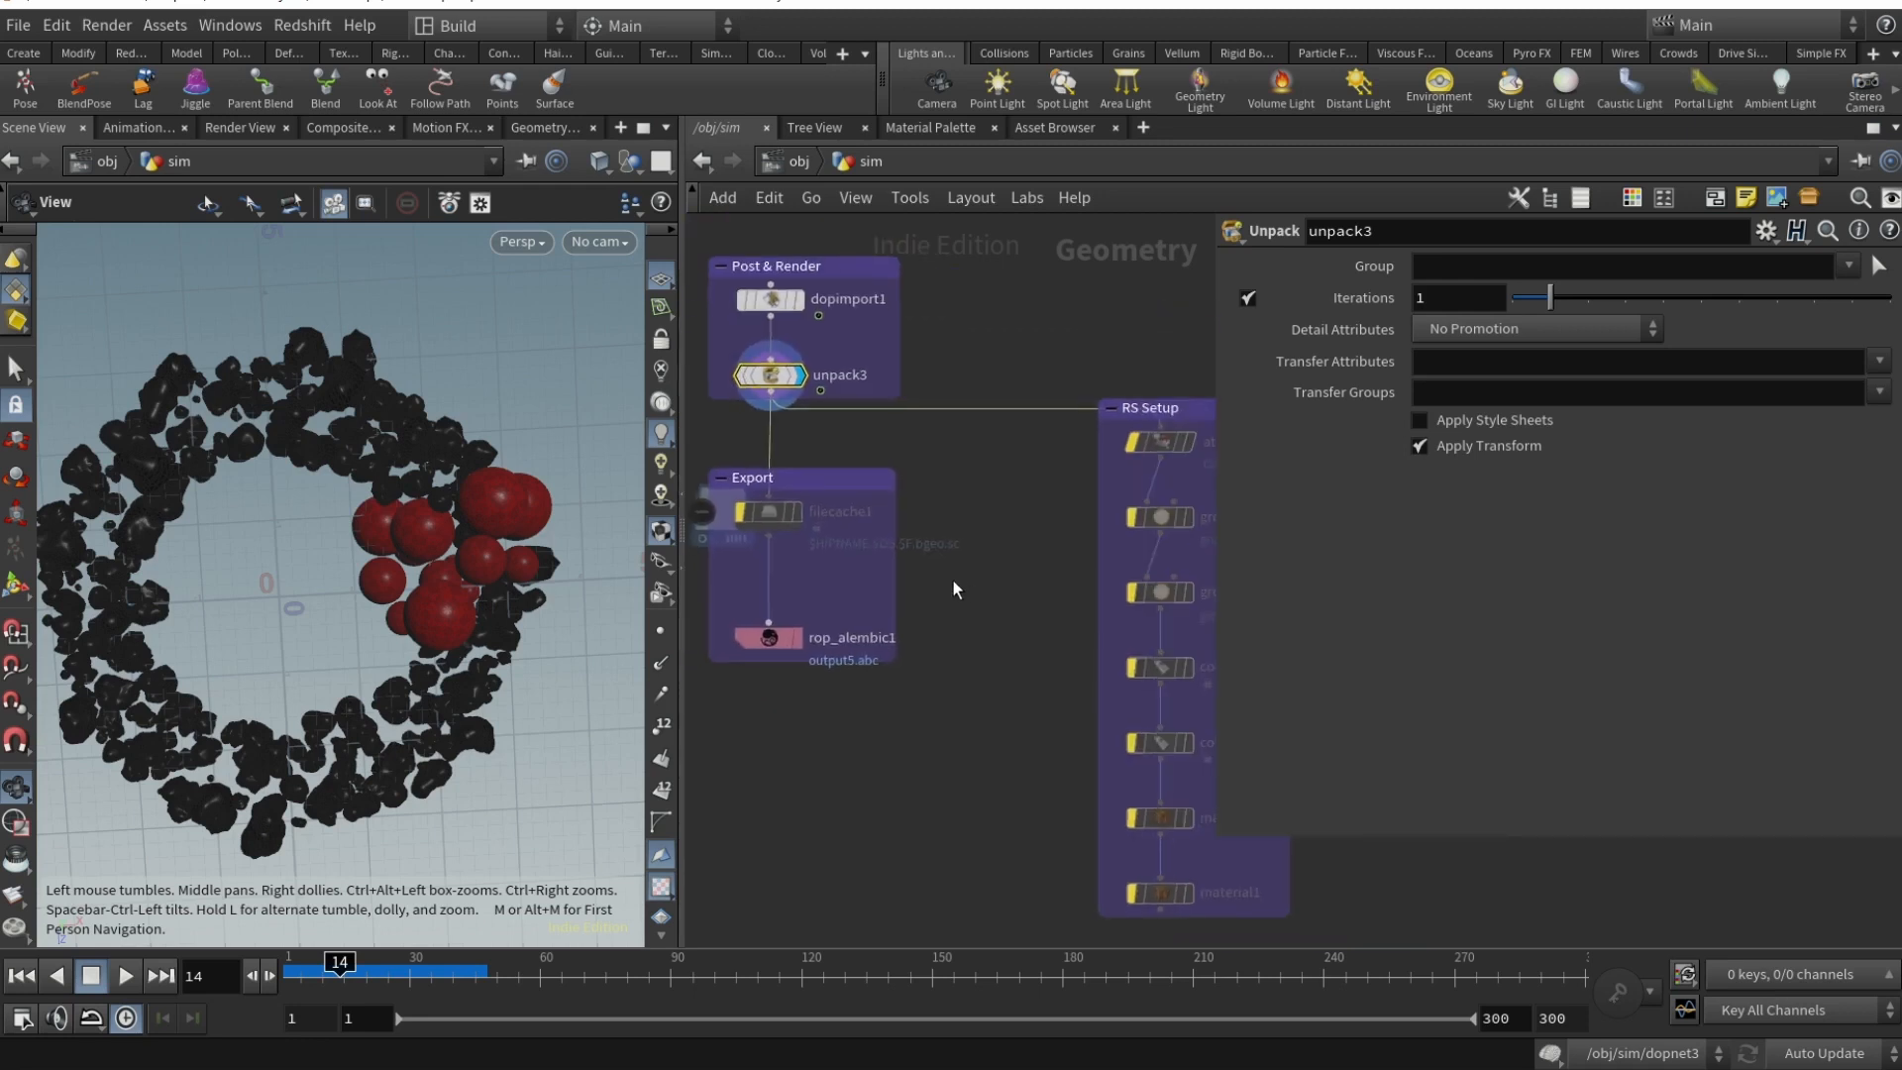
- Review the file cache, Alembic export and colour attribute promotion node settings
left_click(767, 512)
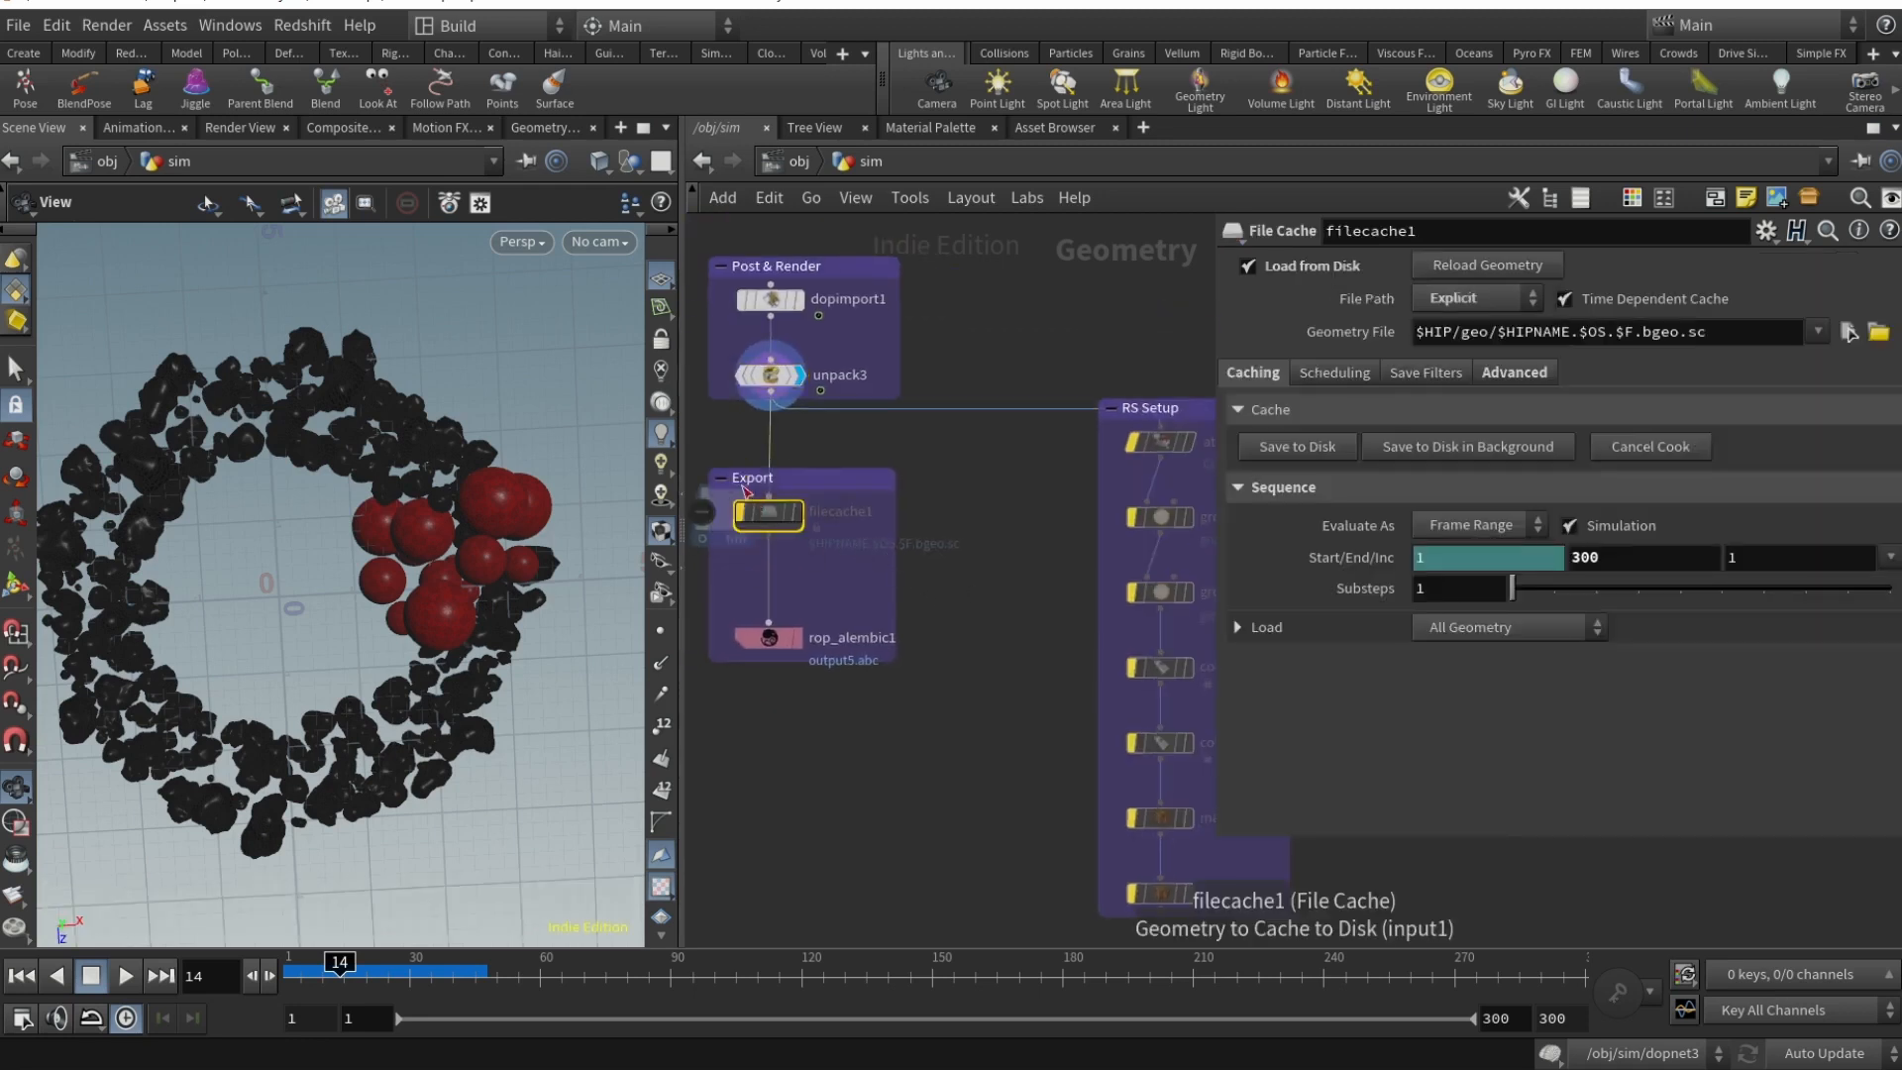
left_click(767, 638)
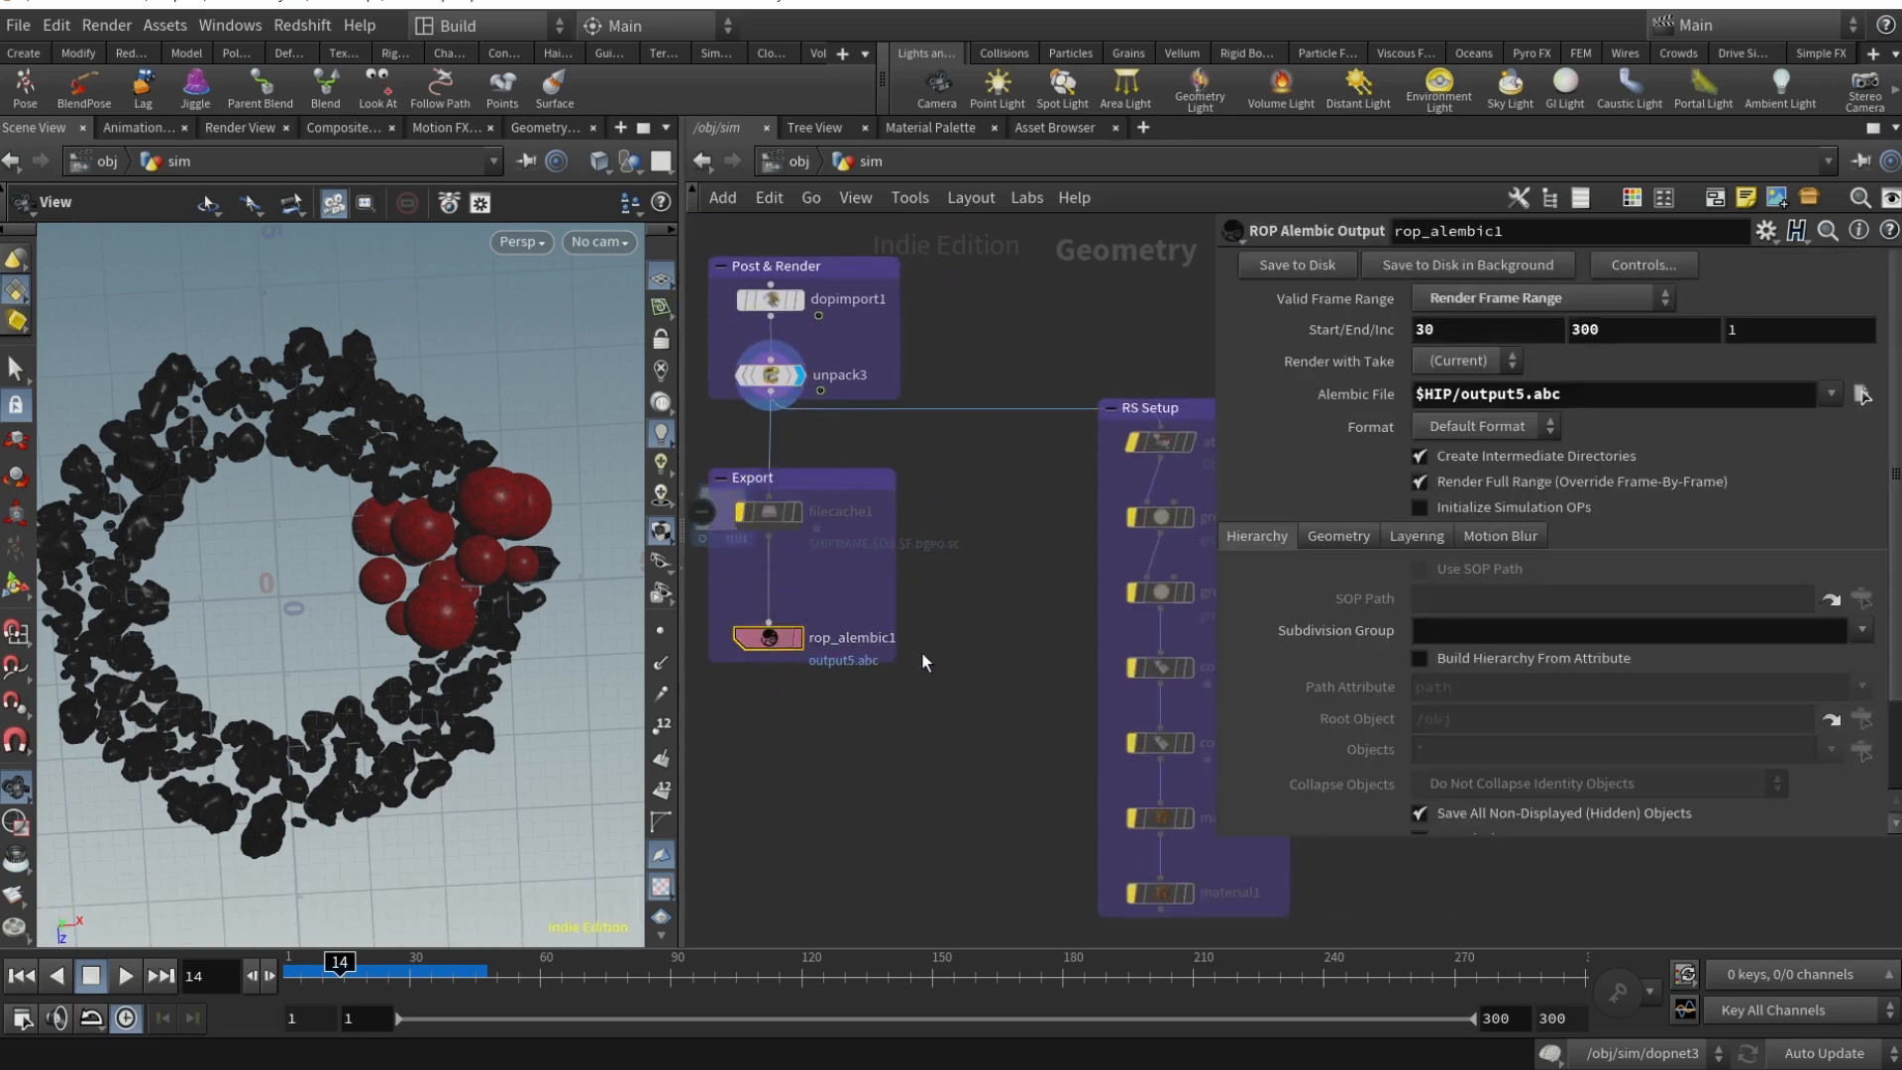
mouse_move(992, 566)
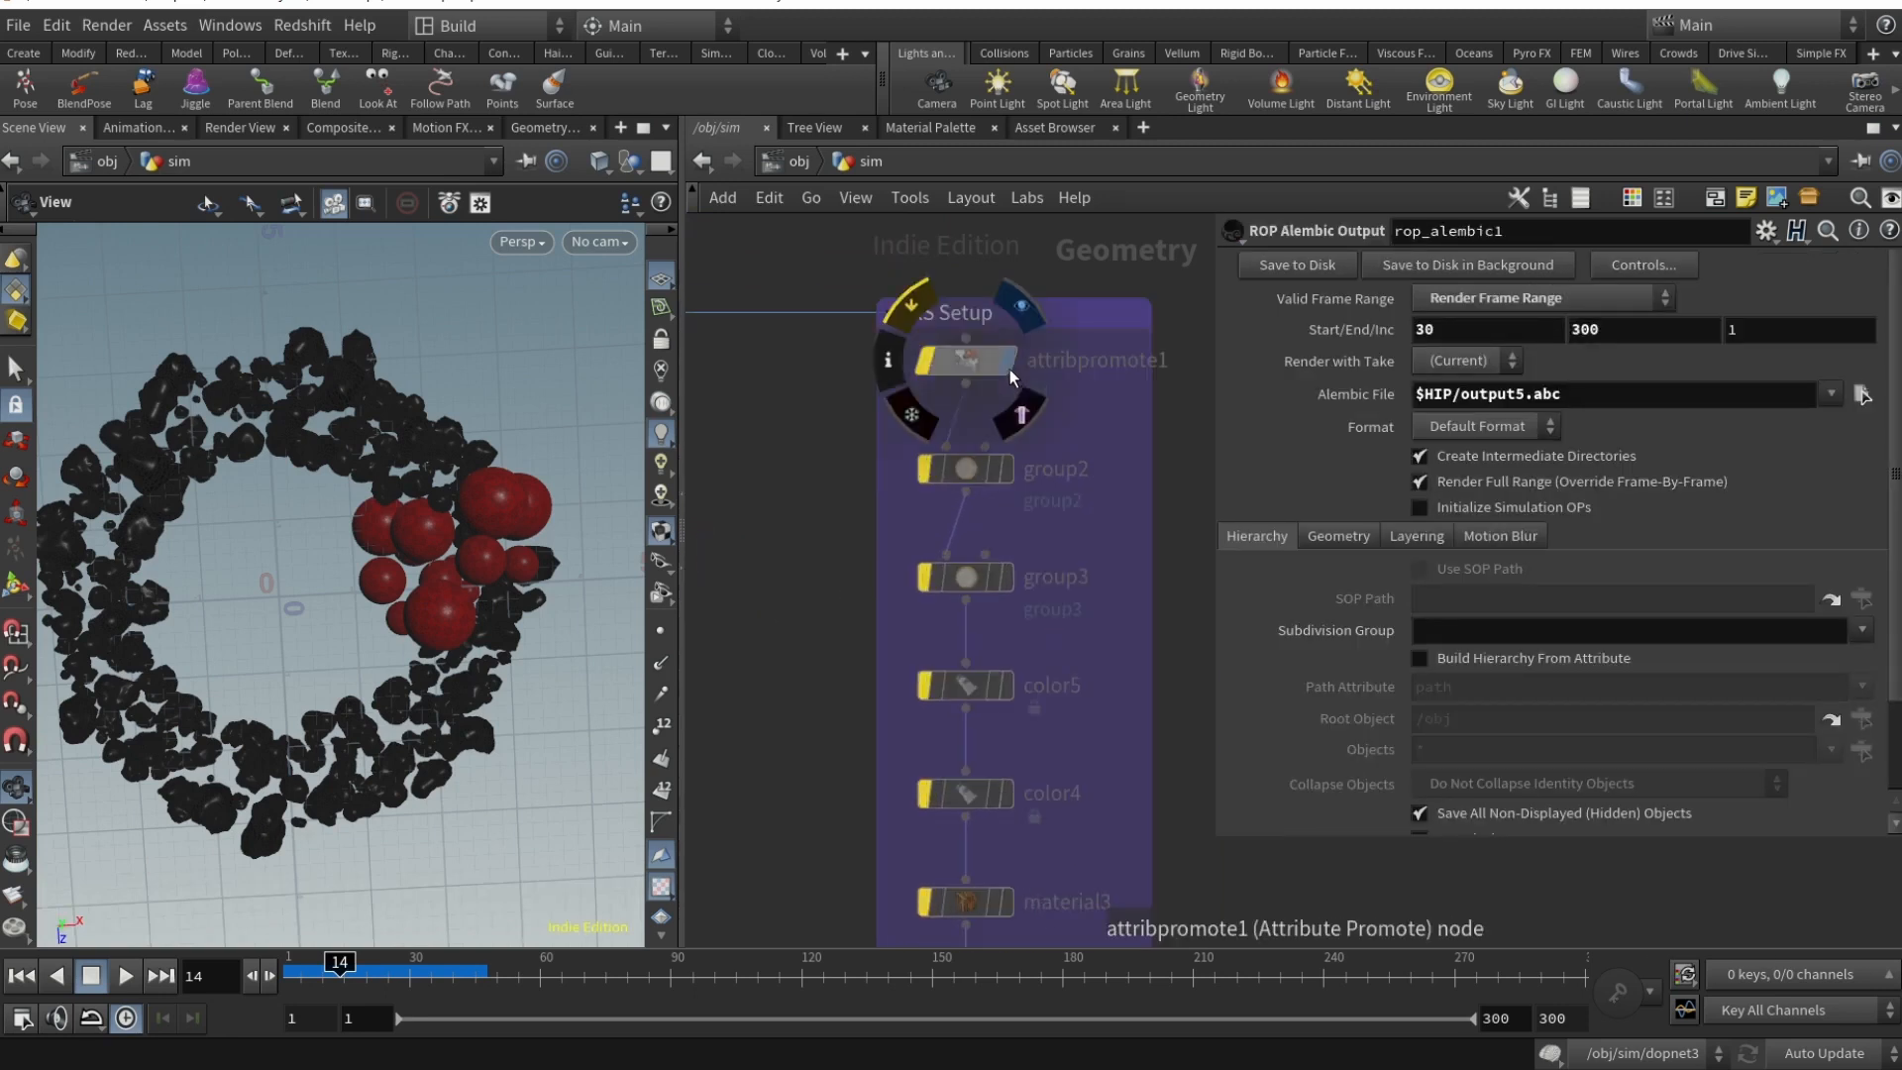
left_click(964, 360)
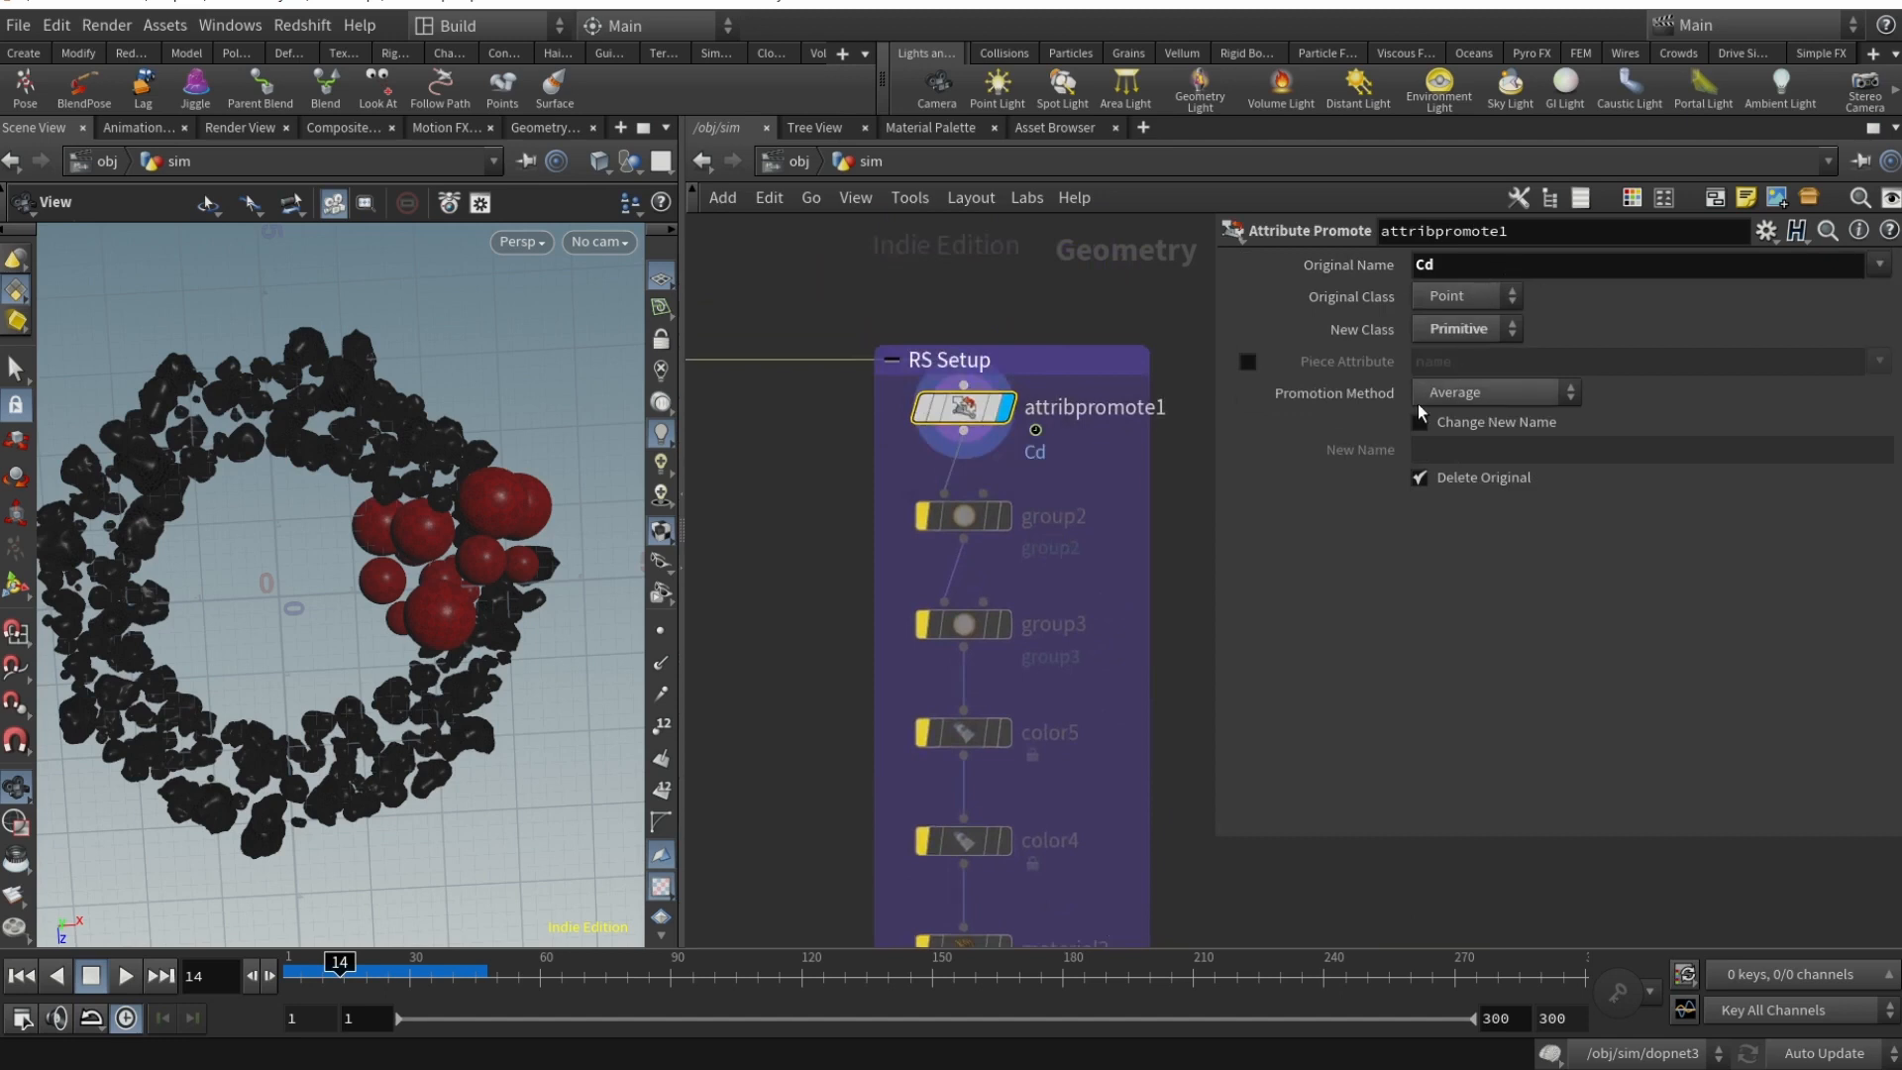
- Inspect the red and non-red piece groups, including group3's red-equals-0 expression
left_click(963, 515)
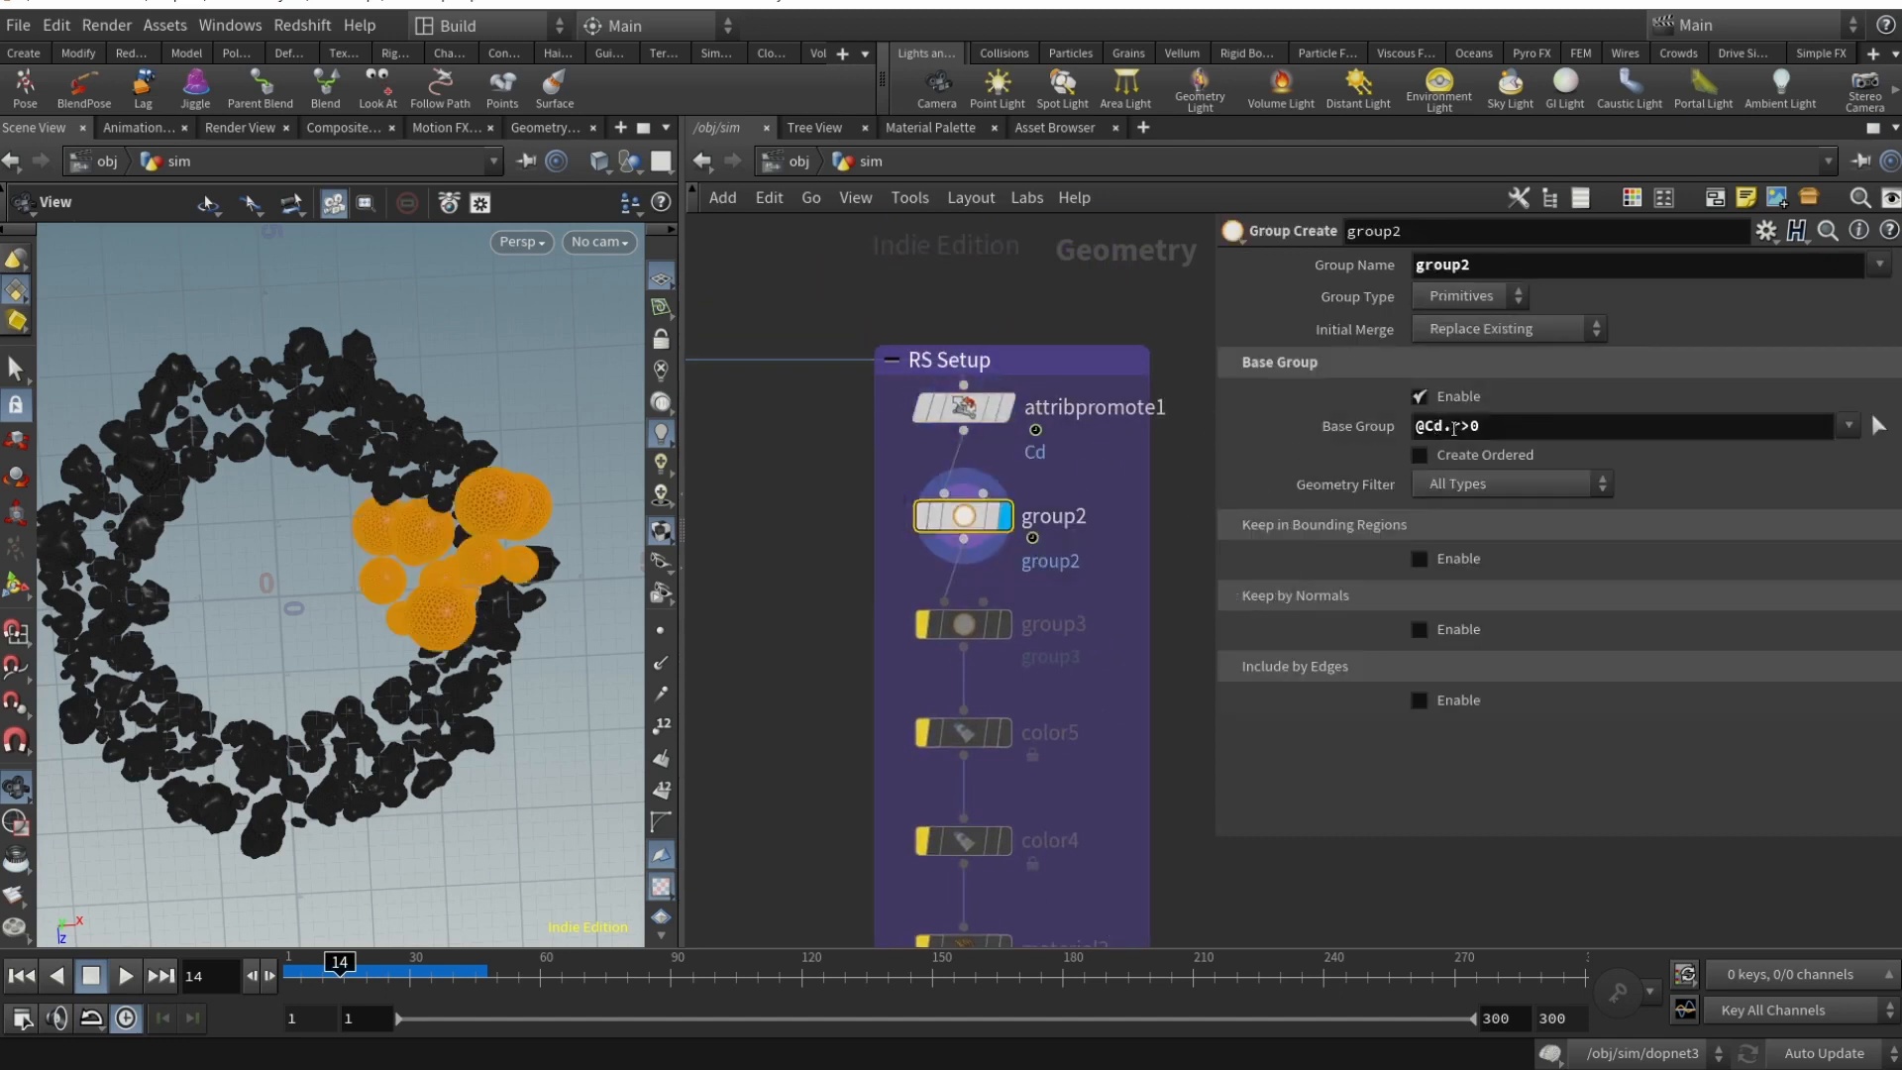
left_click(1625, 426)
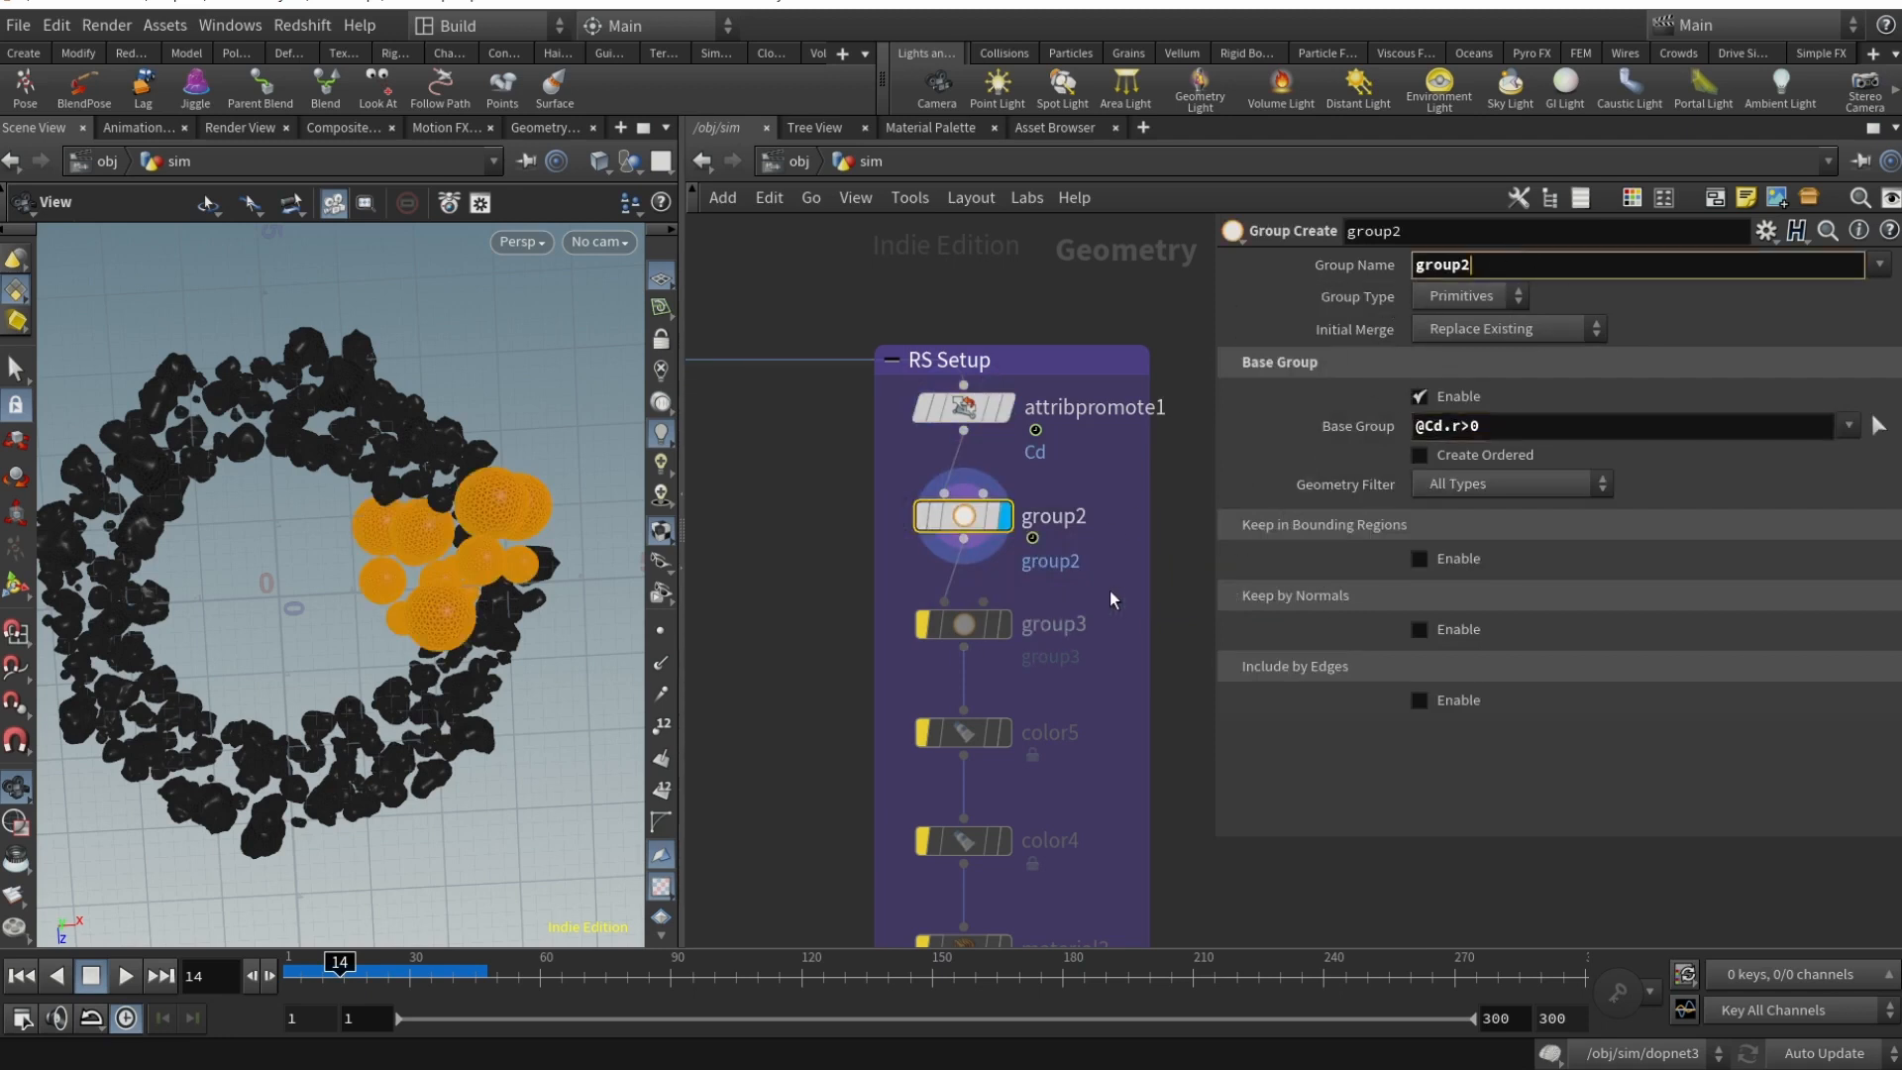
left_click(963, 623)
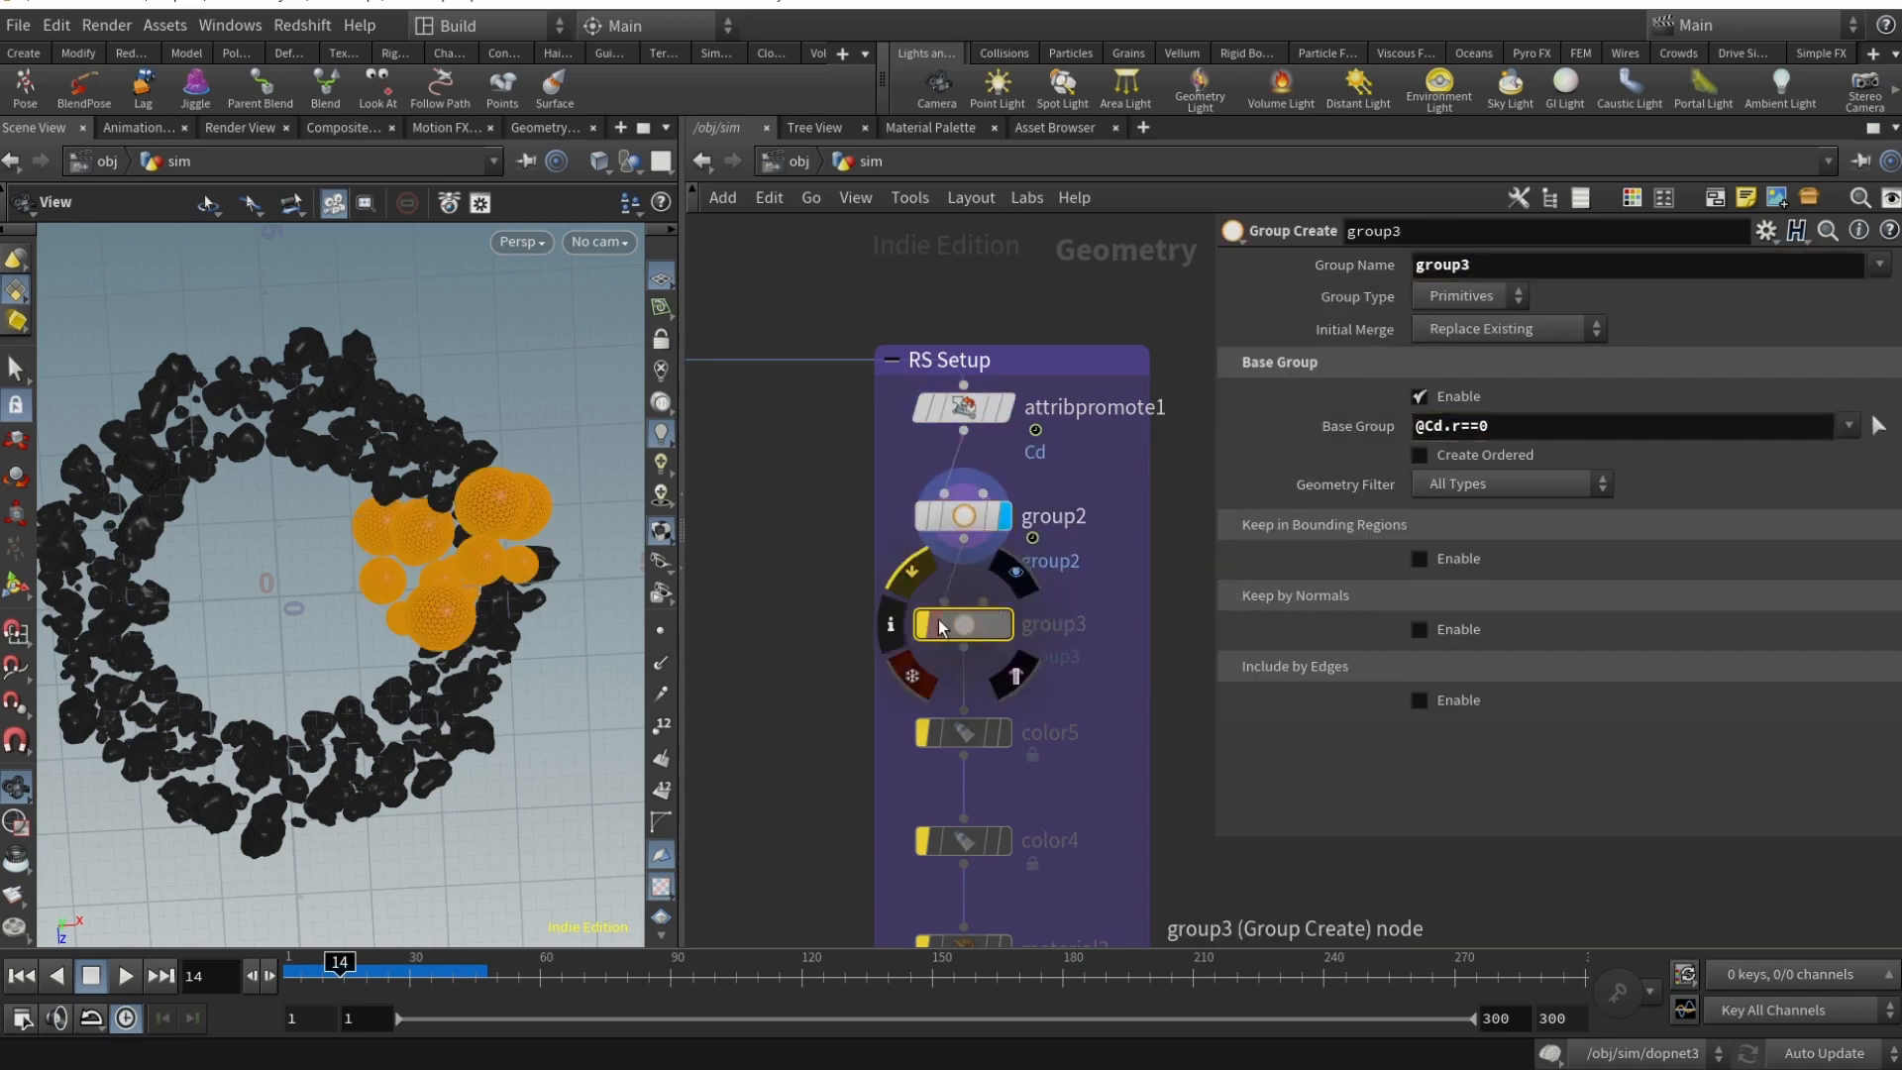
left_click(961, 622)
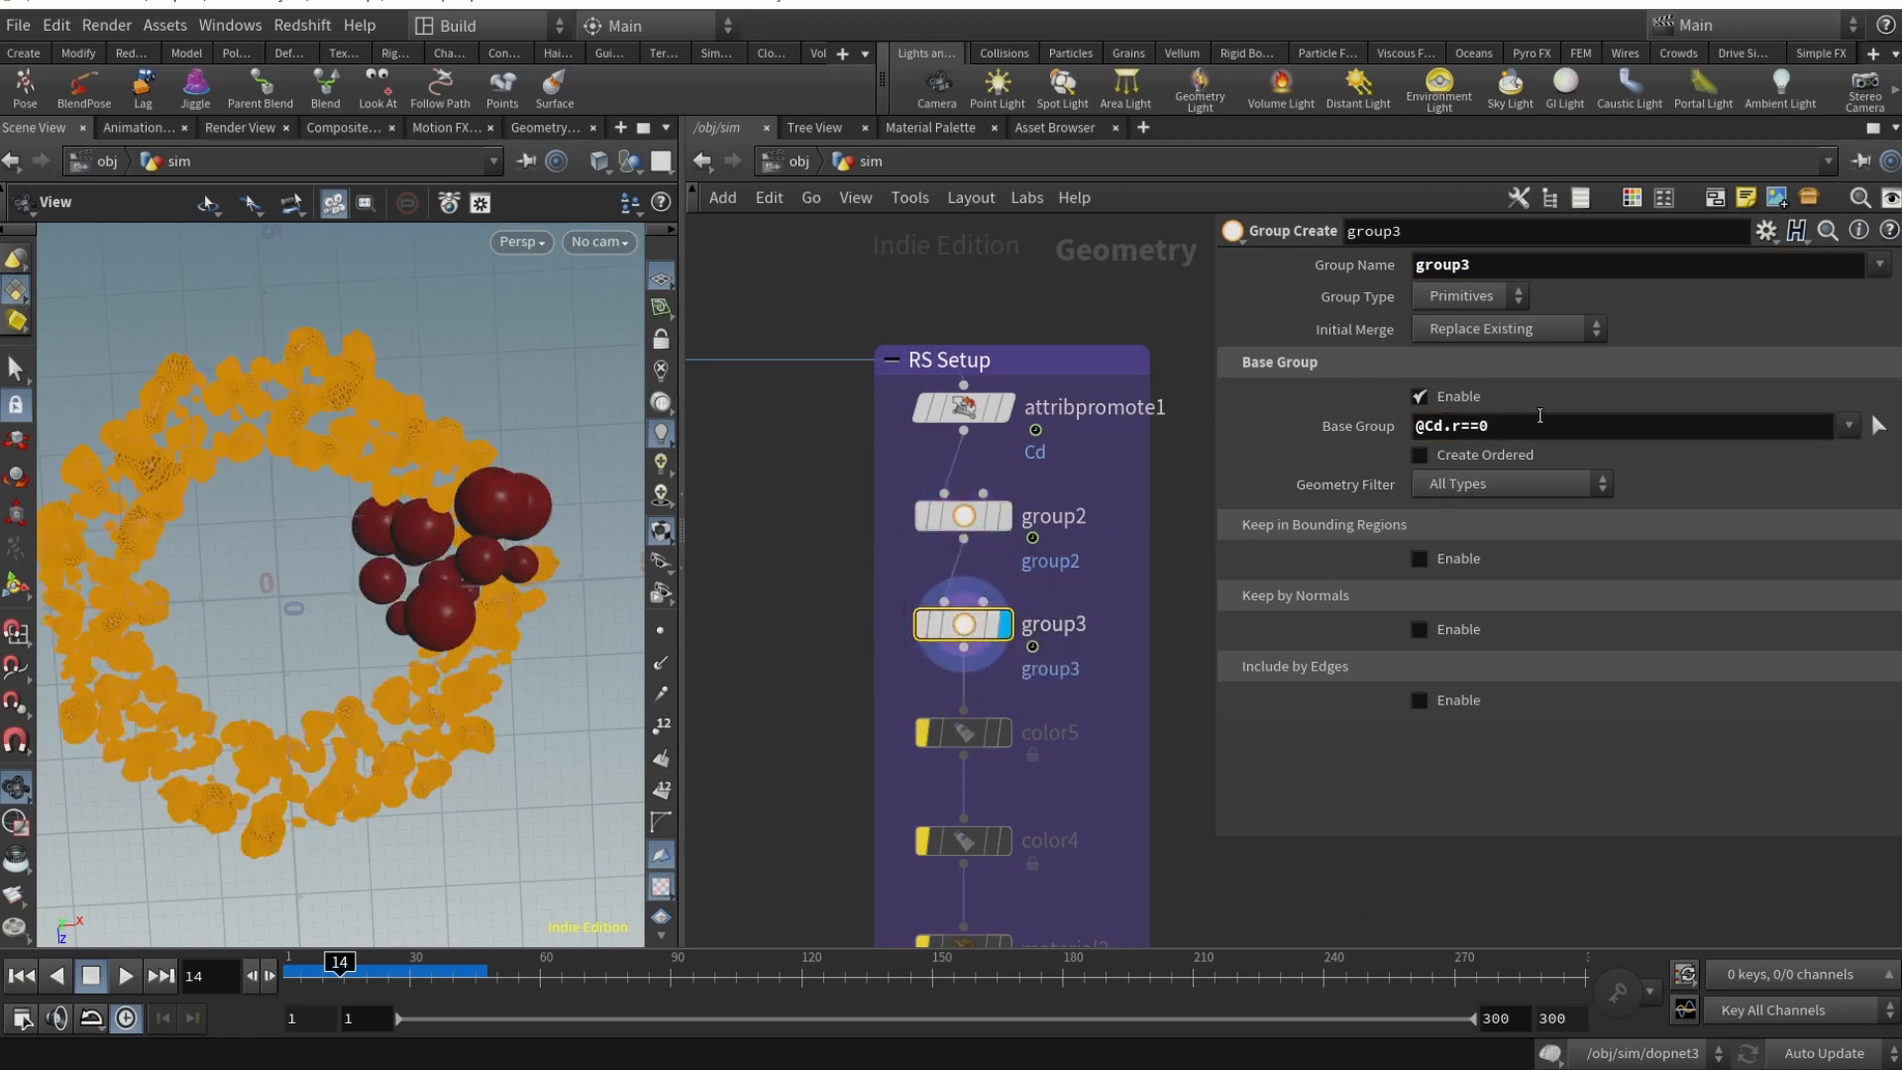
mouse_move(1444, 454)
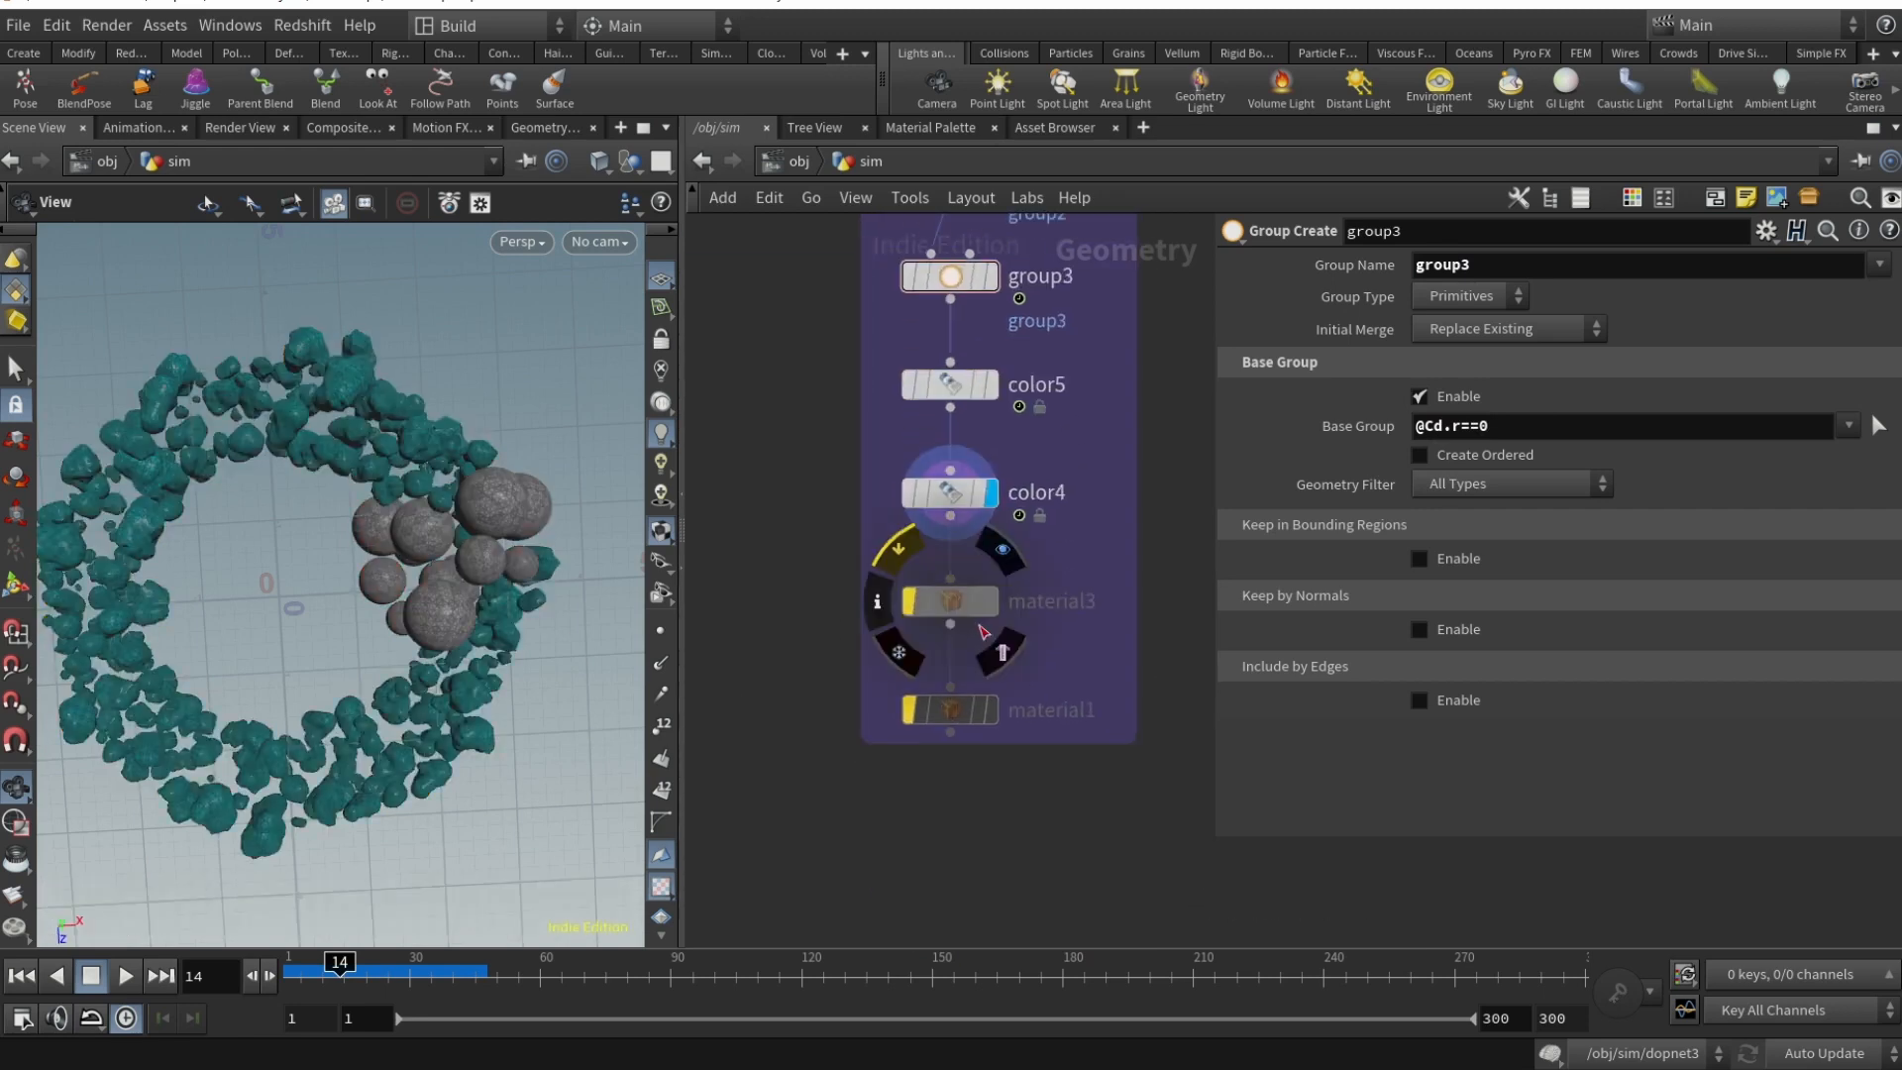
- Check the material3 node and confirm material1 is assigned to group3
left_click(950, 600)
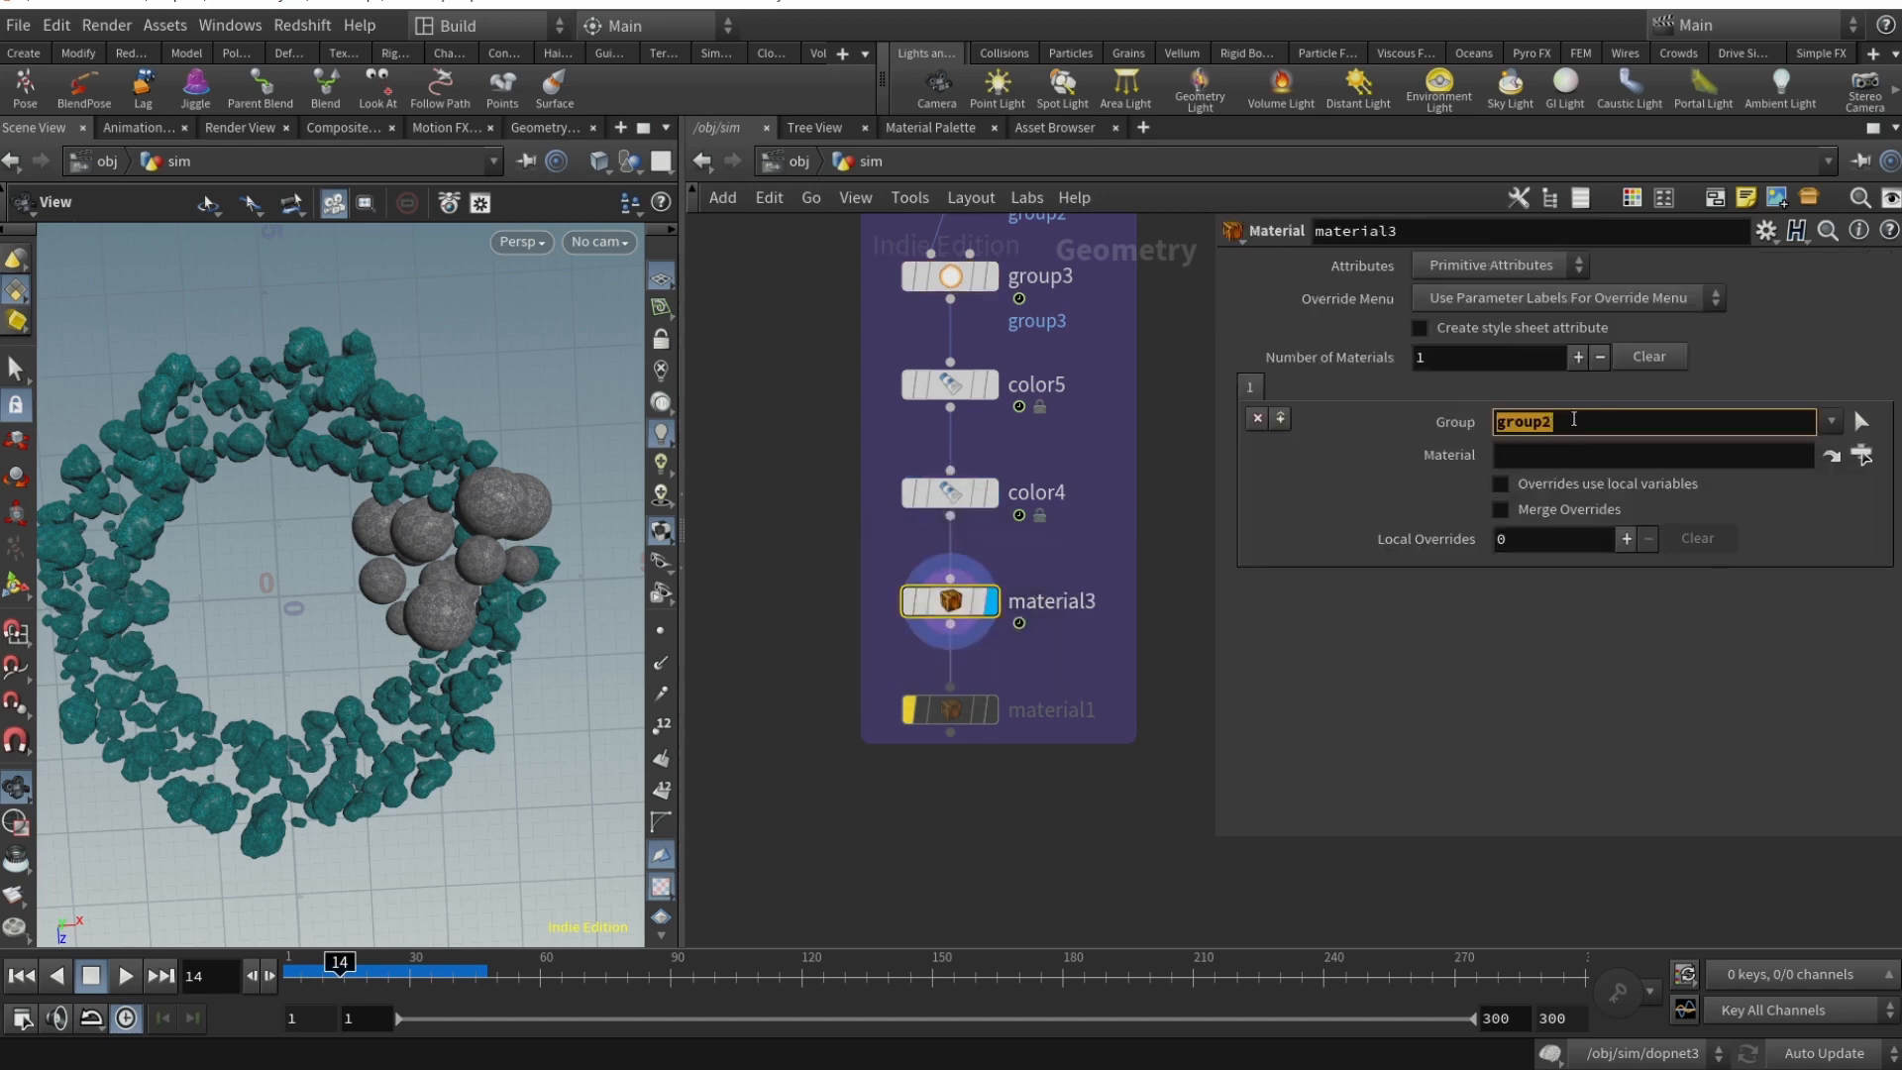
left_click(949, 709)
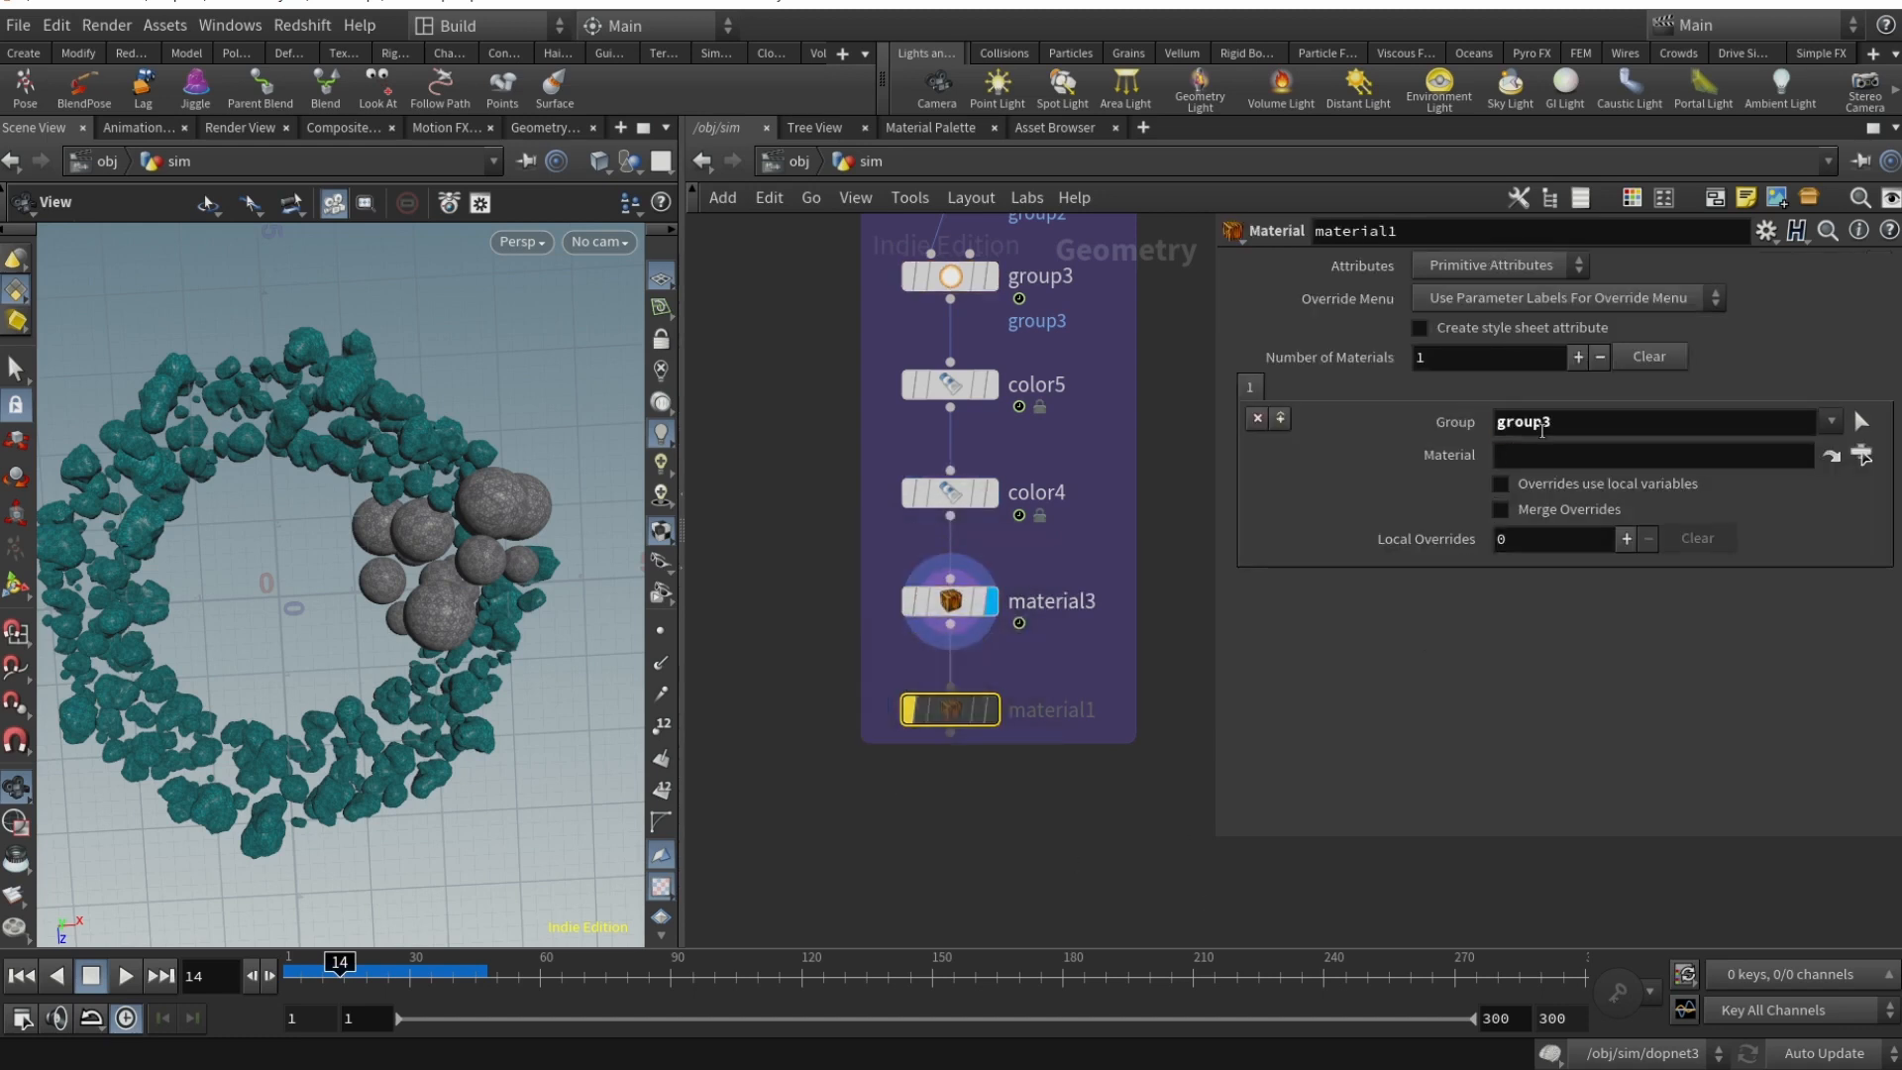
left_click(1649, 454)
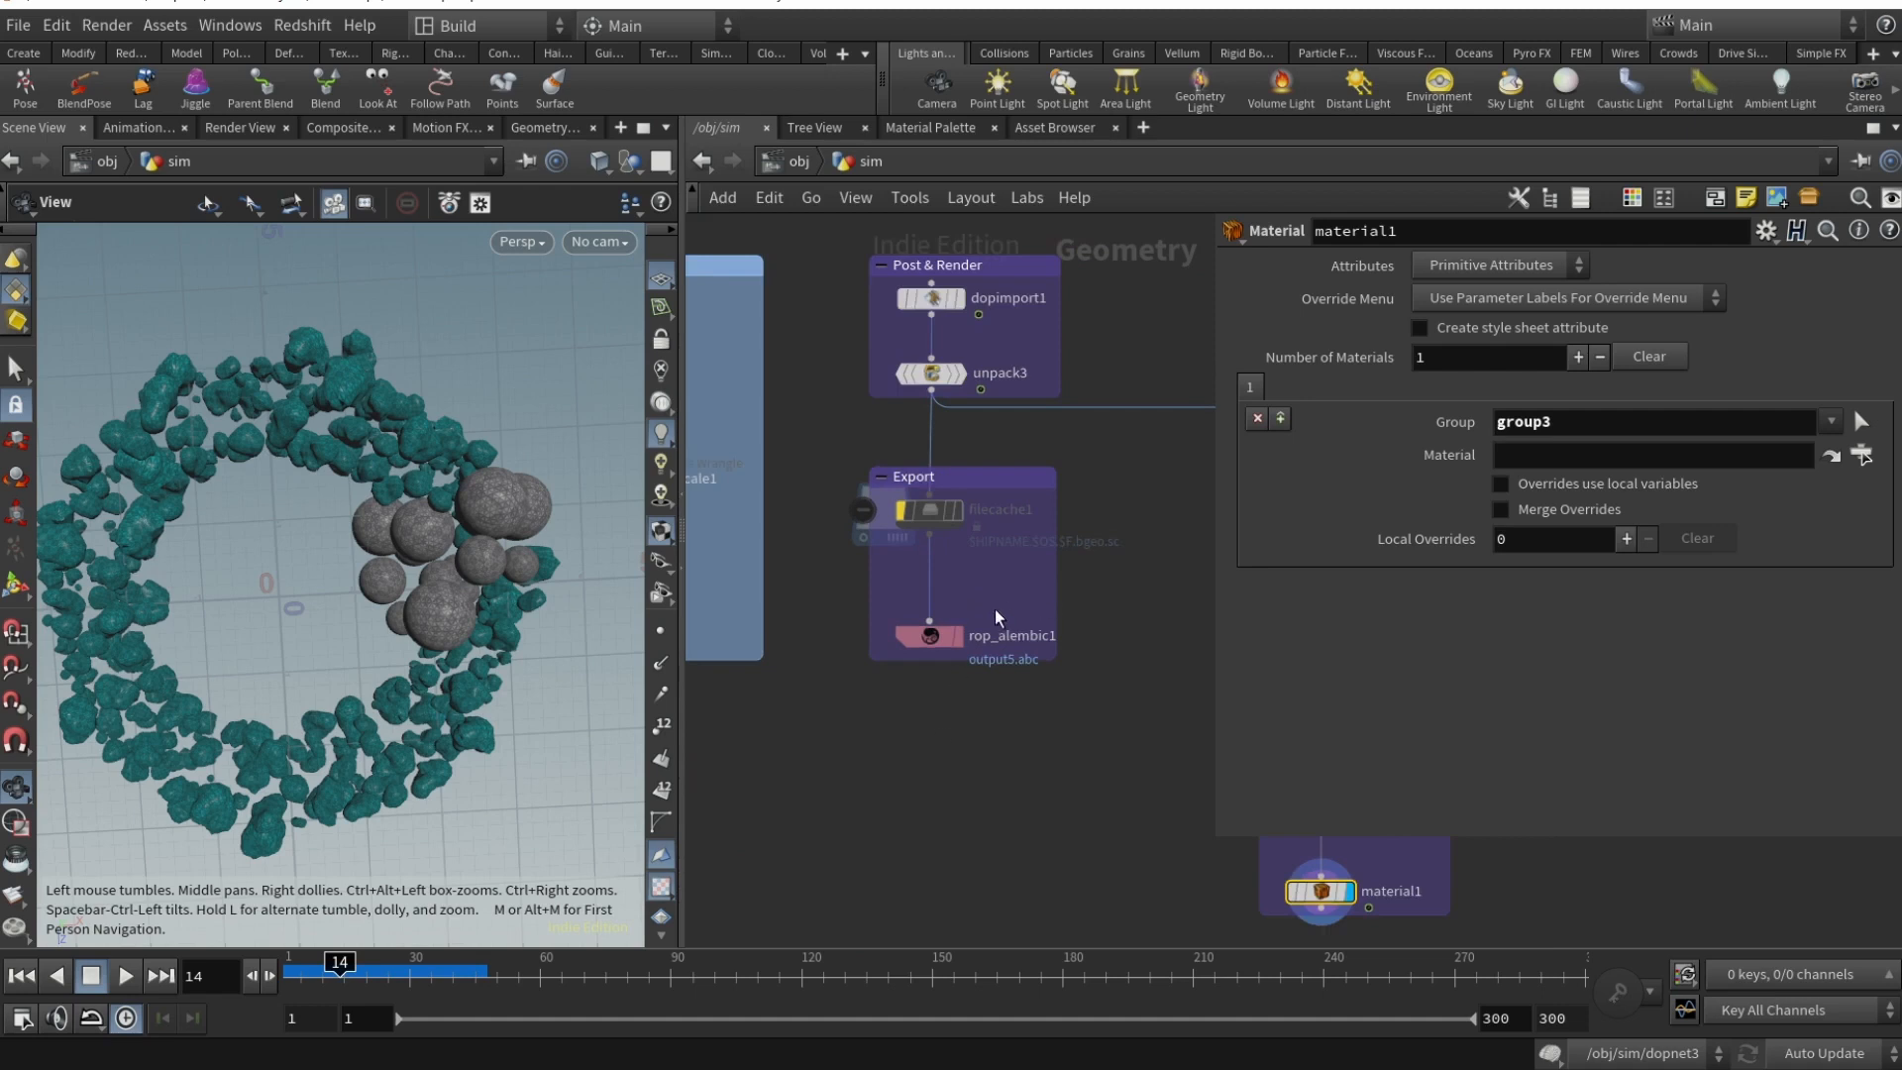
mouse_move(888, 639)
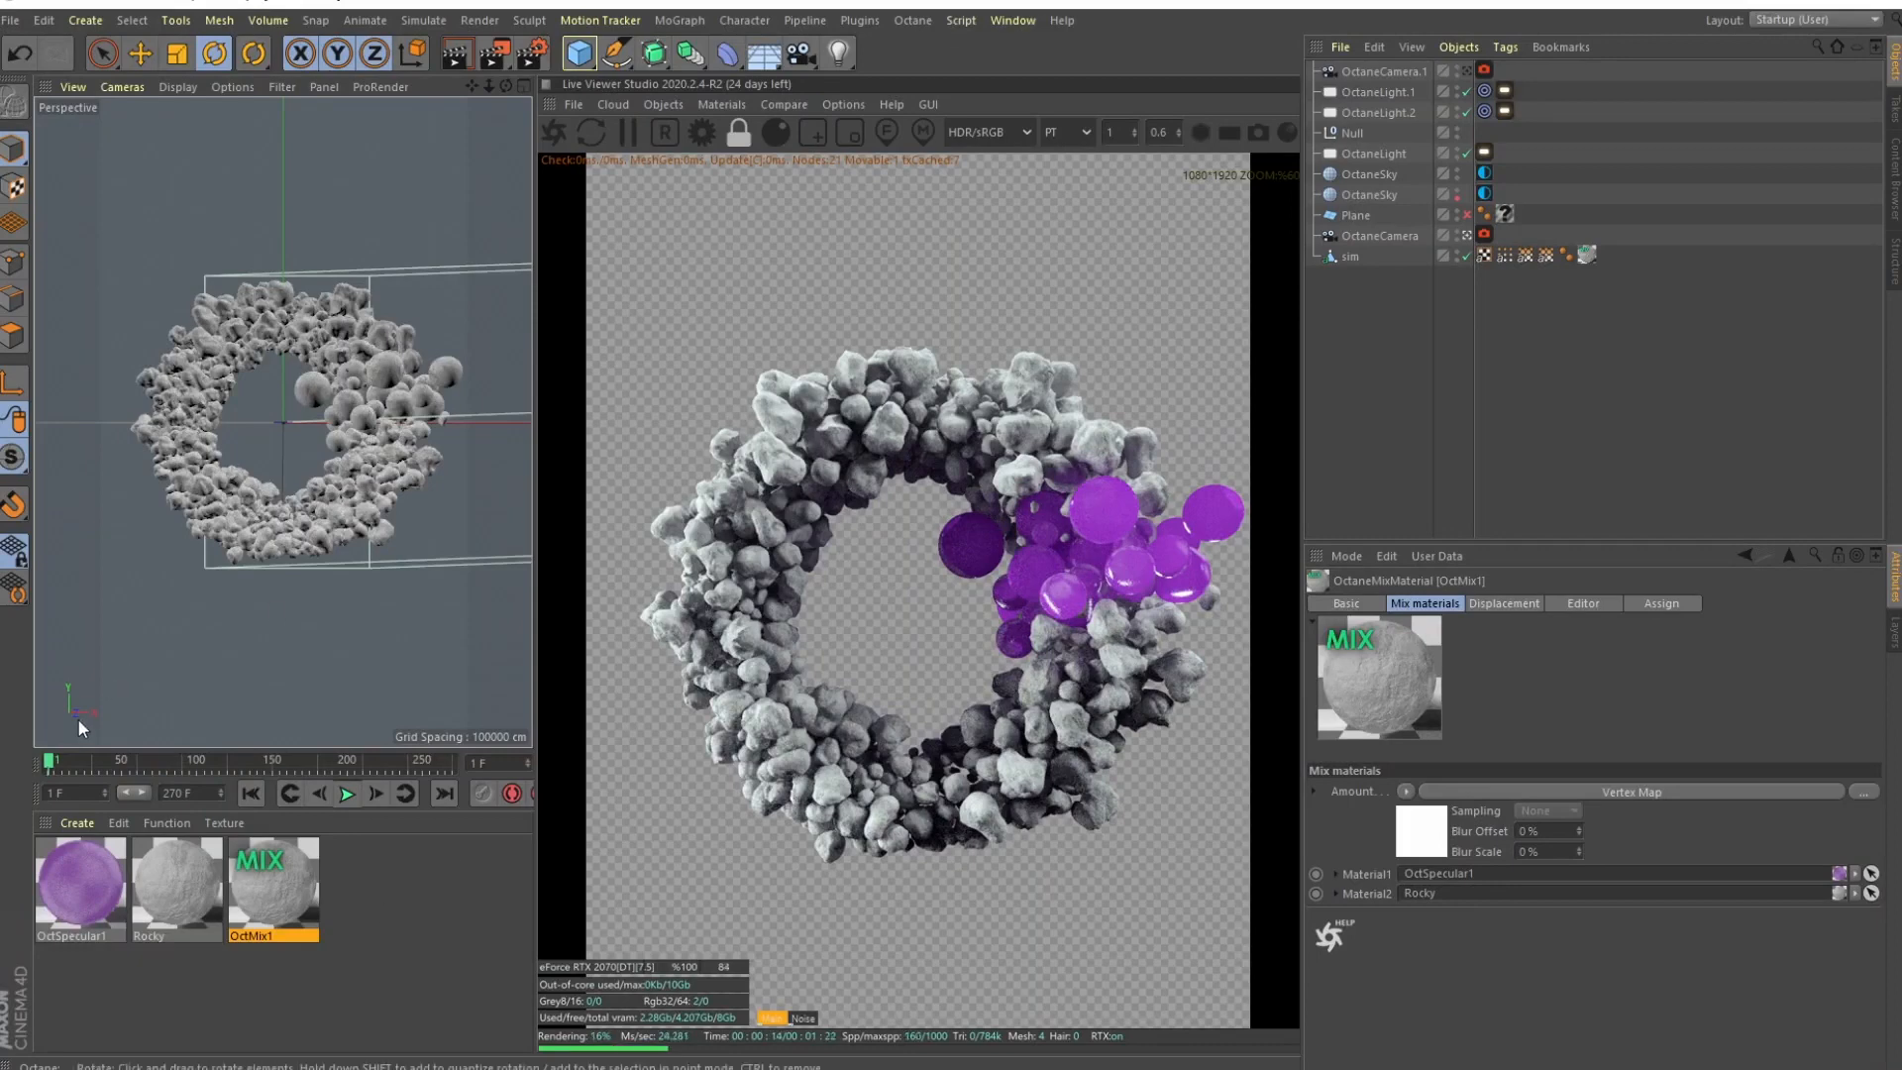
- Inspect the imported Alembic sim and the OctMix1 and purple specular materials
left_click(1349, 194)
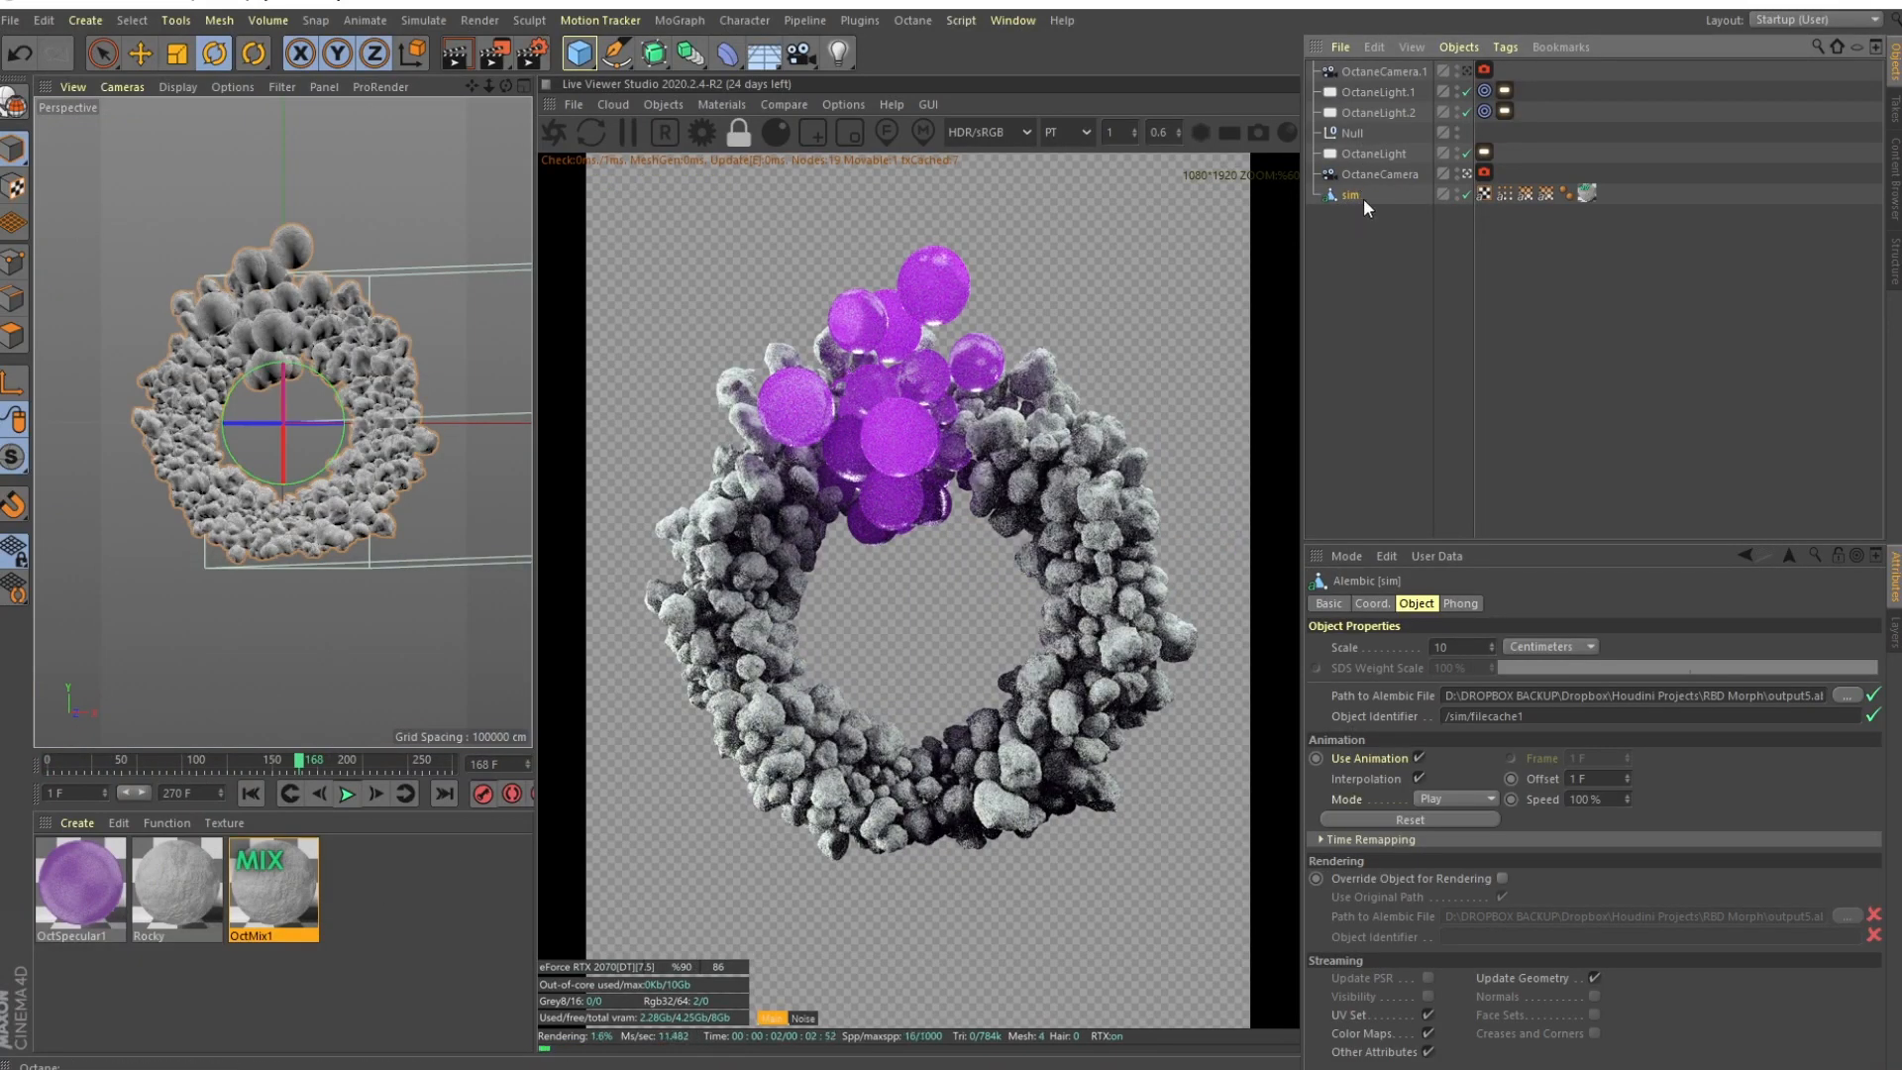
double_click(271, 880)
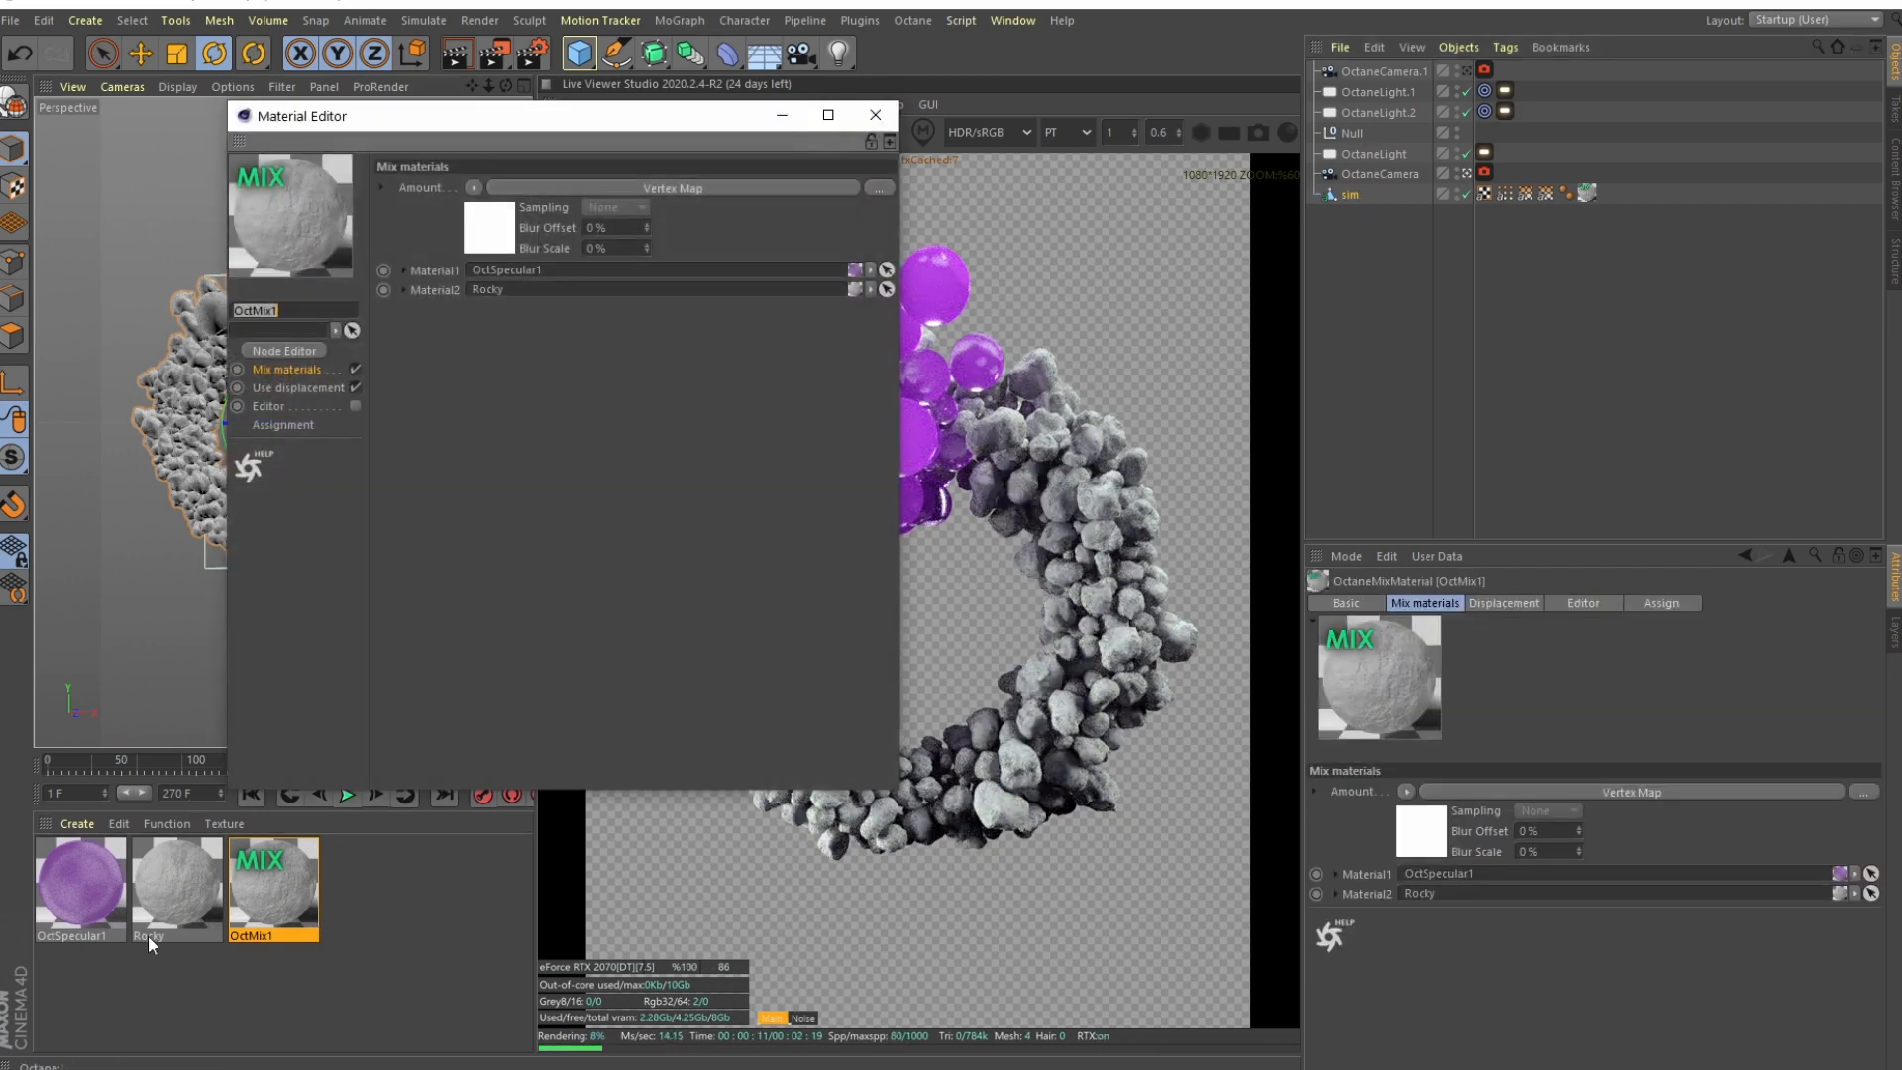
left_click(79, 879)
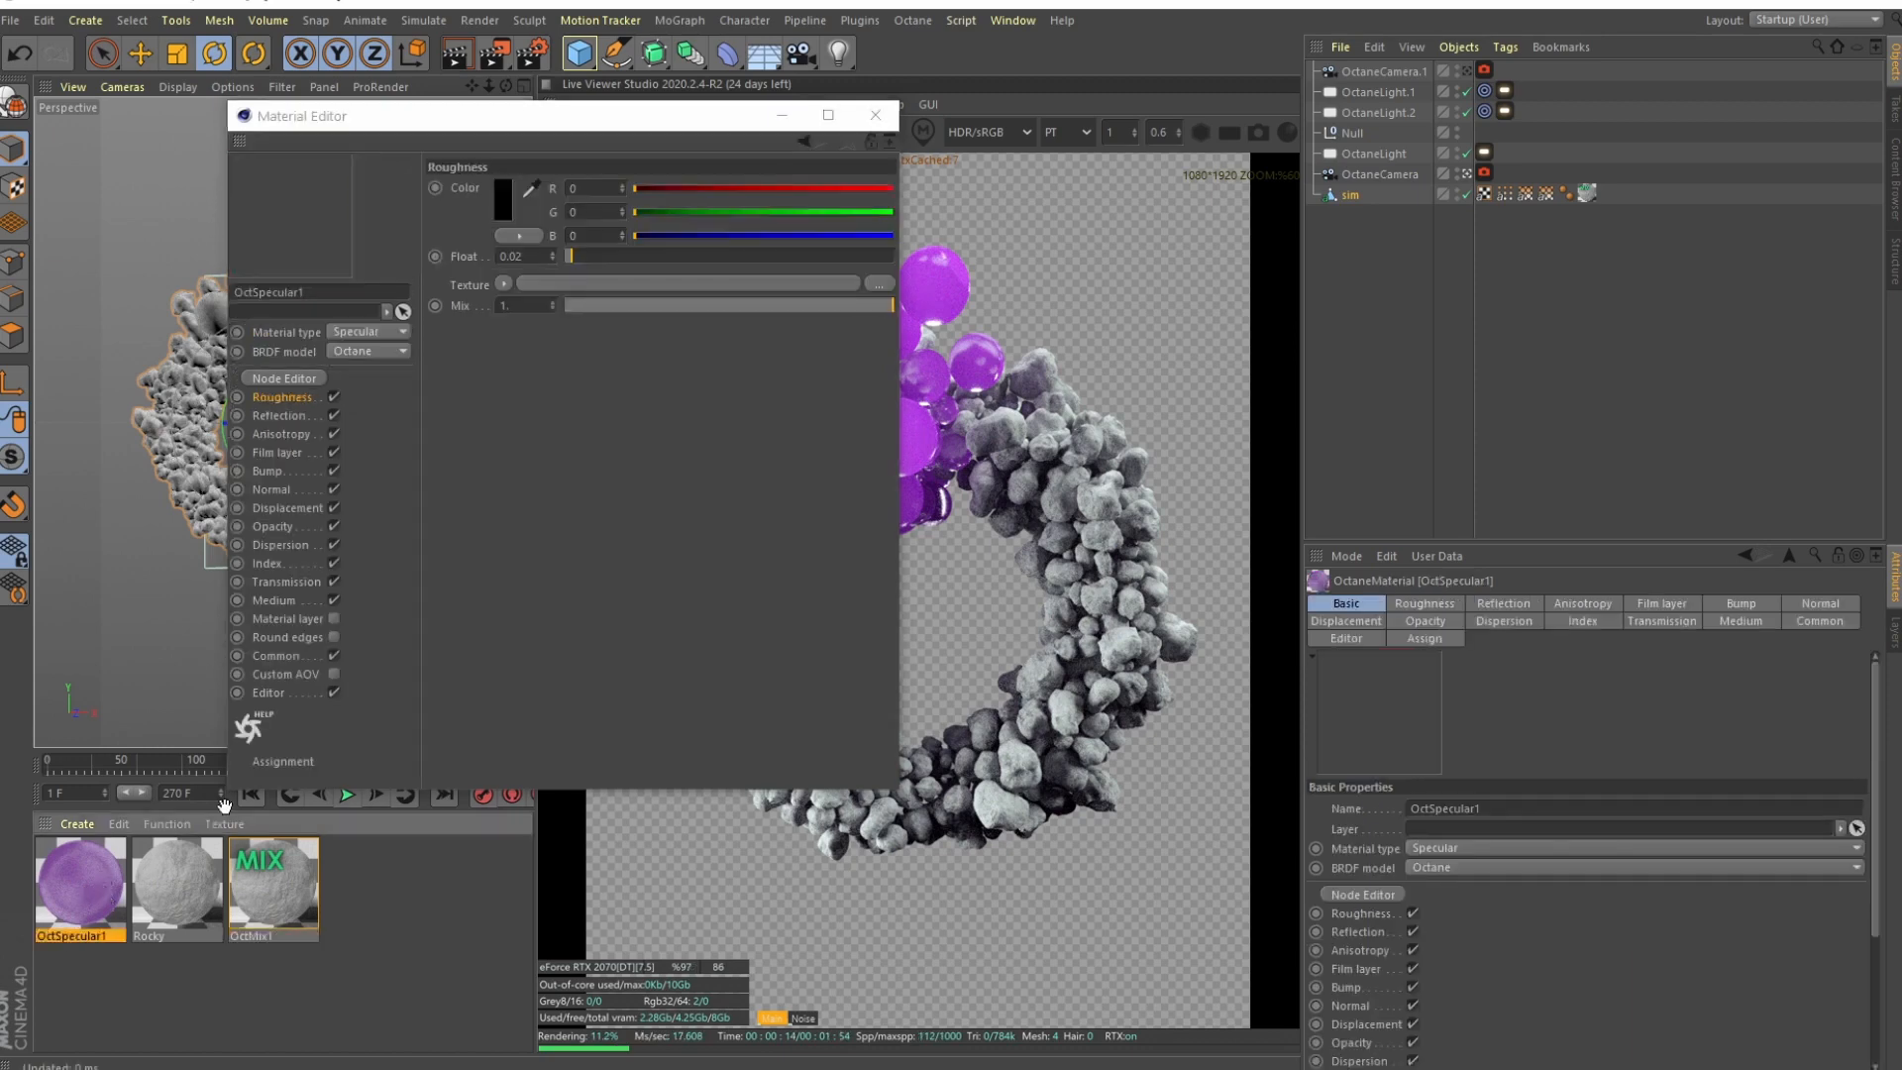
left_click(271, 880)
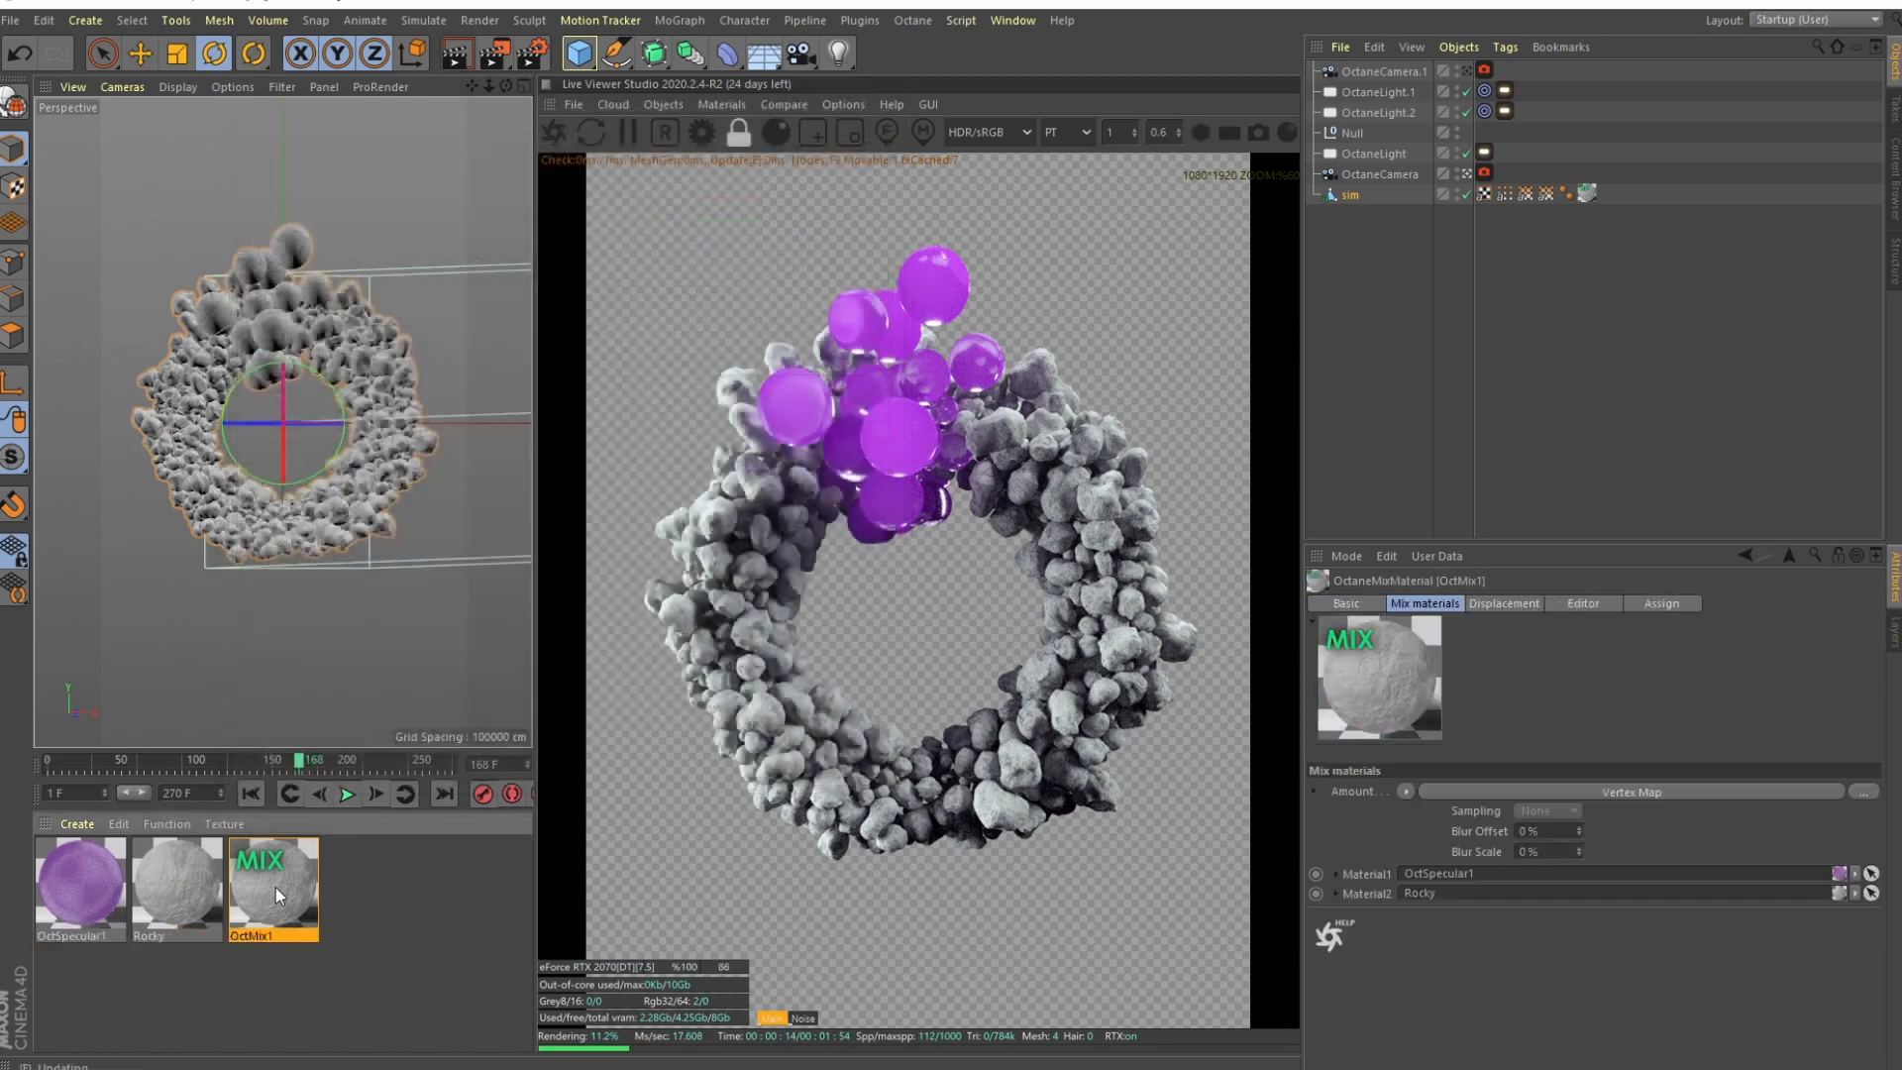
- View the mix material's Cd vertex-map node graph auto-arranged, then close the editors
left_click(460, 430)
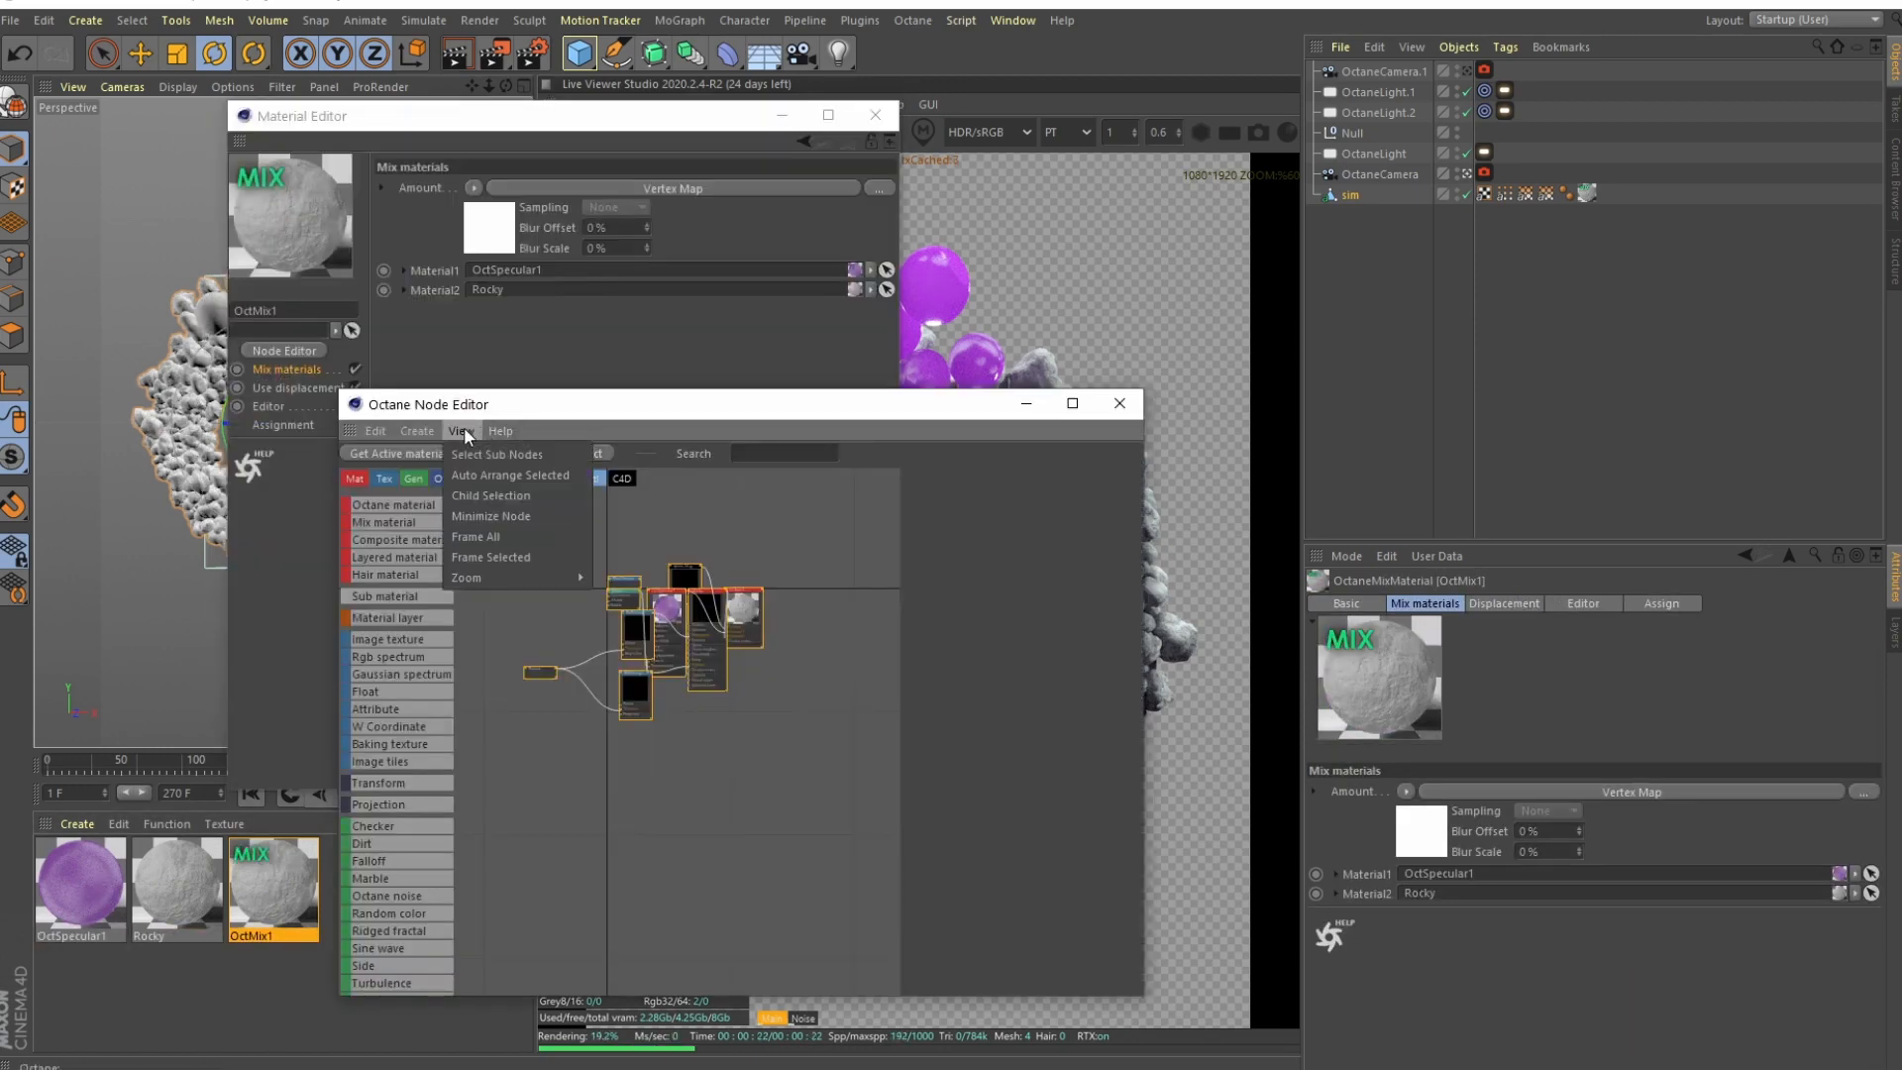
left_click(509, 474)
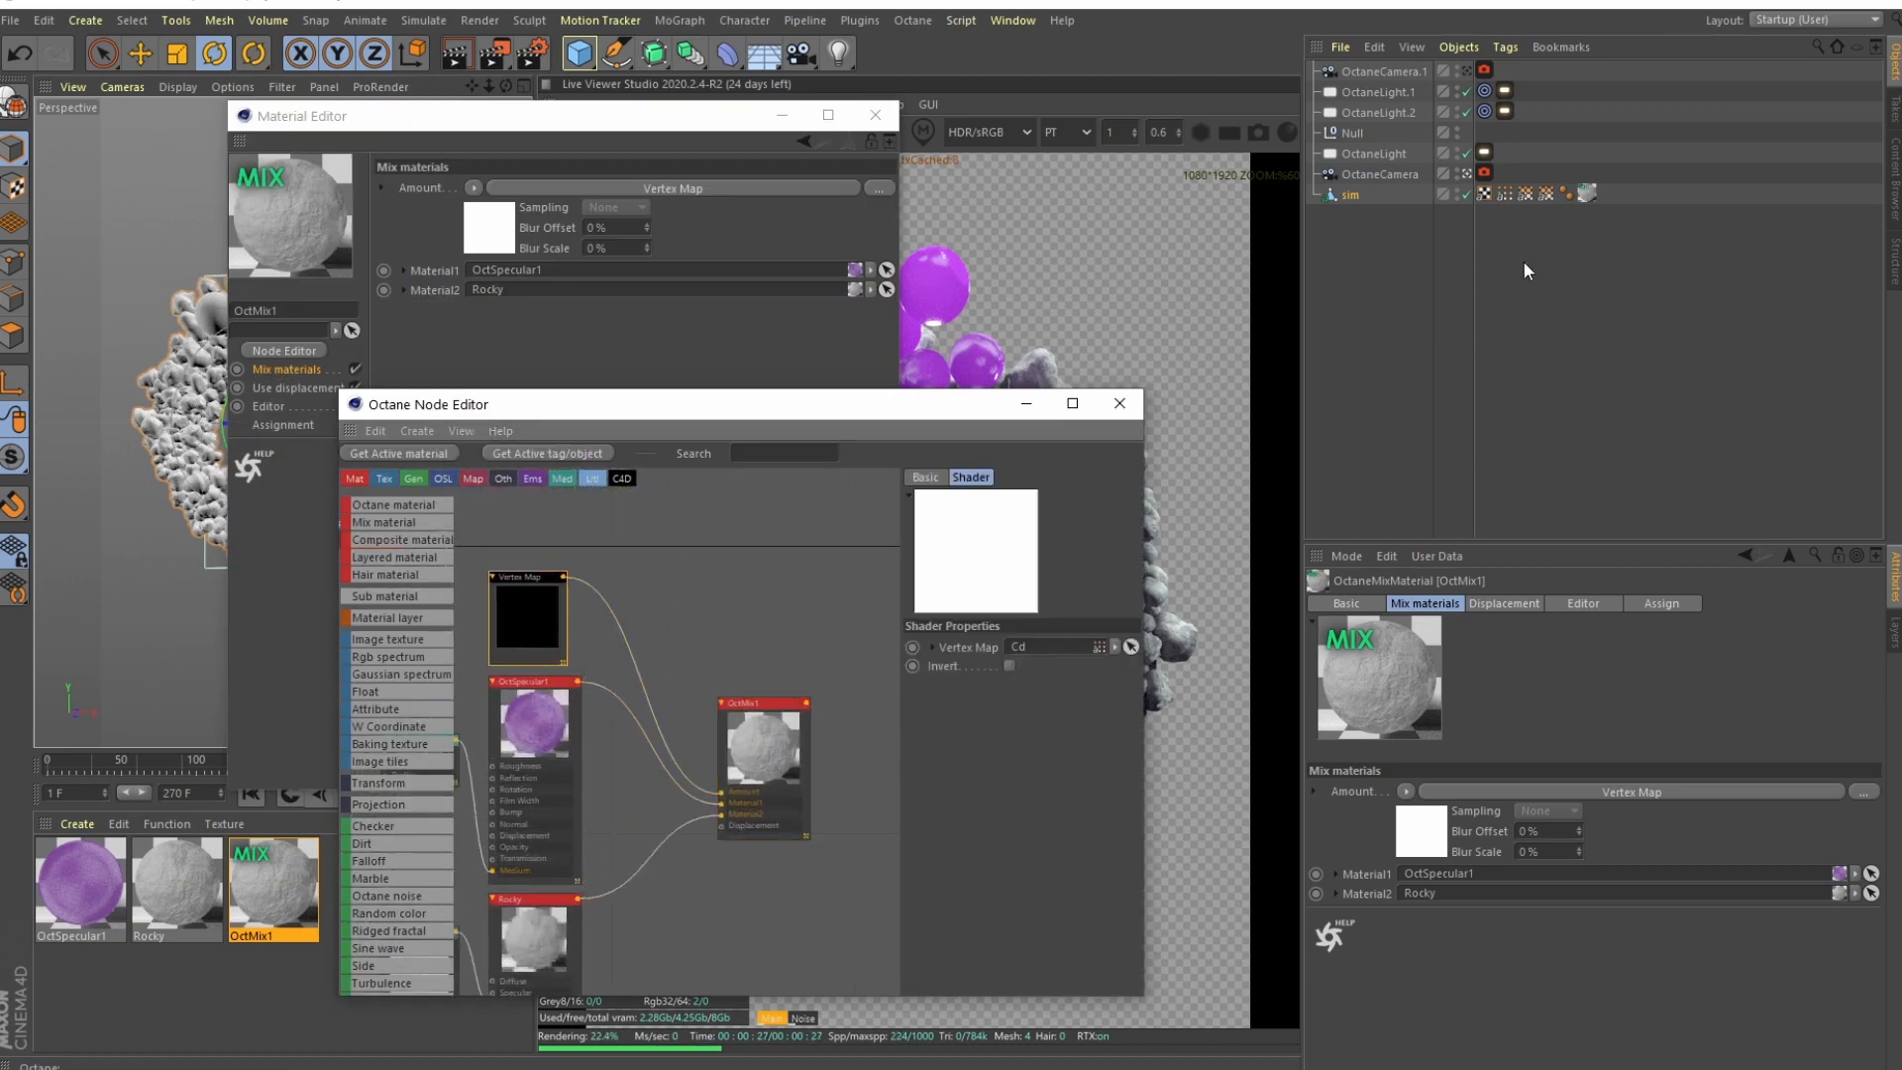
left_click(1503, 194)
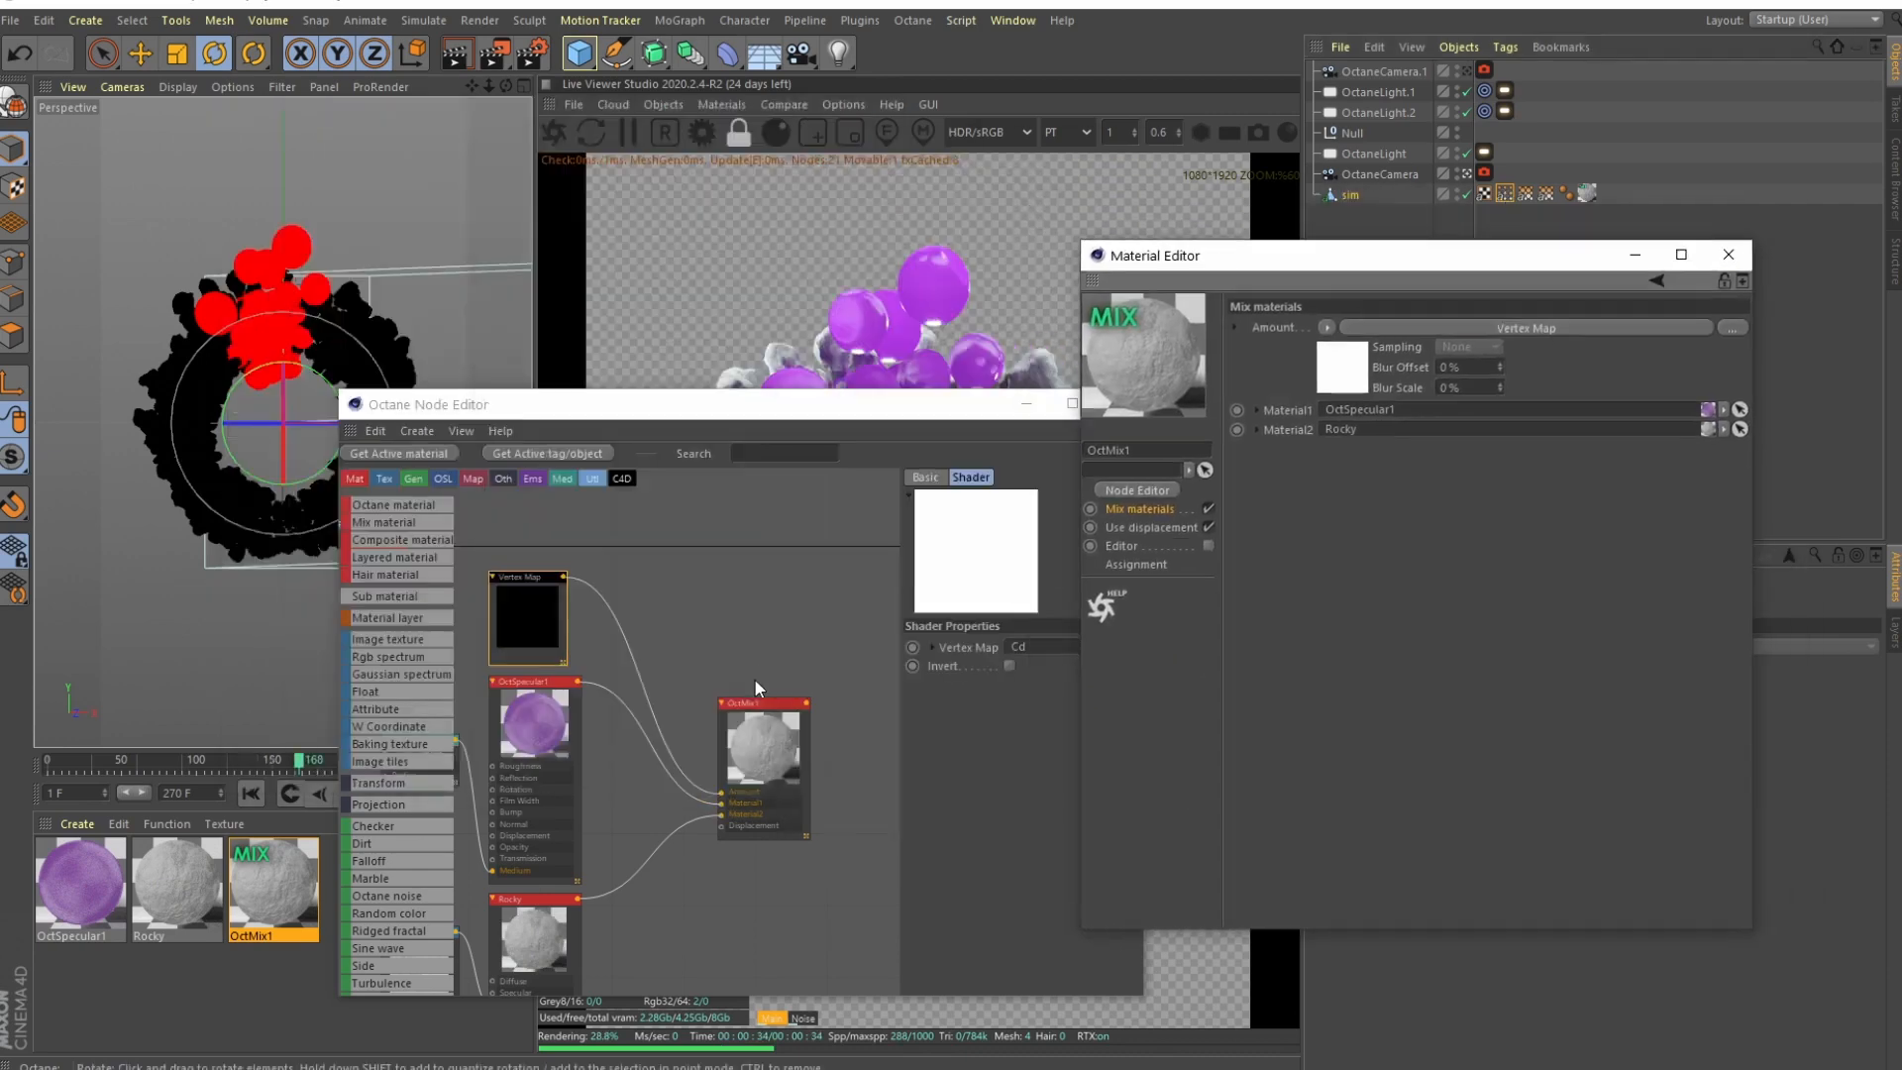
left_click(1725, 254)
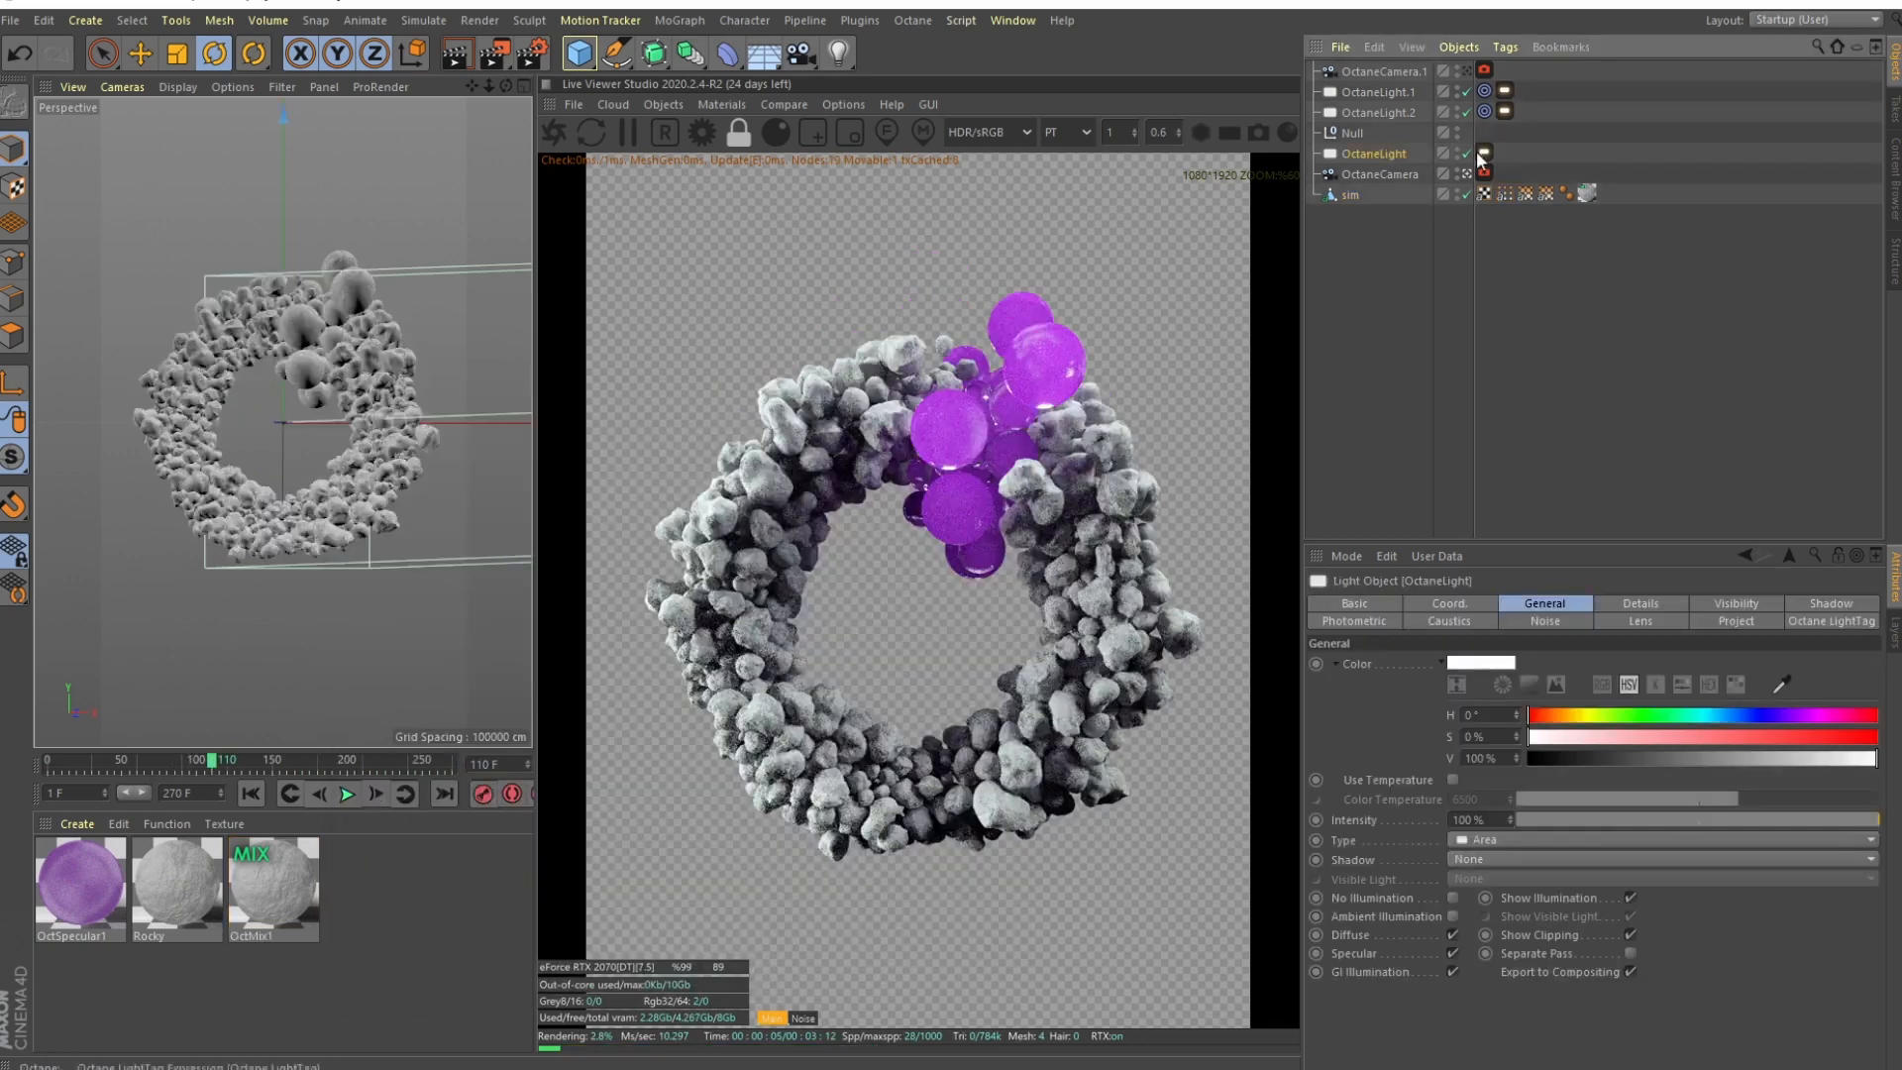
left_click(1481, 155)
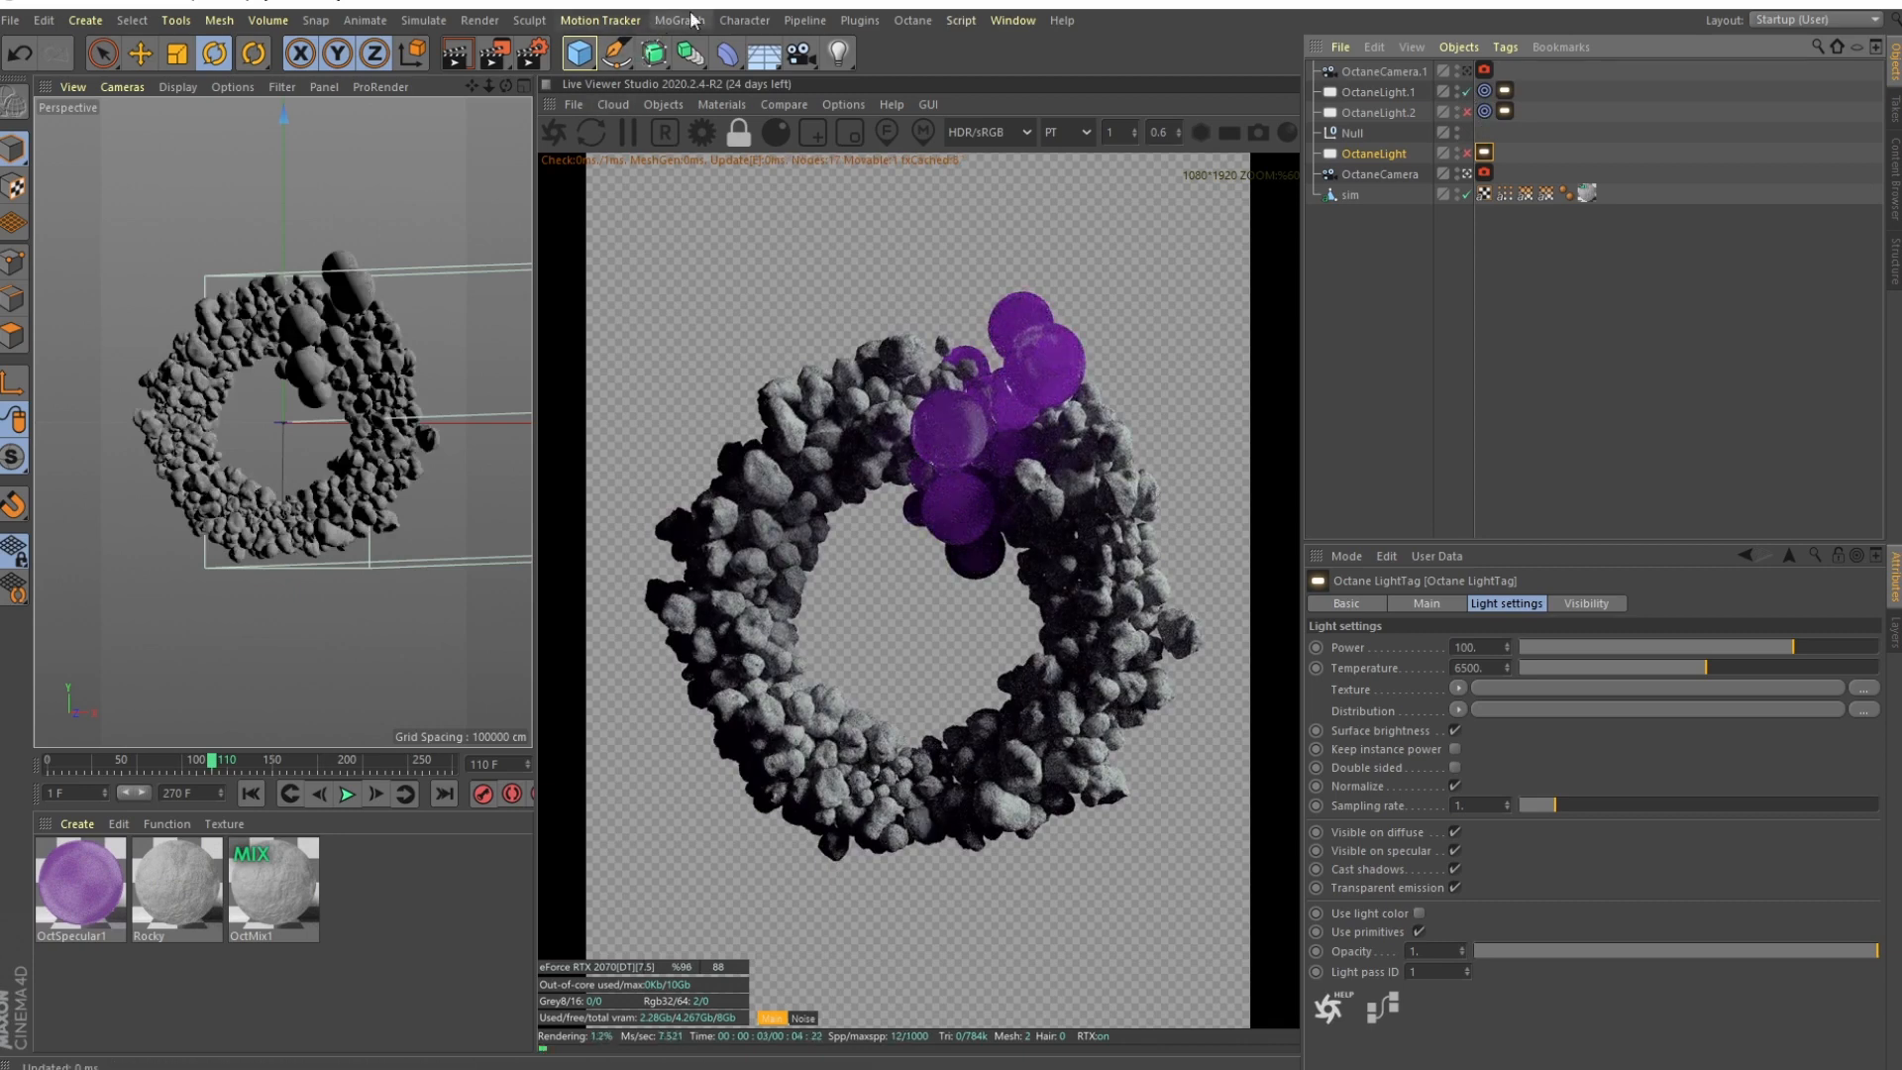
left_click(1484, 112)
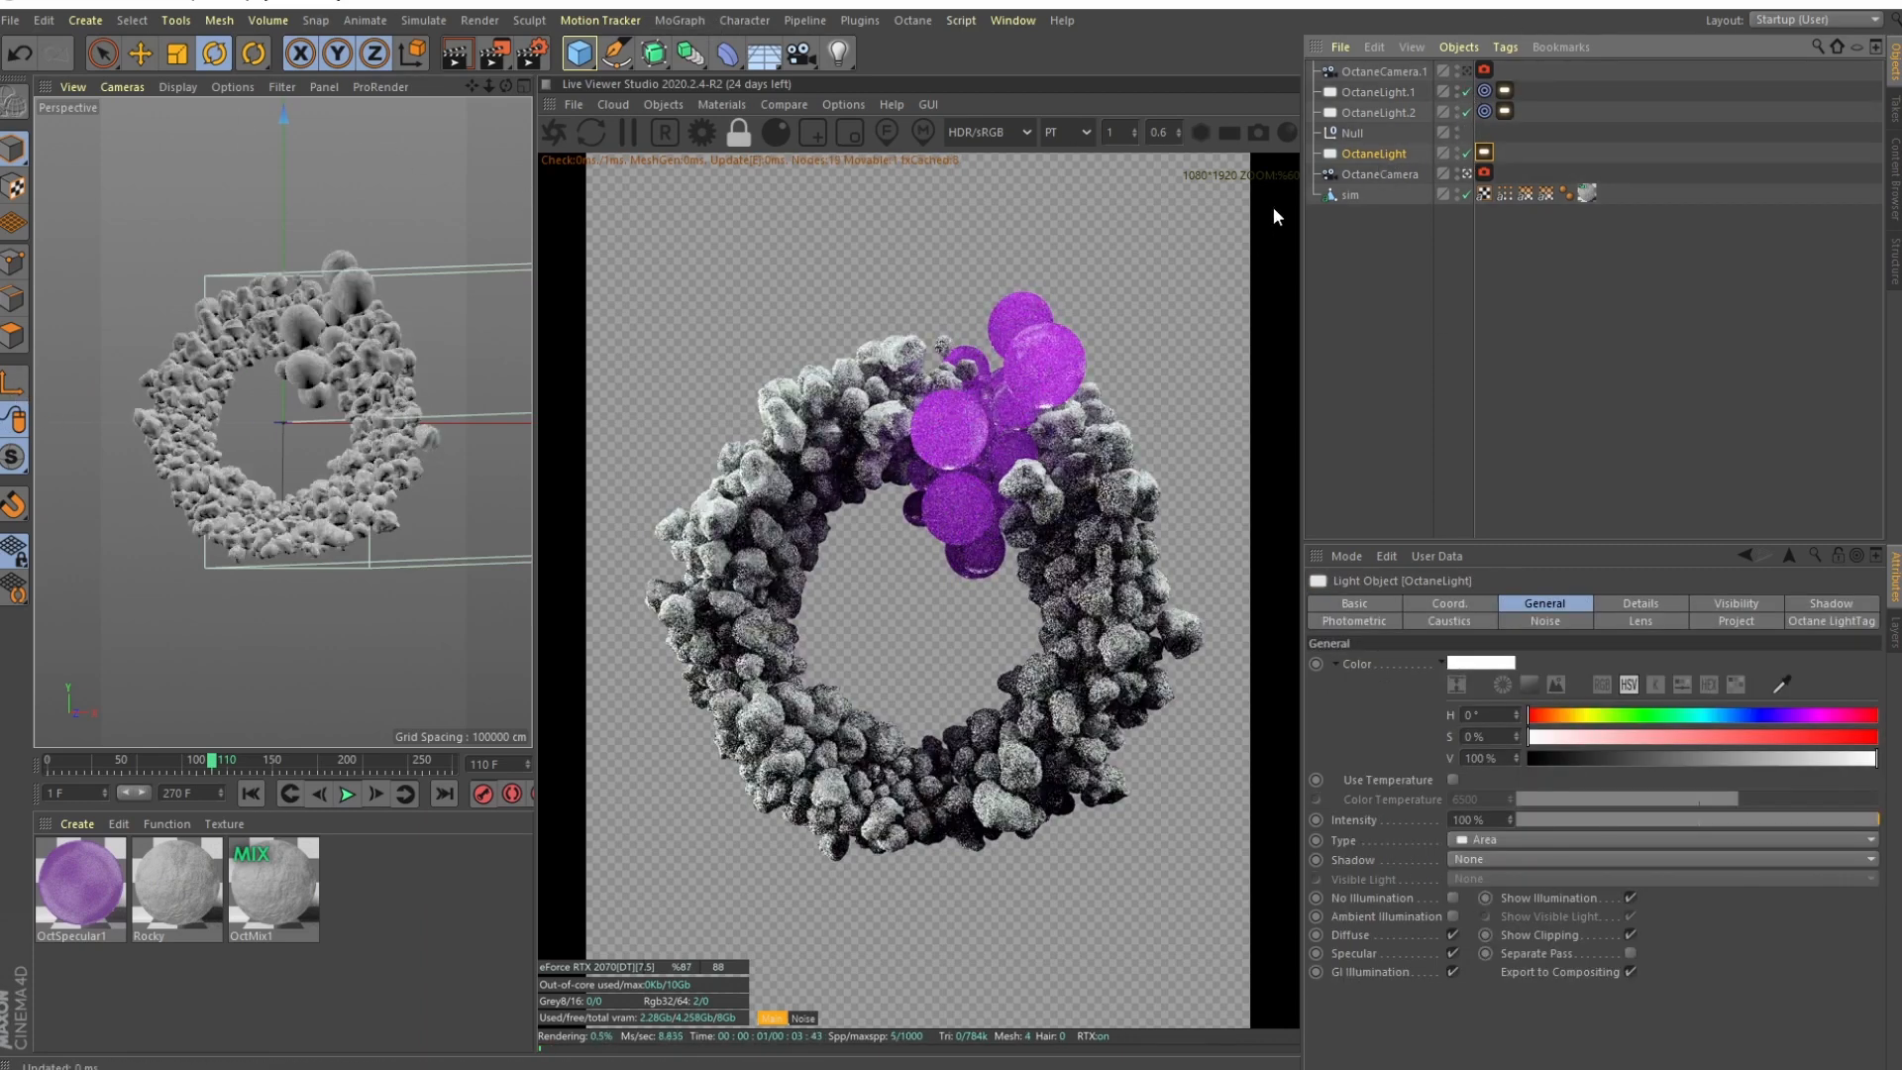
left_click(1379, 174)
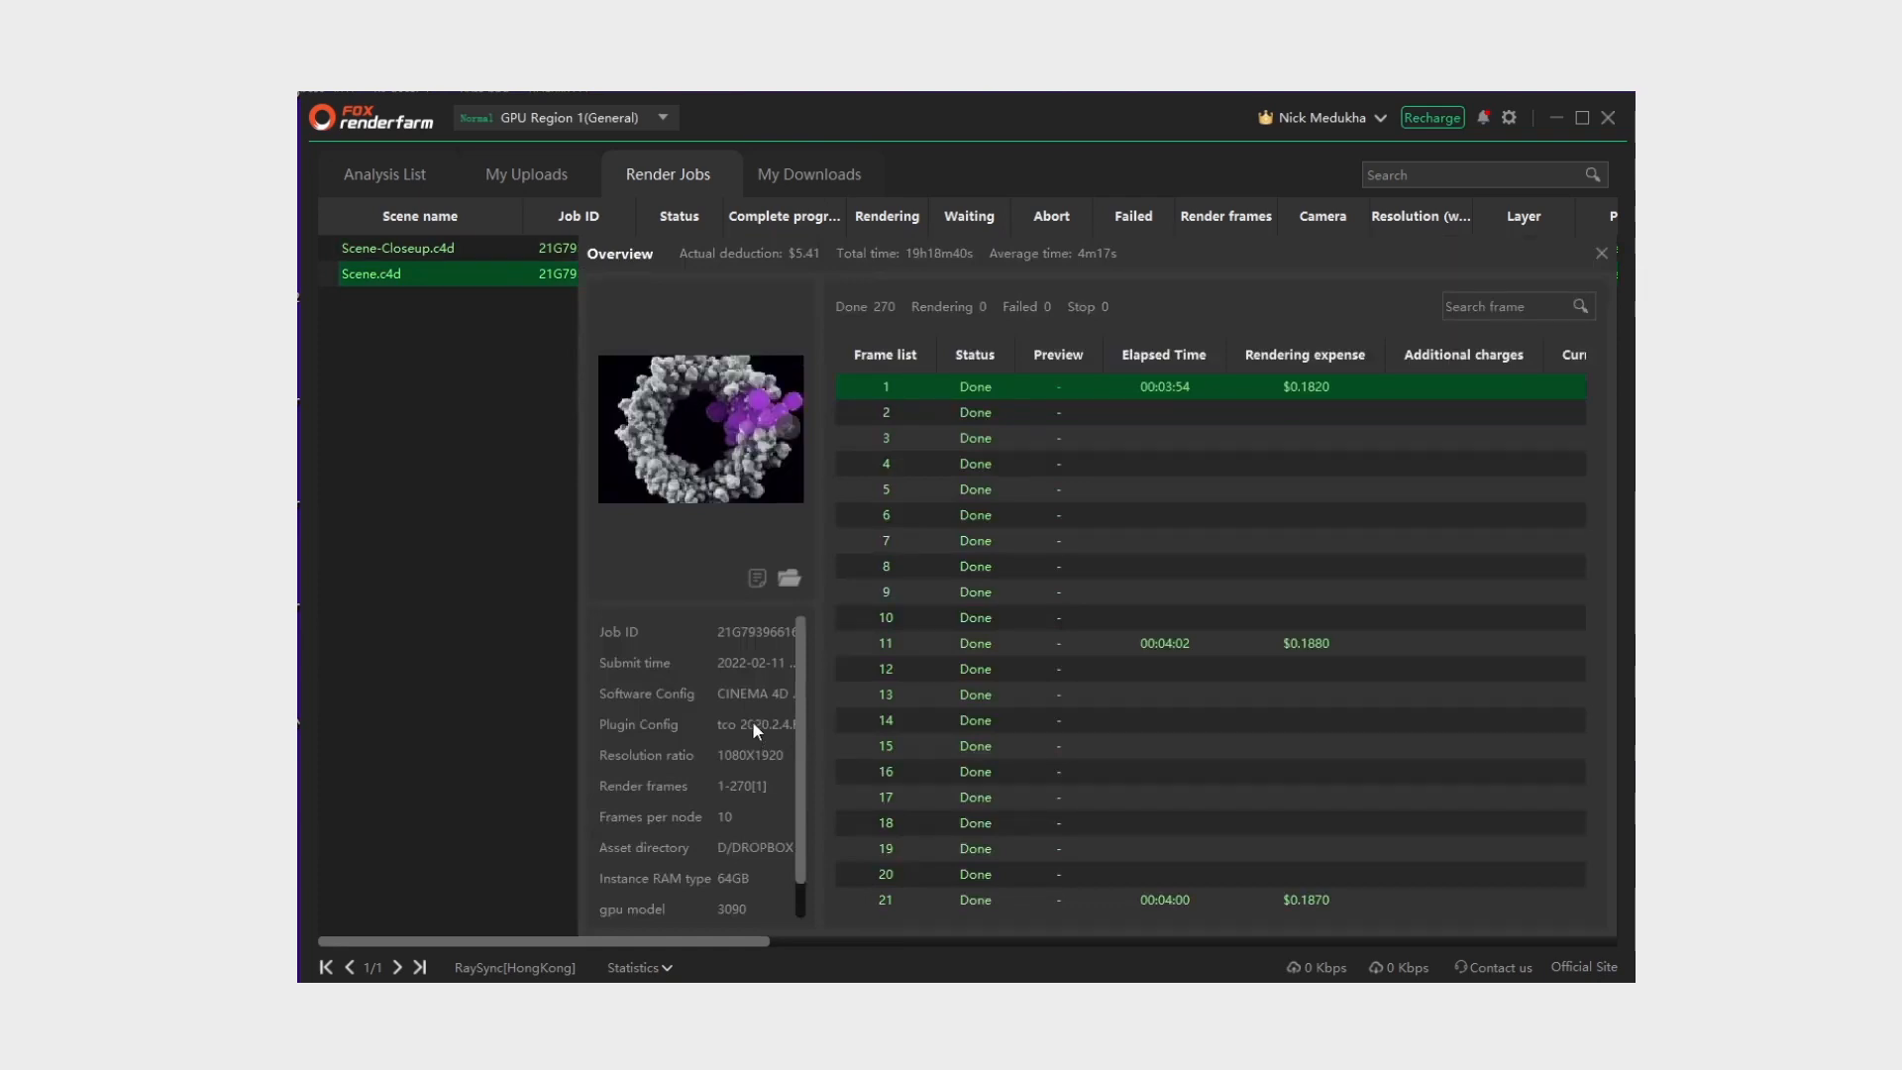
mouse_move(766, 271)
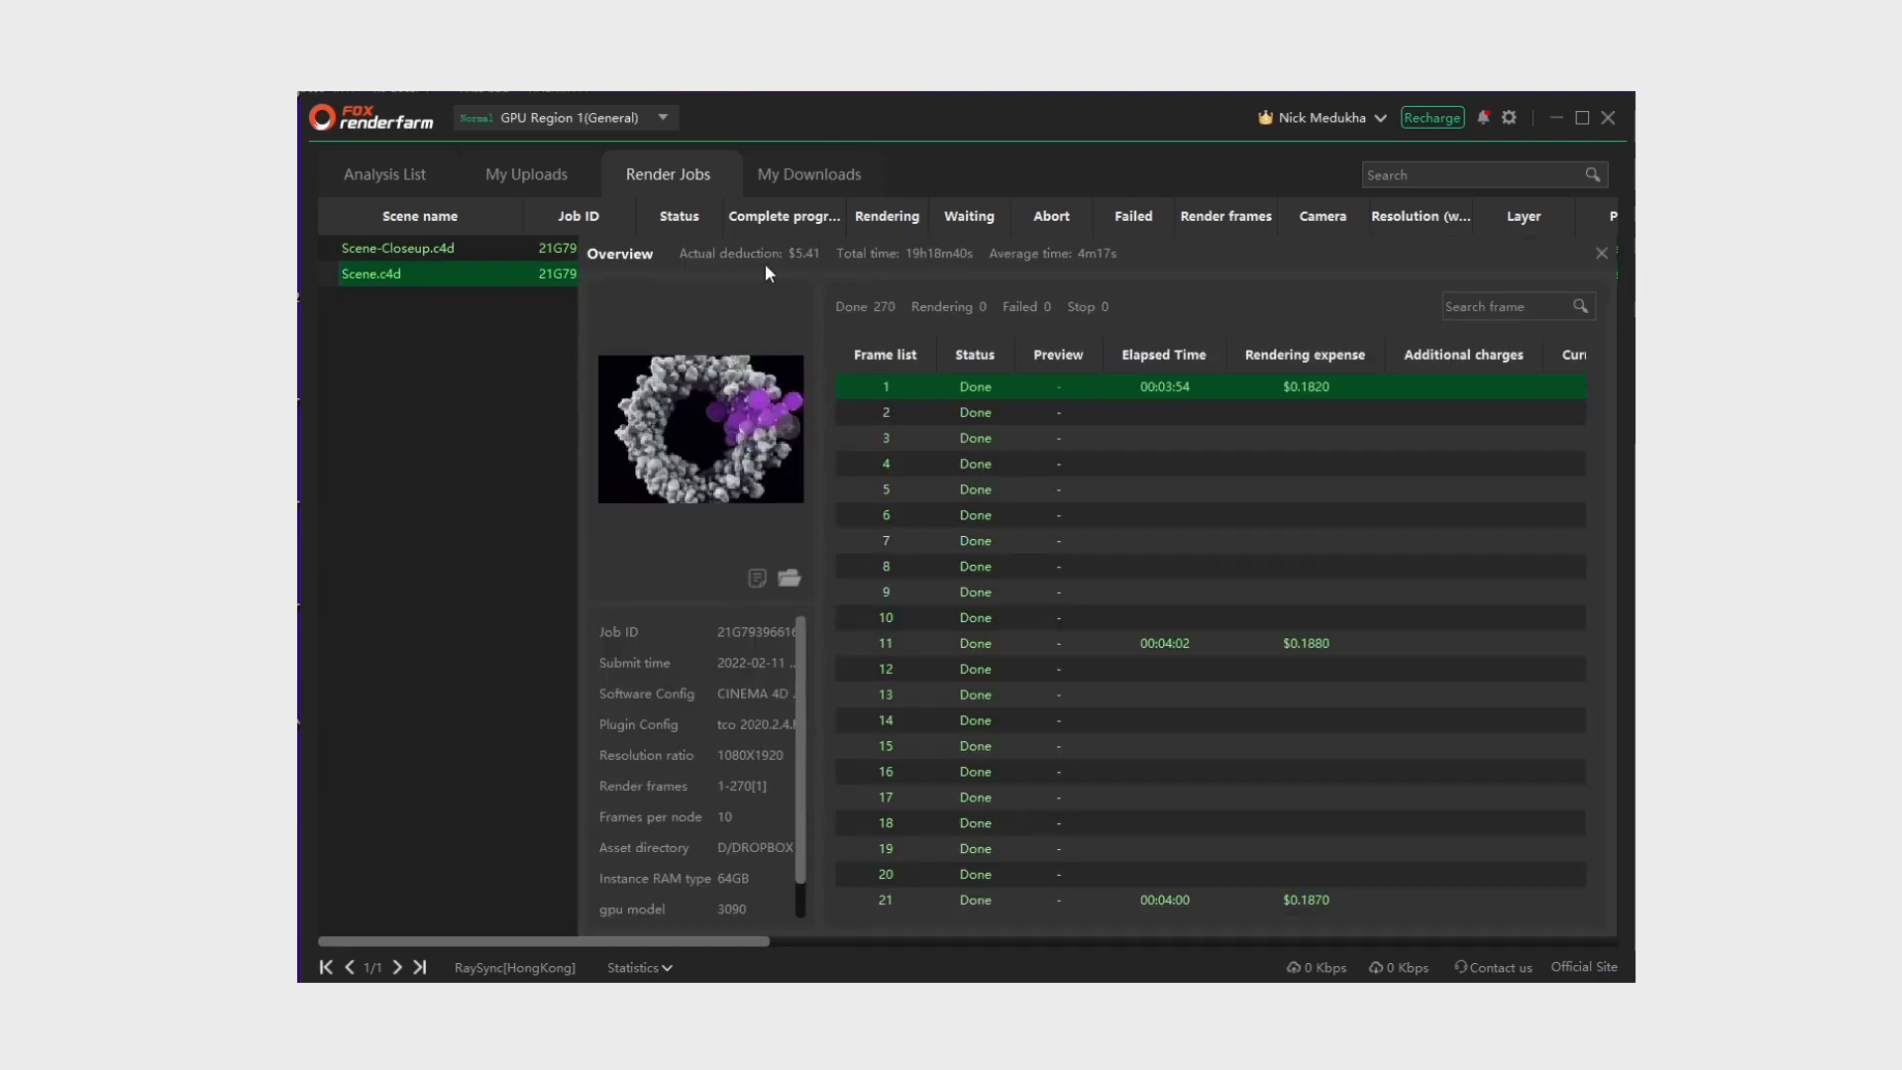
- Open the Scene-Closeup.c4d job overview showing all 270 frames rendered
left_click(1601, 254)
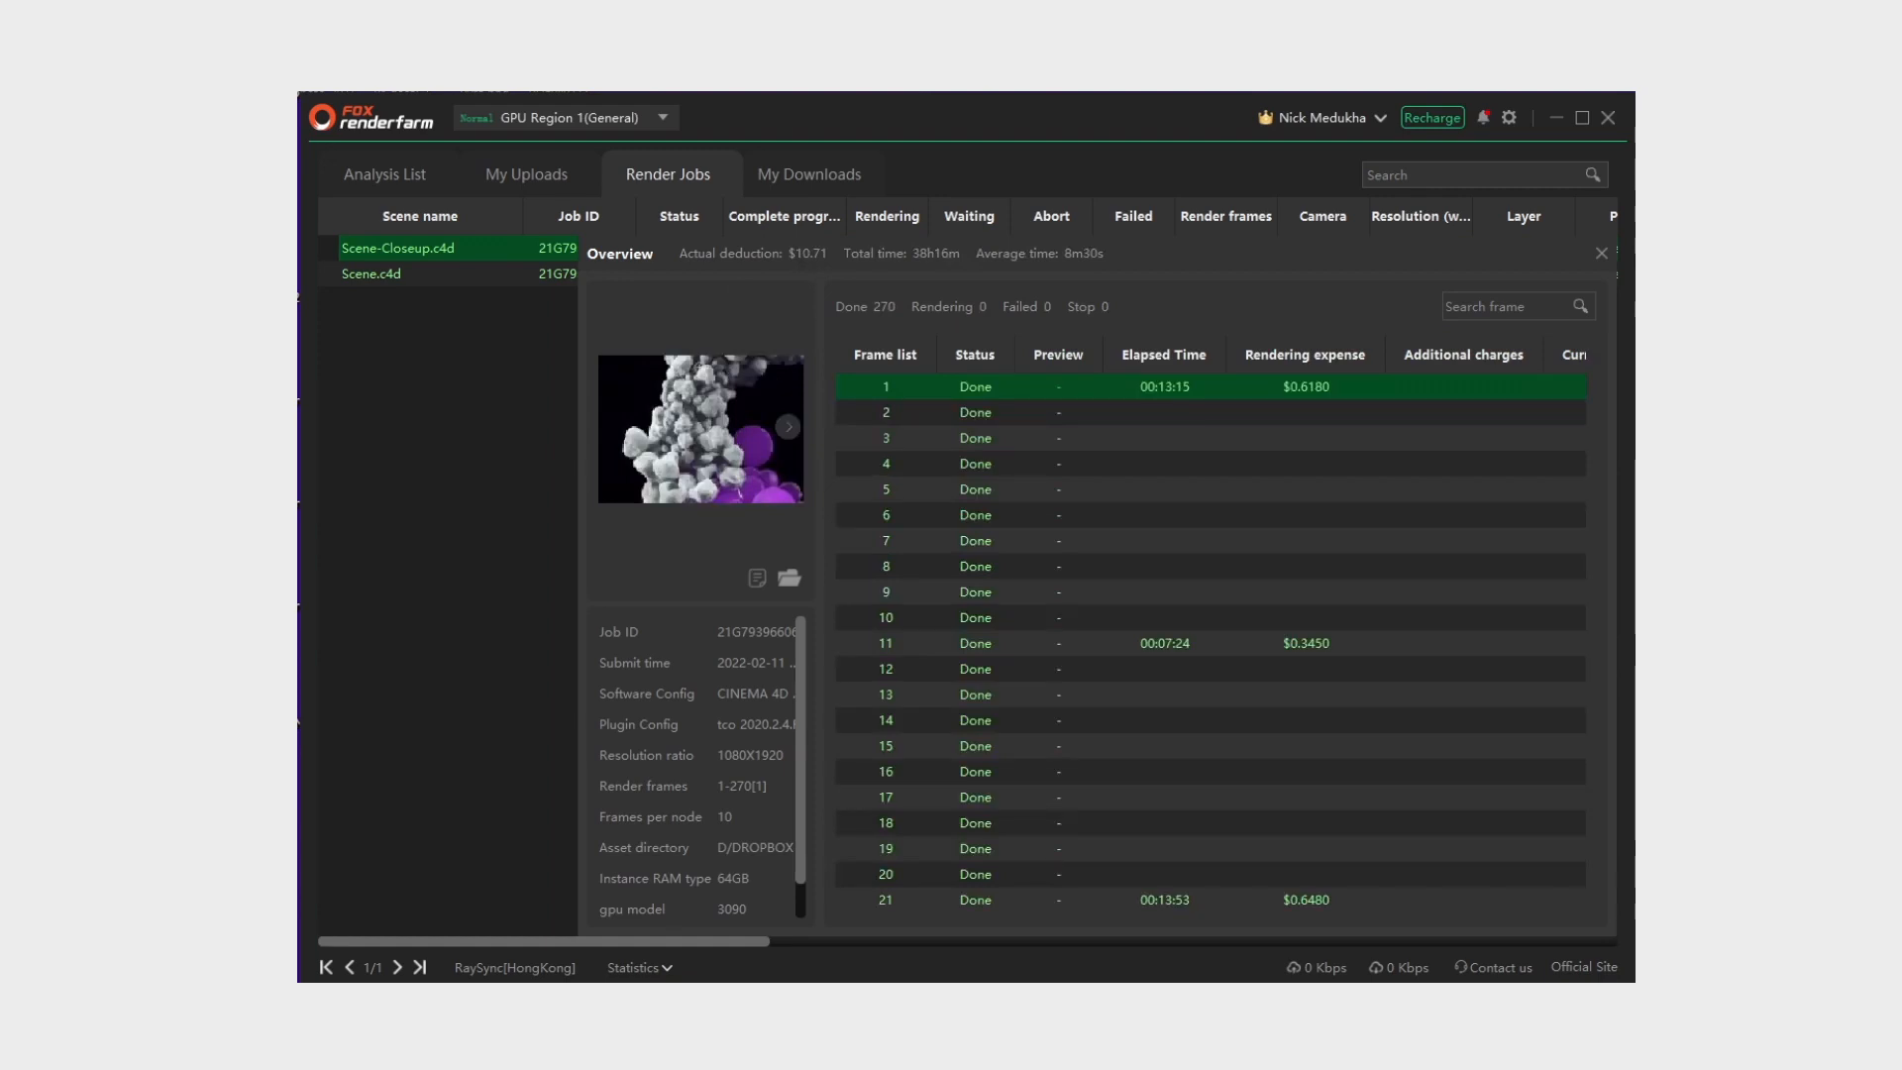
mouse_move(756, 385)
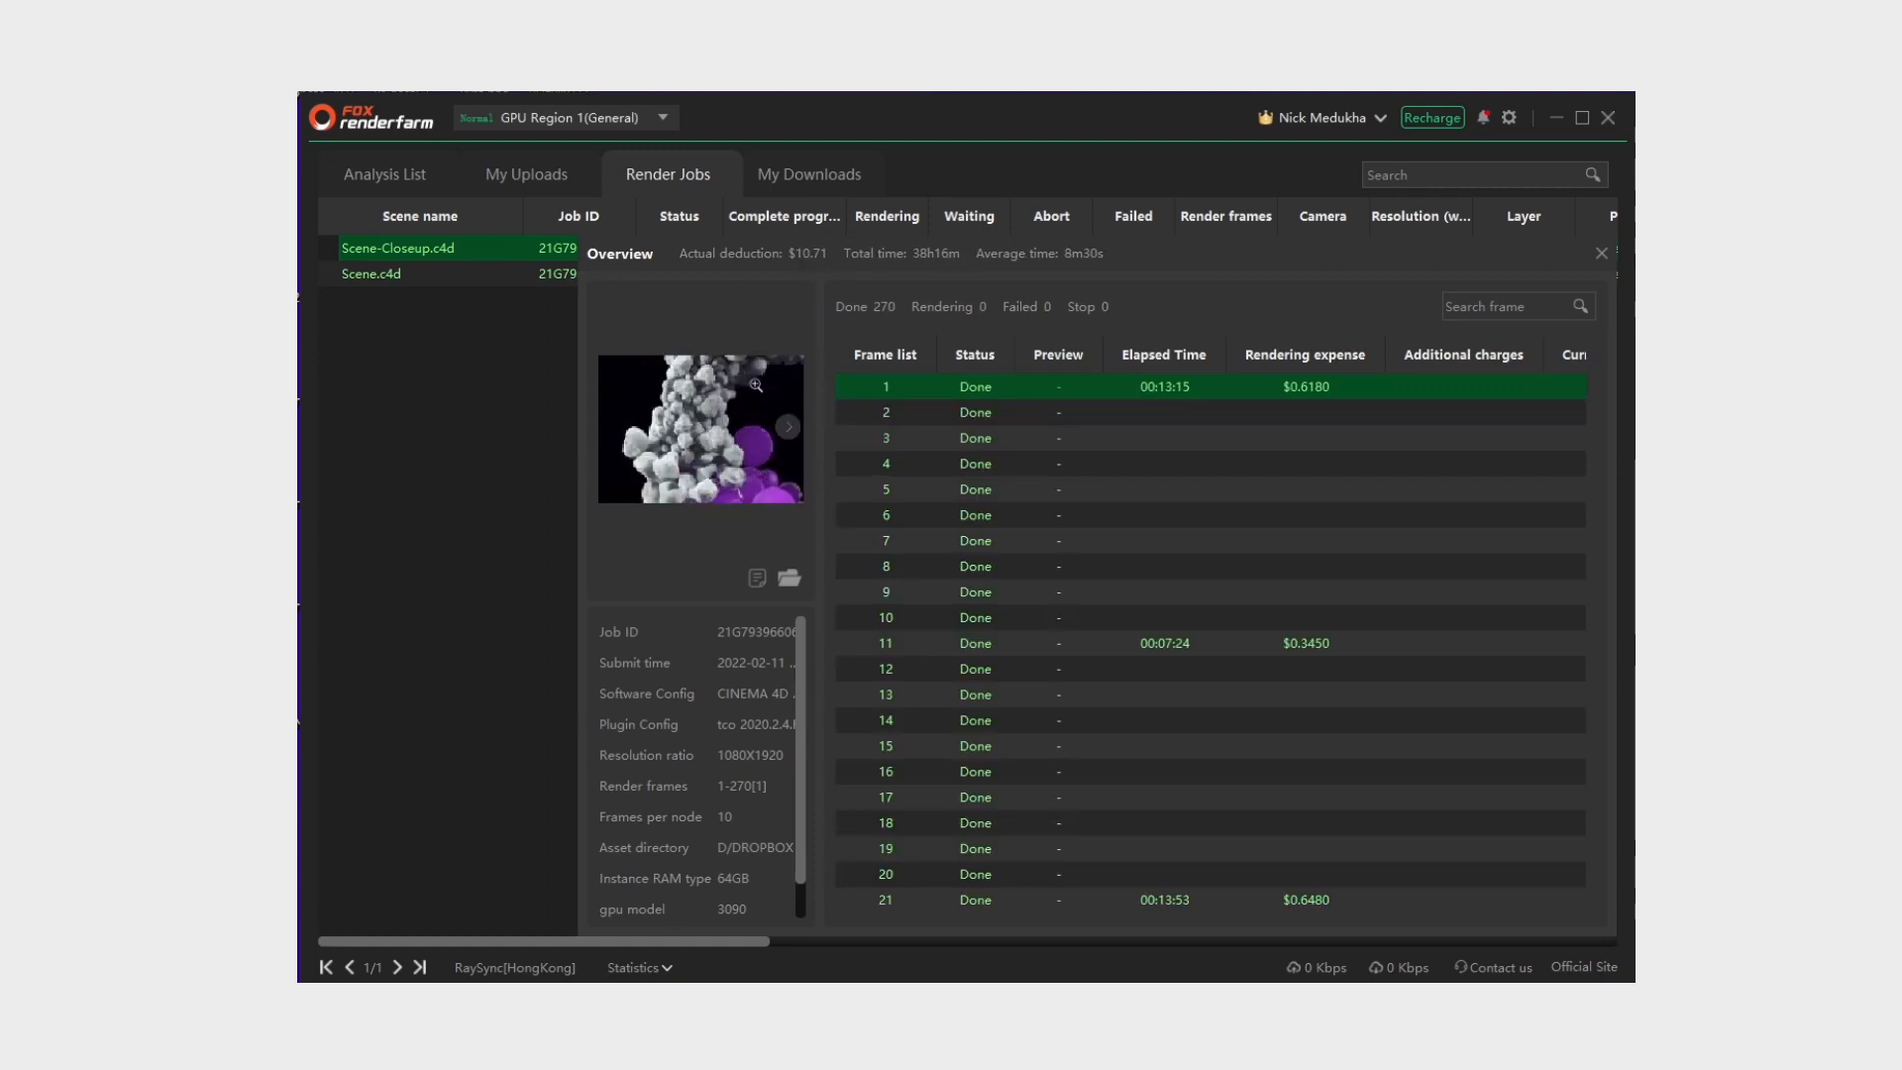
mouse_move(756, 539)
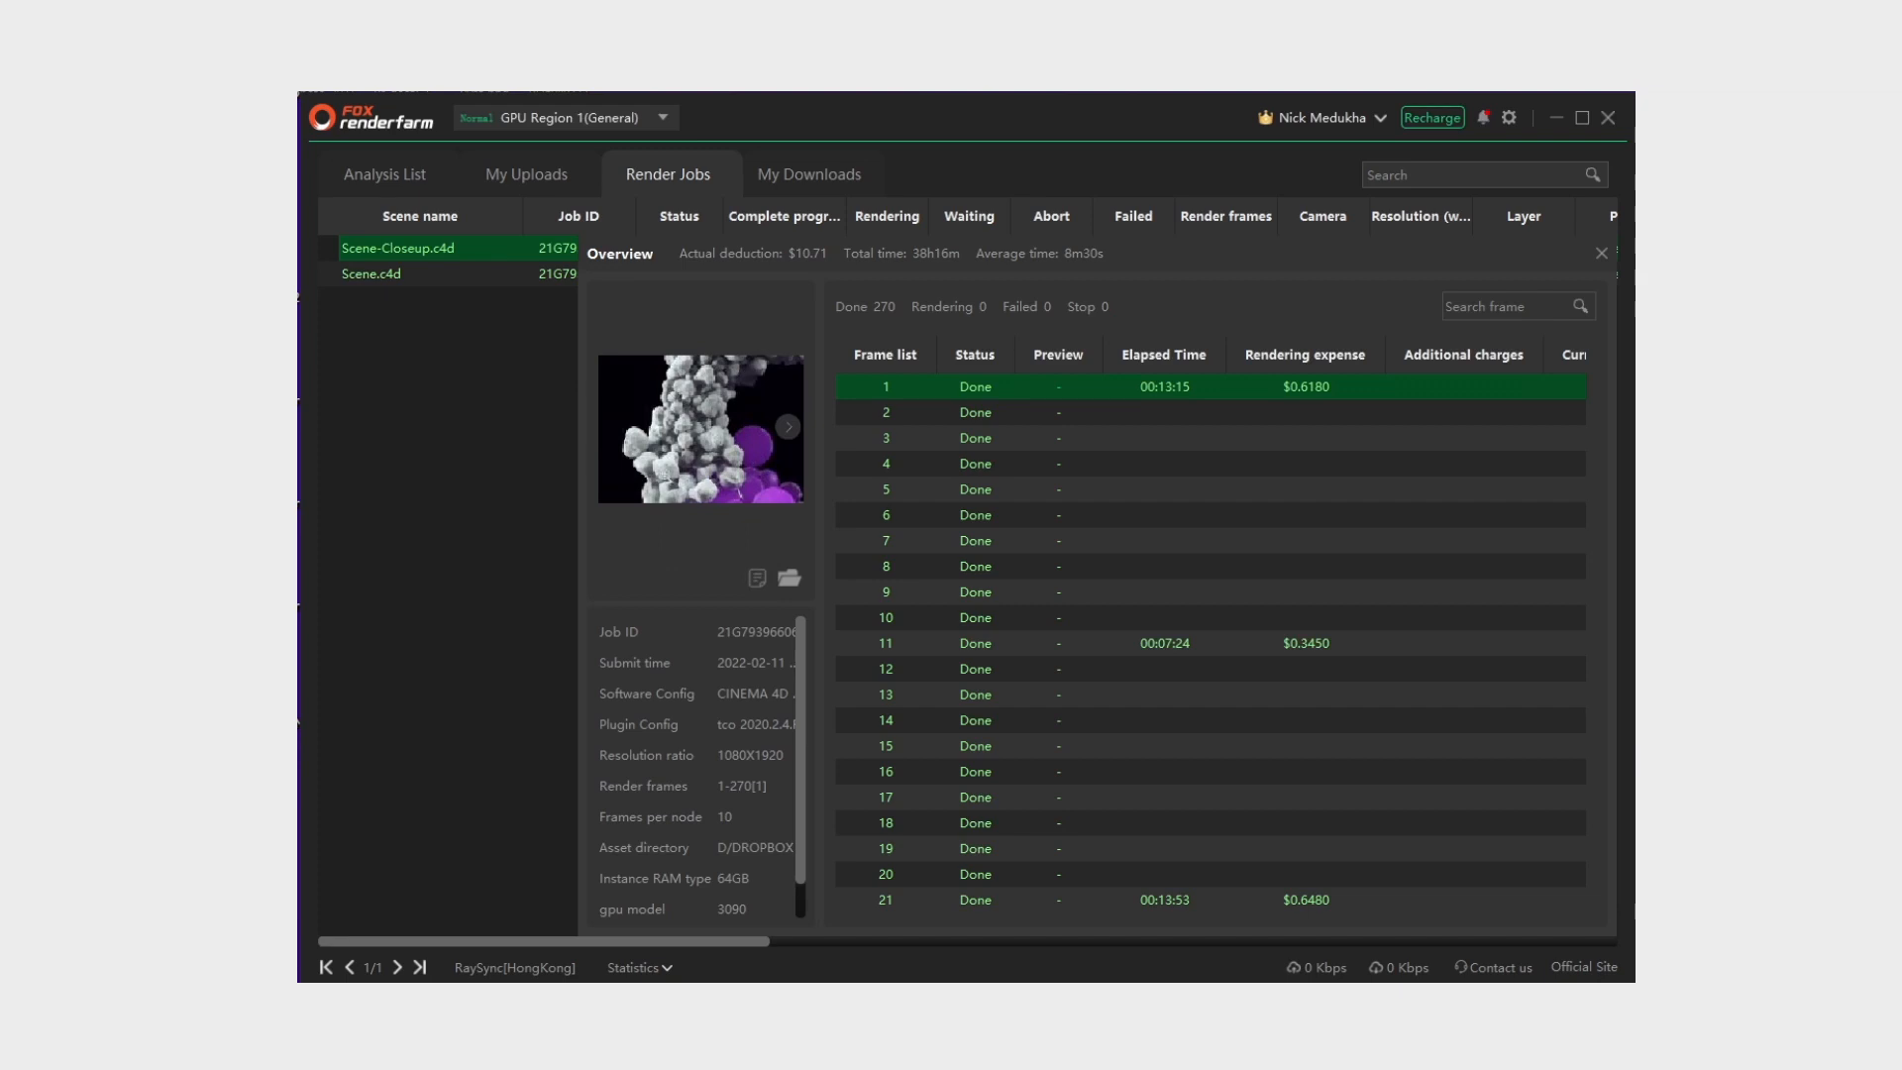
mouse_move(1600, 253)
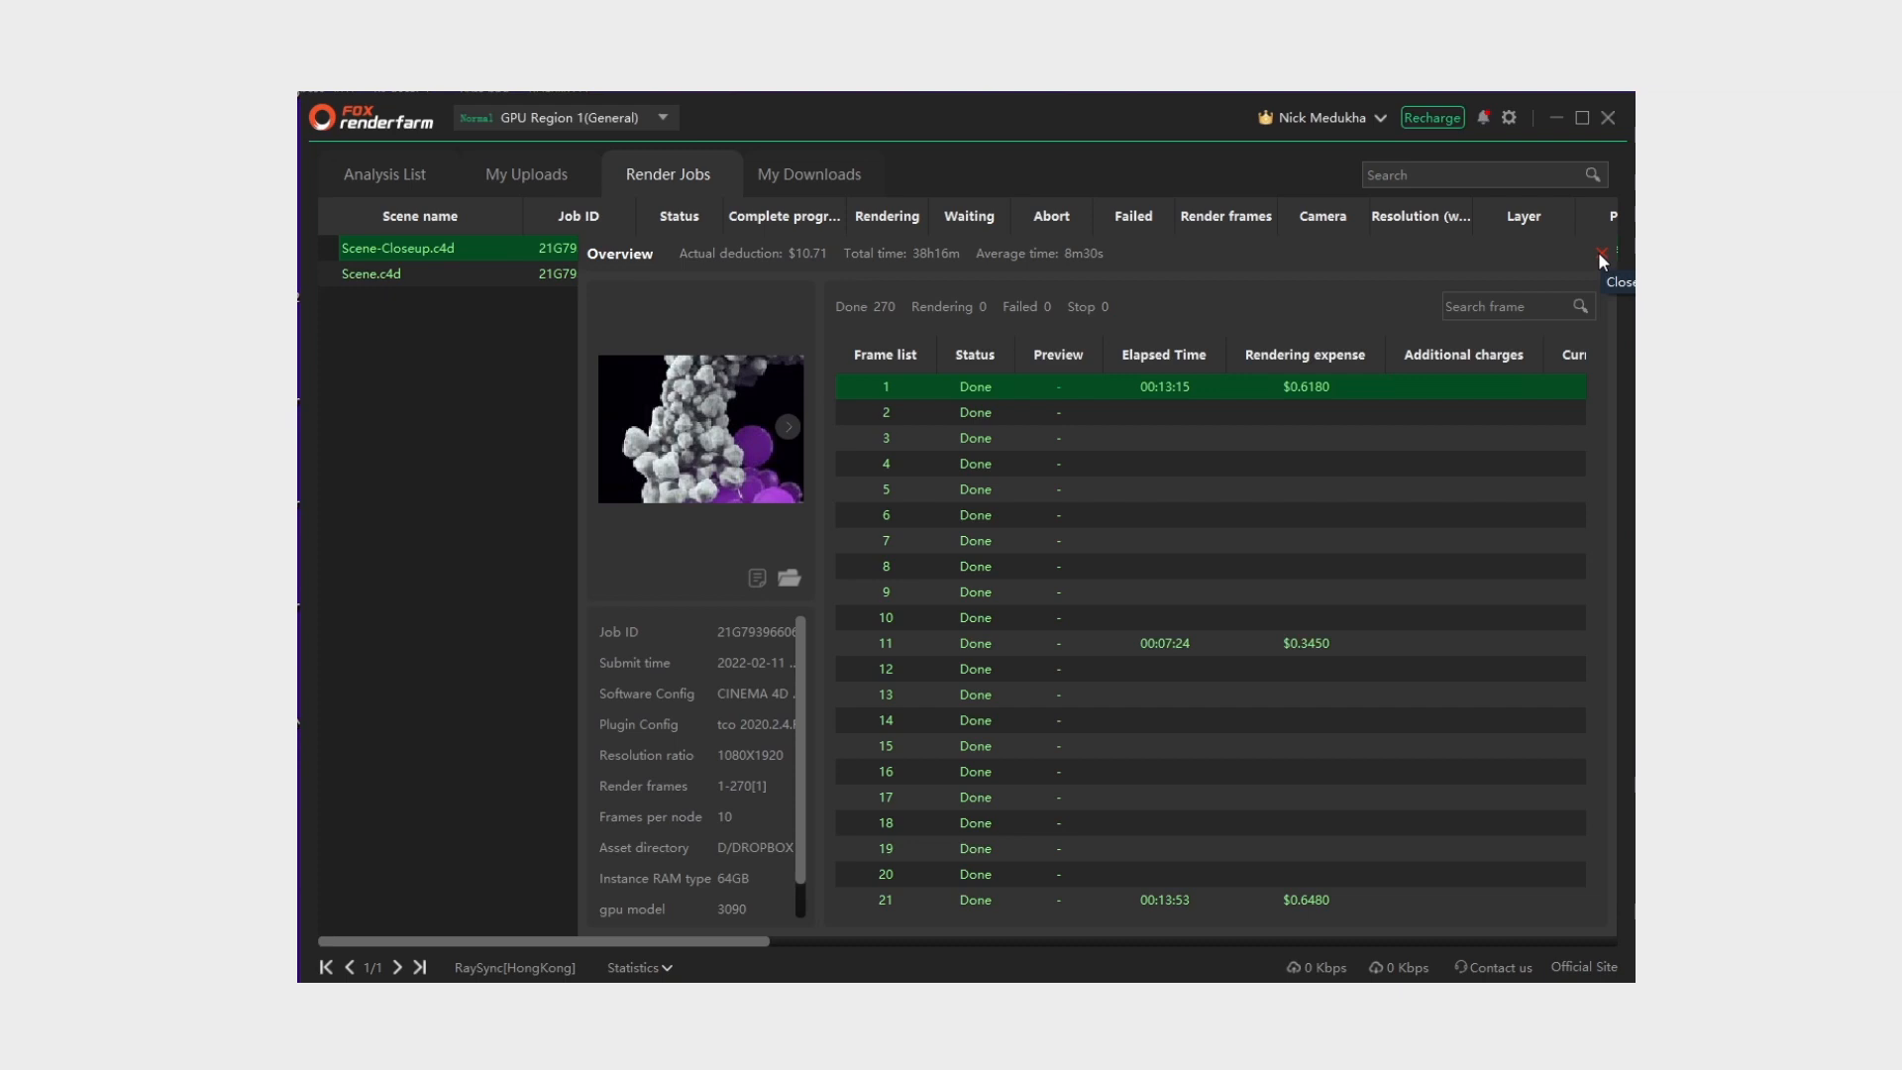
mouse_move(1598, 246)
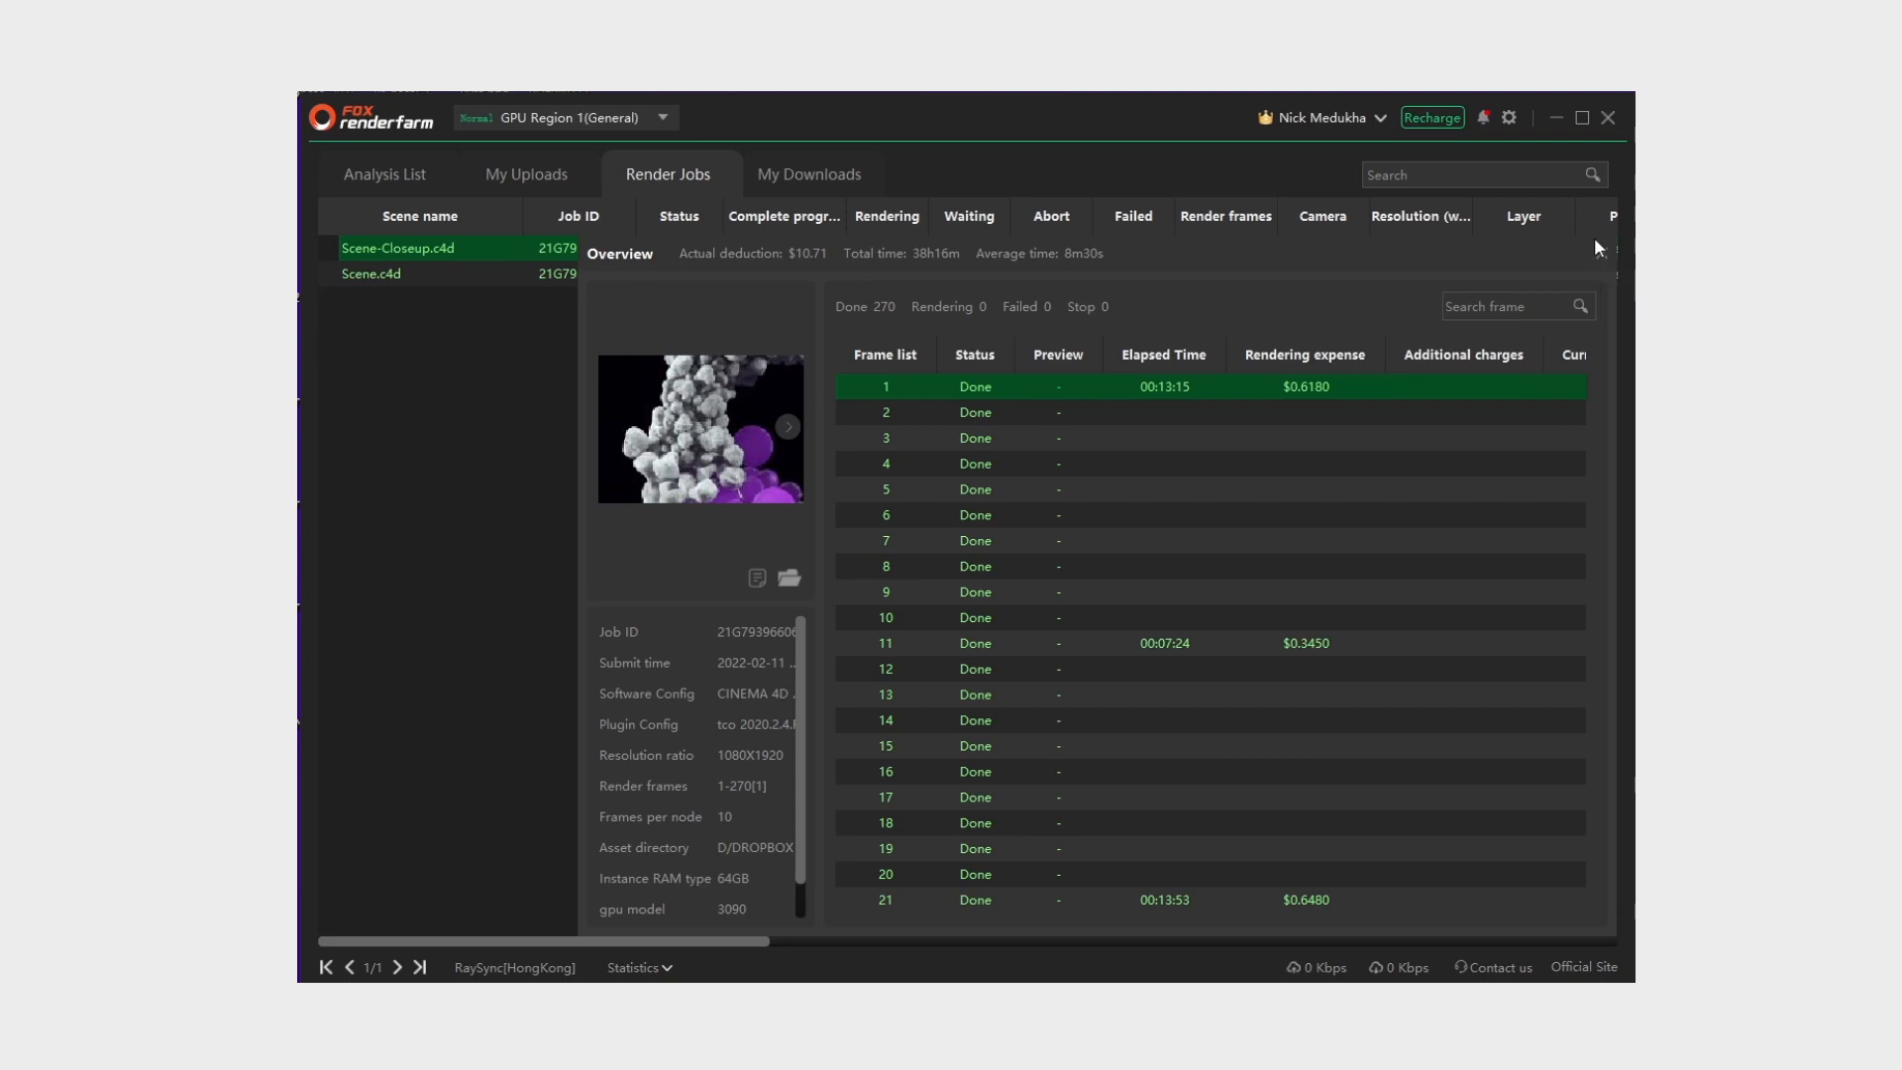
mouse_move(1605, 255)
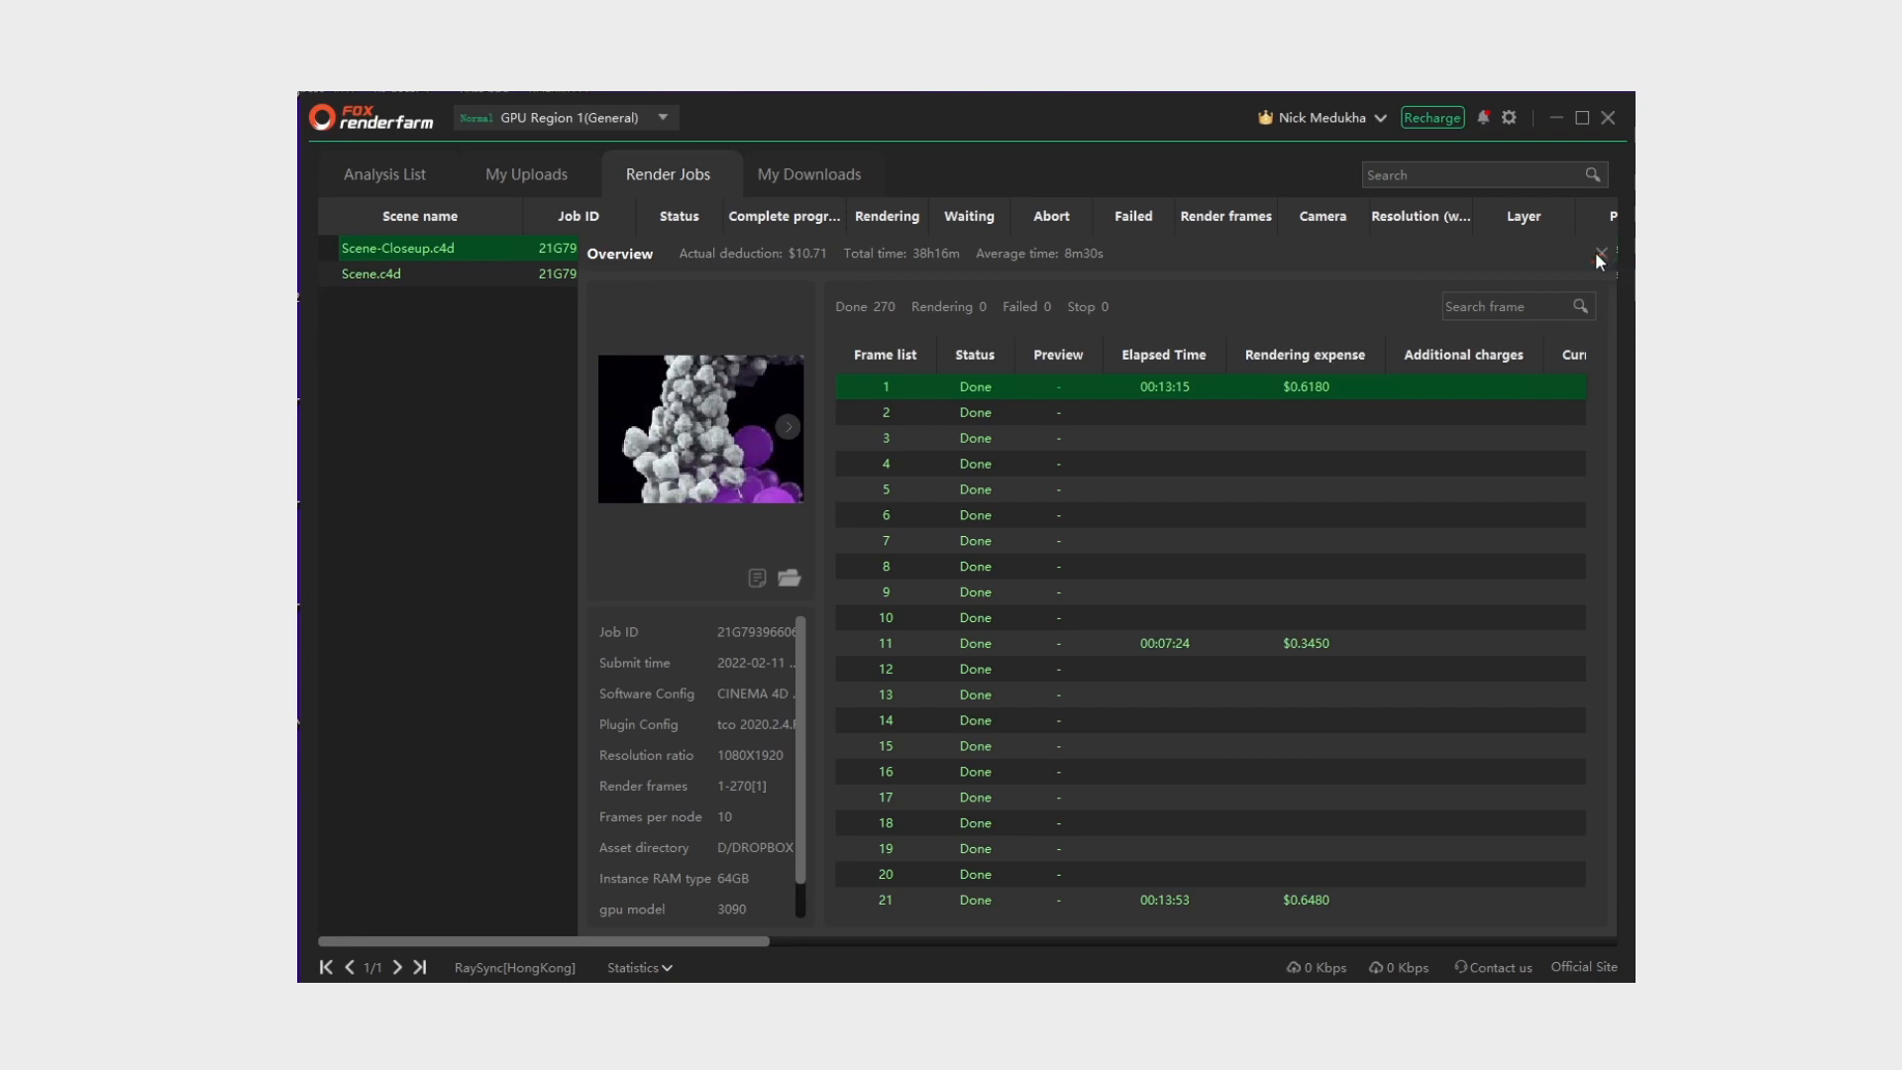
mouse_move(1601, 255)
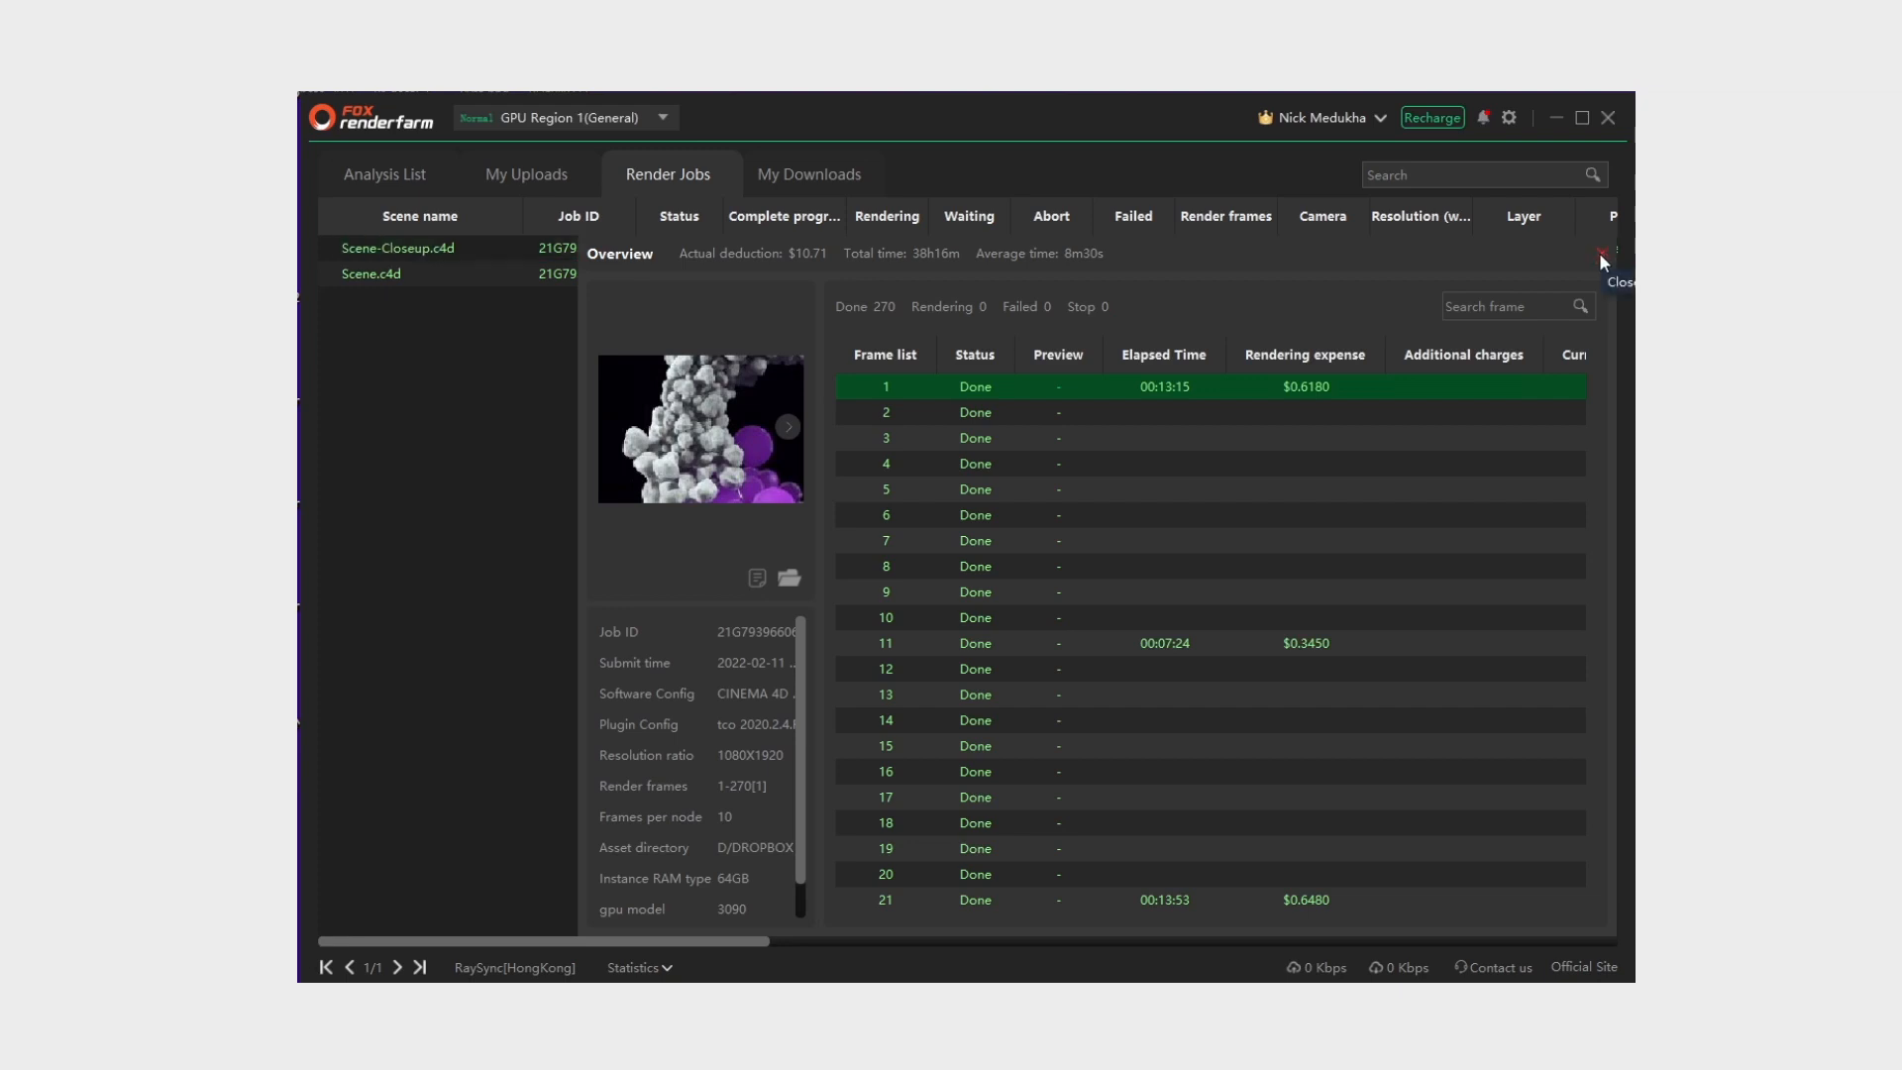